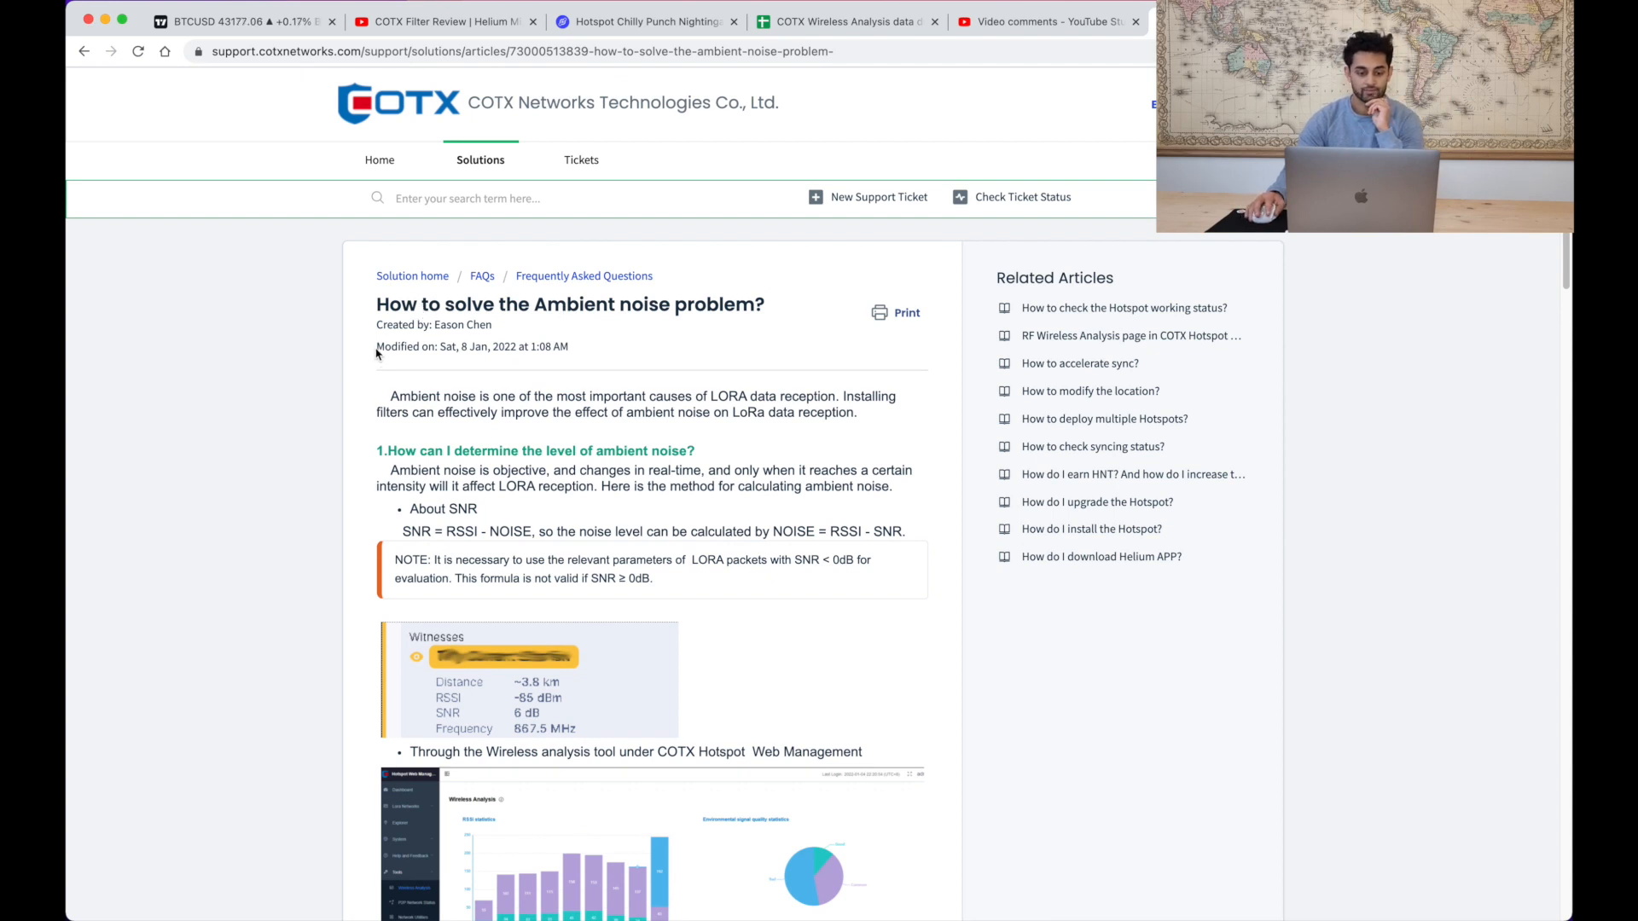
# - Log in to the hotspot and bring up Tools > Wireless Analysis
pyautogui.scroll(-3)
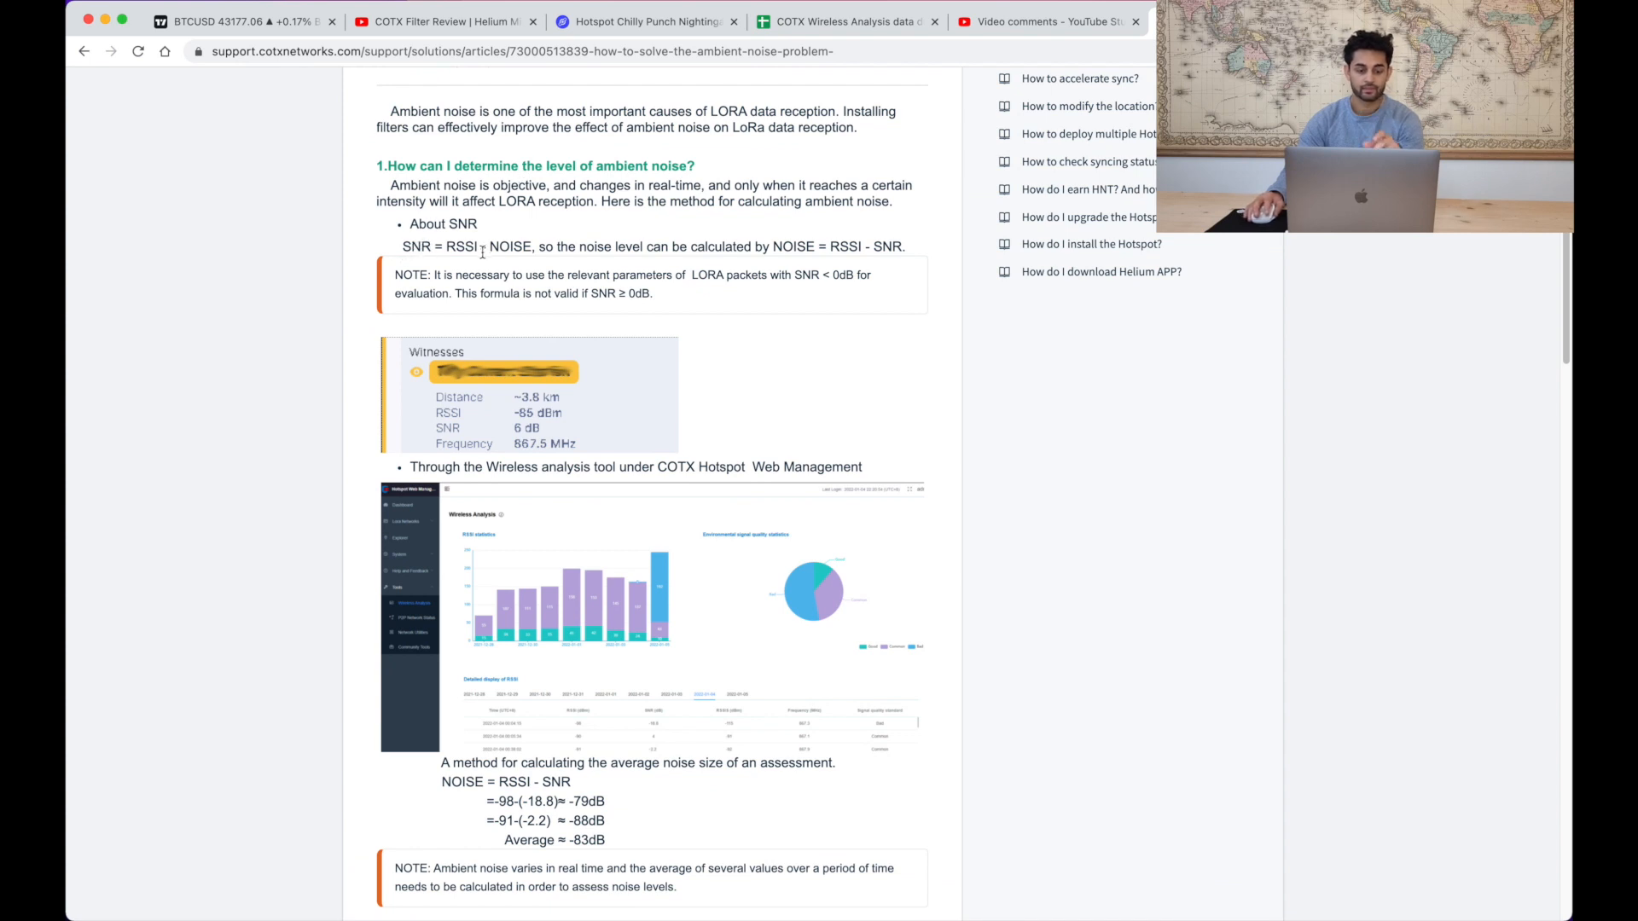
pyautogui.scroll(-3)
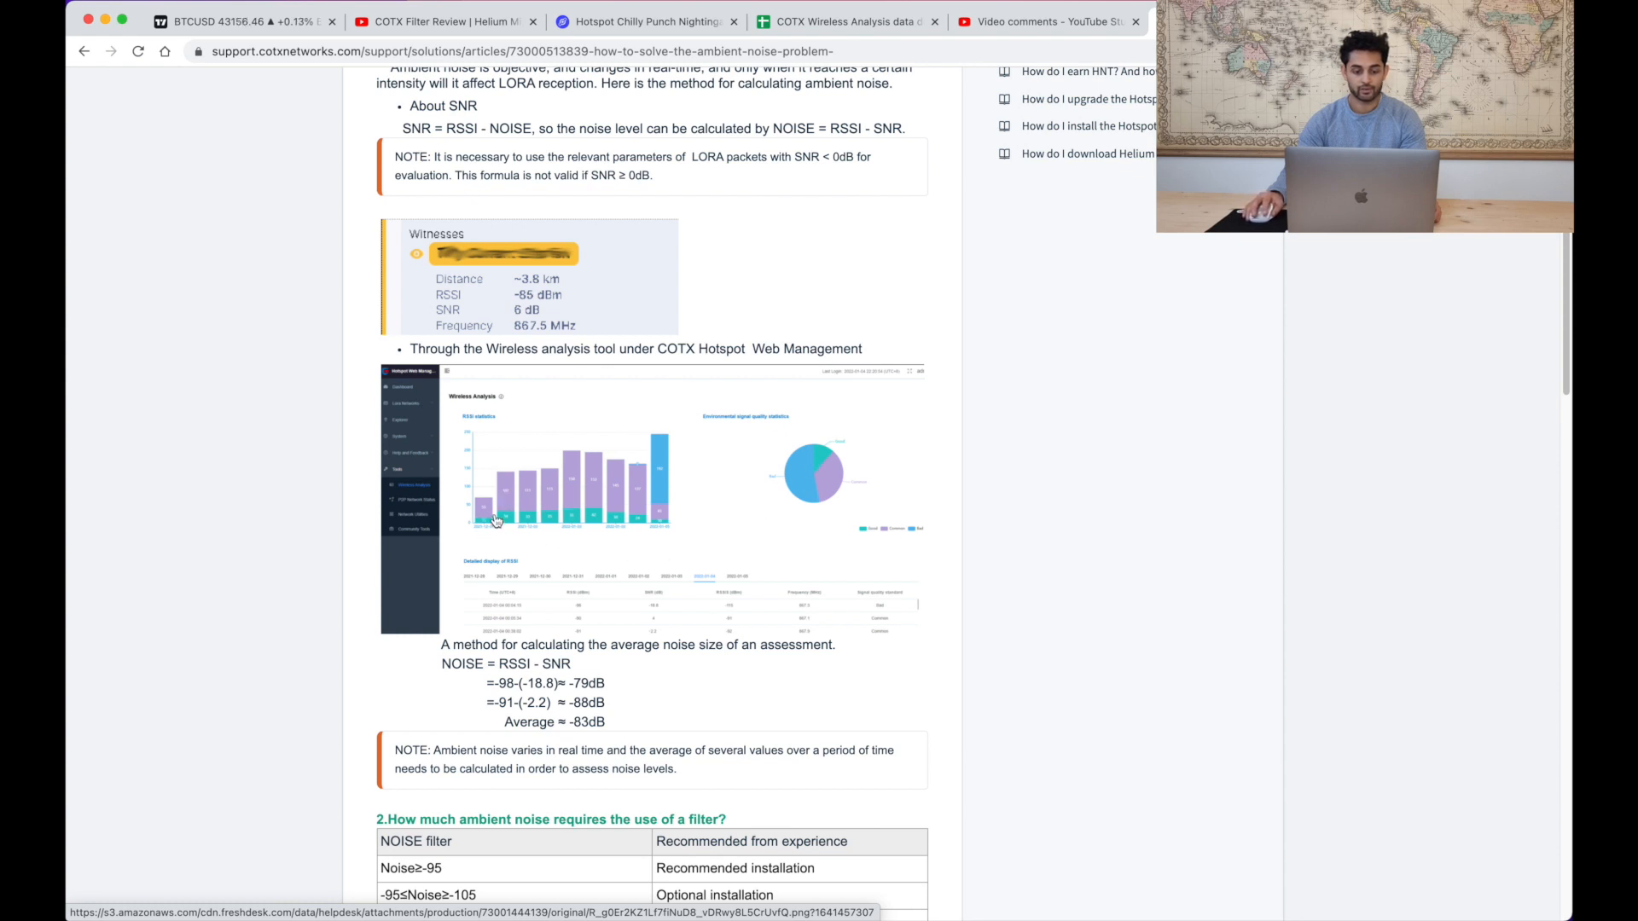
pyautogui.moveTo(439, 495)
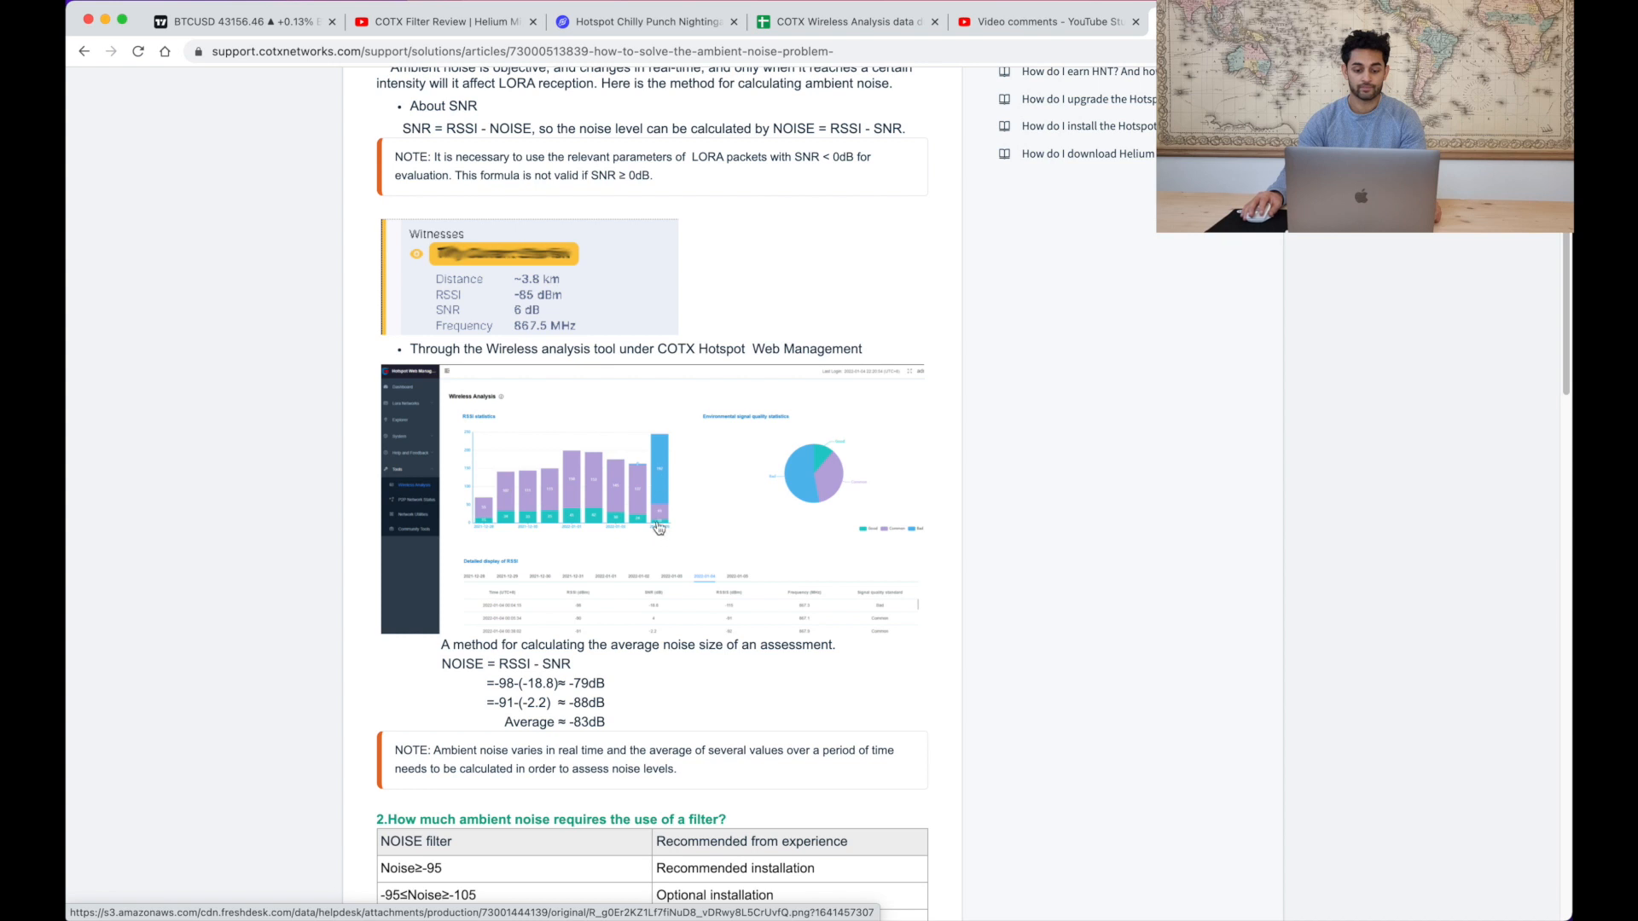
pyautogui.moveTo(657, 468)
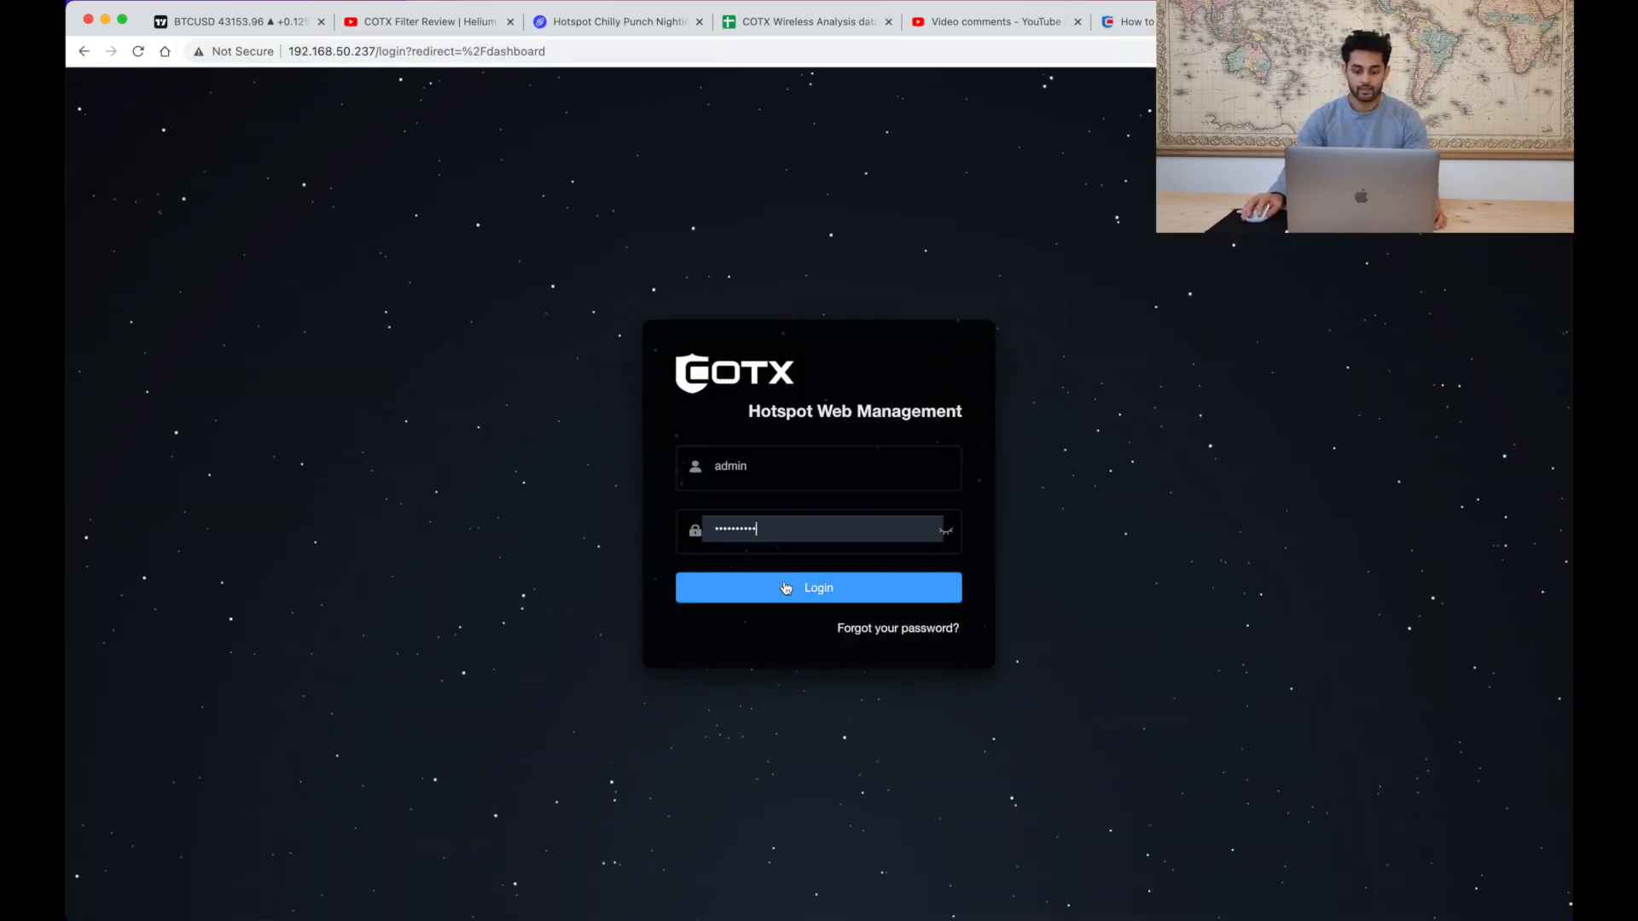
pyautogui.click(817, 587)
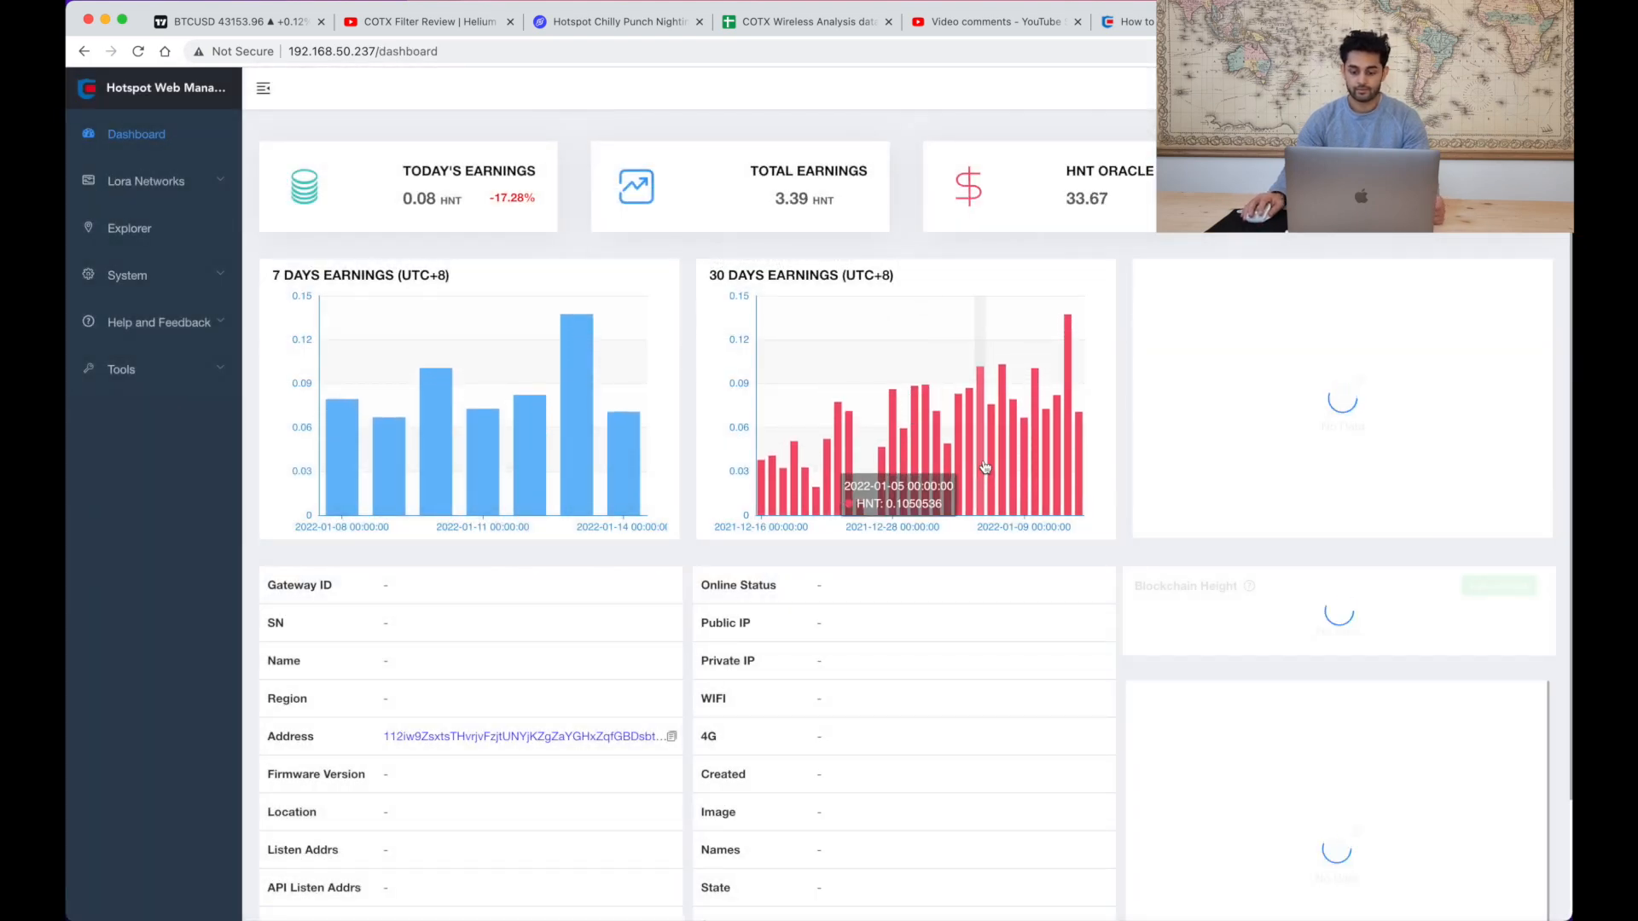
pyautogui.moveTo(836, 408)
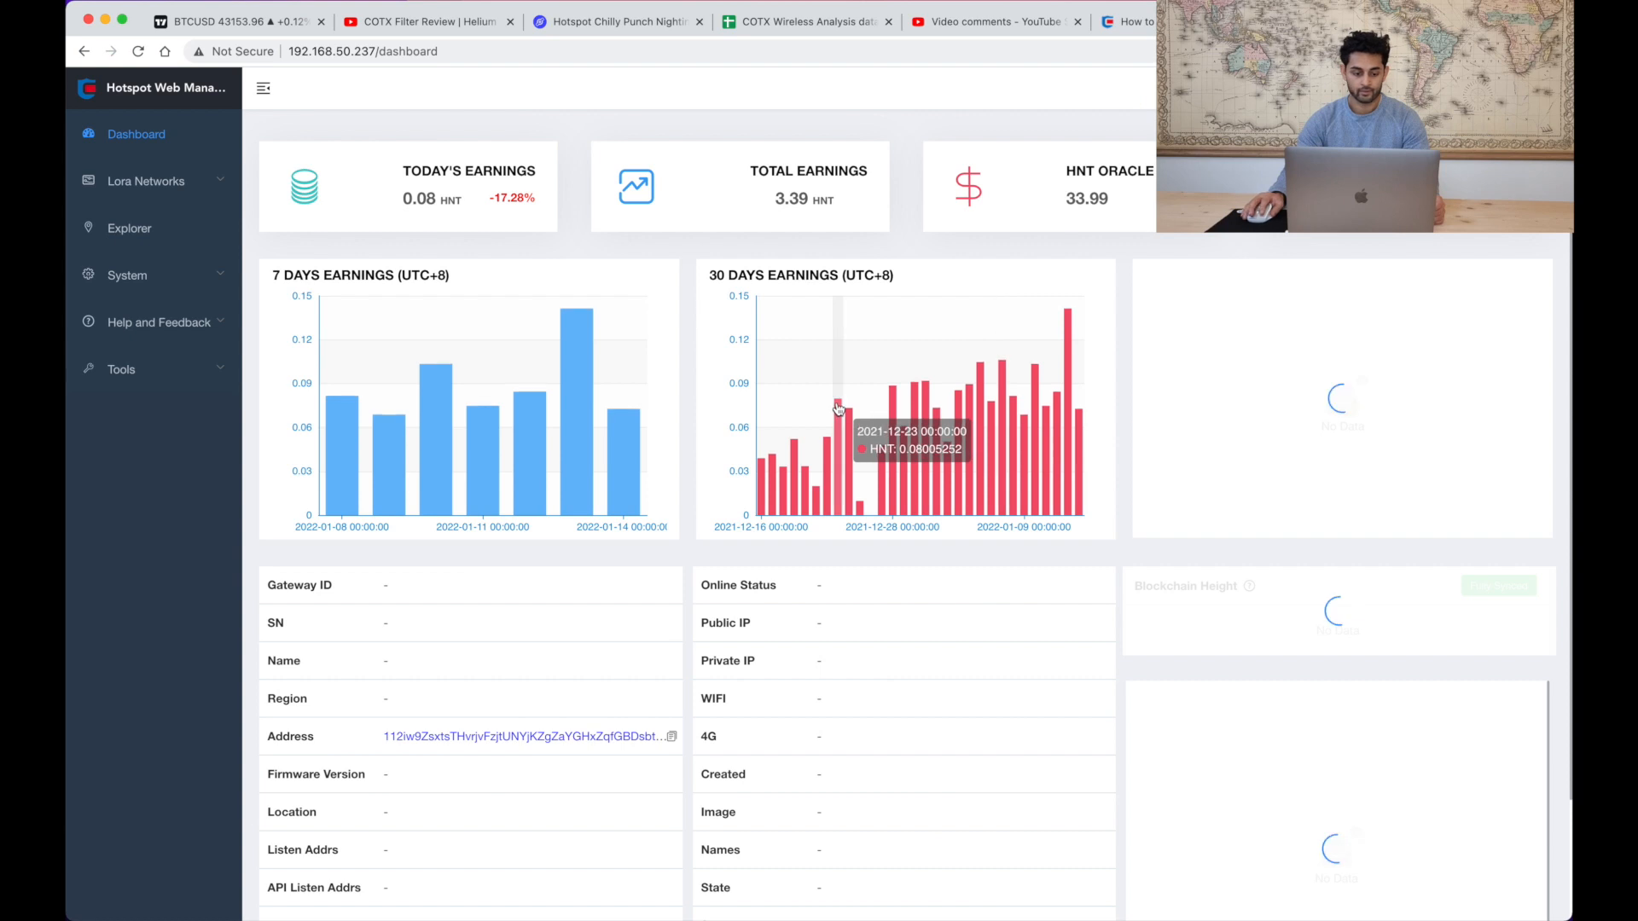
pyautogui.click(169, 413)
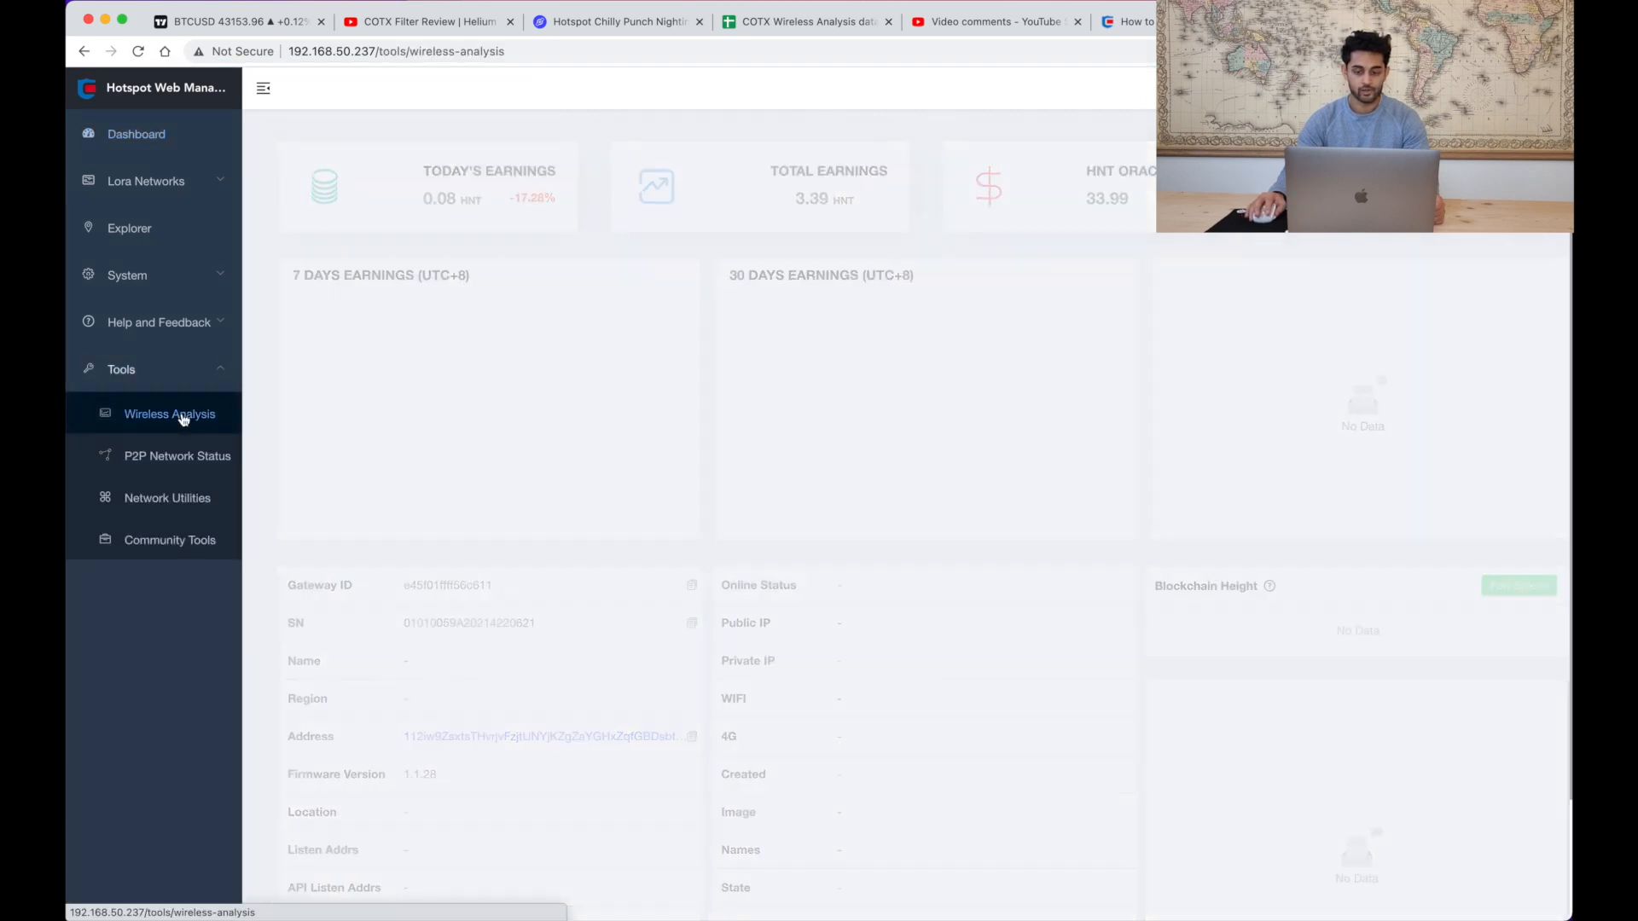
pyautogui.click(169, 413)
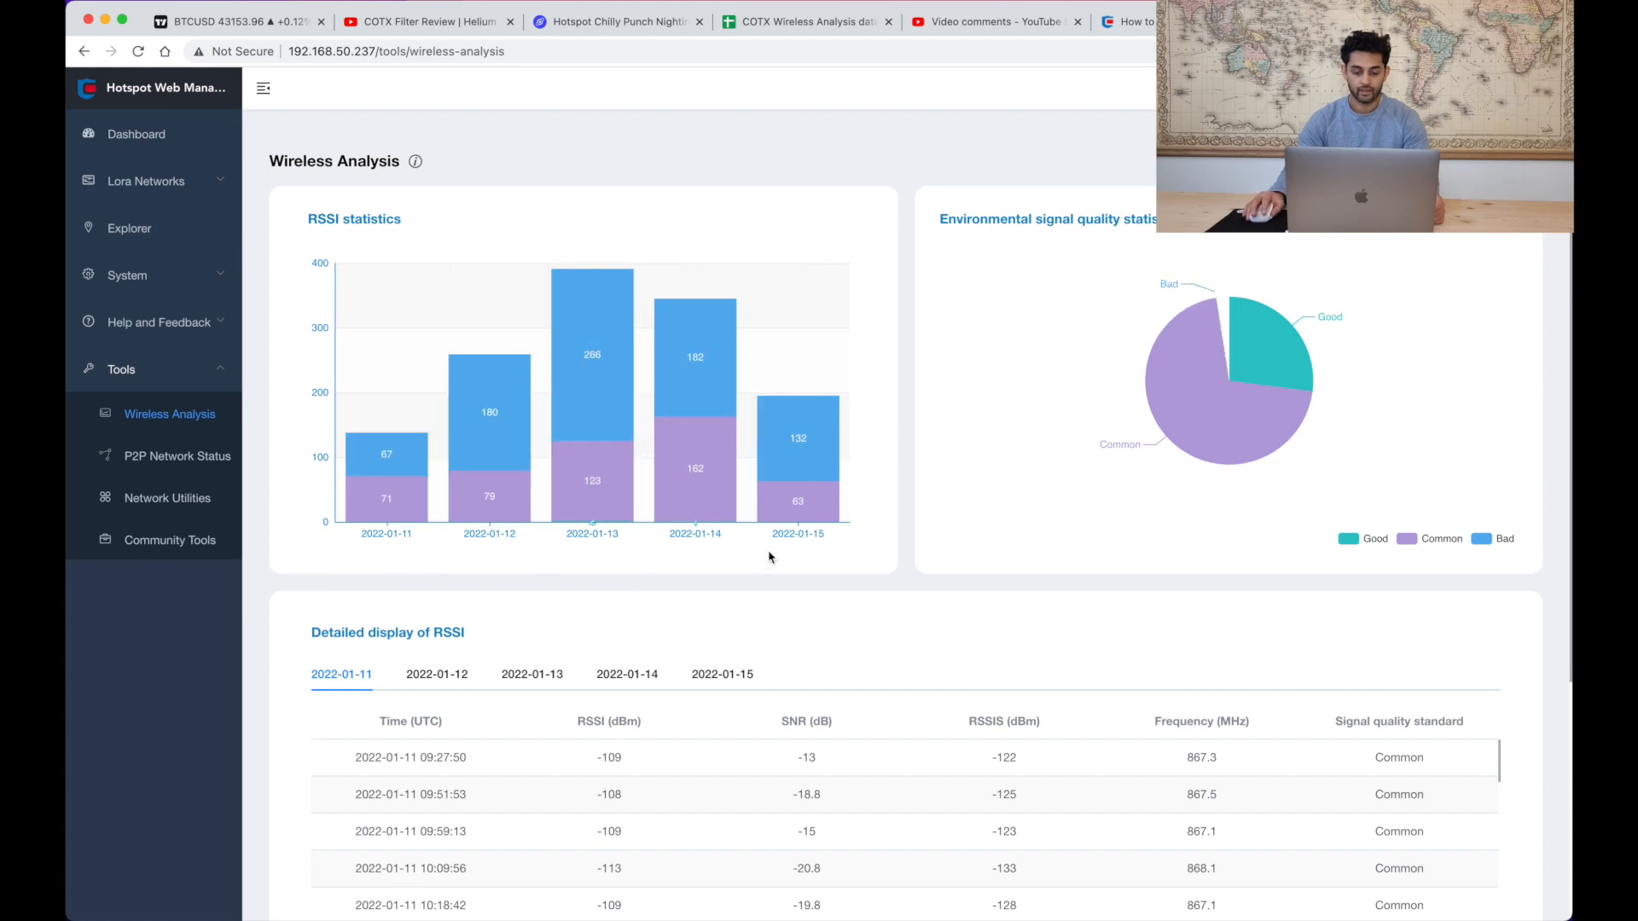
pyautogui.moveTo(314, 524)
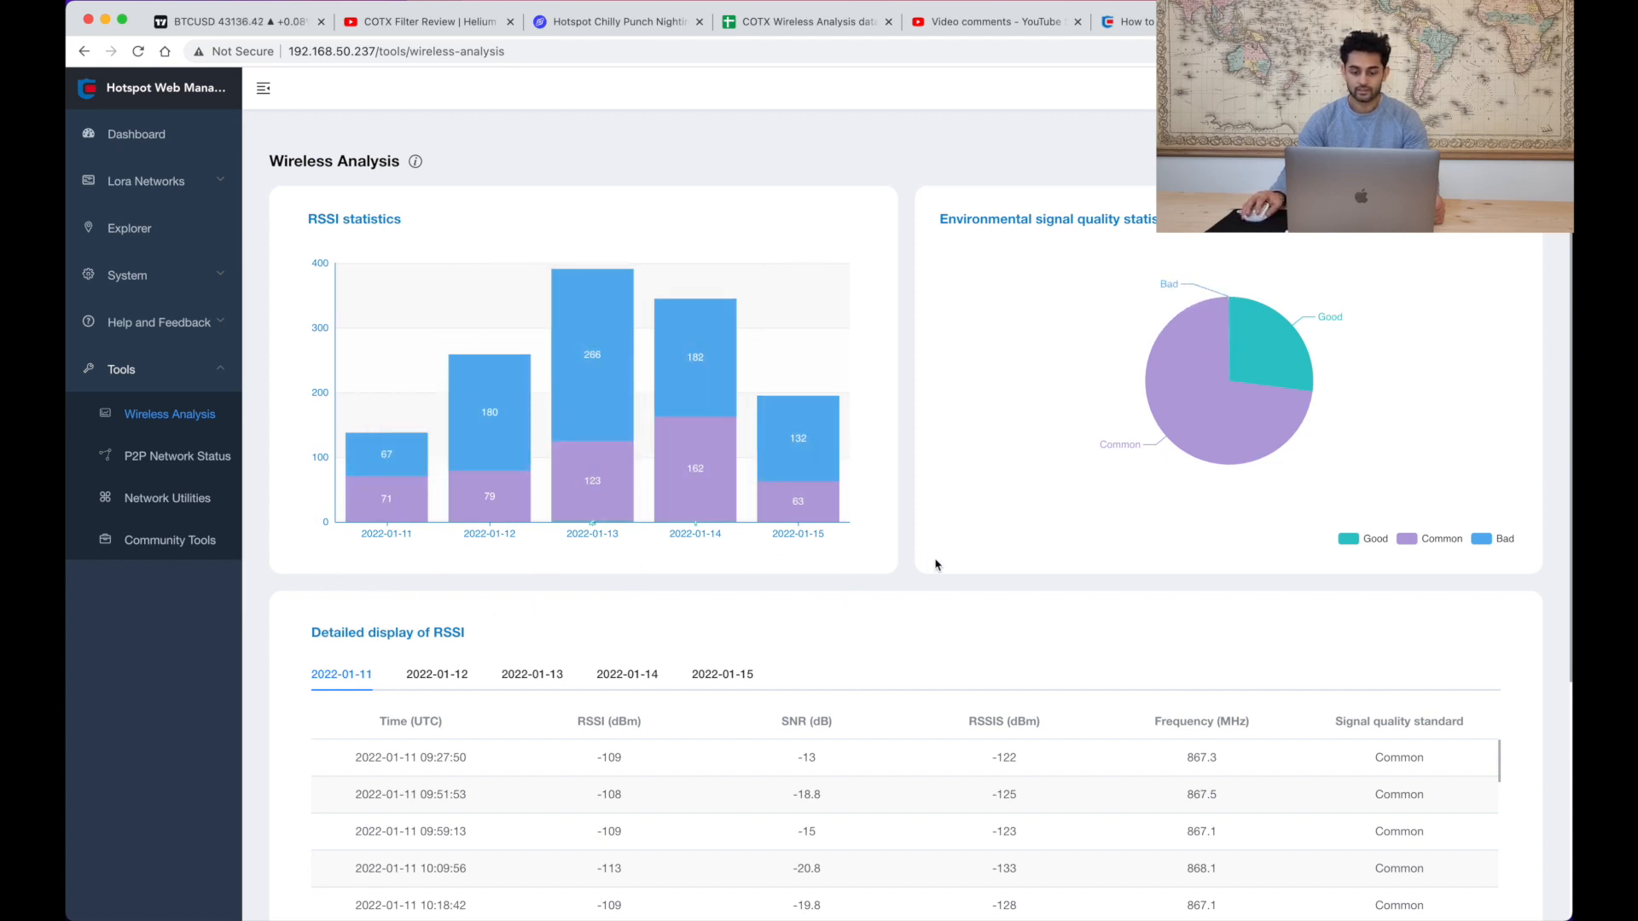
pyautogui.moveTo(490, 418)
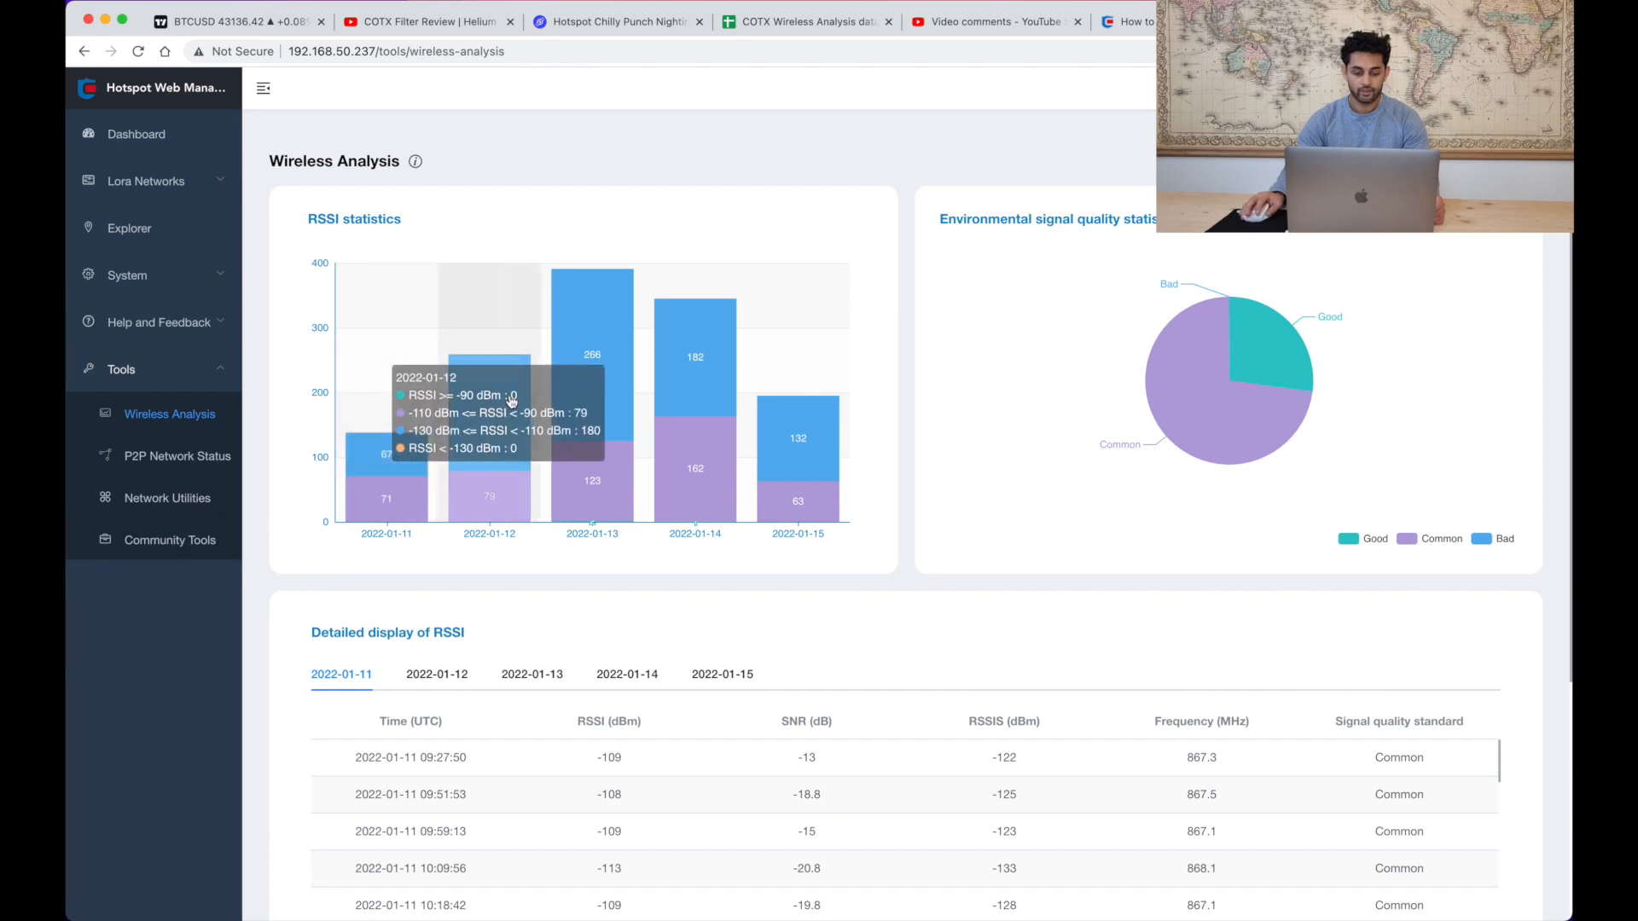
pyautogui.moveTo(413, 469)
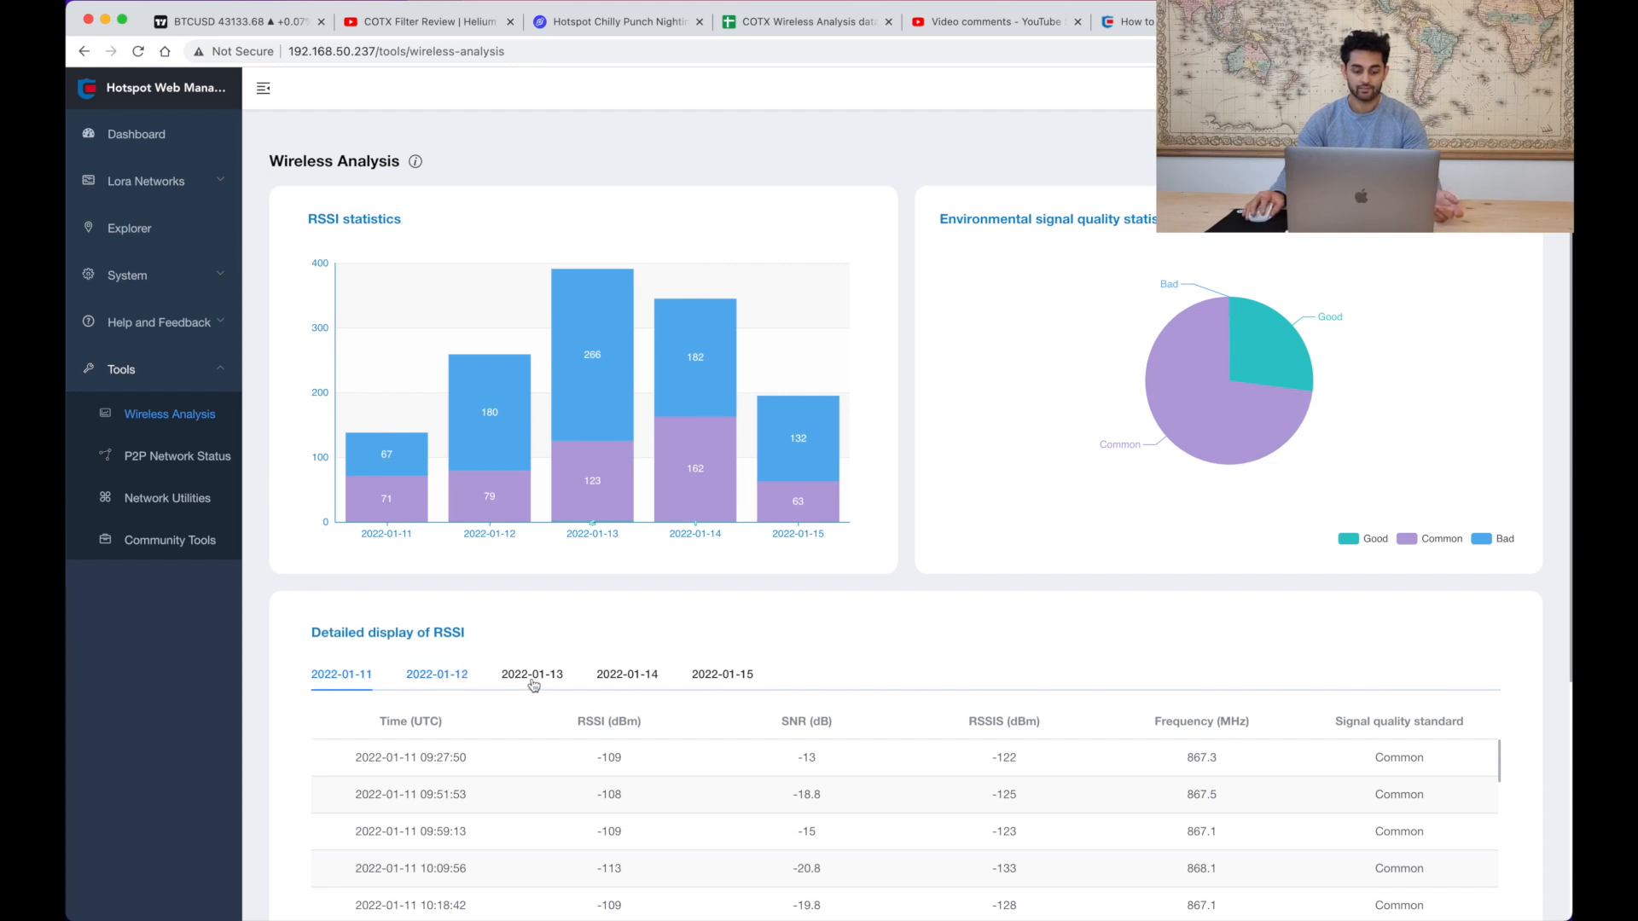
# - Review the RSSI details for 2022-01-15 and 2022-01-11, then return to the dashboard
pyautogui.click(720, 673)
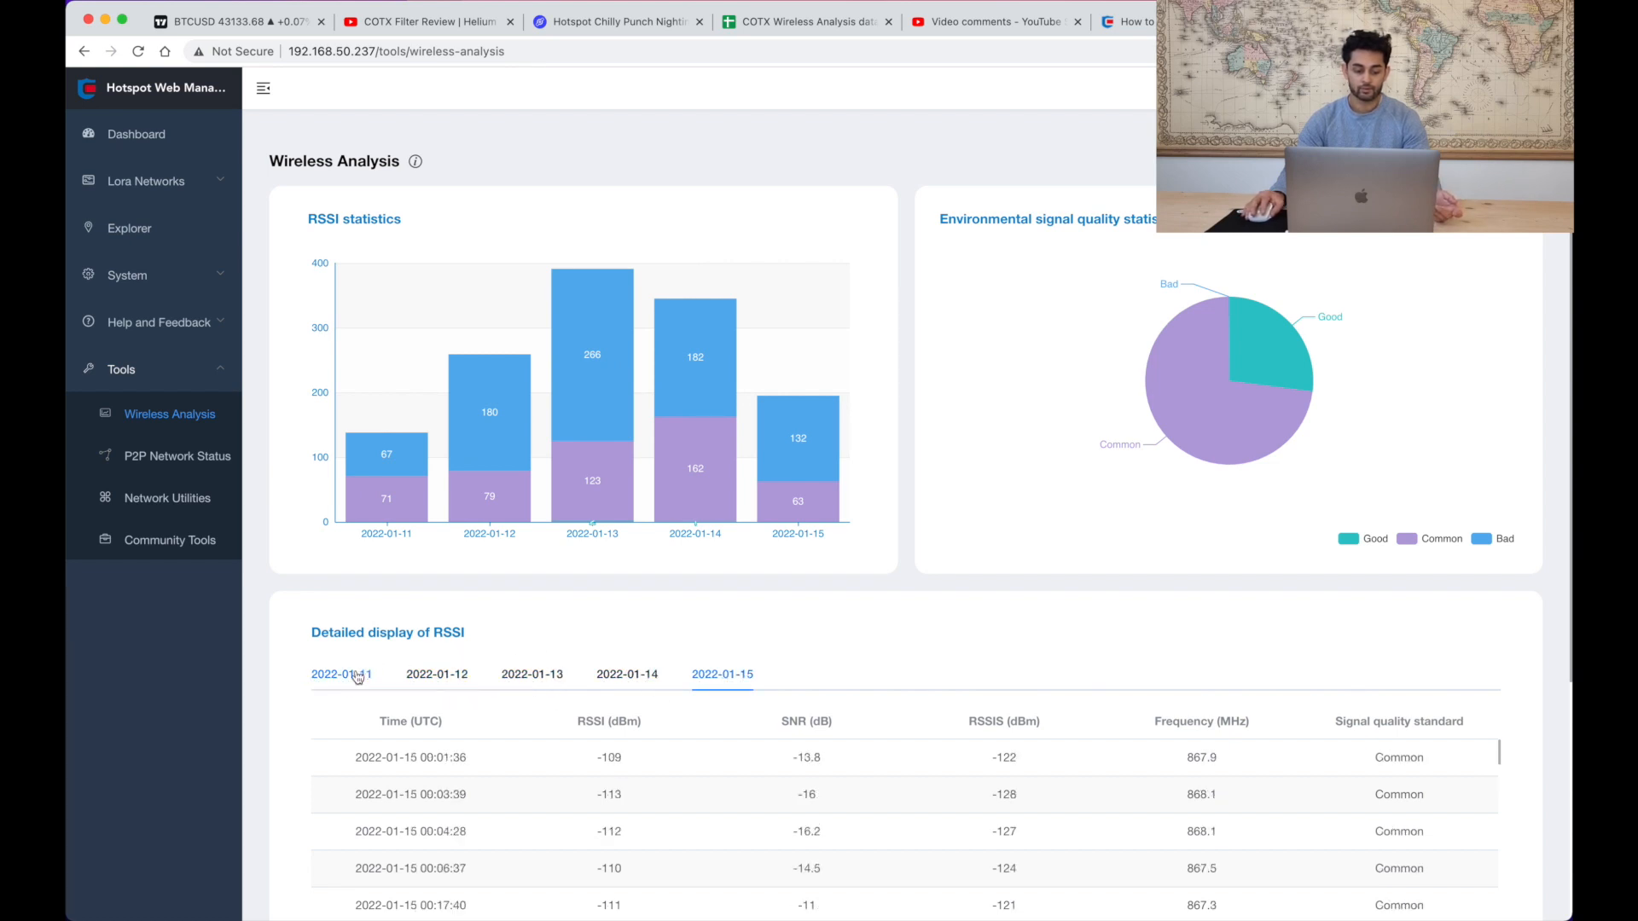
pyautogui.click(341, 674)
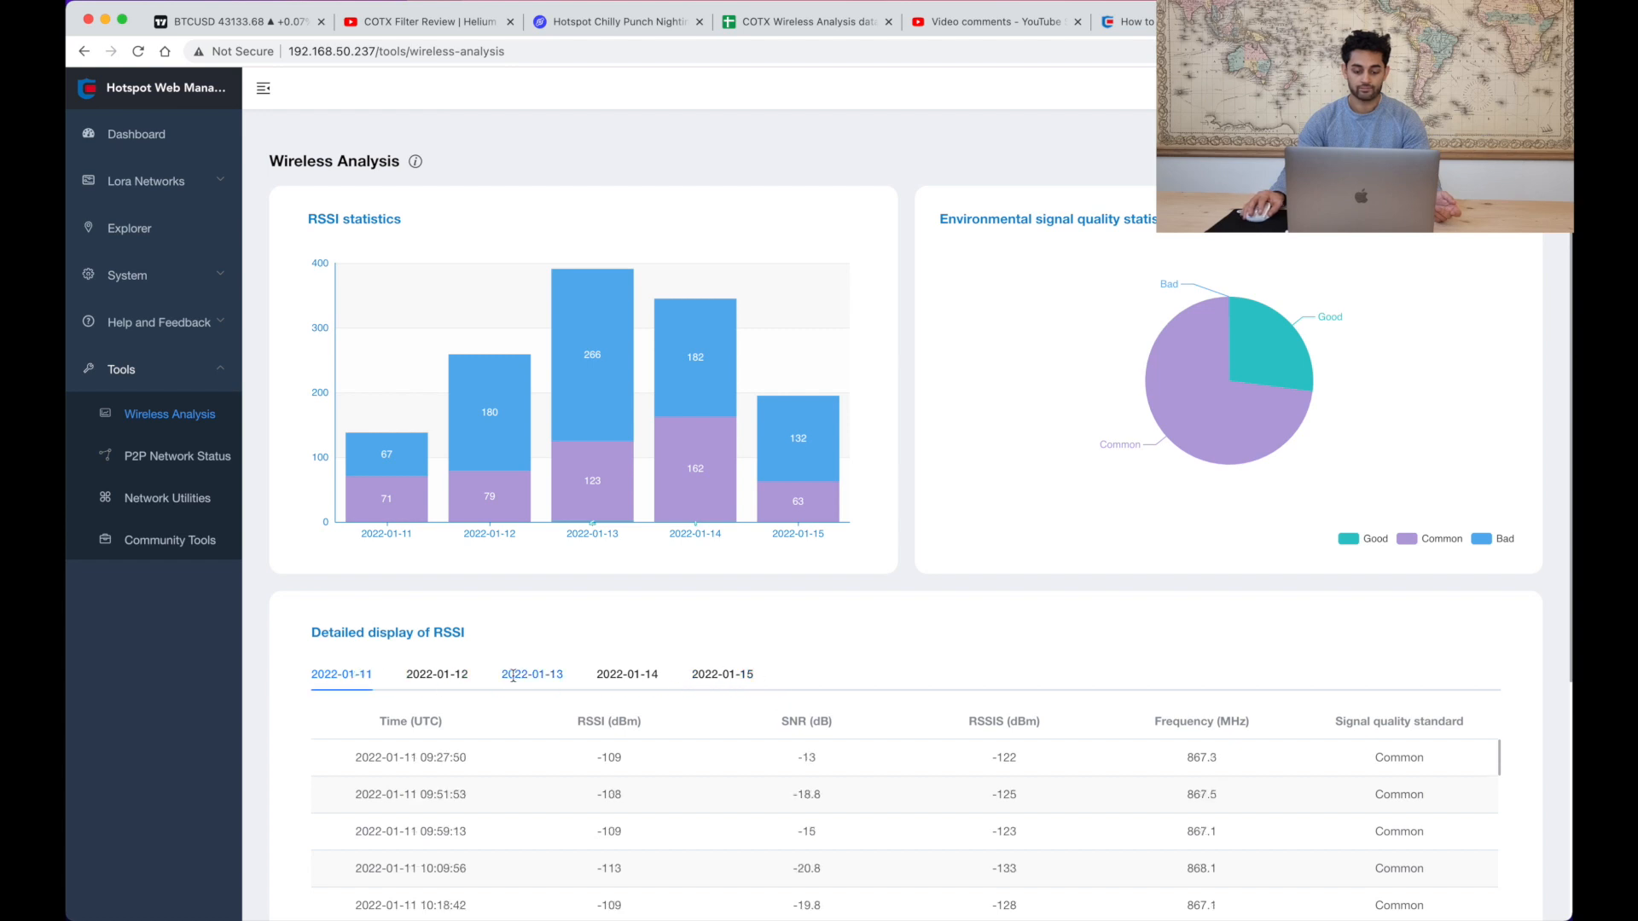
pyautogui.click(137, 133)
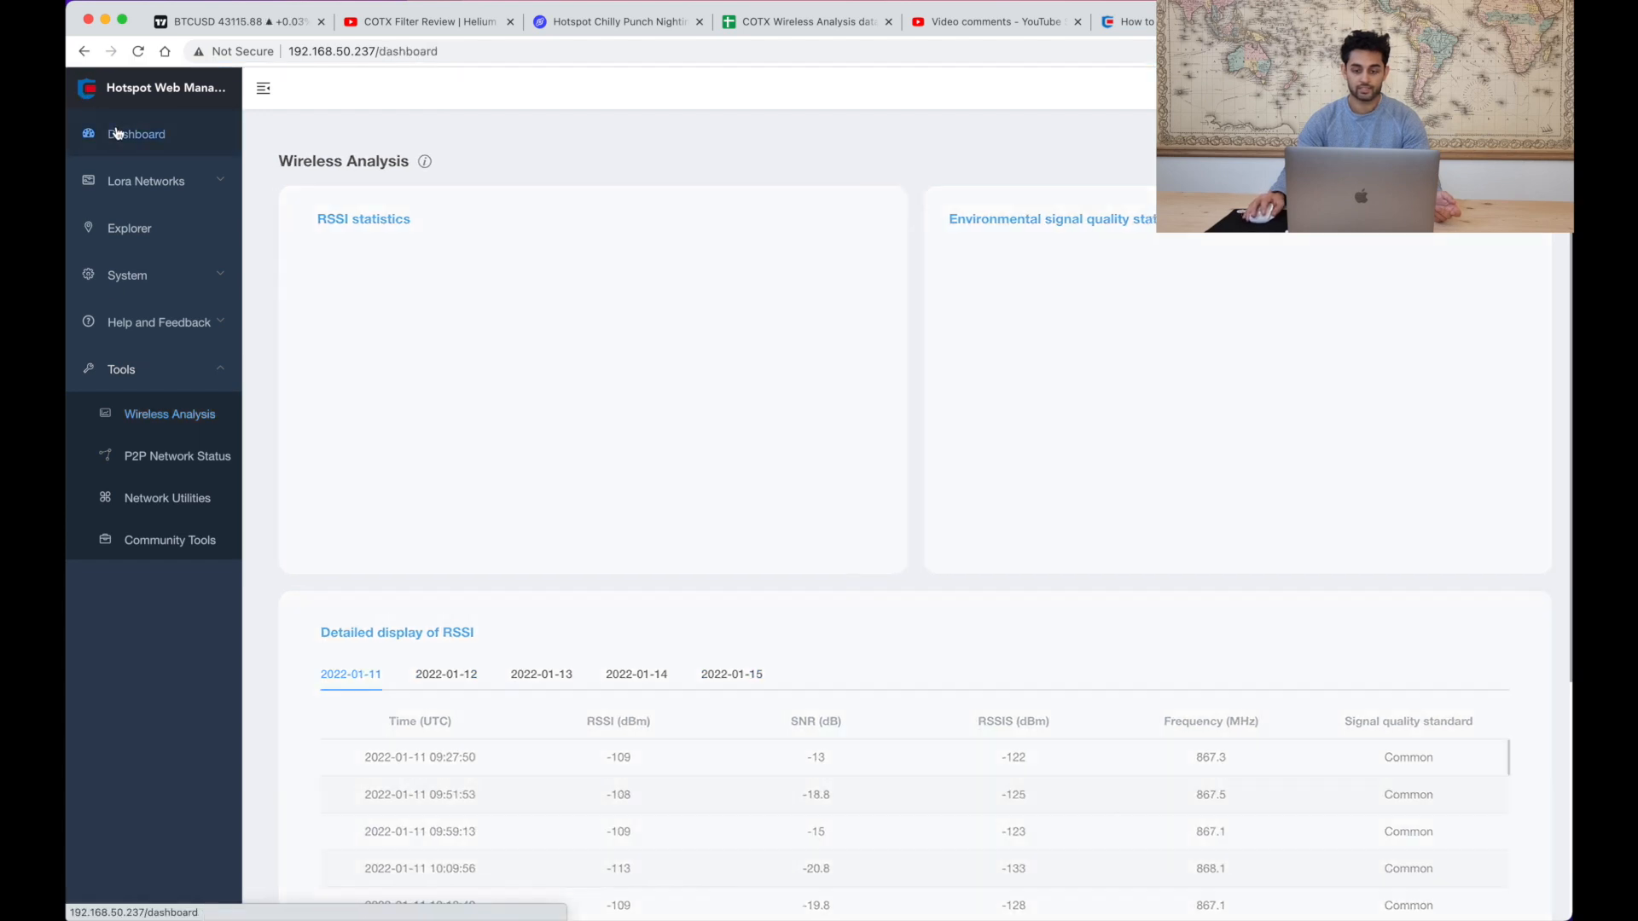
# - Review the dashboard's earnings and gateway details and the P2P network status
pyautogui.click(137, 133)
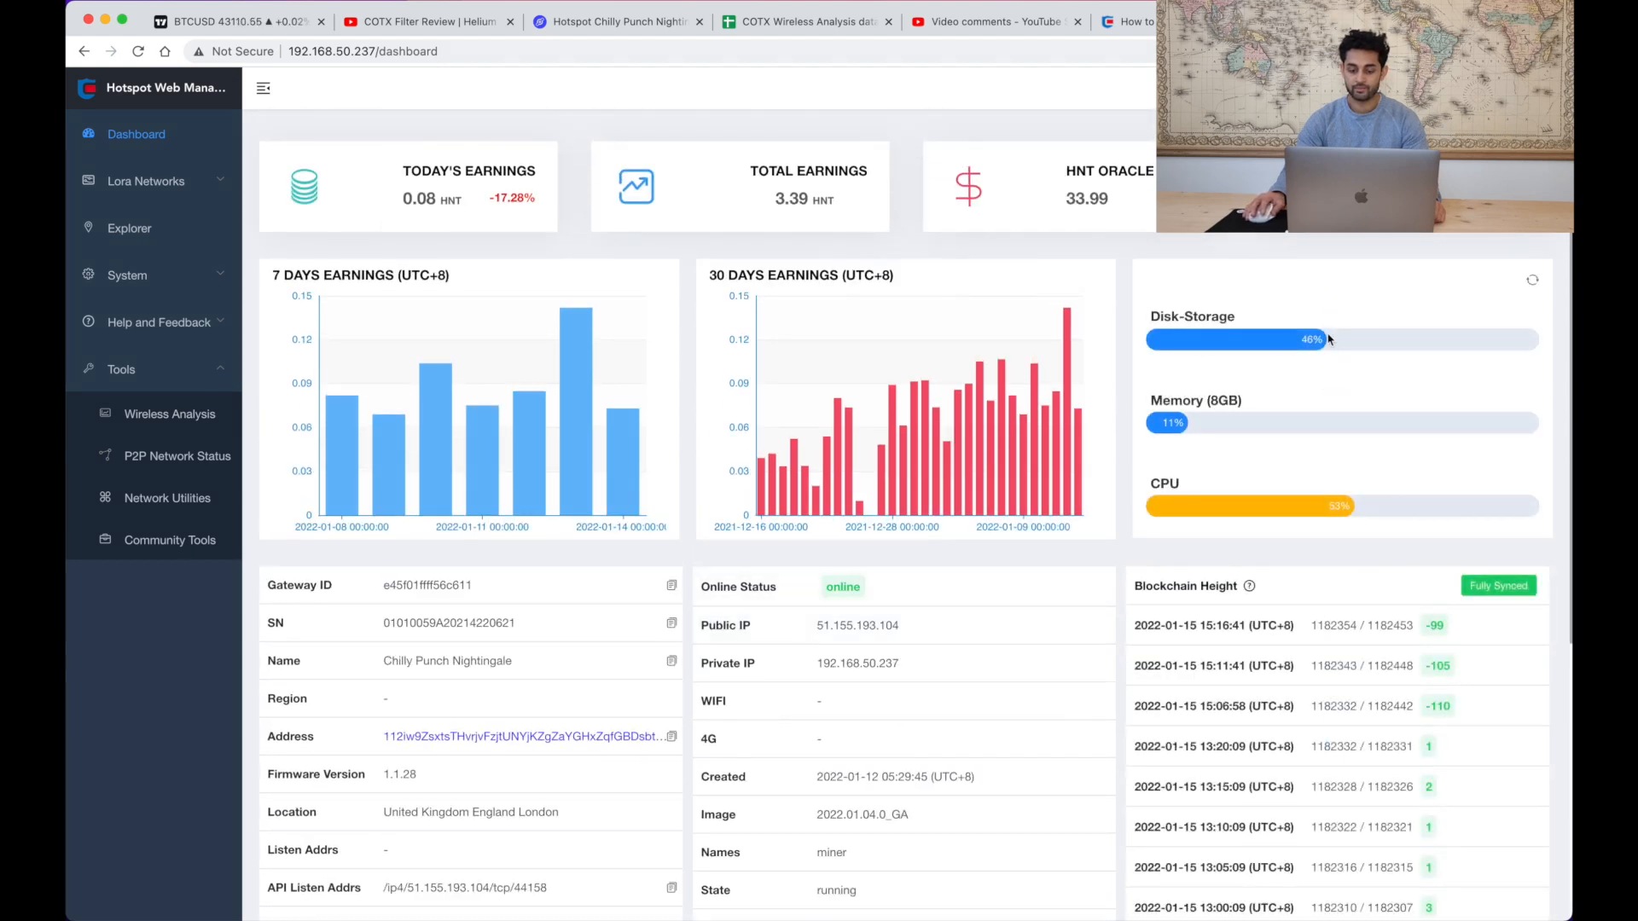
pyautogui.scroll(-3)
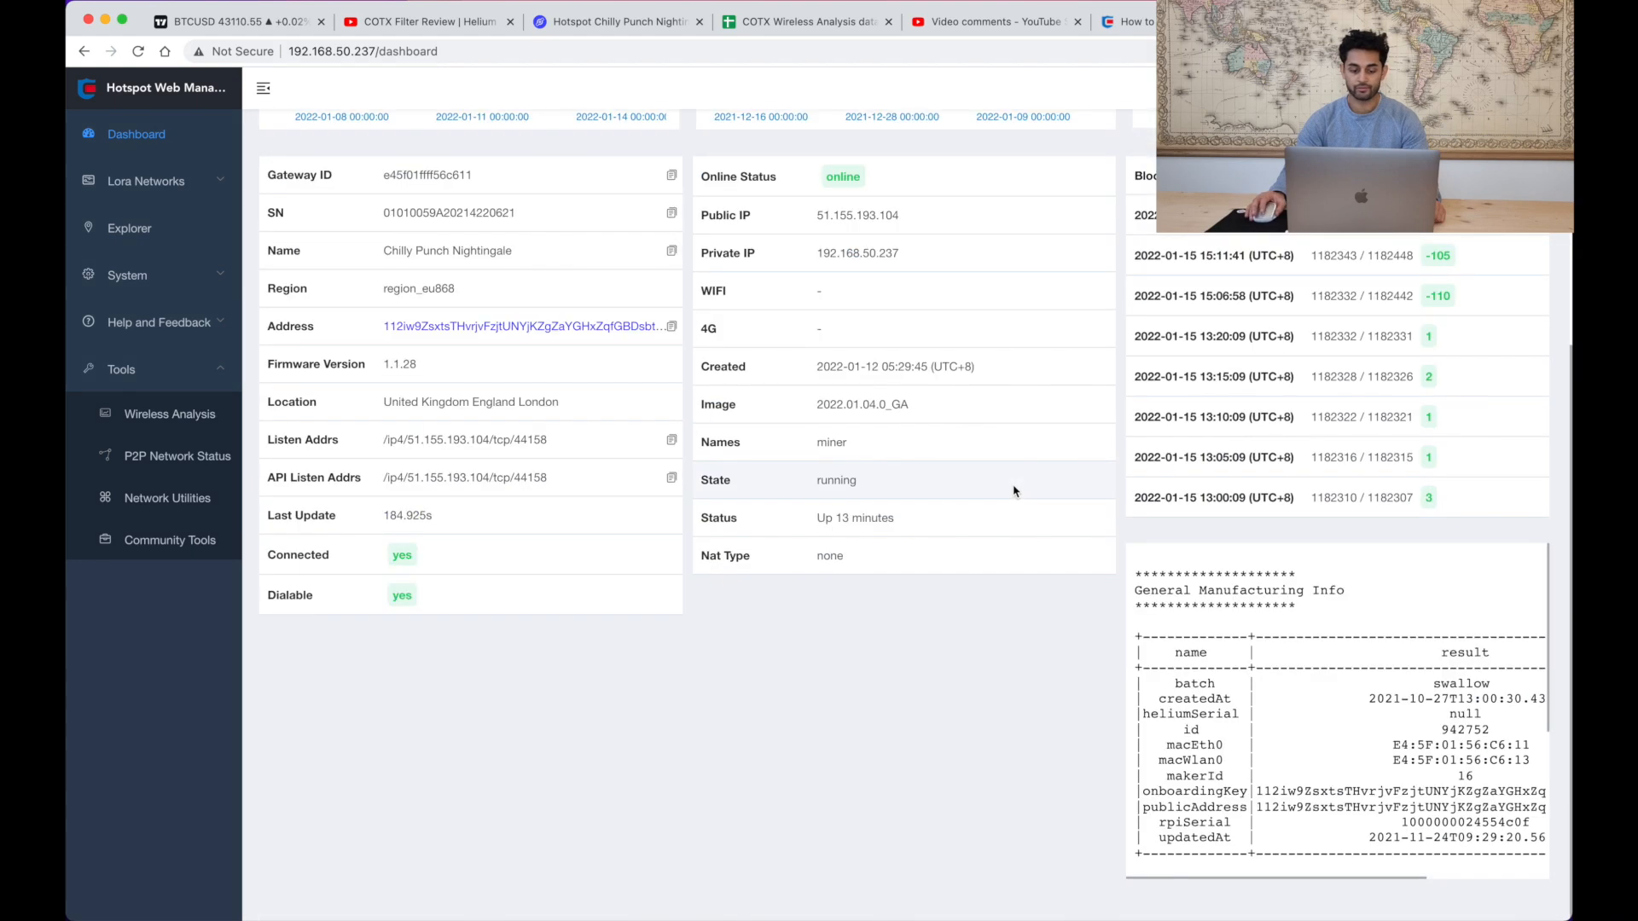
pyautogui.click(176, 456)
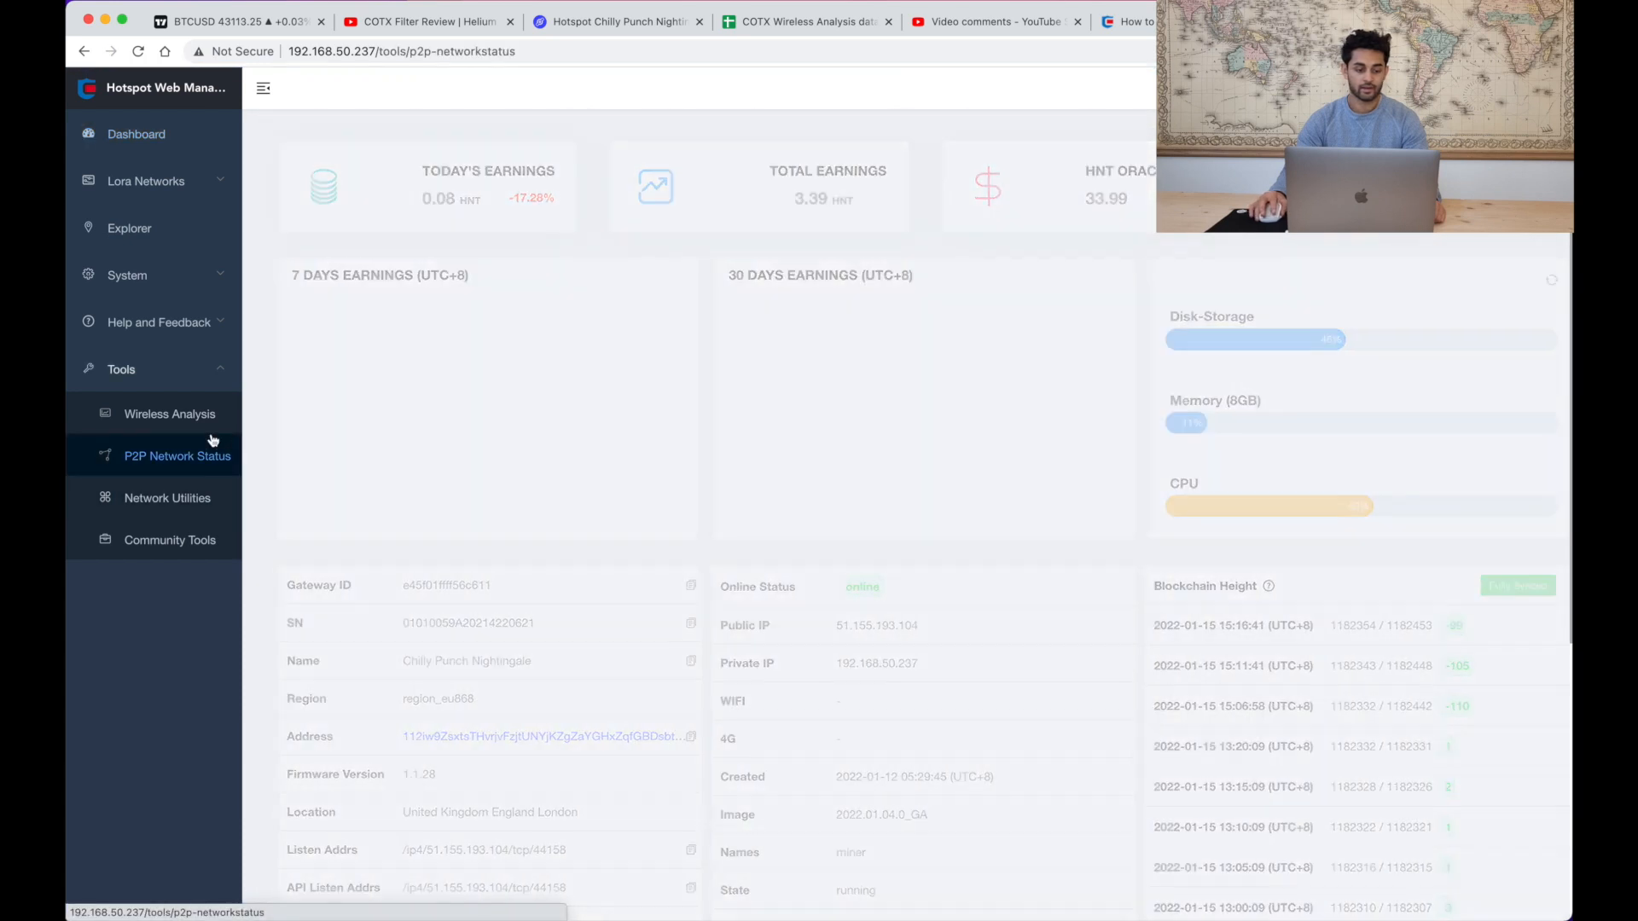
# - Return to the wireless analysis page and highlight the RSSI statistics table
pyautogui.click(170, 413)
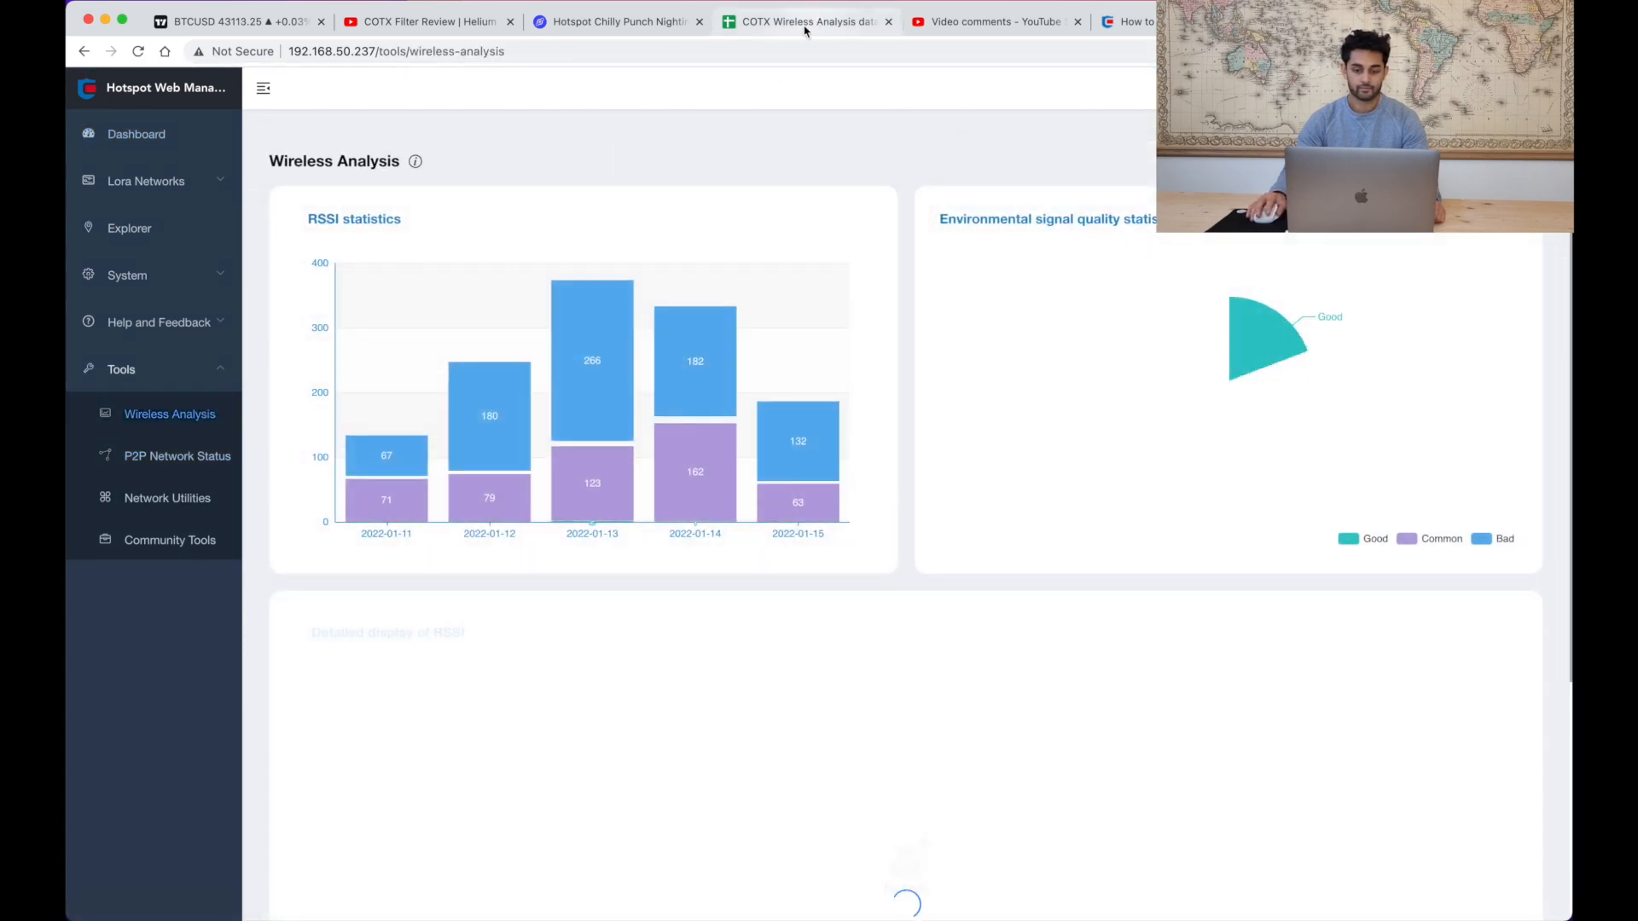
pyautogui.scroll(-3)
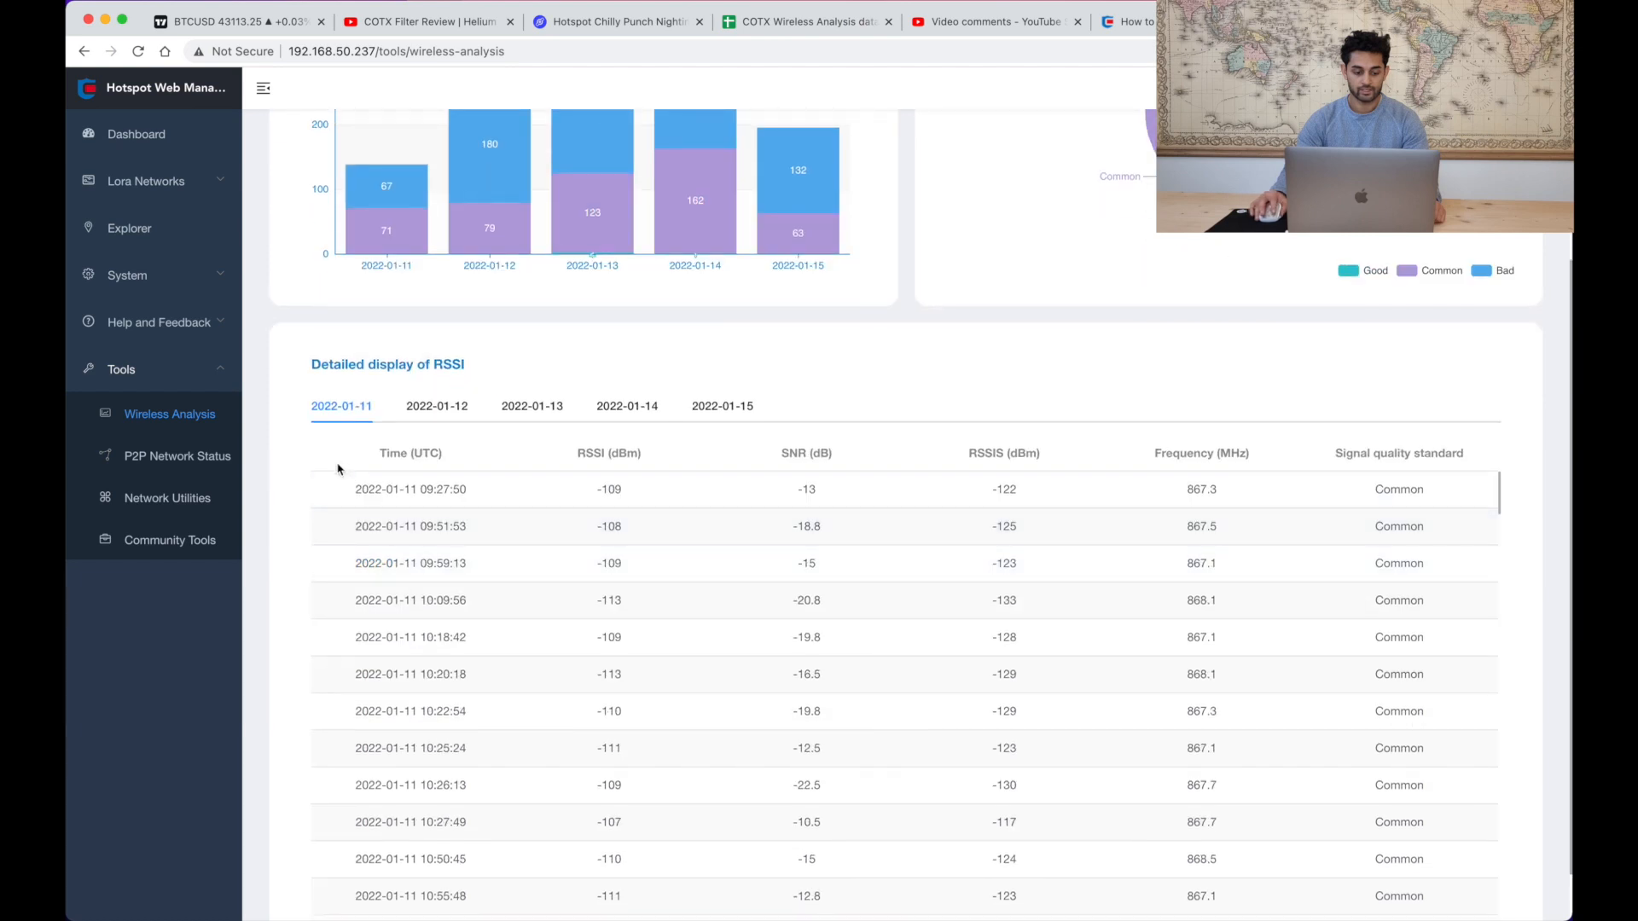
pyautogui.moveTo(355, 490); pyautogui.dragTo(1397, 823)
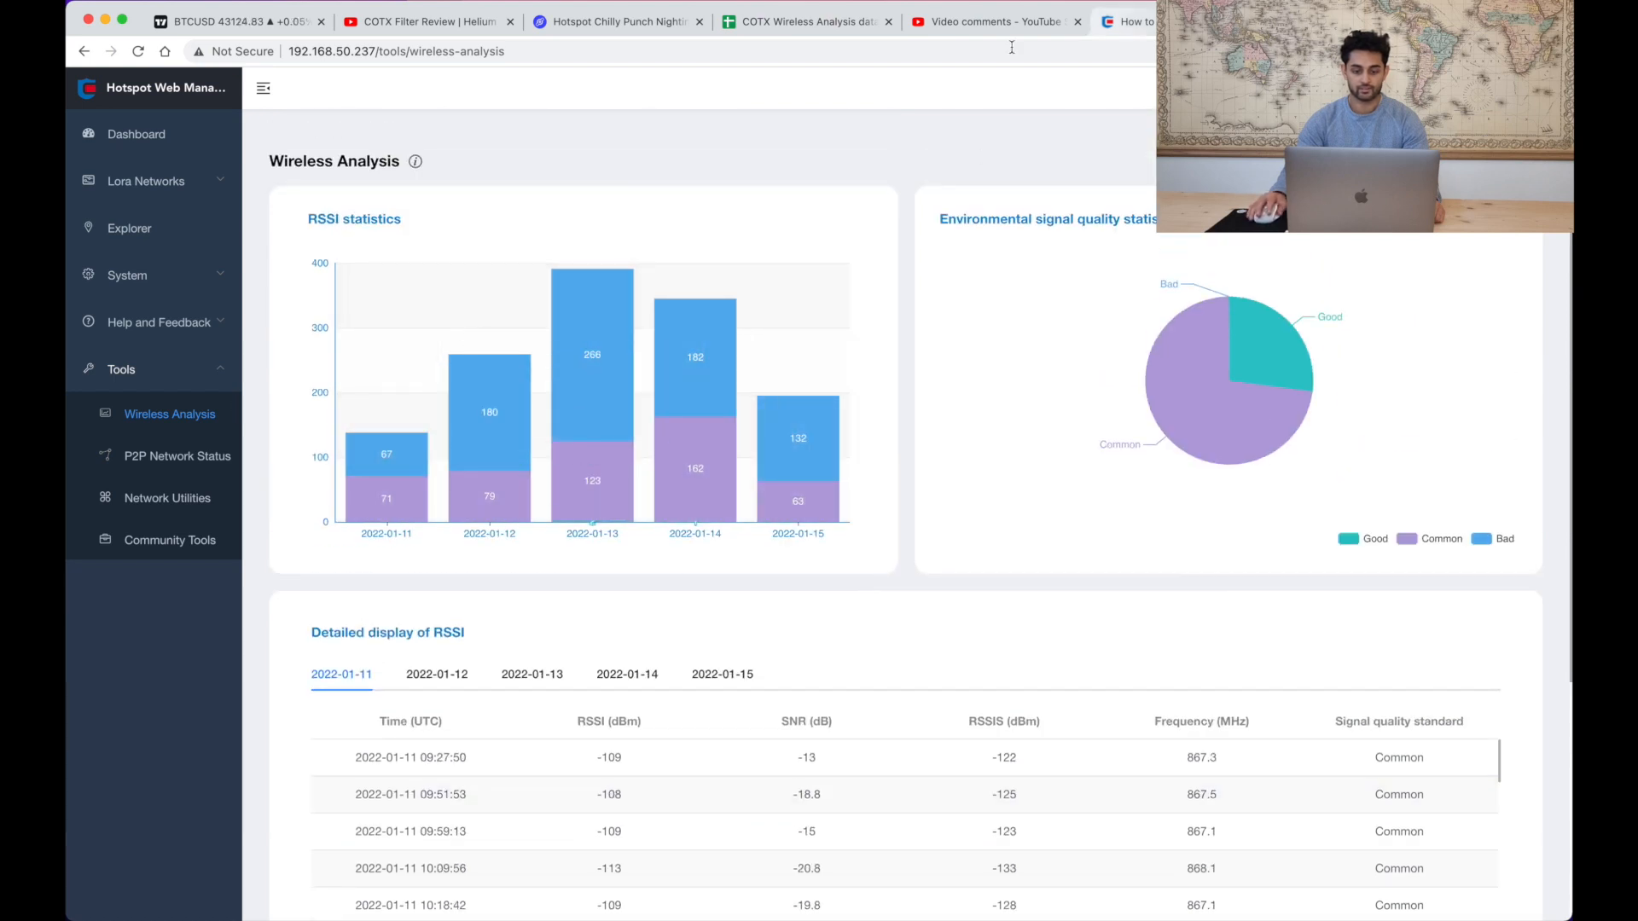
# - Switch to the COTX data dump spreadsheet and its Wireless analysis graphs sheet
pyautogui.click(803, 21)
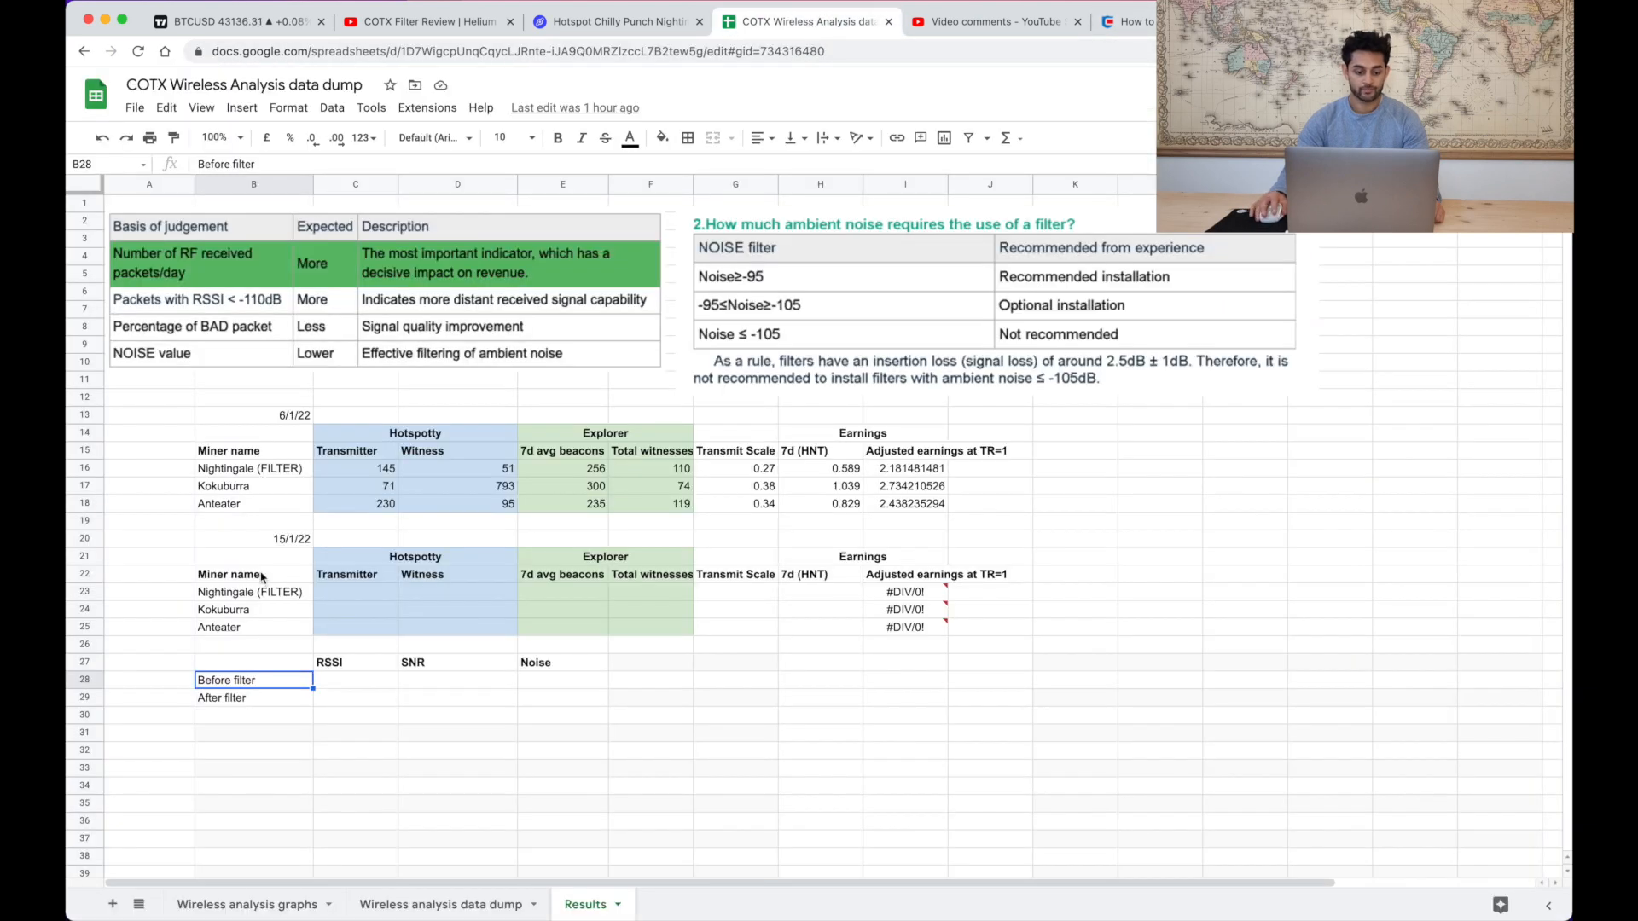
pyautogui.click(247, 904)
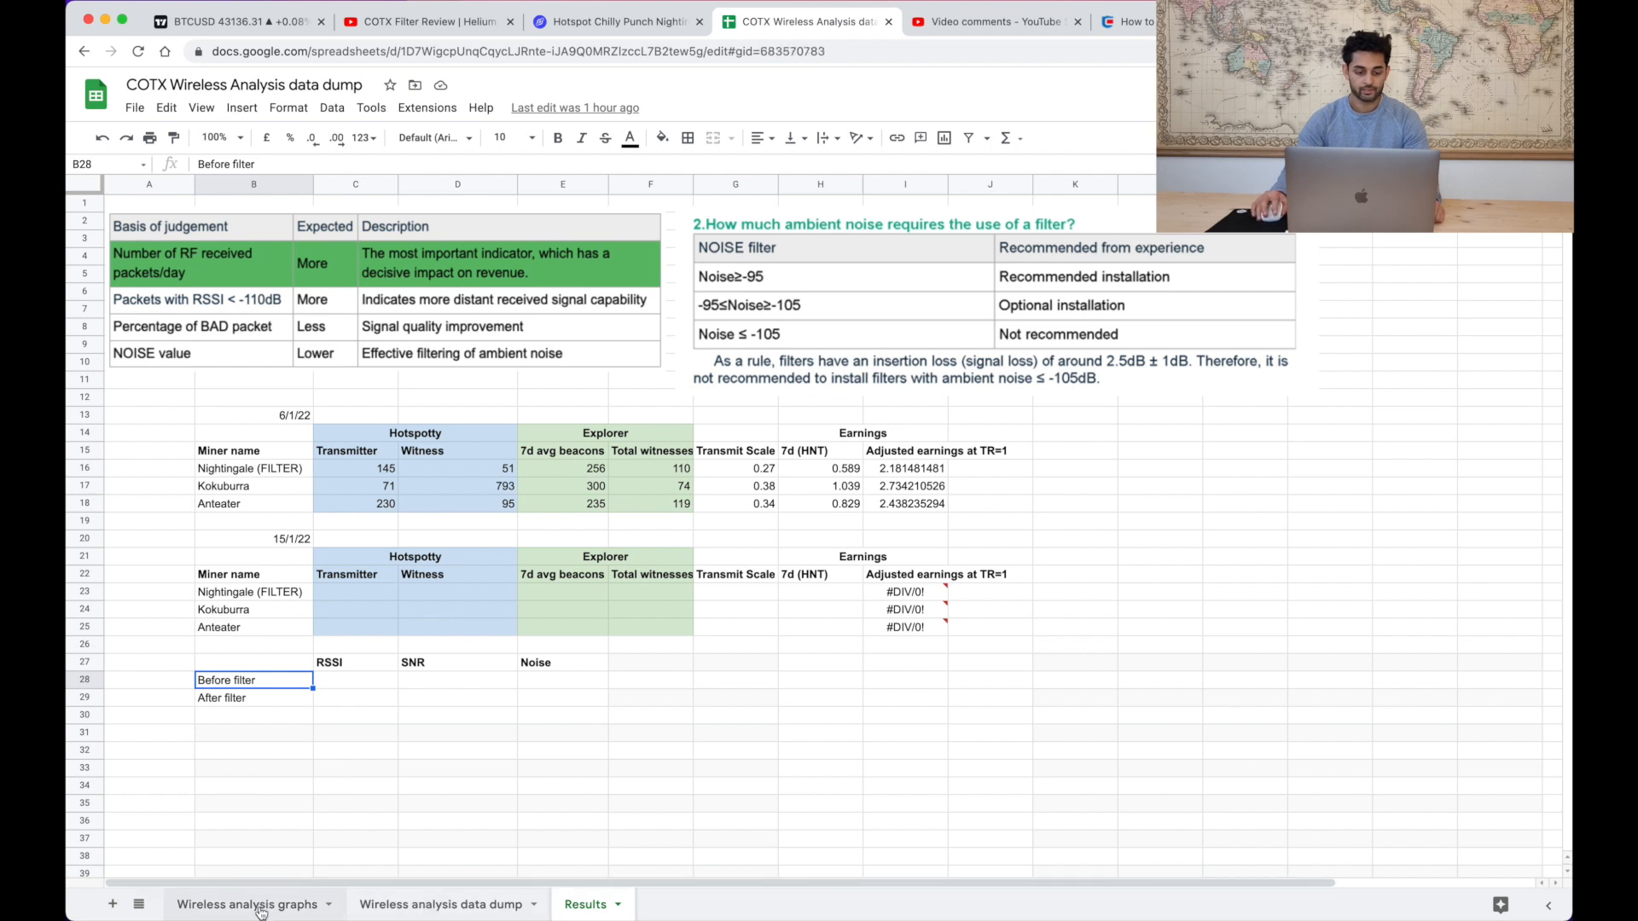
pyautogui.click(247, 904)
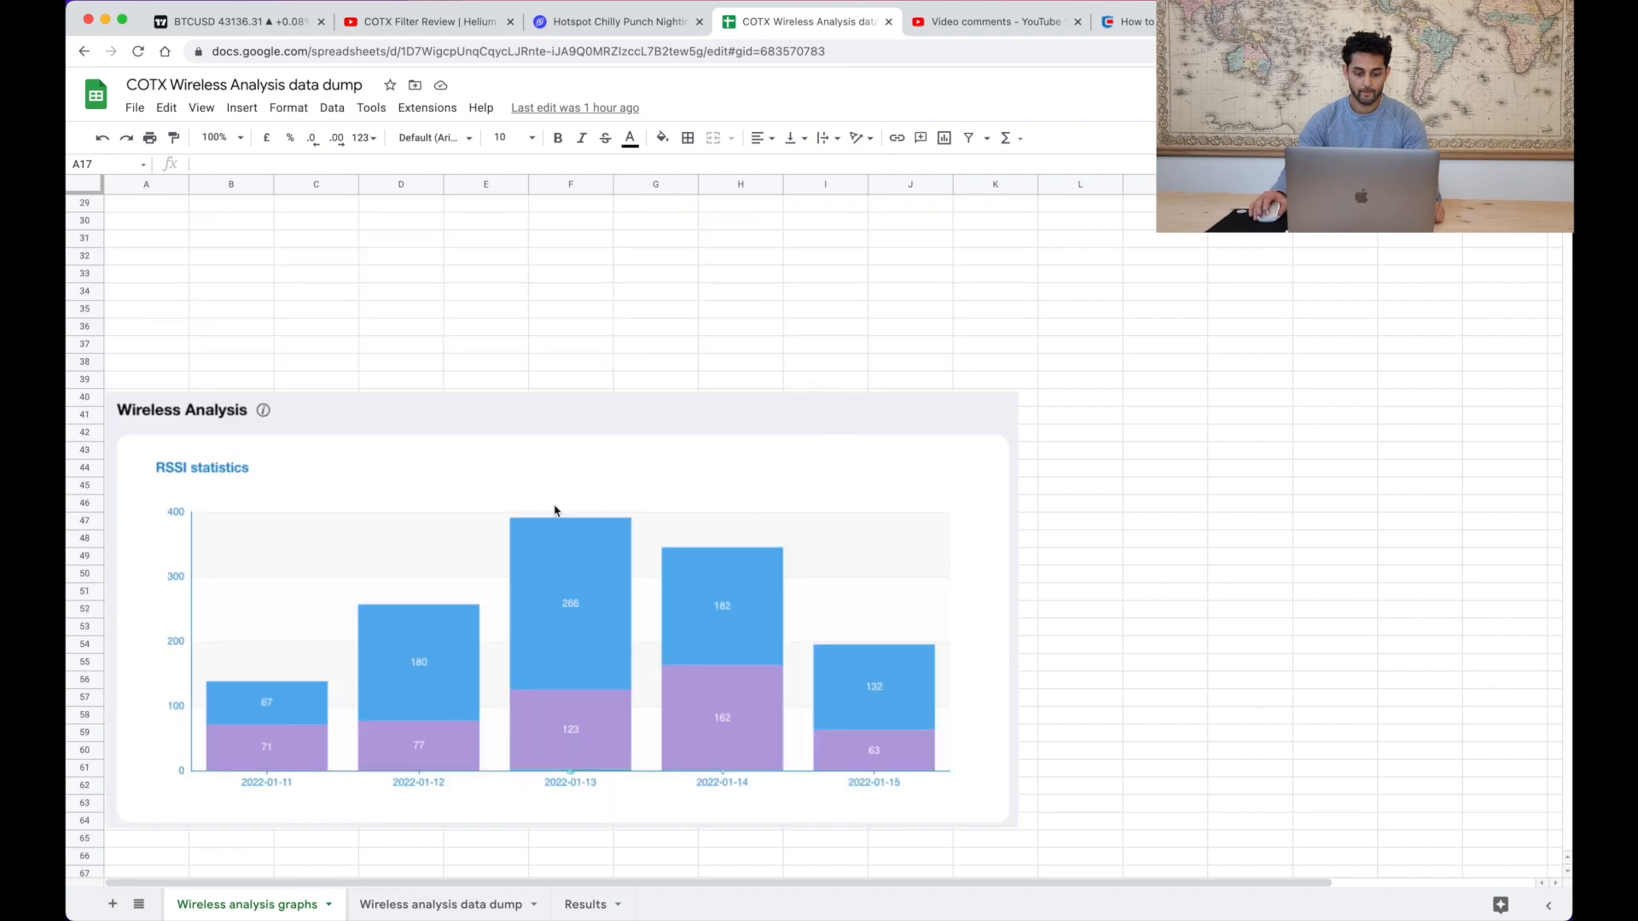
pyautogui.moveTo(770, 616)
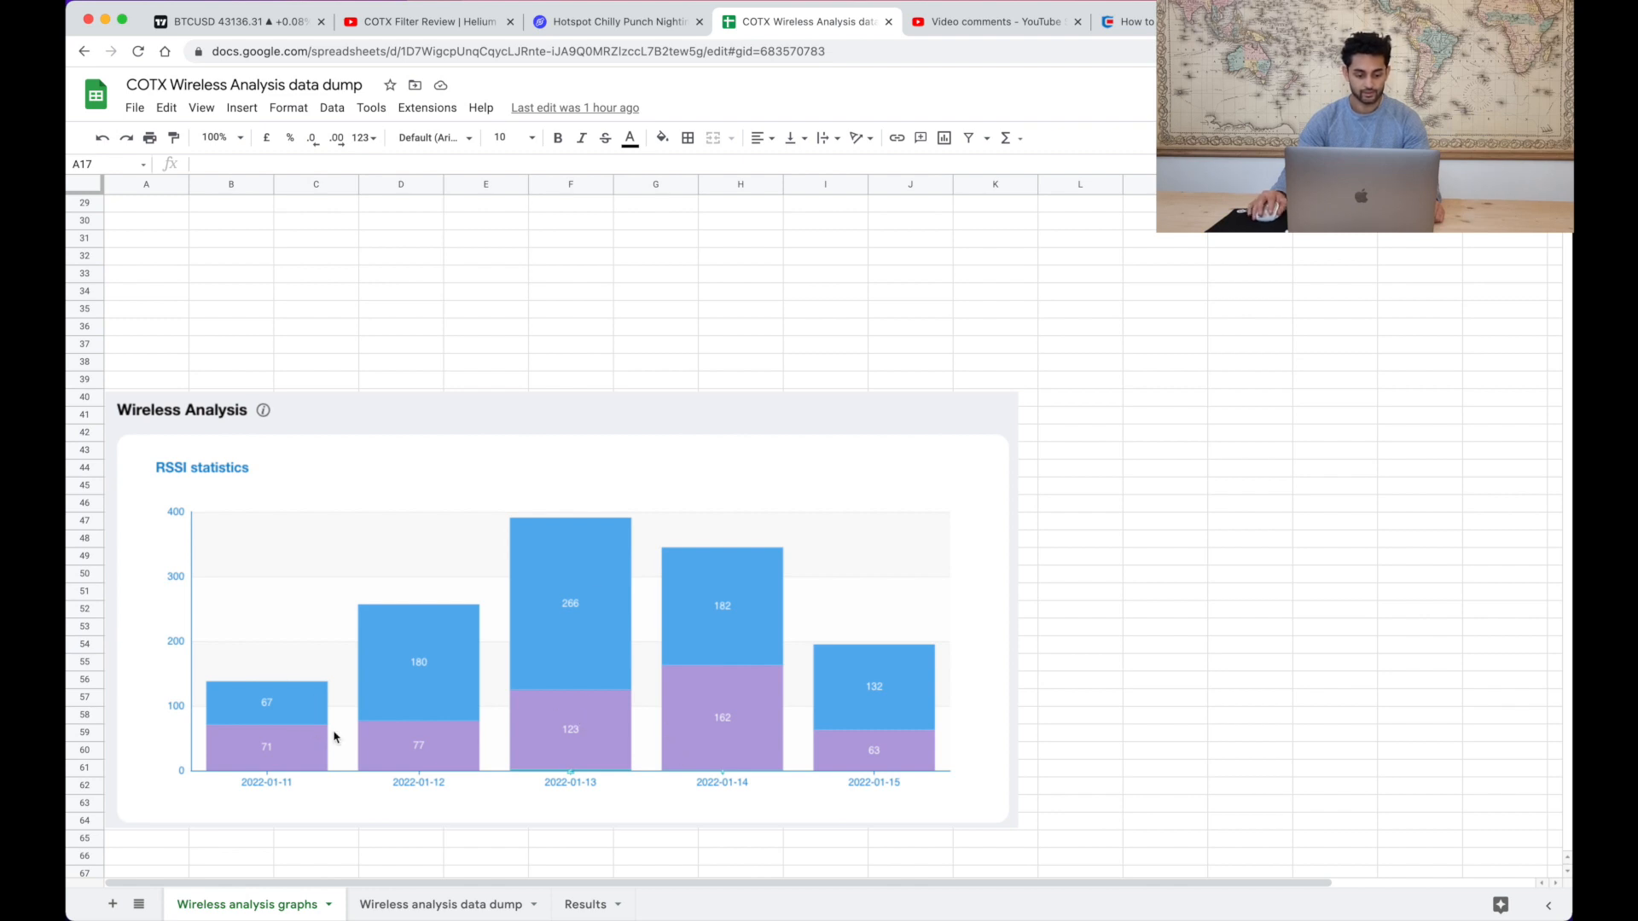
pyautogui.moveTo(574, 611)
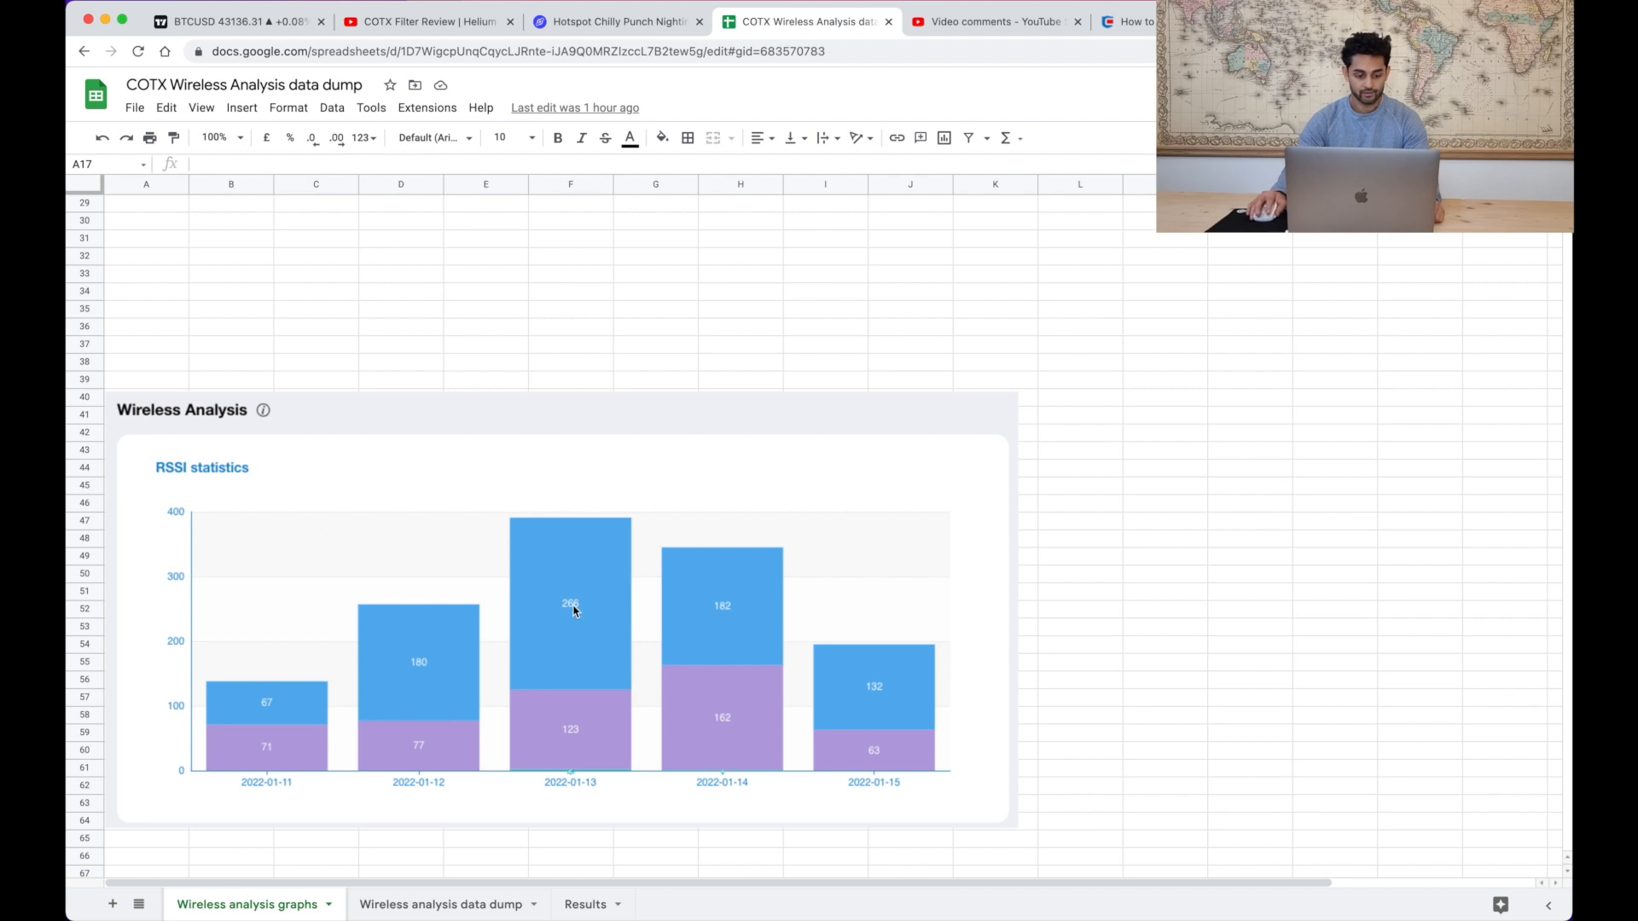
pyautogui.moveTo(581, 524)
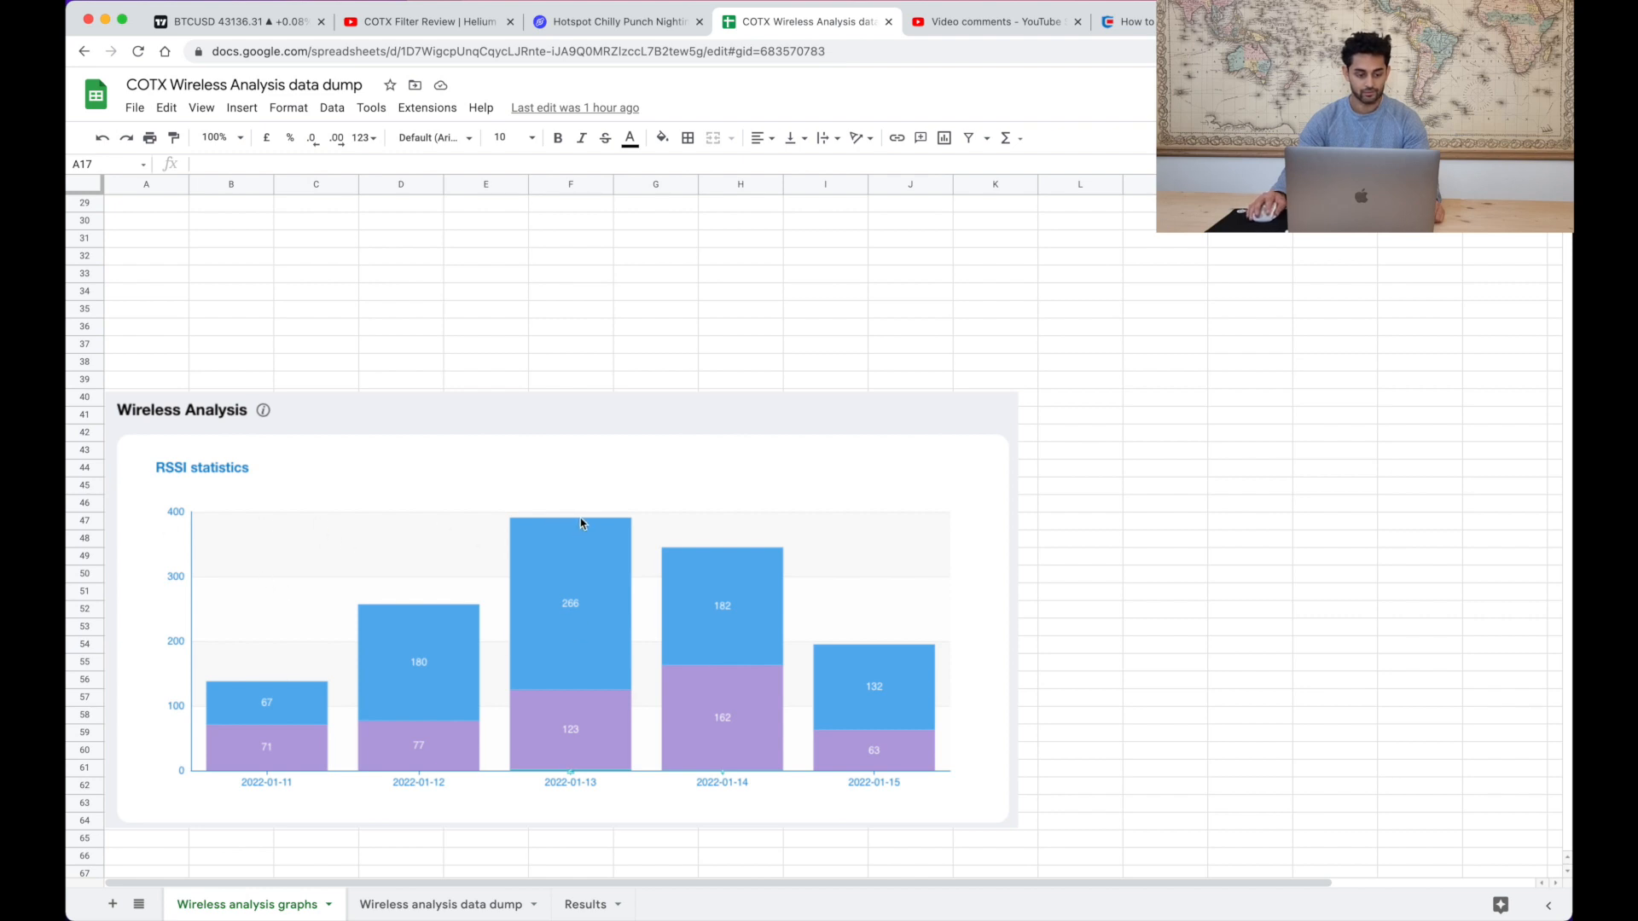
pyautogui.moveTo(544, 607)
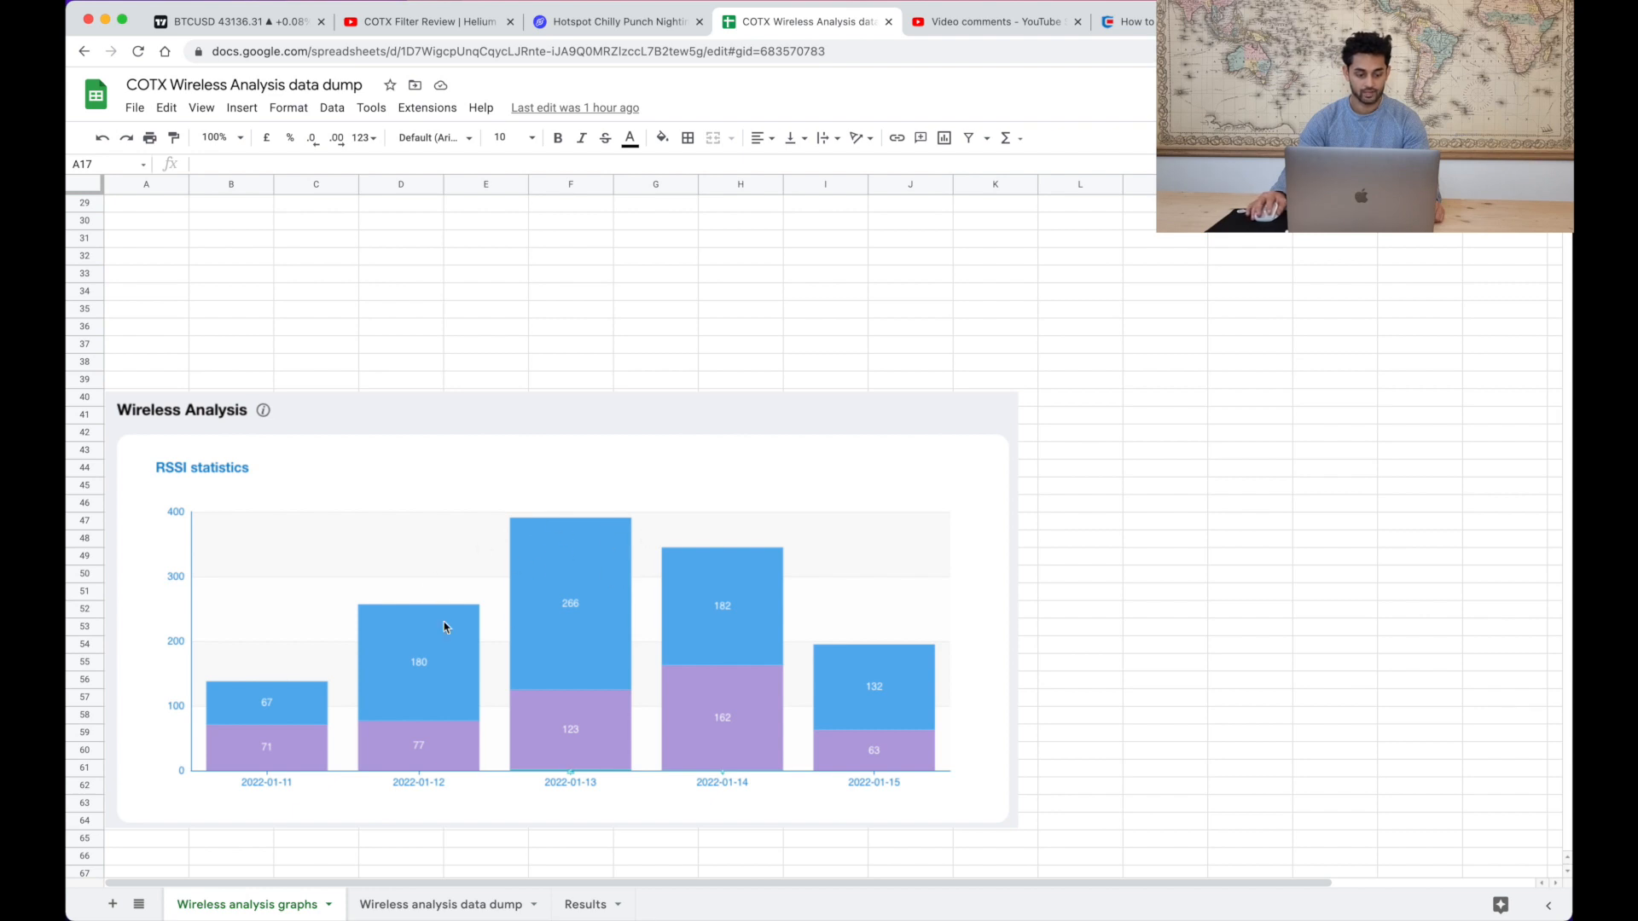
pyautogui.moveTo(519, 548)
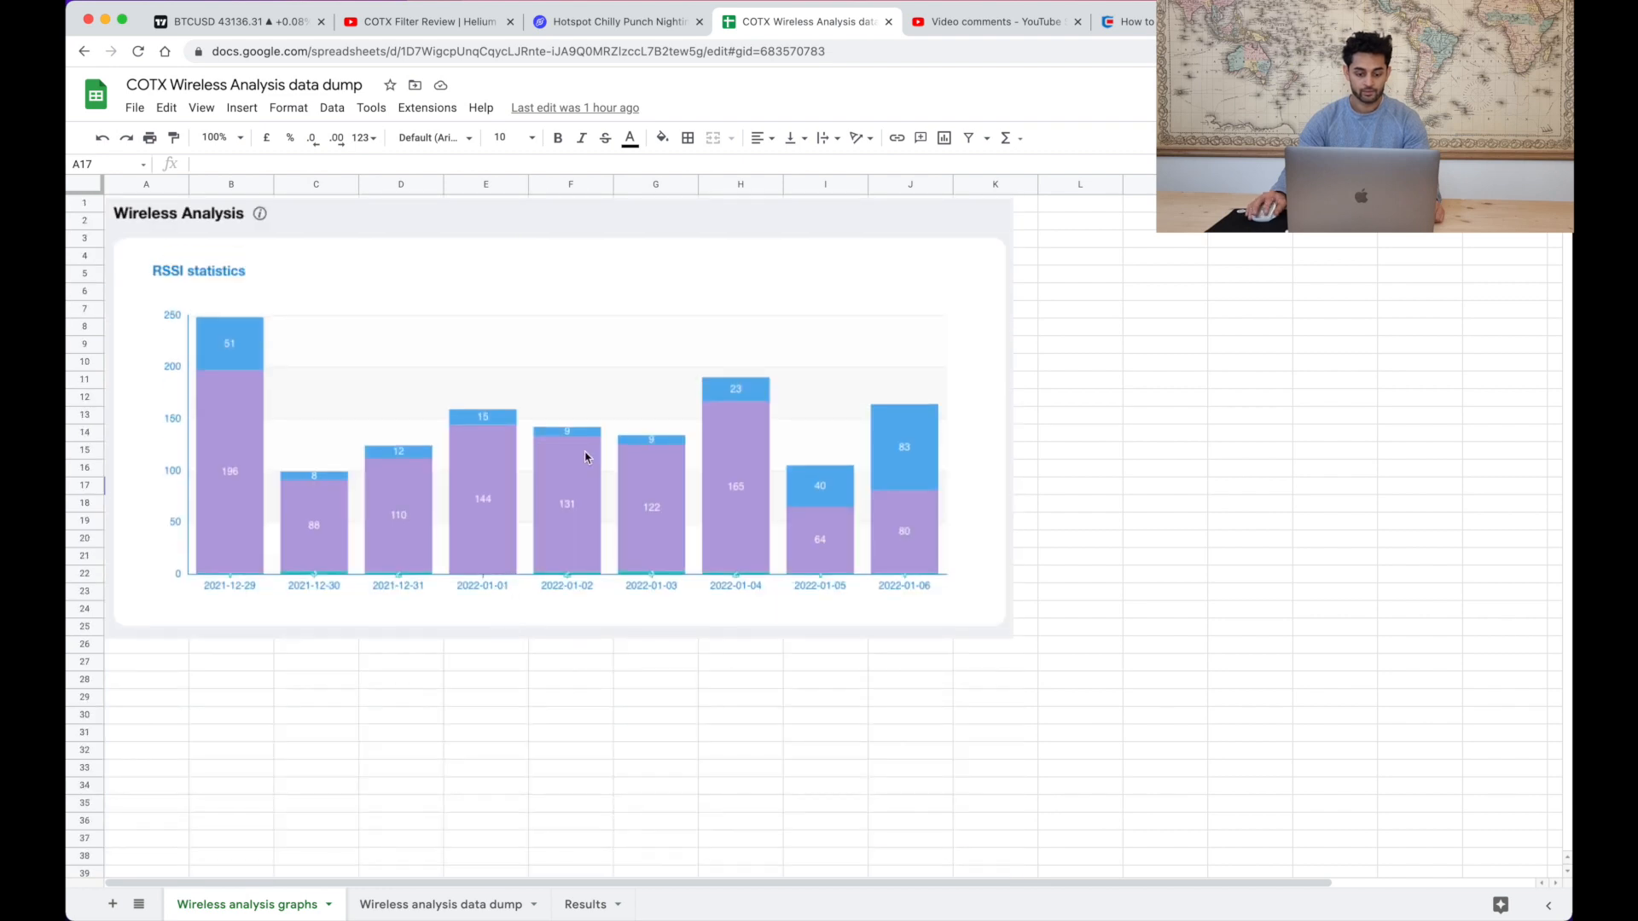
pyautogui.moveTo(908, 551)
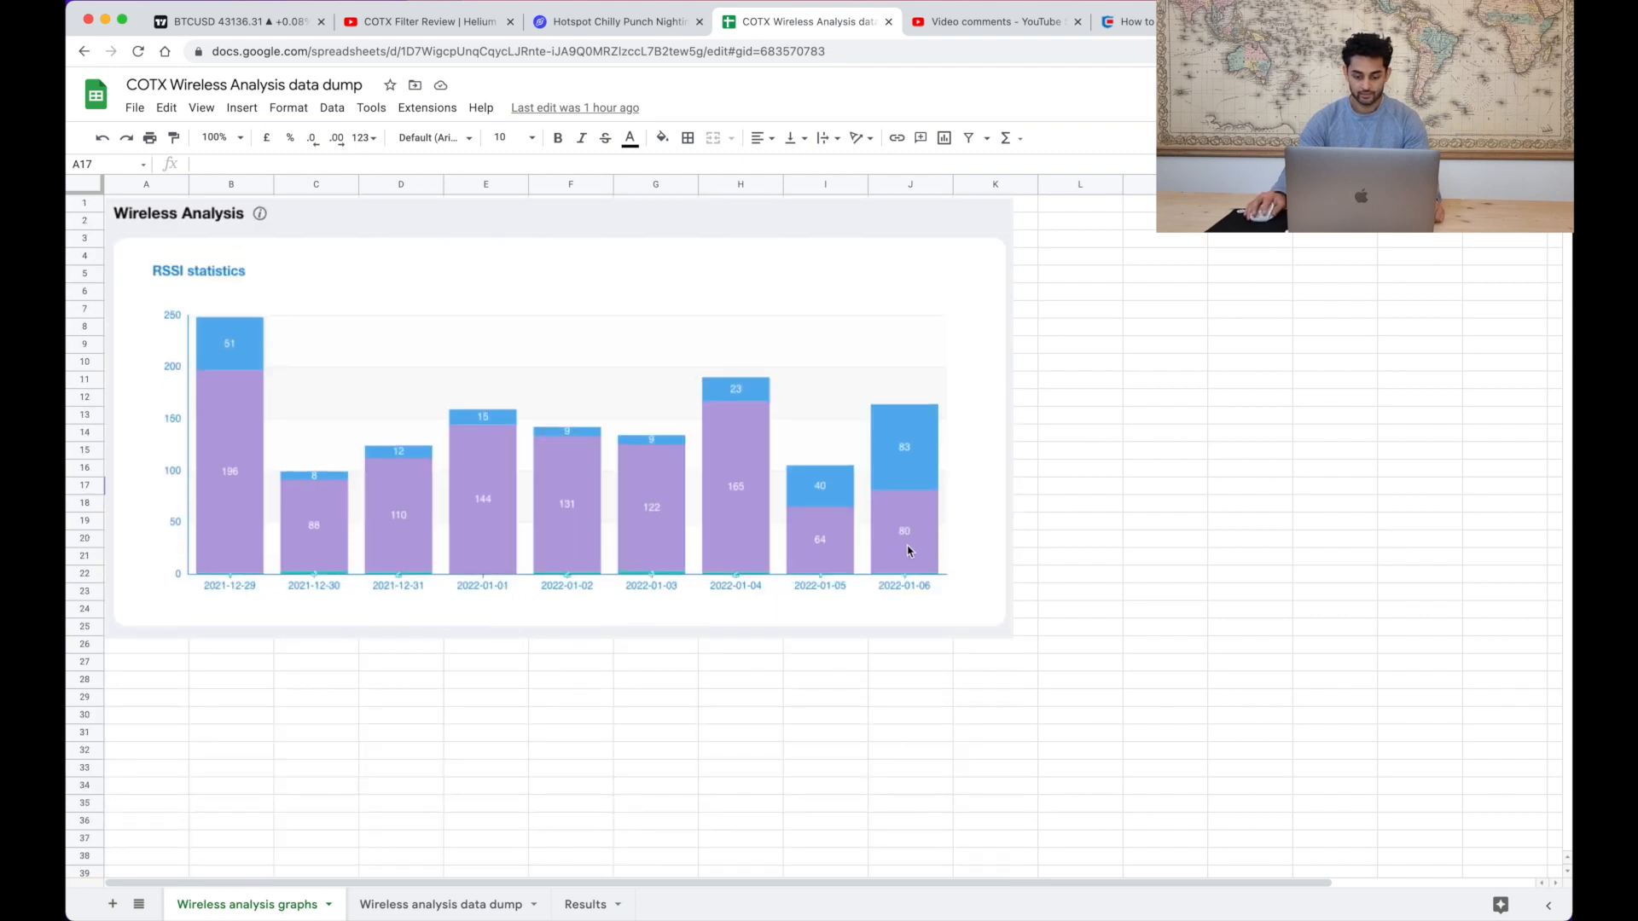
pyautogui.moveTo(292, 420)
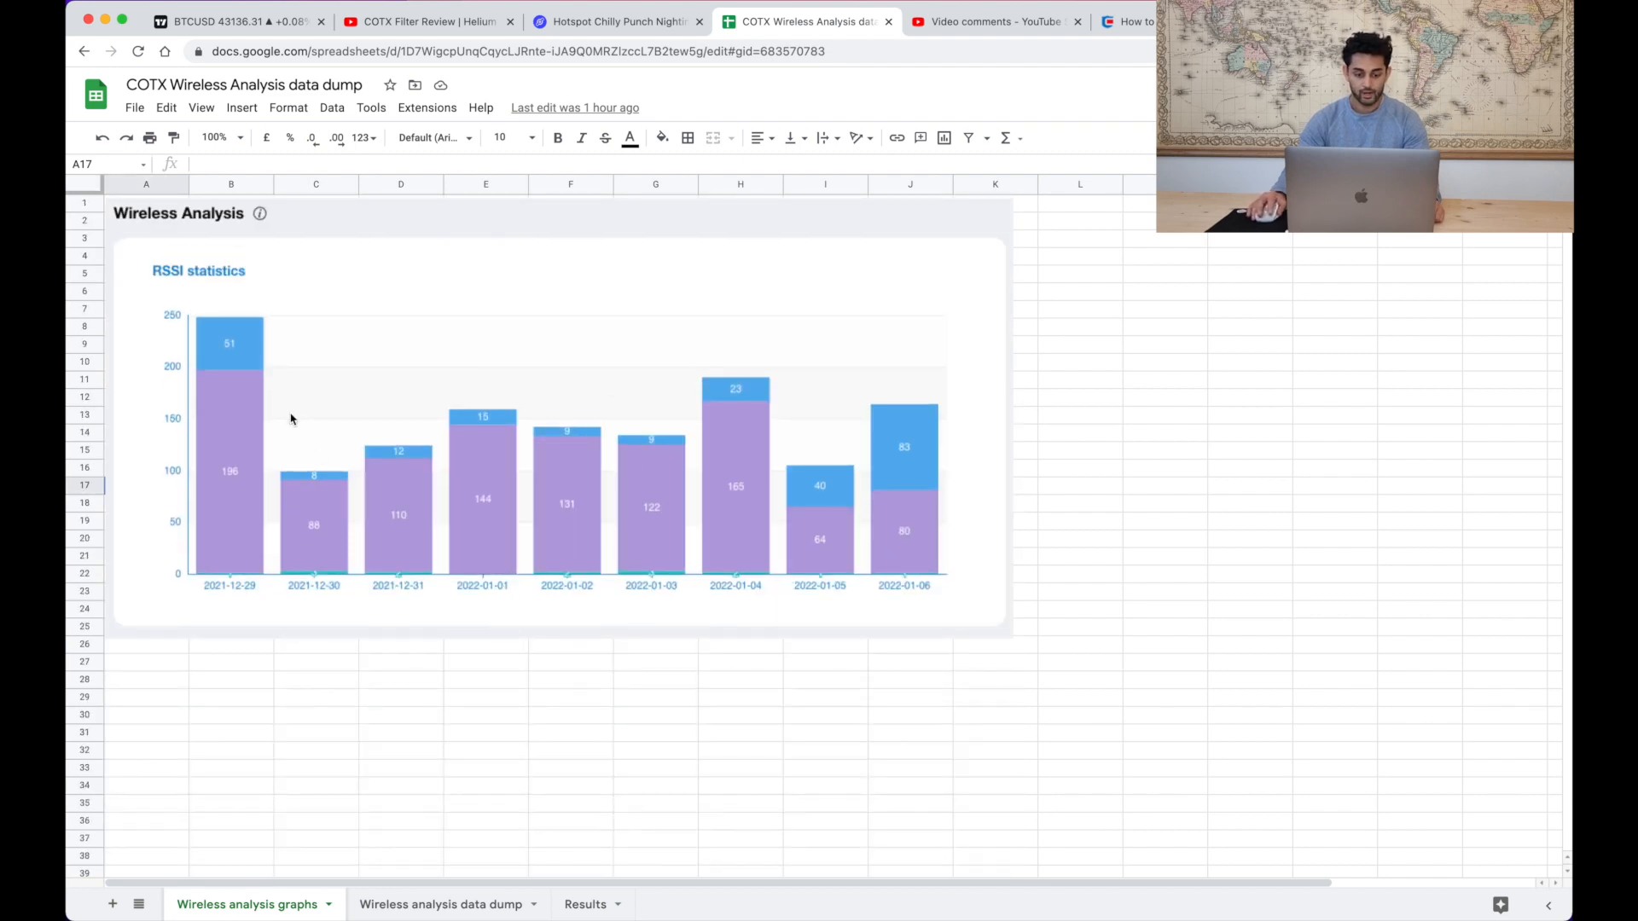
pyautogui.moveTo(220, 379)
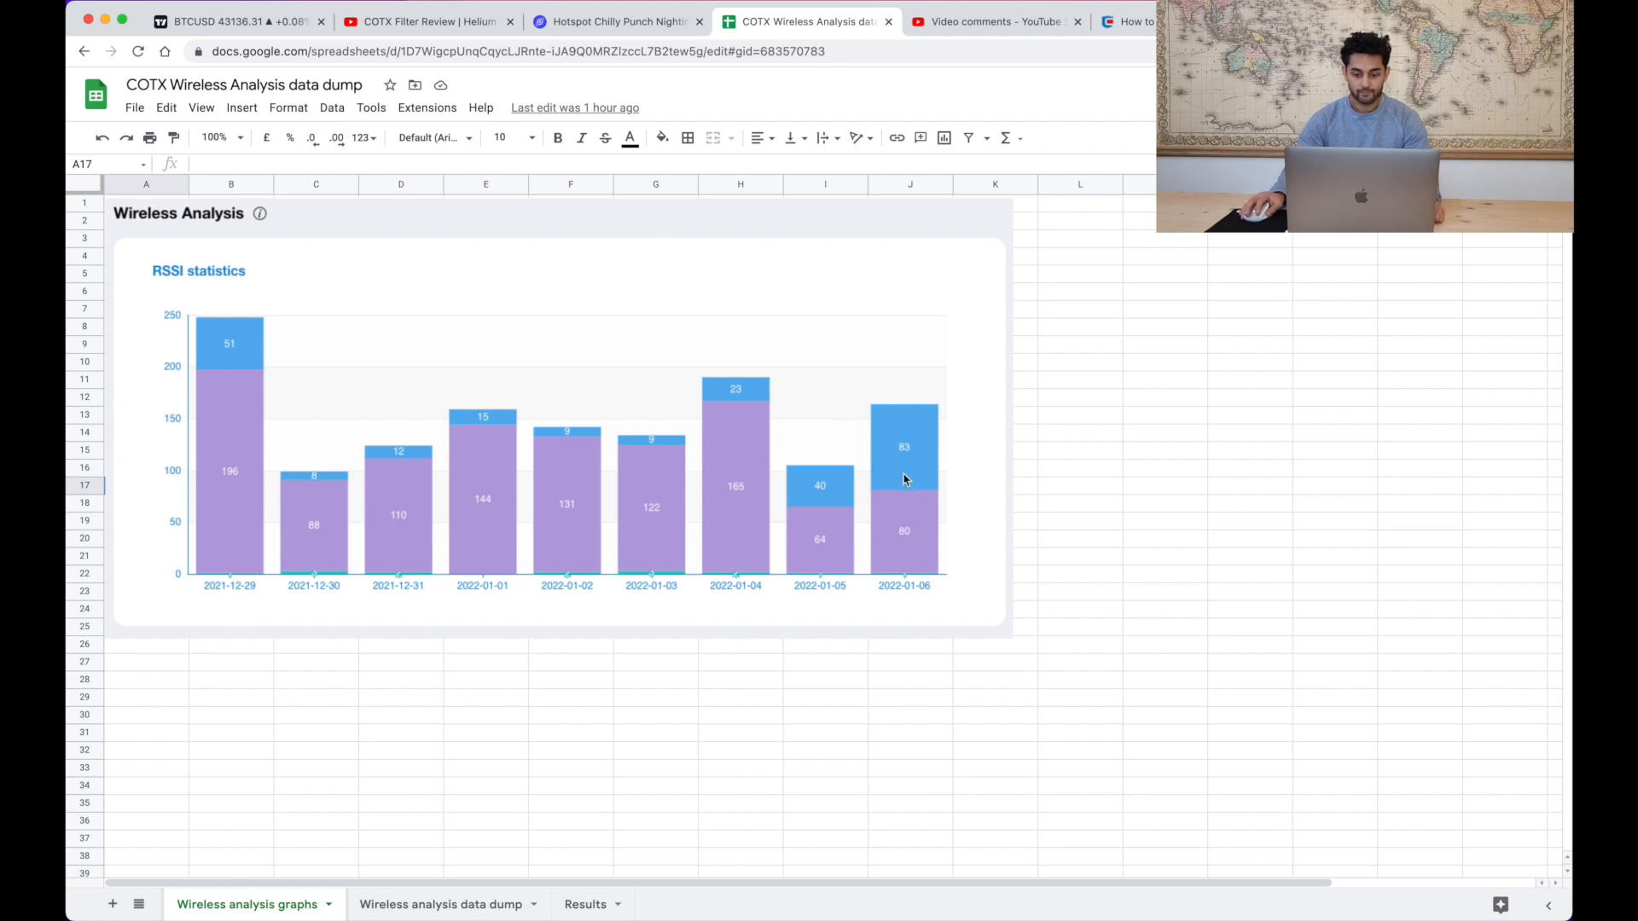
pyautogui.moveTo(1095, 75)
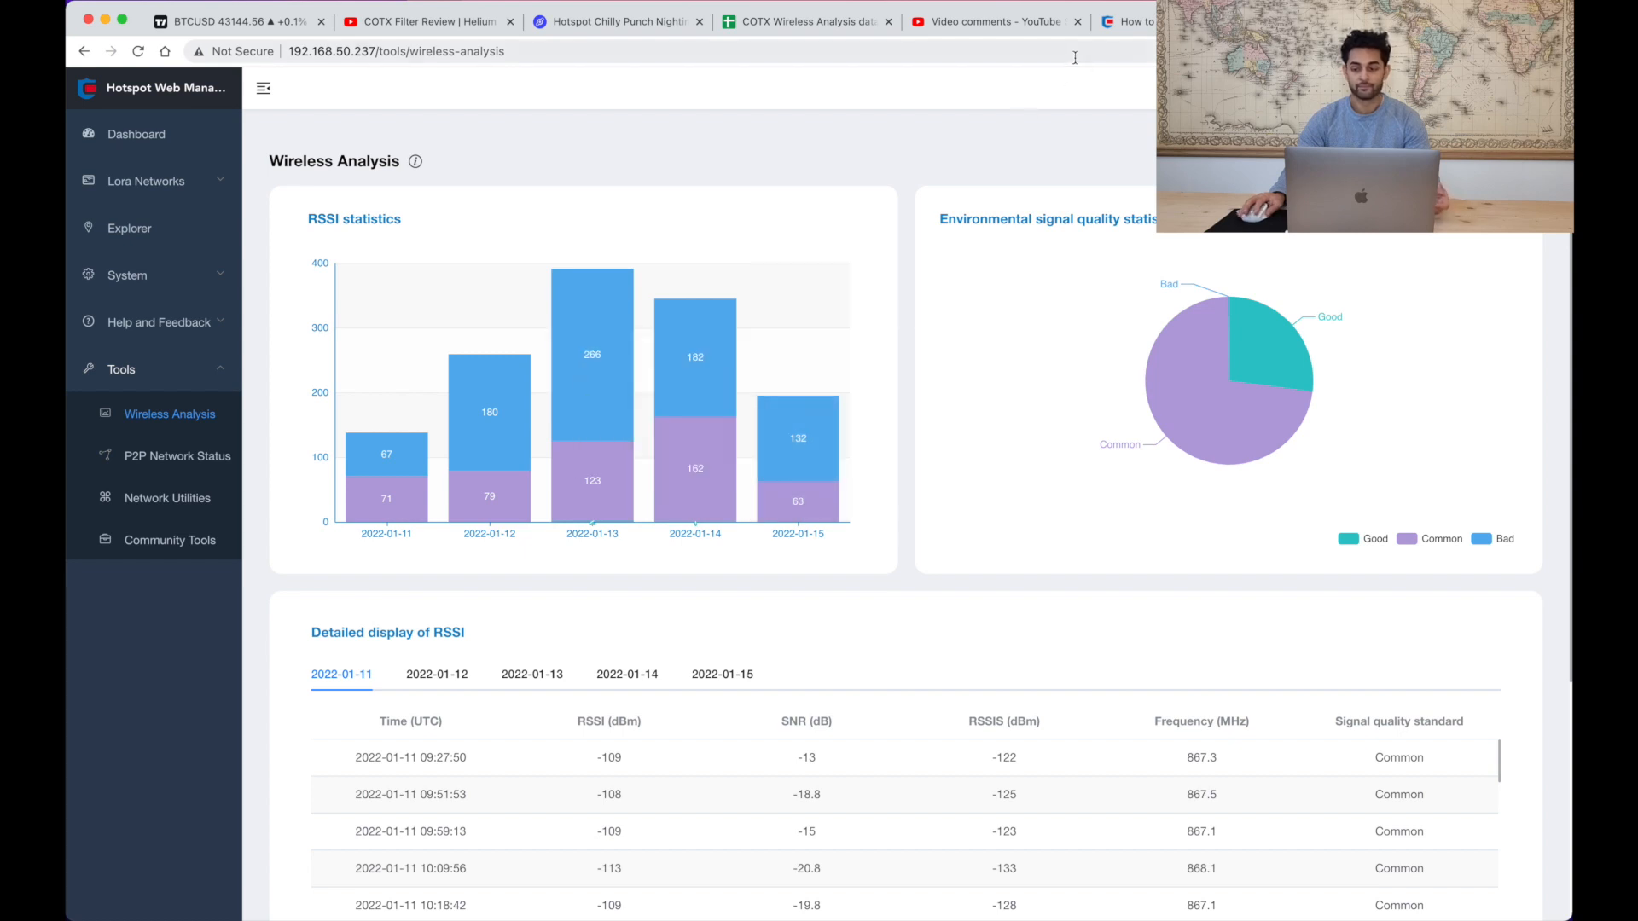
# - Compare the 2021-12-29 to 2022-01-06 chart with the new RSSI statistics chart in the graphs sheet
pyautogui.click(804, 20)
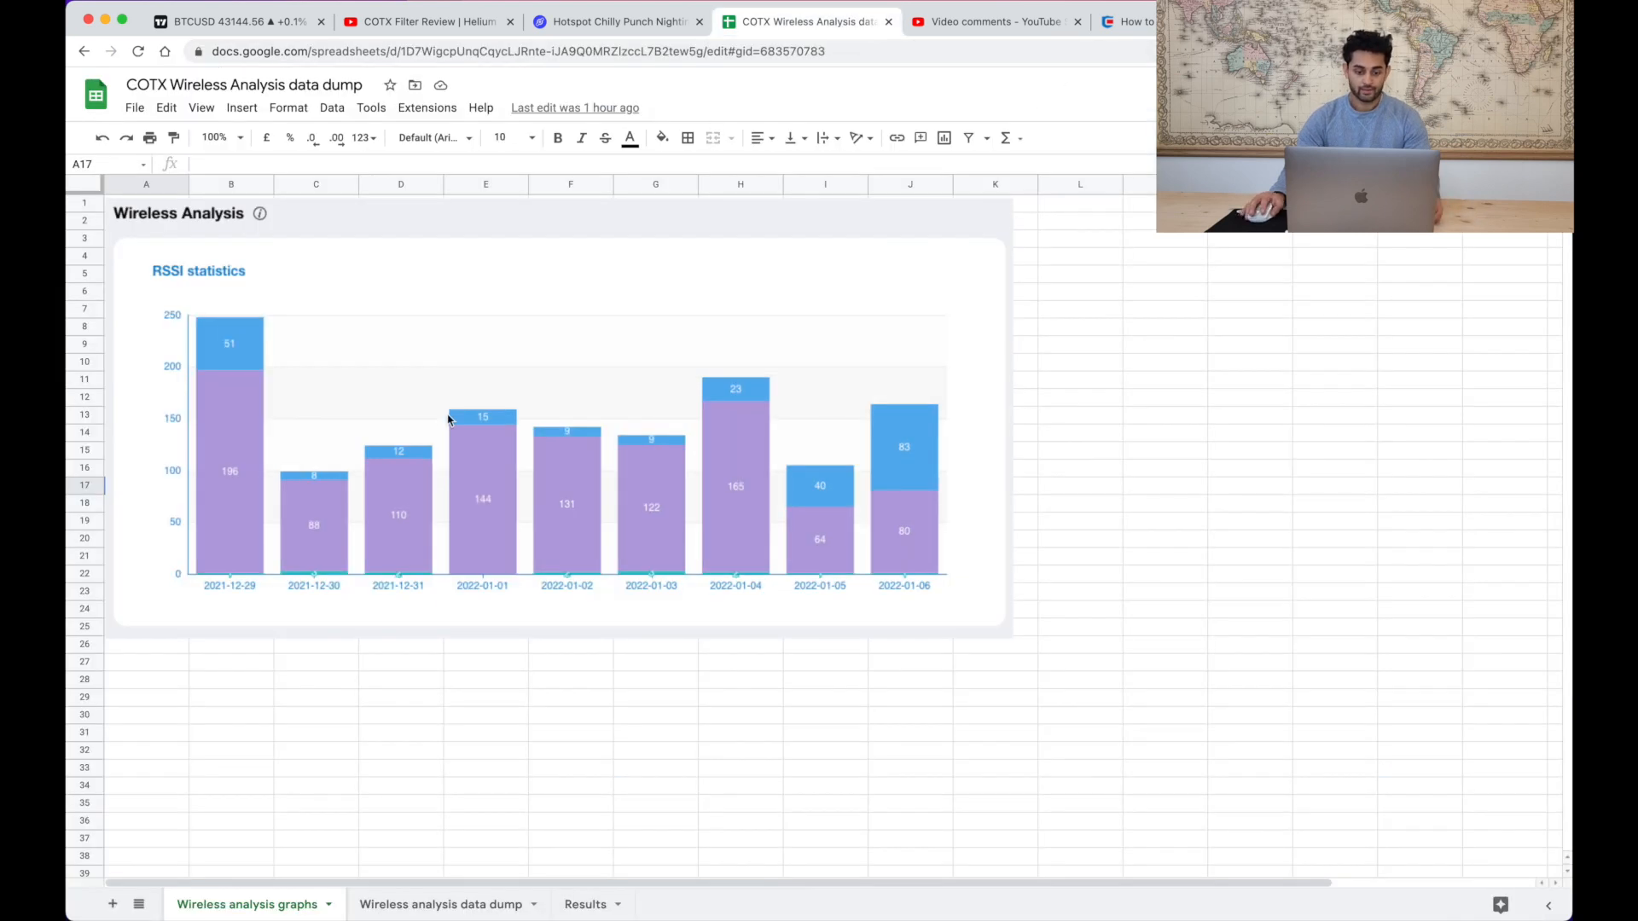
pyautogui.moveTo(937, 478)
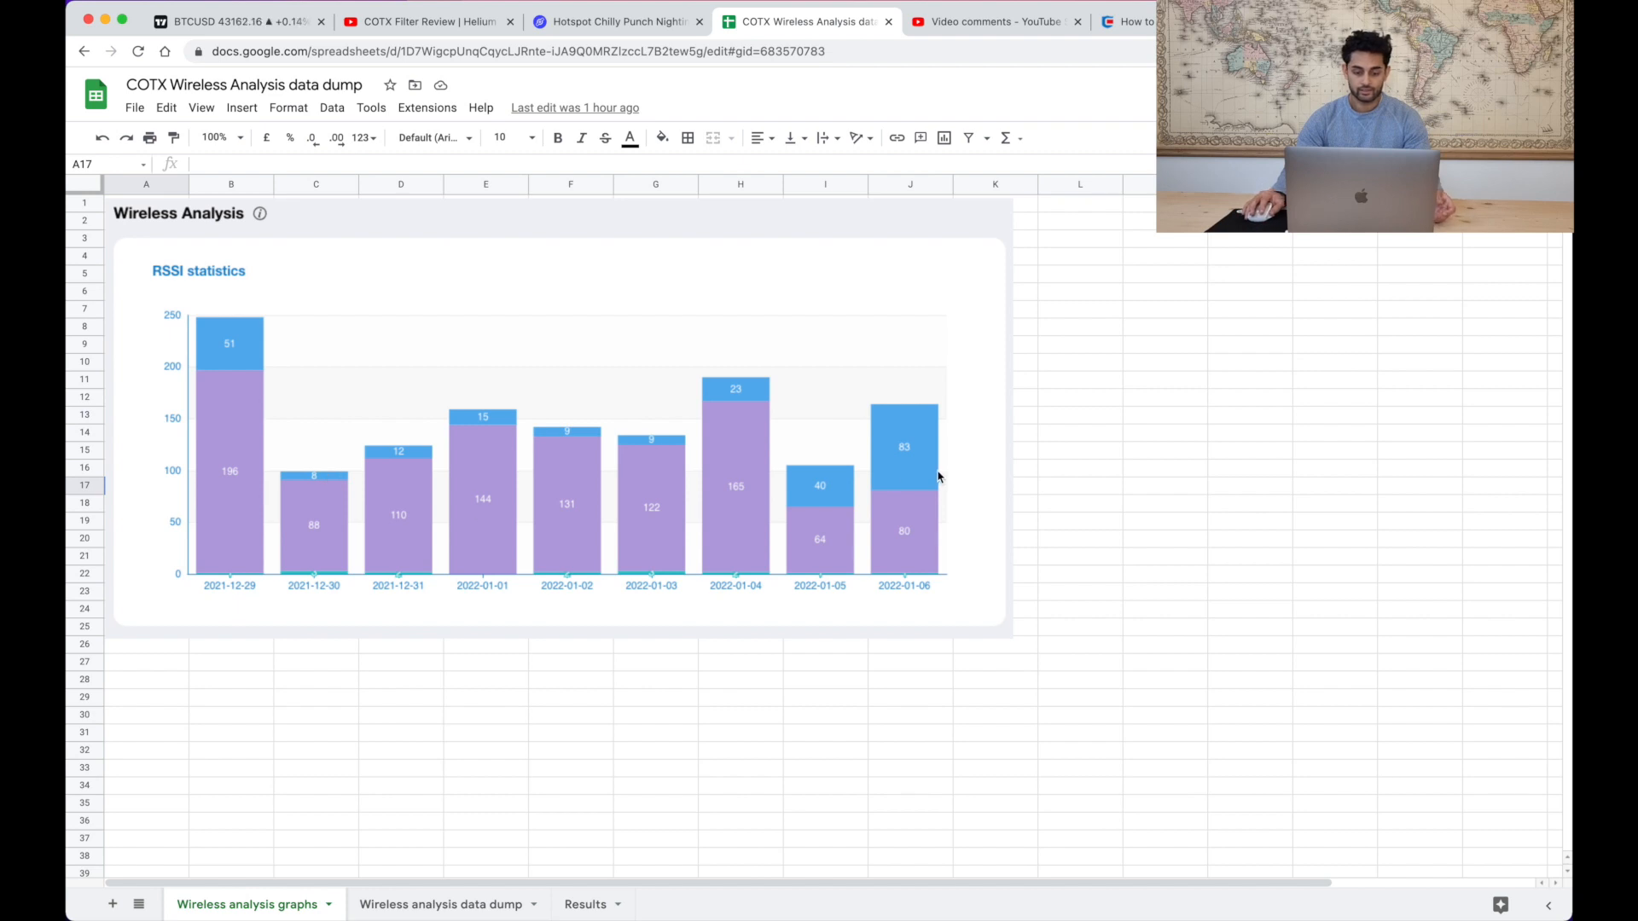
pyautogui.moveTo(220, 532)
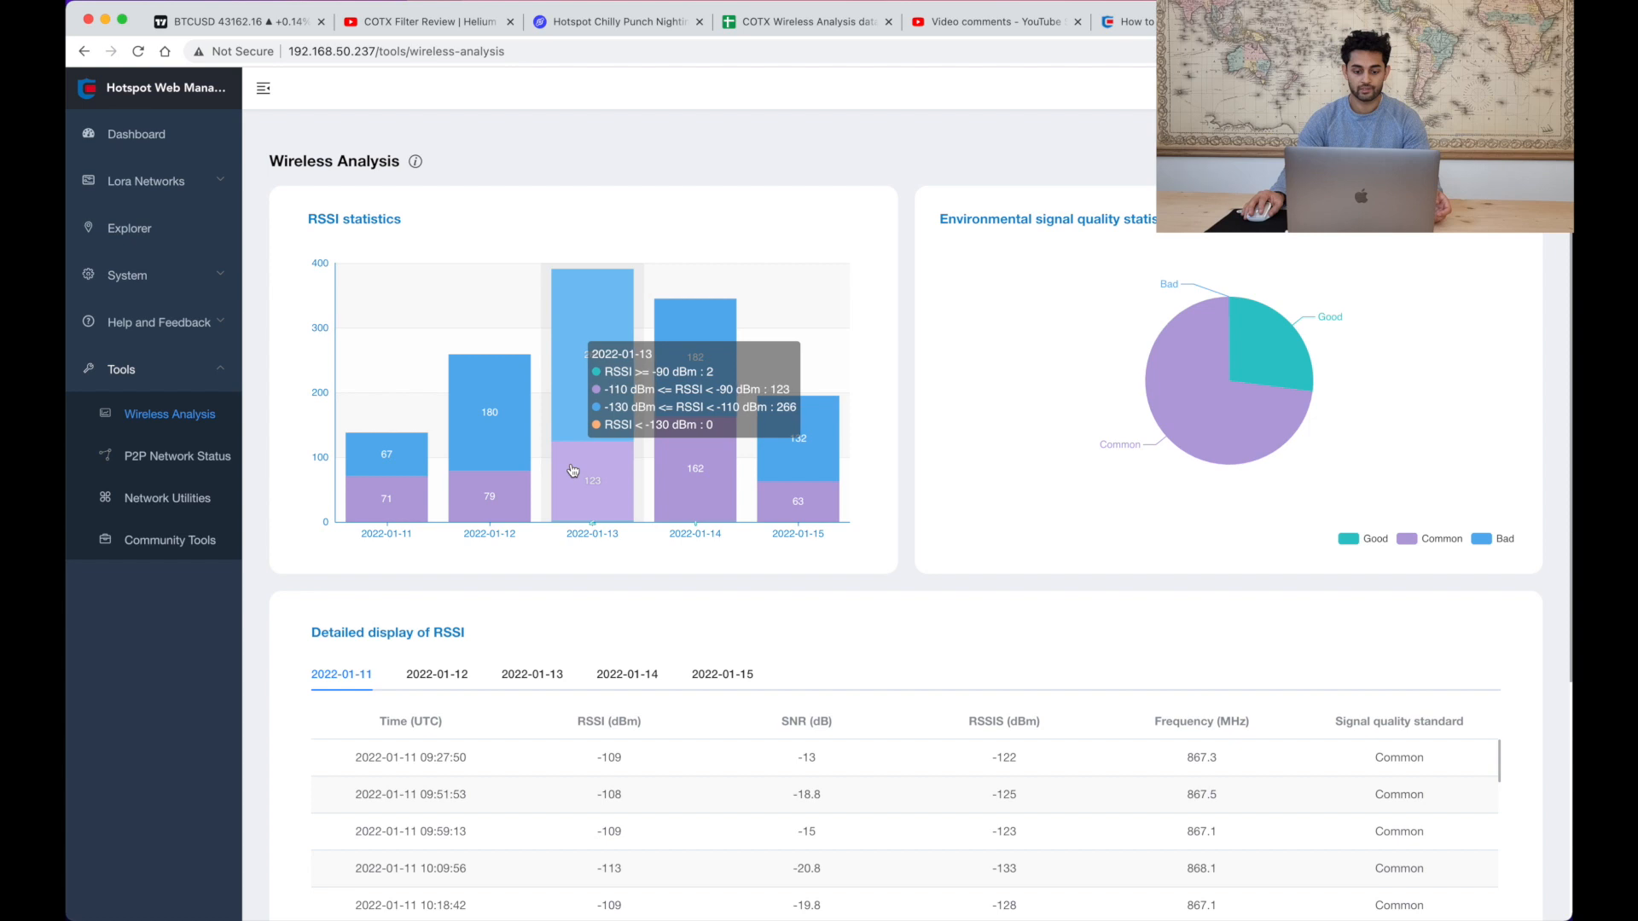
pyautogui.moveTo(834, 467)
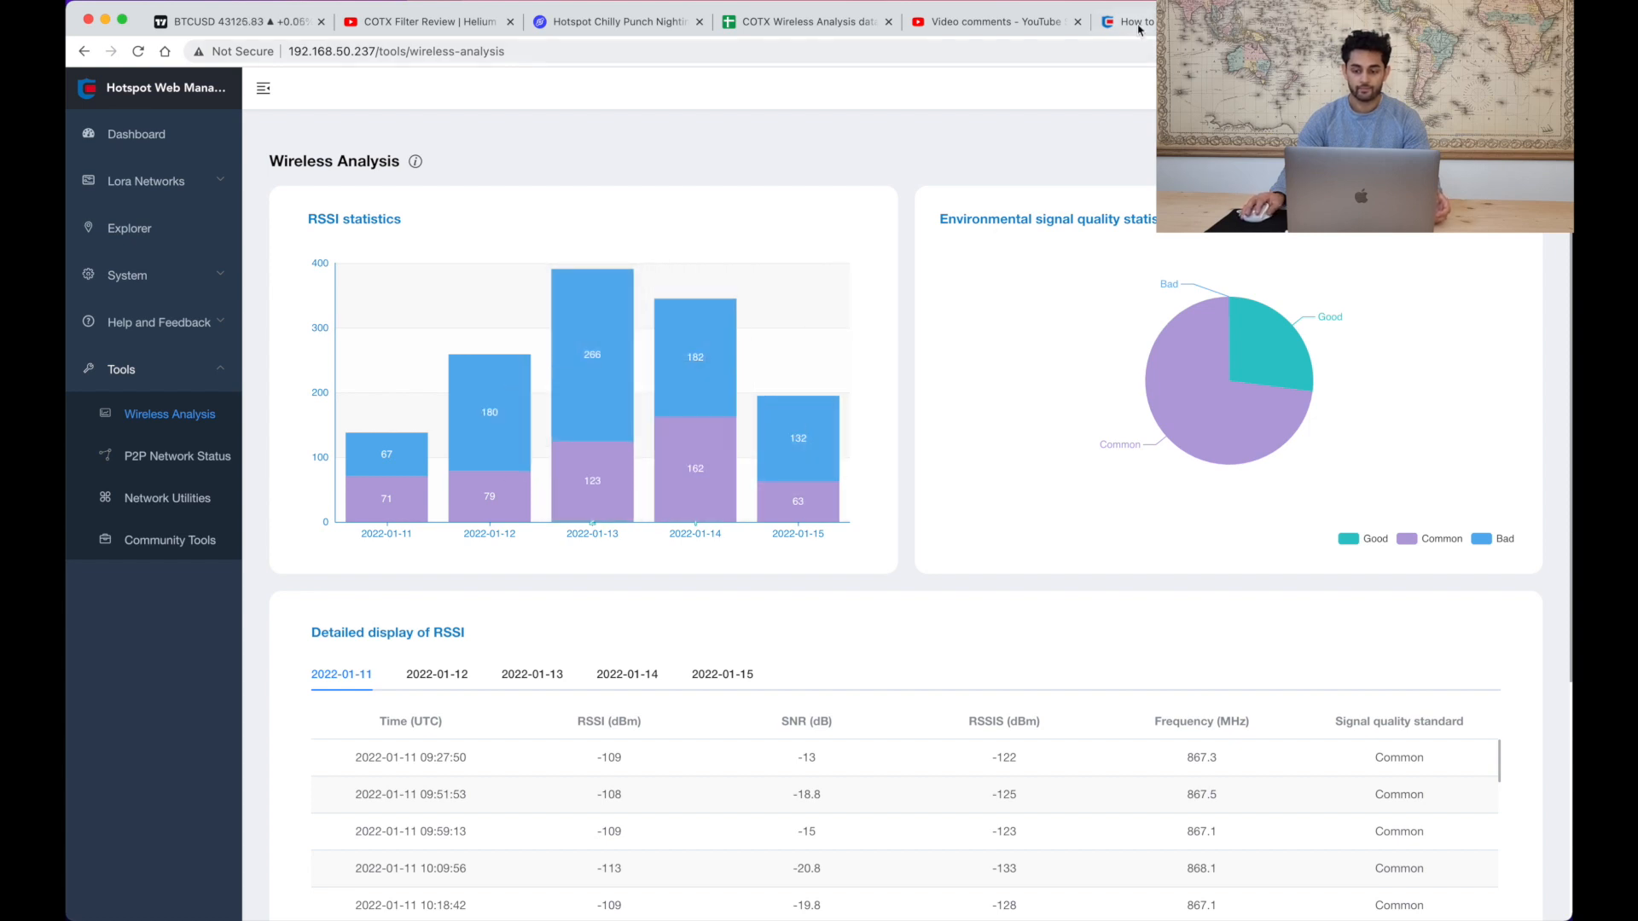
pyautogui.click(803, 21)
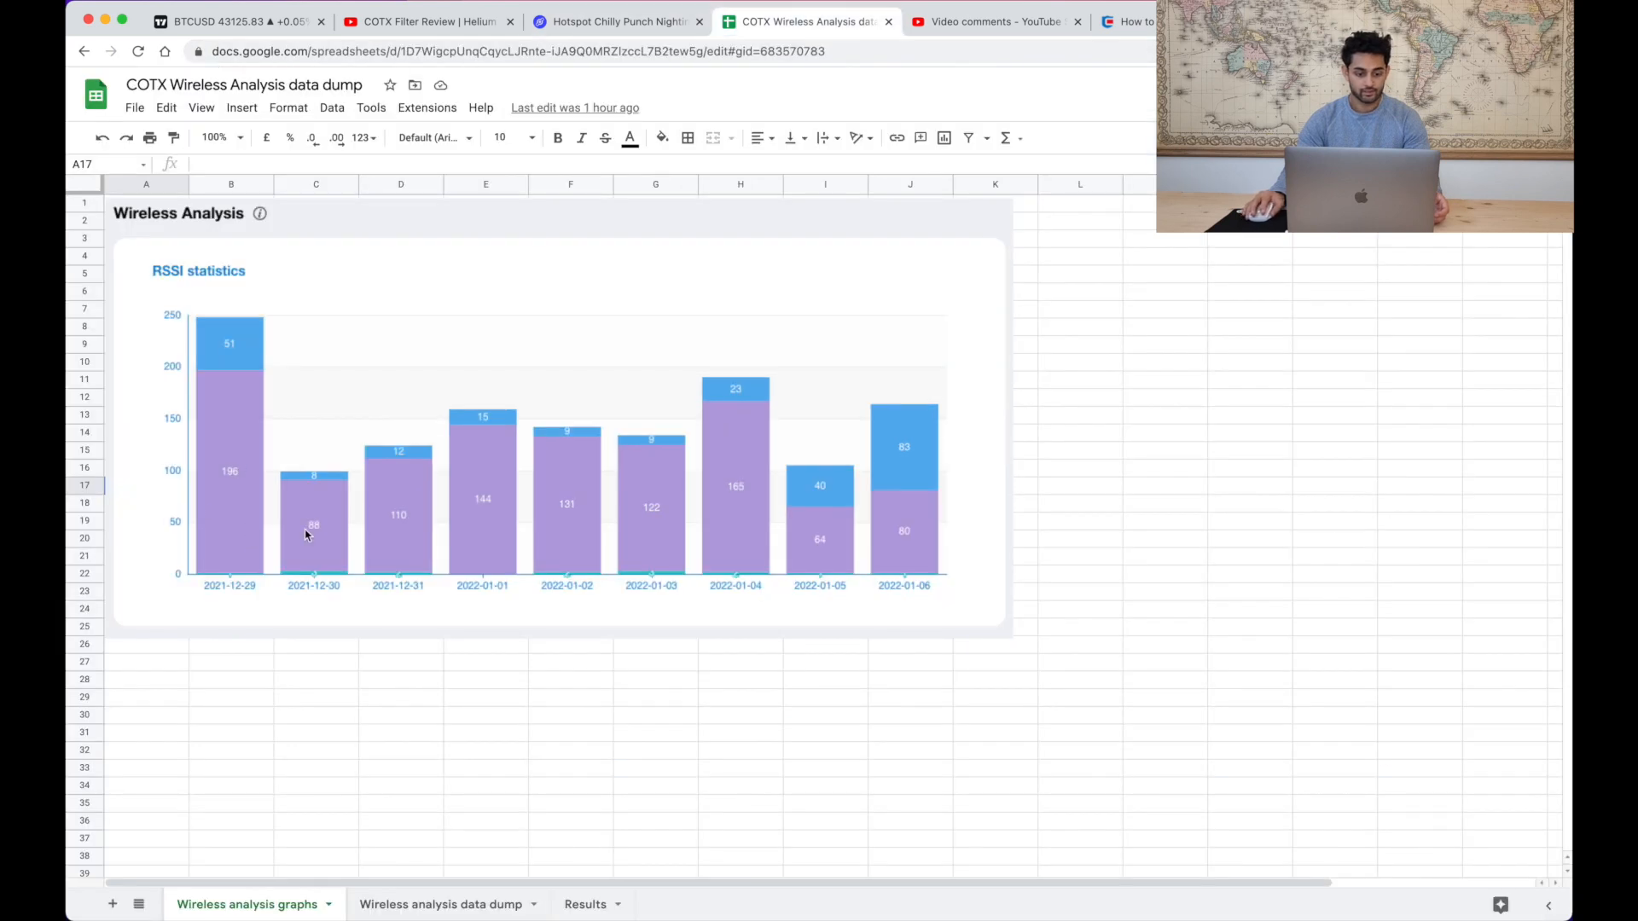
pyautogui.moveTo(266, 390)
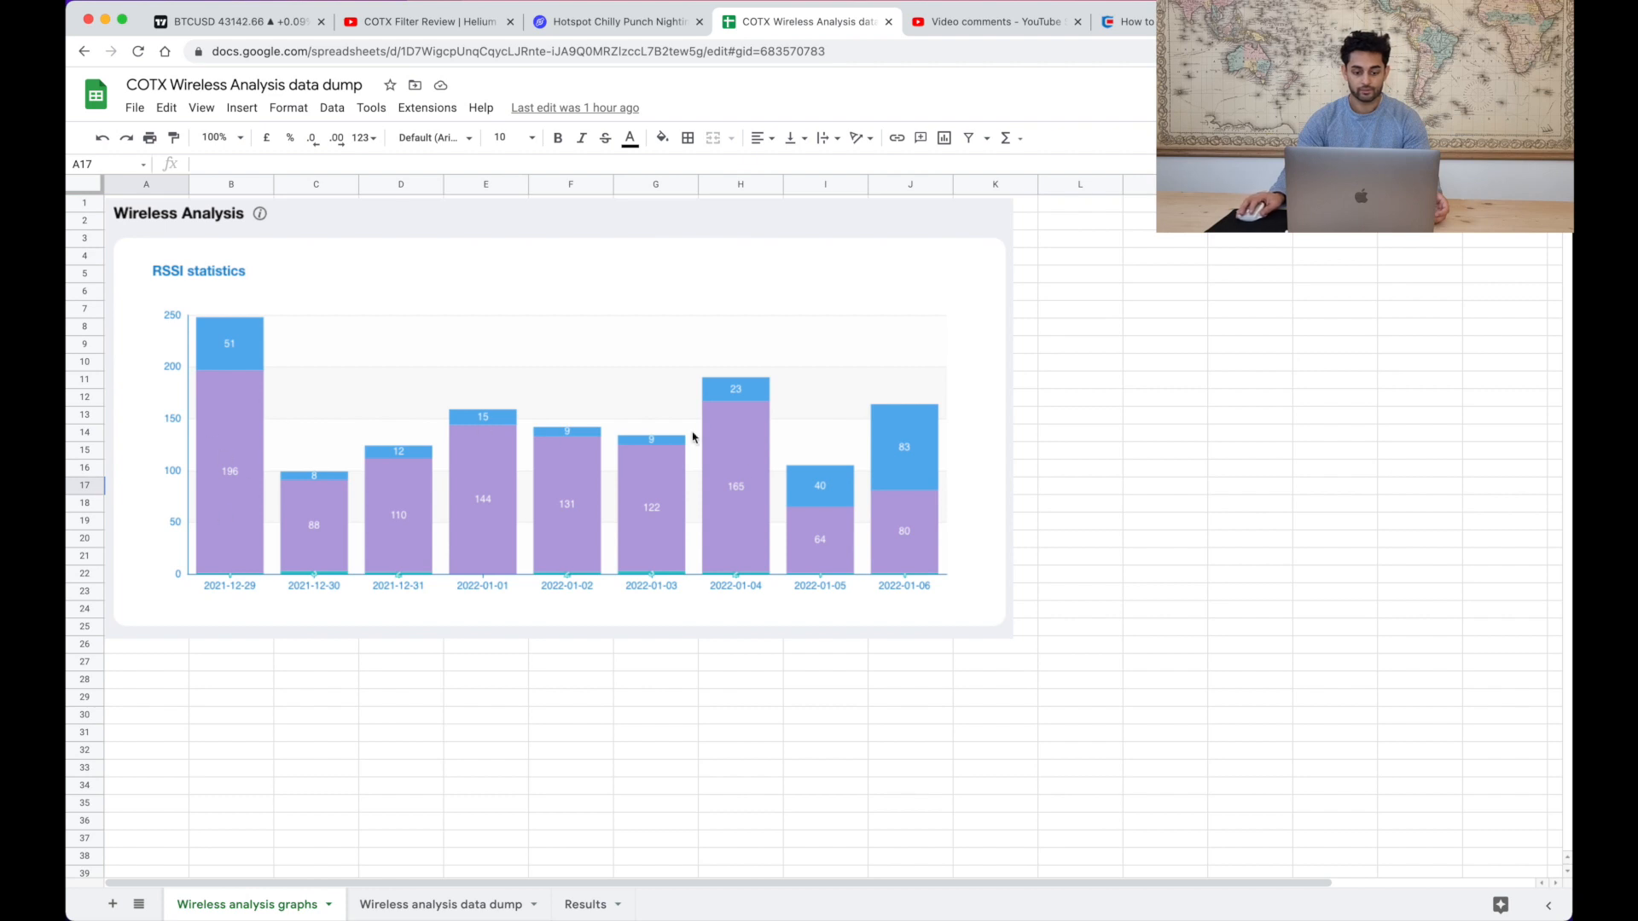
pyautogui.moveTo(502, 457)
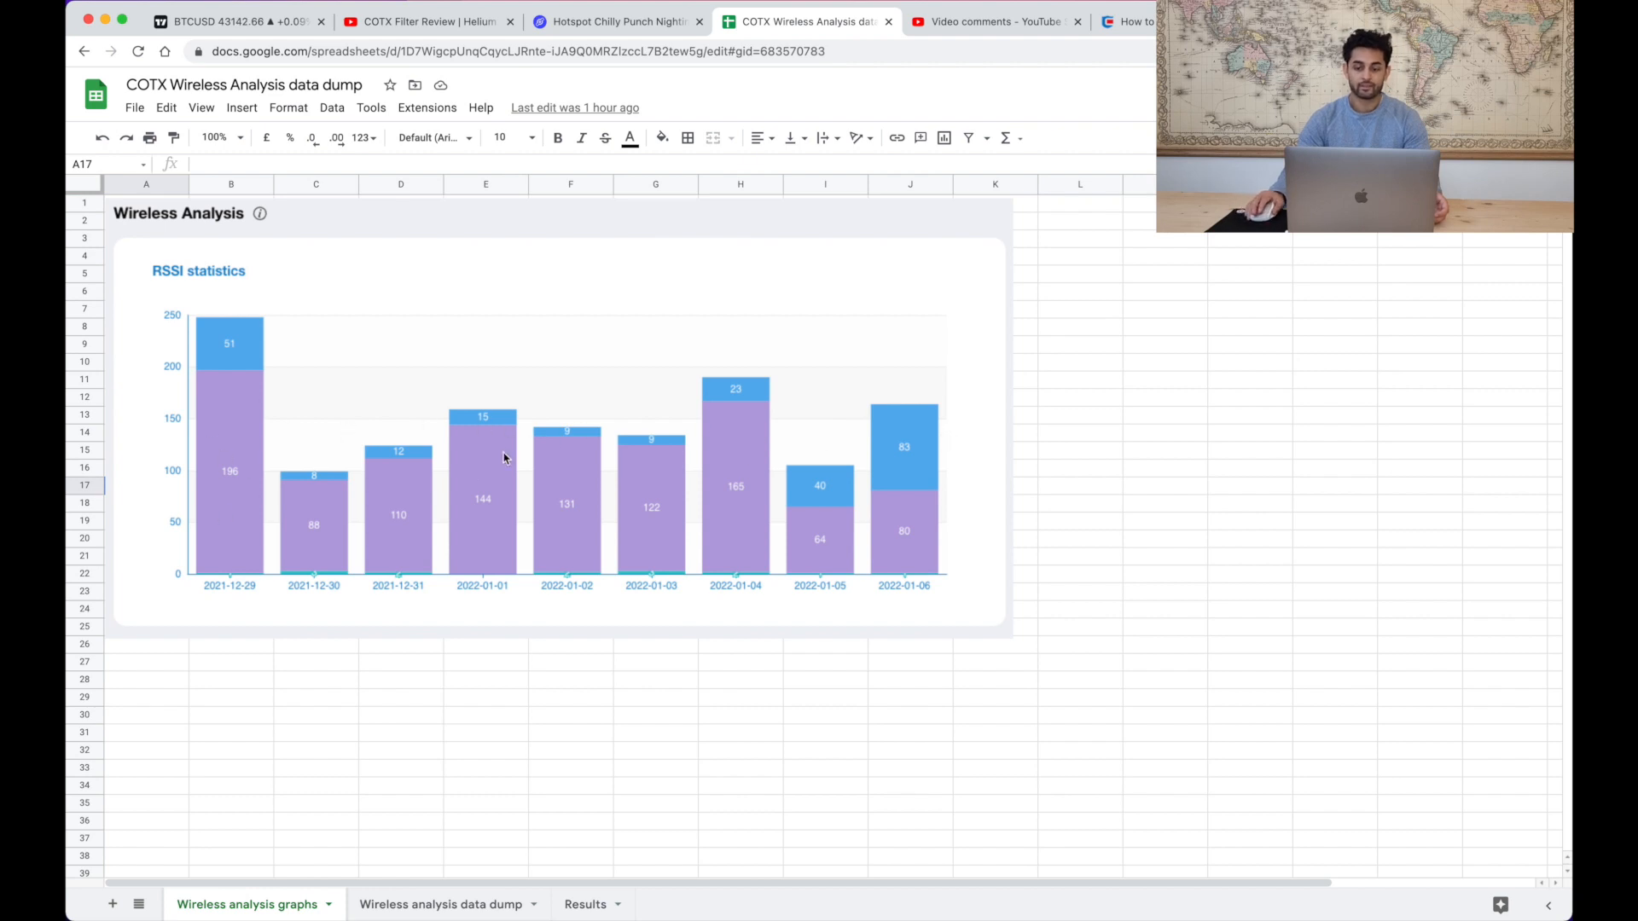
pyautogui.scroll(-3)
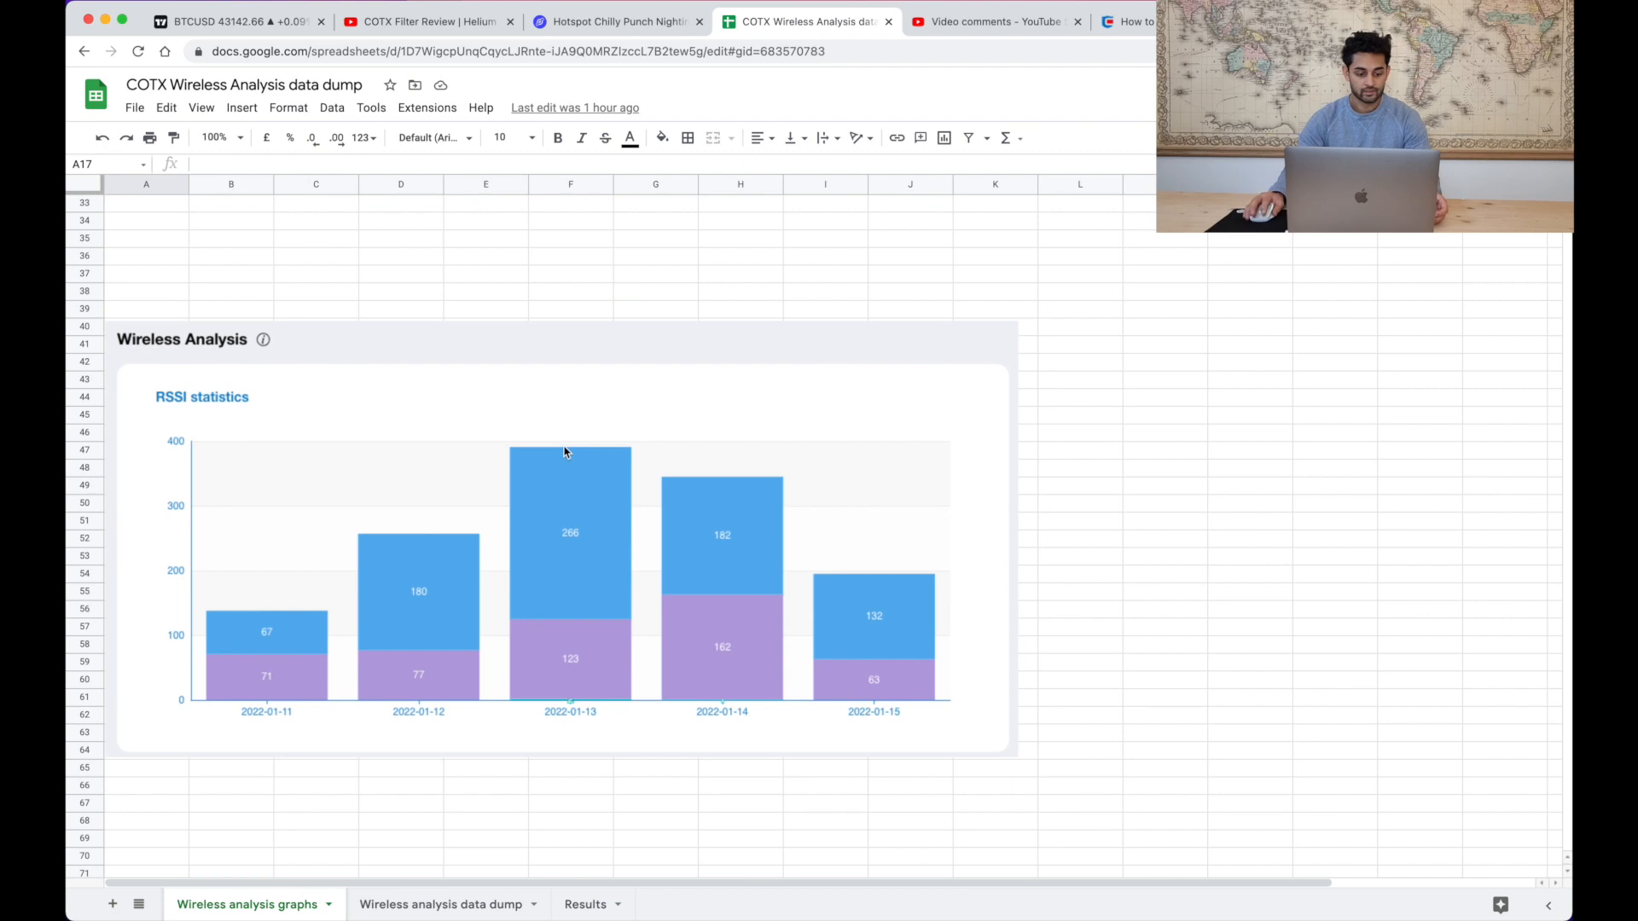
pyautogui.moveTo(264, 618)
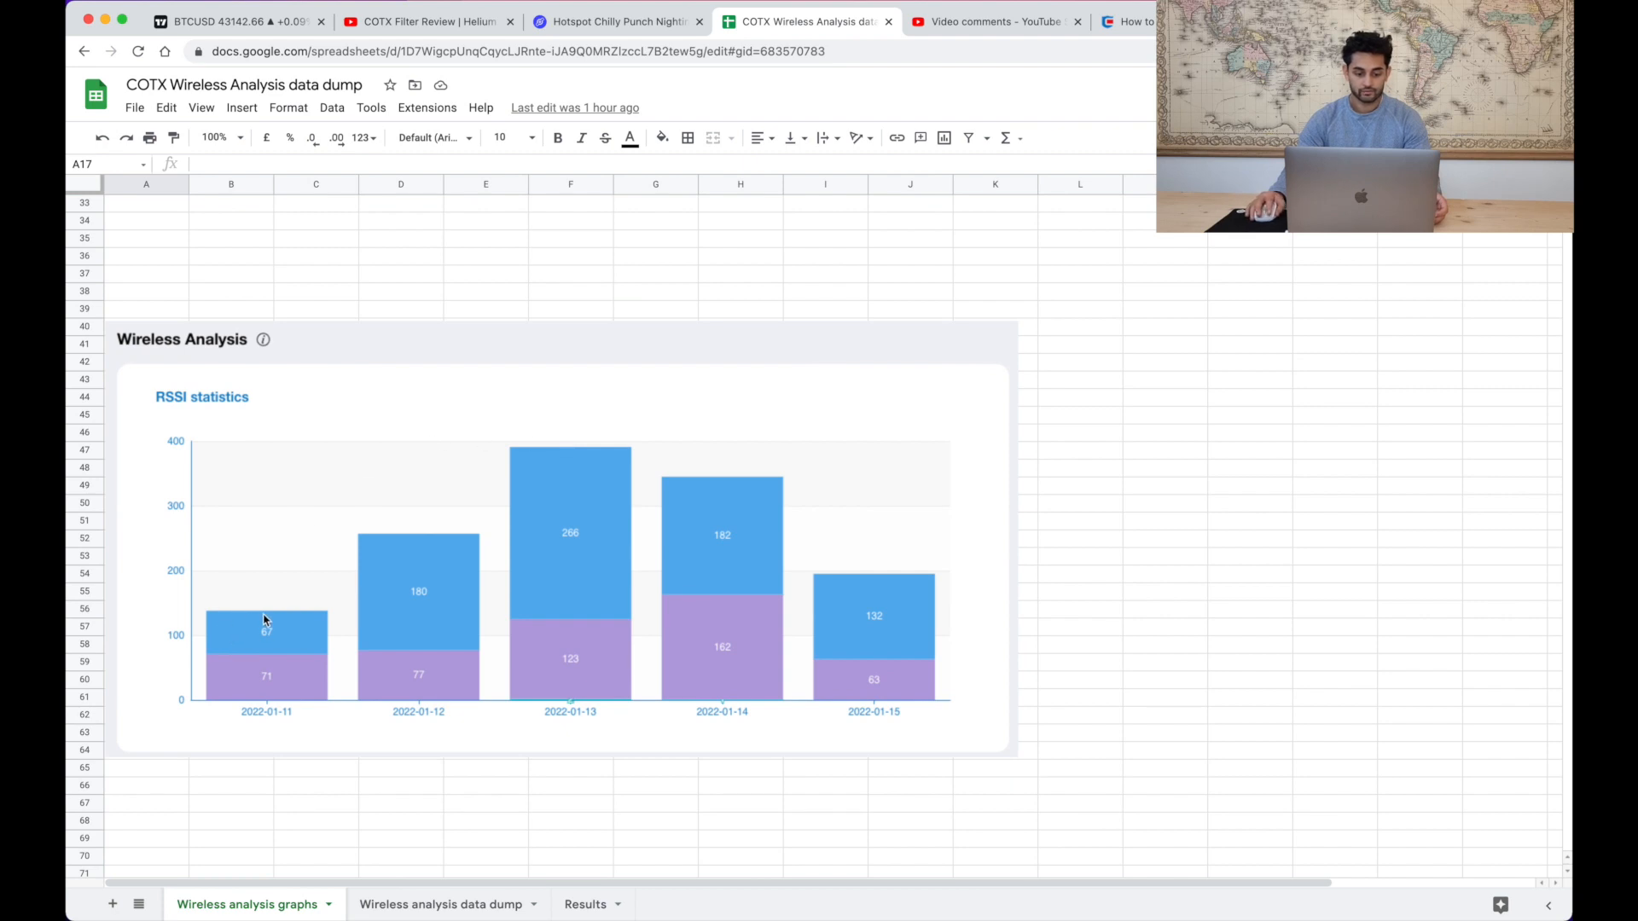
pyautogui.moveTo(323, 580)
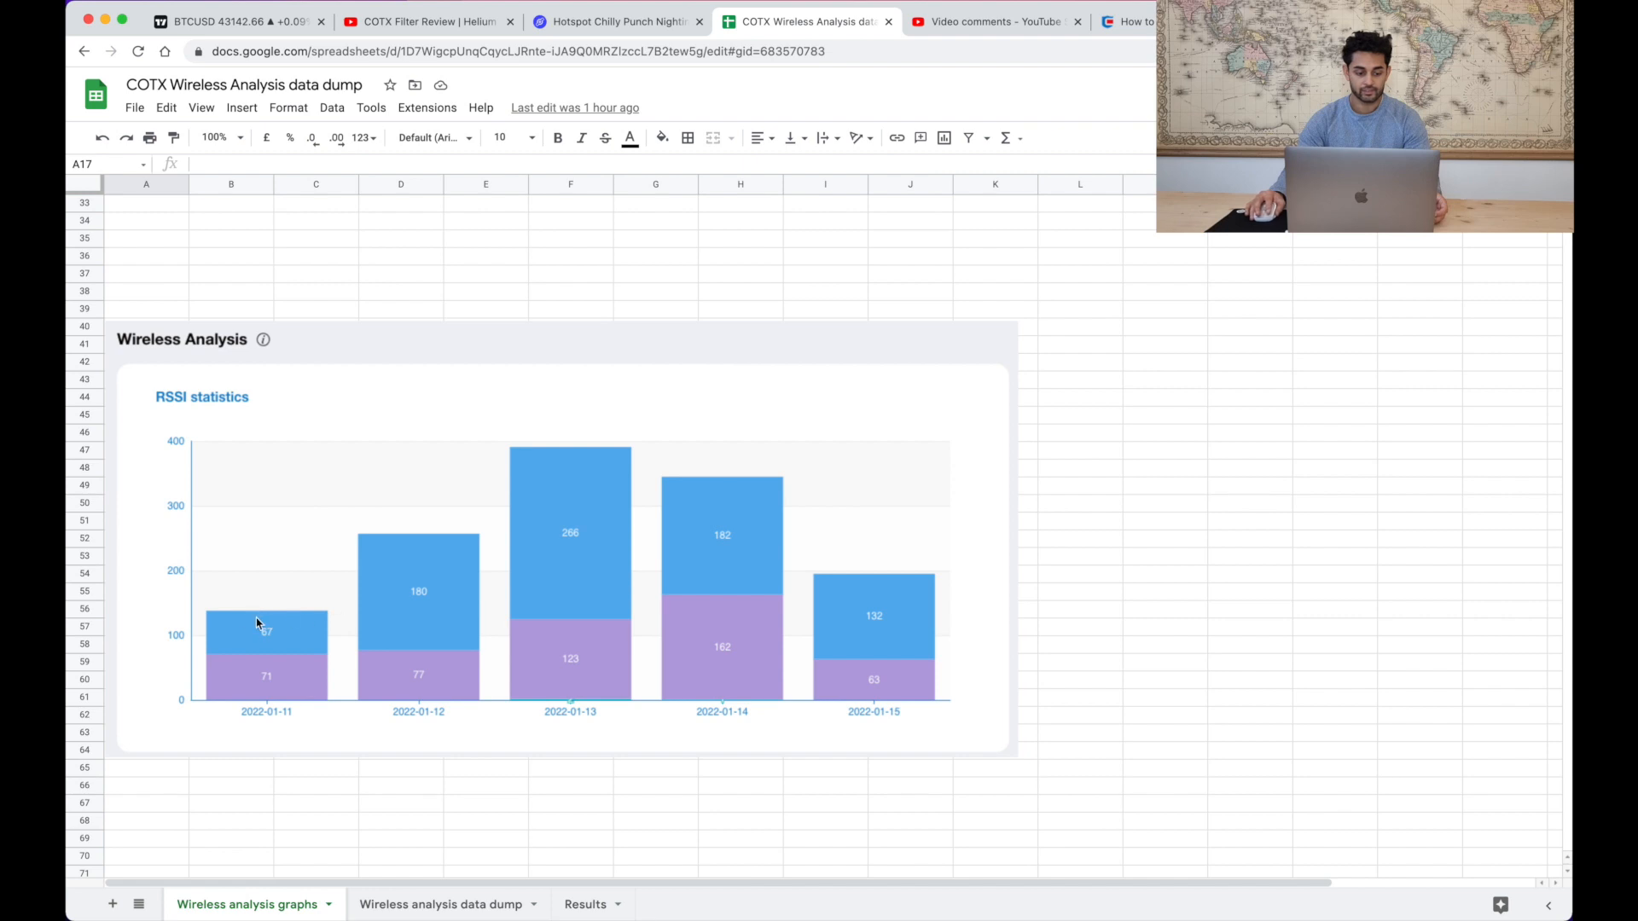
pyautogui.moveTo(384, 556)
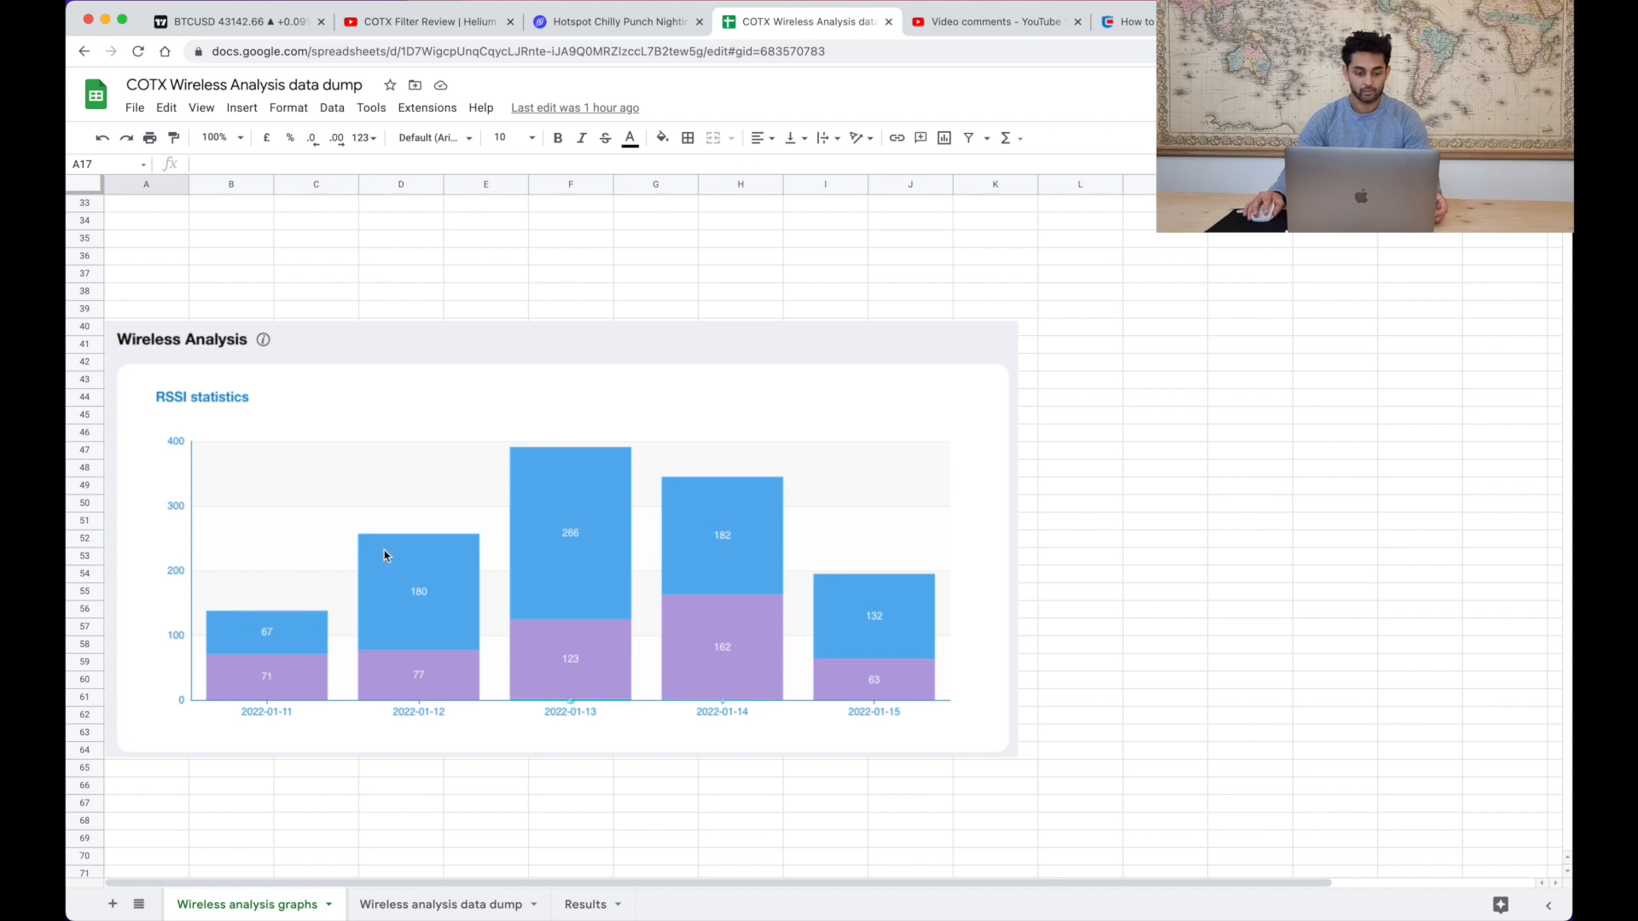
pyautogui.moveTo(440, 551)
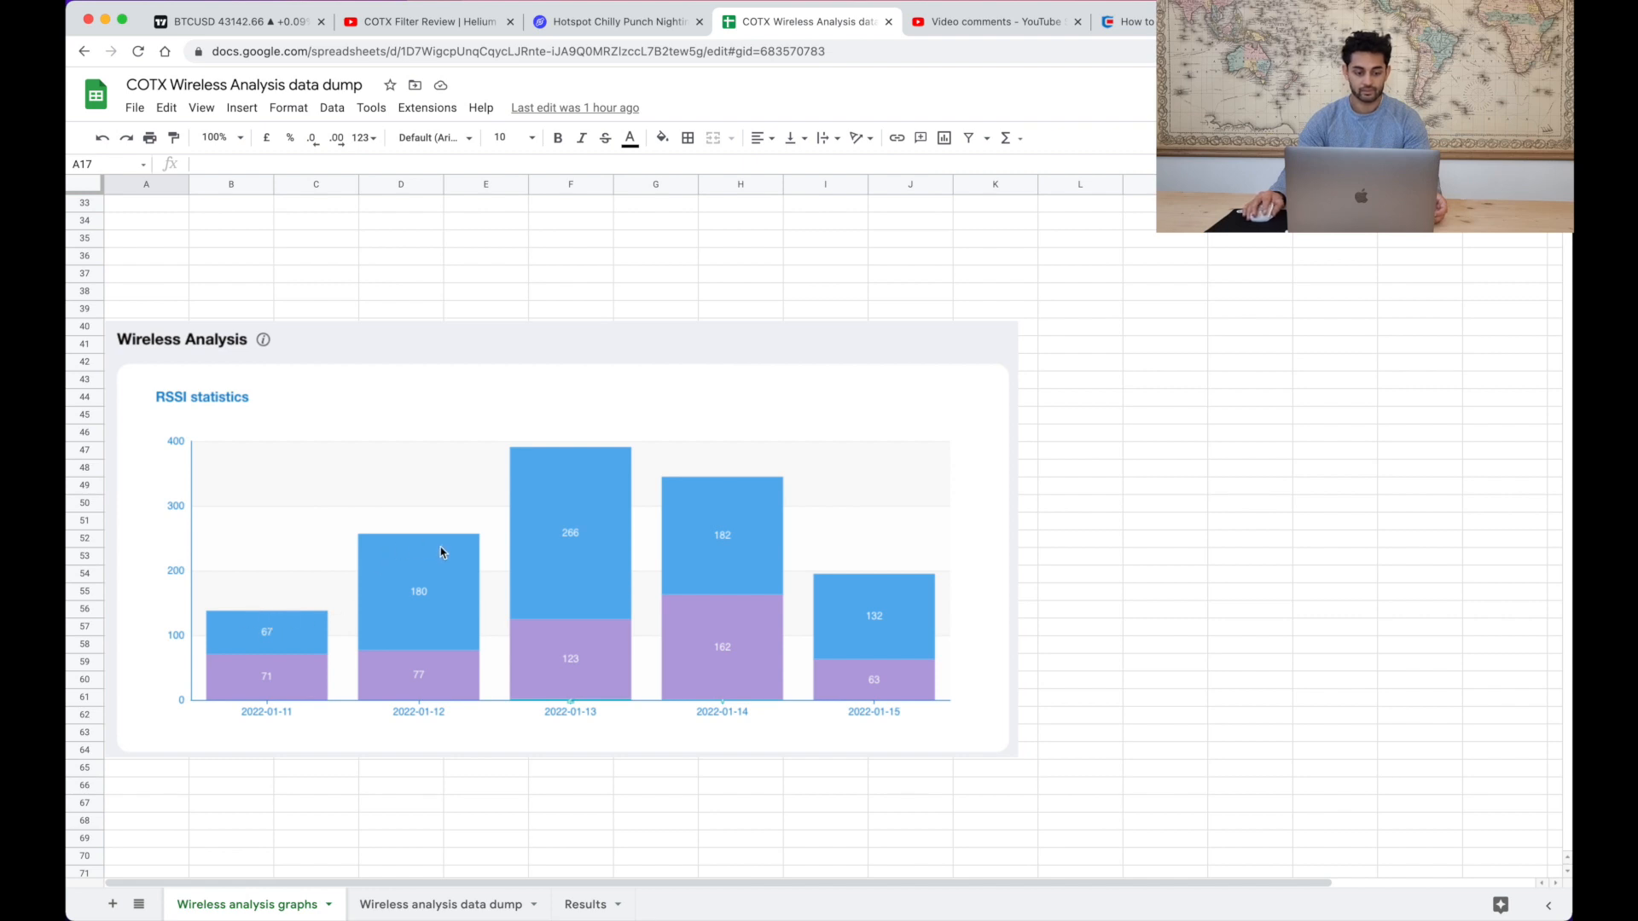
pyautogui.moveTo(401, 602)
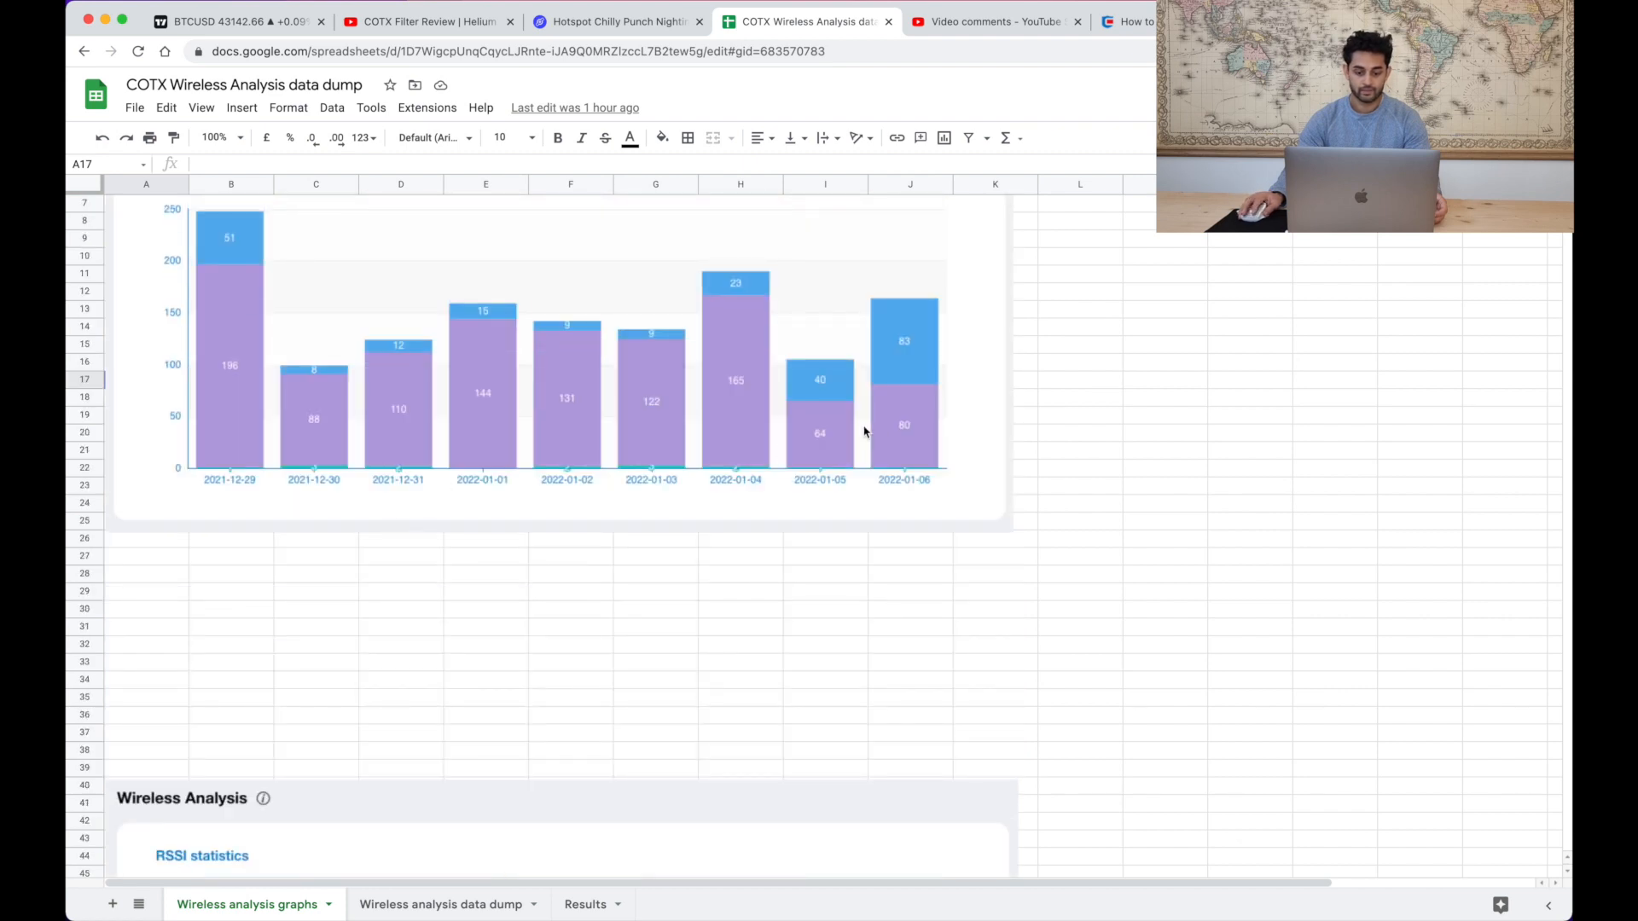
pyautogui.moveTo(698, 416)
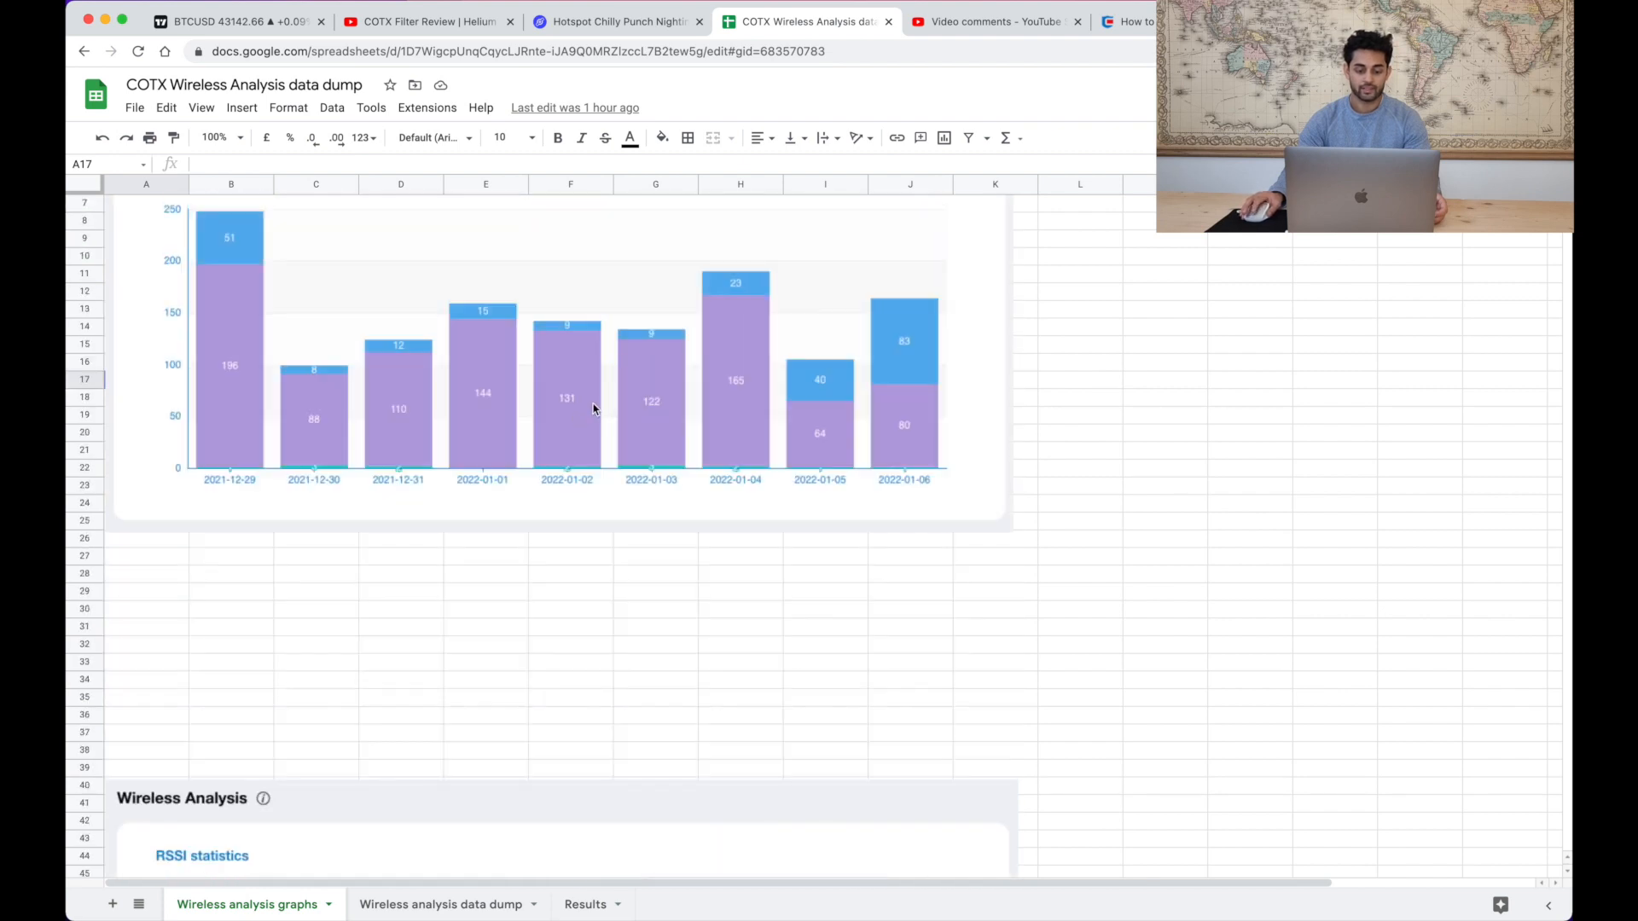
pyautogui.scroll(-3)
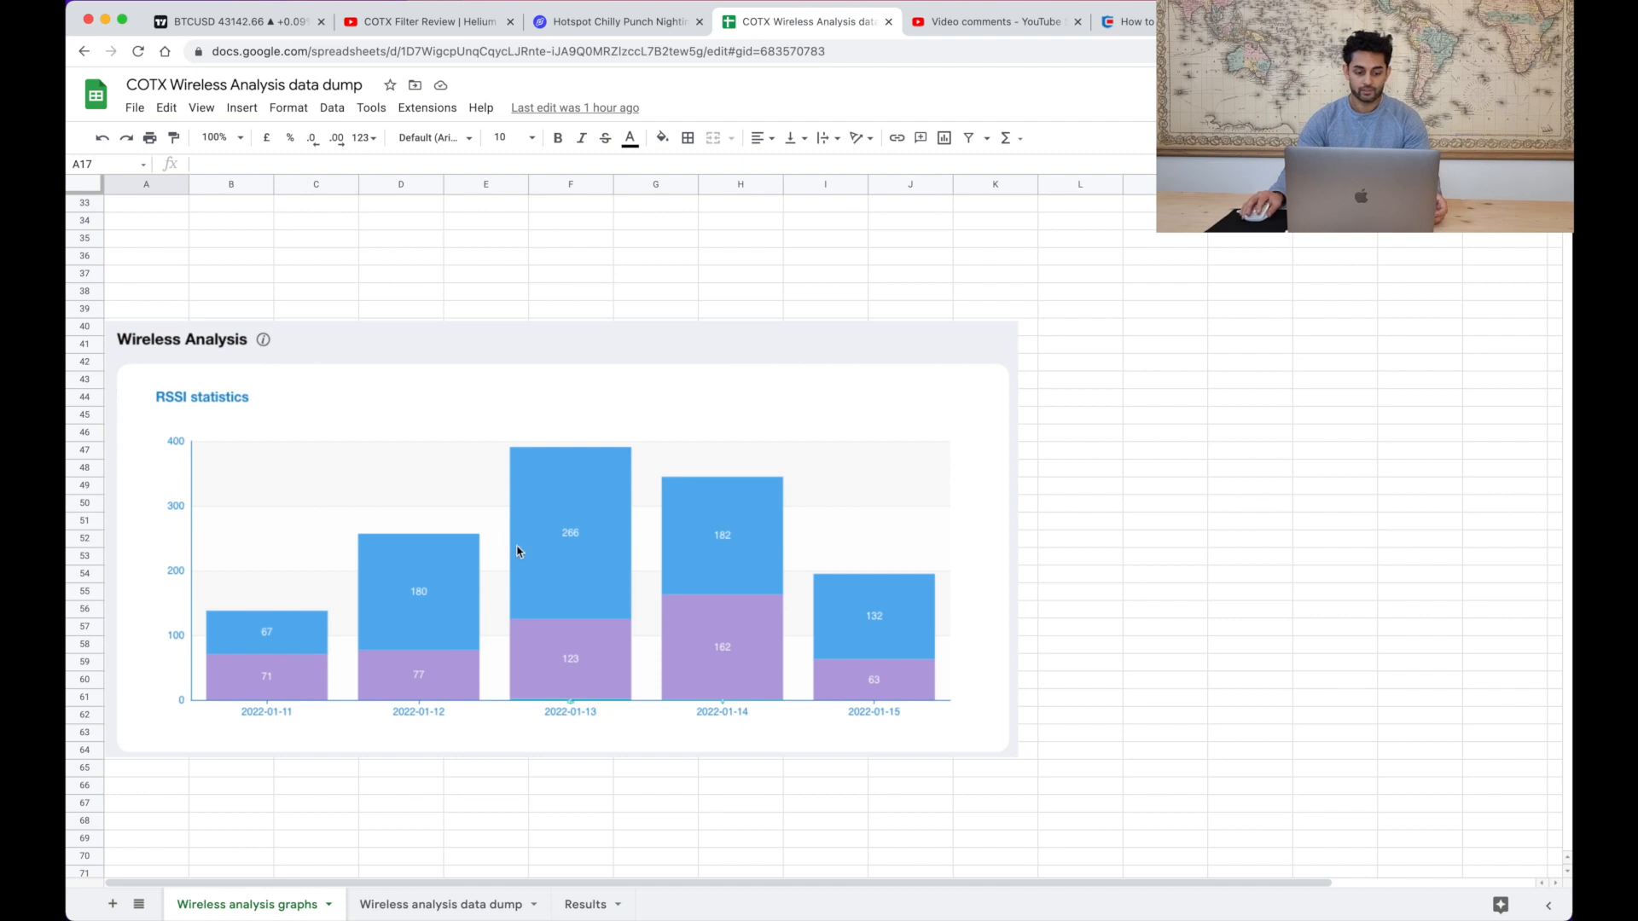
pyautogui.moveTo(689, 522)
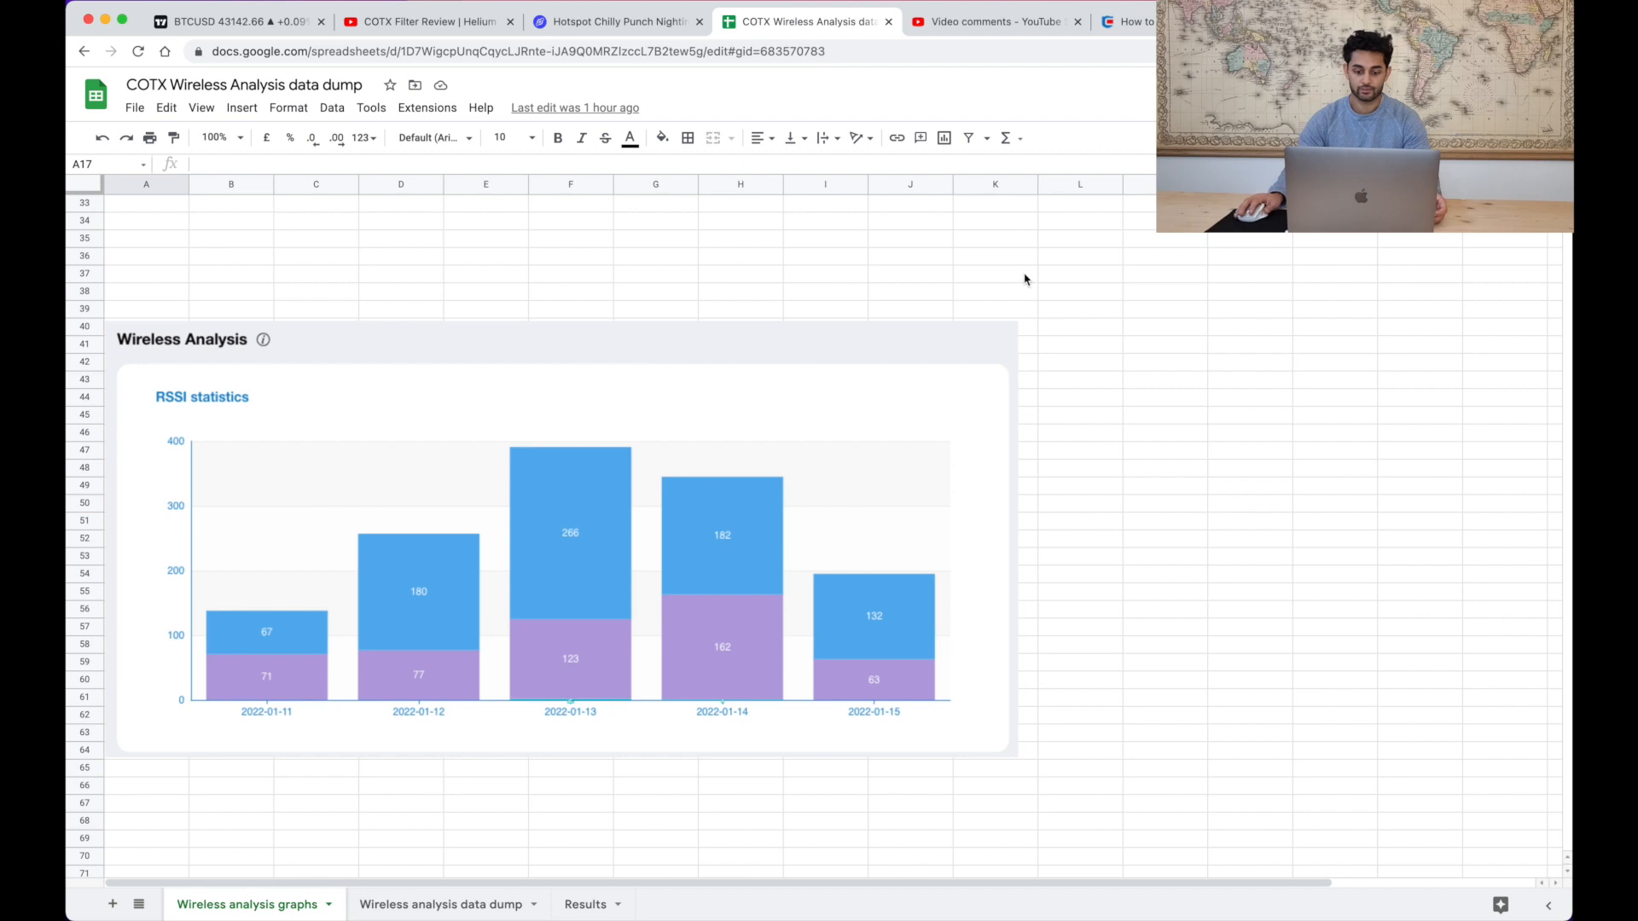
pyautogui.moveTo(727, 526)
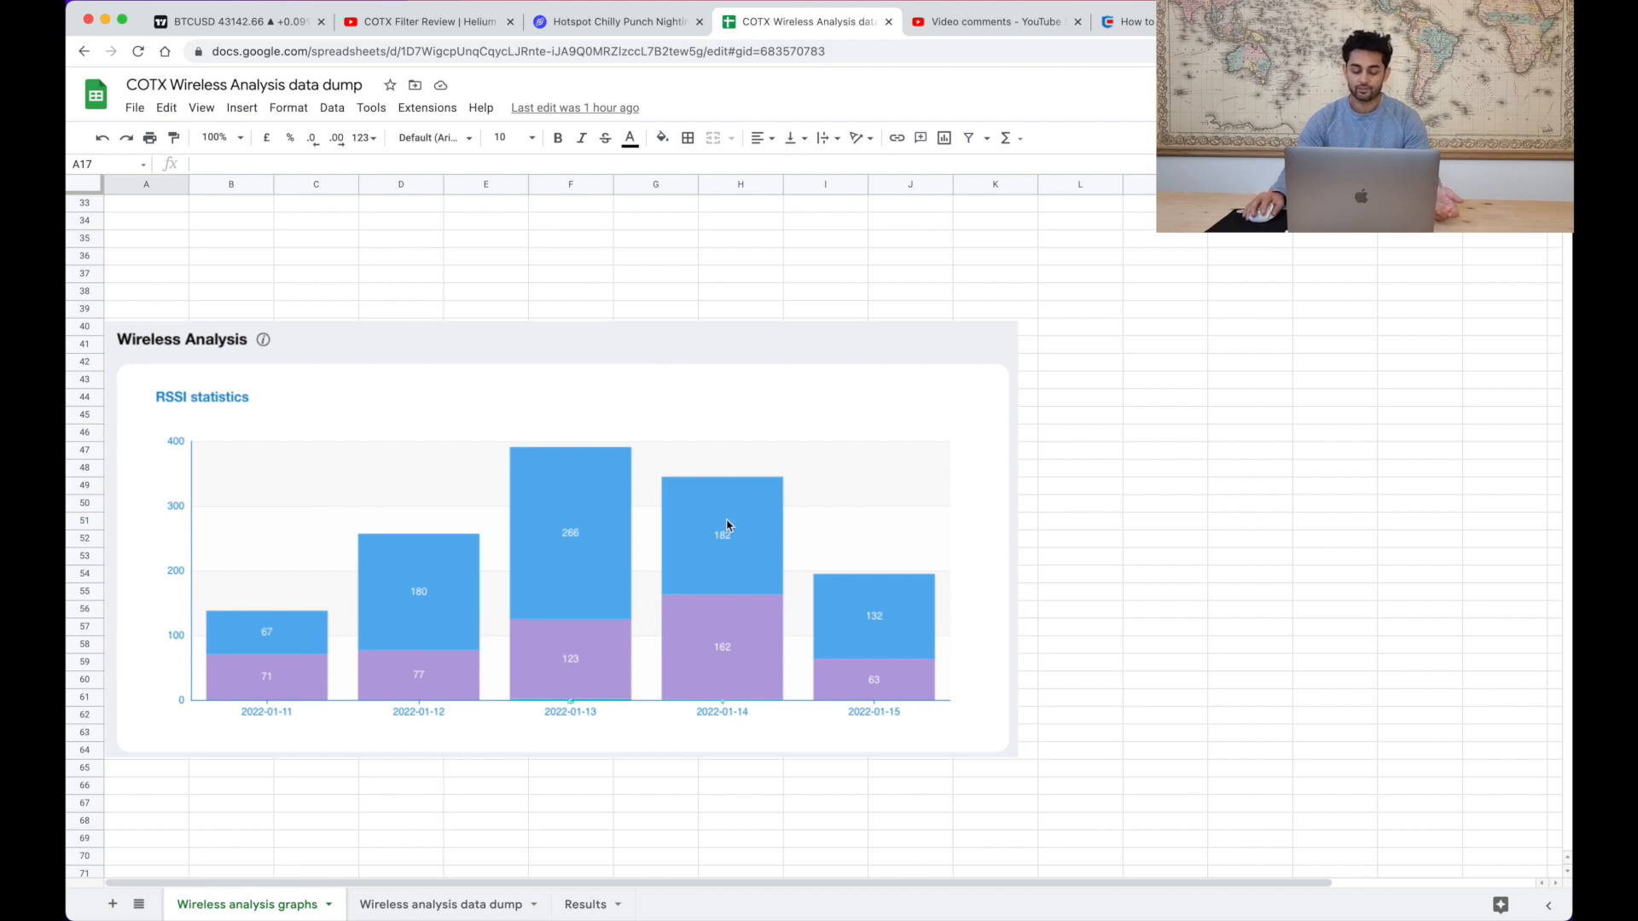
pyautogui.moveTo(793, 558)
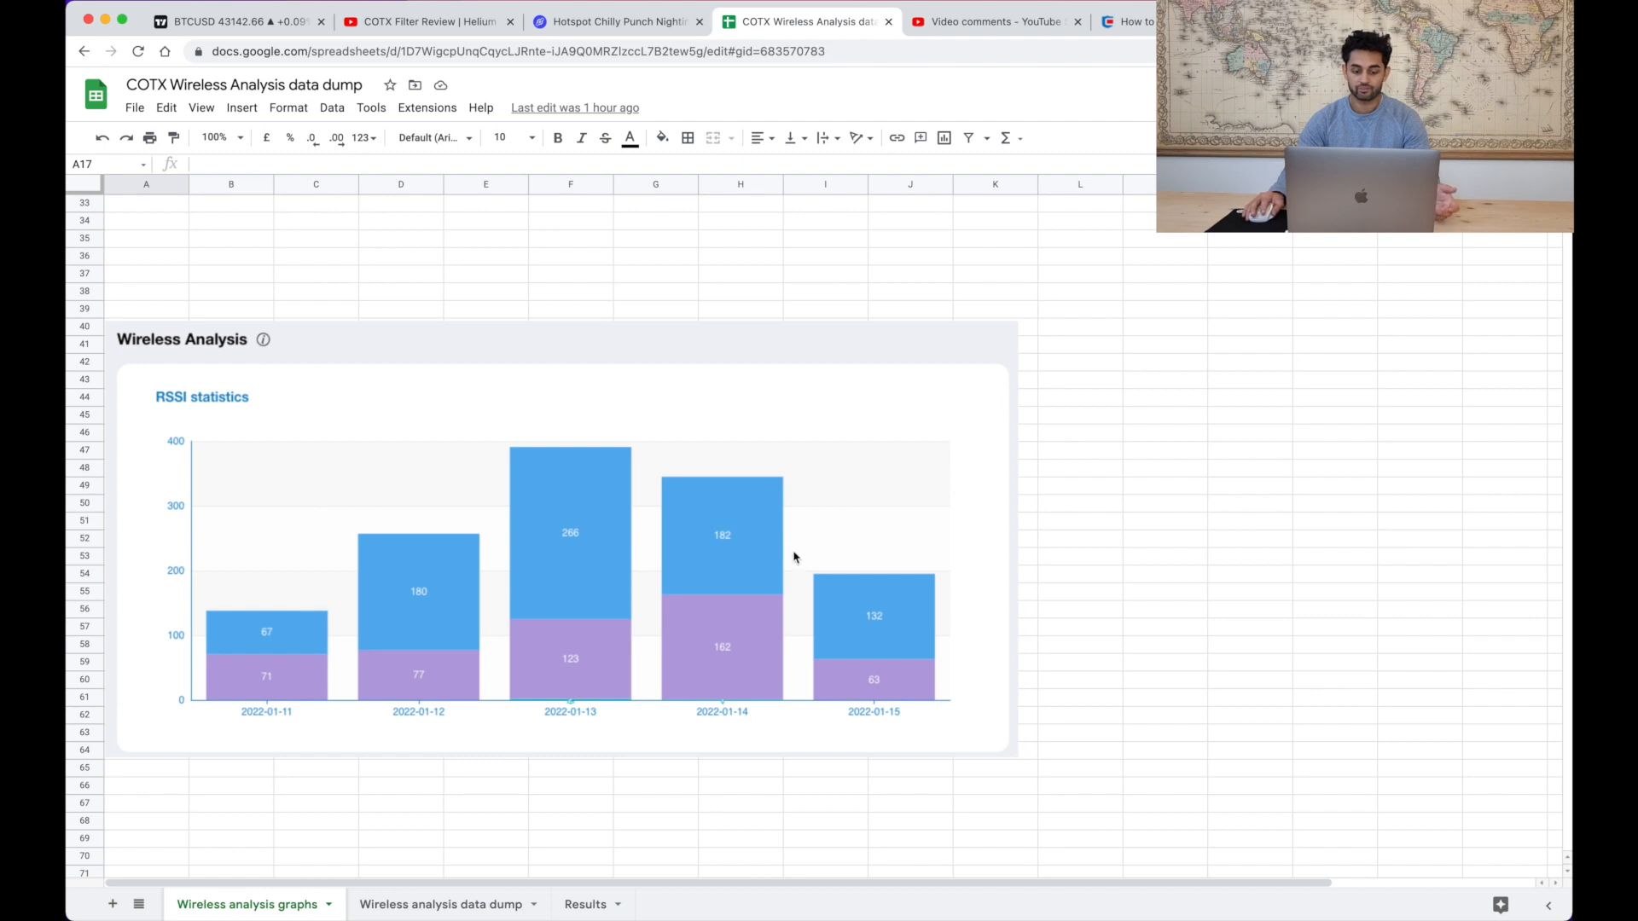
pyautogui.moveTo(369, 636)
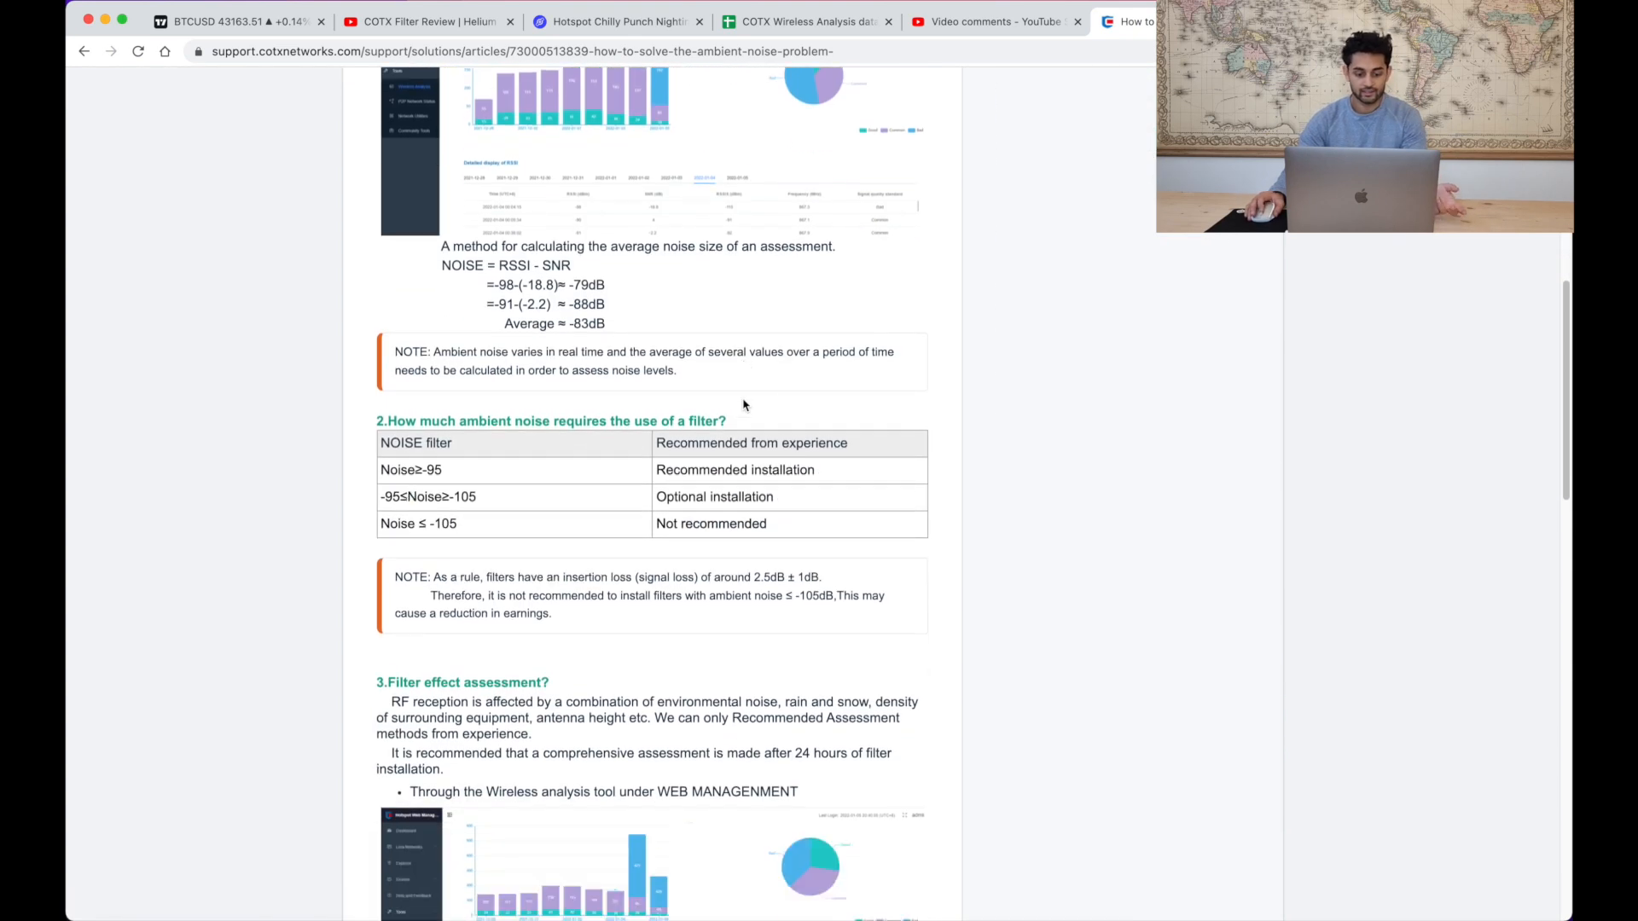
# - Read through the filter assessment criteria and noise thresholds in the ambient noise article, back to its top
pyautogui.scroll(-3)
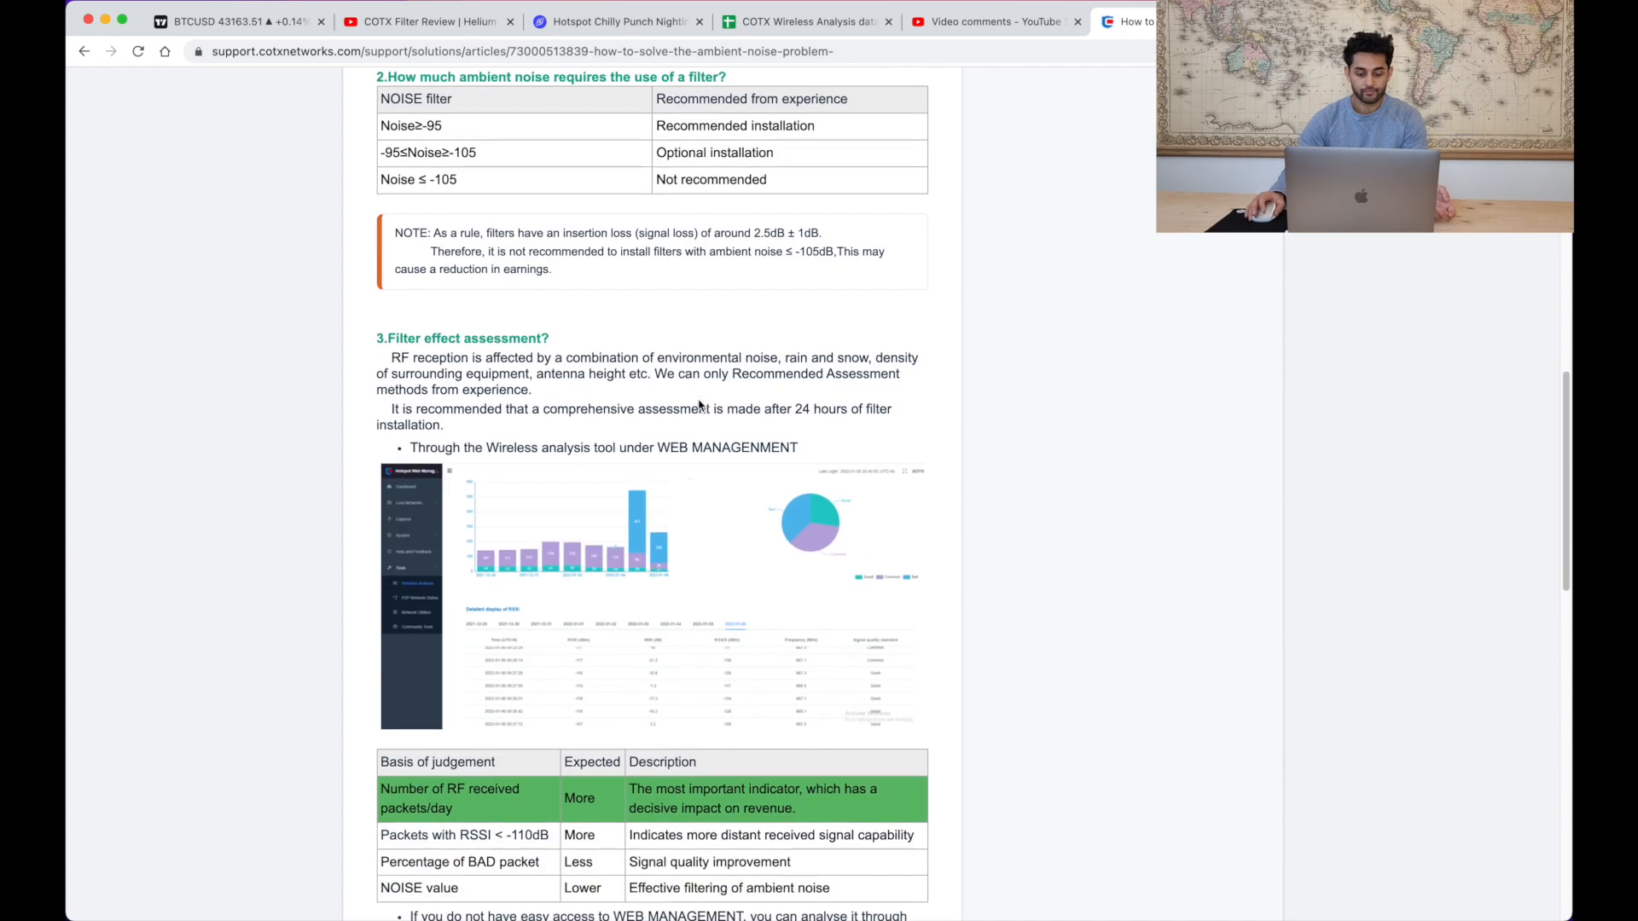
pyautogui.scroll(-3)
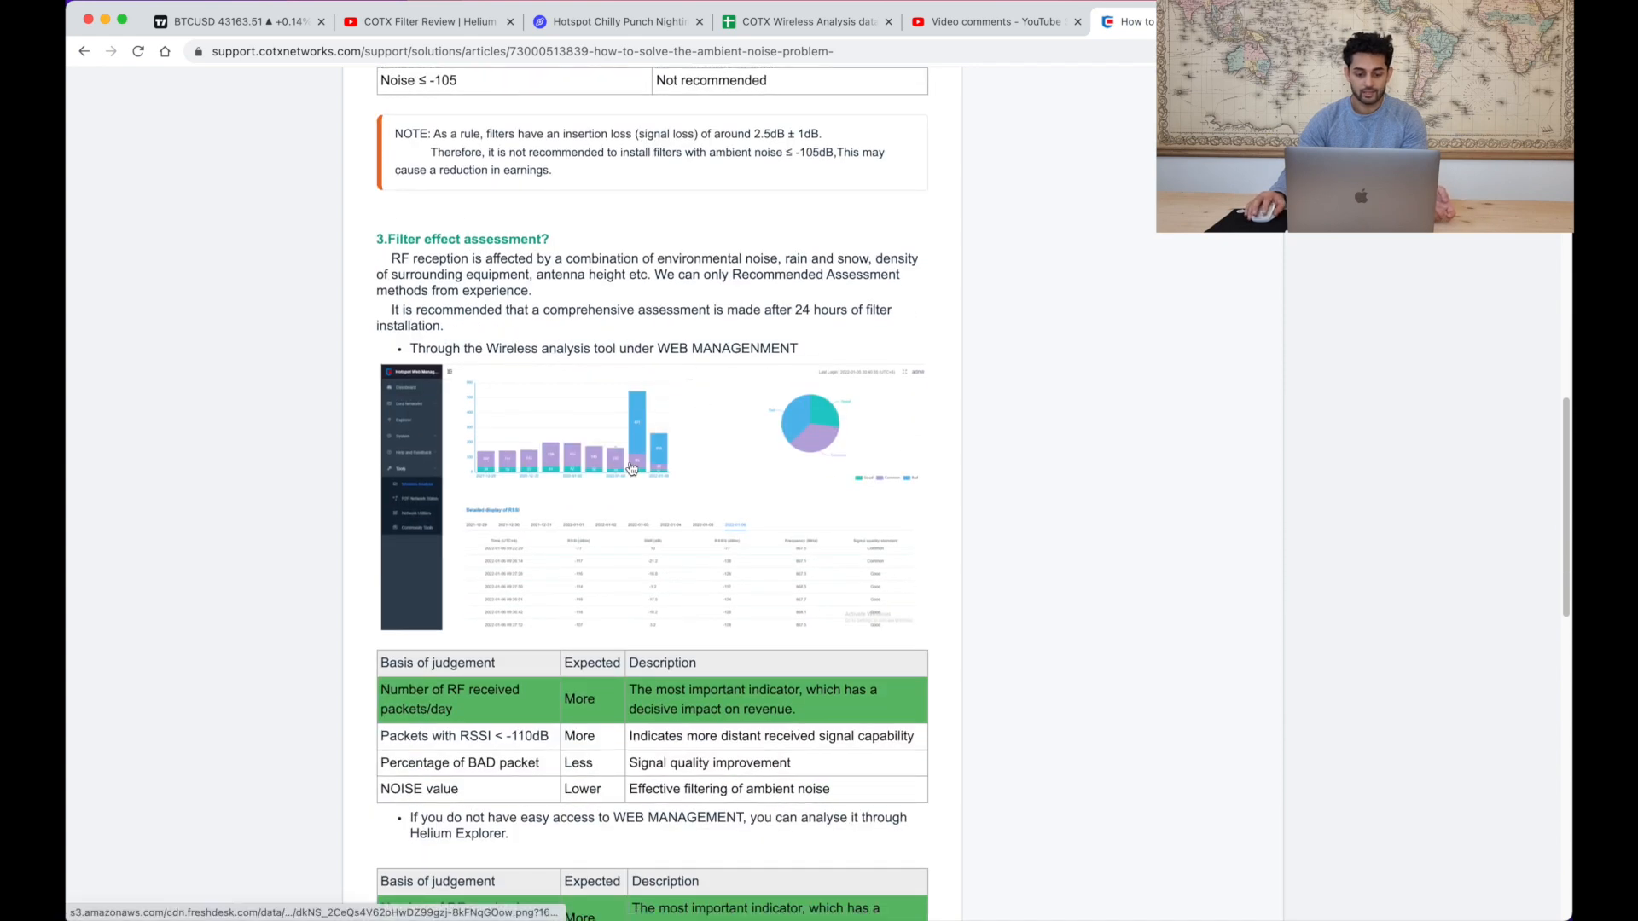
pyautogui.scroll(-3)
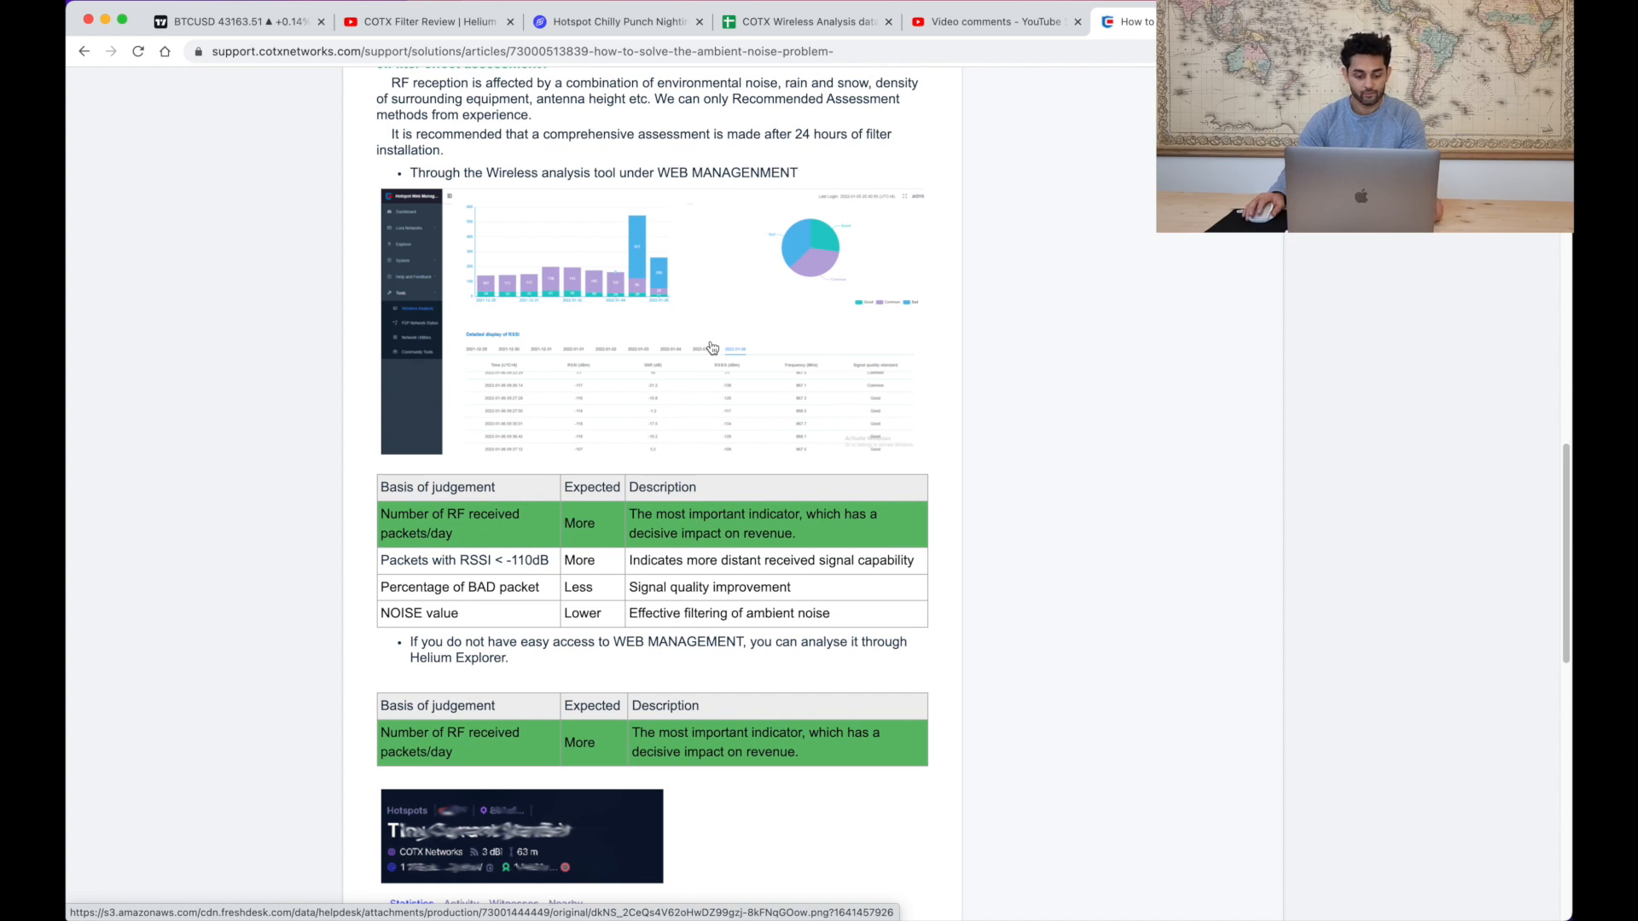
pyautogui.scroll(-3)
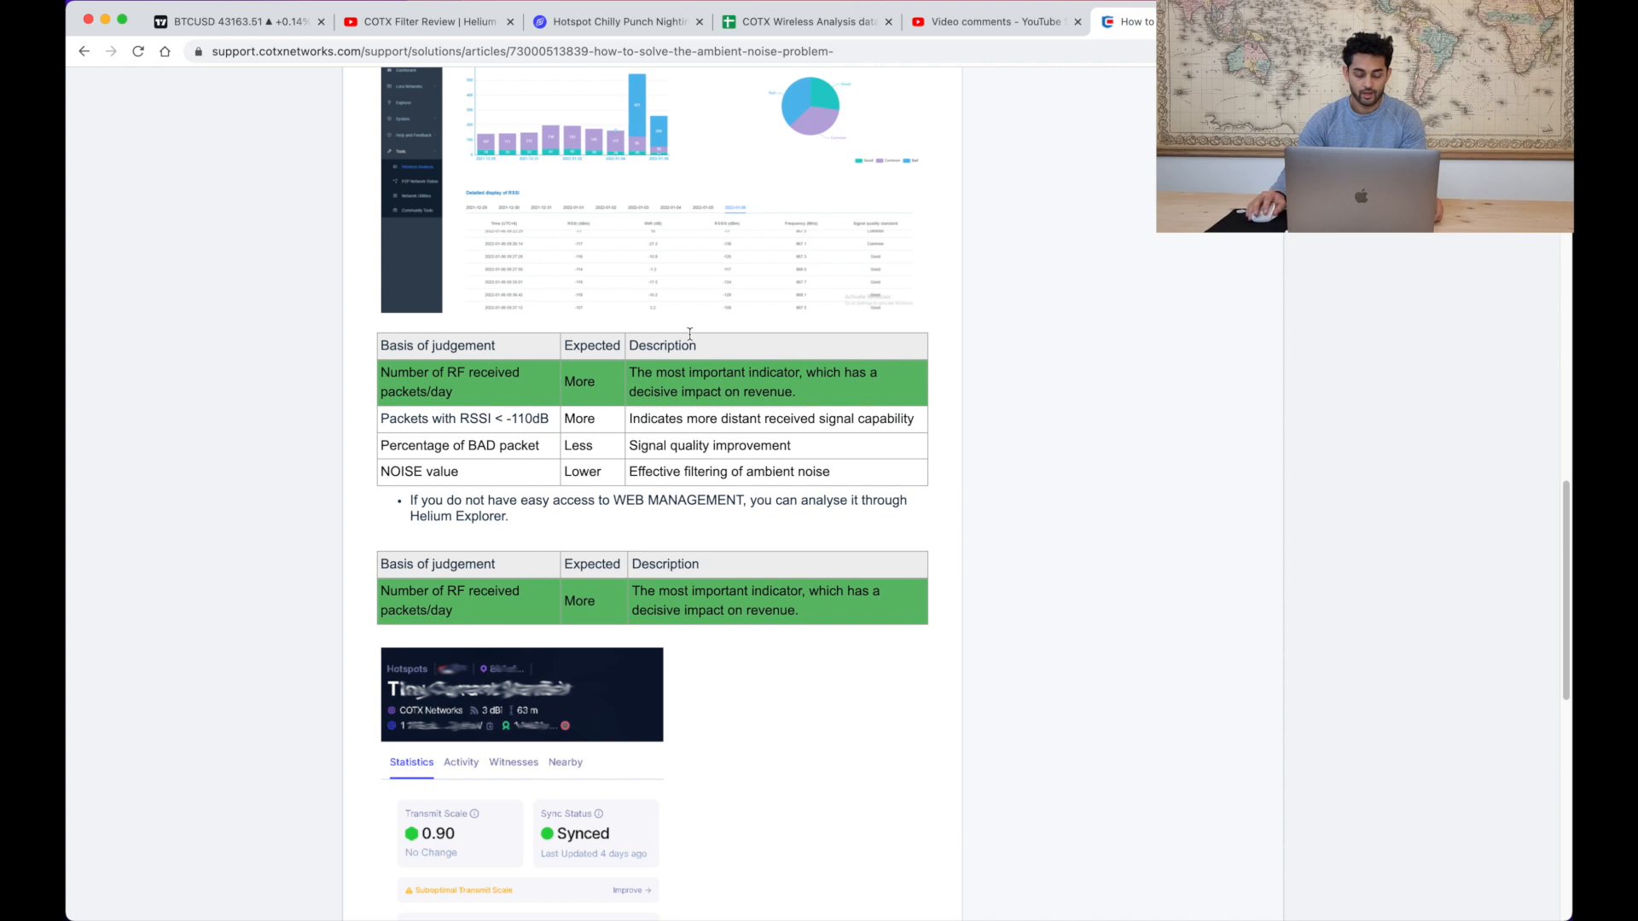
pyautogui.moveTo(657, 398)
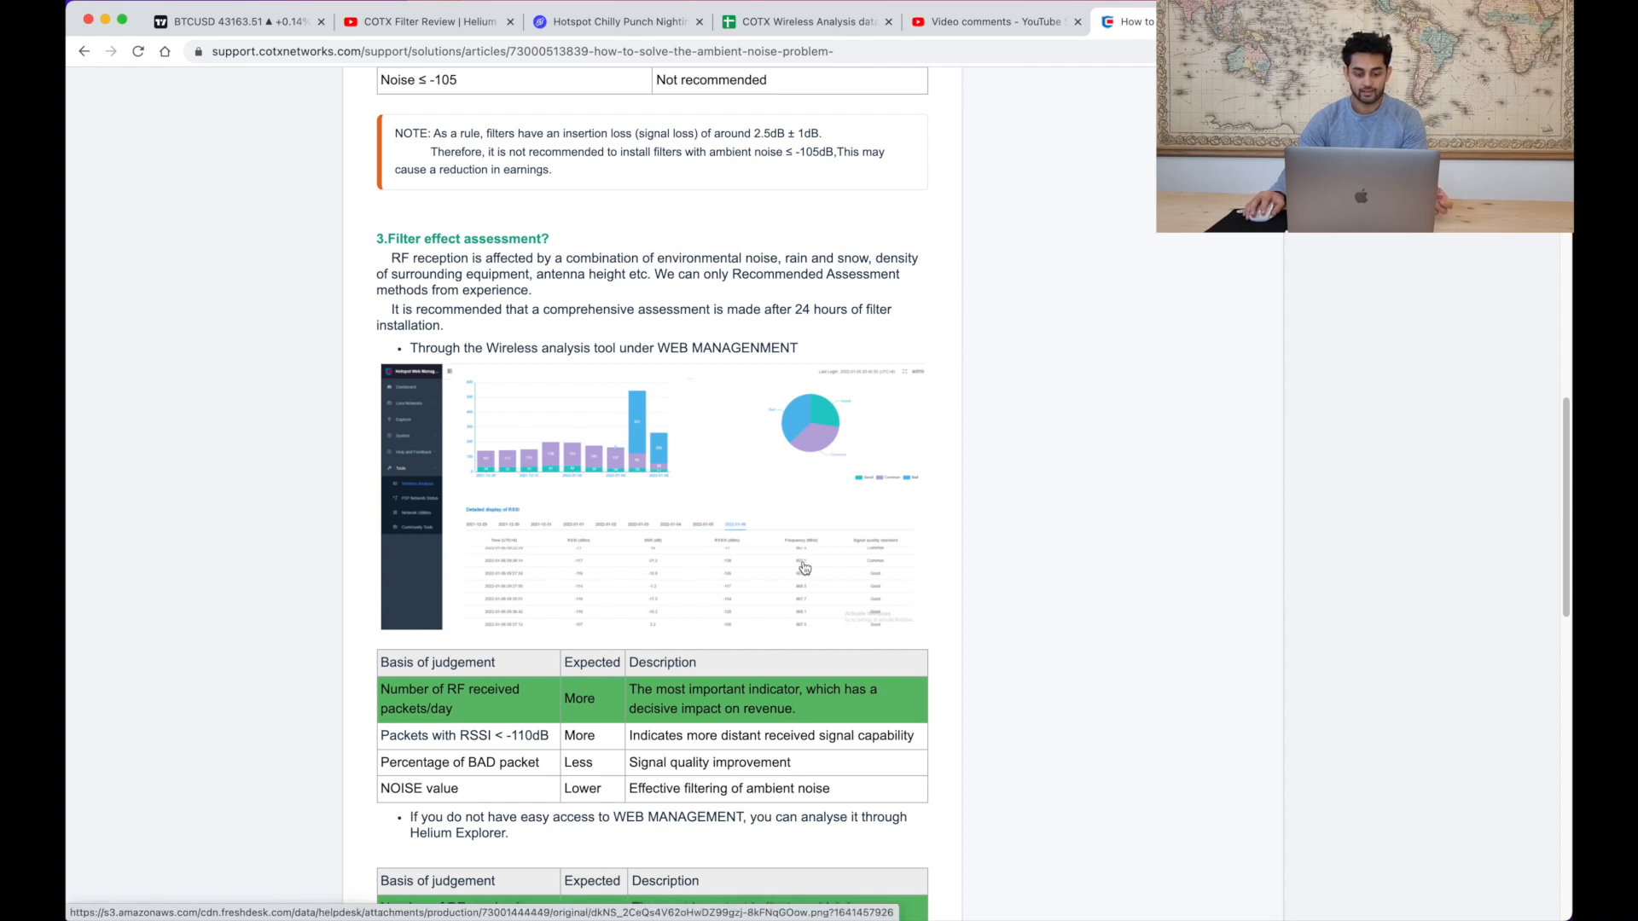
pyautogui.moveTo(558, 483)
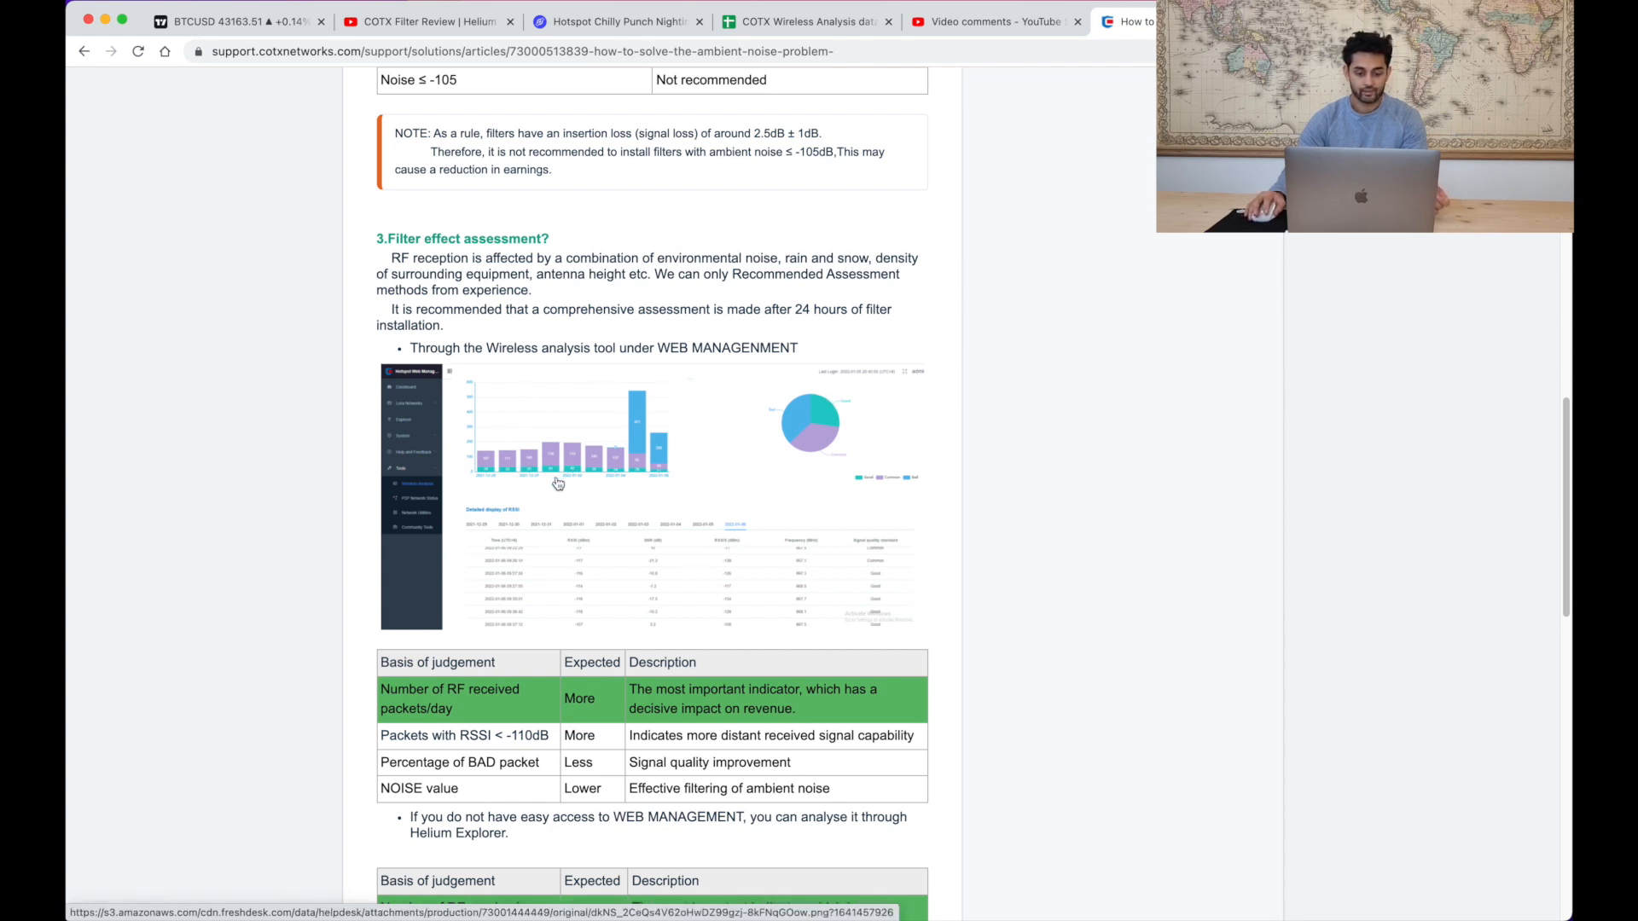
pyautogui.scroll(3)
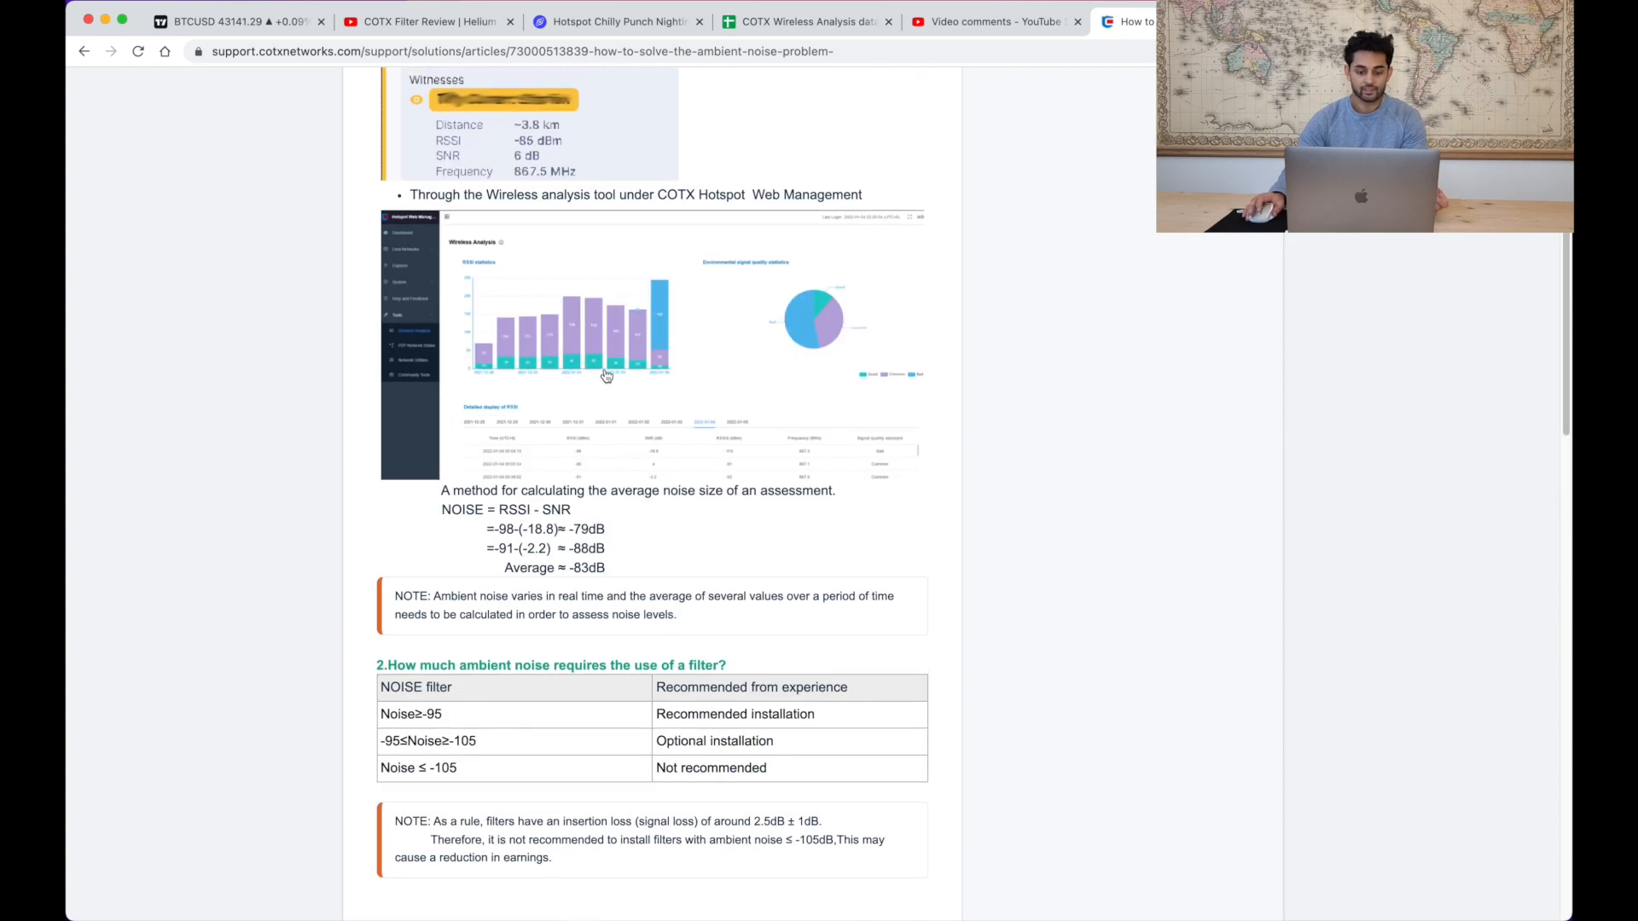
pyautogui.scroll(3)
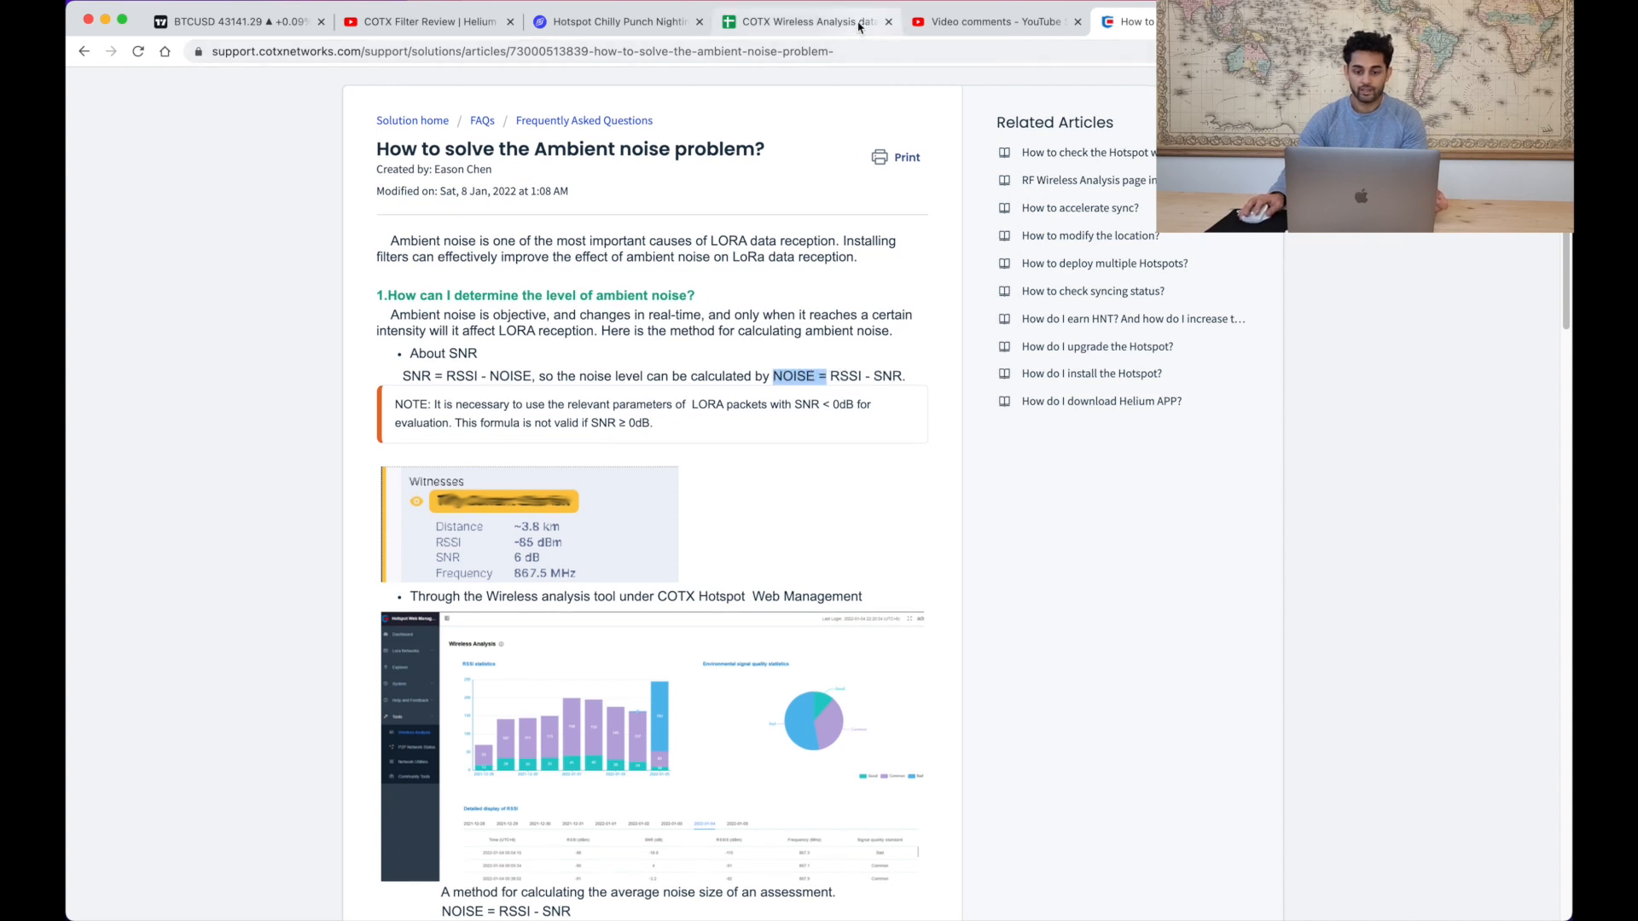
# - Revisit the hotspot's live RSSI readings, then bring up the Wireless analysis data dump sheet
pyautogui.click(803, 21)
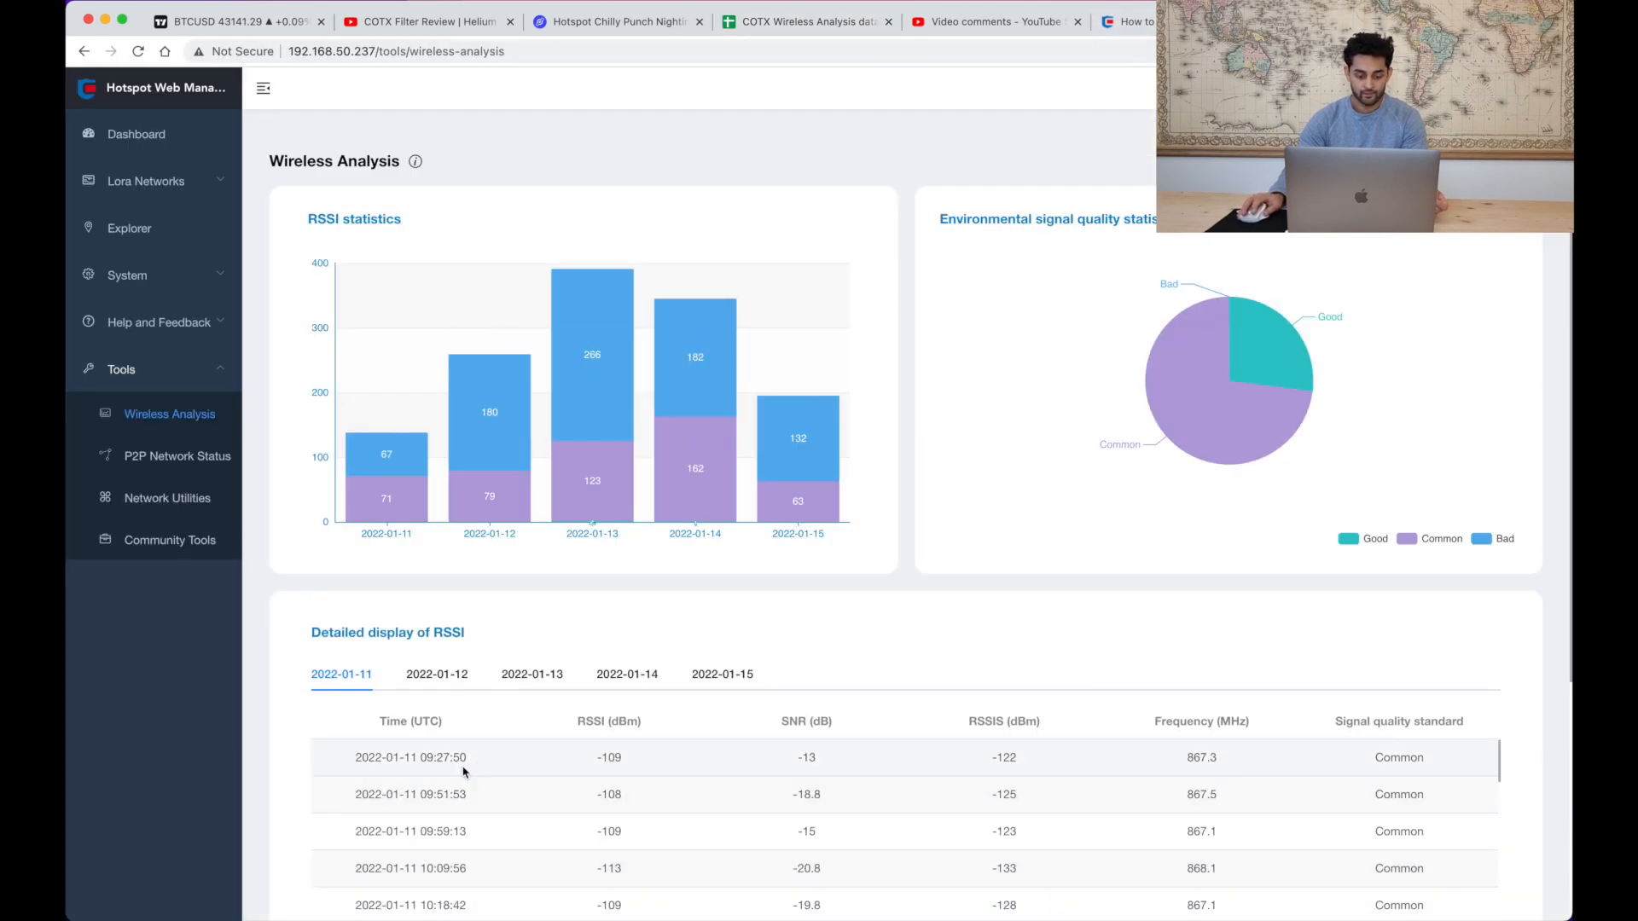
pyautogui.doubleClick(609, 758)
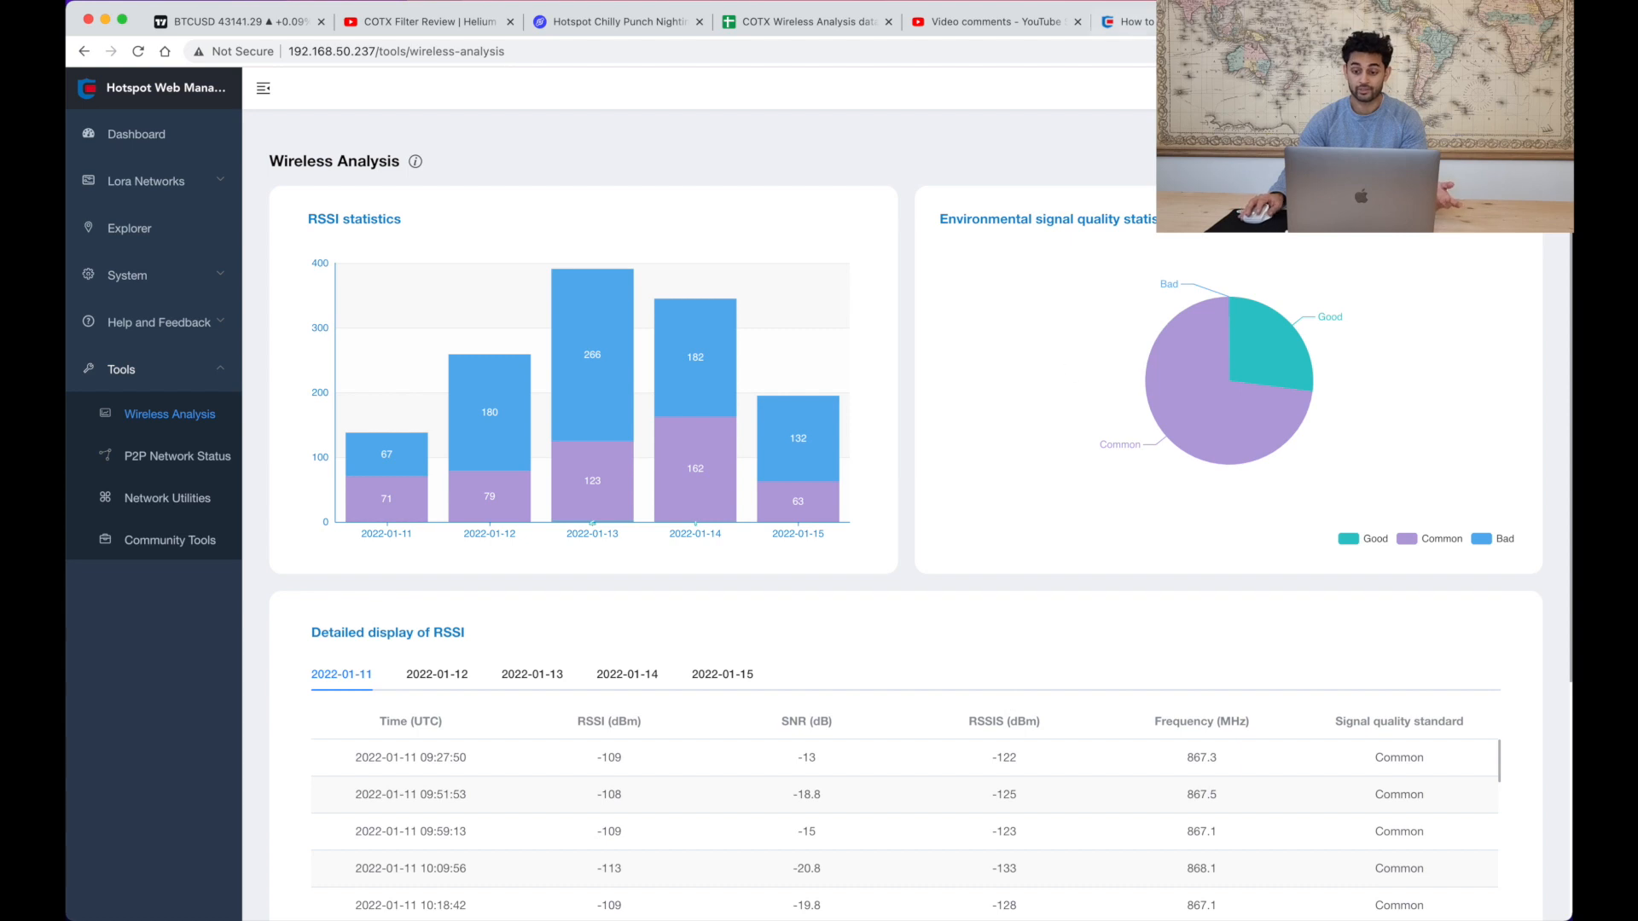
pyautogui.click(803, 21)
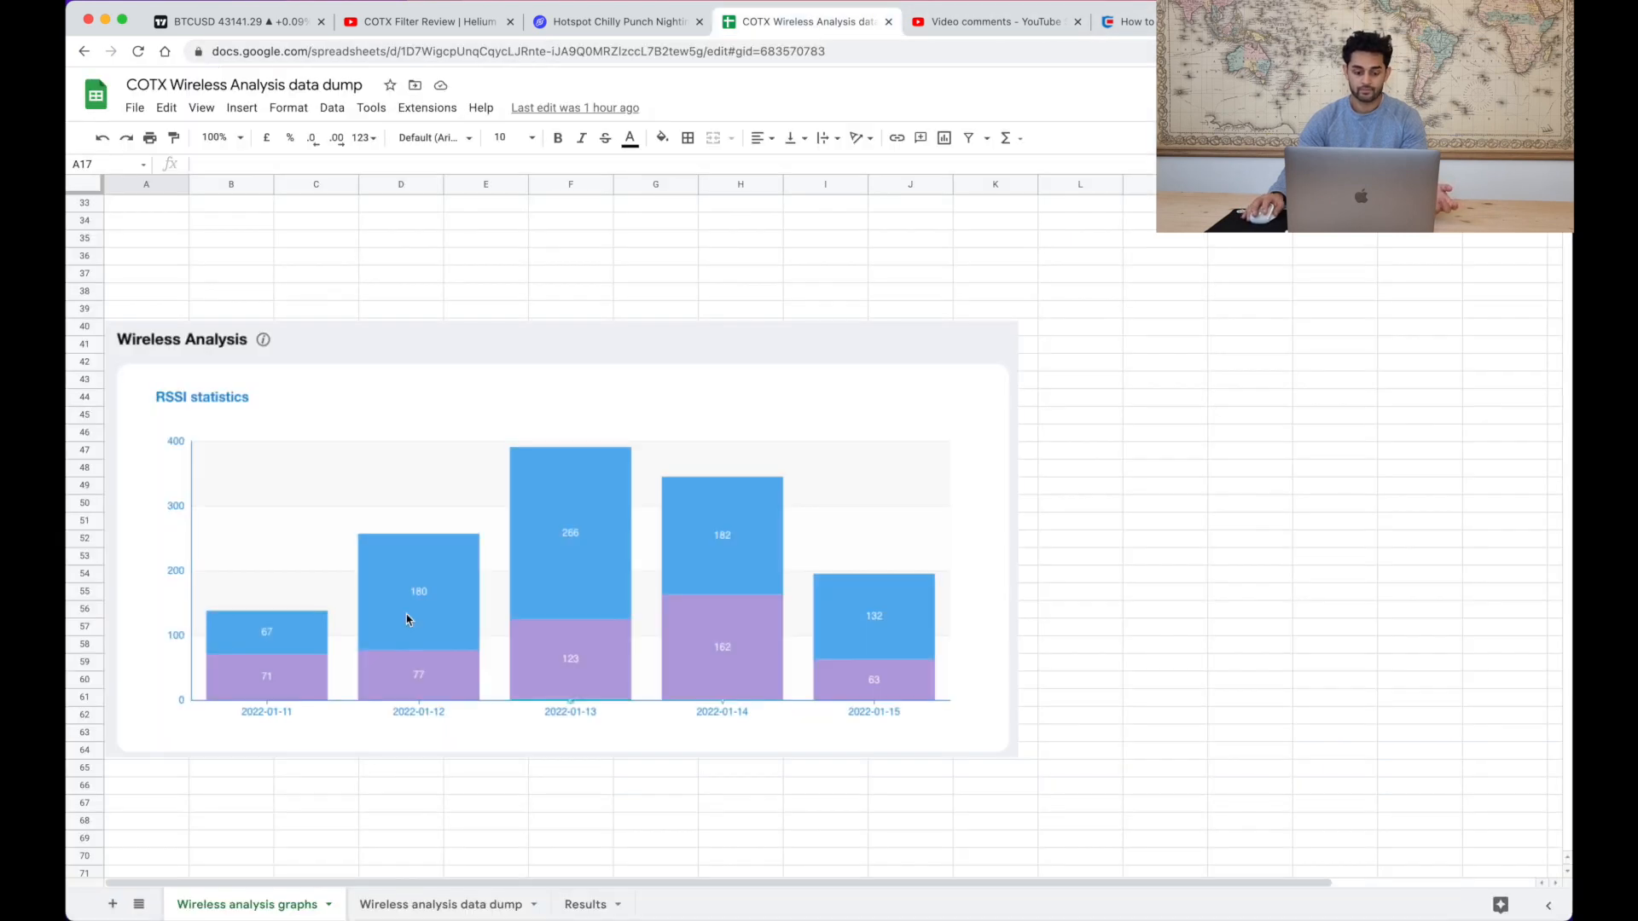
pyautogui.click(440, 904)
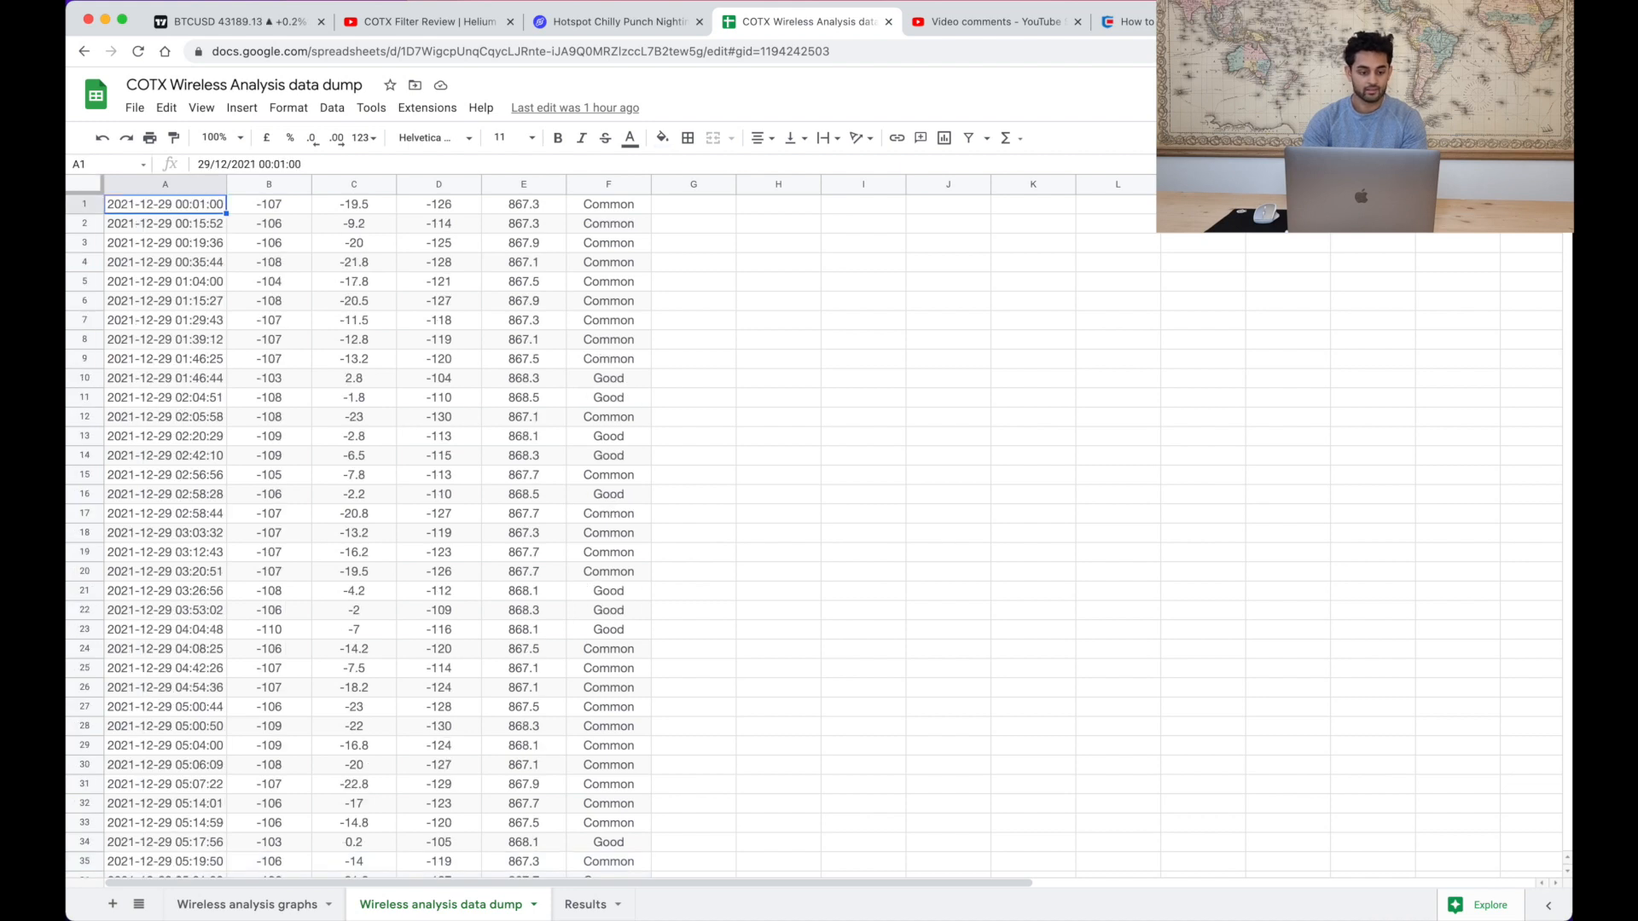
# - Inspect the first timestamp's full value and select the empty cell G1
pyautogui.click(608, 203)
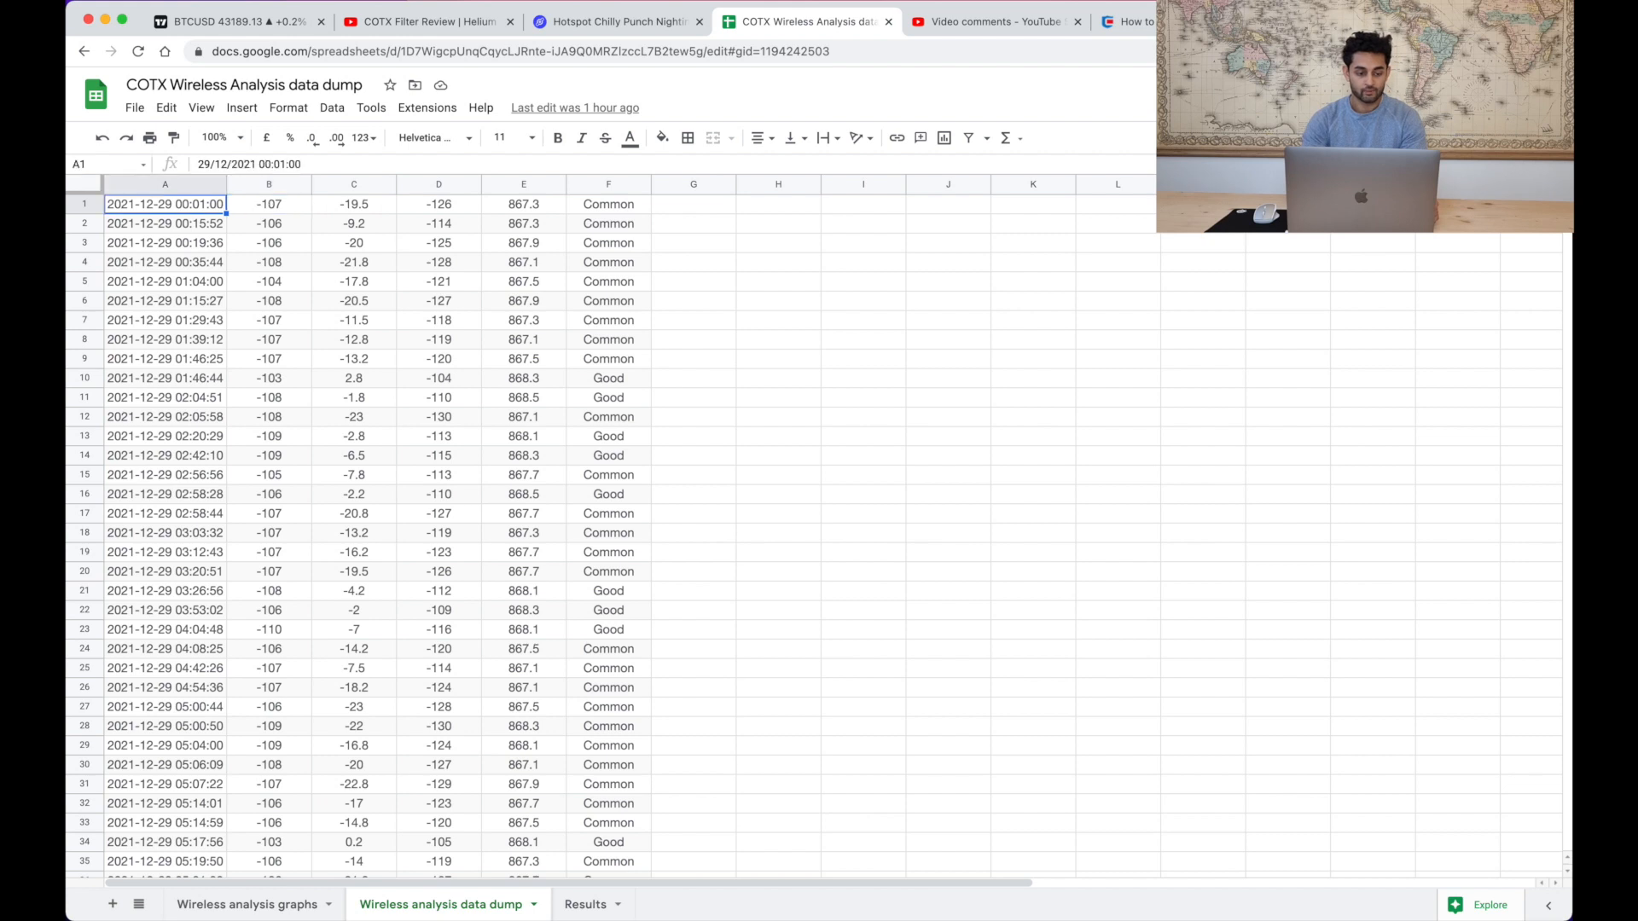
pyautogui.click(693, 203)
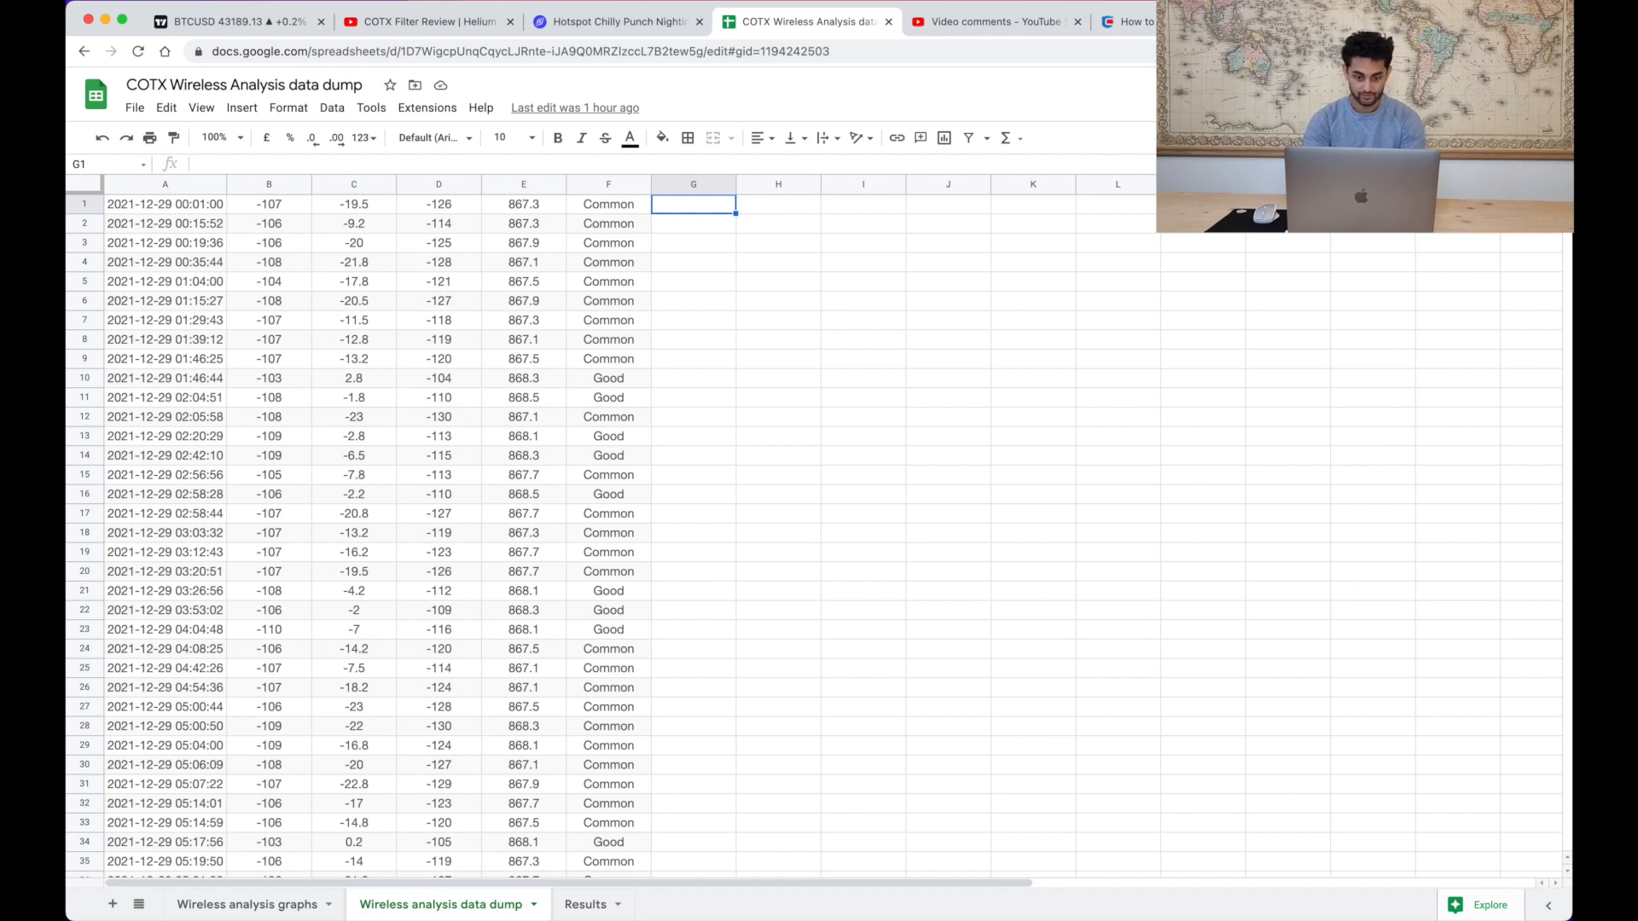
pyautogui.click(354, 203)
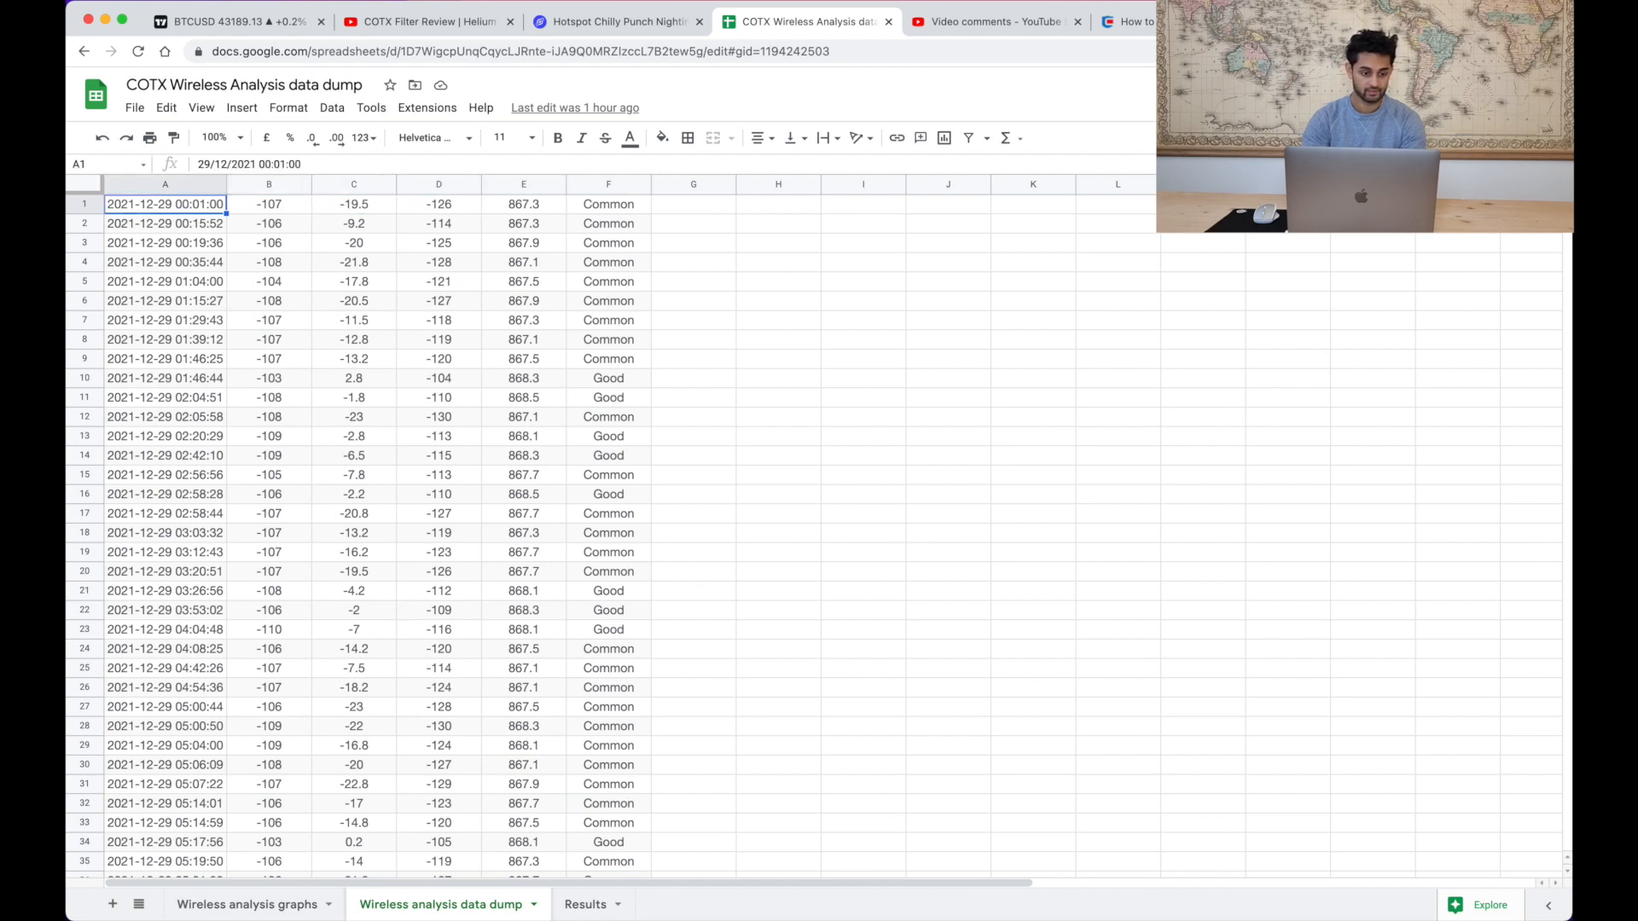
pyautogui.click(693, 203)
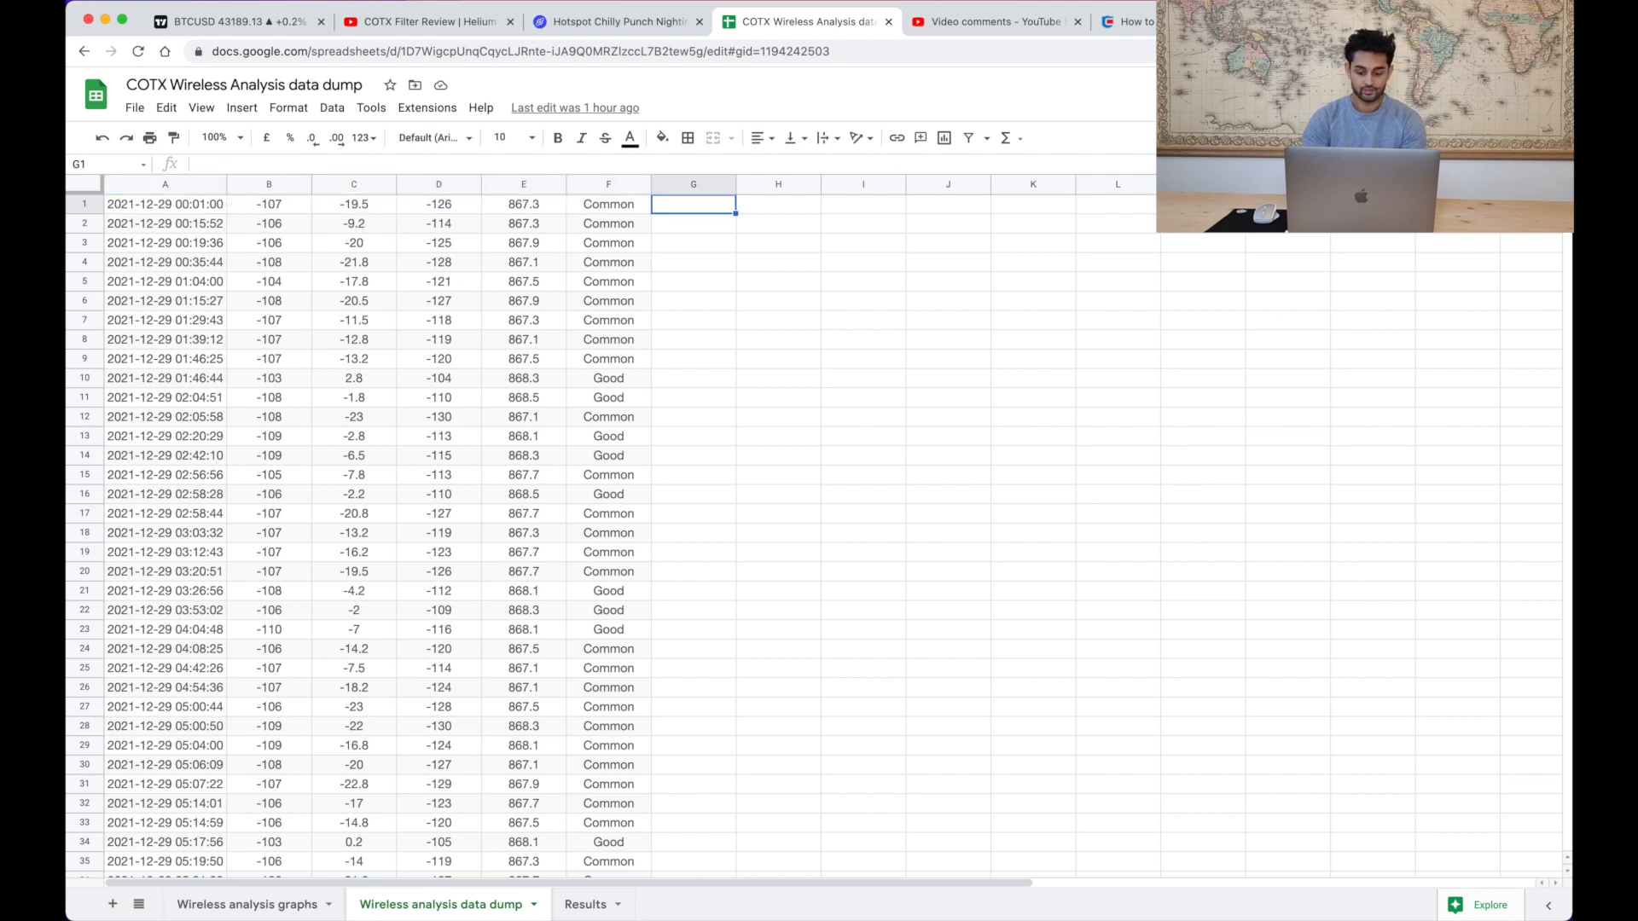
# - Enter =LEFT(A1,10) in G1 so it shows the date 2021-12-29
pyautogui.write('=trim')
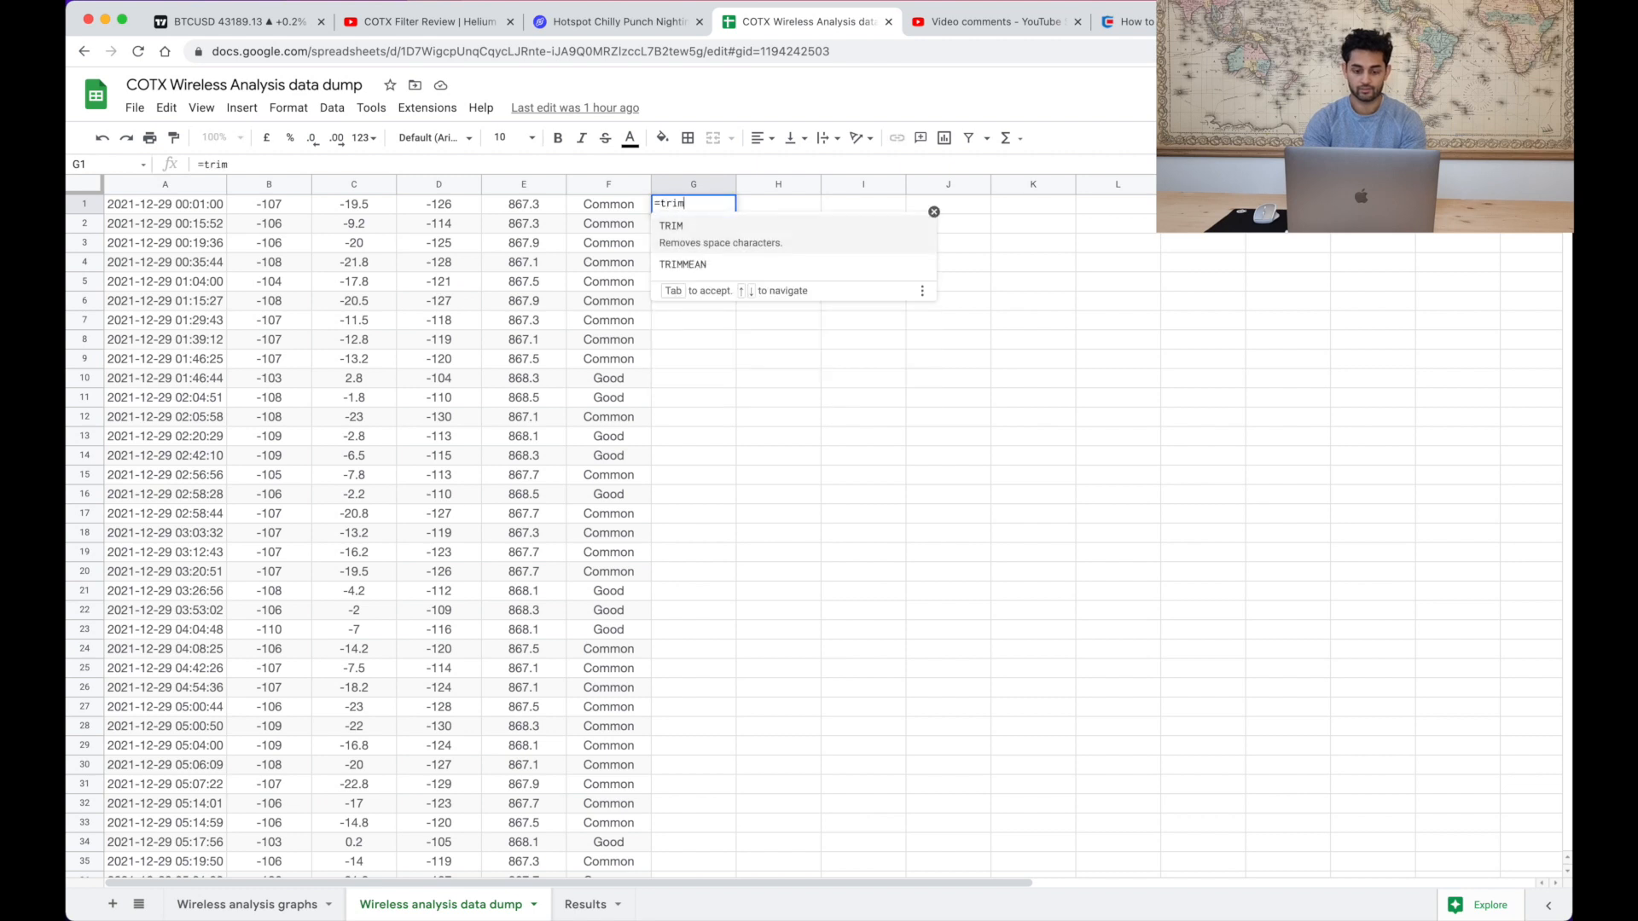
pyautogui.press('backspace')
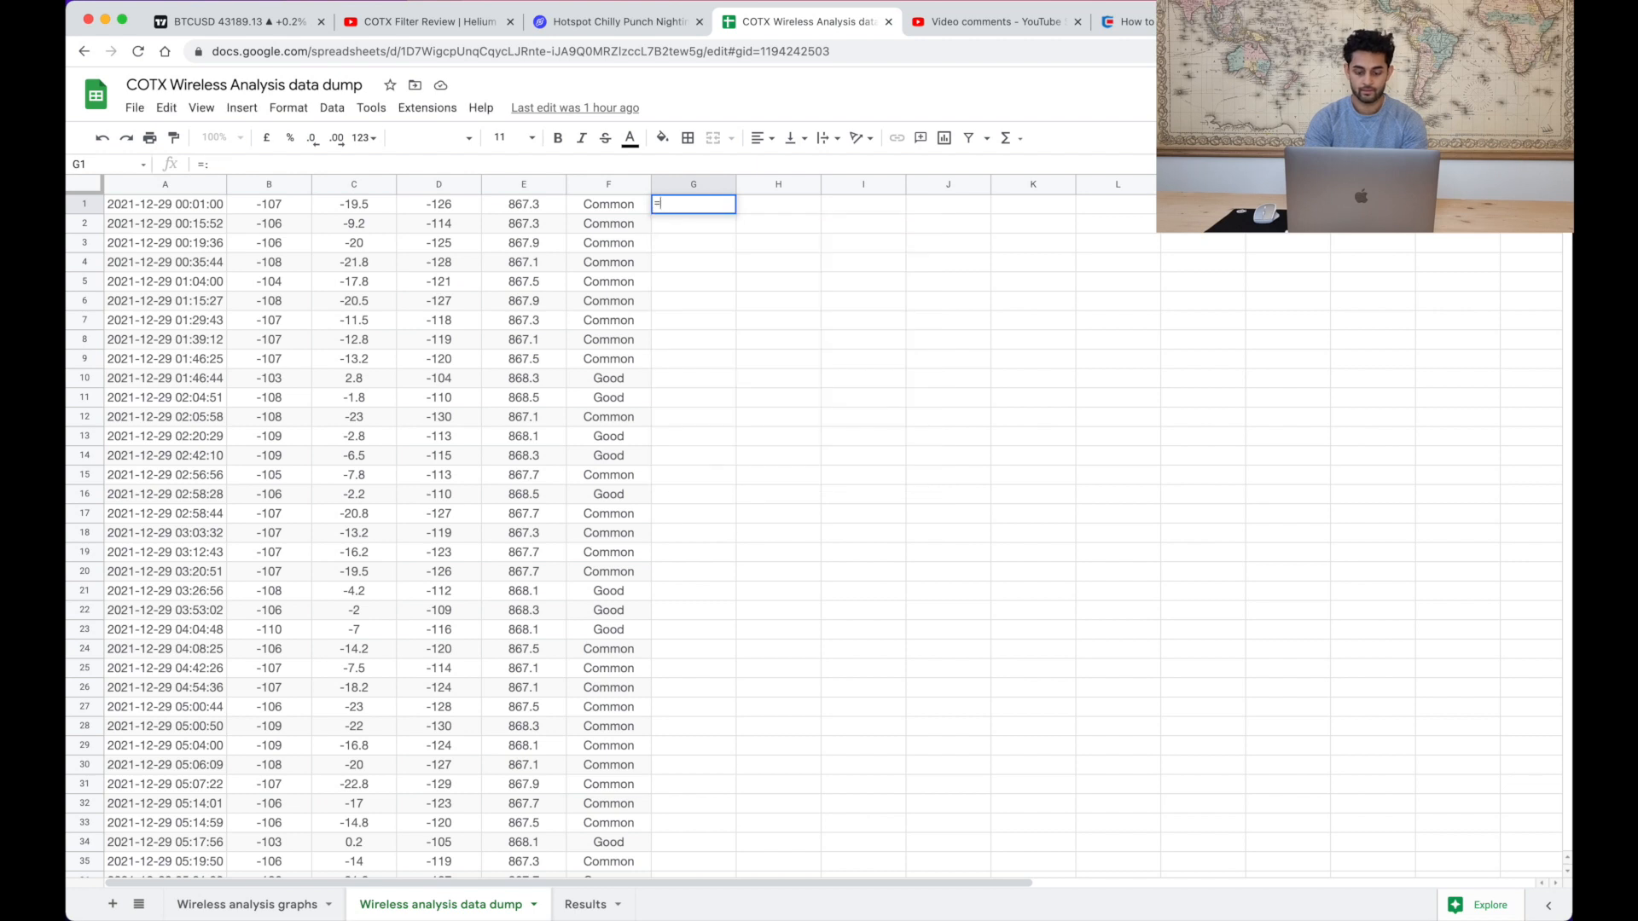
pyautogui.write('LEFT')
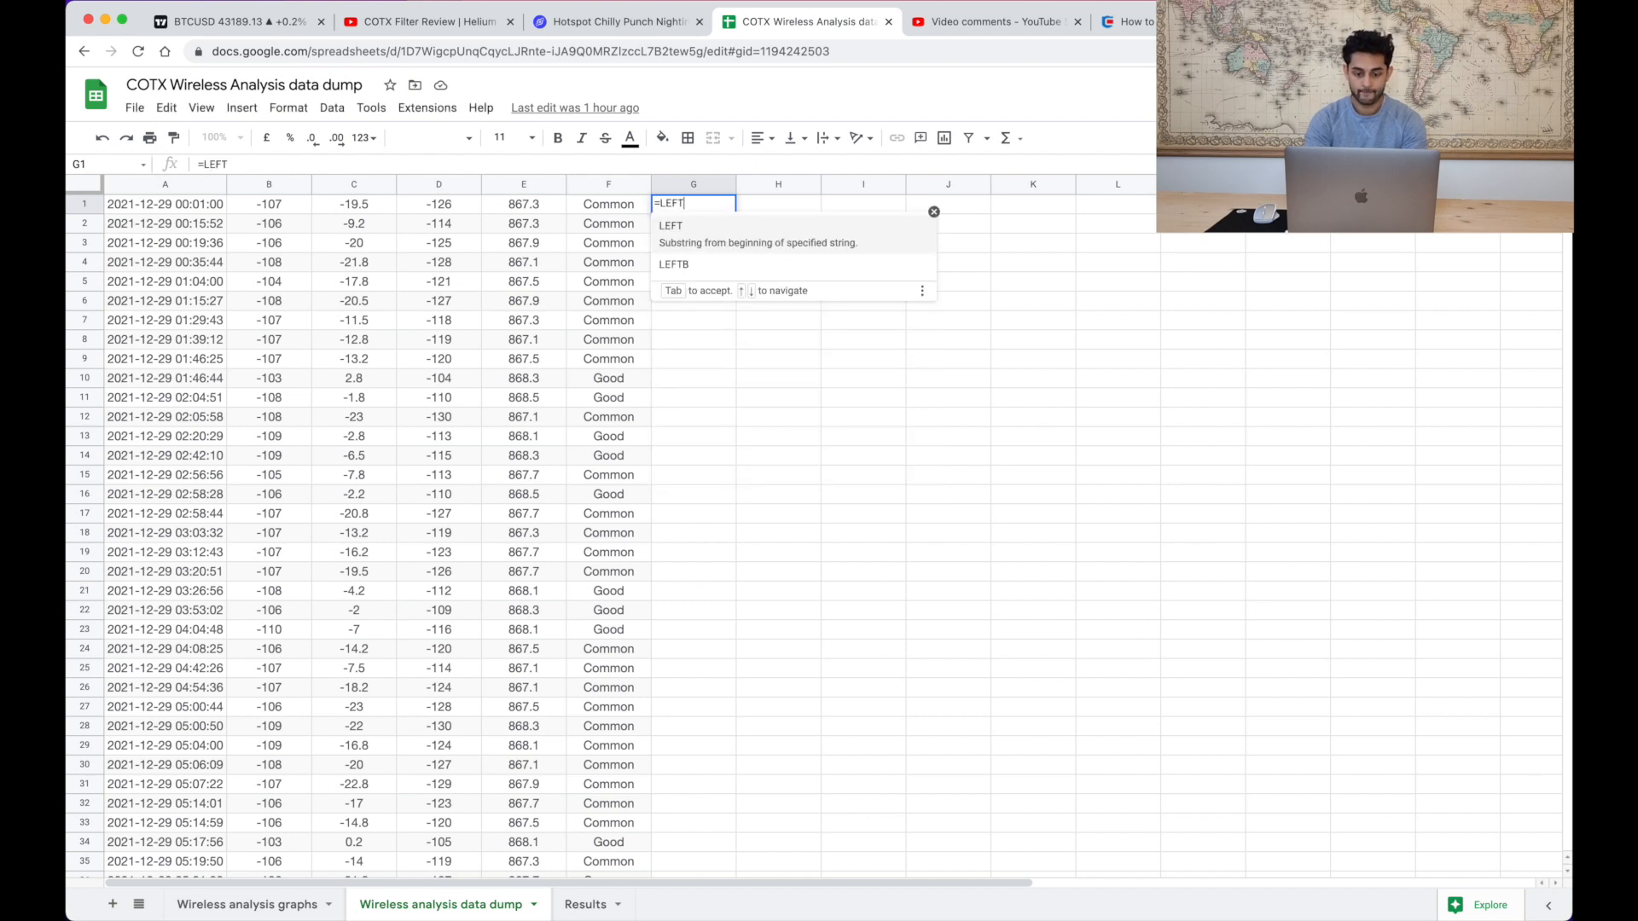
pyautogui.write('(')
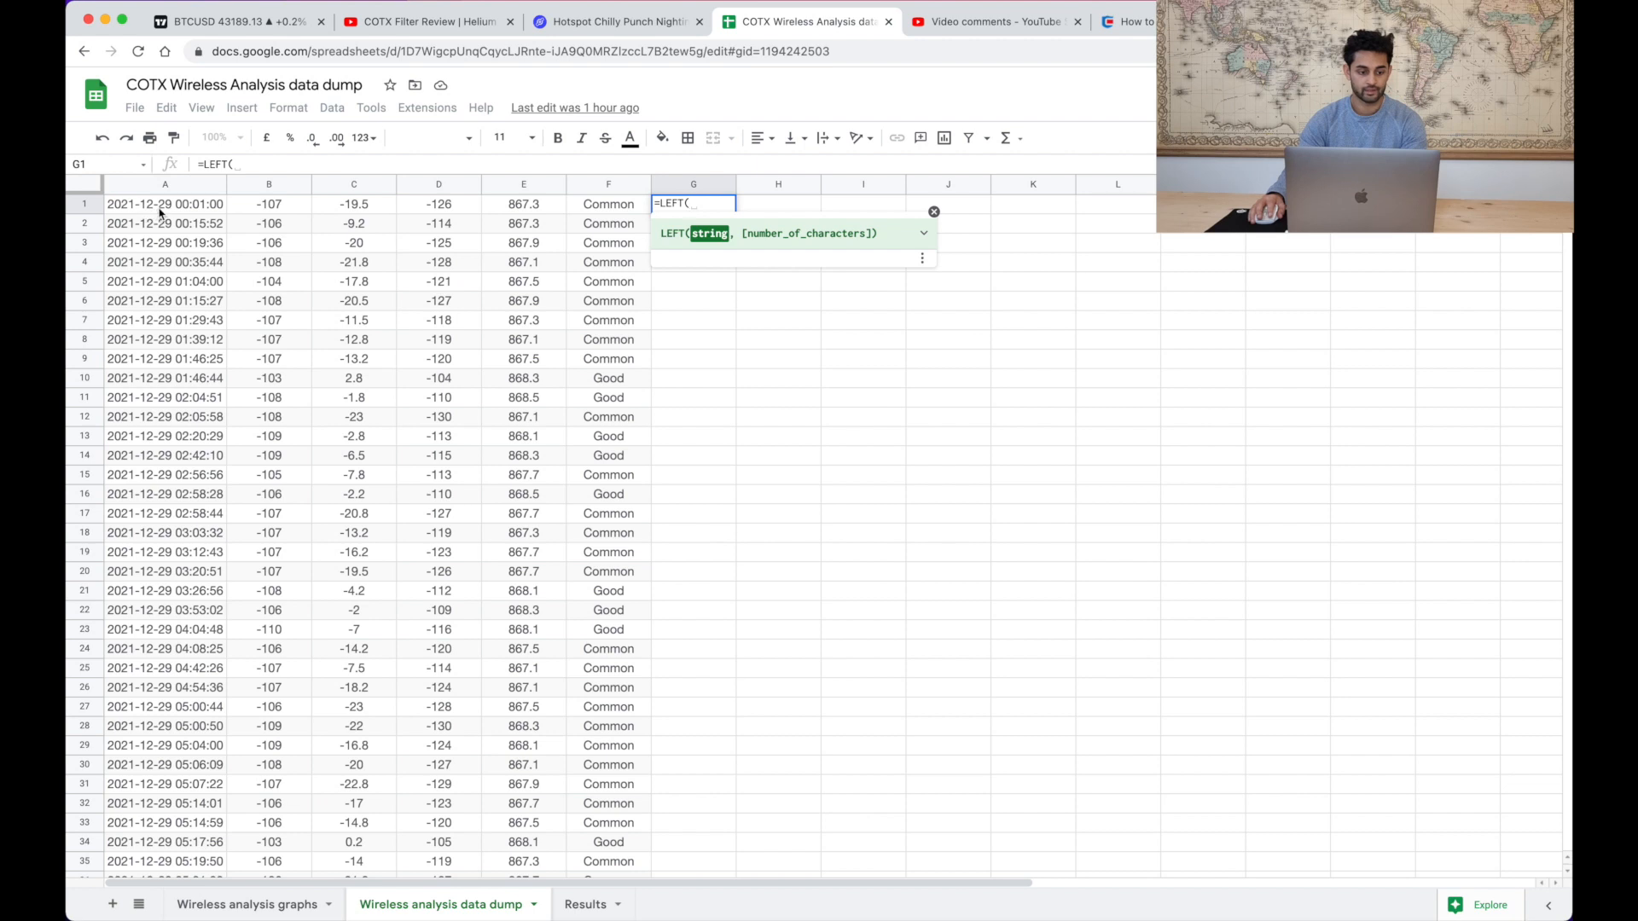
pyautogui.click(163, 203)
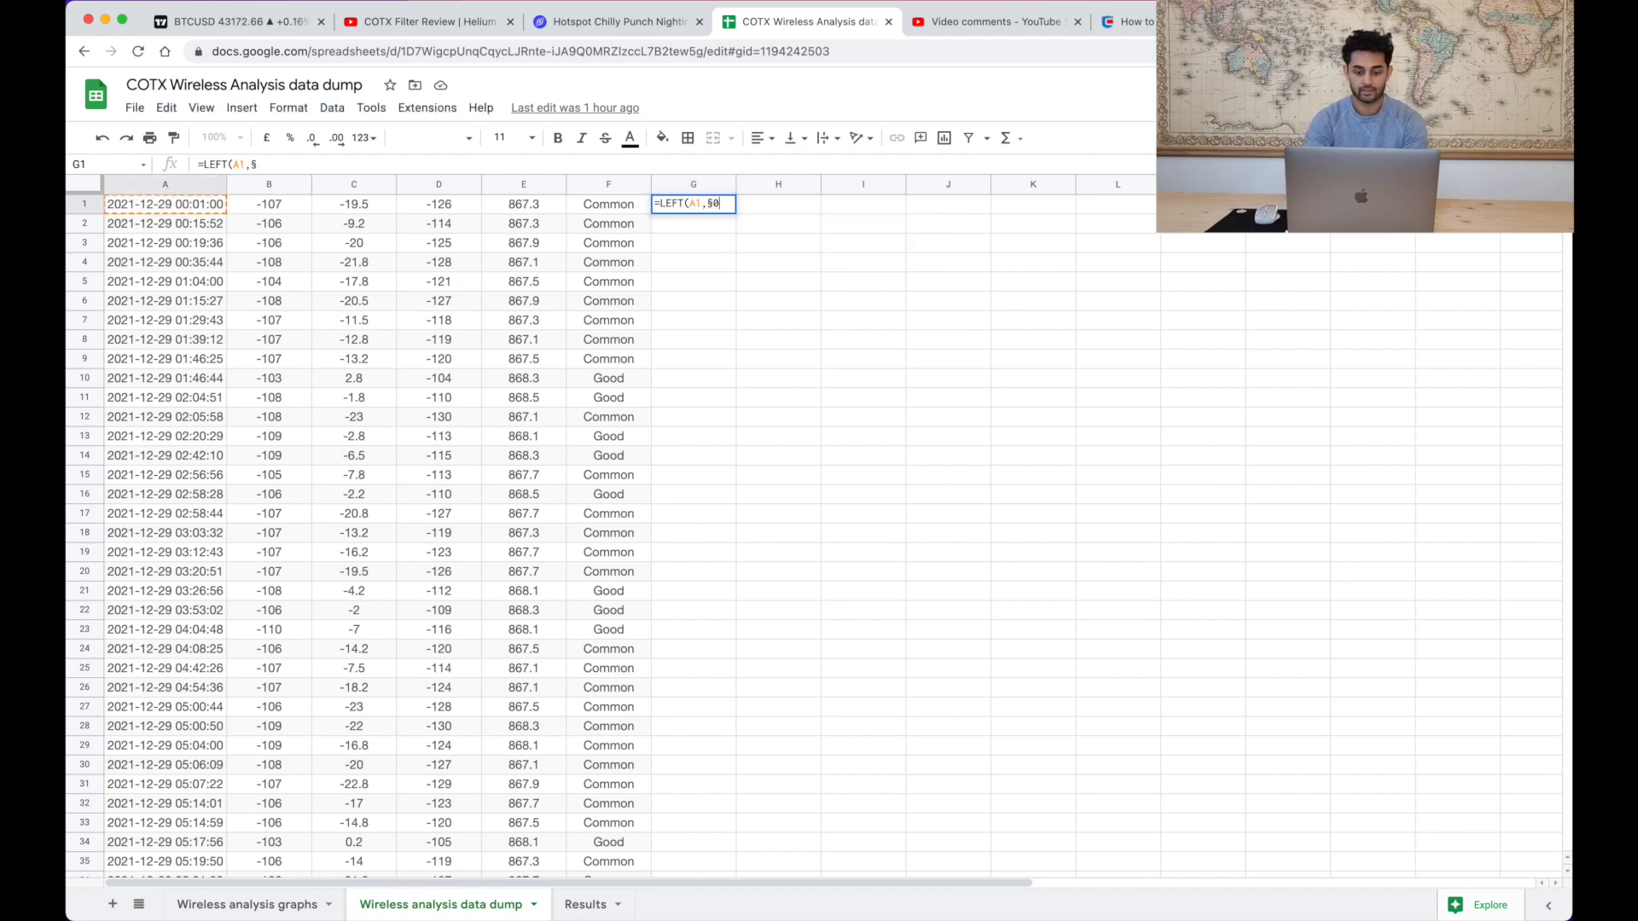
pyautogui.write('10)')
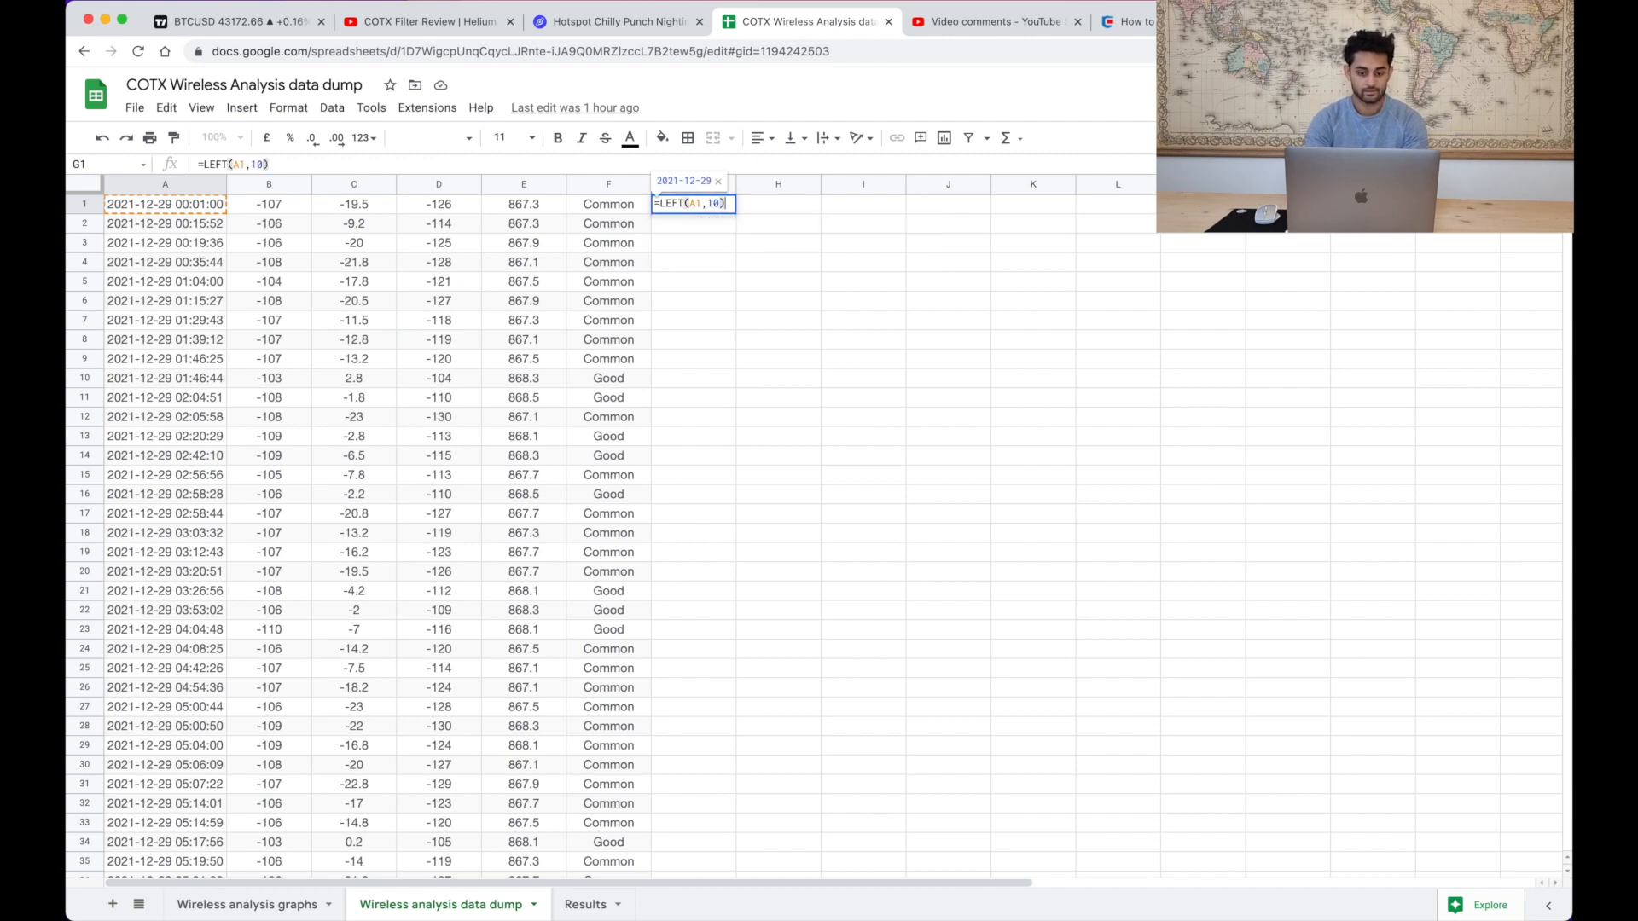
pyautogui.press('enter')
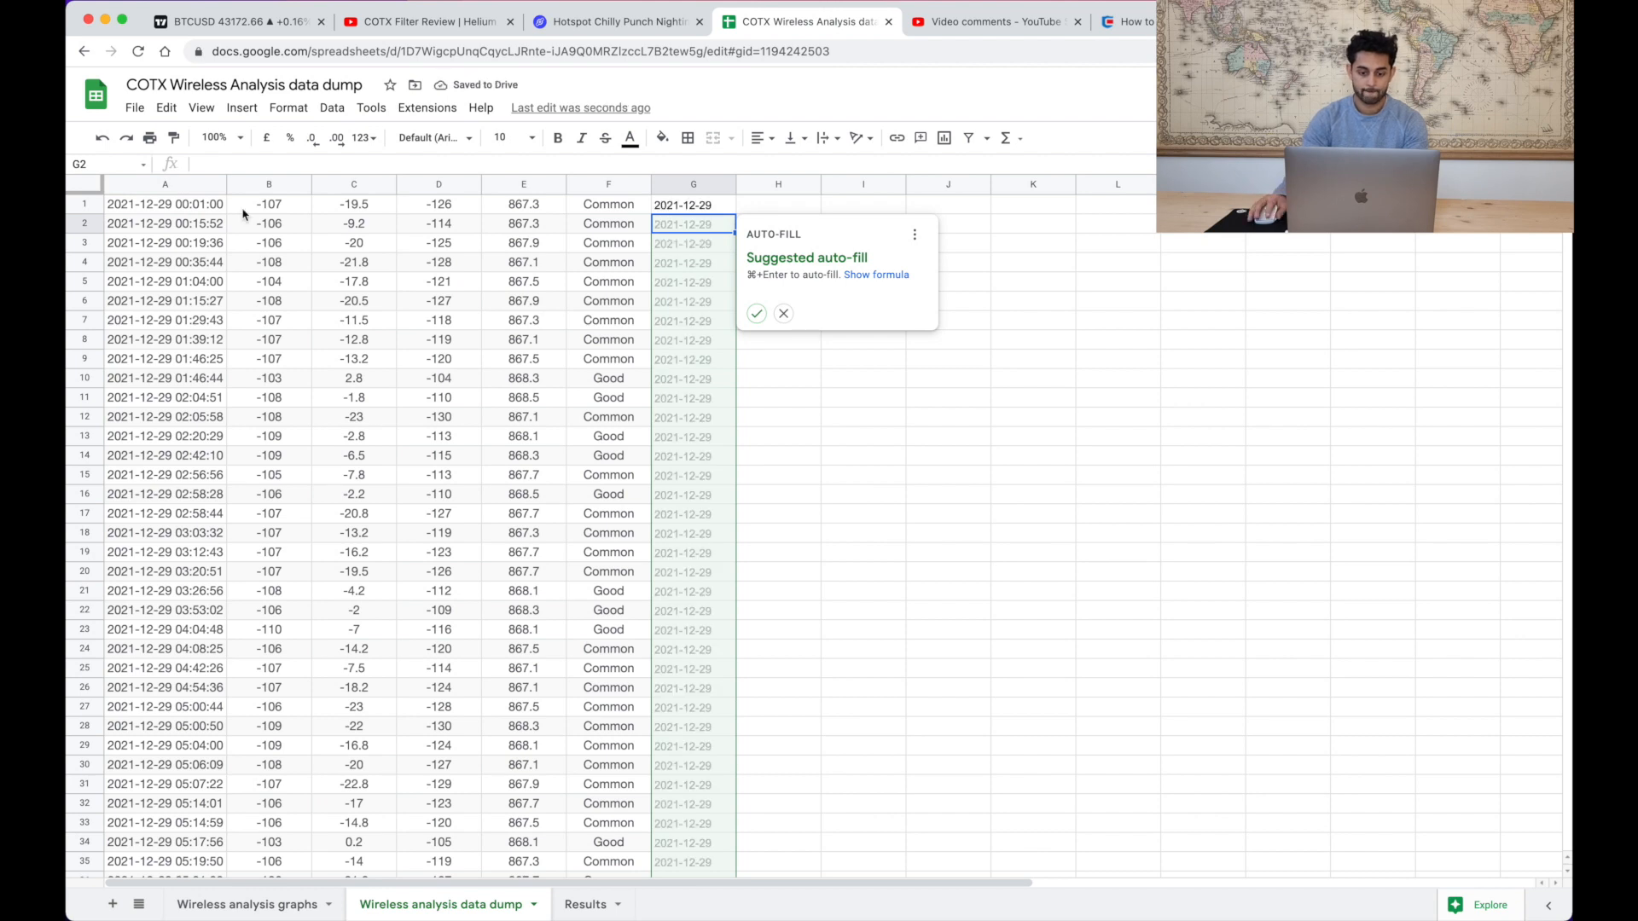
# - Accept the auto-fill so column G holds every row's date
pyautogui.click(784, 314)
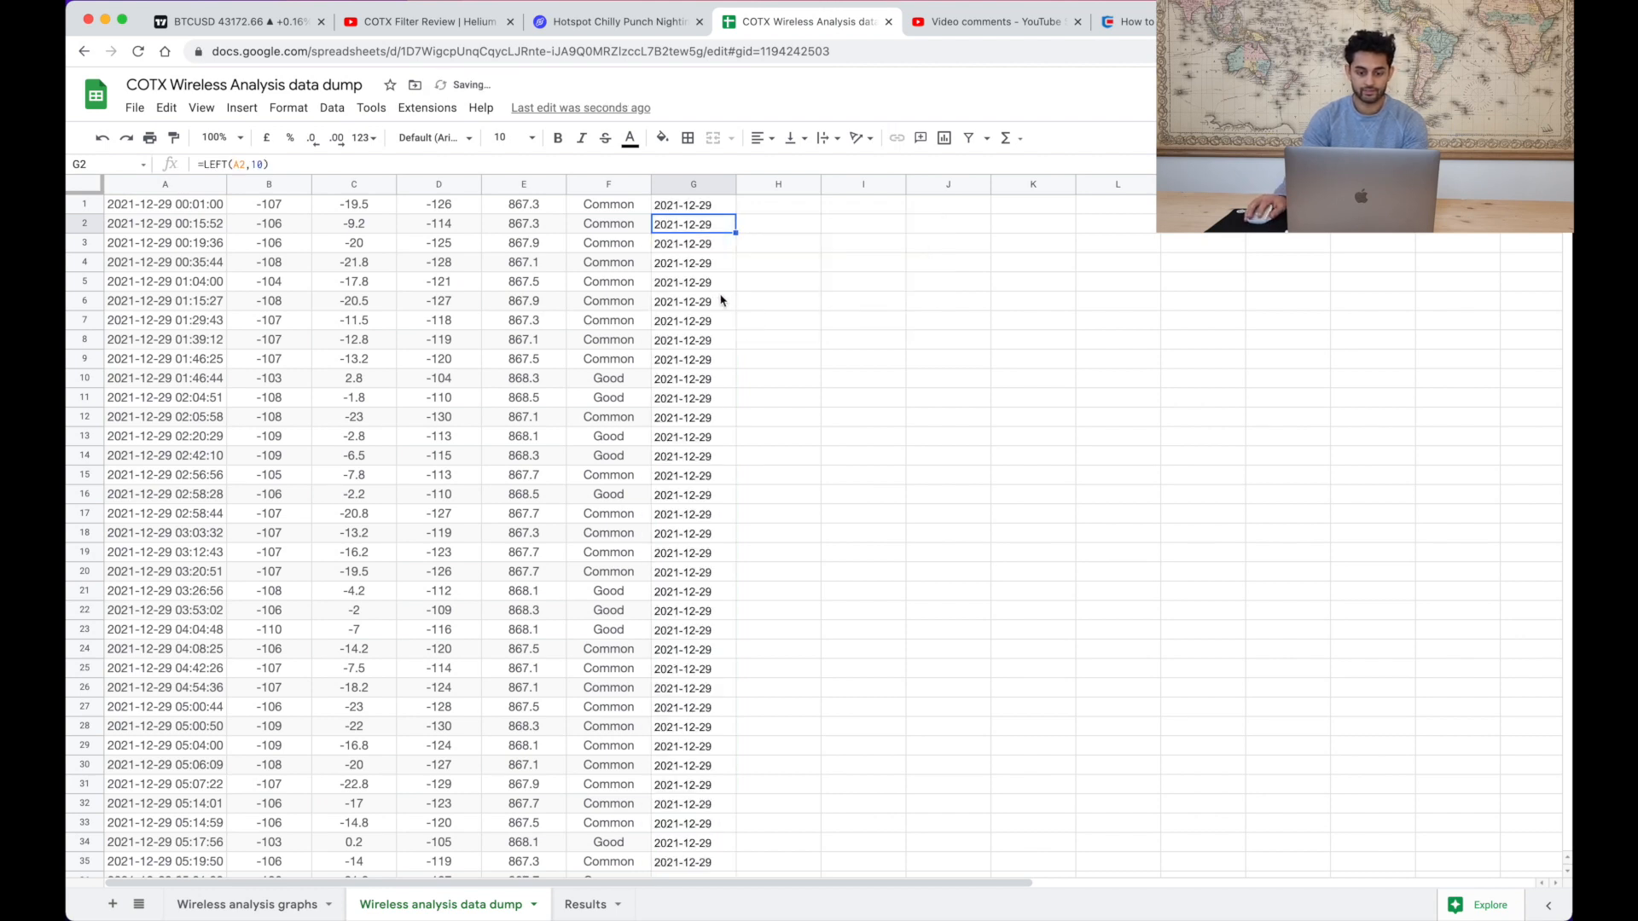
pyautogui.scroll(-3)
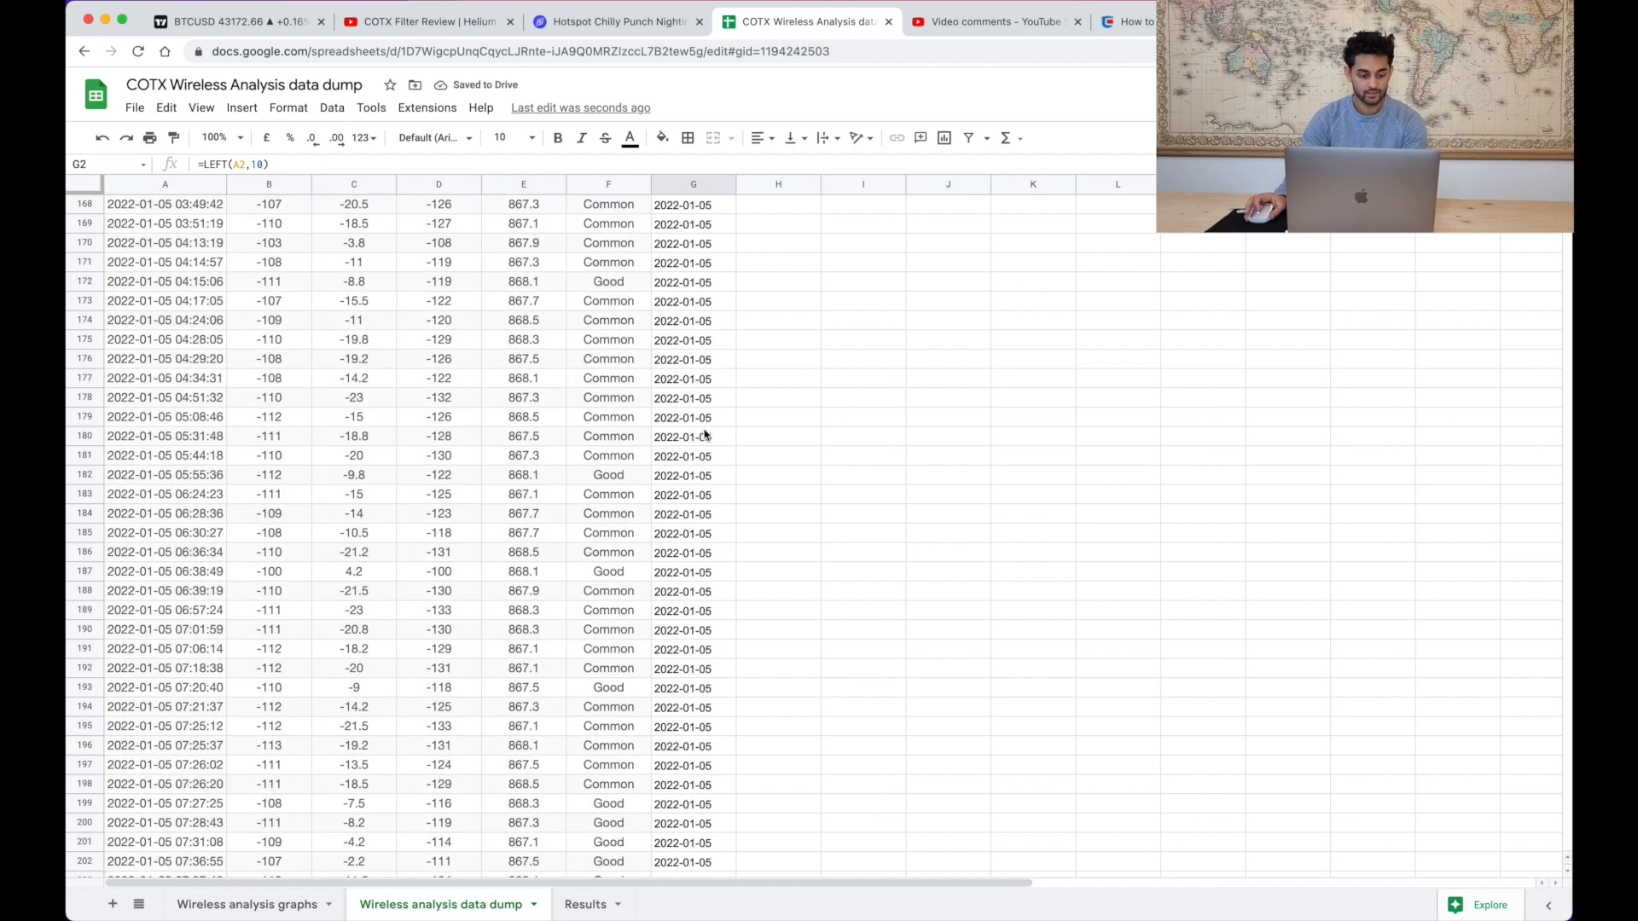
pyautogui.scroll(-3)
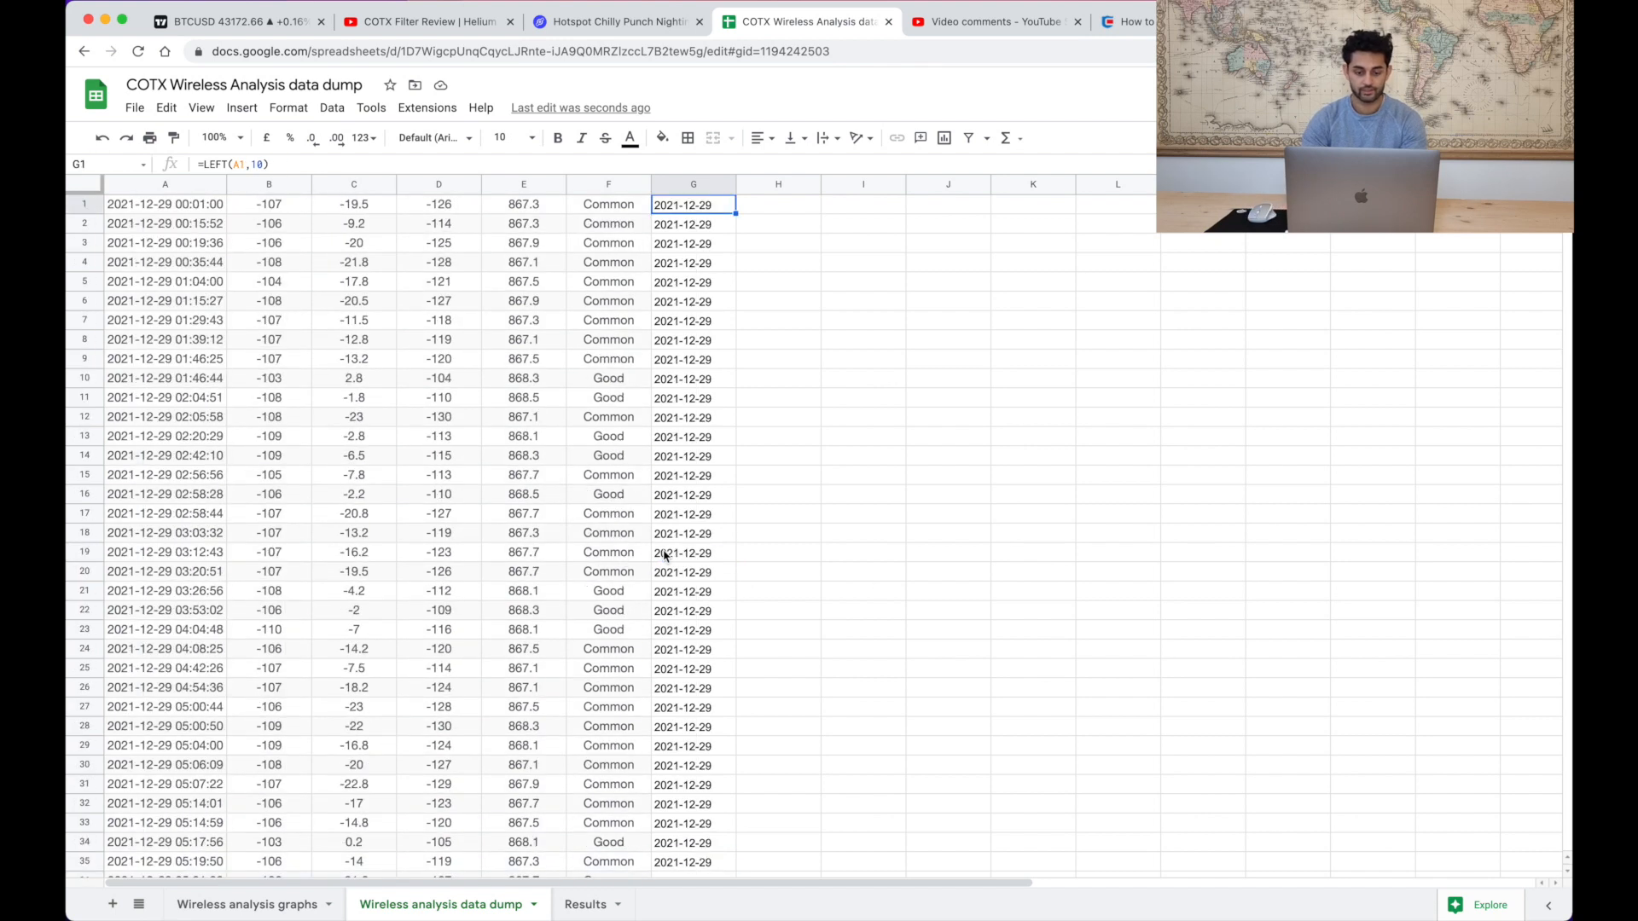
pyautogui.moveTo(497, 281)
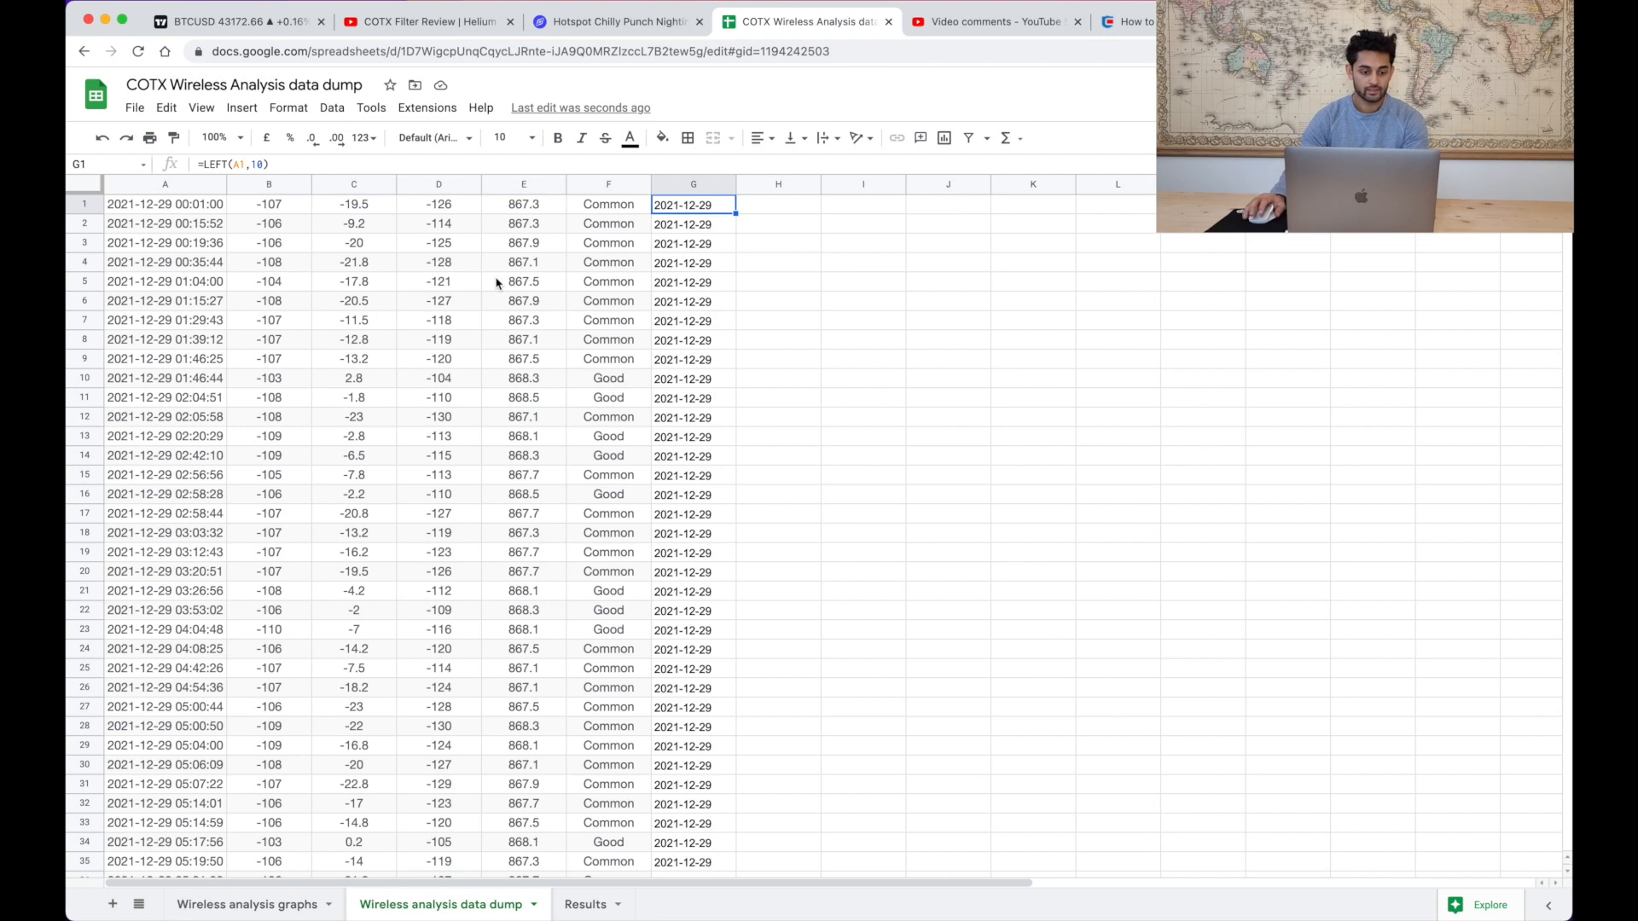
pyautogui.moveTo(803, 217)
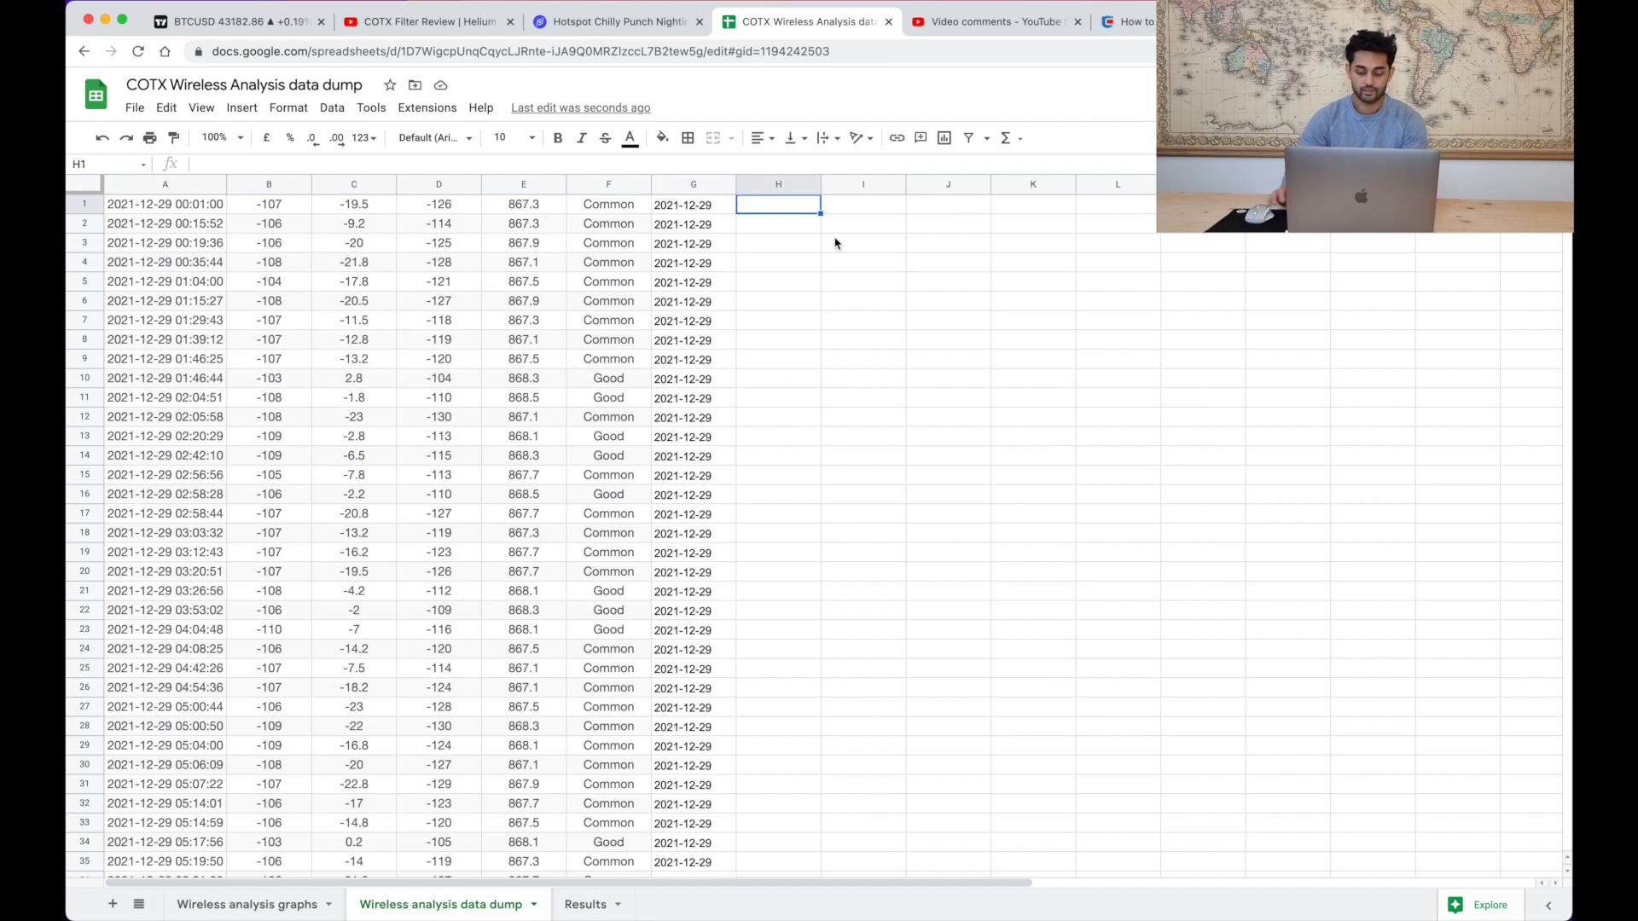
# - Enter =B1-C1 in H1 and fill it down so column H computes noise as RSSI minus SNR
pyautogui.write('=B1-F1')
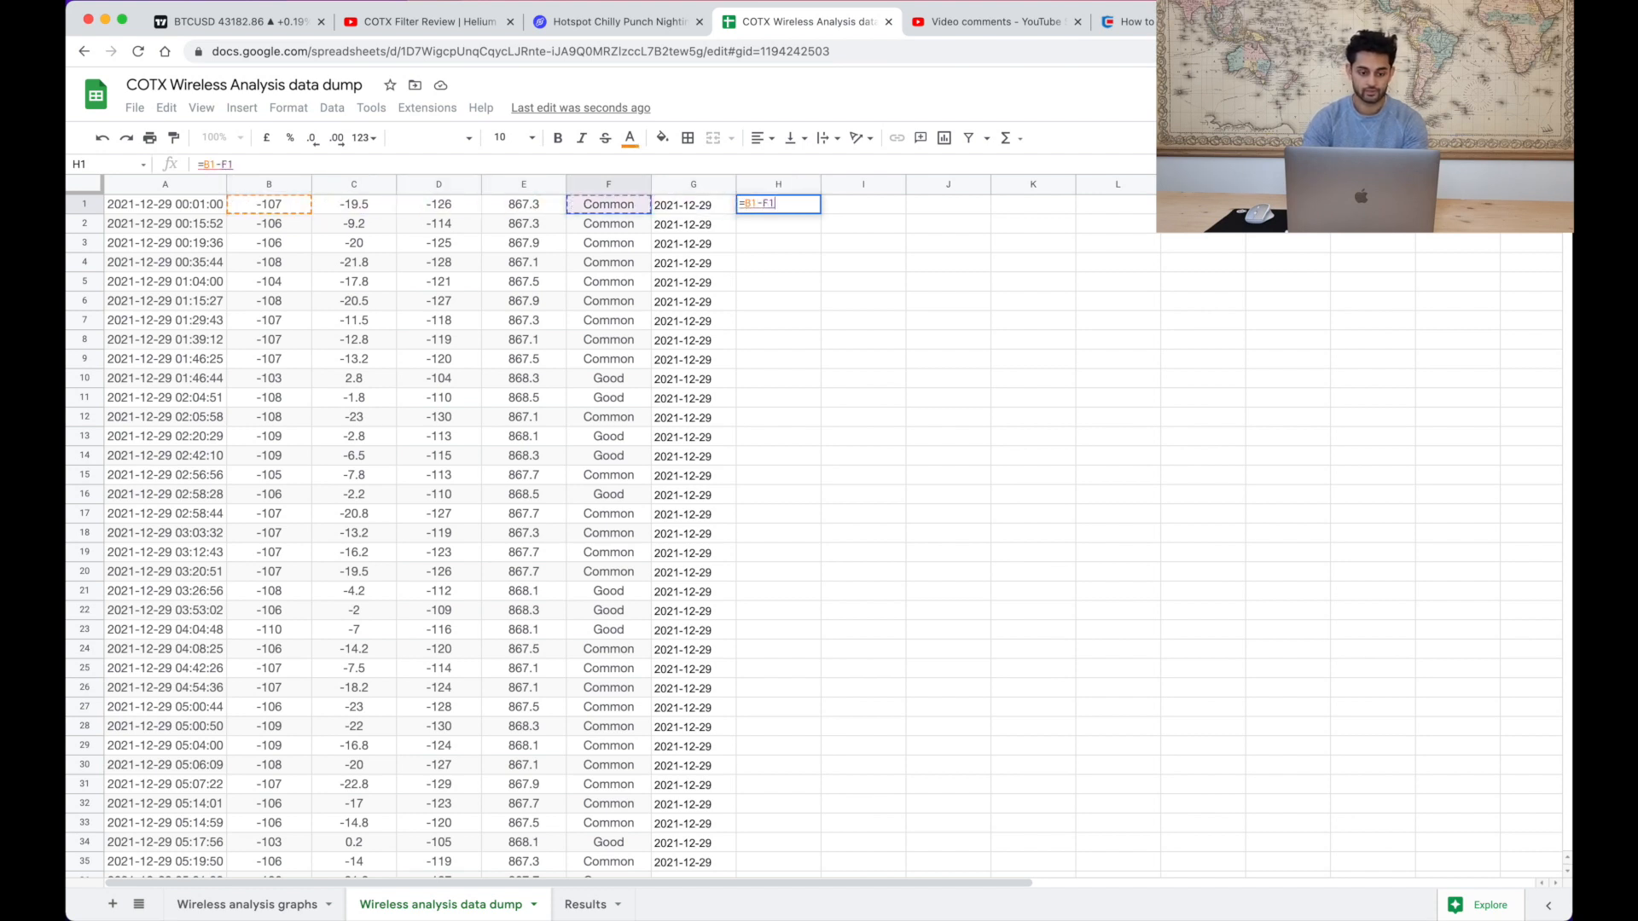
pyautogui.press('enter')
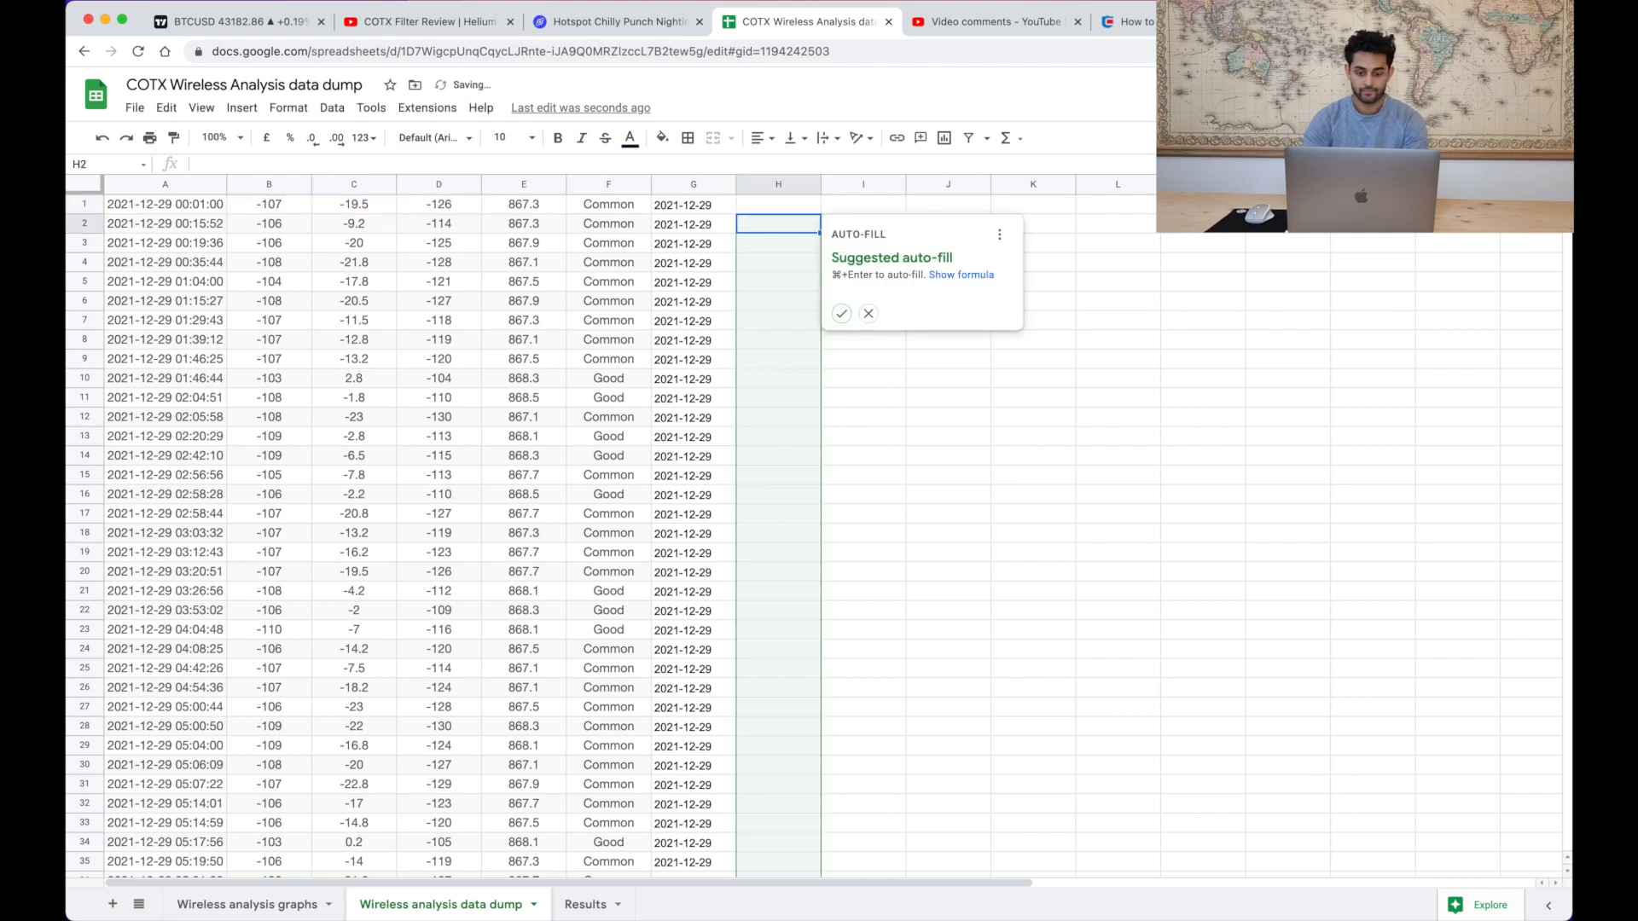
pyautogui.click(841, 314)
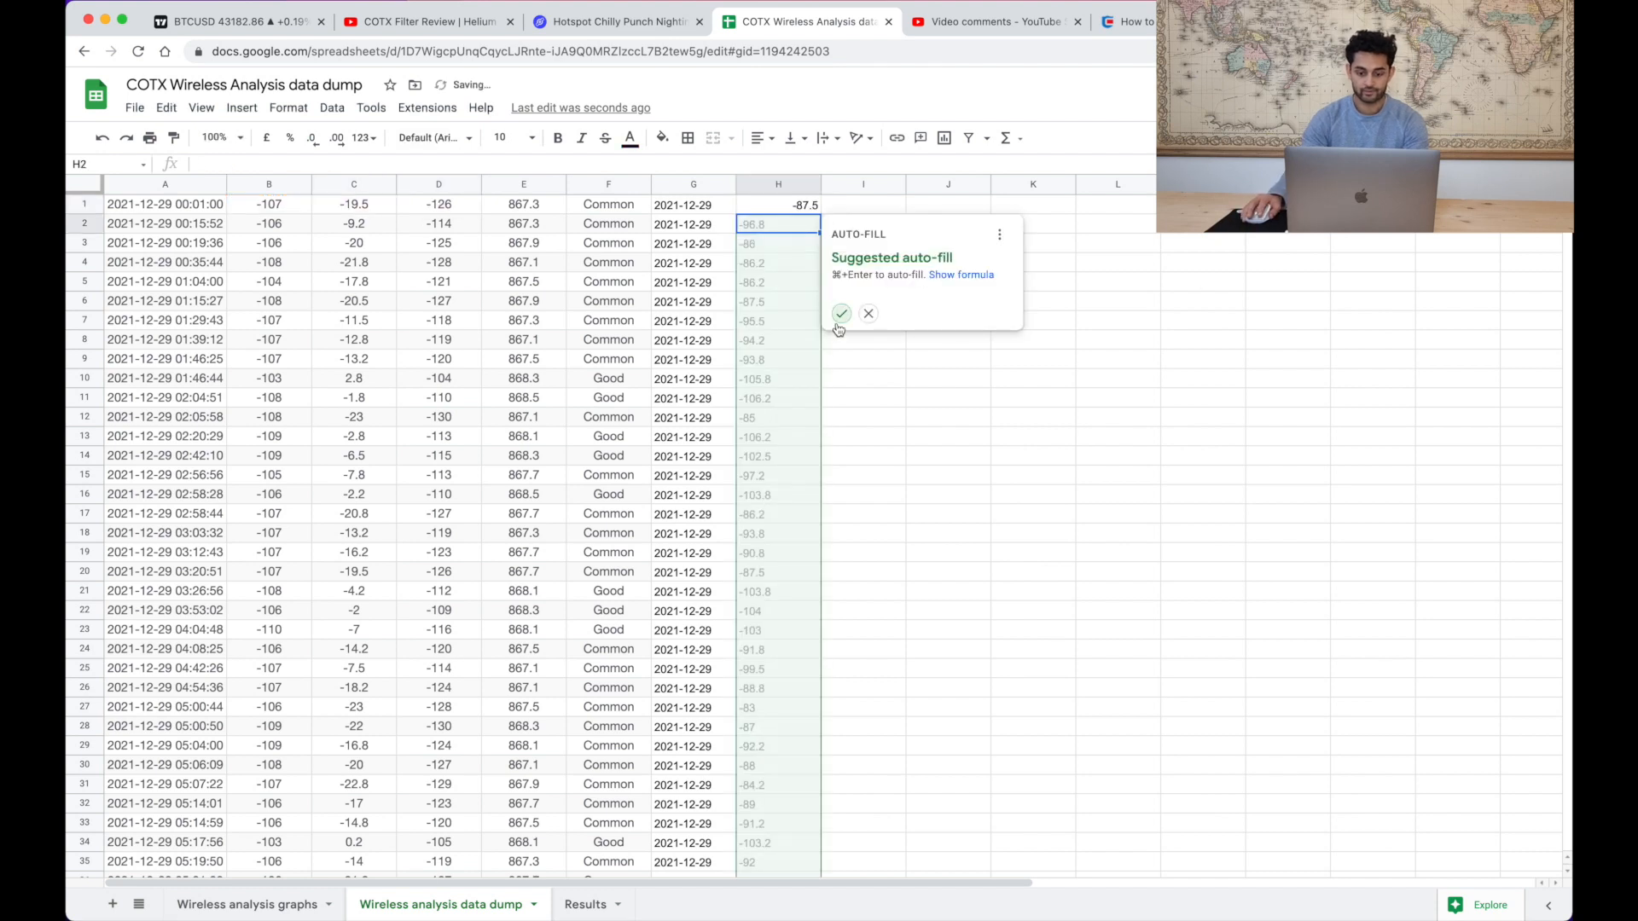
pyautogui.click(841, 314)
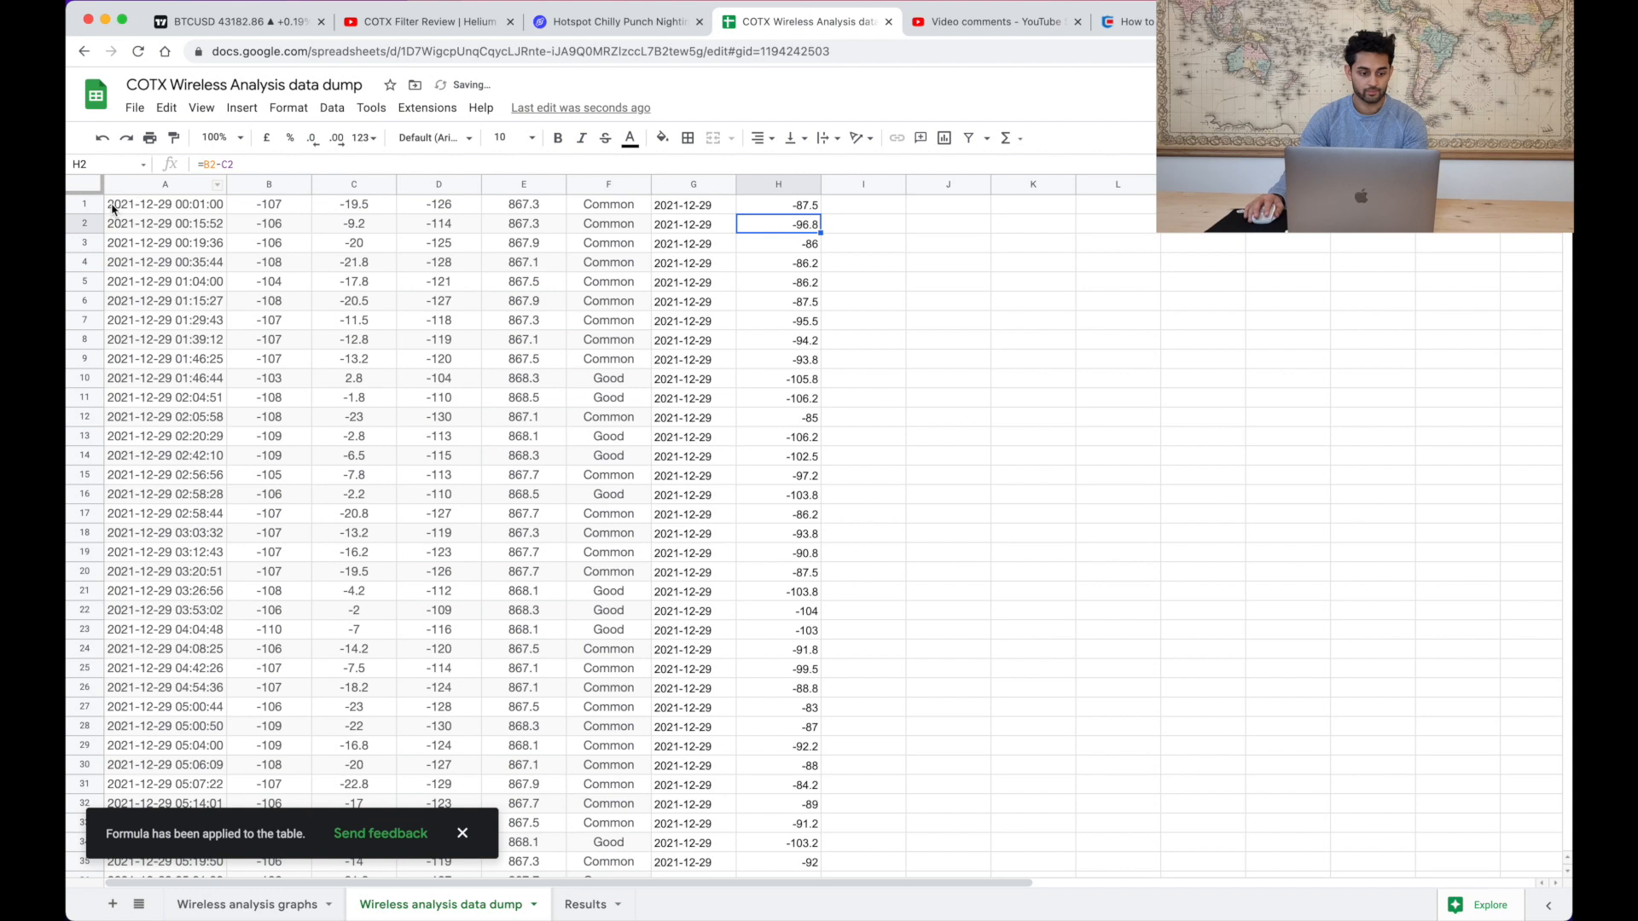
# - Insert a row above the data and label column A 'Date and time'
pyautogui.rightClick(83, 203)
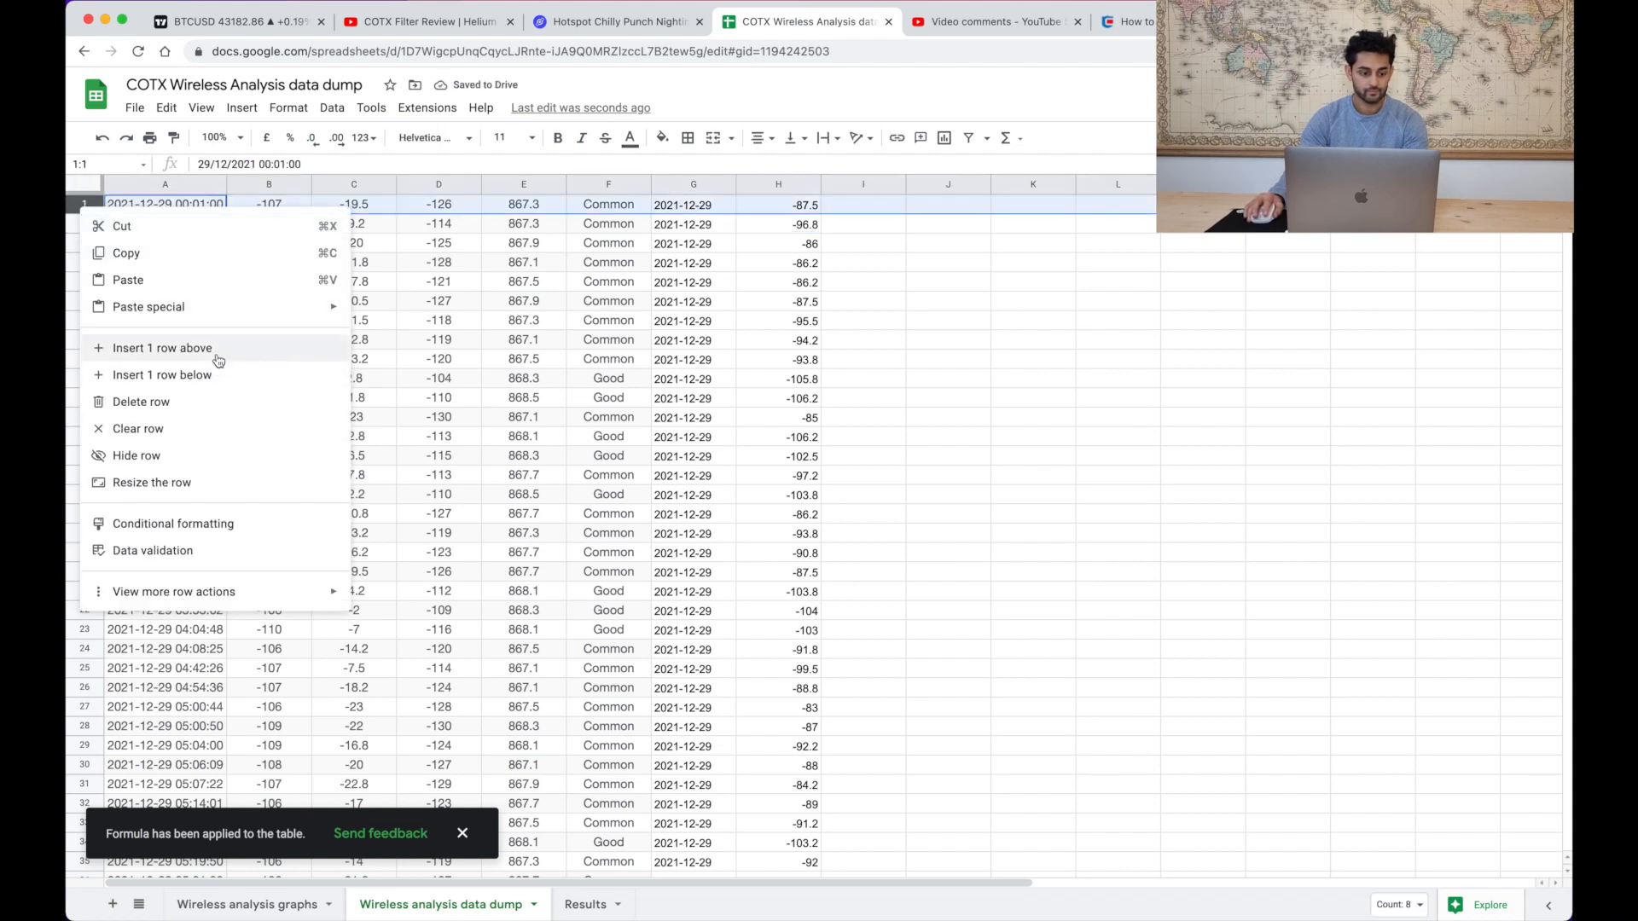
pyautogui.click(162, 348)
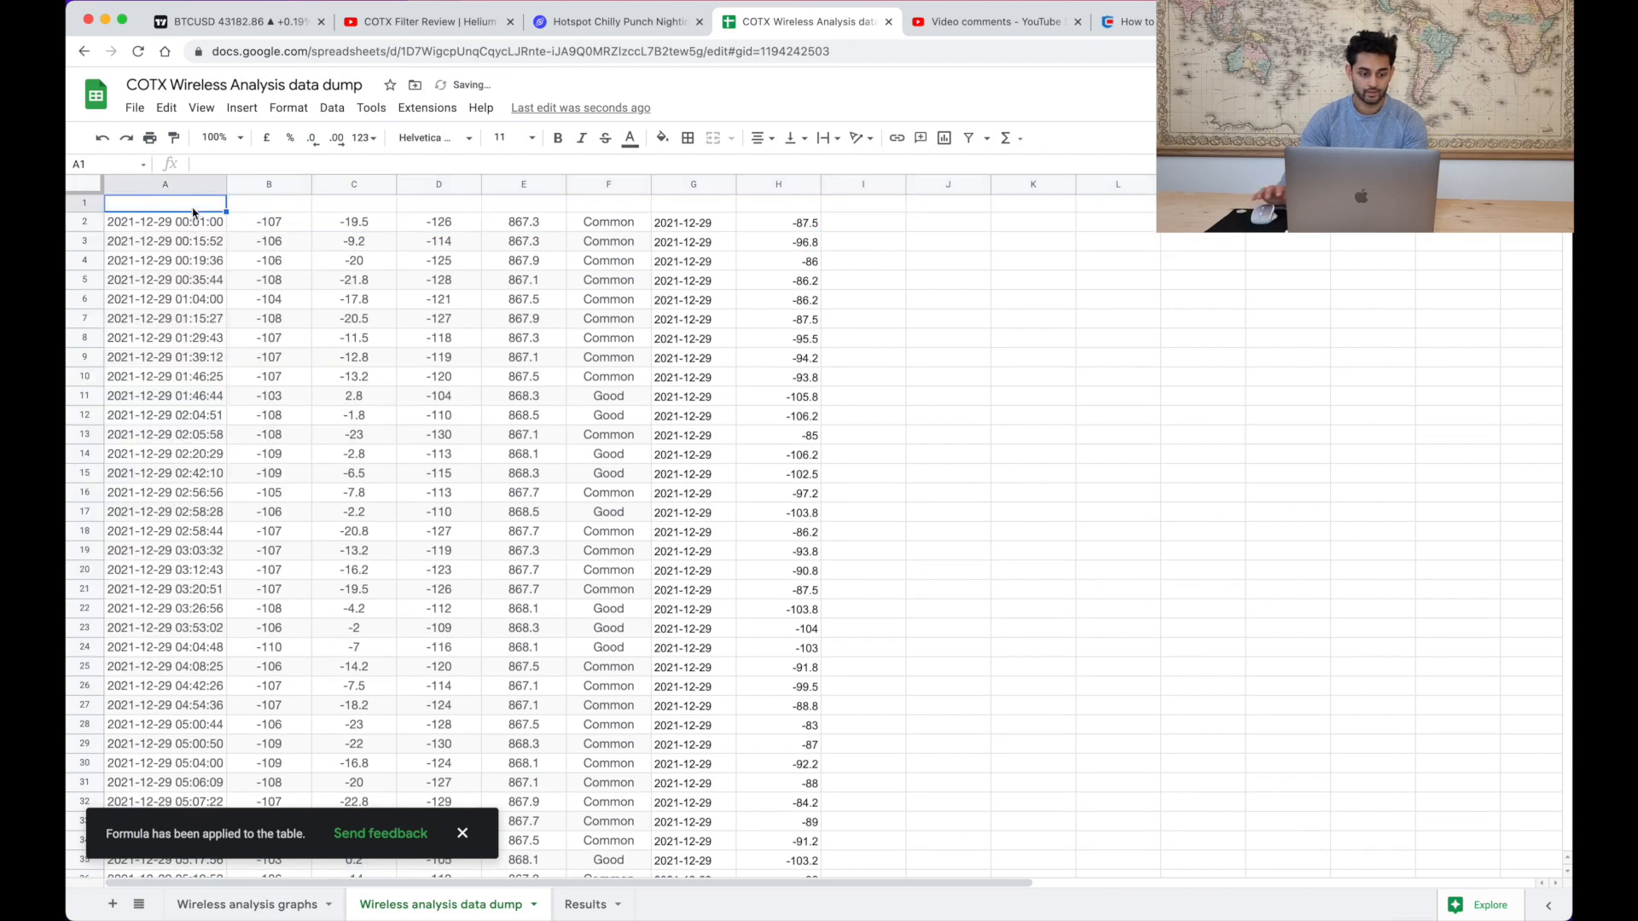
pyautogui.write('Date and time')
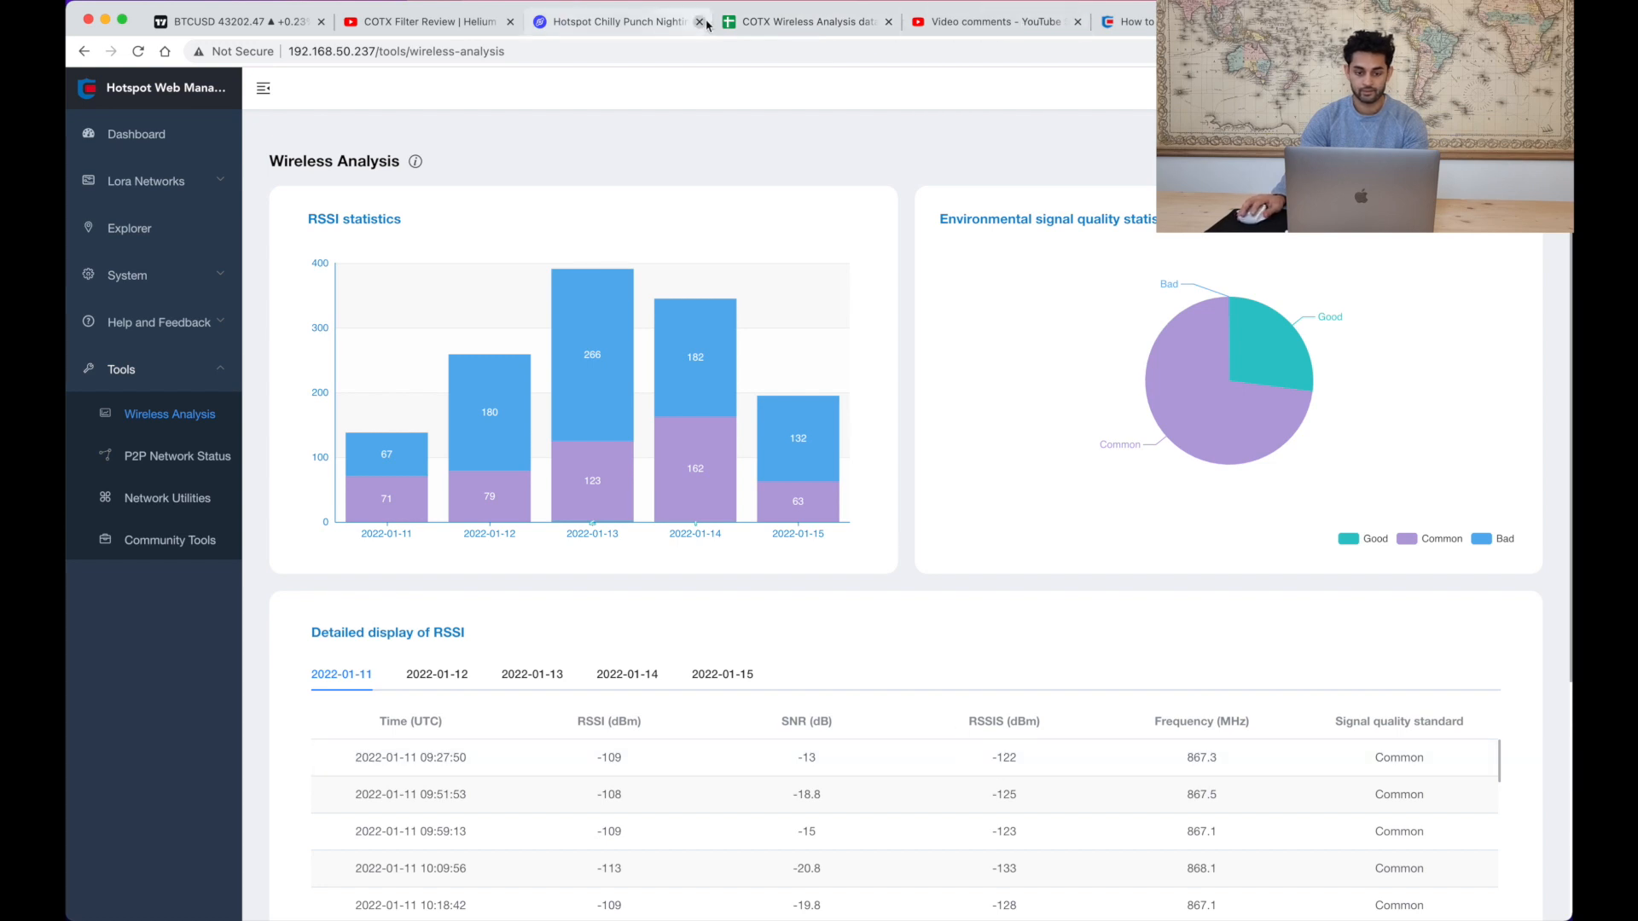
pyautogui.click(804, 20)
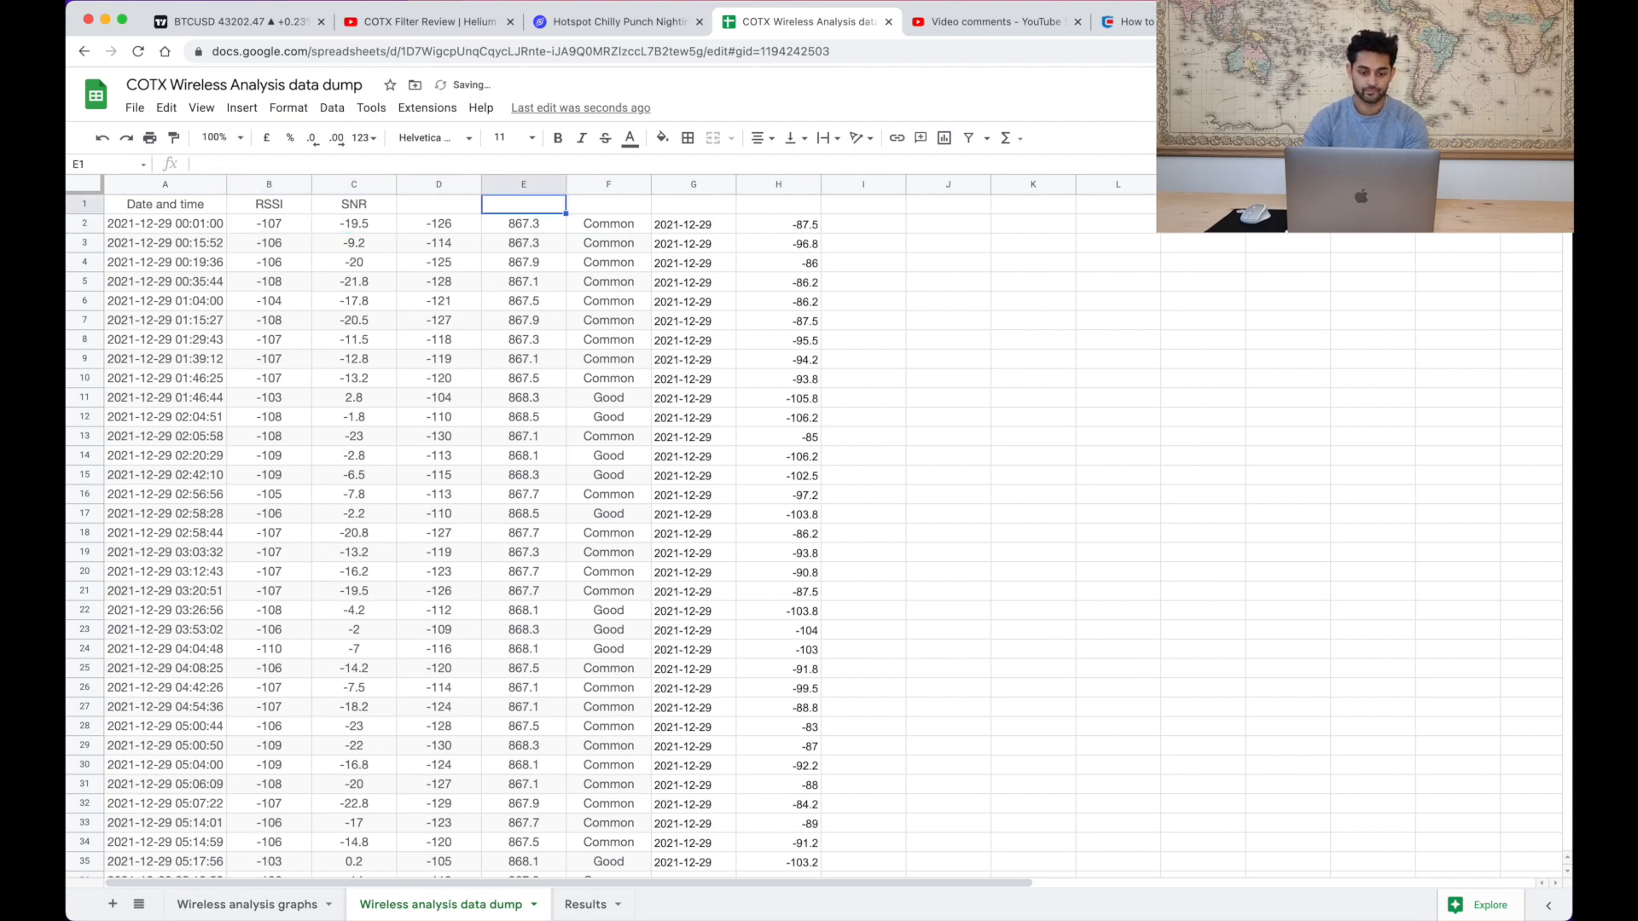
# - Label the remaining headers Date and Noise
pyautogui.write('Date')
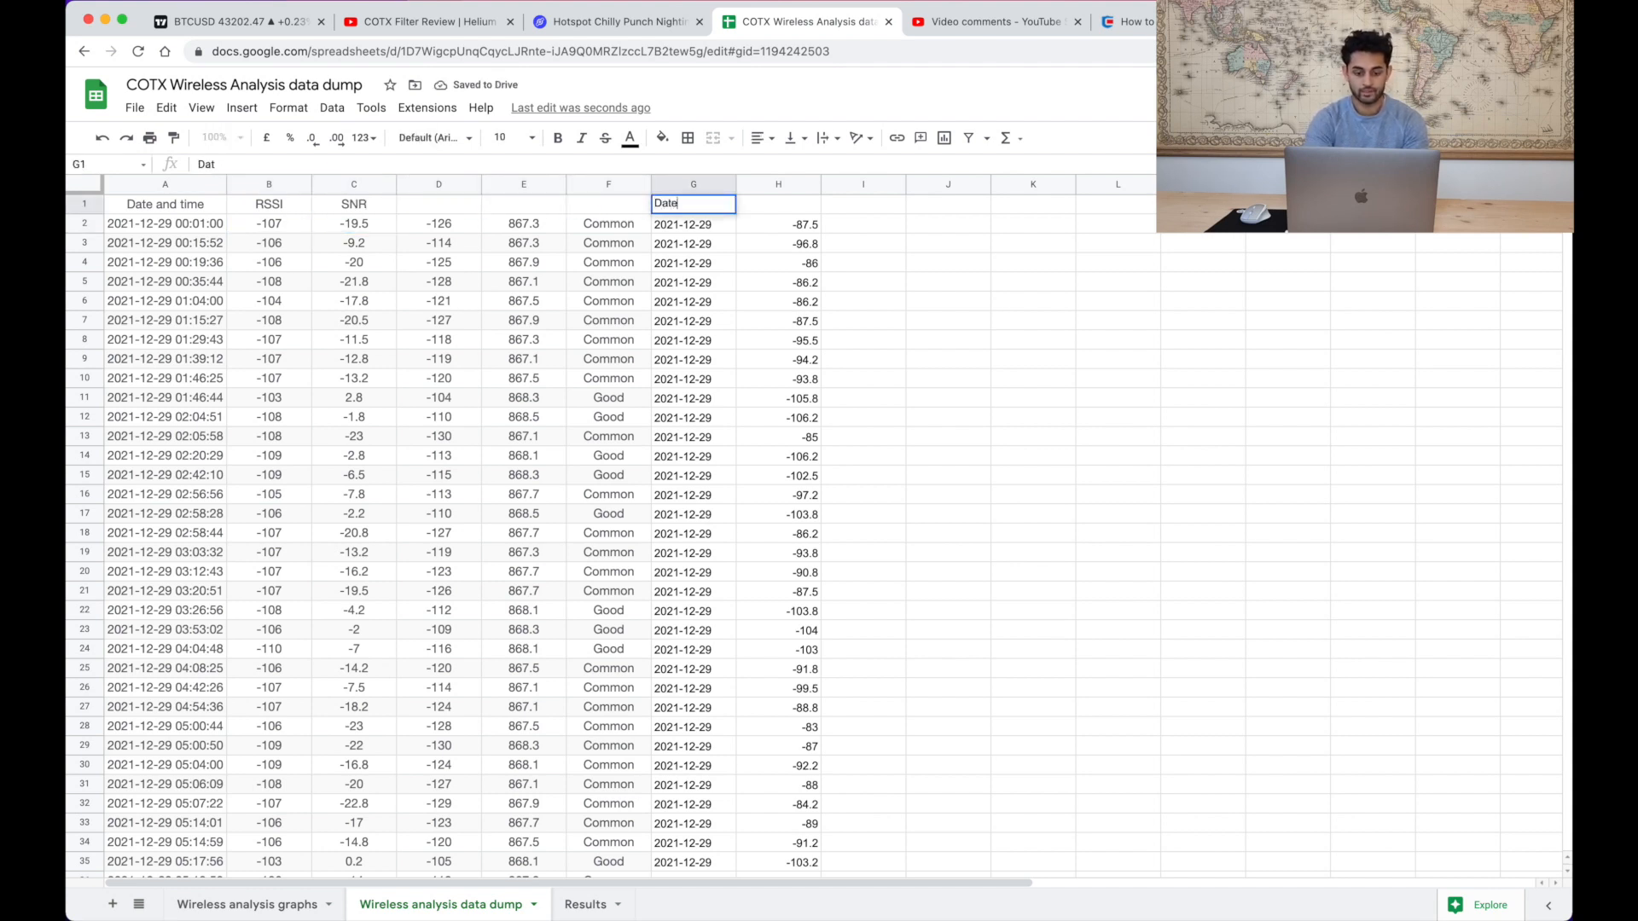
pyautogui.write('N')
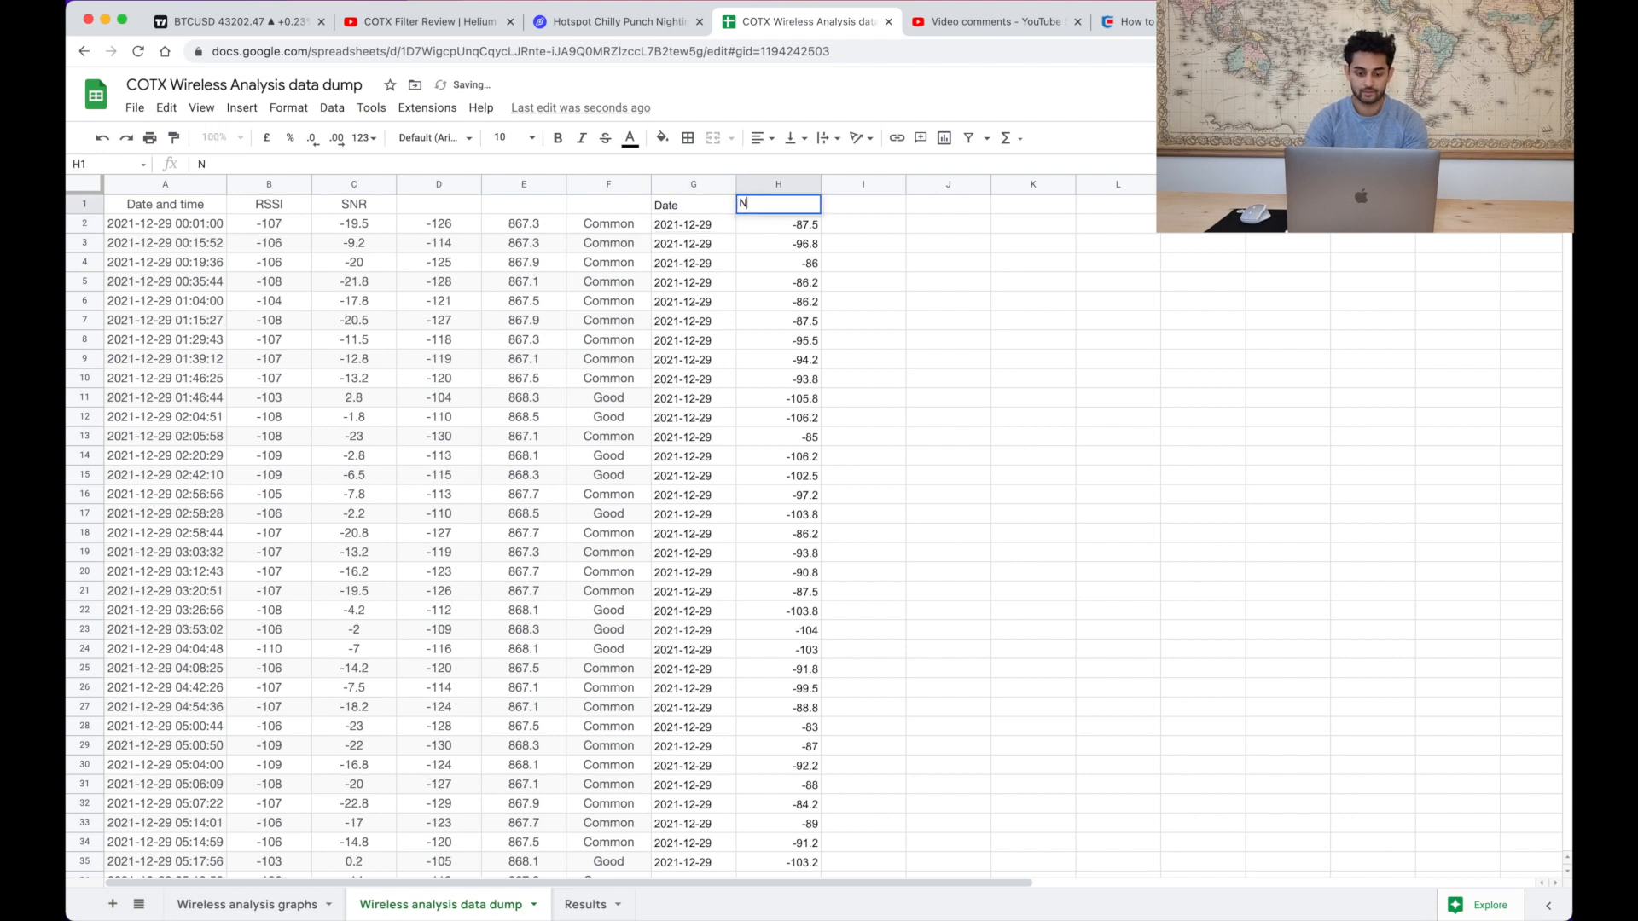
pyautogui.write('o')
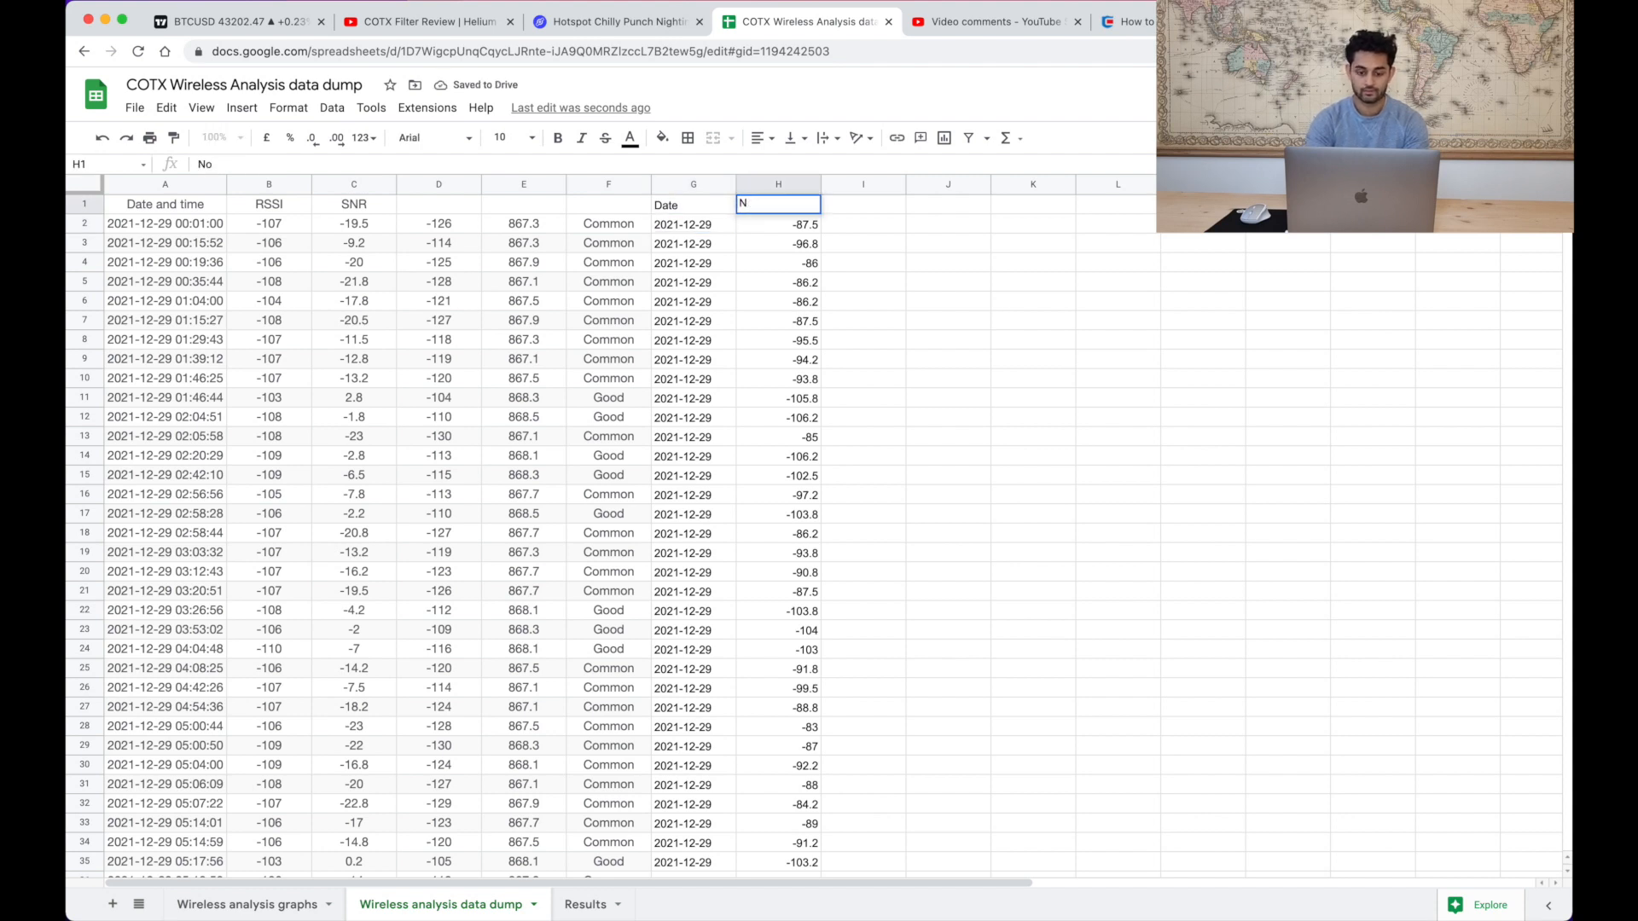
pyautogui.write('oise')
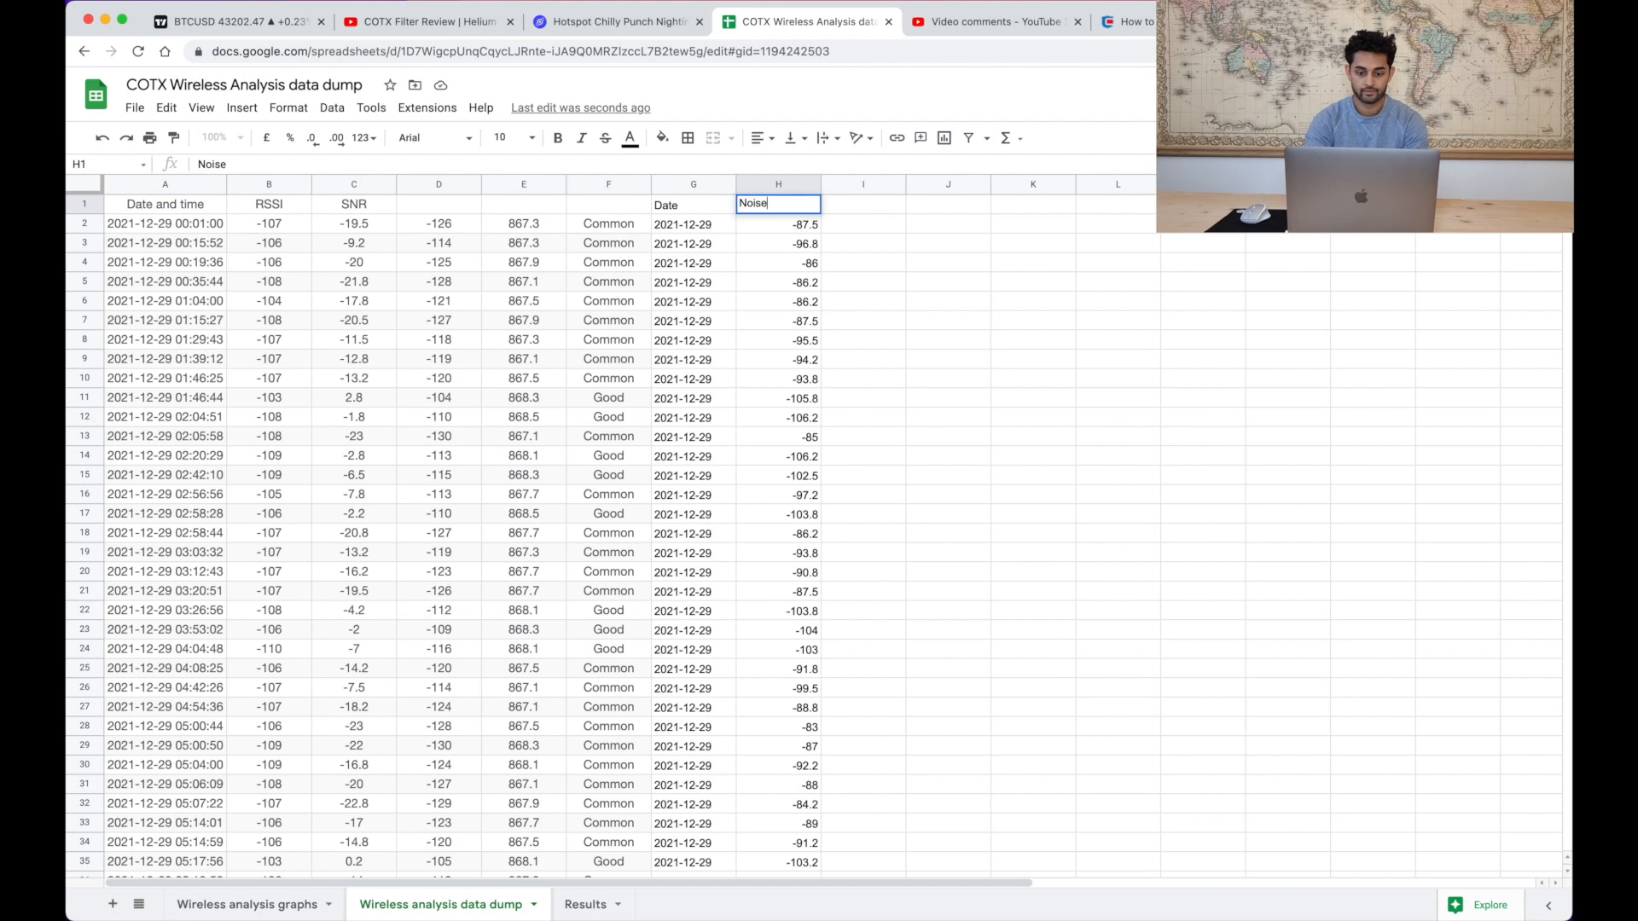
pyautogui.press('enter')
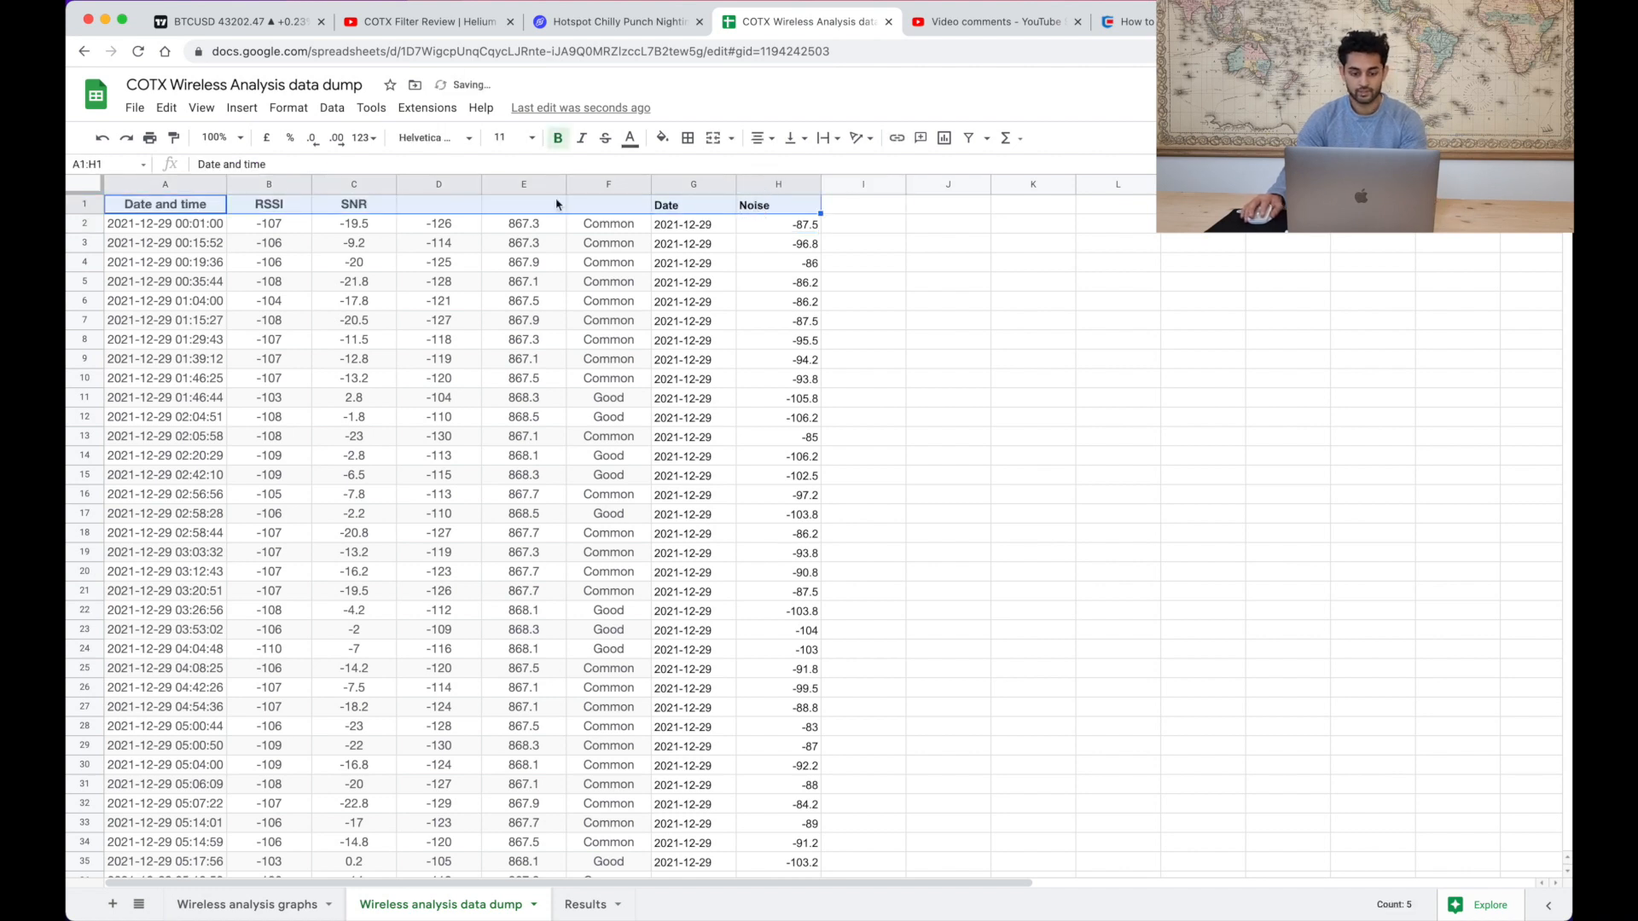
# - Select the full range A1:H2333 and start Insert > Pivot table
pyautogui.click(630, 137)
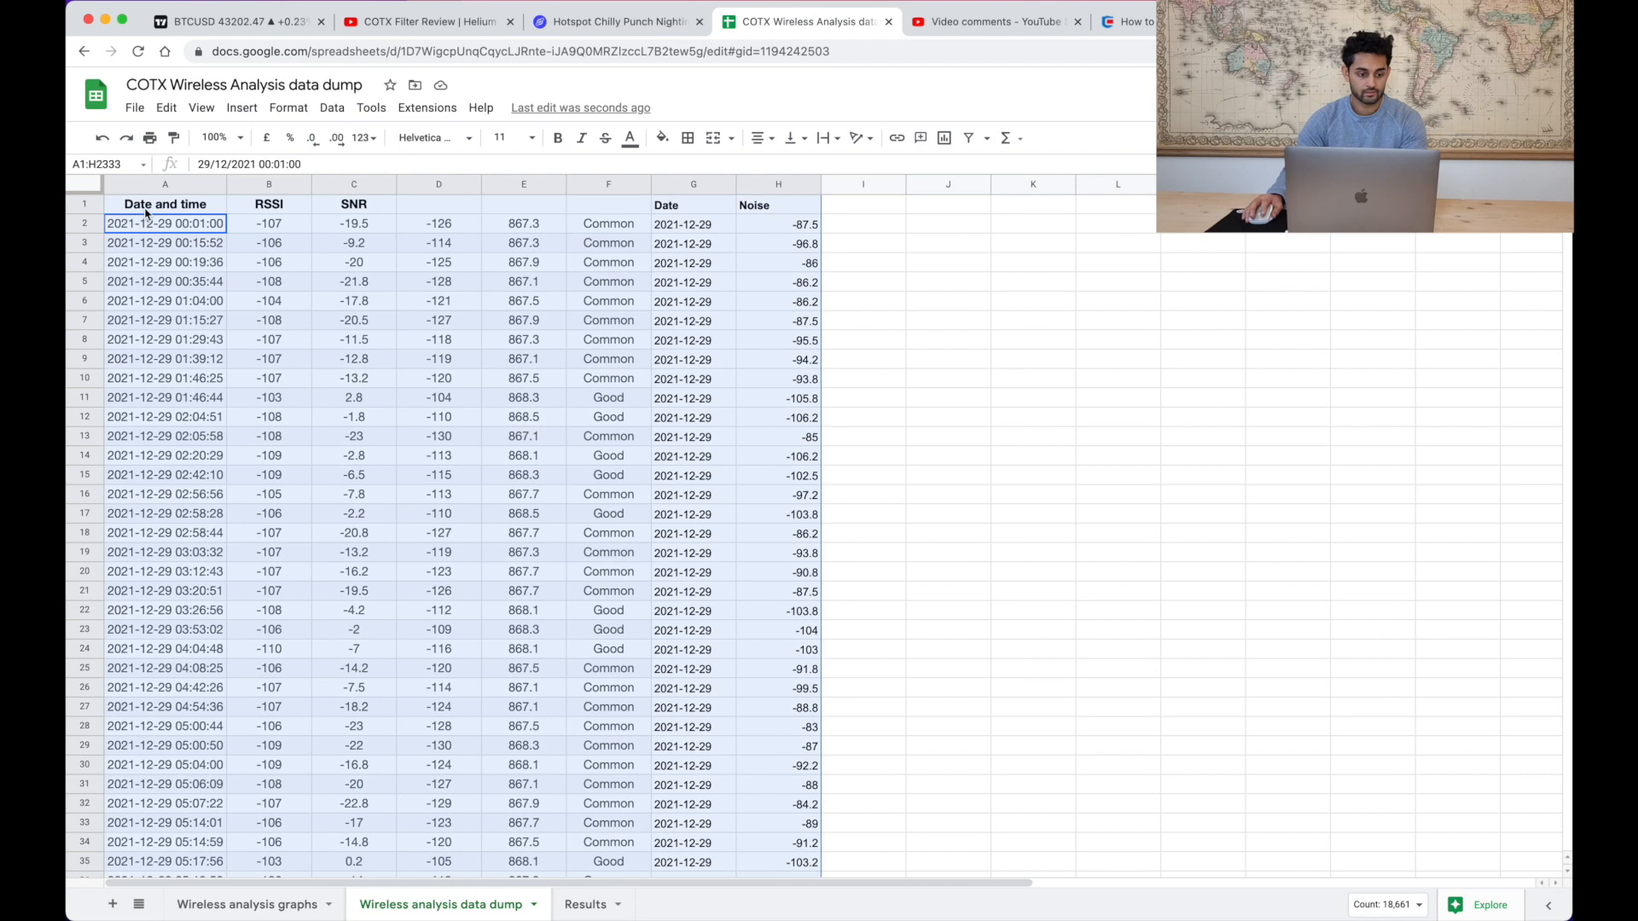
pyautogui.click(241, 108)
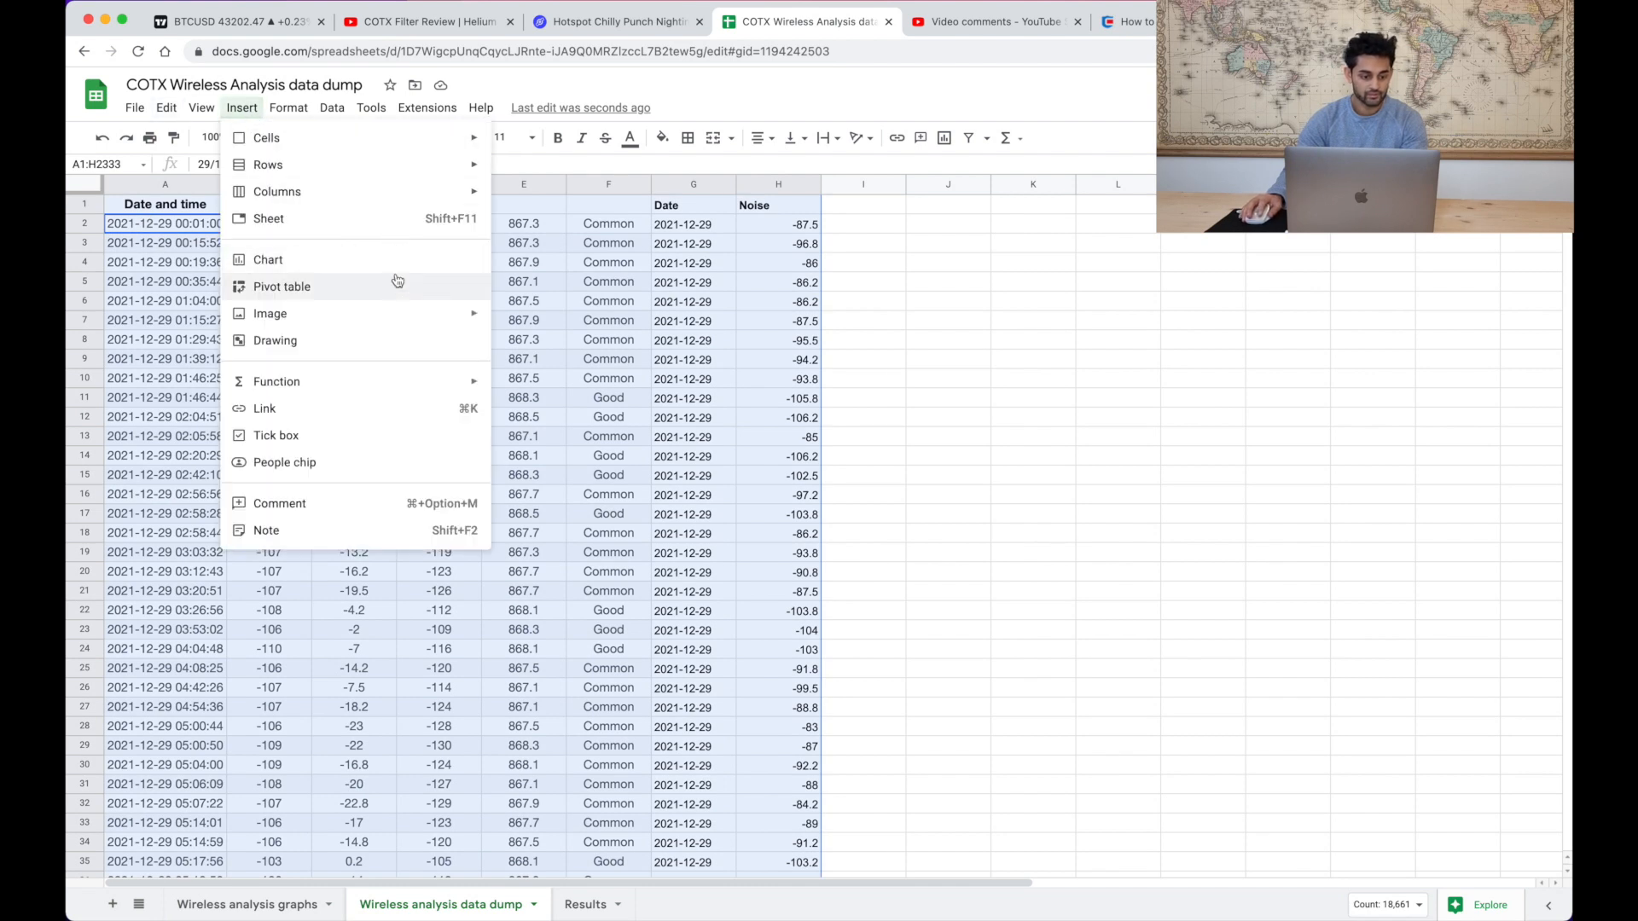
pyautogui.click(281, 287)
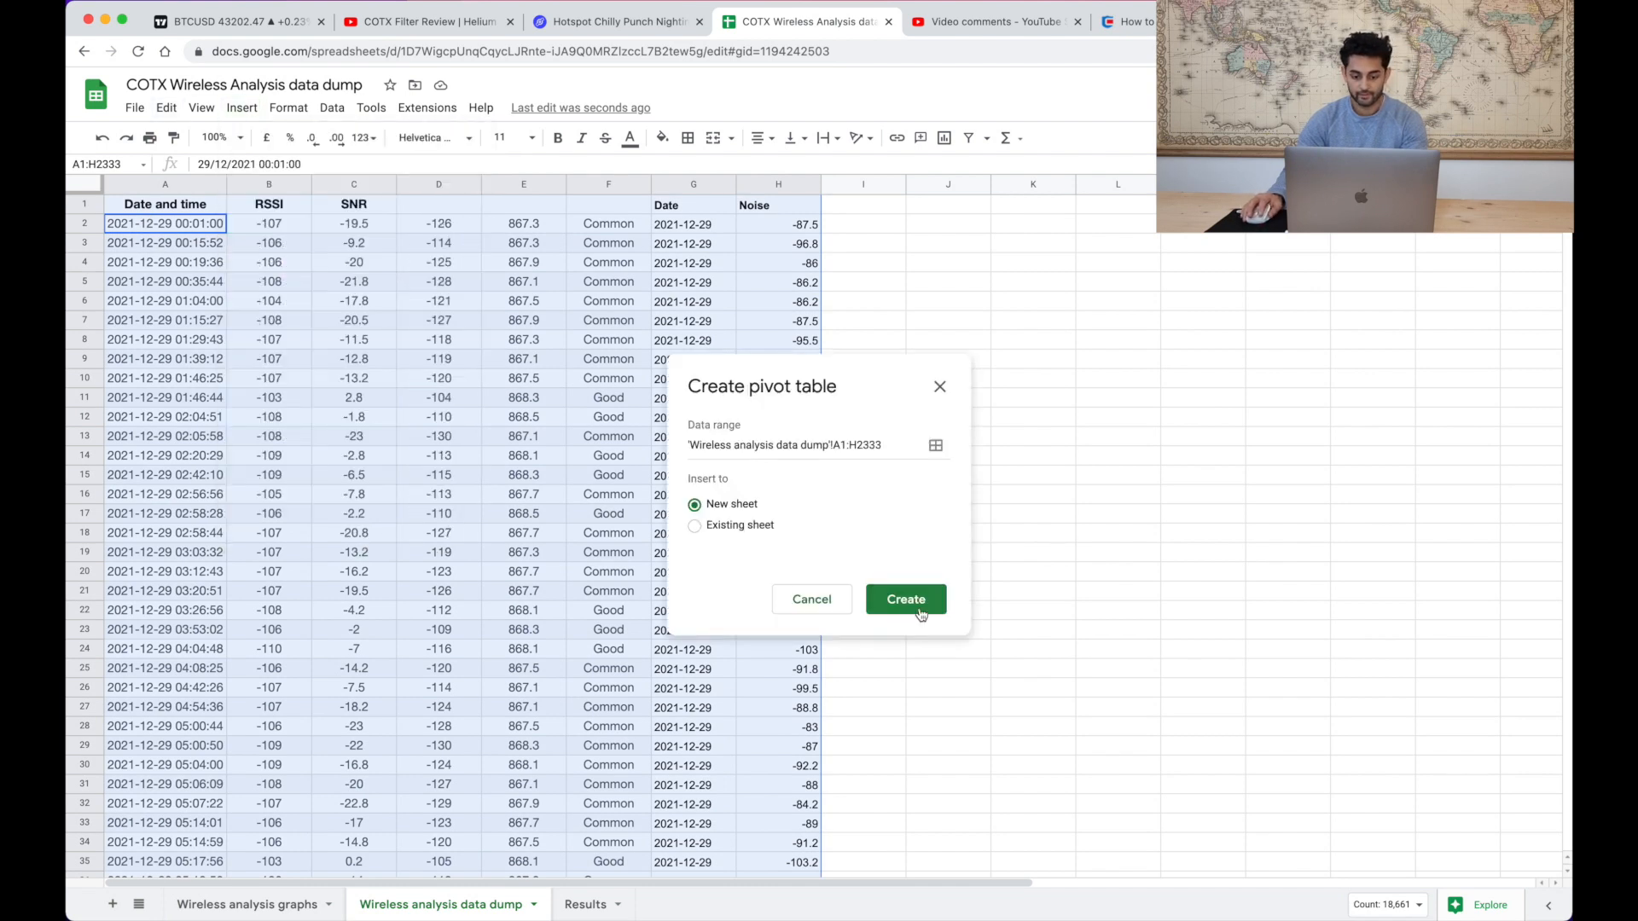
# - Create the pivot table on a new sheet with Date as its rows, discarding a Noise column breakout
pyautogui.click(904, 599)
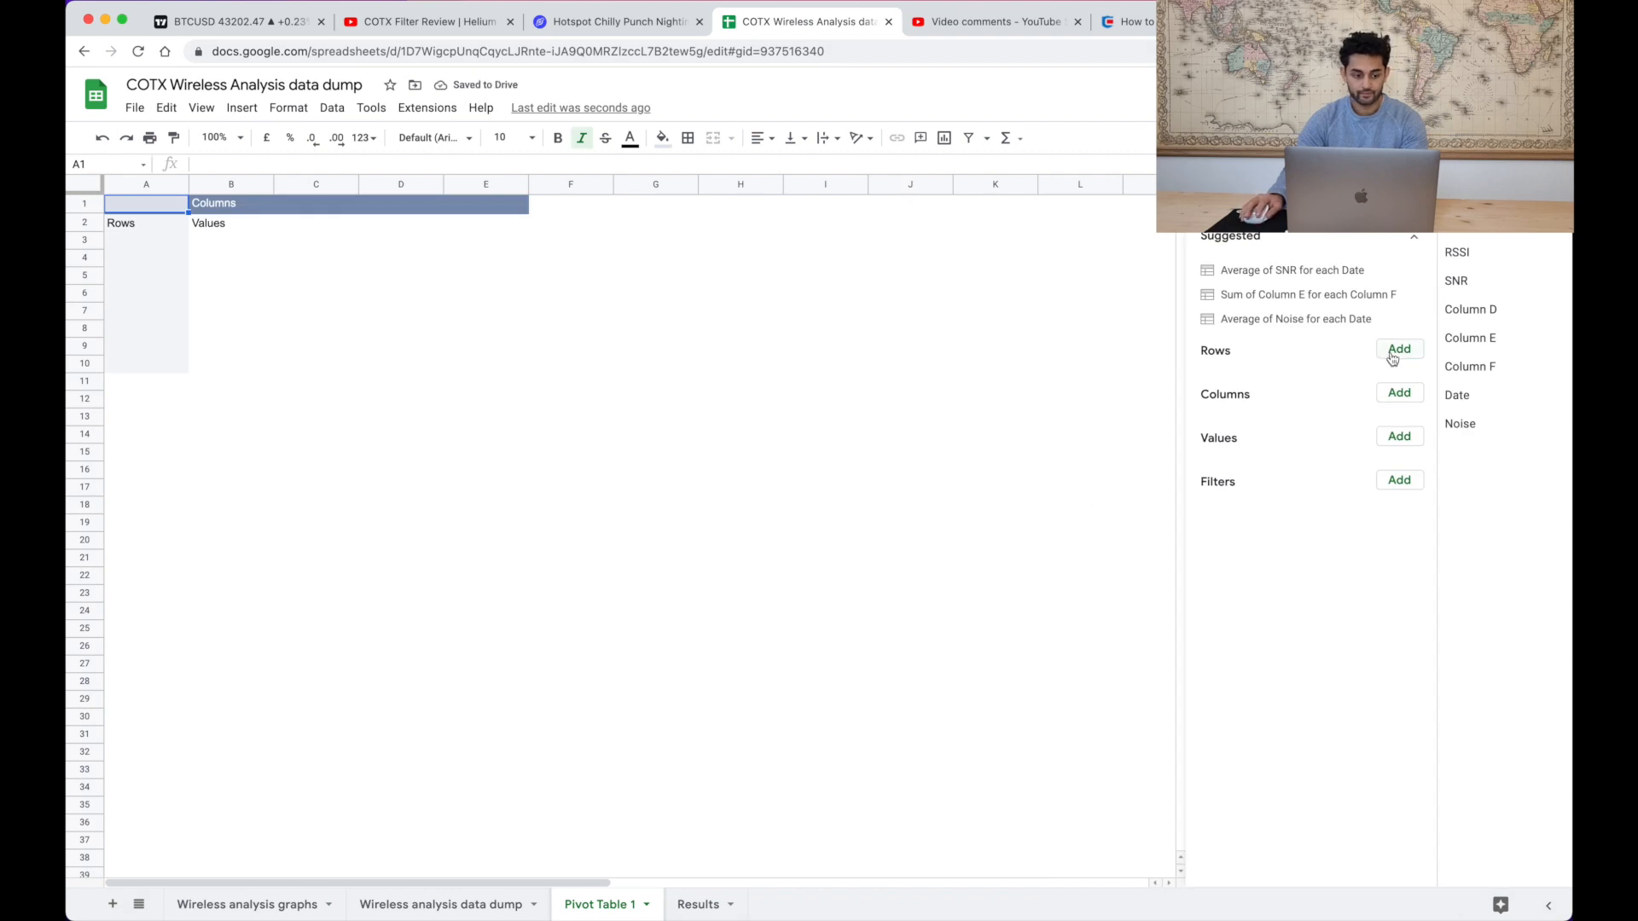
pyautogui.click(1399, 348)
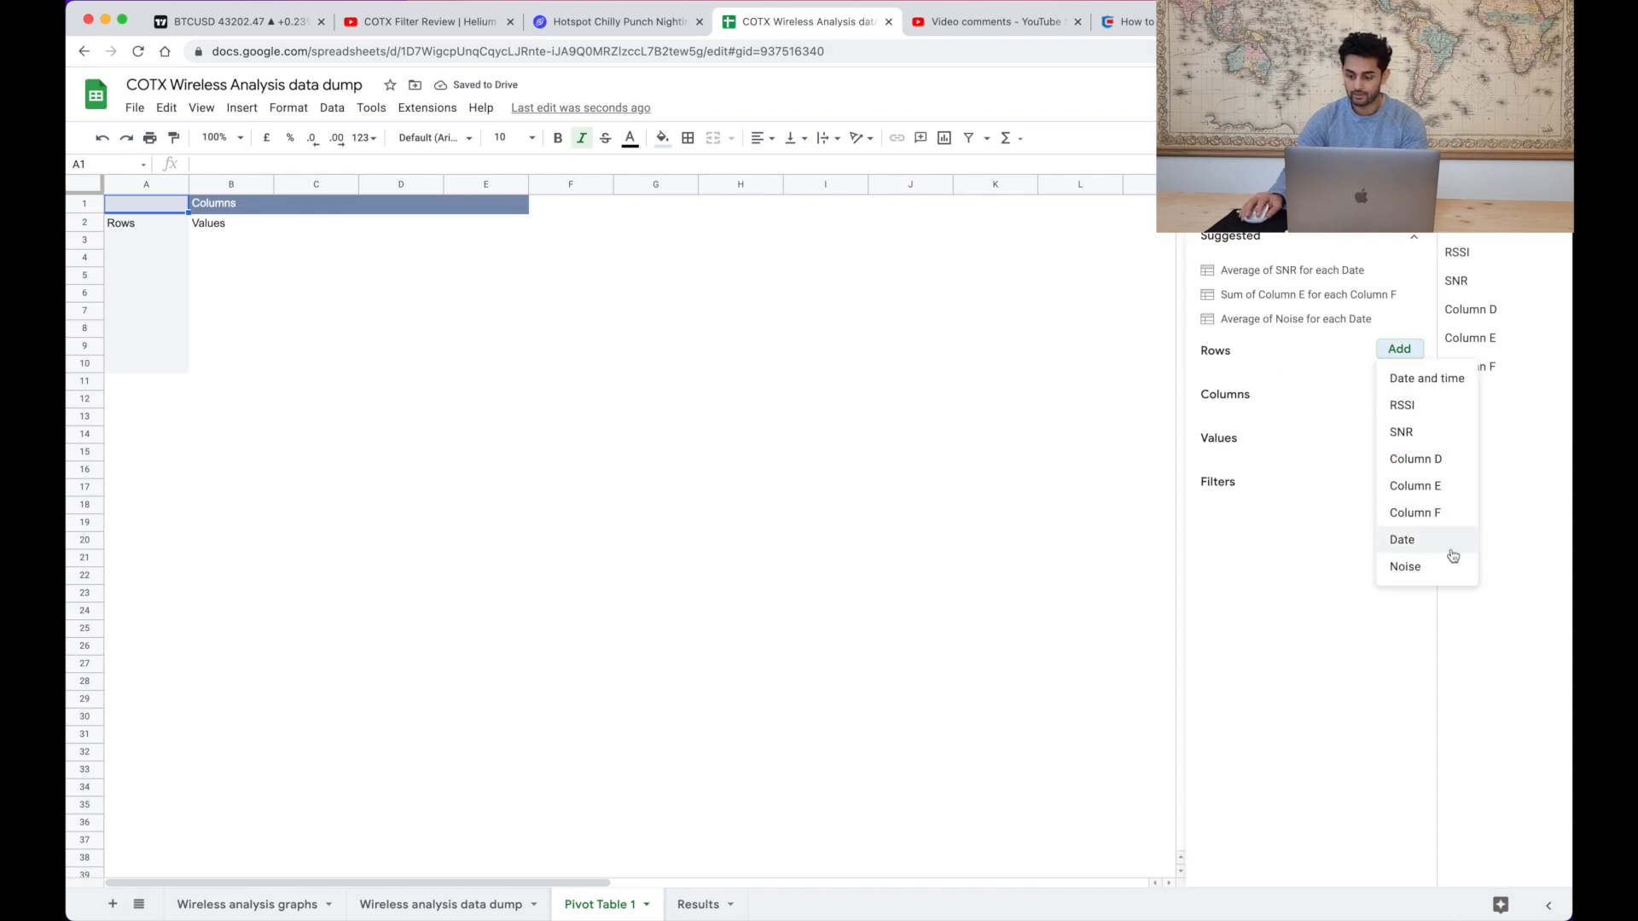
pyautogui.click(1402, 539)
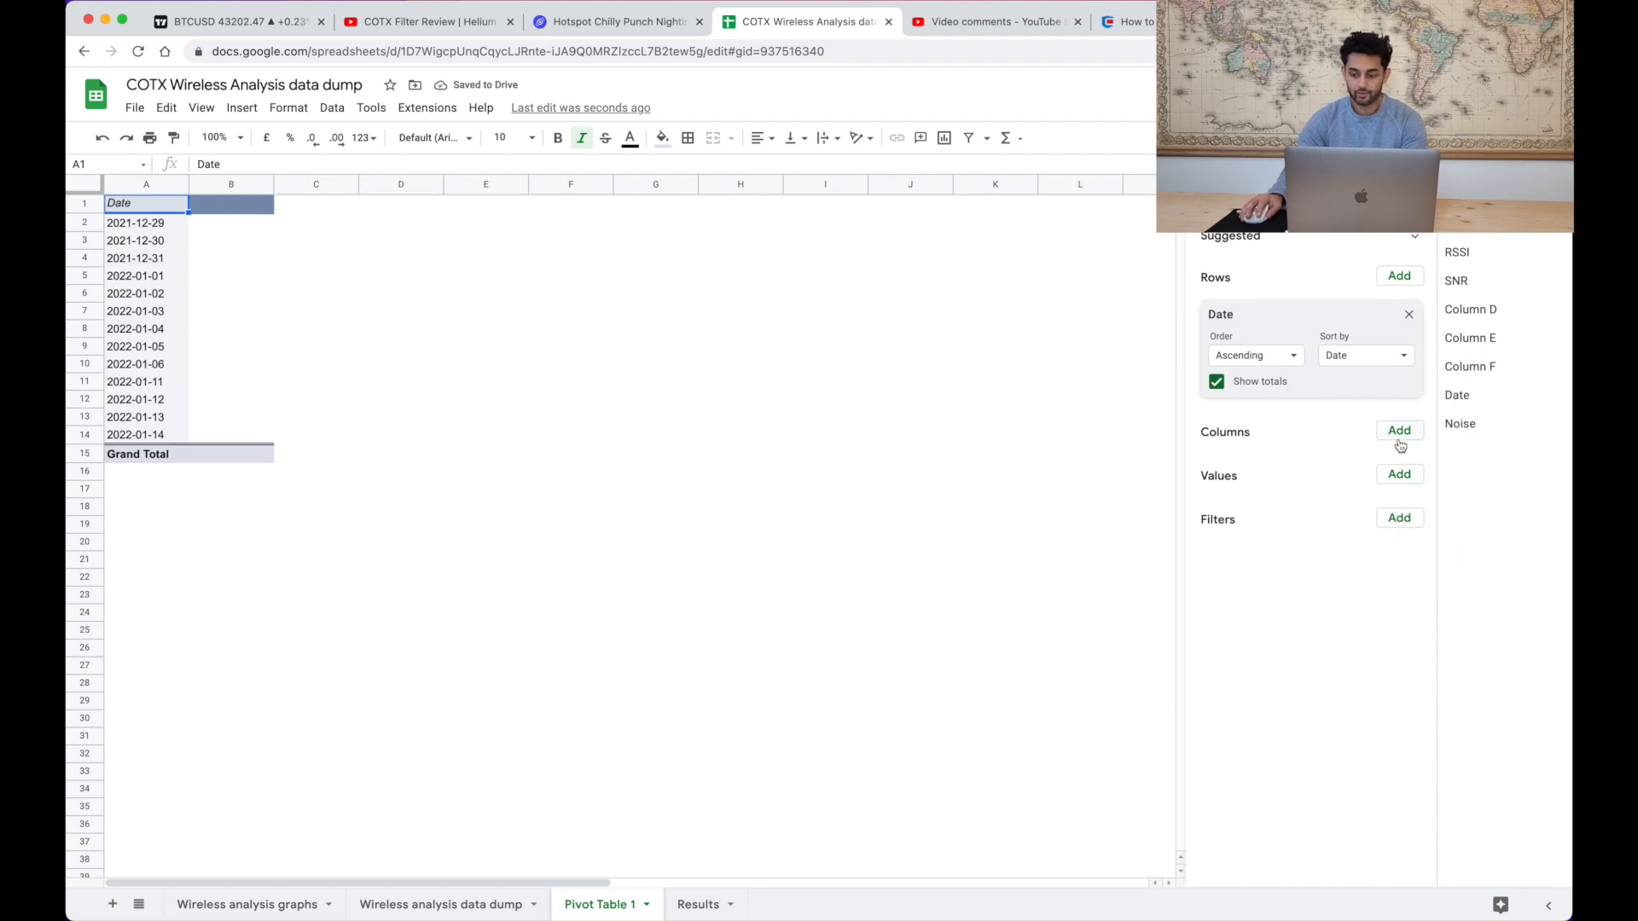
pyautogui.click(1399, 429)
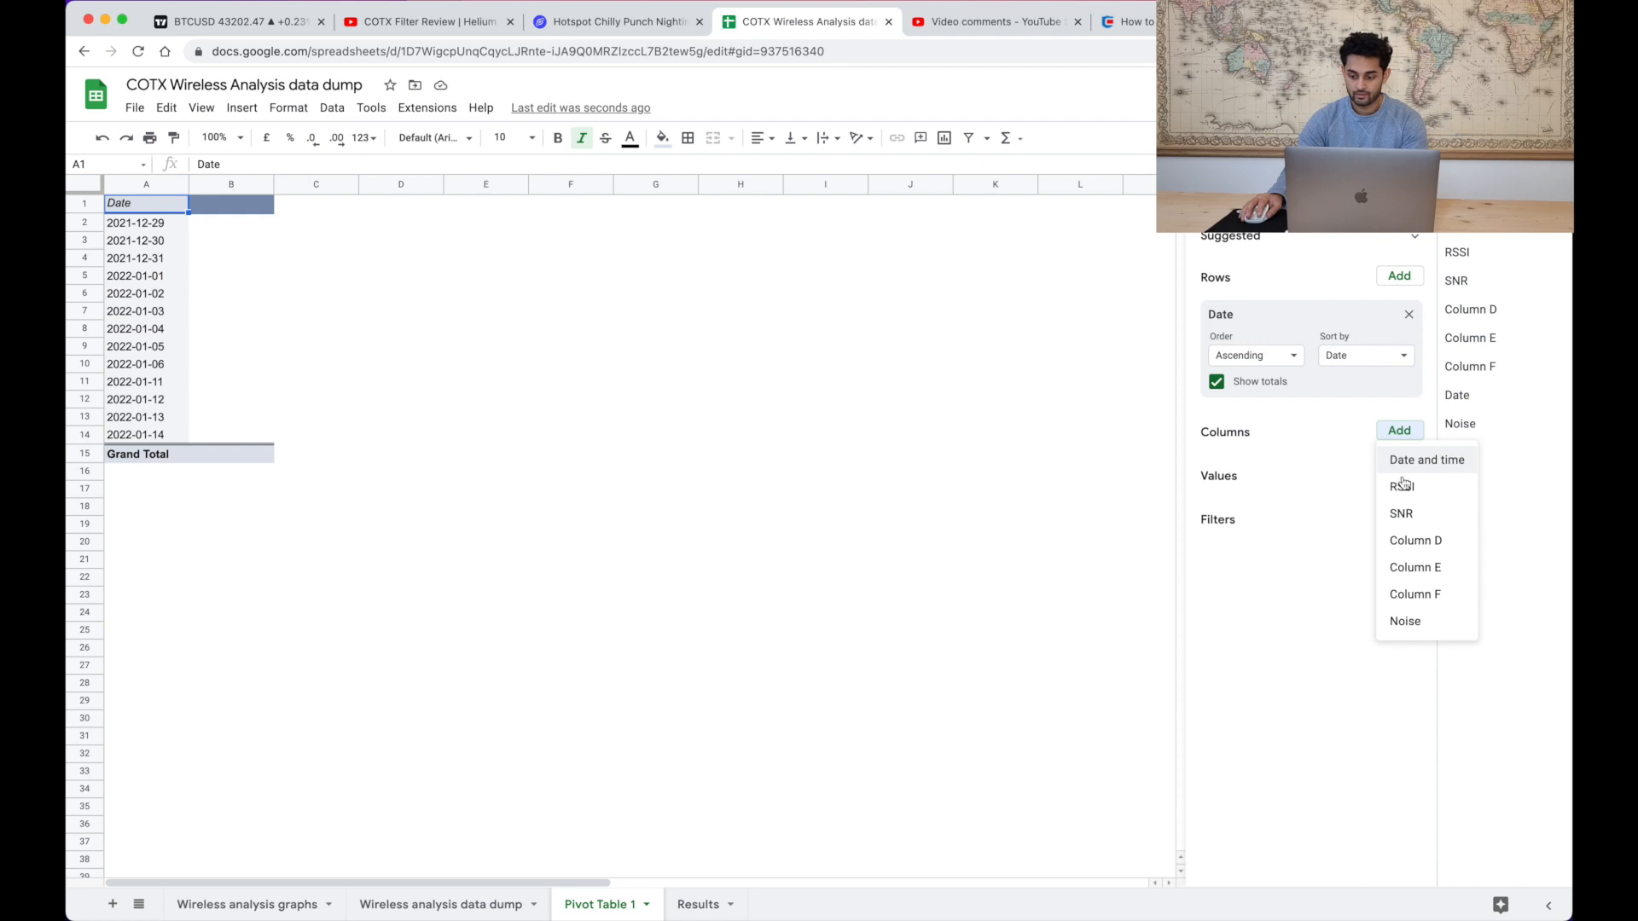
pyautogui.click(1404, 621)
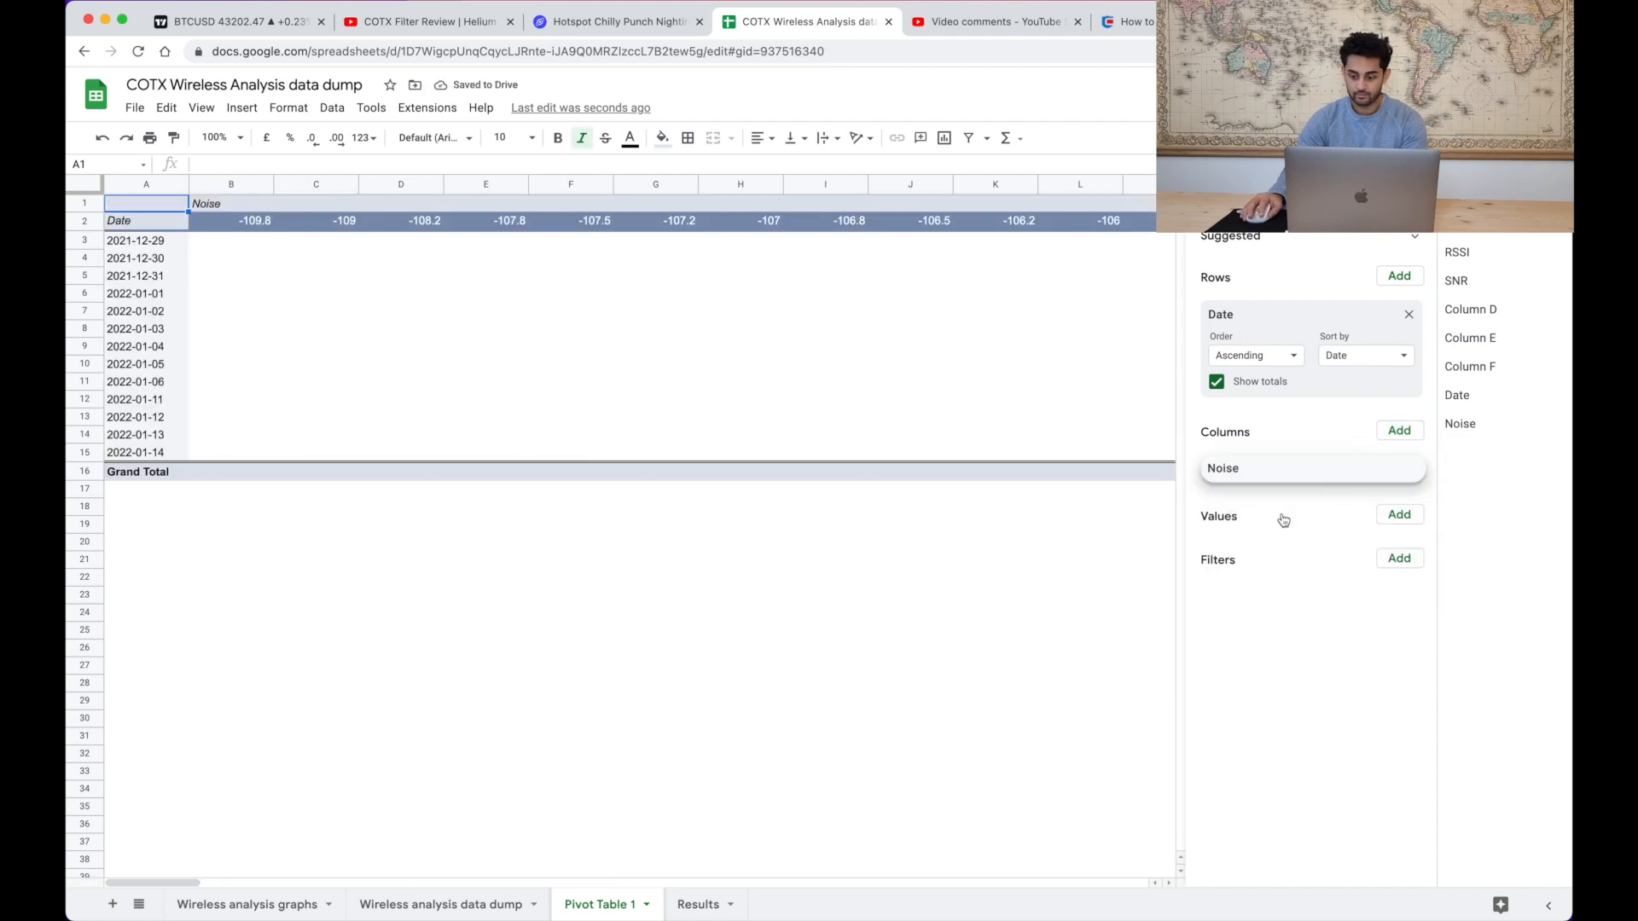
pyautogui.click(1254, 510)
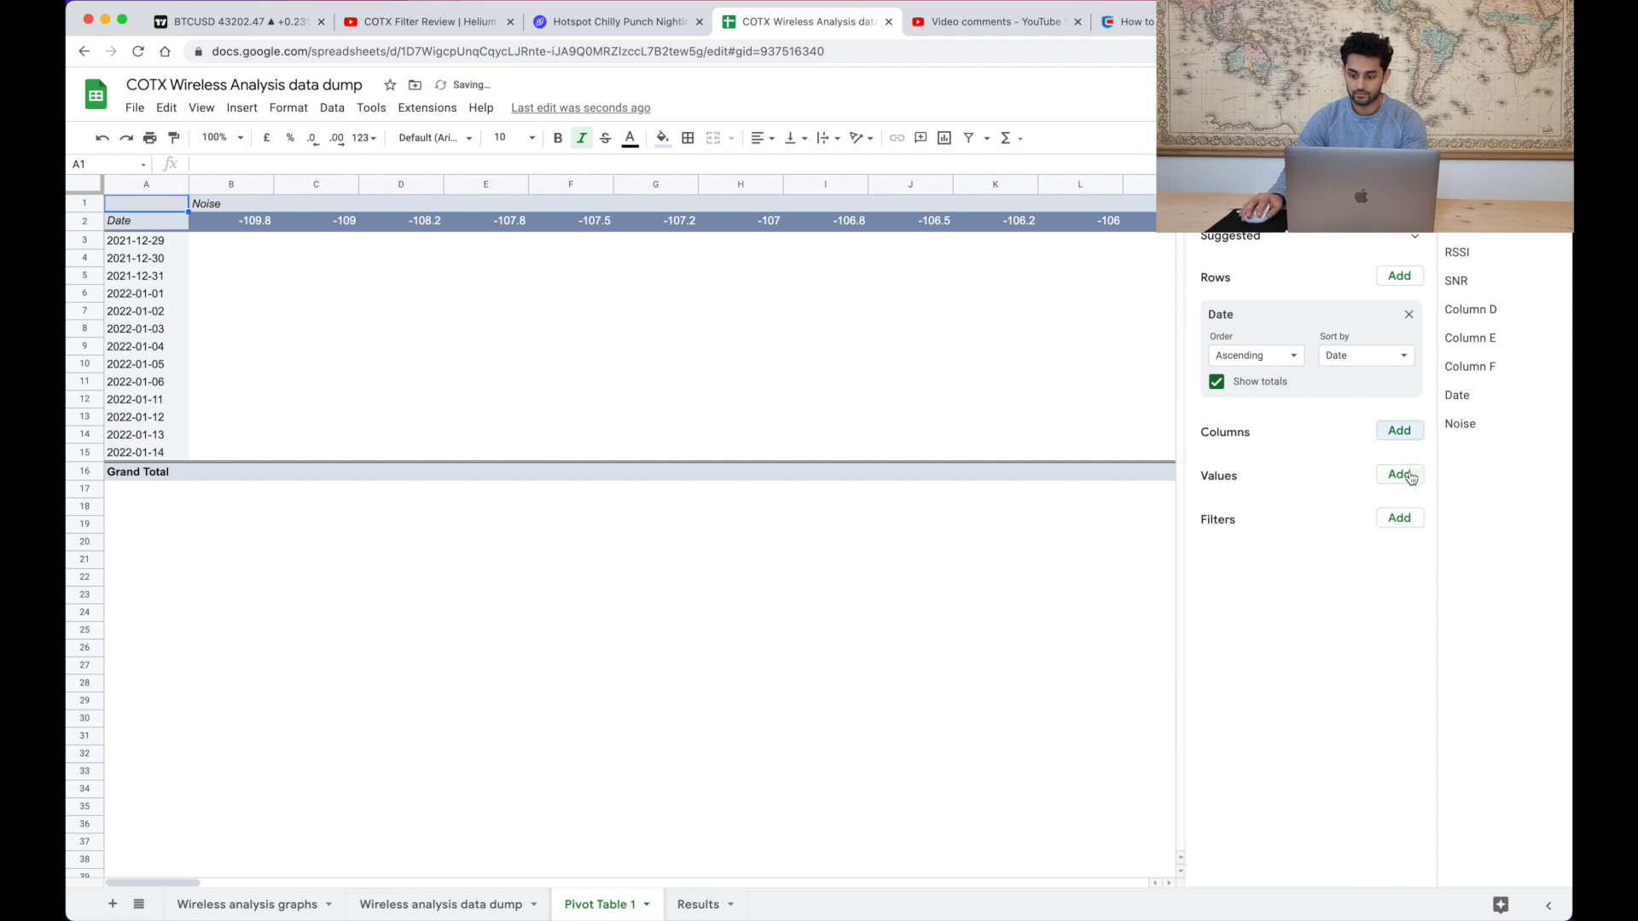
# - Add Noise as a pivot value summarised by AVERAGE for each date
pyautogui.click(1397, 473)
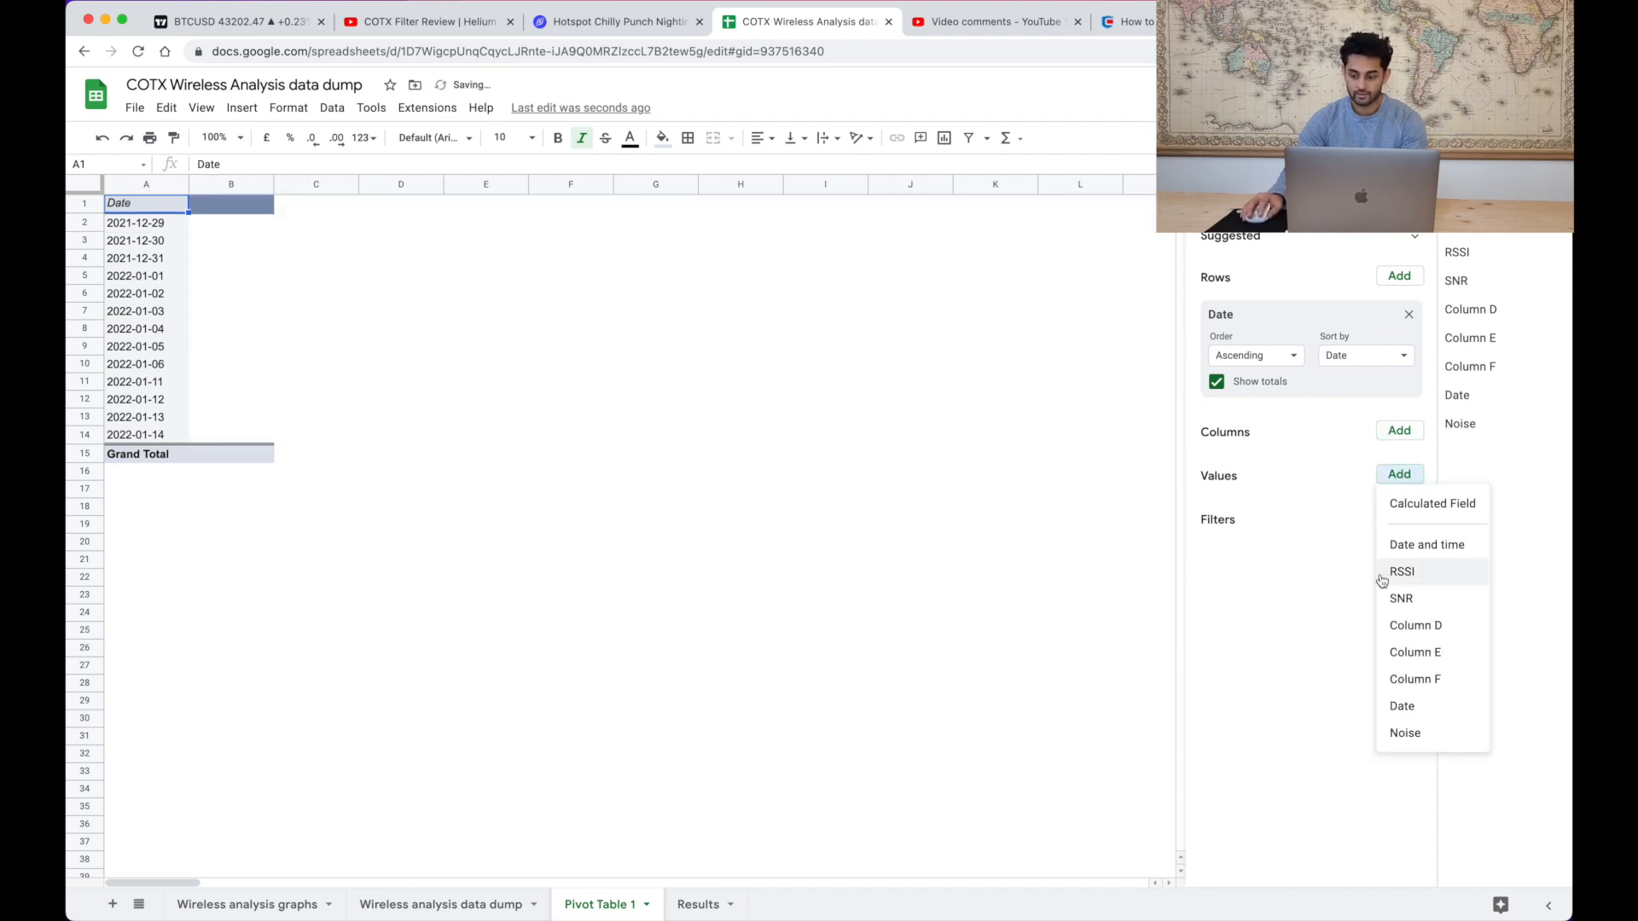
pyautogui.click(1404, 732)
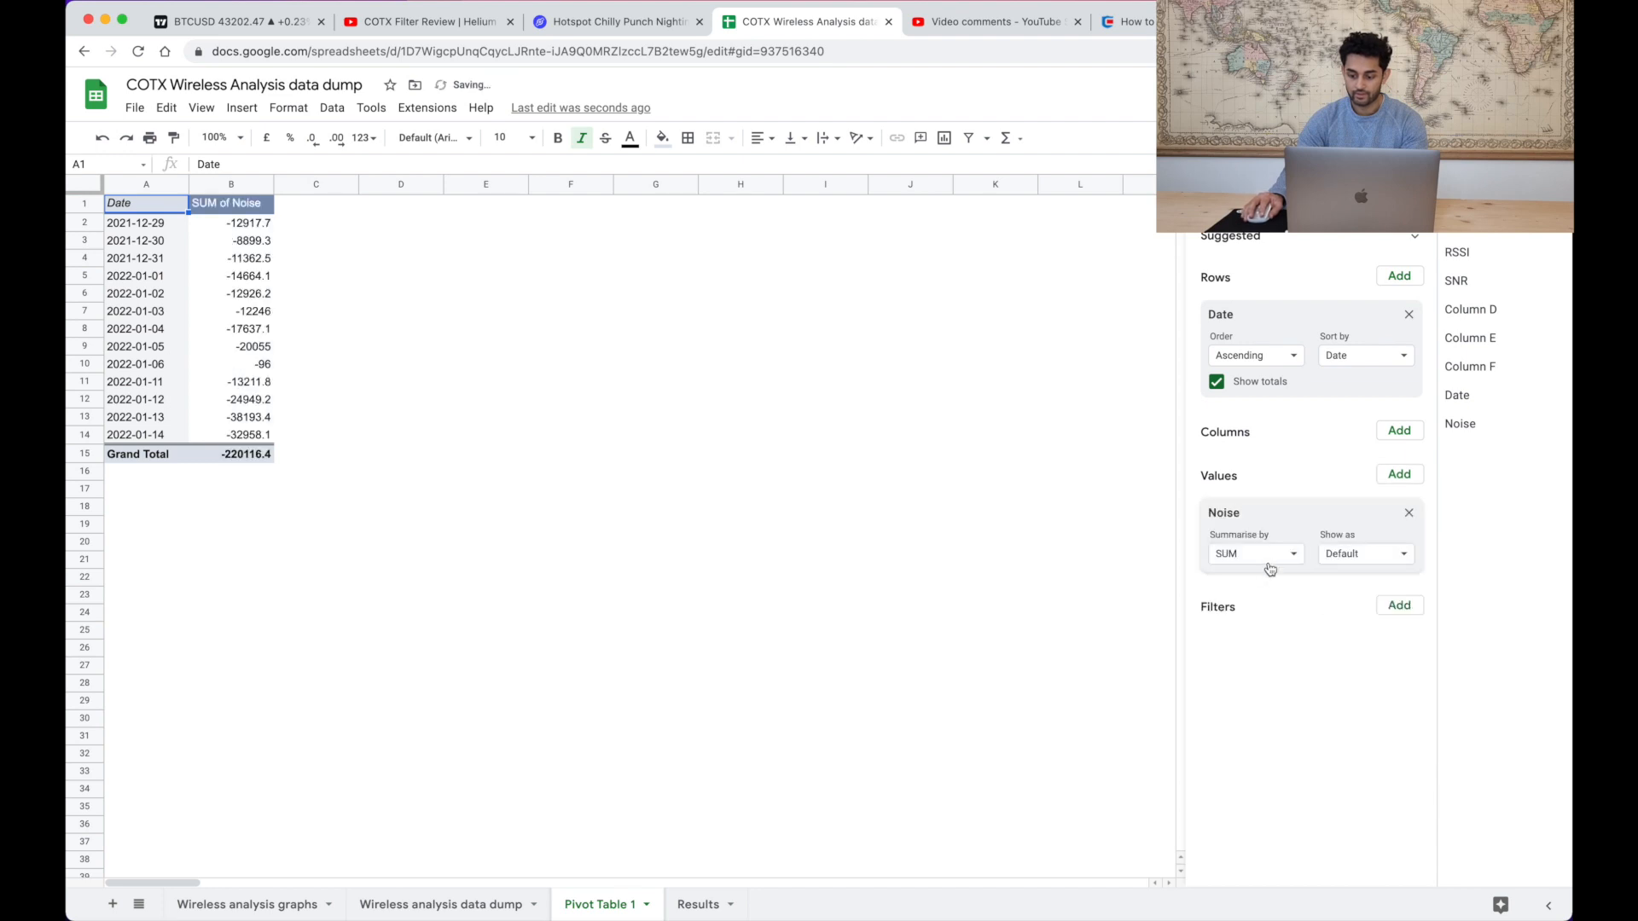
pyautogui.click(1254, 553)
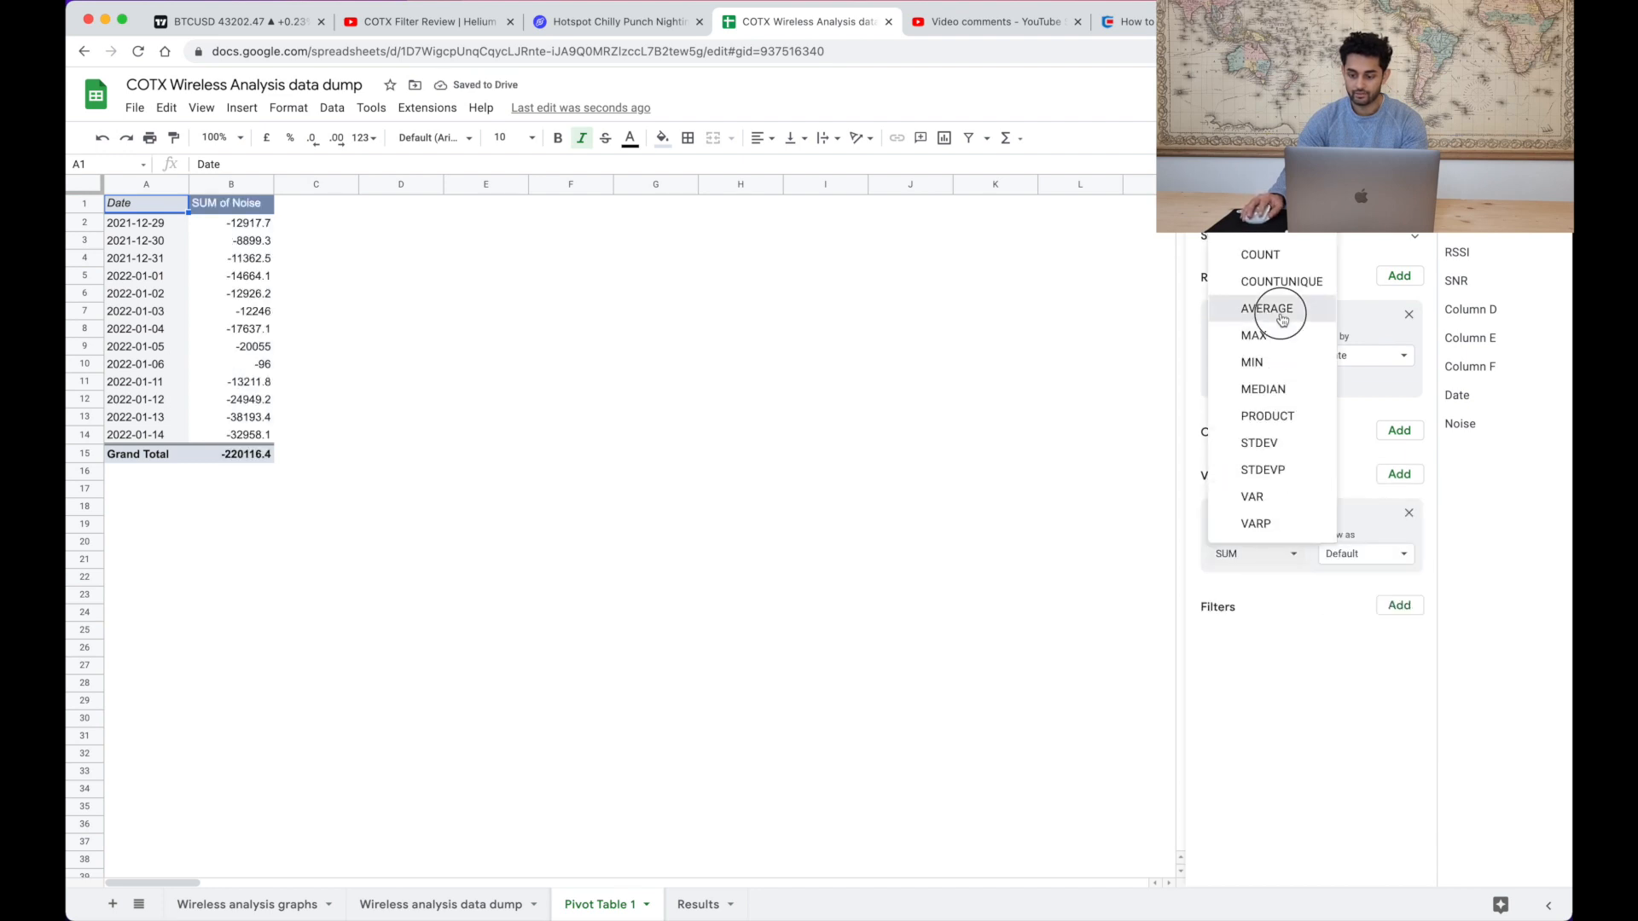
pyautogui.click(1266, 309)
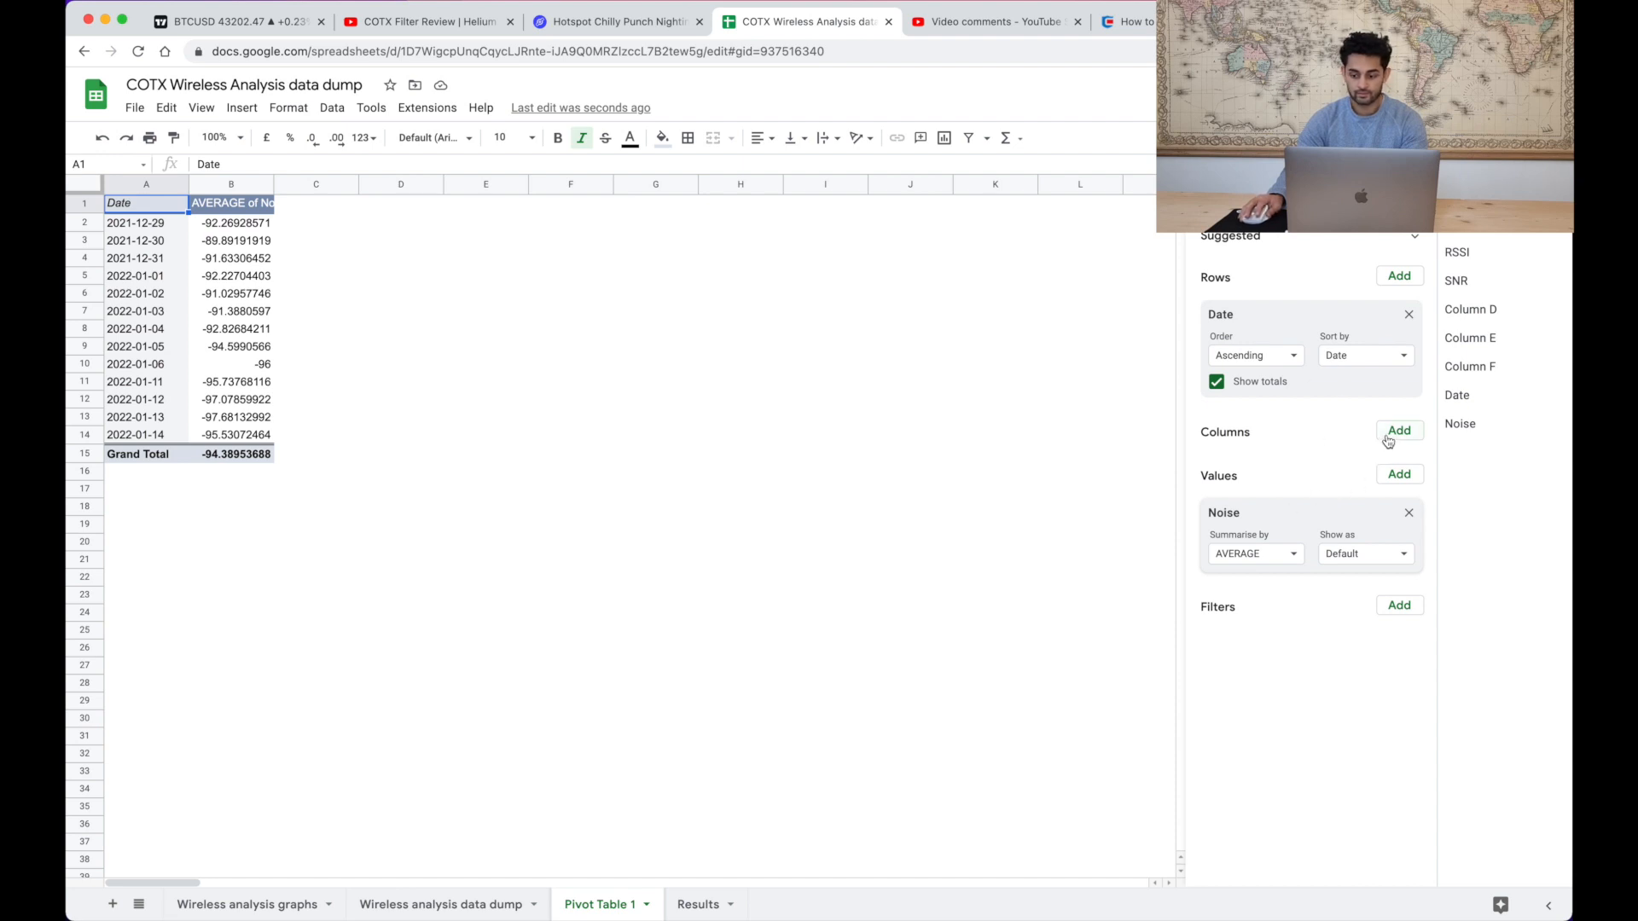
# - Add Date and time as a COUNTA value per date instead of a column breakout
pyautogui.click(1398, 430)
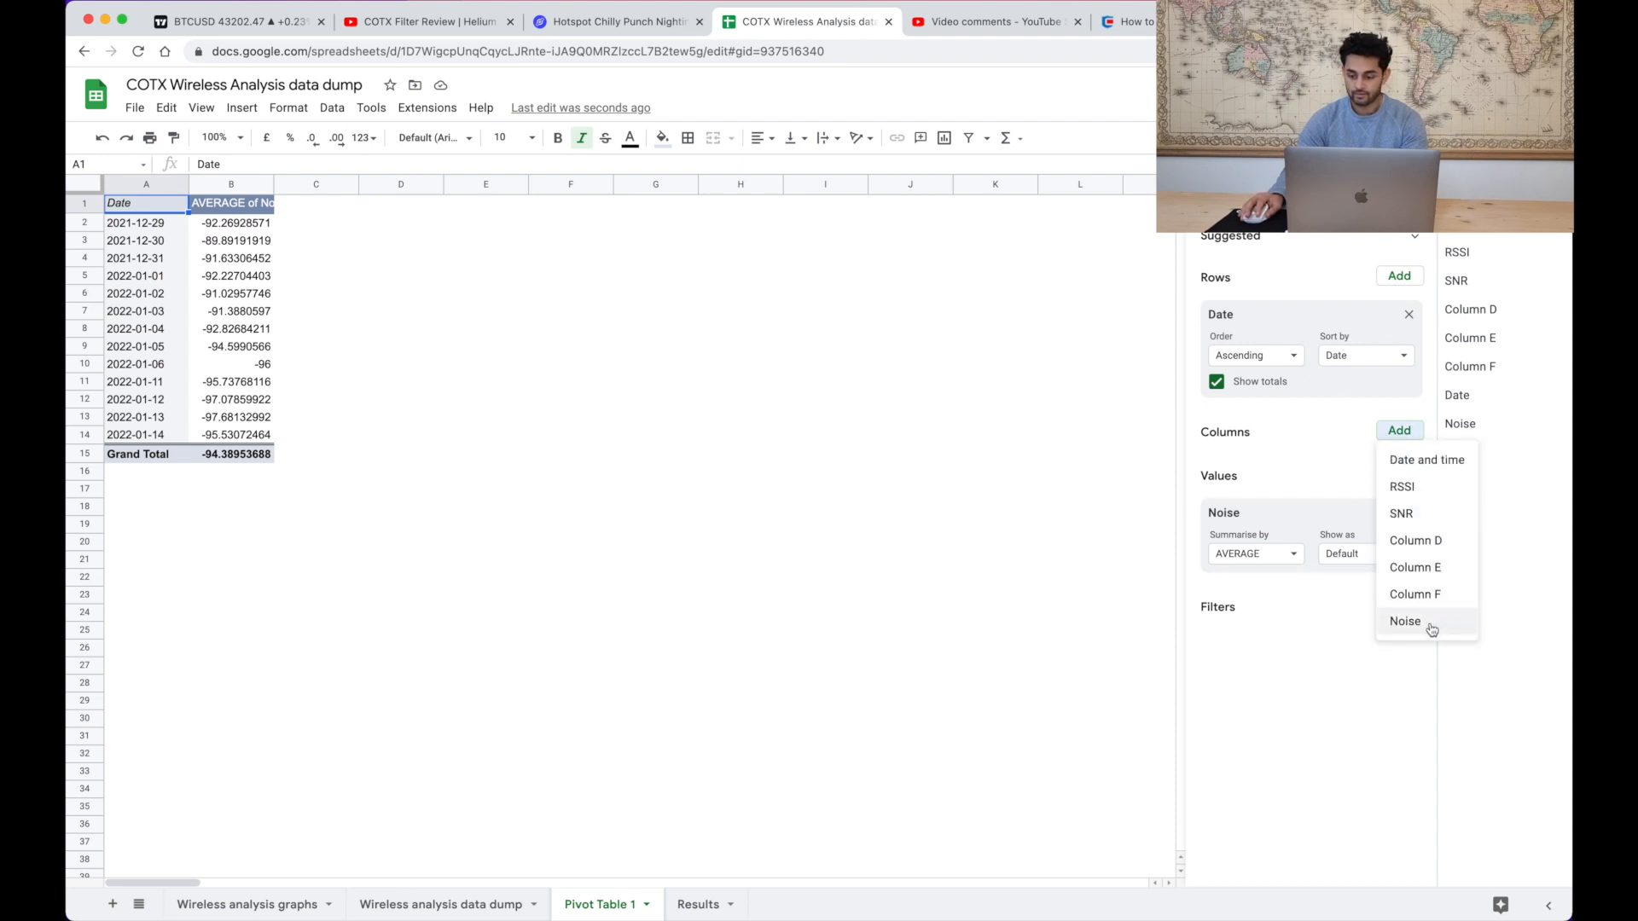
pyautogui.click(1426, 458)
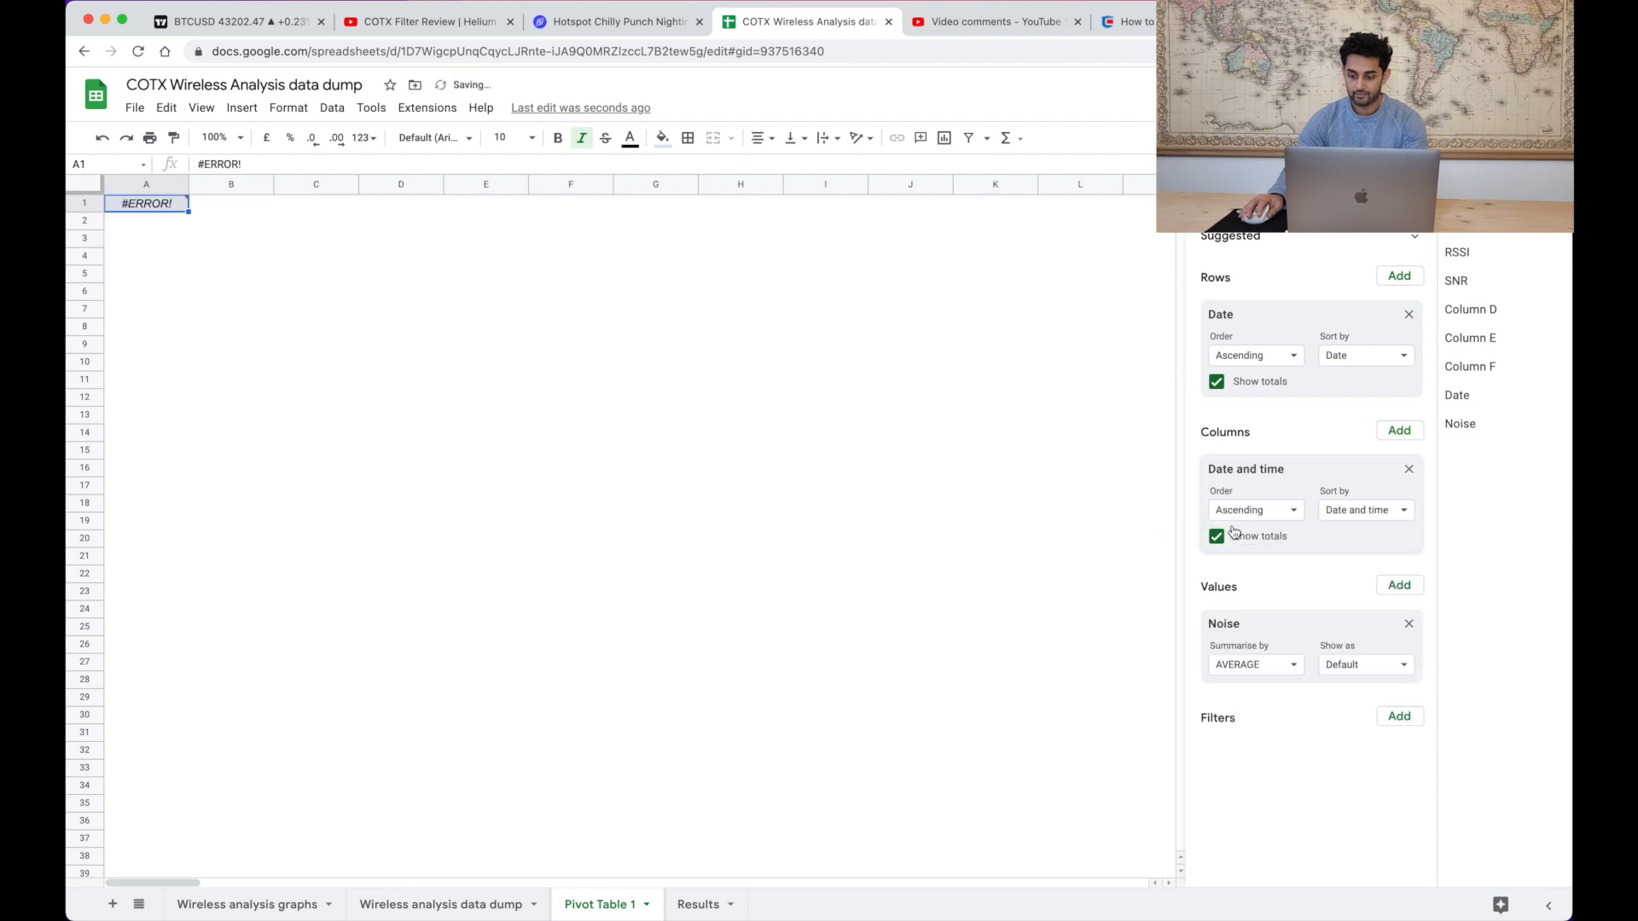
pyautogui.click(1254, 510)
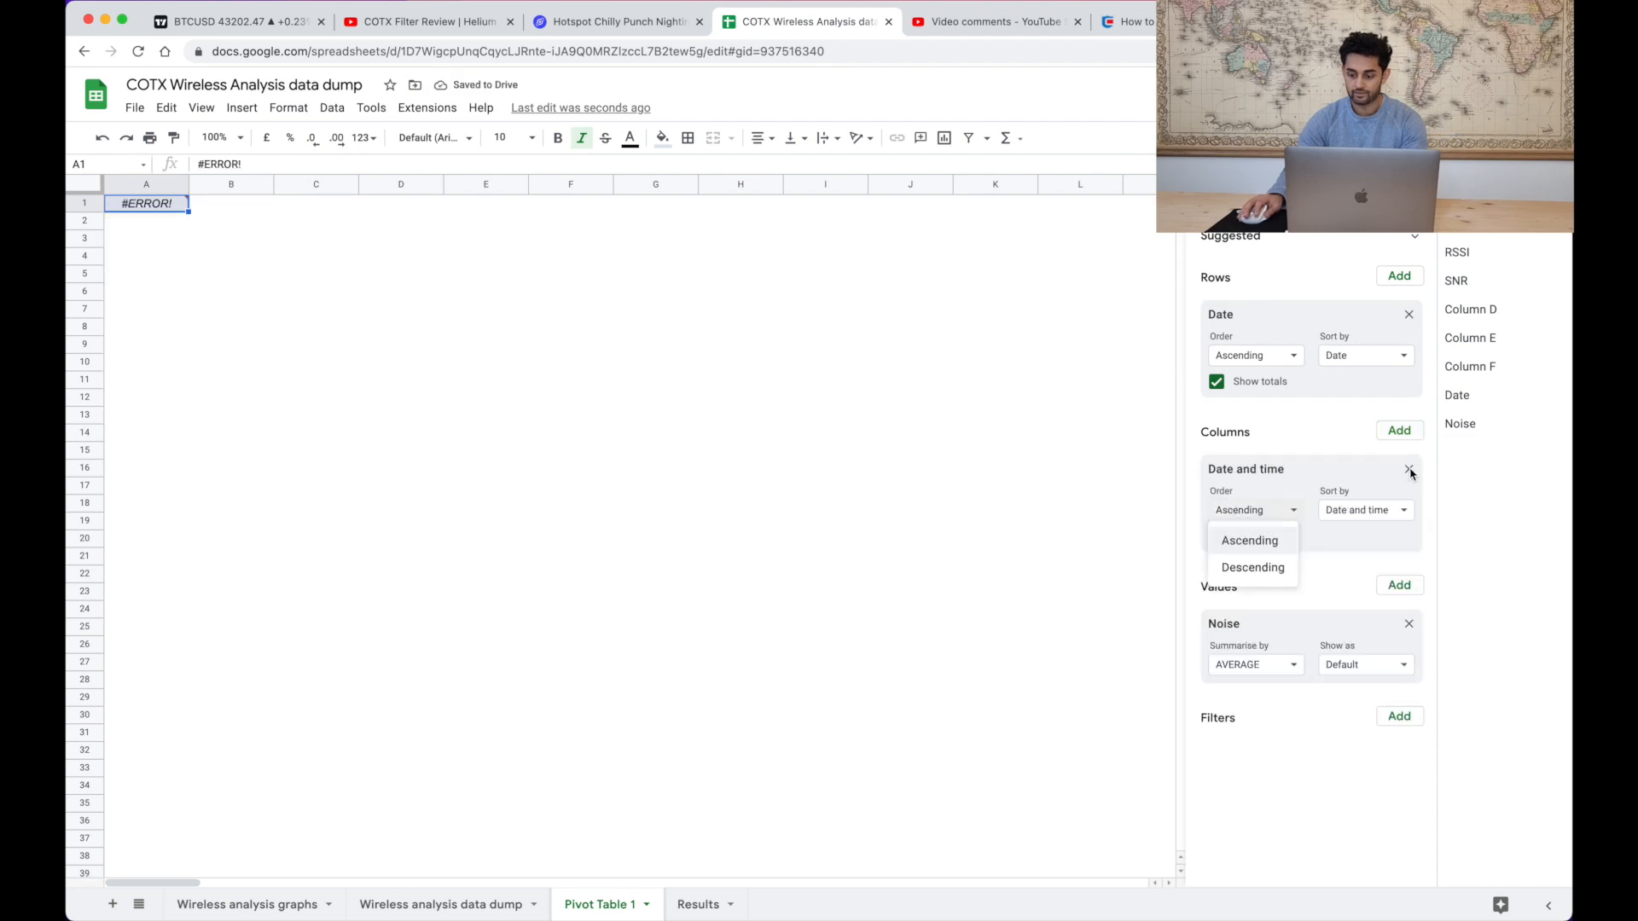
pyautogui.click(1410, 467)
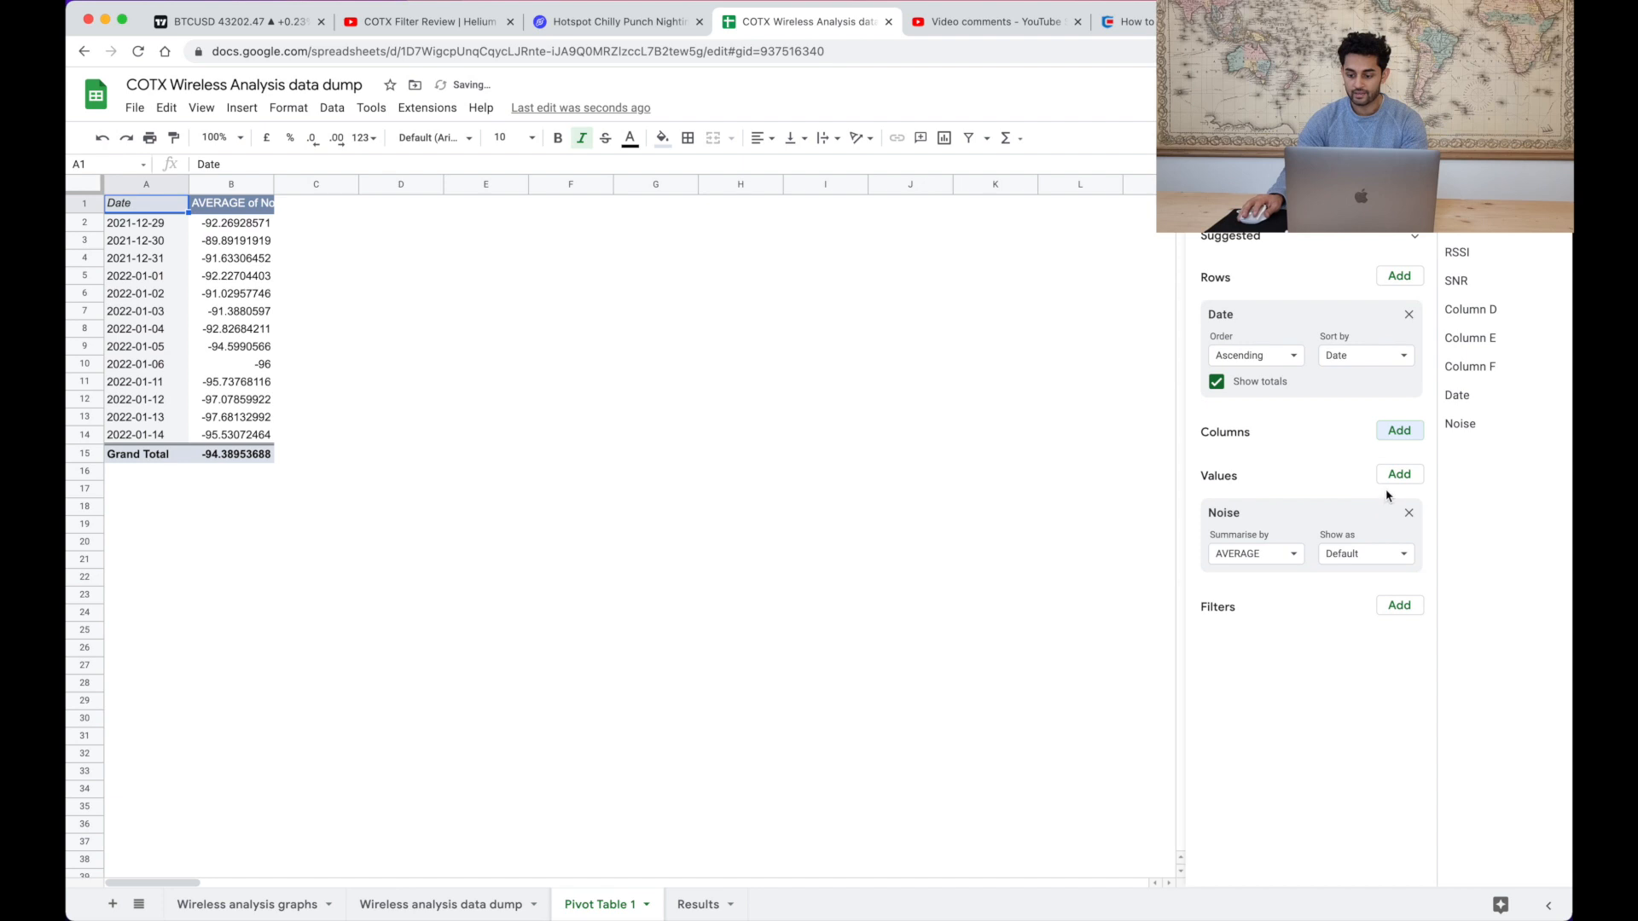
pyautogui.click(1398, 472)
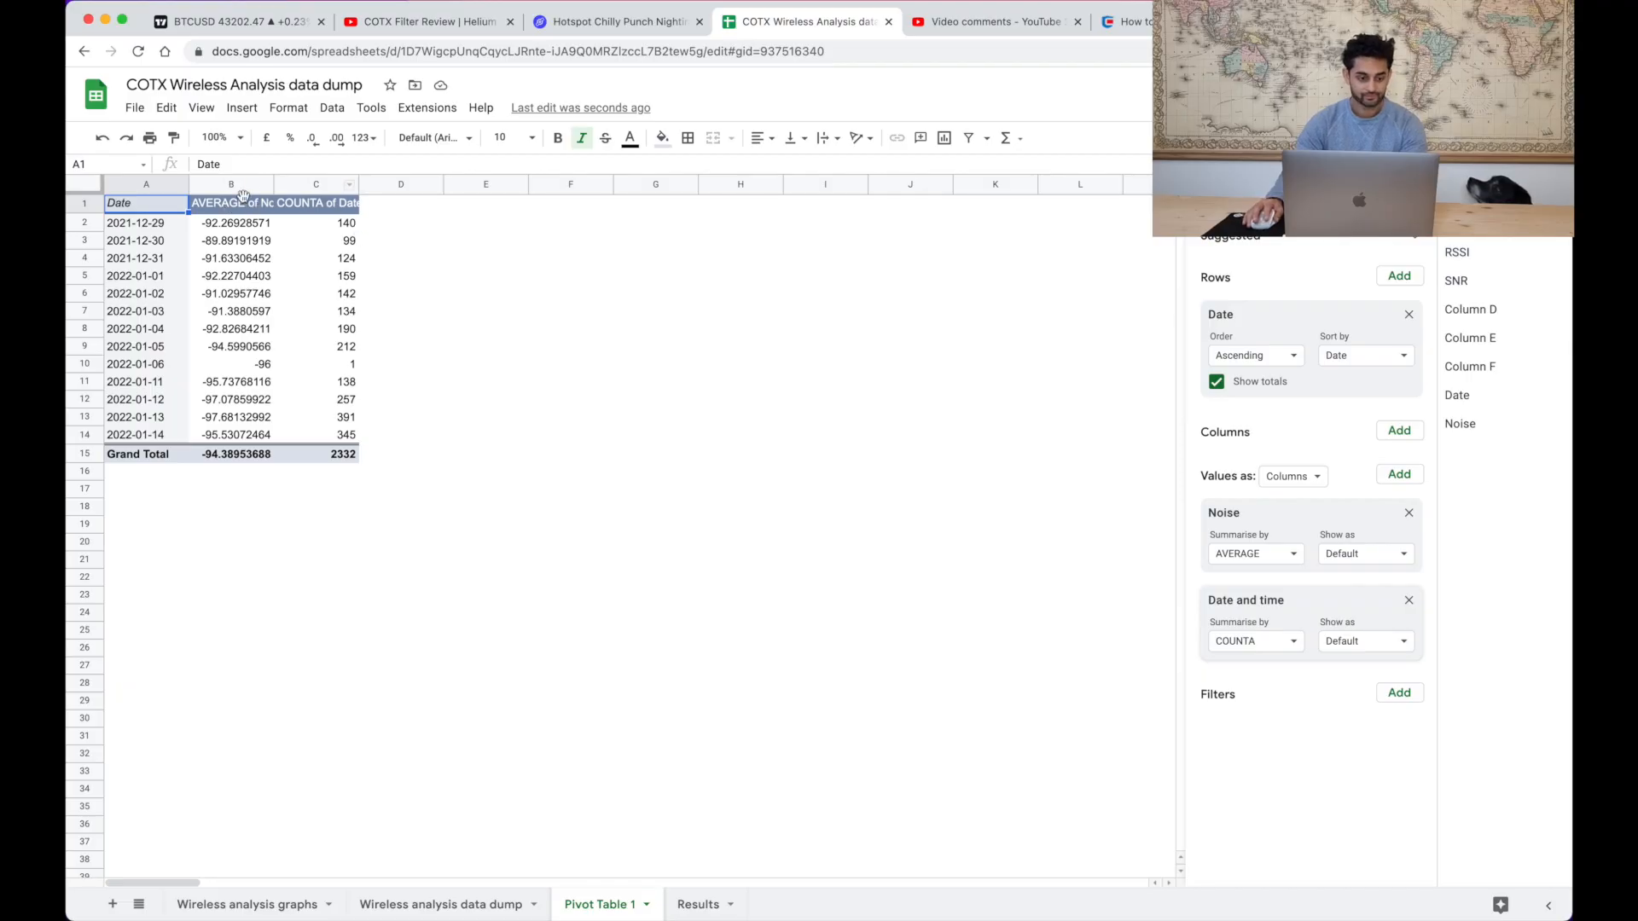
# - Widen columns B and C so both value headings read fully and review the per-date counts
pyautogui.click(230, 203)
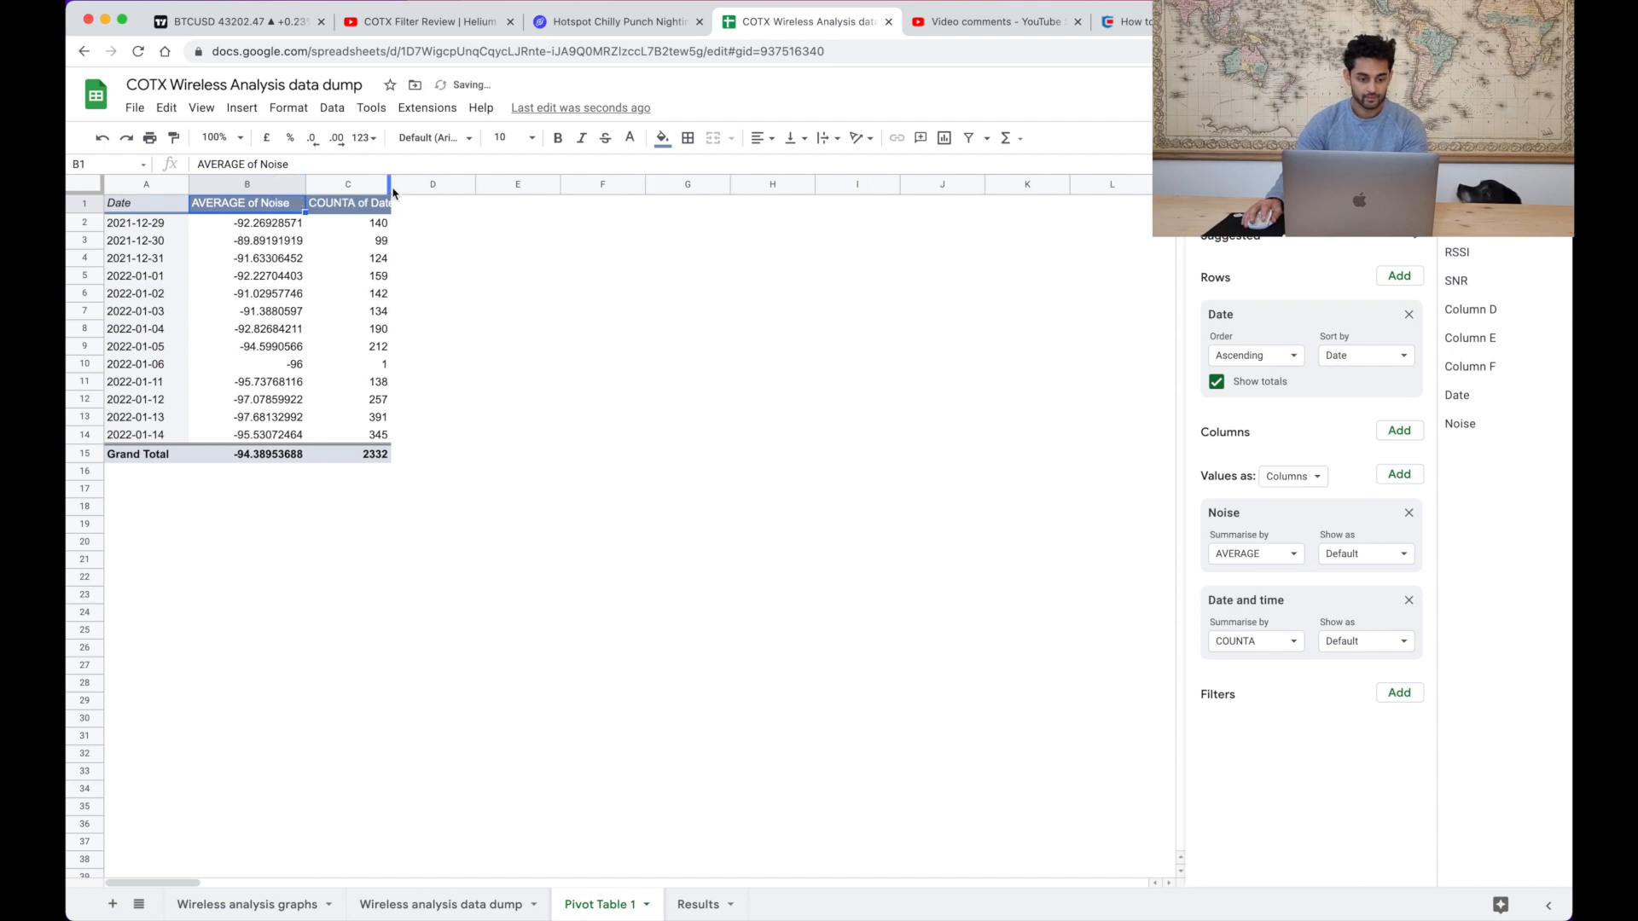
pyautogui.moveTo(389, 184); pyautogui.dragTo(423, 184)
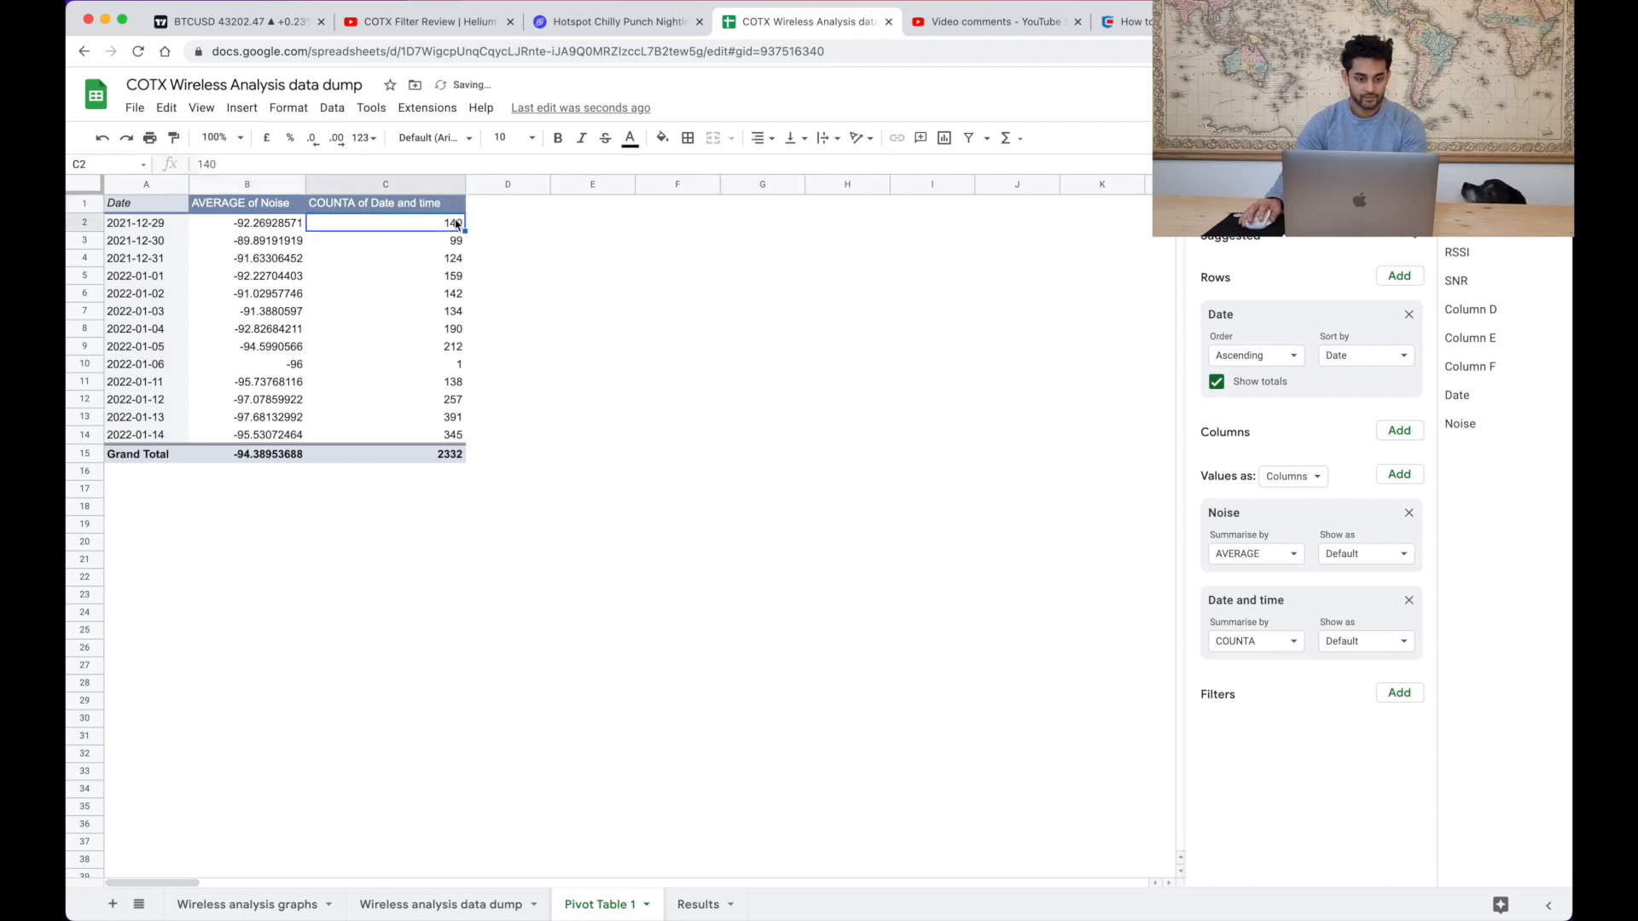
pyautogui.moveTo(438, 423)
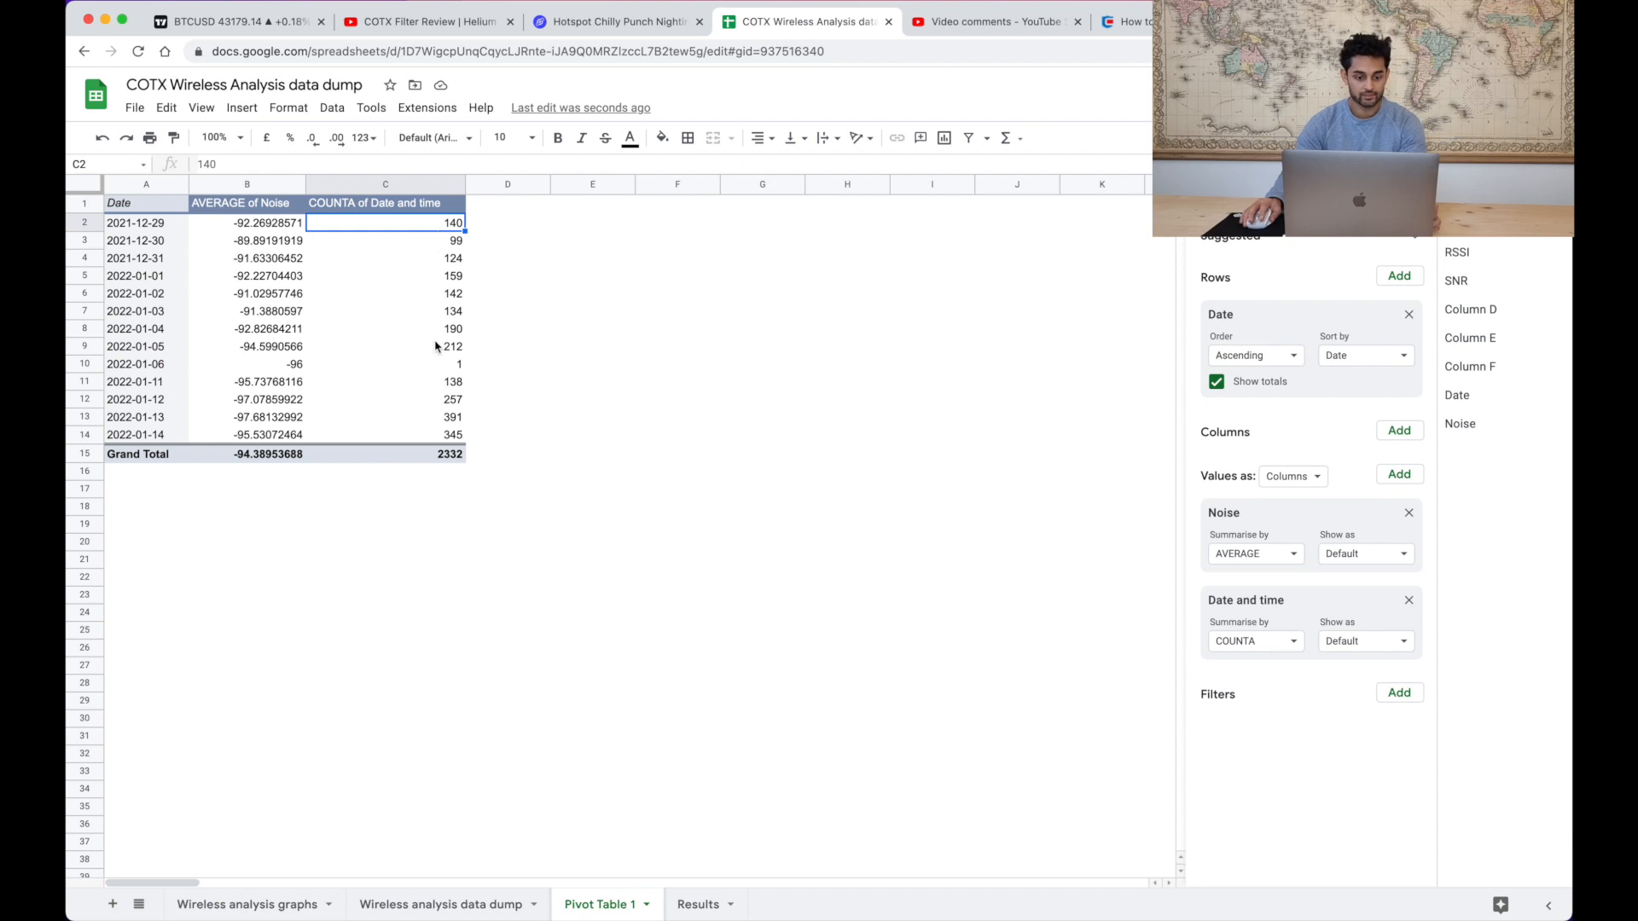
pyautogui.moveTo(329, 377)
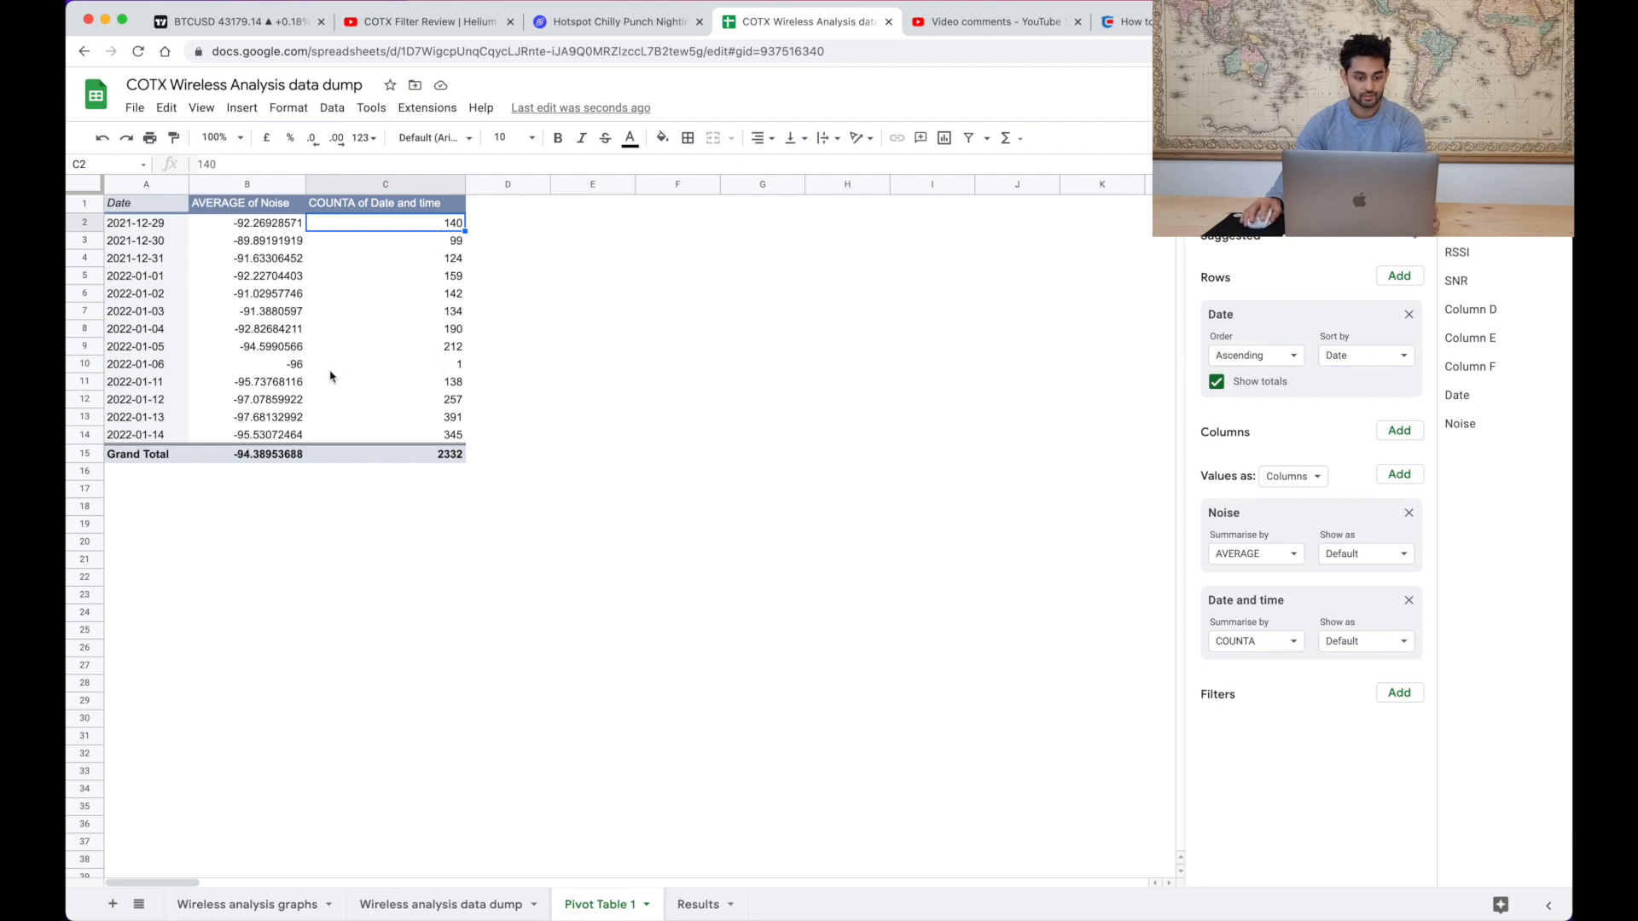
pyautogui.click(385, 364)
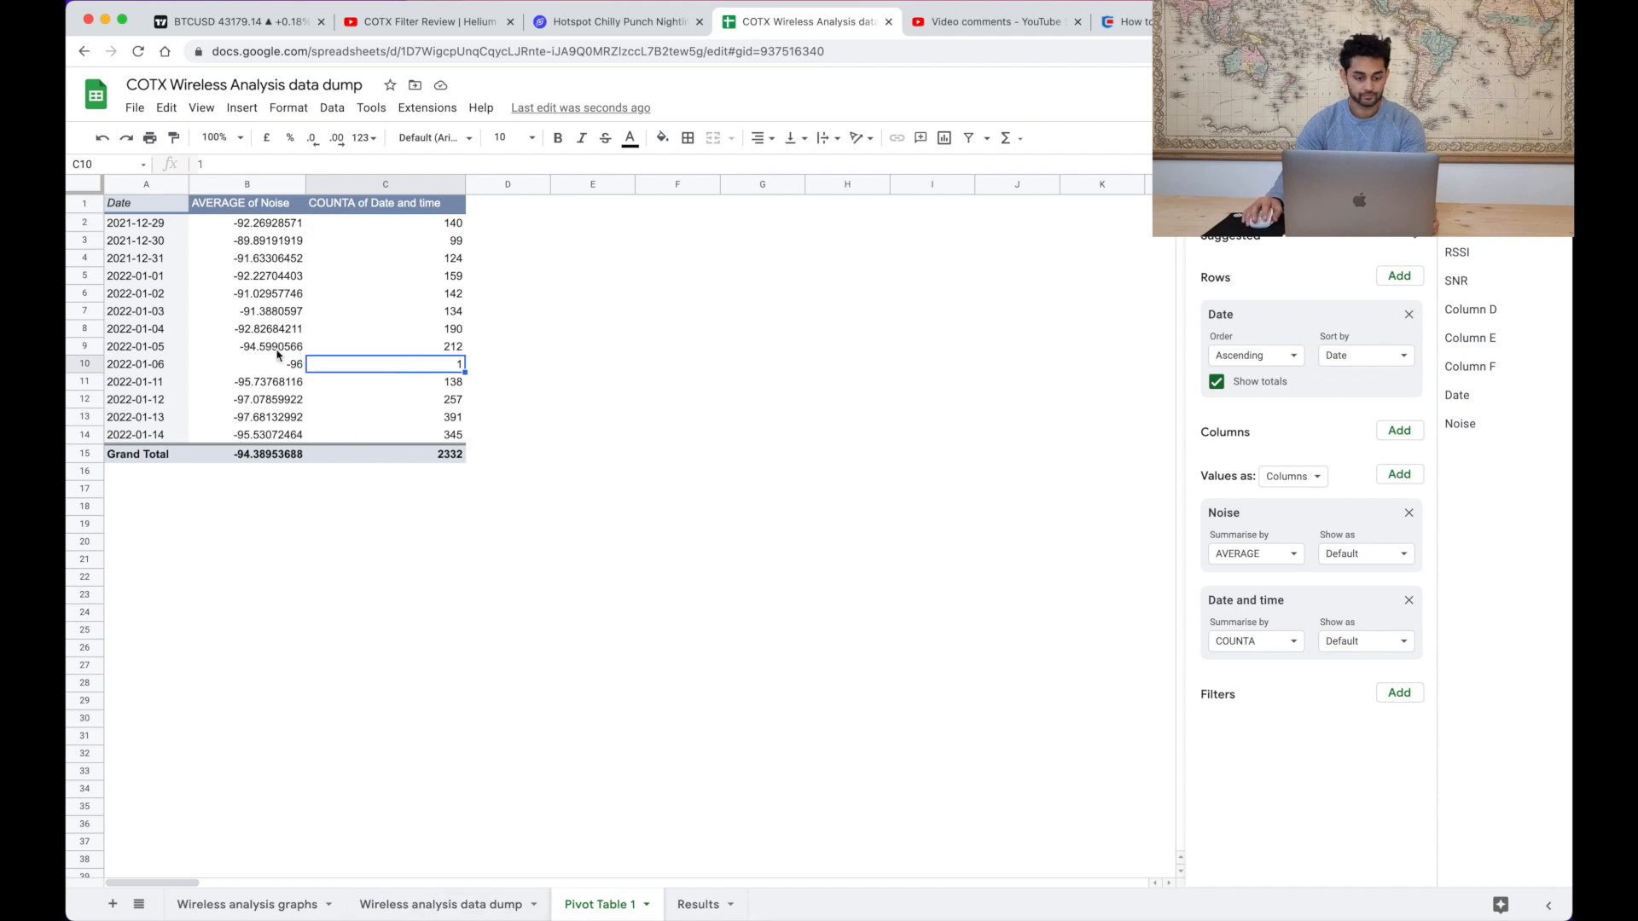
pyautogui.click(440, 904)
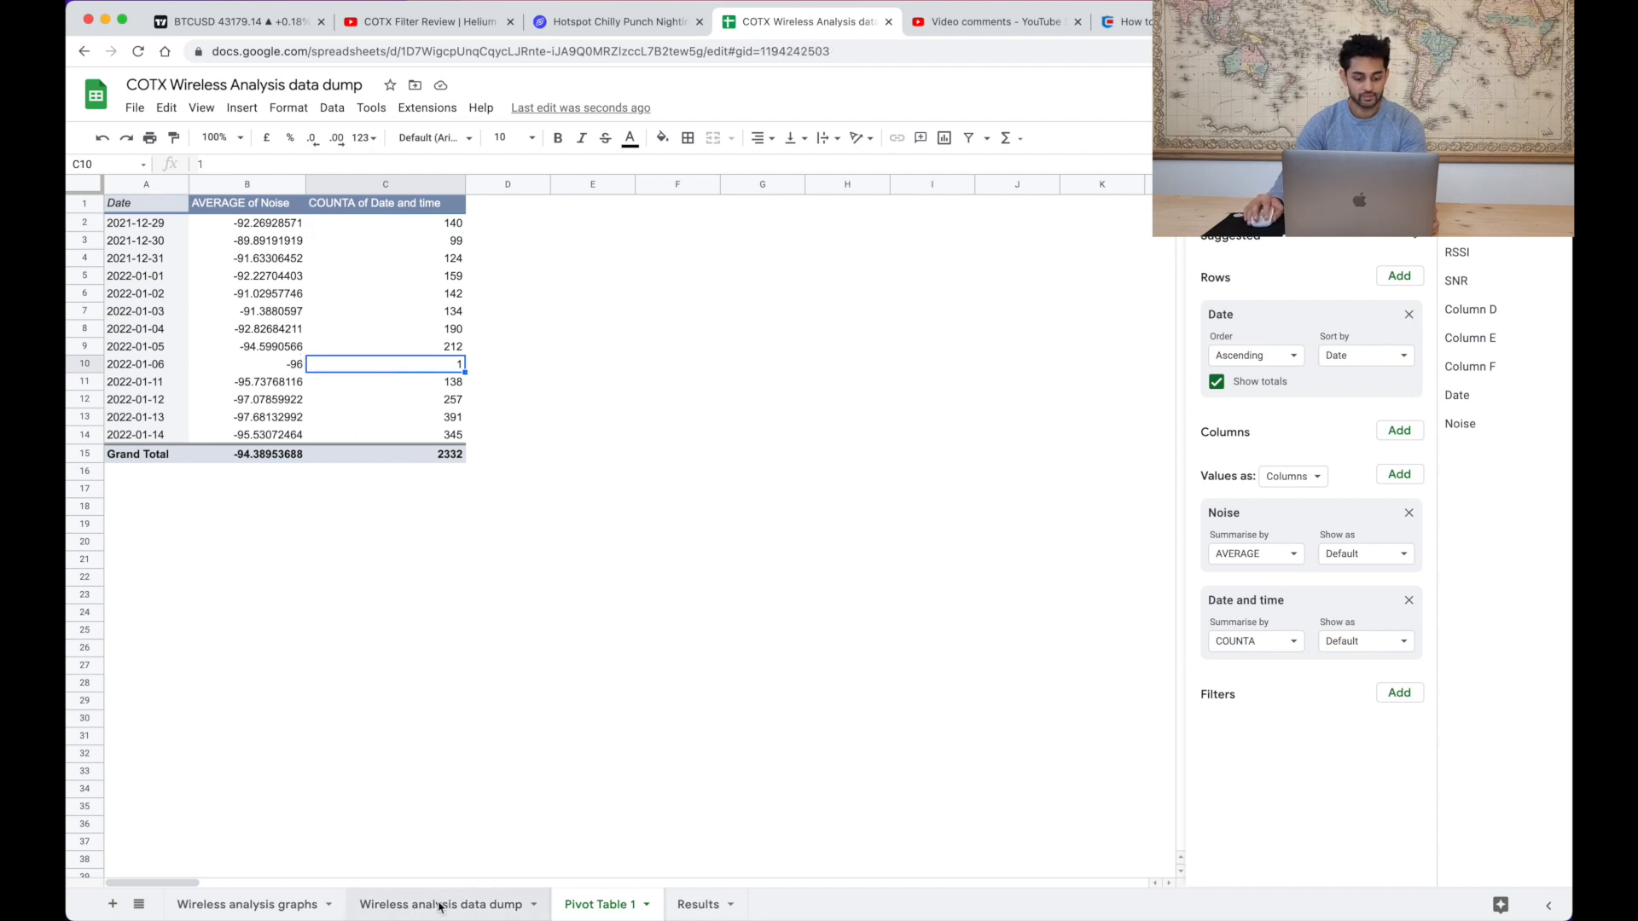
# - Scroll the data dump to row 1202, select the single 2022-01-06 reading, and move to Results
pyautogui.click(441, 905)
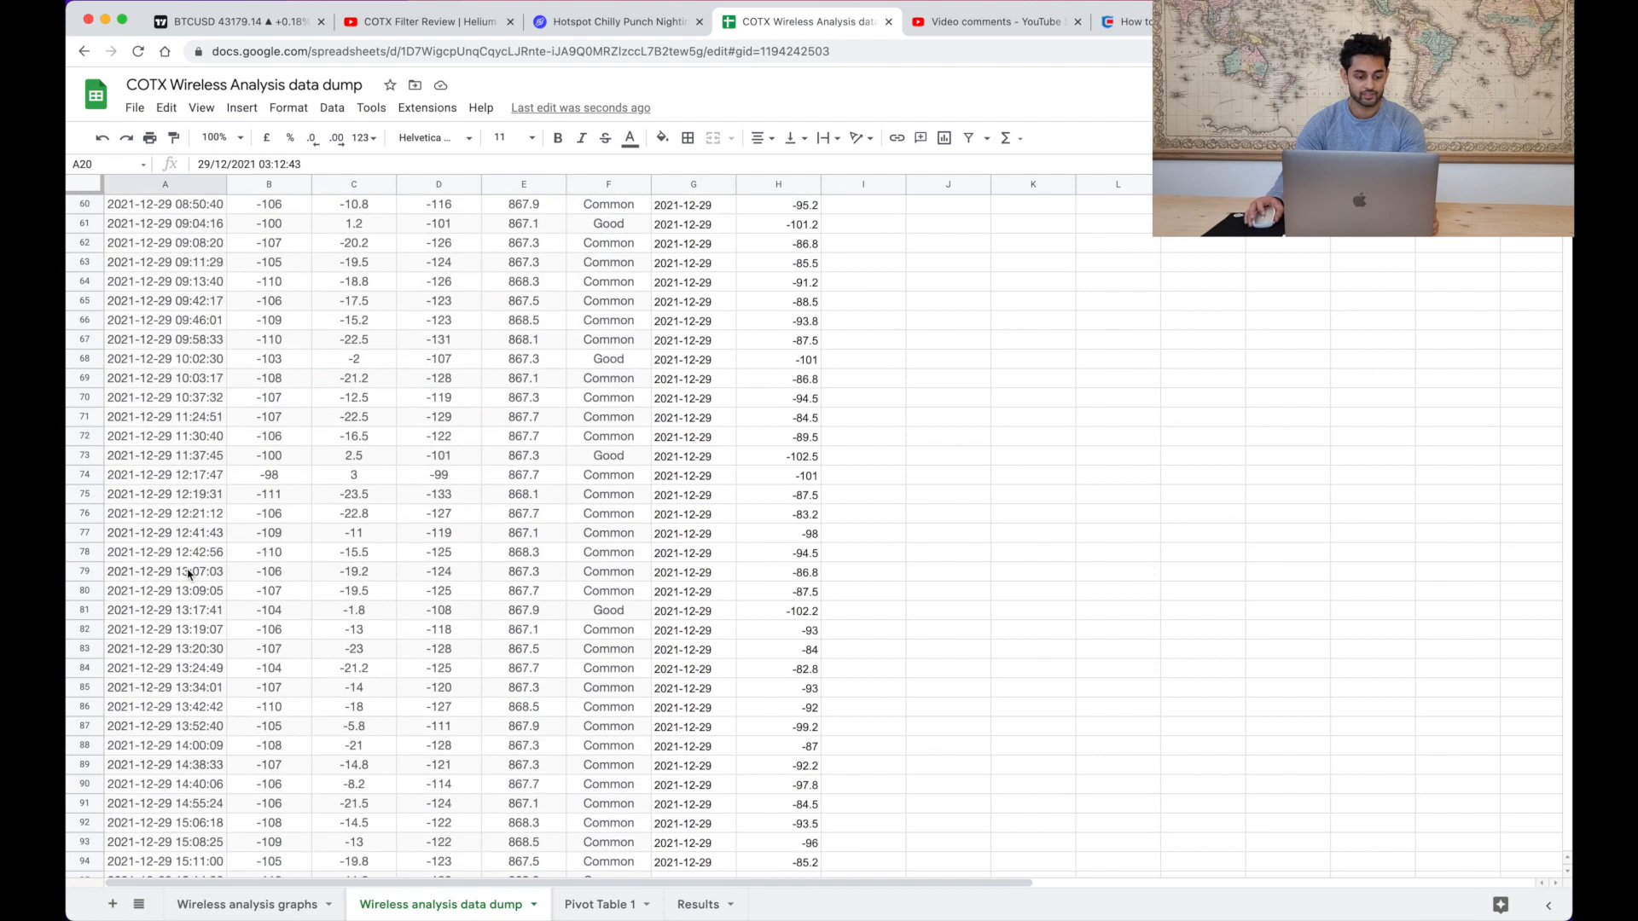
pyautogui.scroll(-3)
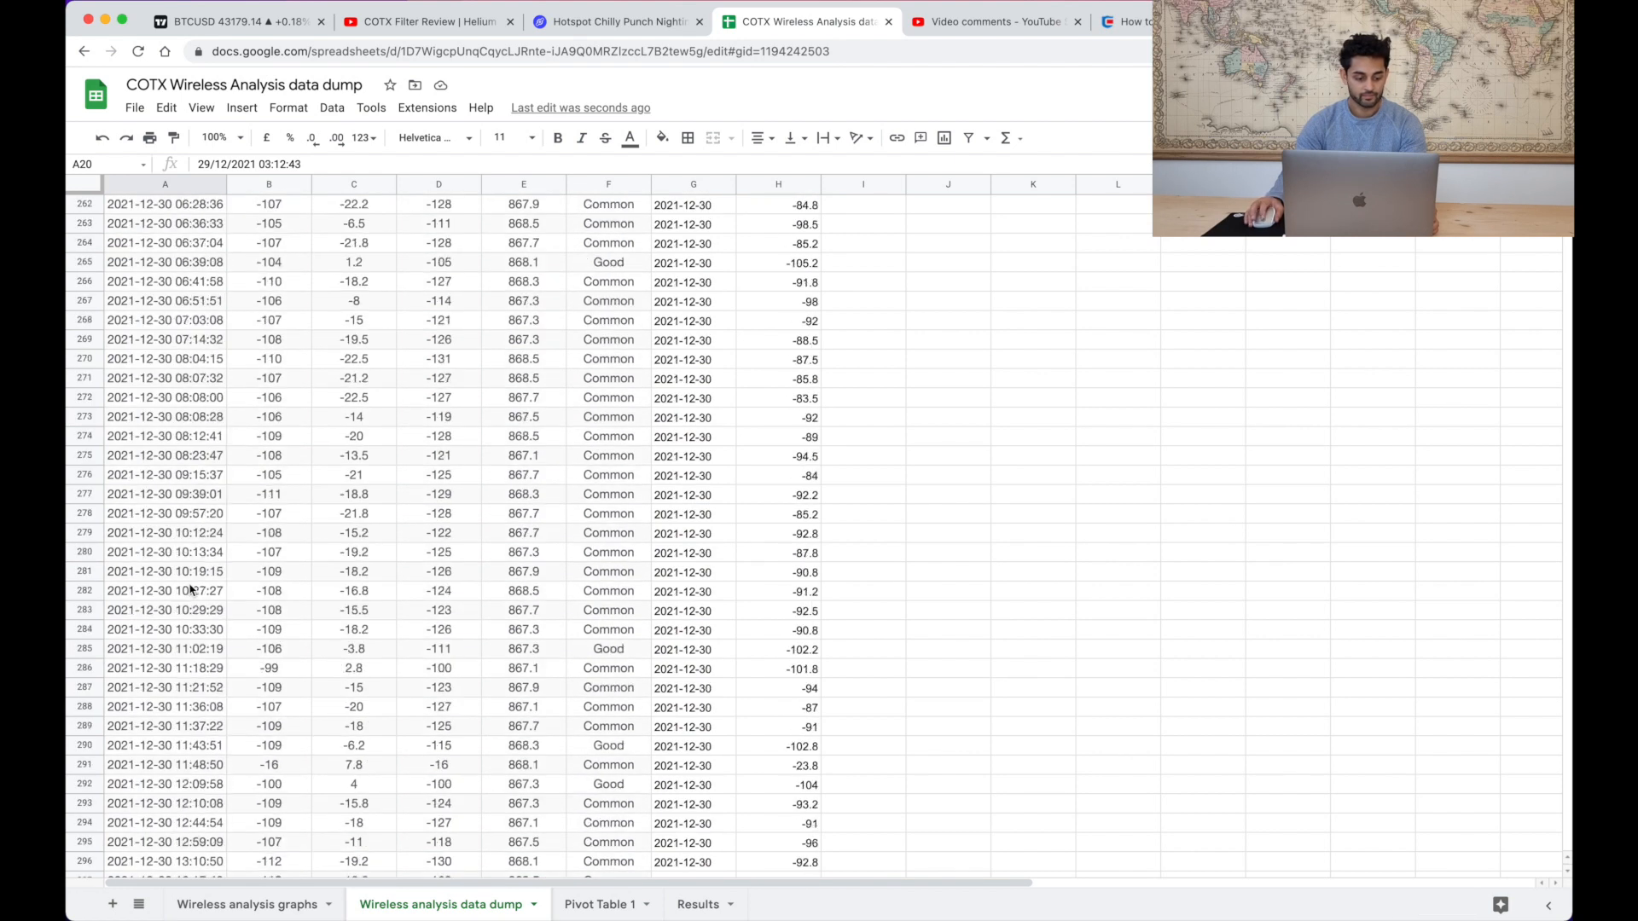
pyautogui.scroll(-3)
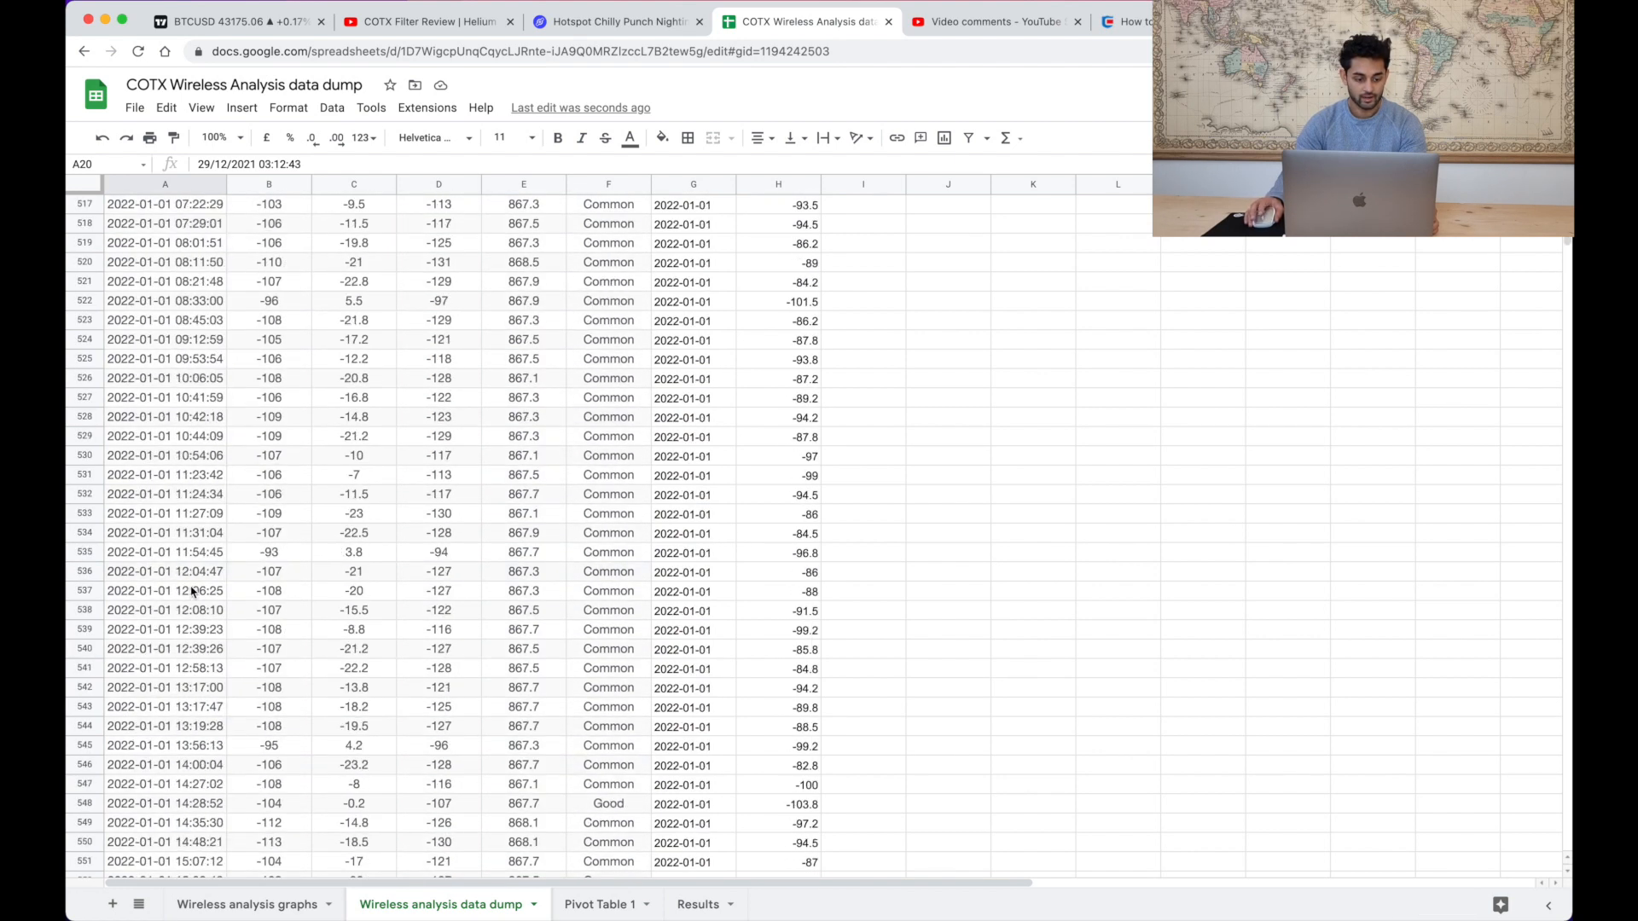
pyautogui.scroll(-3)
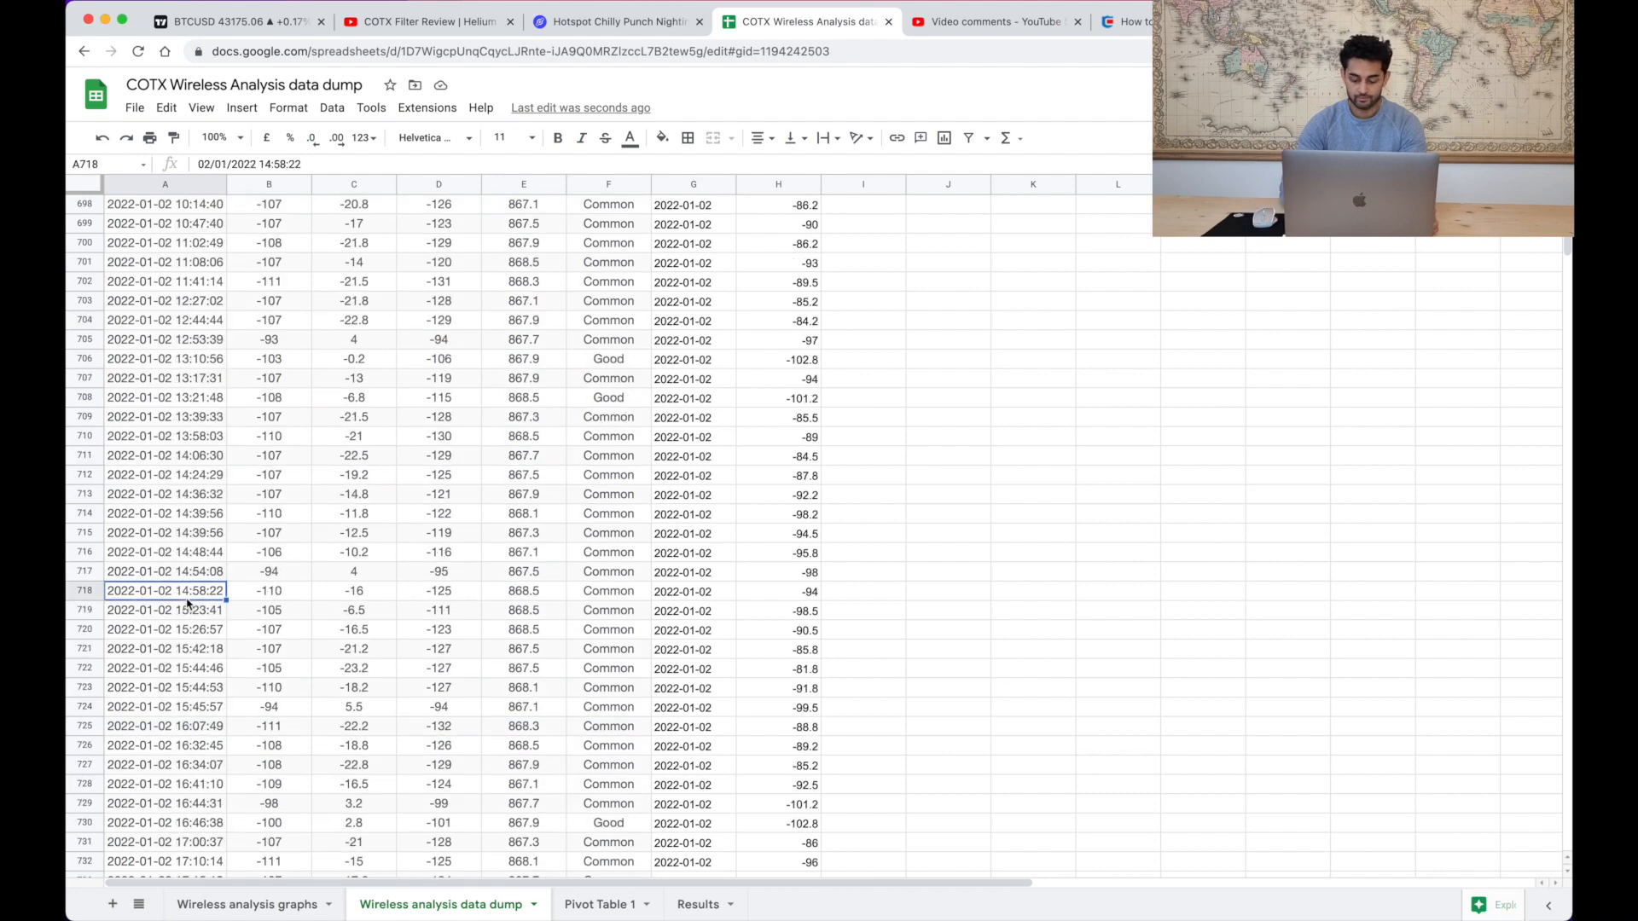
pyautogui.scroll(-3)
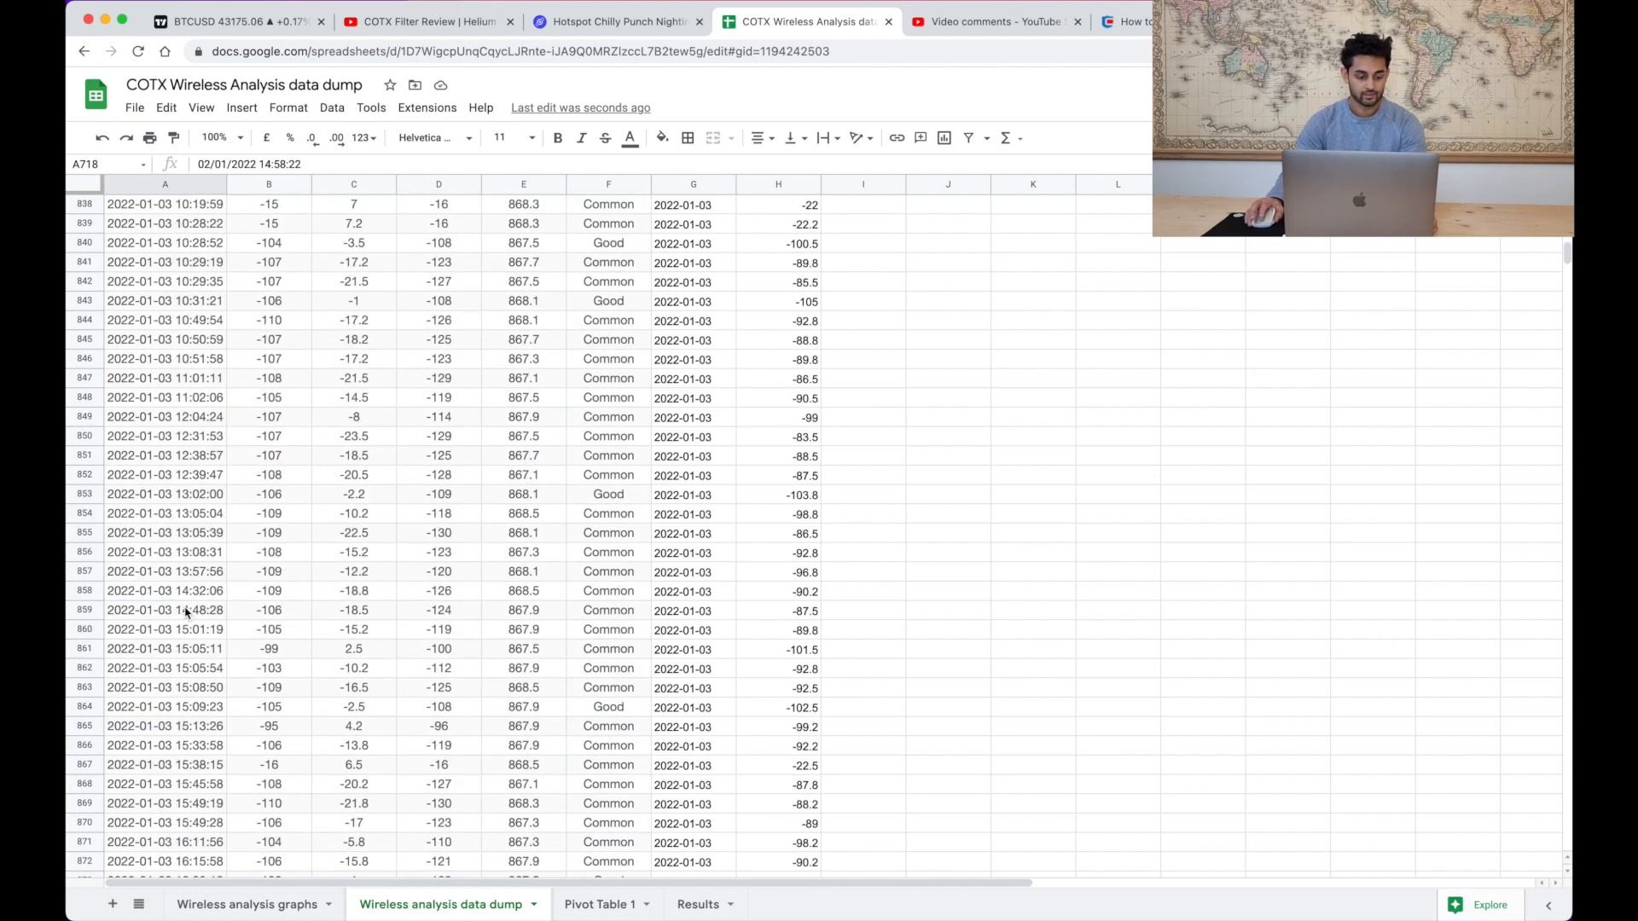
pyautogui.scroll(-3)
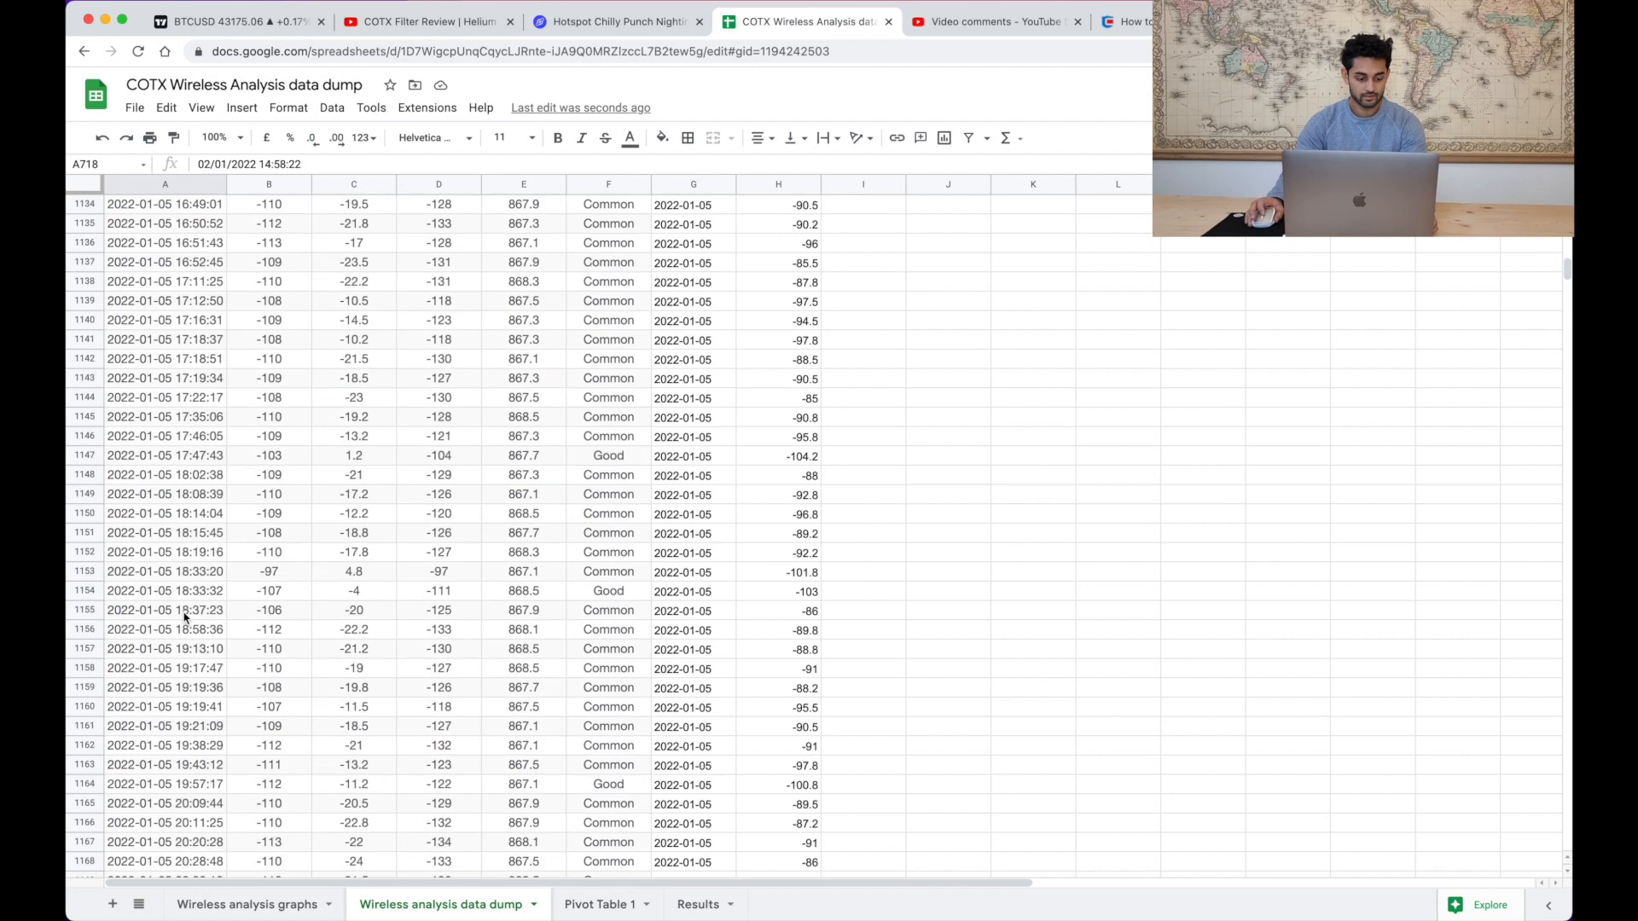
pyautogui.scroll(-3)
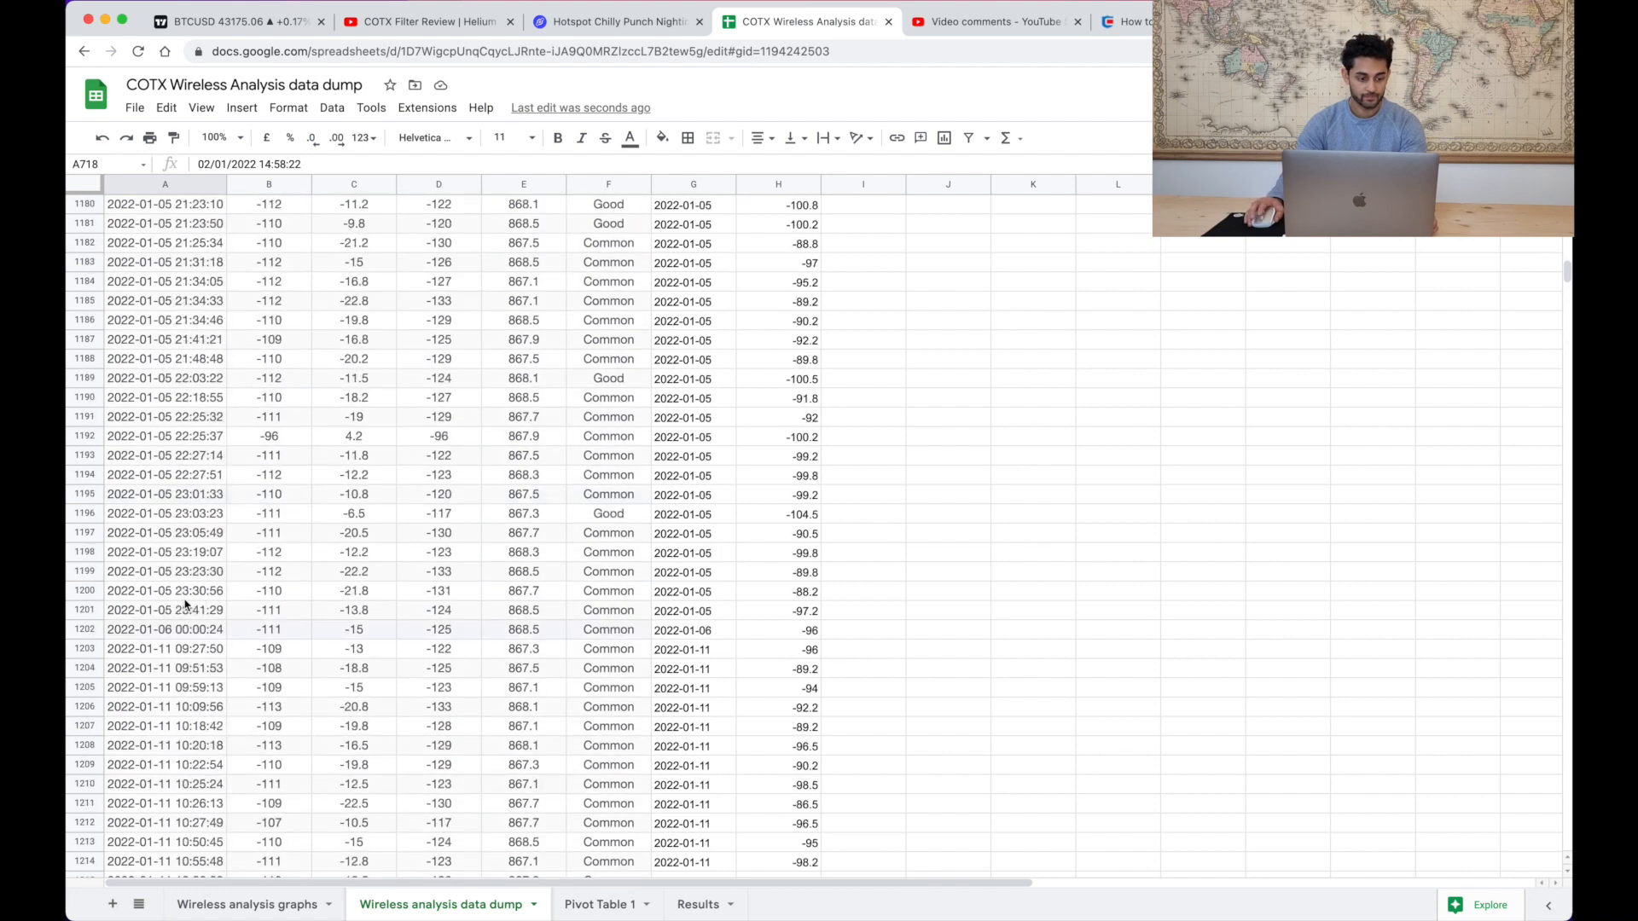
pyautogui.scroll(-3)
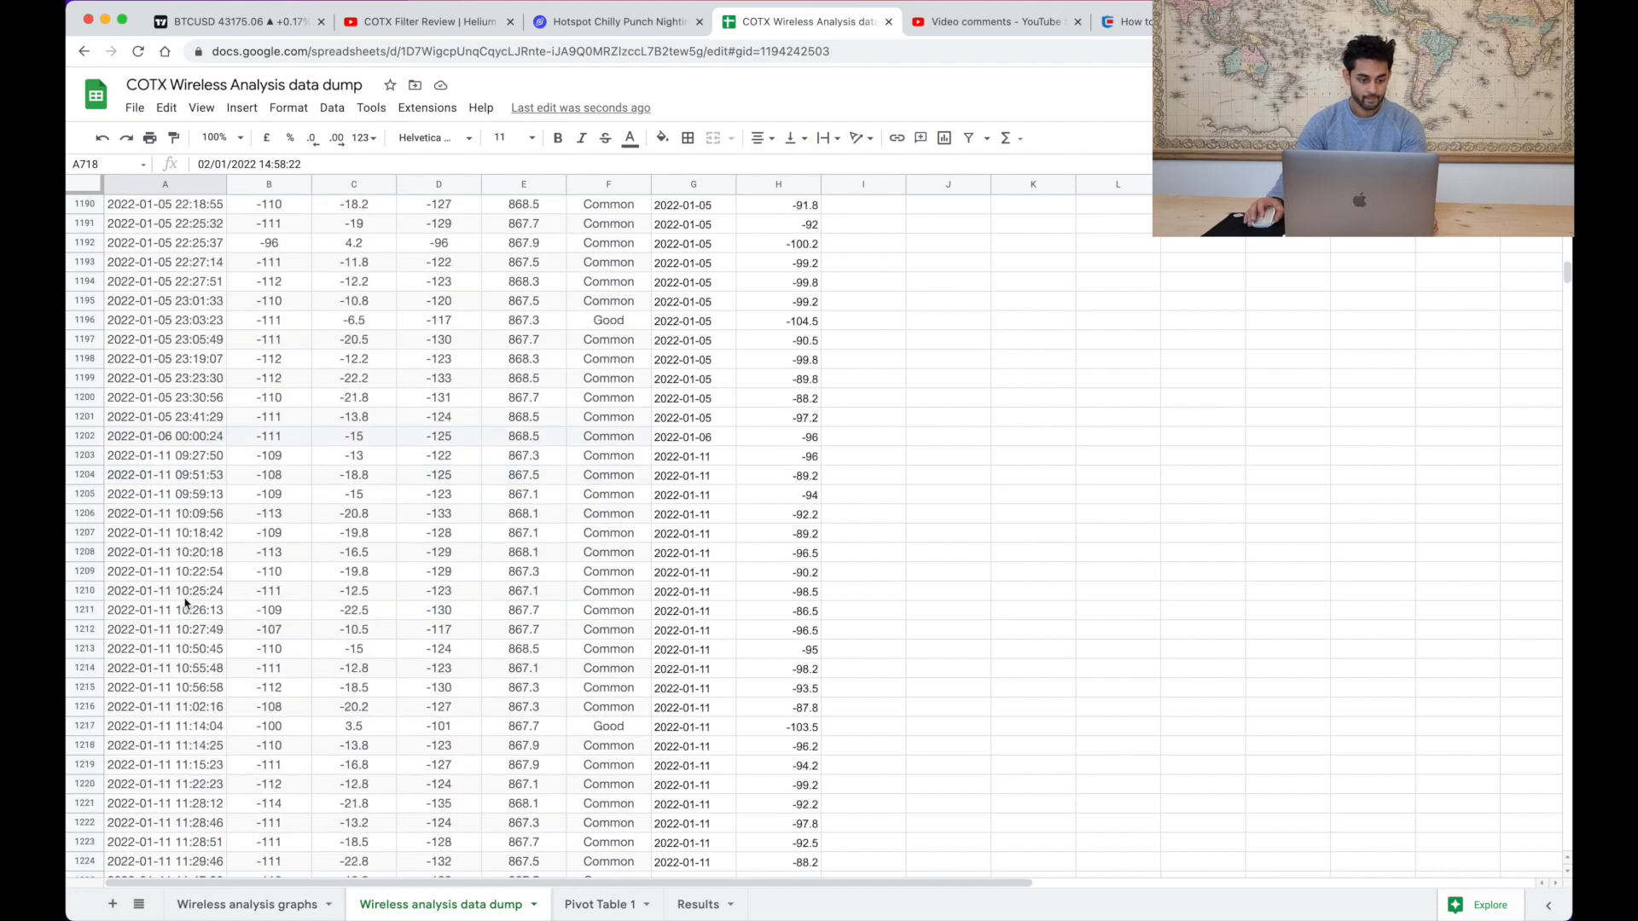
pyautogui.click(164, 435)
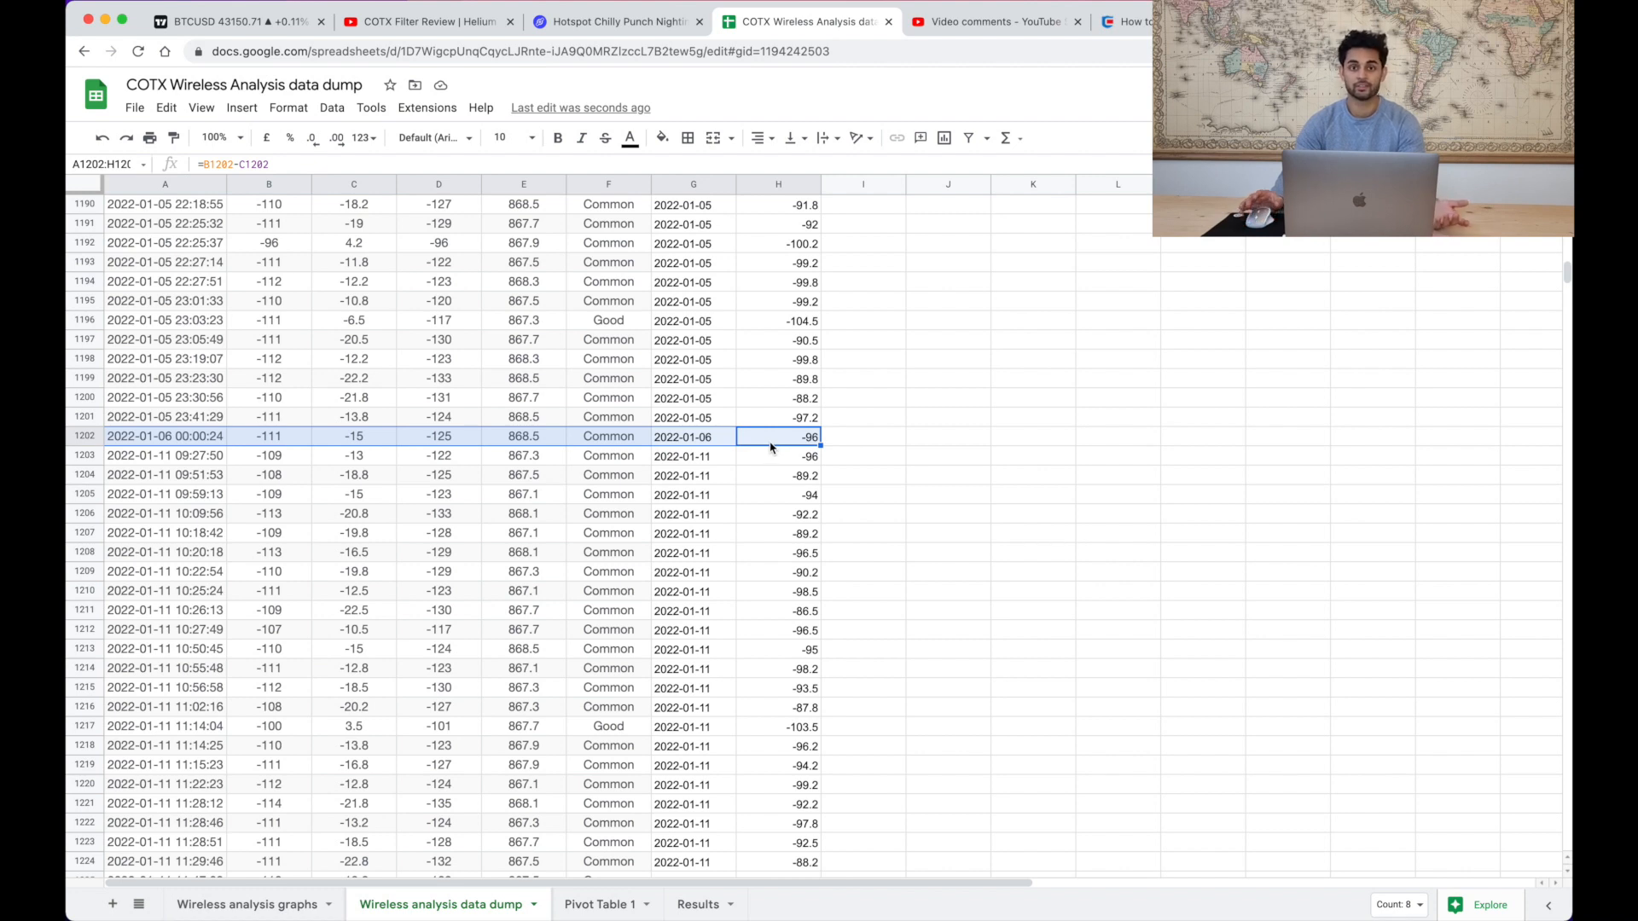
pyautogui.moveTo(225, 452)
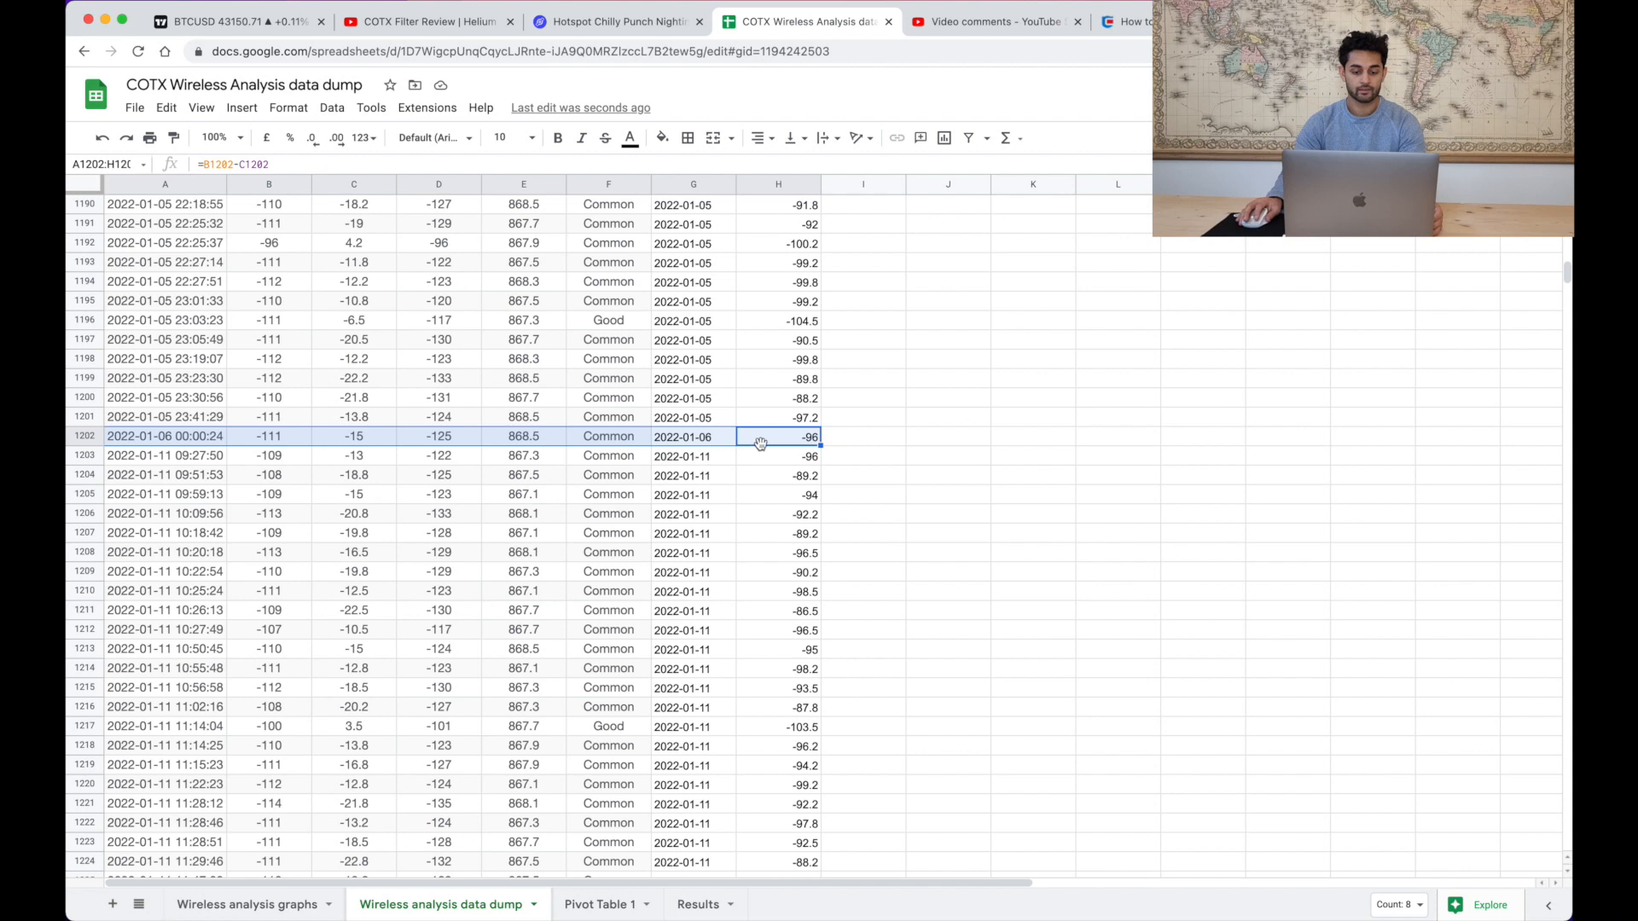
pyautogui.click(698, 904)
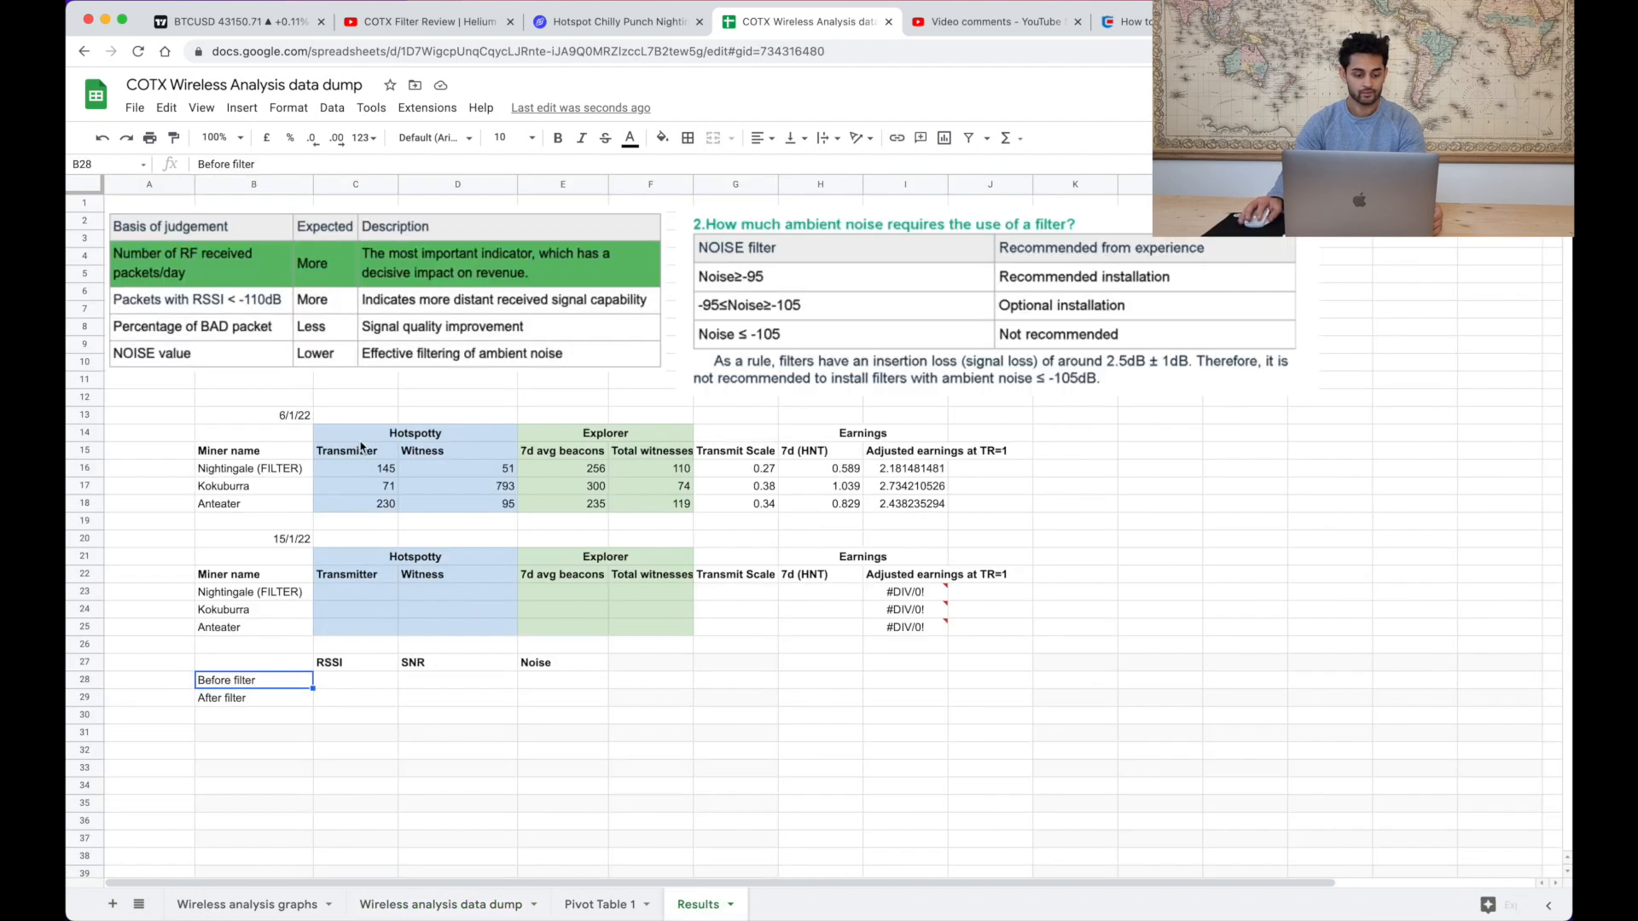
# - Fill the pivot table's 2022-01-06 row with light green to flag its single reading
pyautogui.click(599, 904)
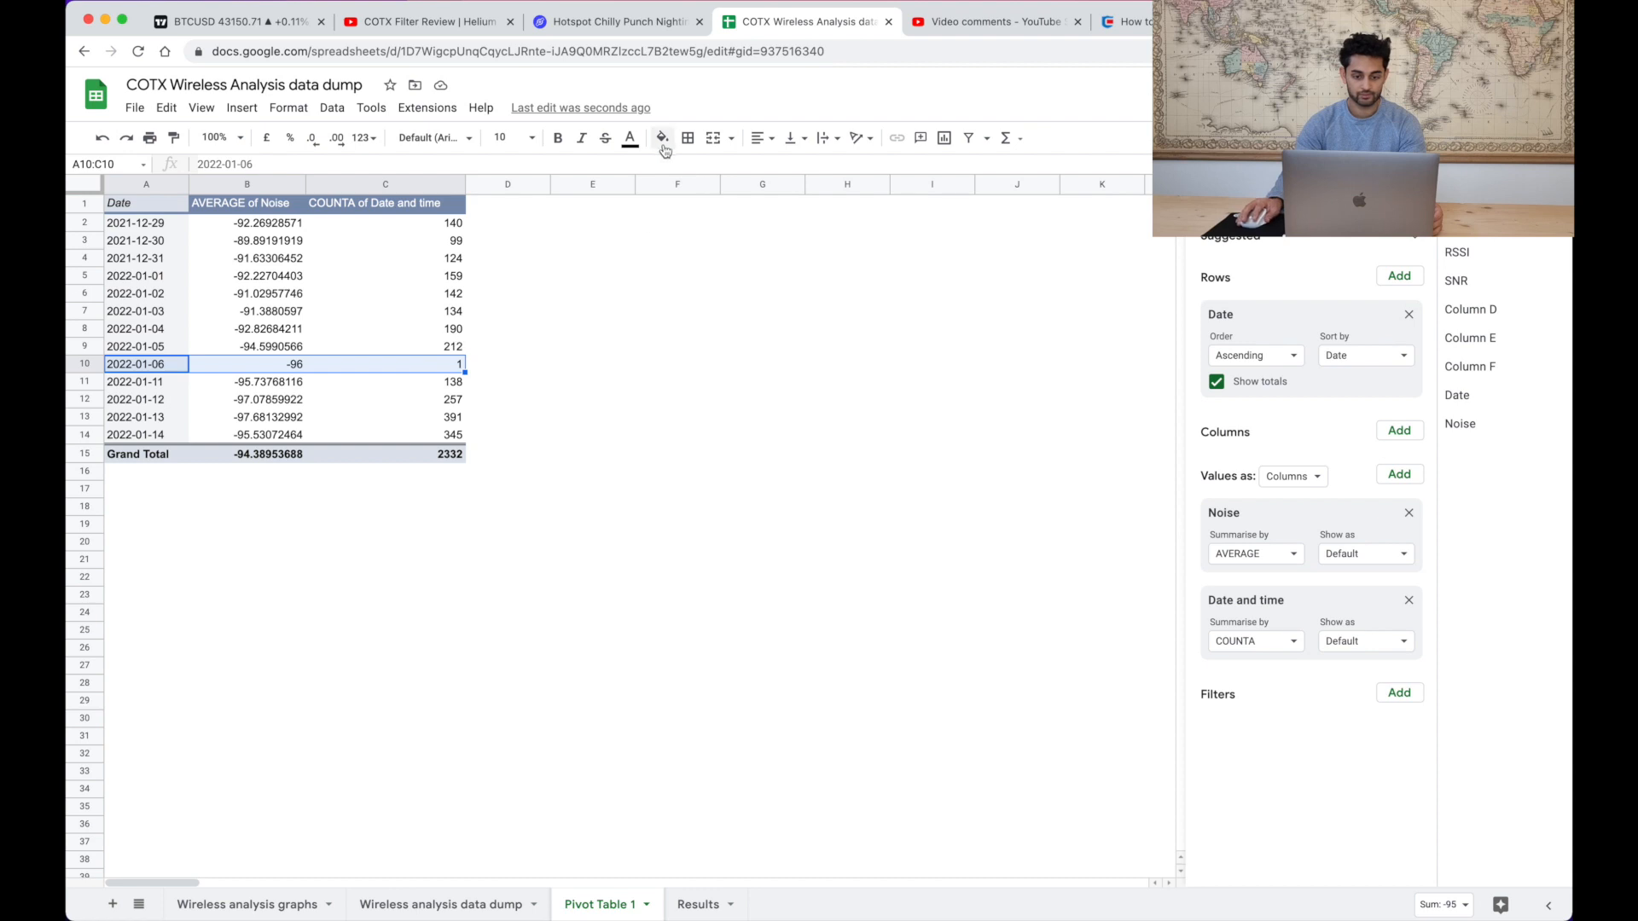
pyautogui.click(659, 137)
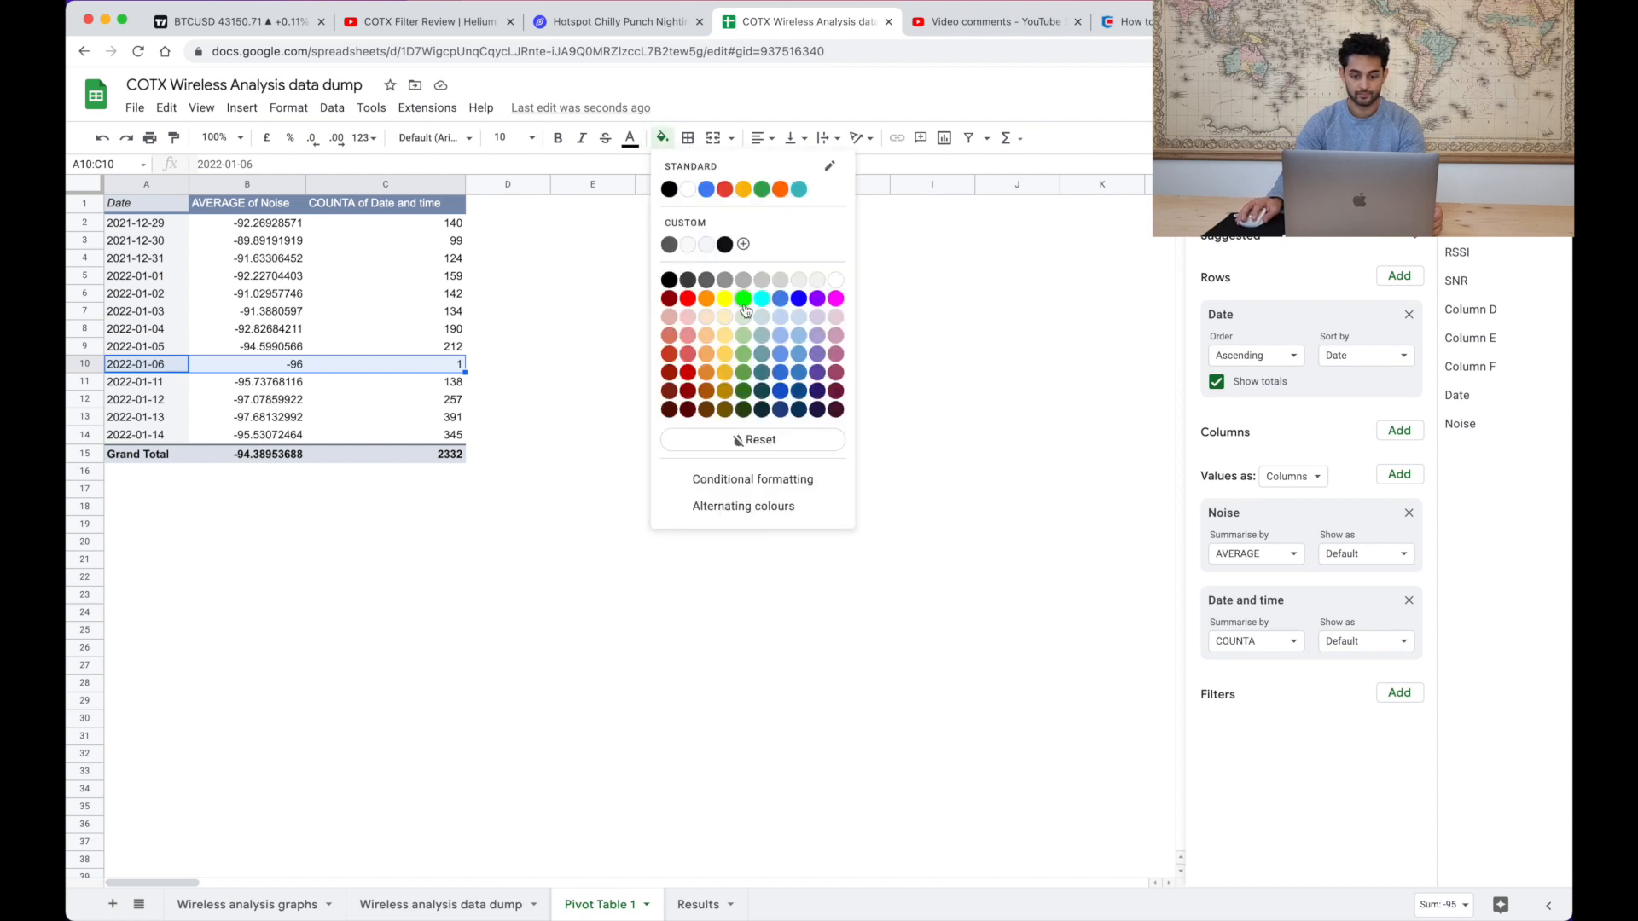
pyautogui.click(742, 296)
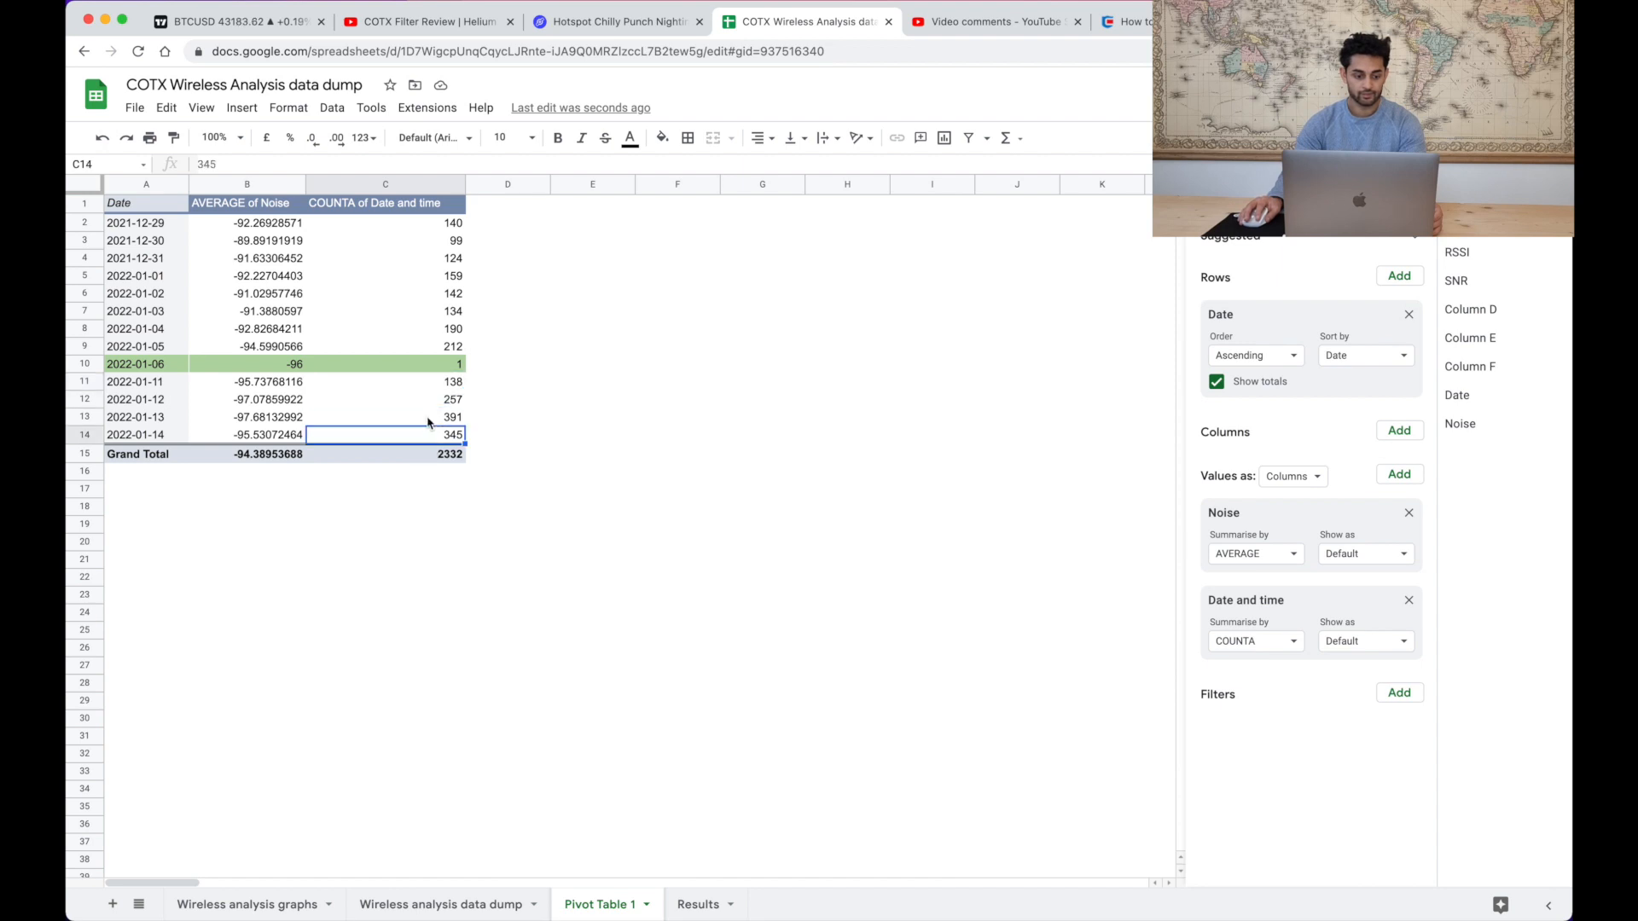
pyautogui.click(384, 416)
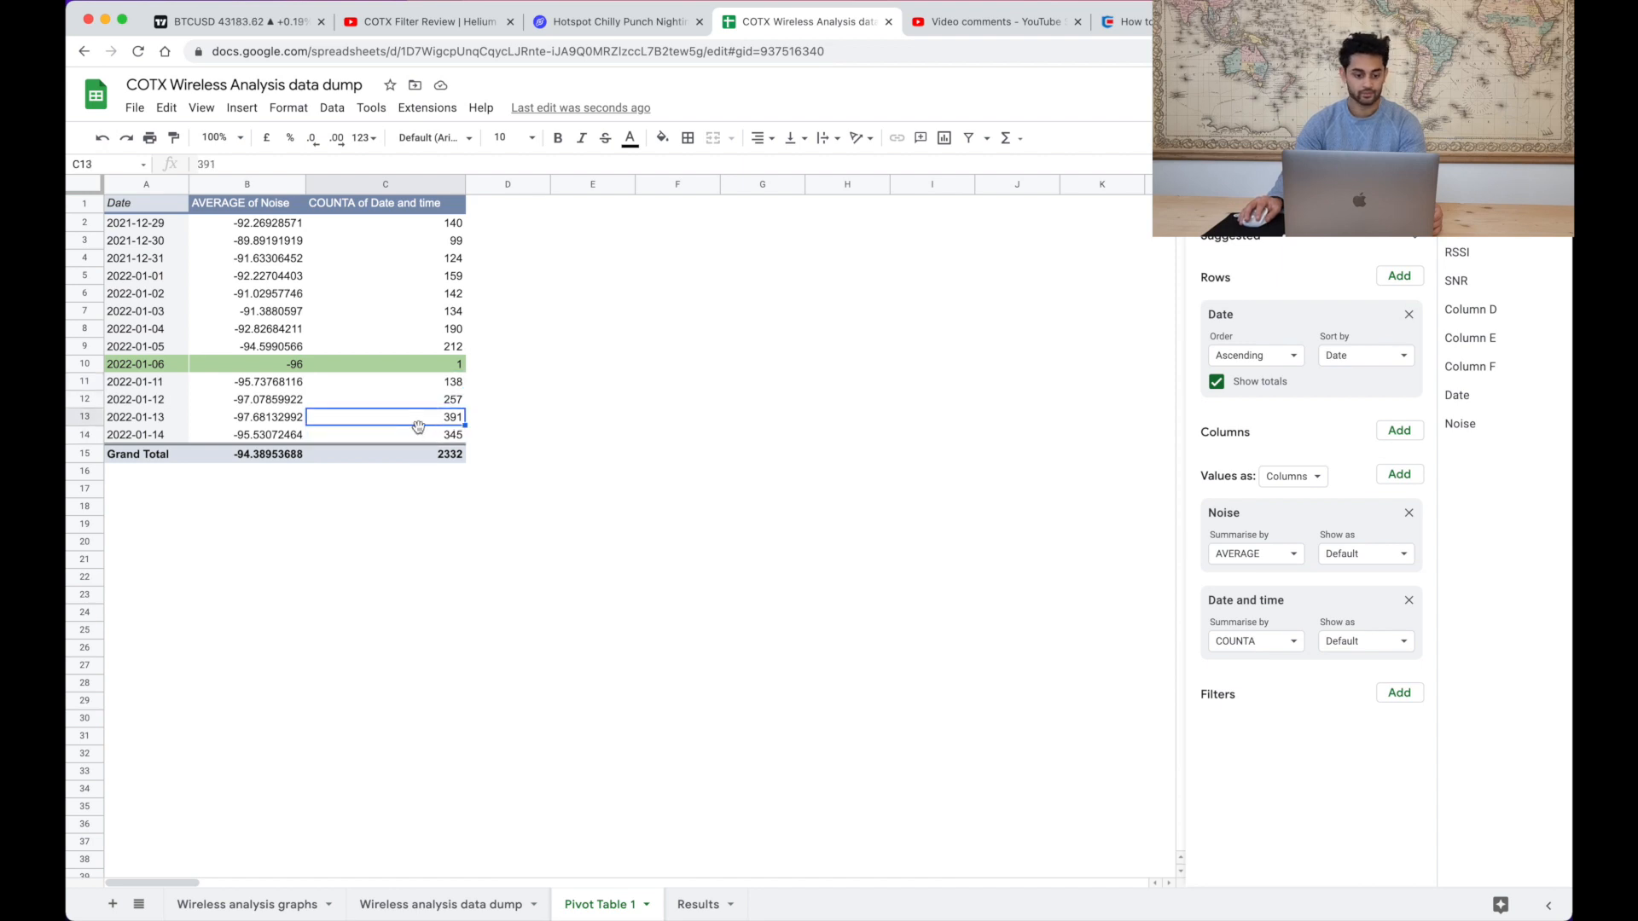
pyautogui.moveTo(433, 438)
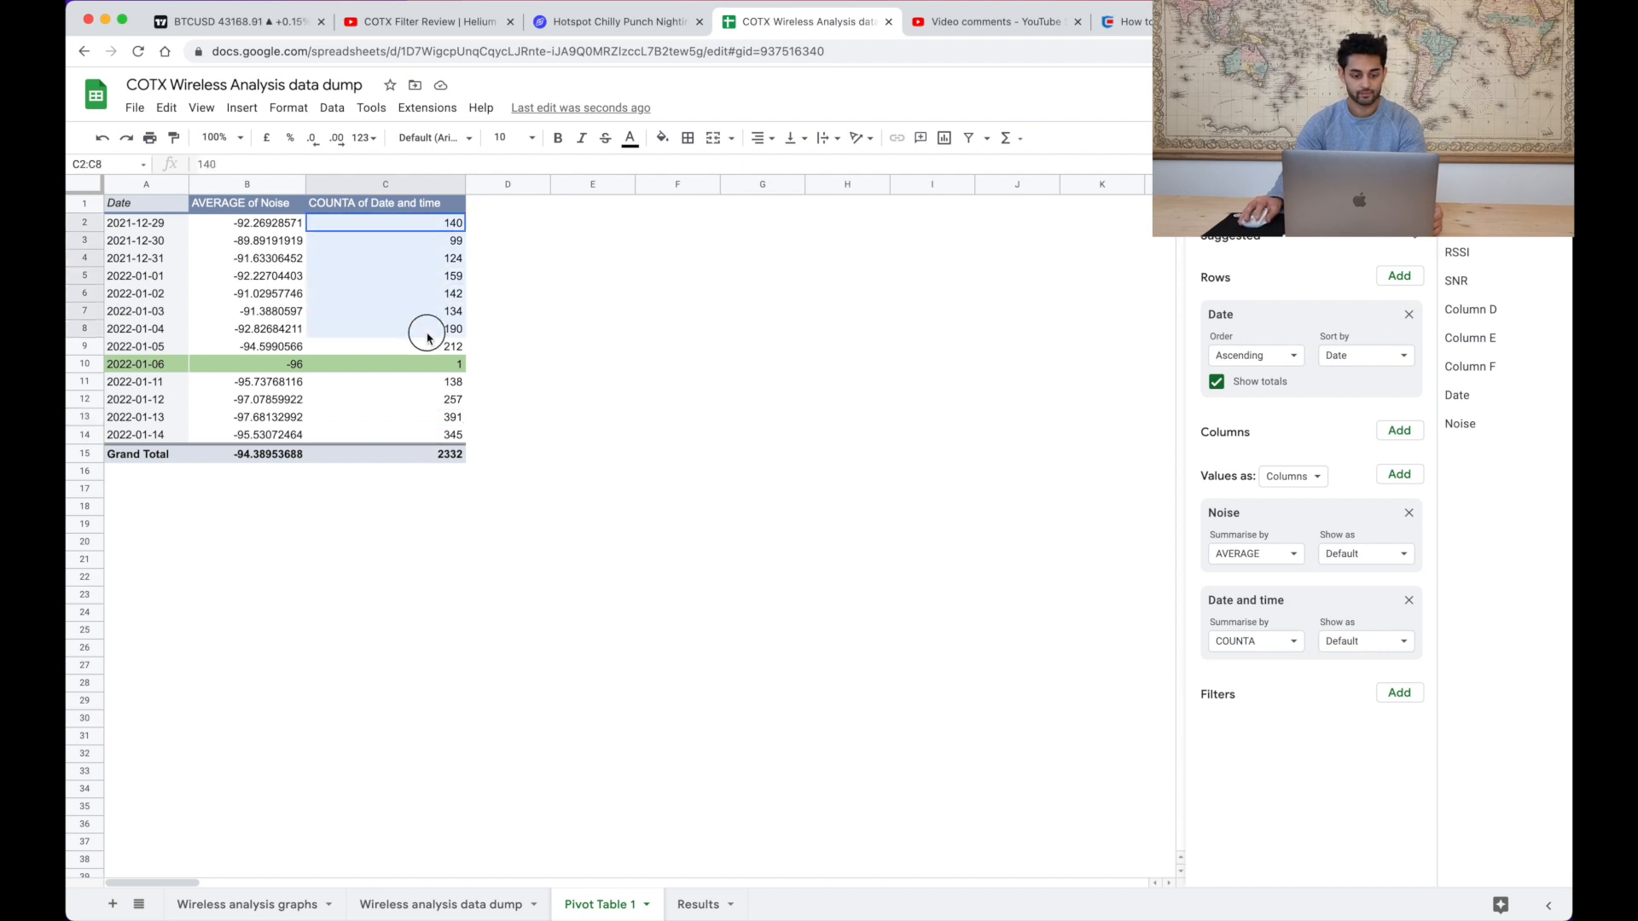
# - Bring up the Chilly Punch Nightingale hotspot's statistics page in Helium Explorer
pyautogui.click(616, 20)
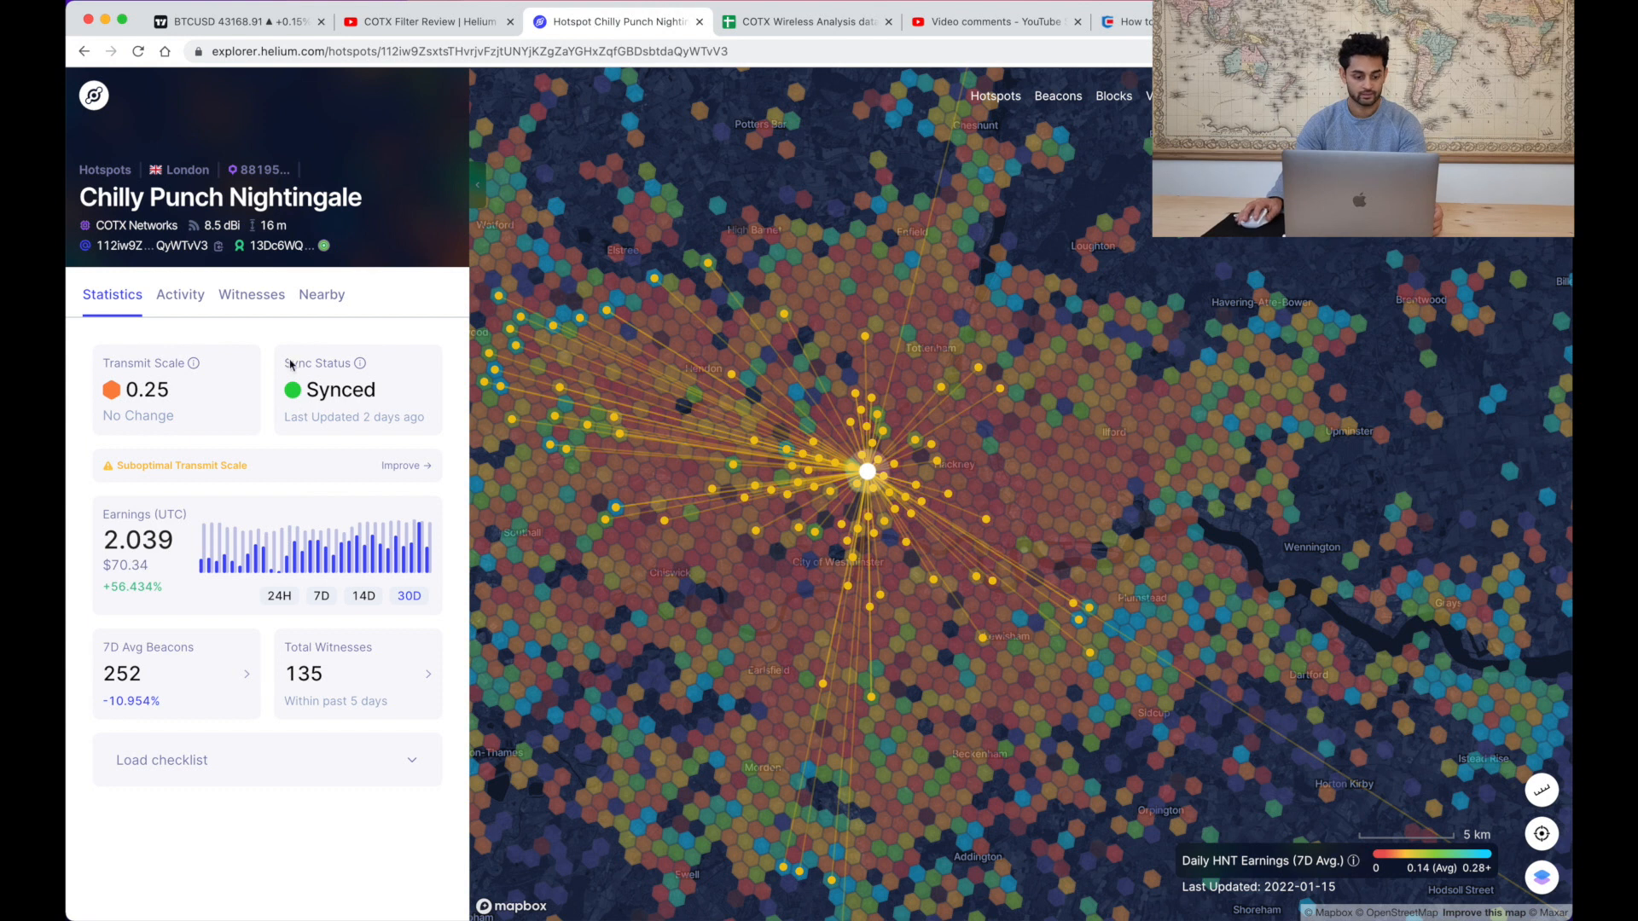
pyautogui.moveTo(416, 573)
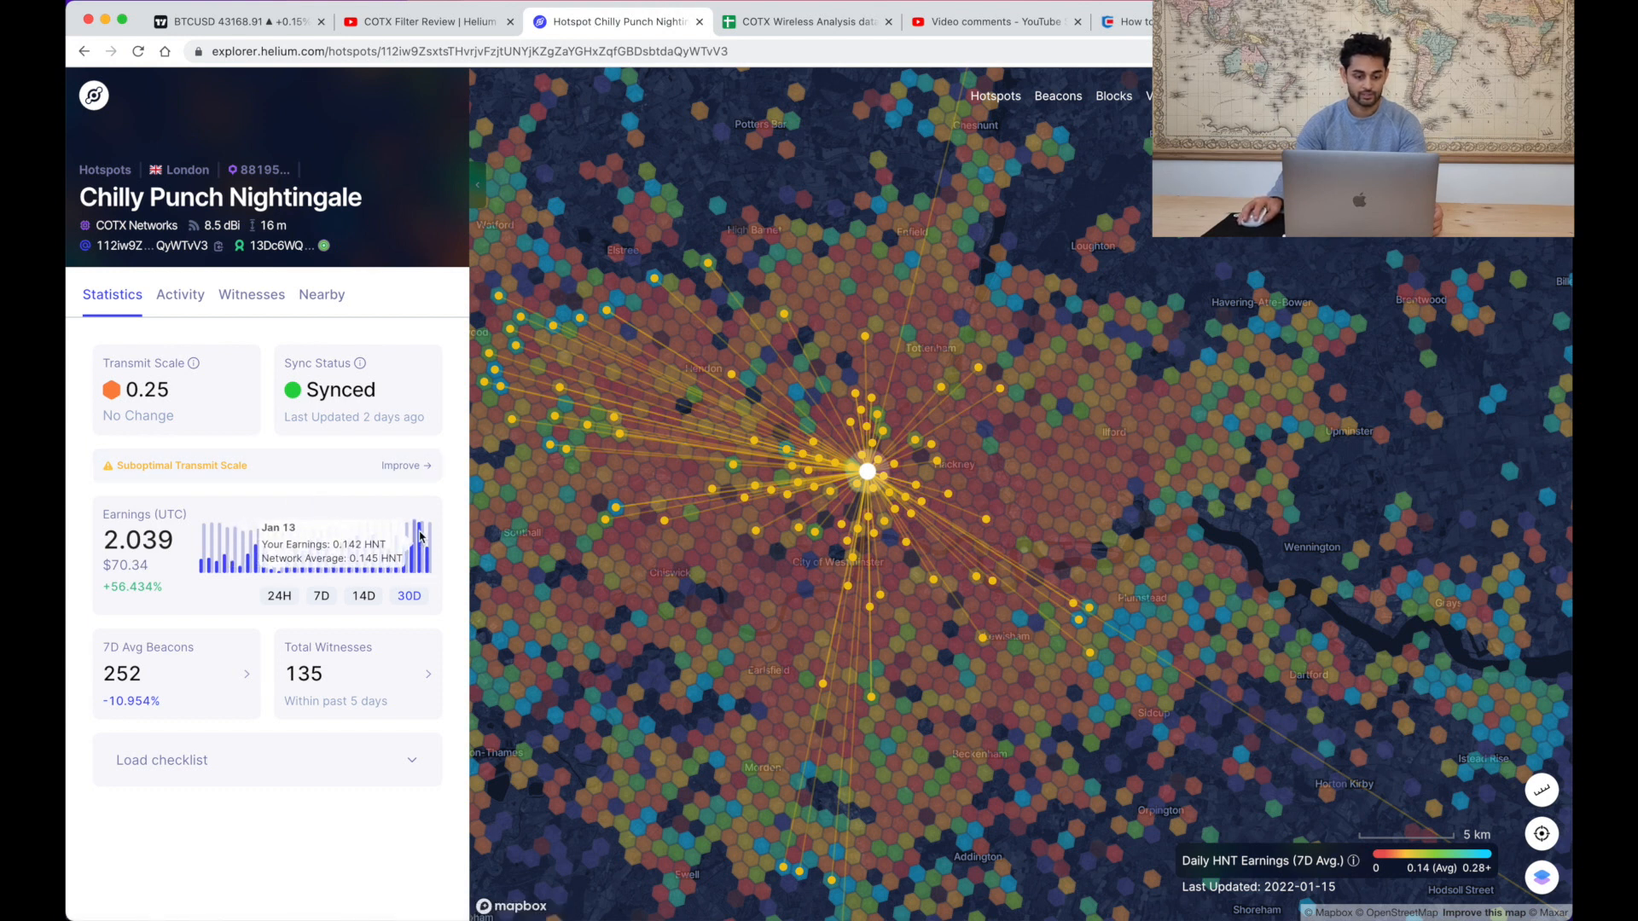
pyautogui.moveTo(256, 544)
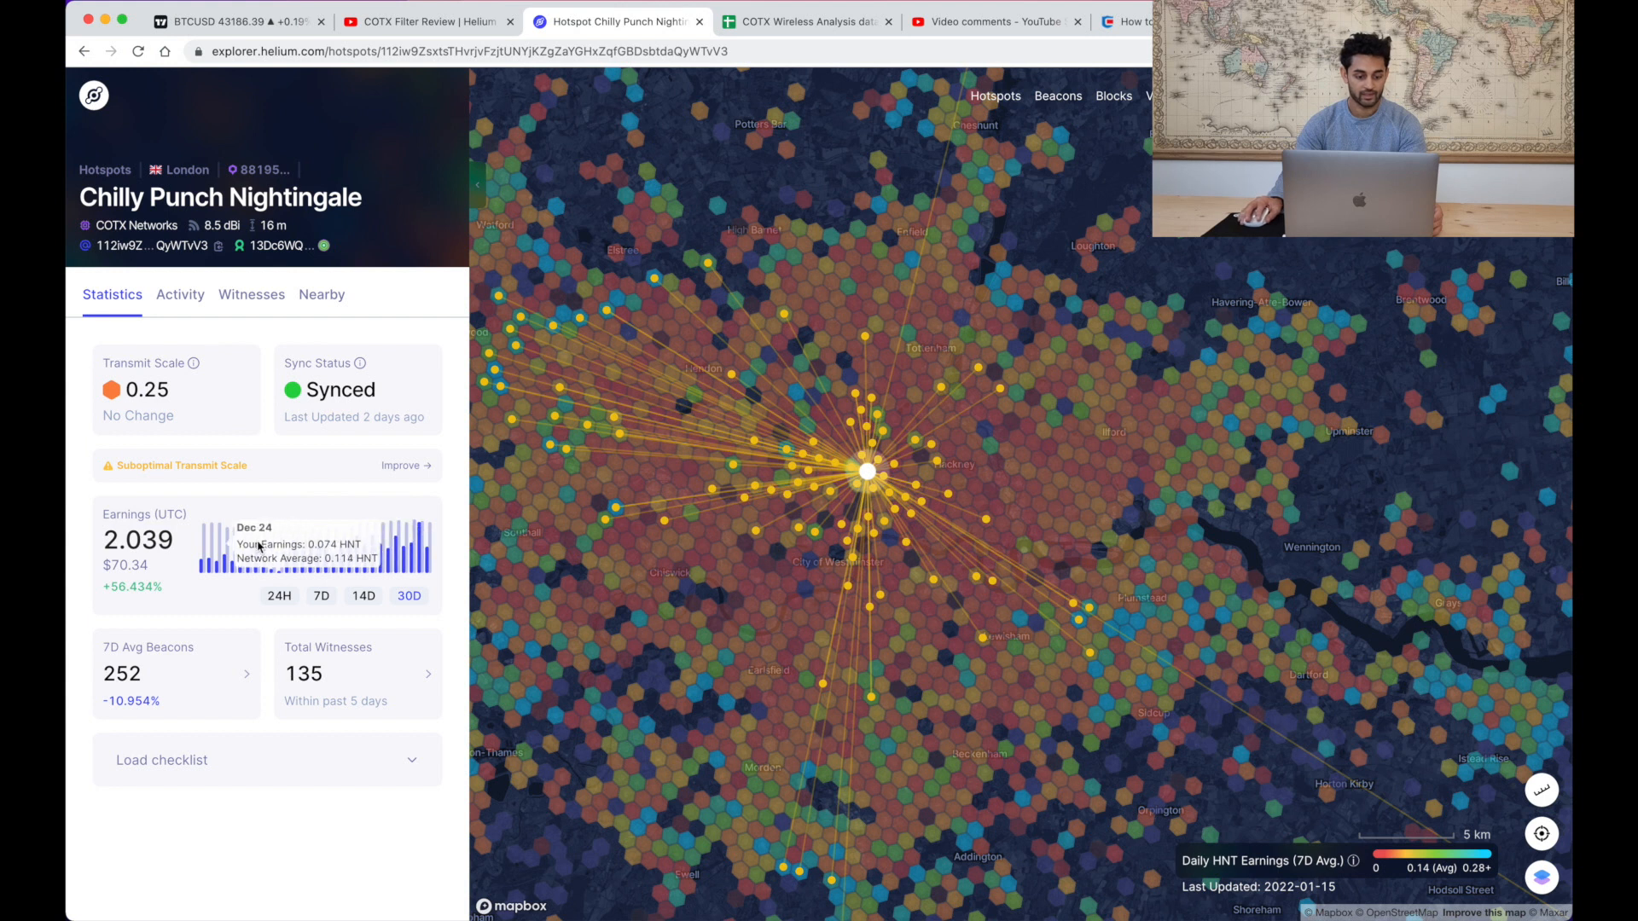
pyautogui.moveTo(360, 541)
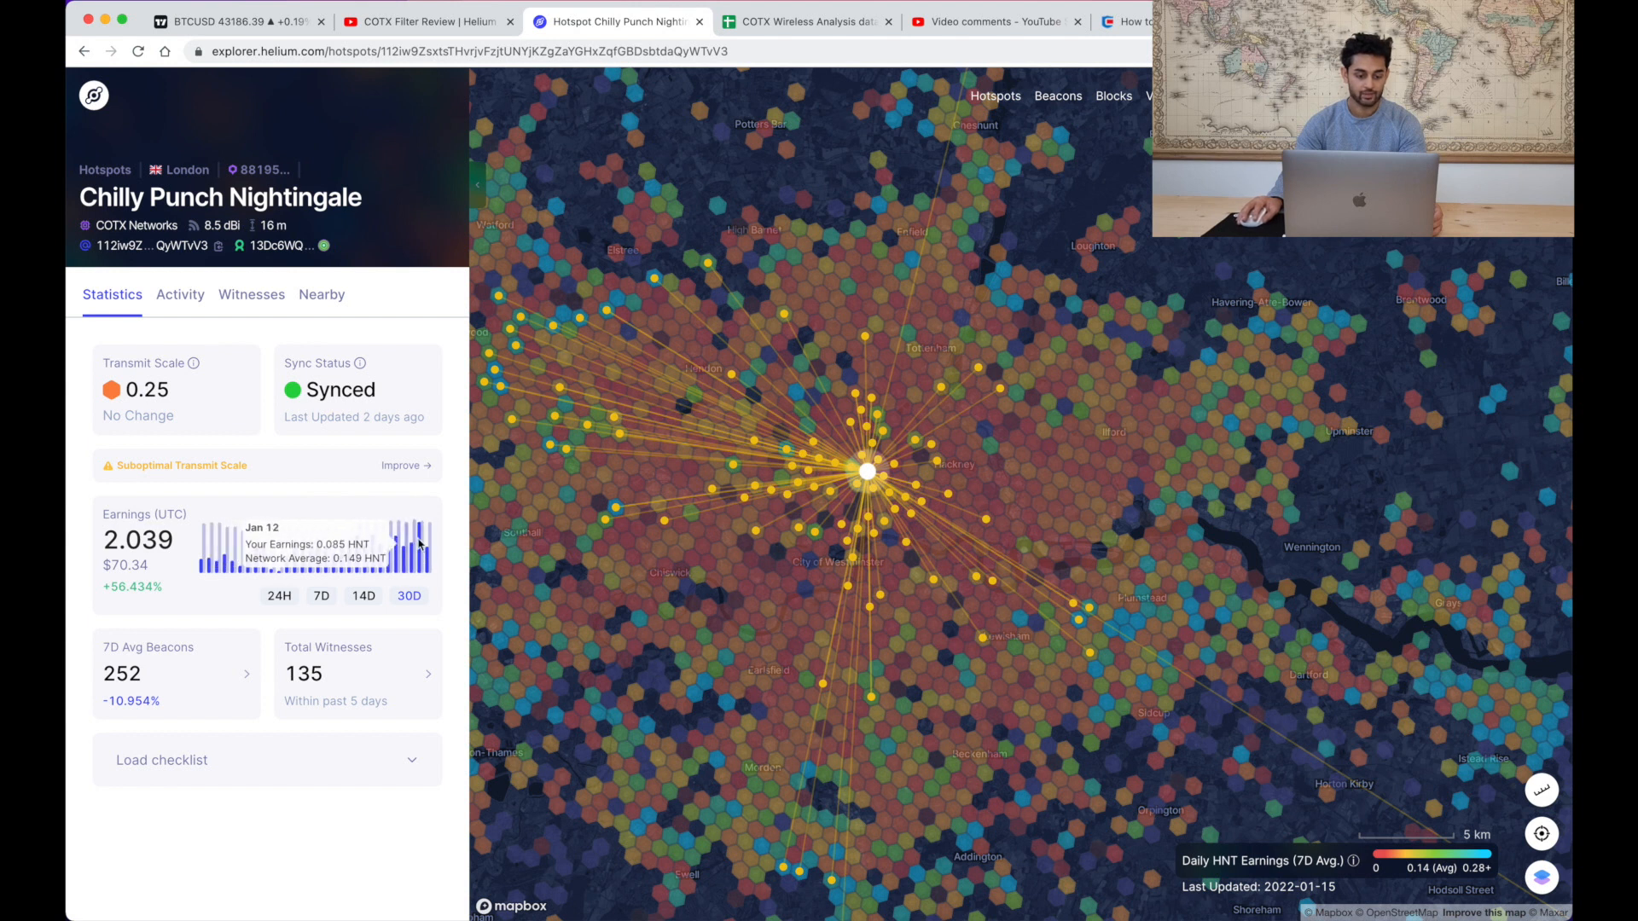
pyautogui.moveTo(329, 573)
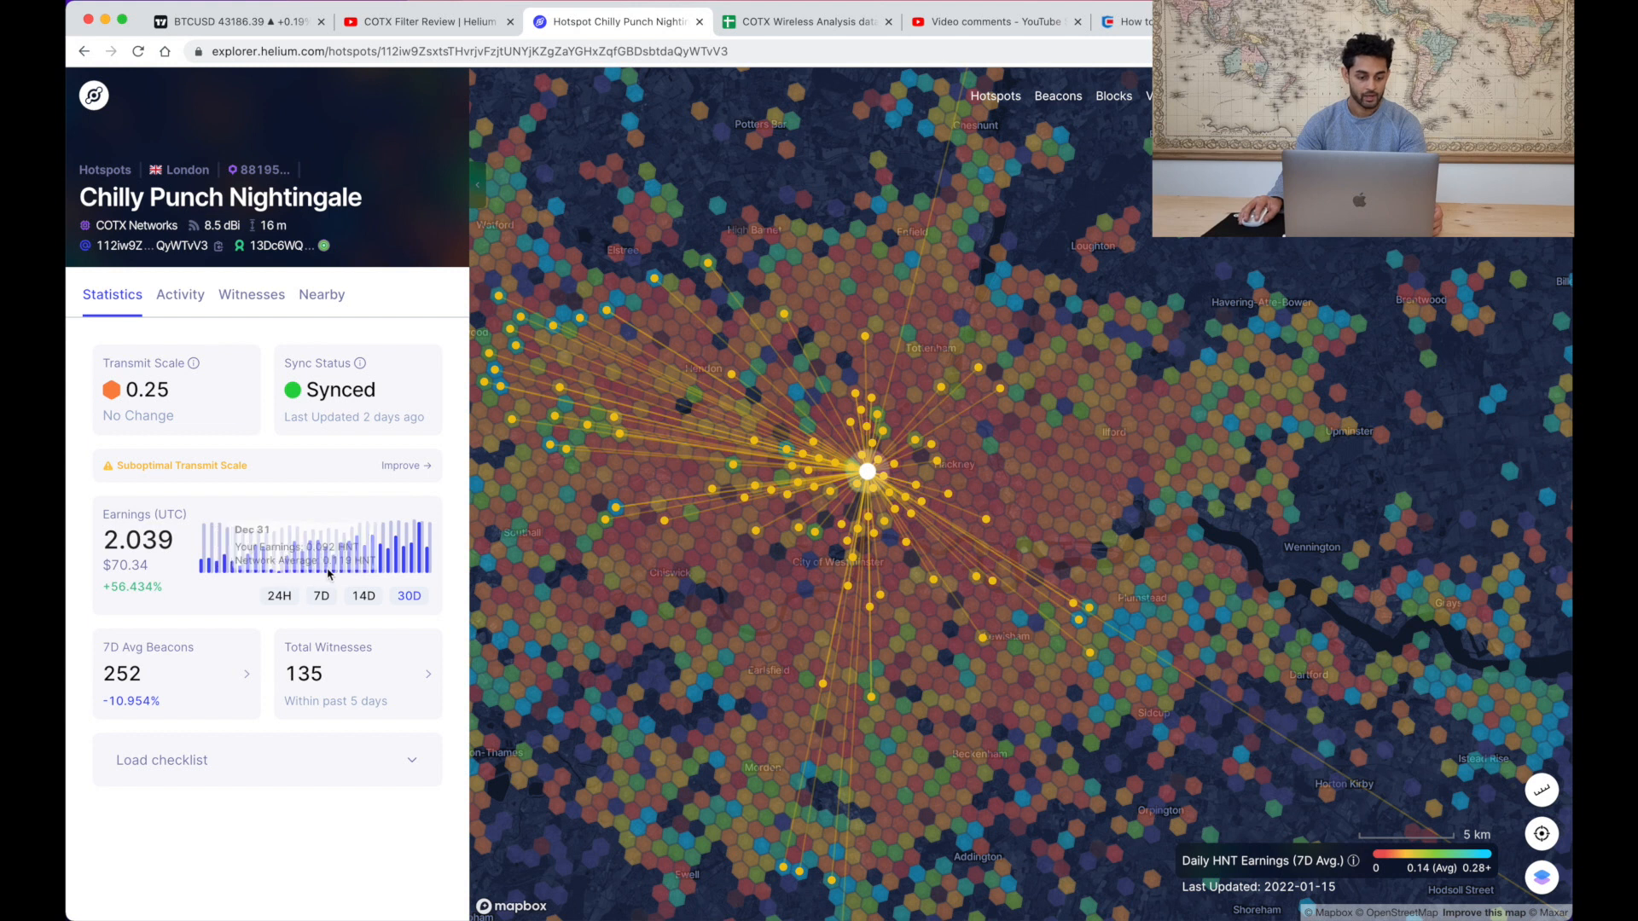
pyautogui.moveTo(334, 553)
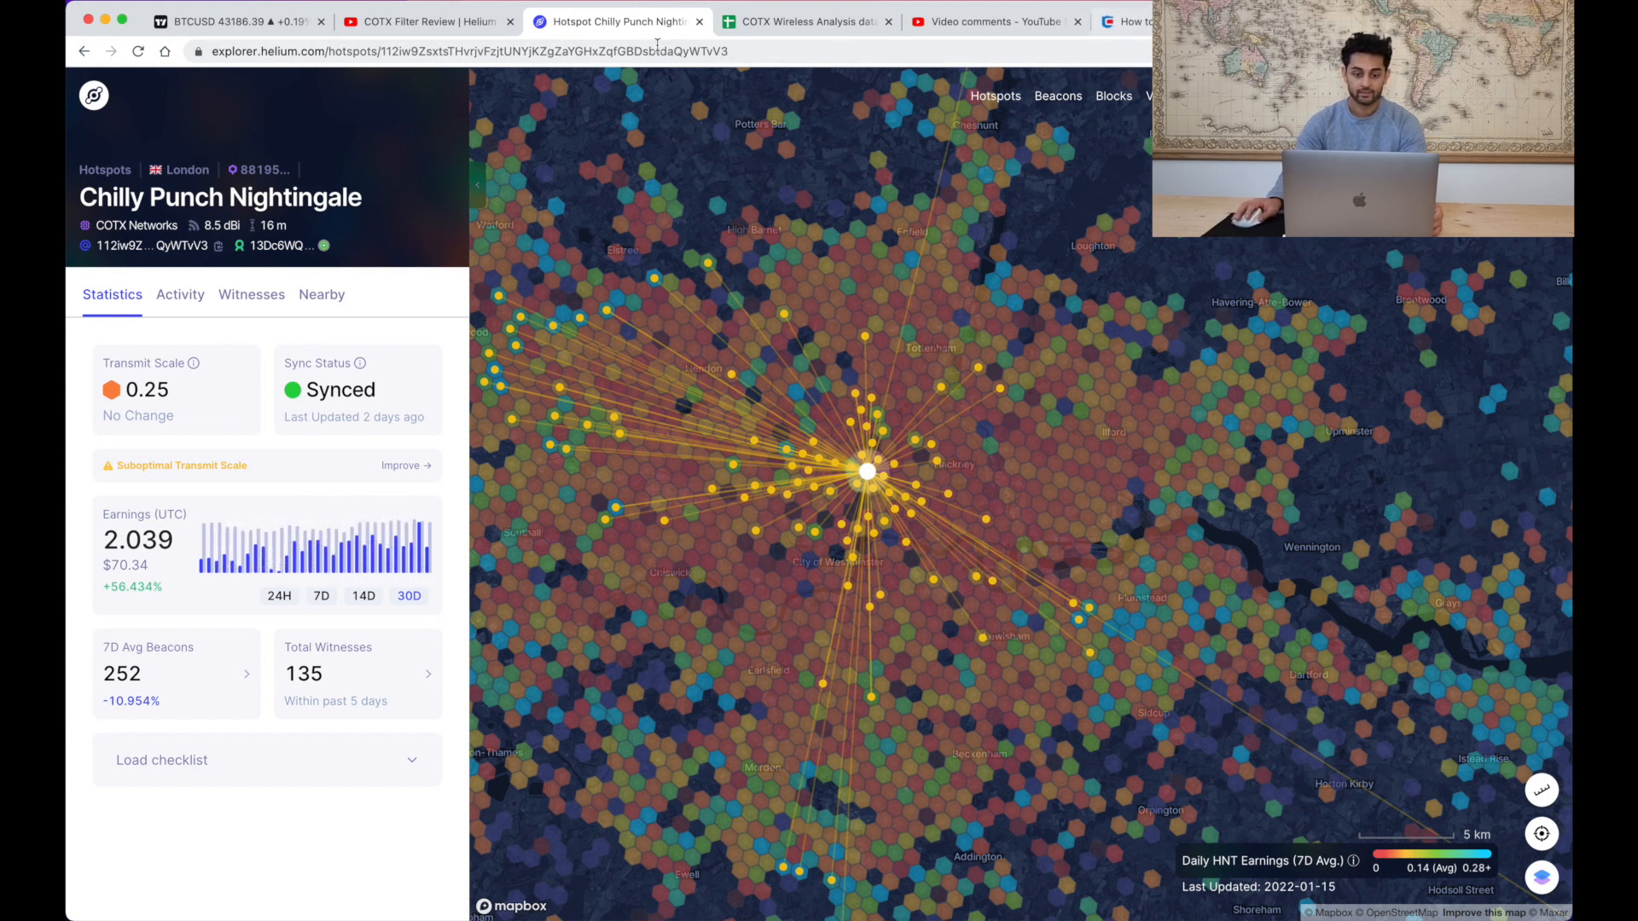
# - Review the 2022-01-11 to 2022-01-14 reading counts and select their noise averages
pyautogui.click(803, 21)
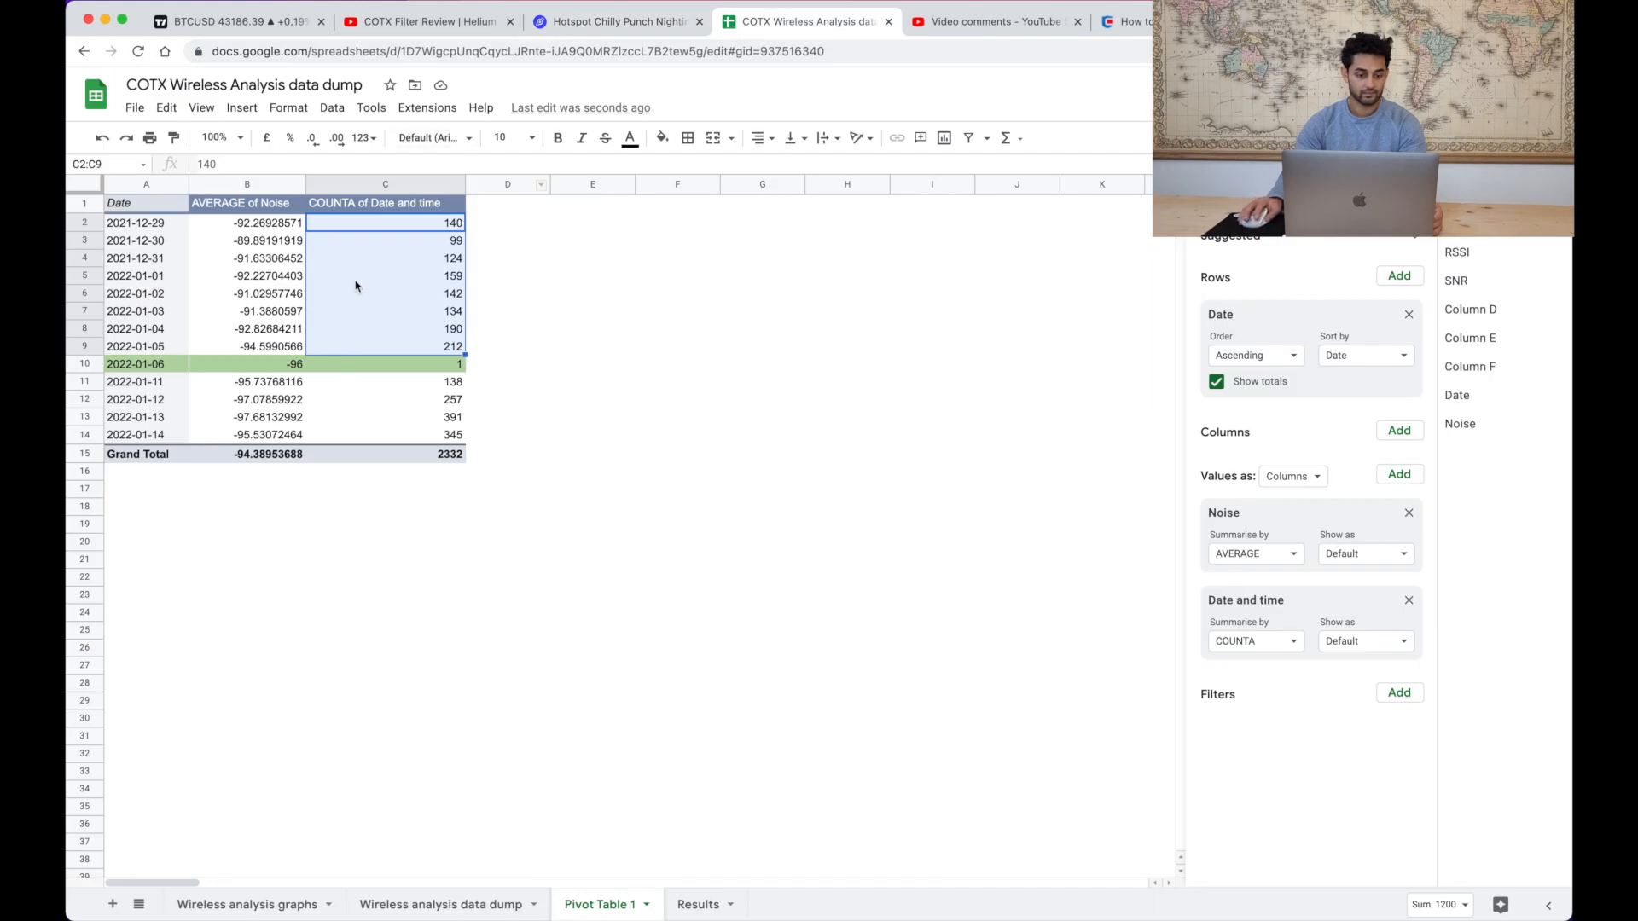
pyautogui.click(384, 399)
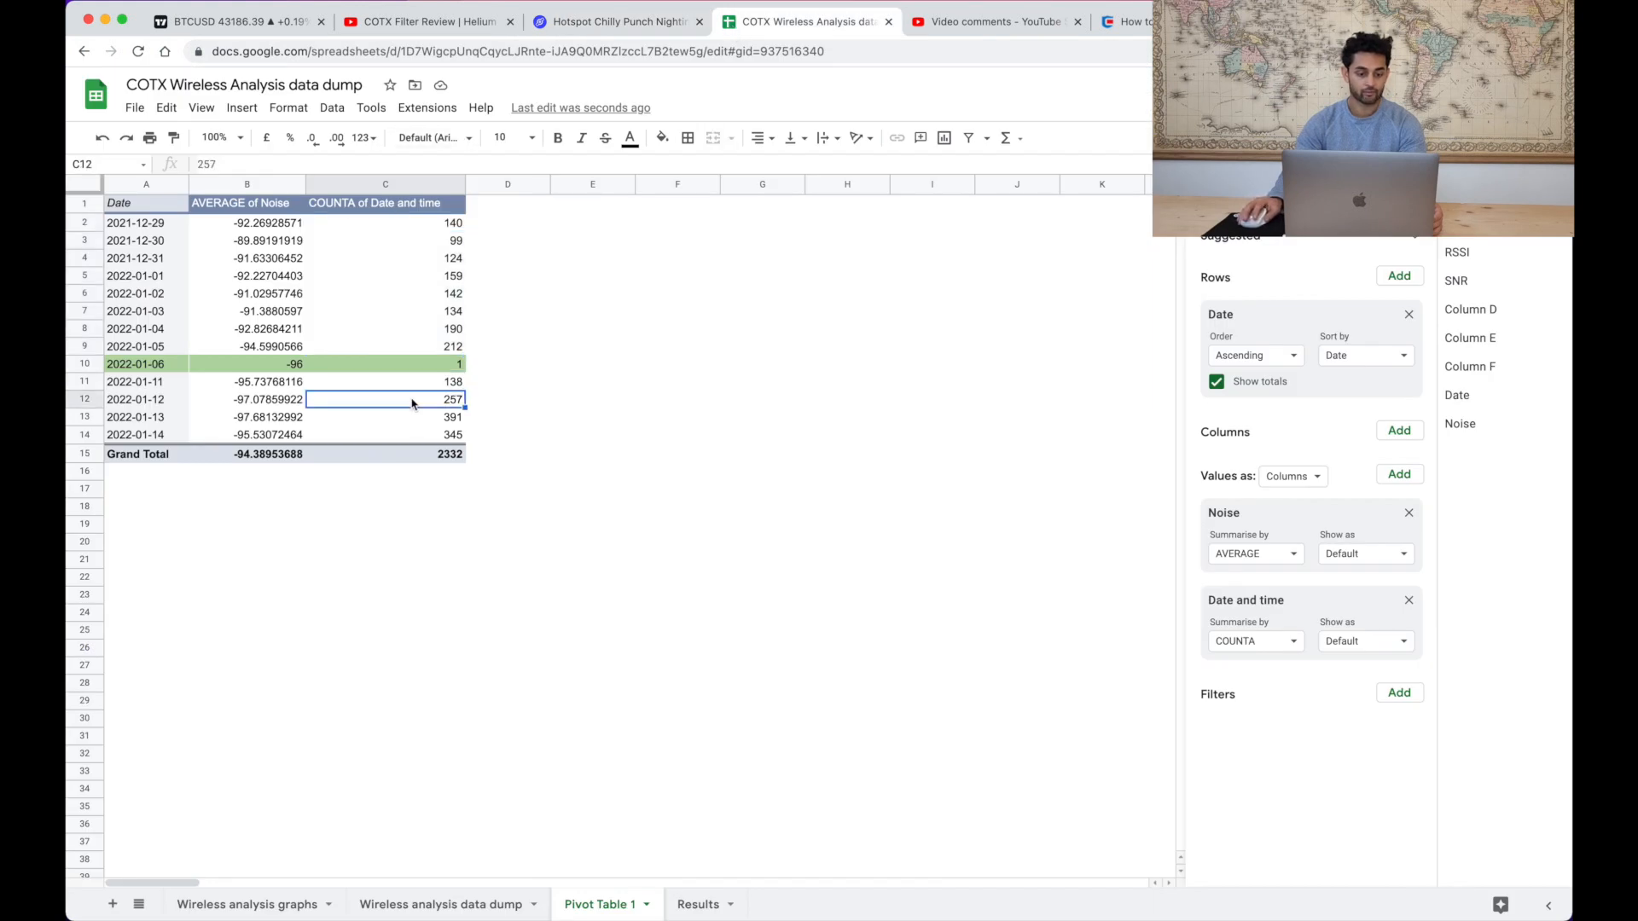
pyautogui.click(385, 435)
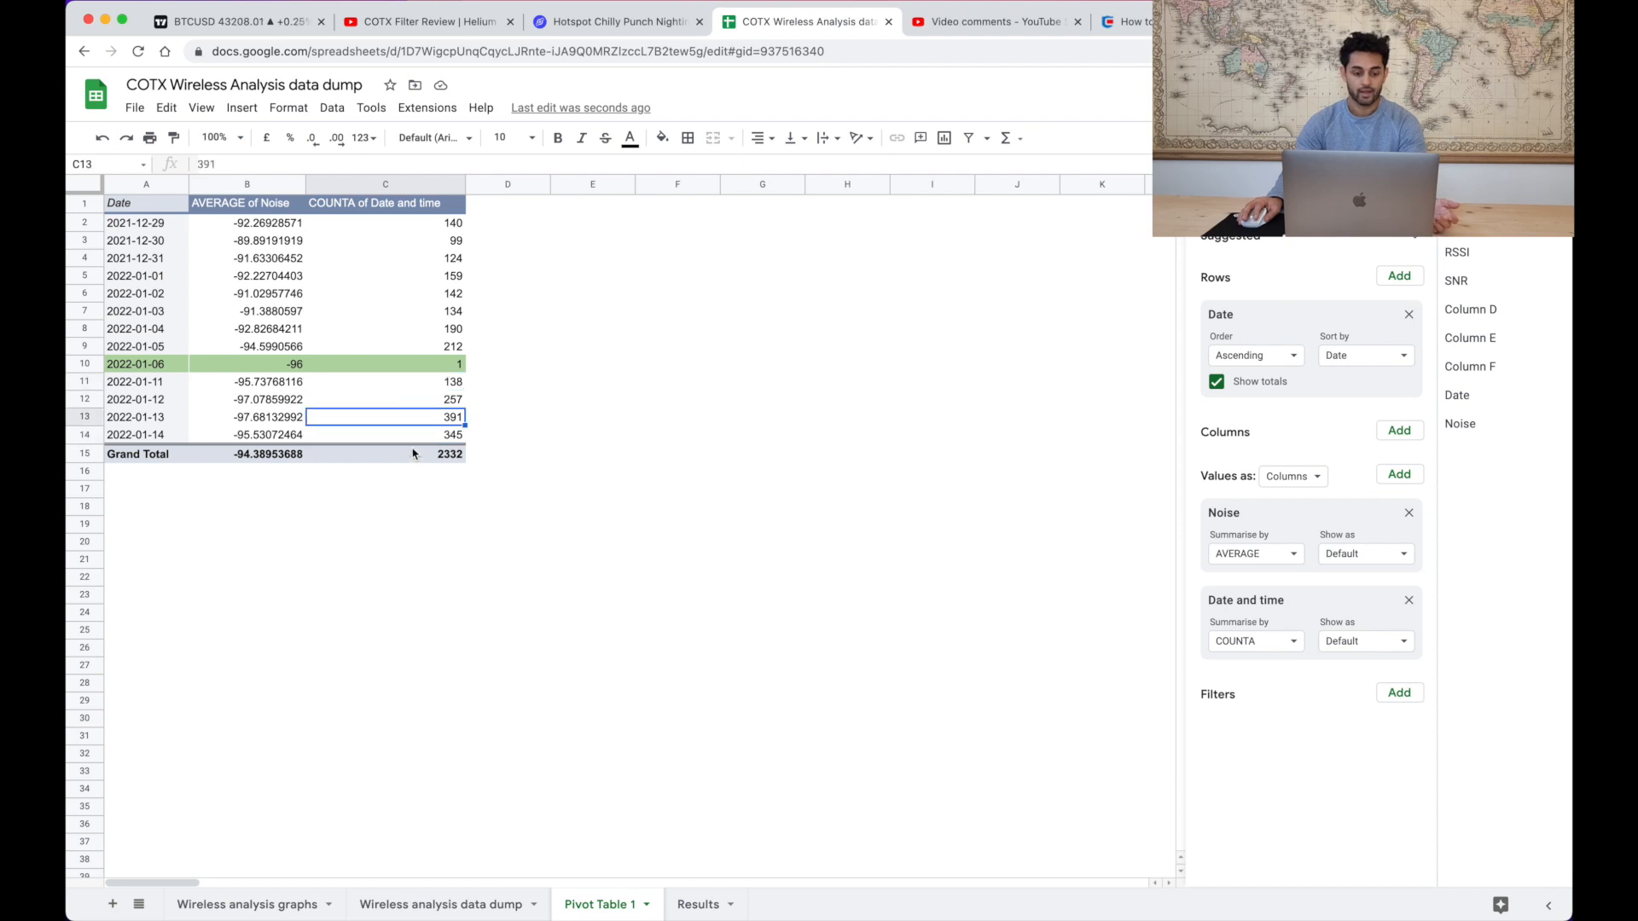
pyautogui.click(384, 434)
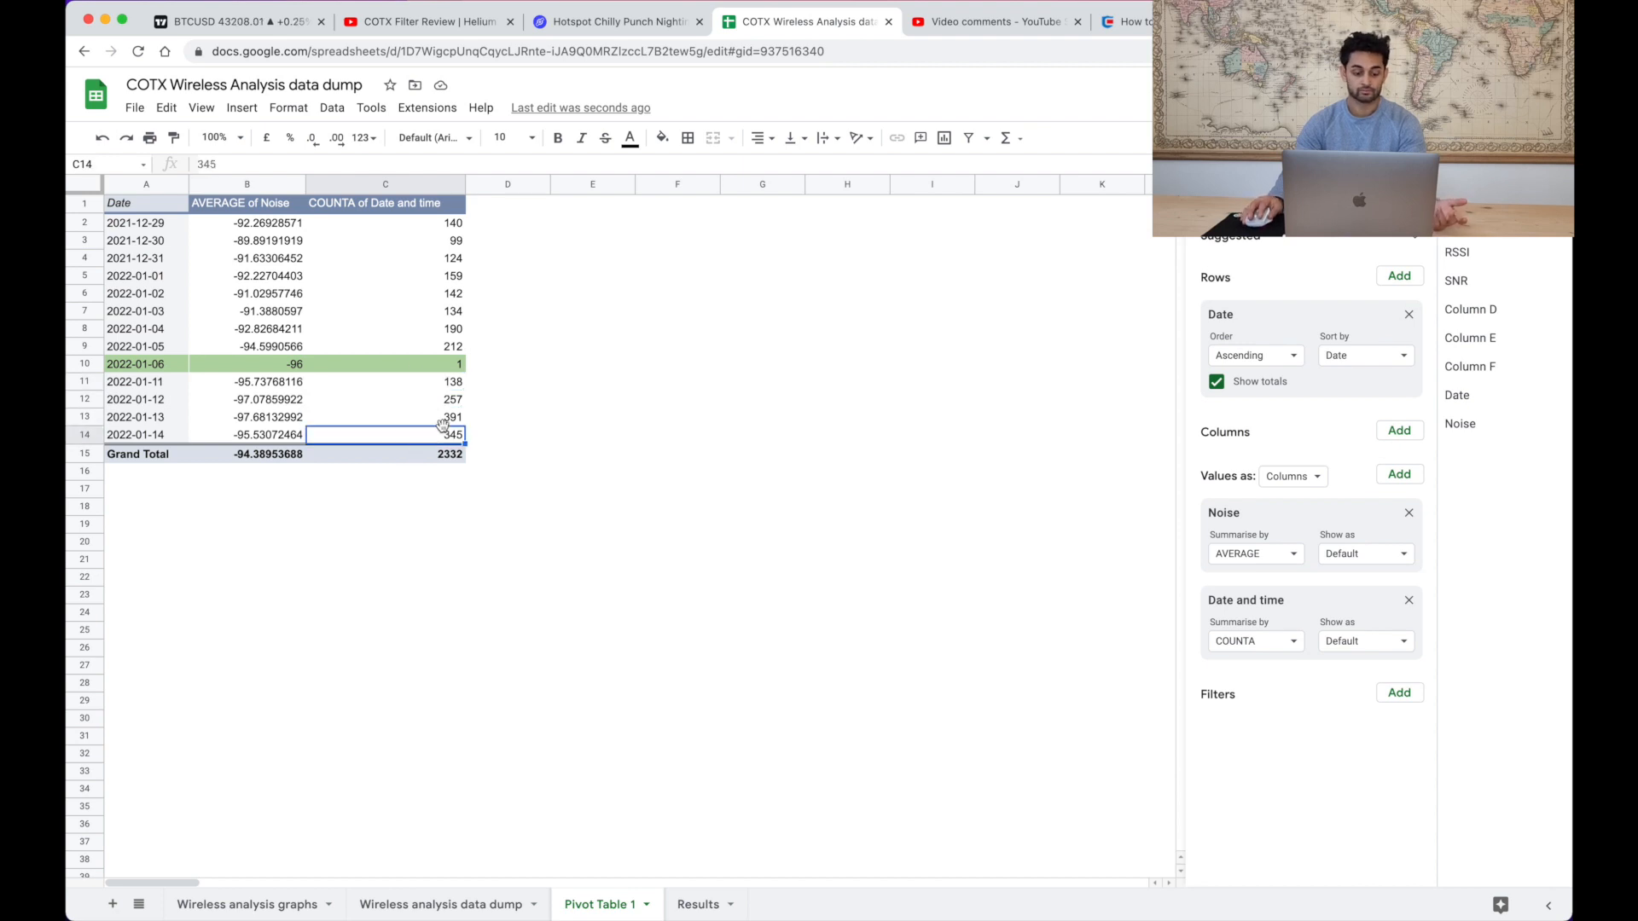
pyautogui.moveTo(392, 410)
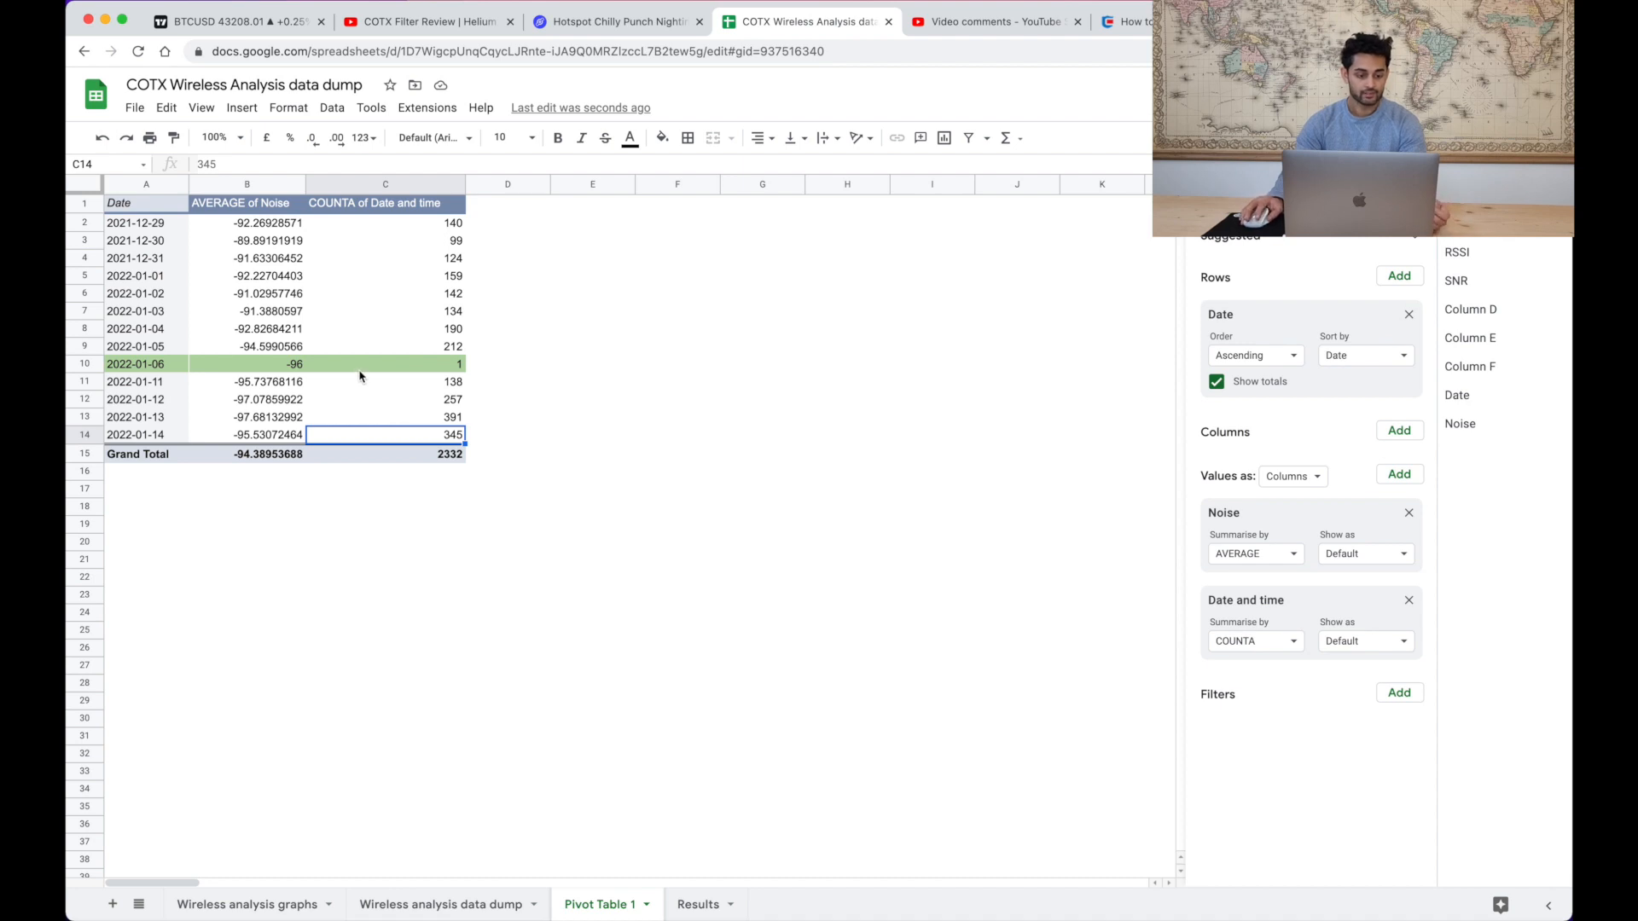
pyautogui.moveTo(244, 435)
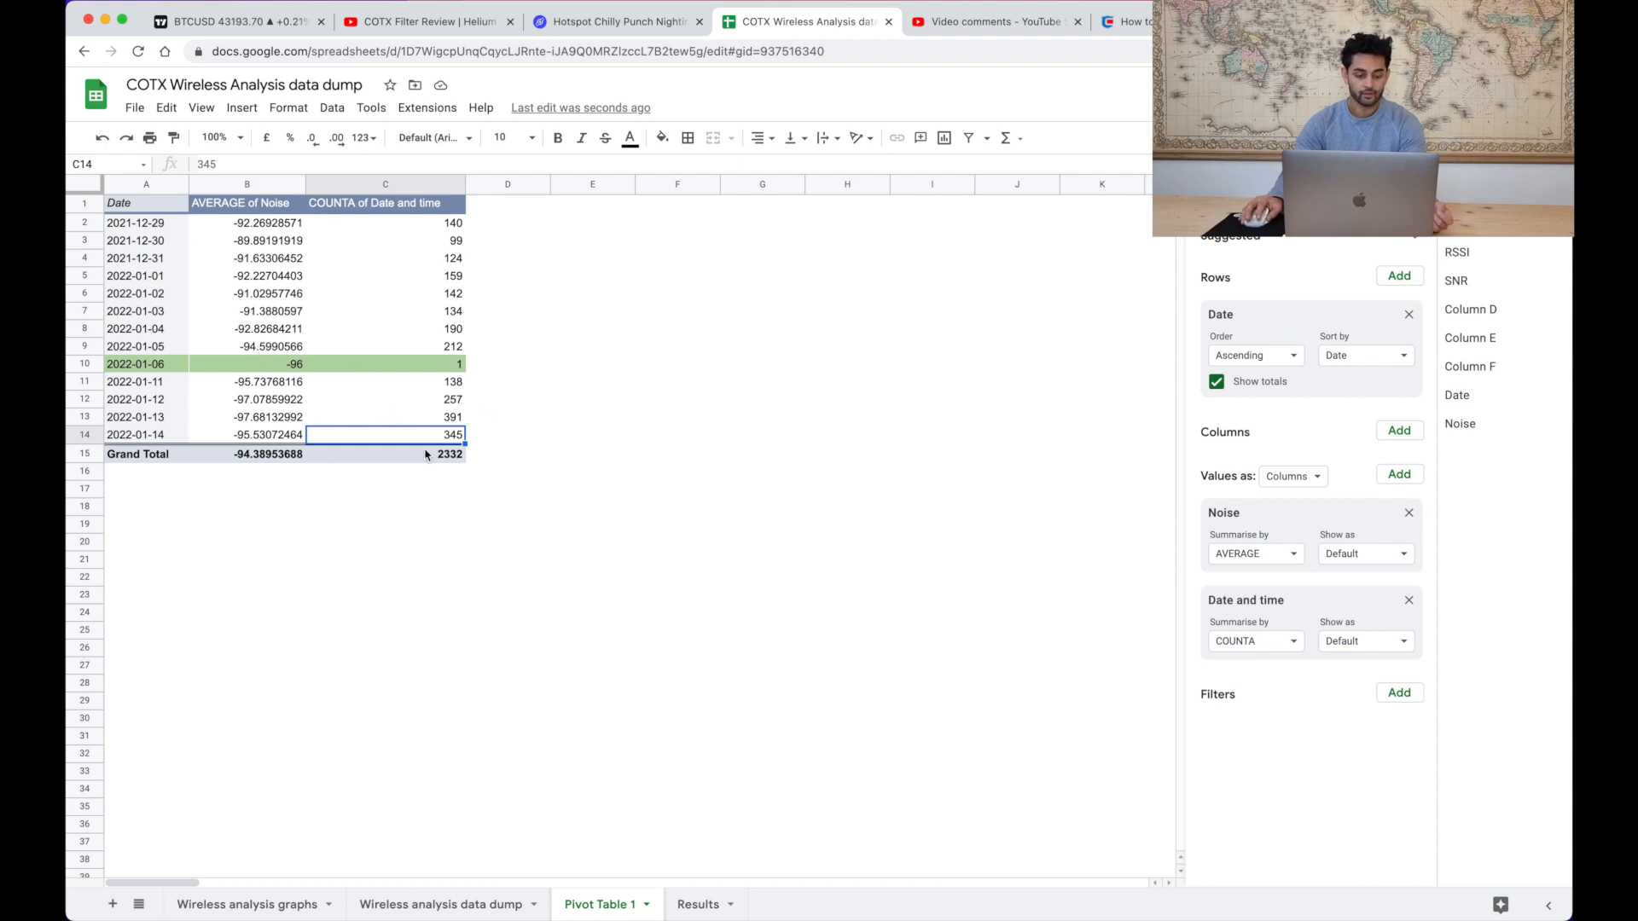
pyautogui.moveTo(428, 436)
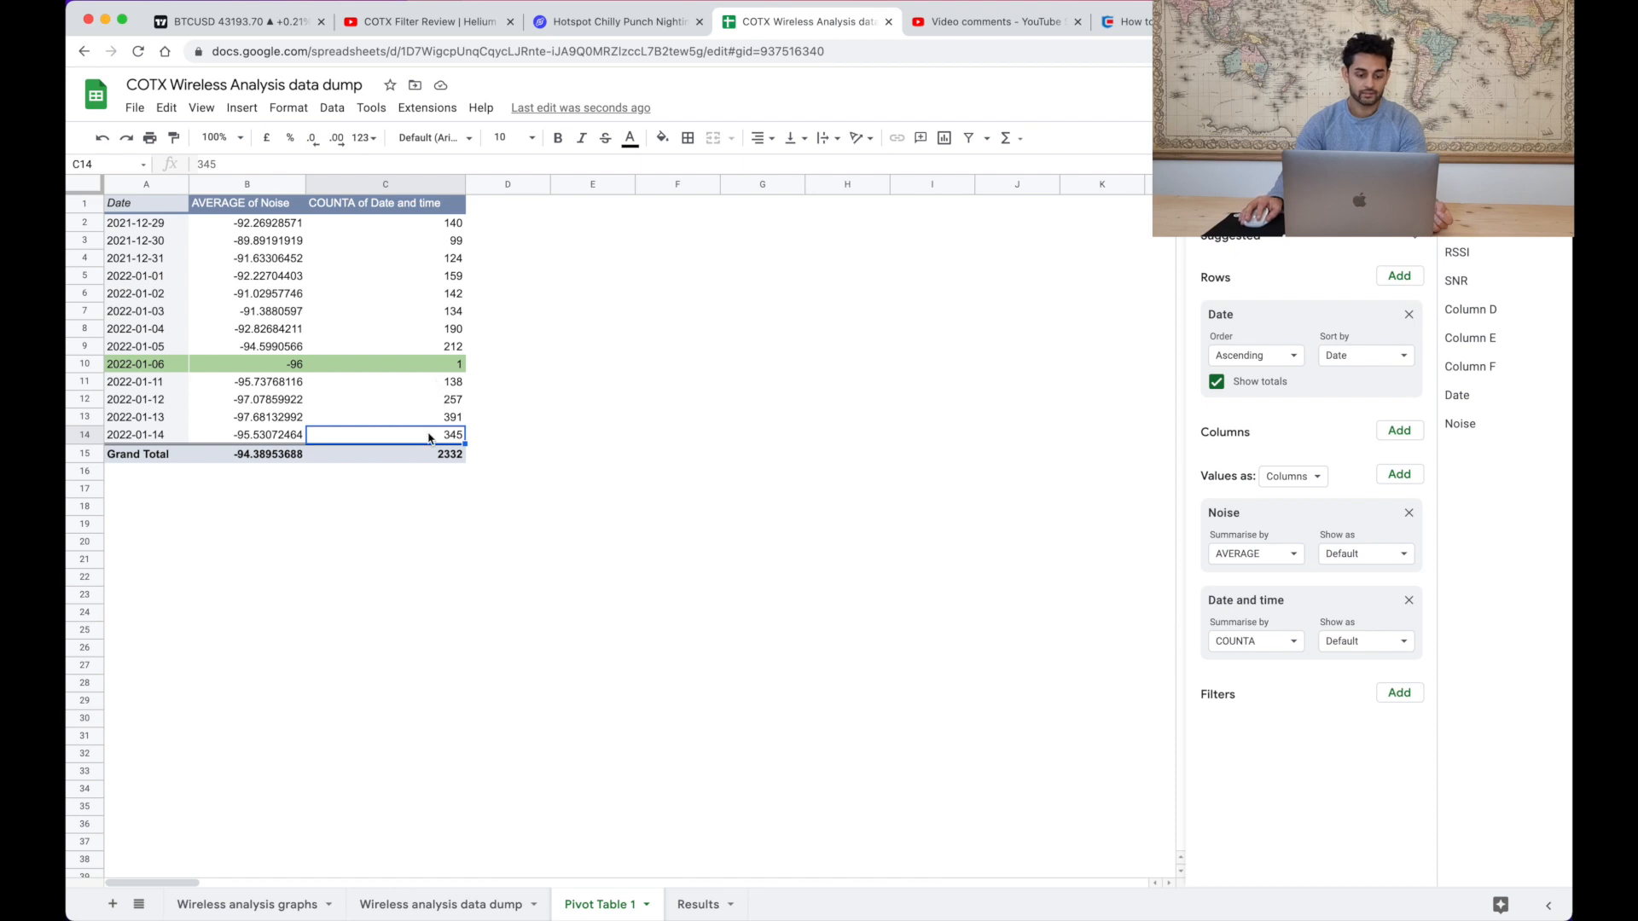
pyautogui.click(384, 381)
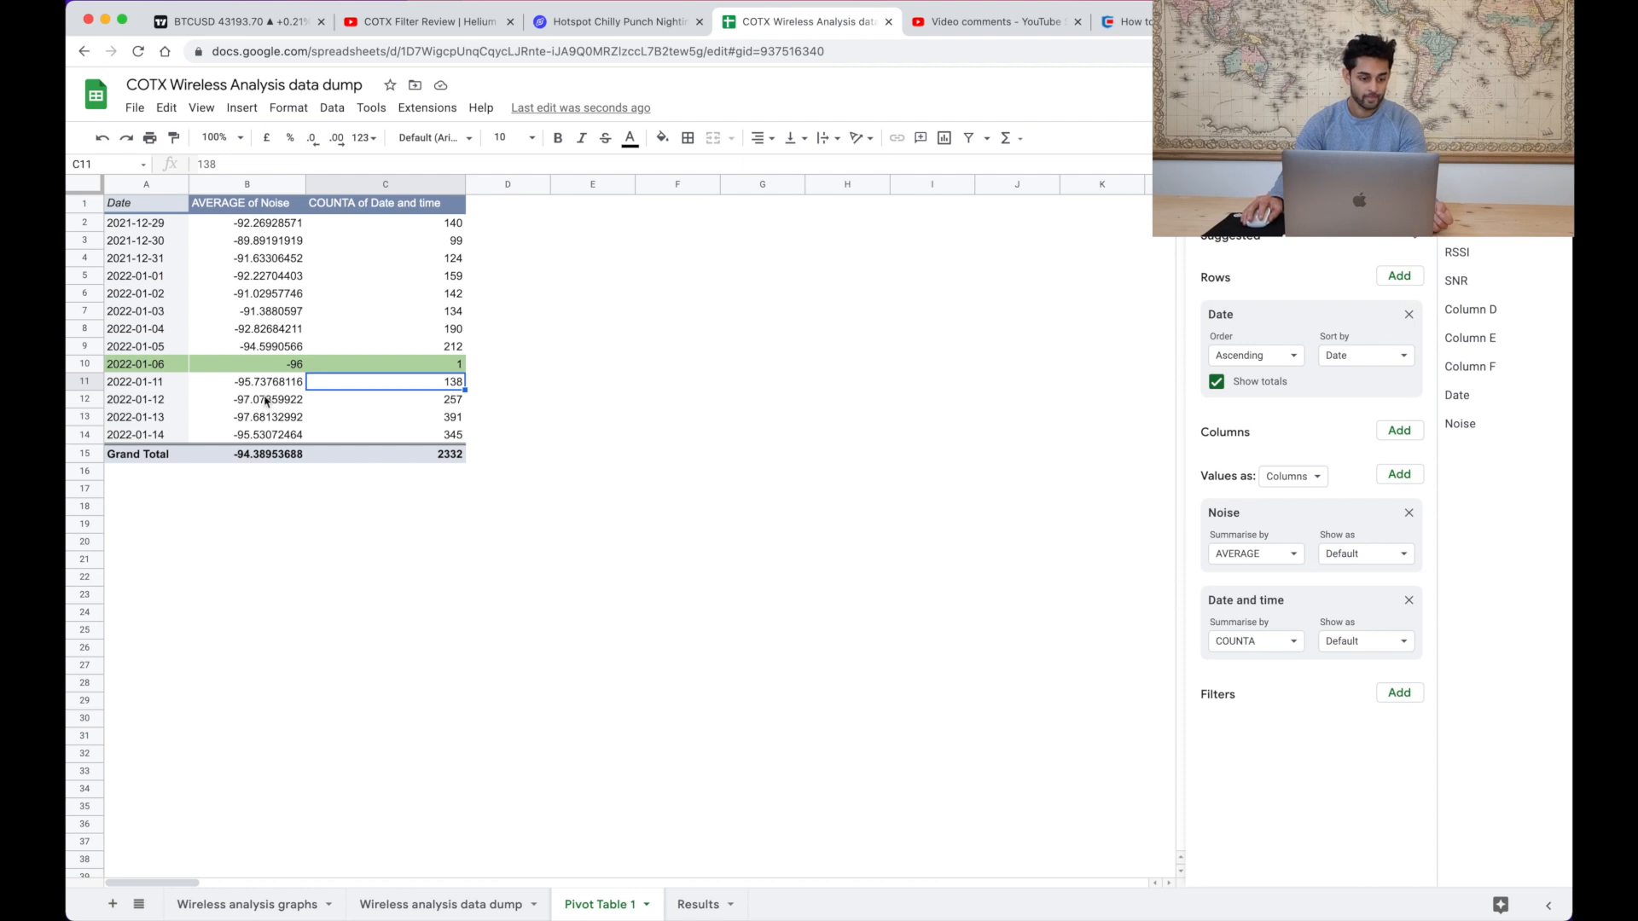
pyautogui.moveTo(245, 380); pyautogui.dragTo(246, 433)
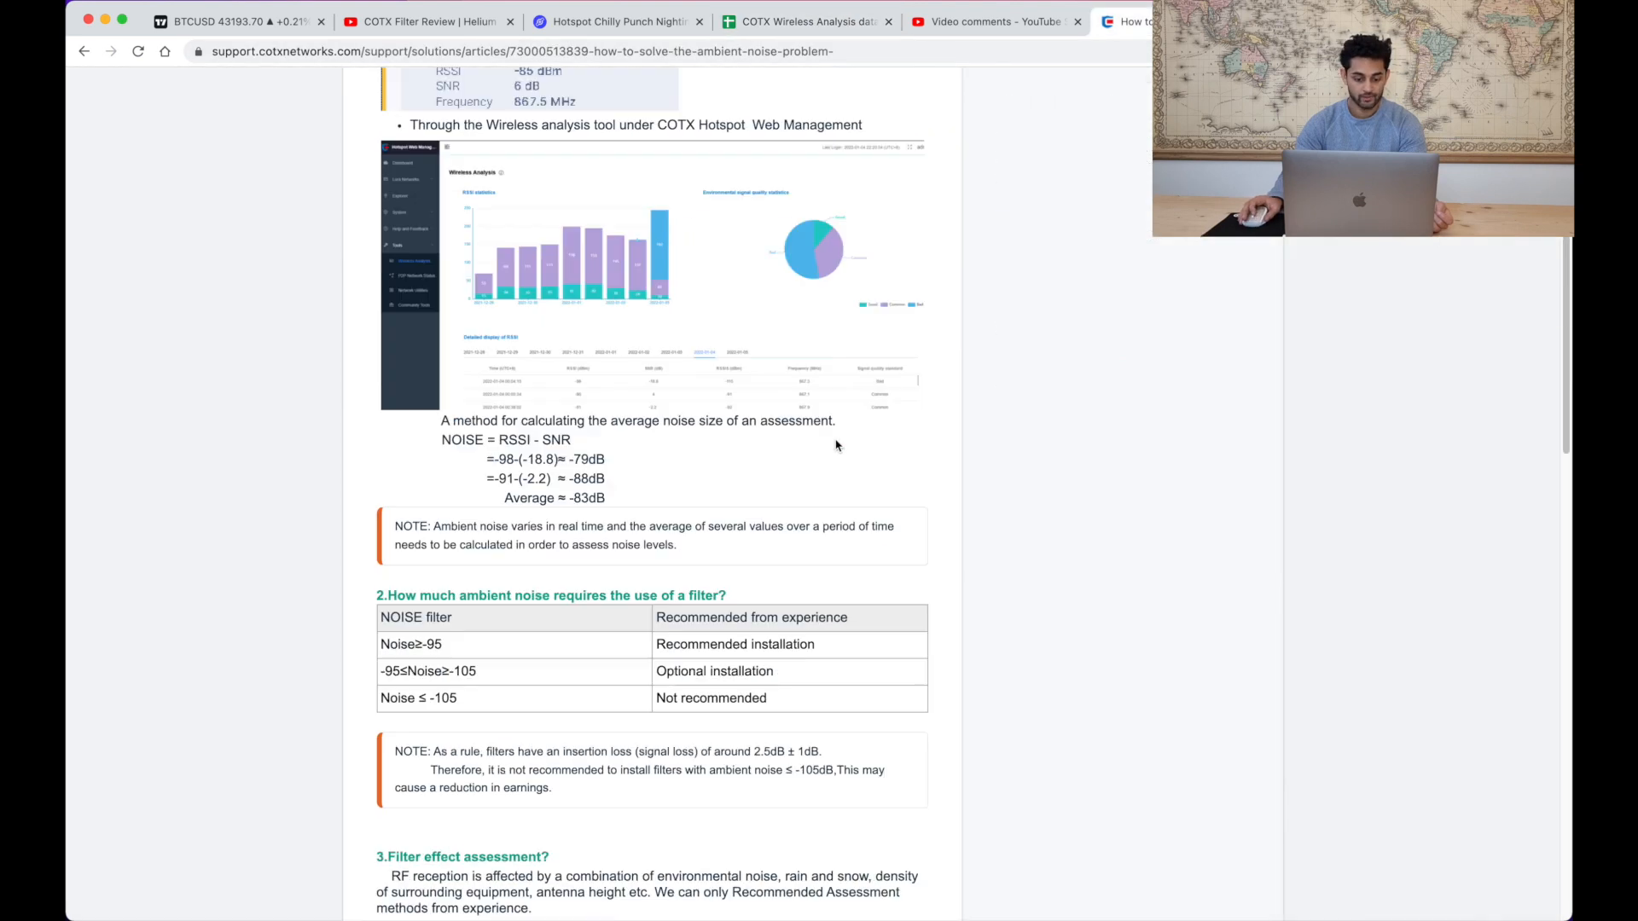
# - Scroll the COTX article to its noise-filter recommendation table and read the -95 to -105 range
pyautogui.scroll(-3)
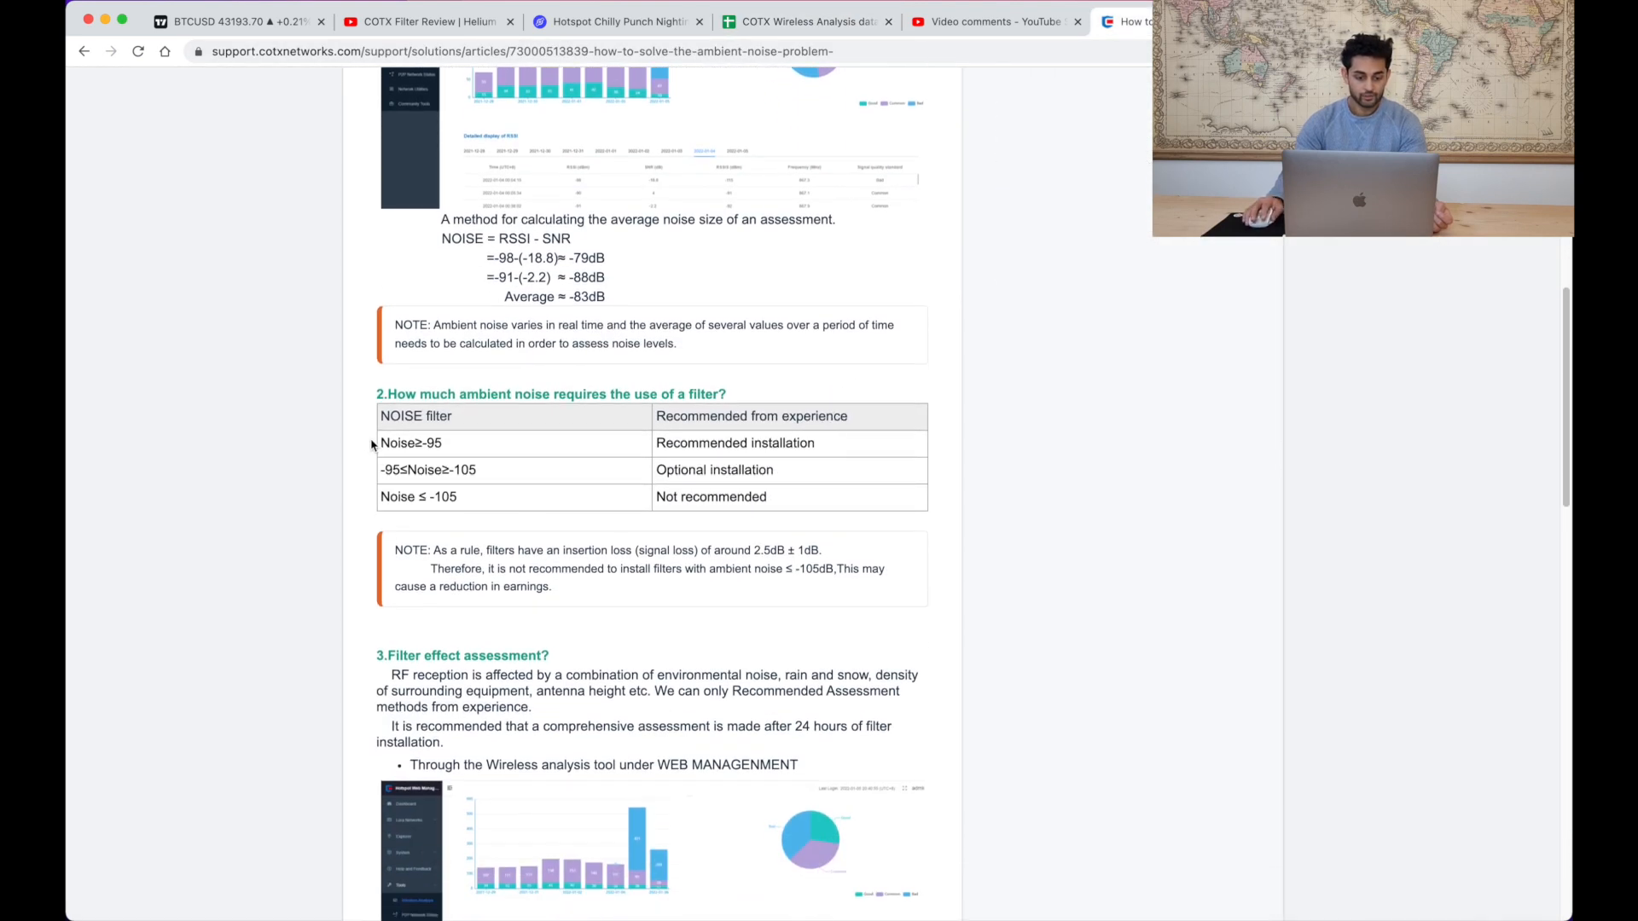
pyautogui.doubleClick(410, 444)
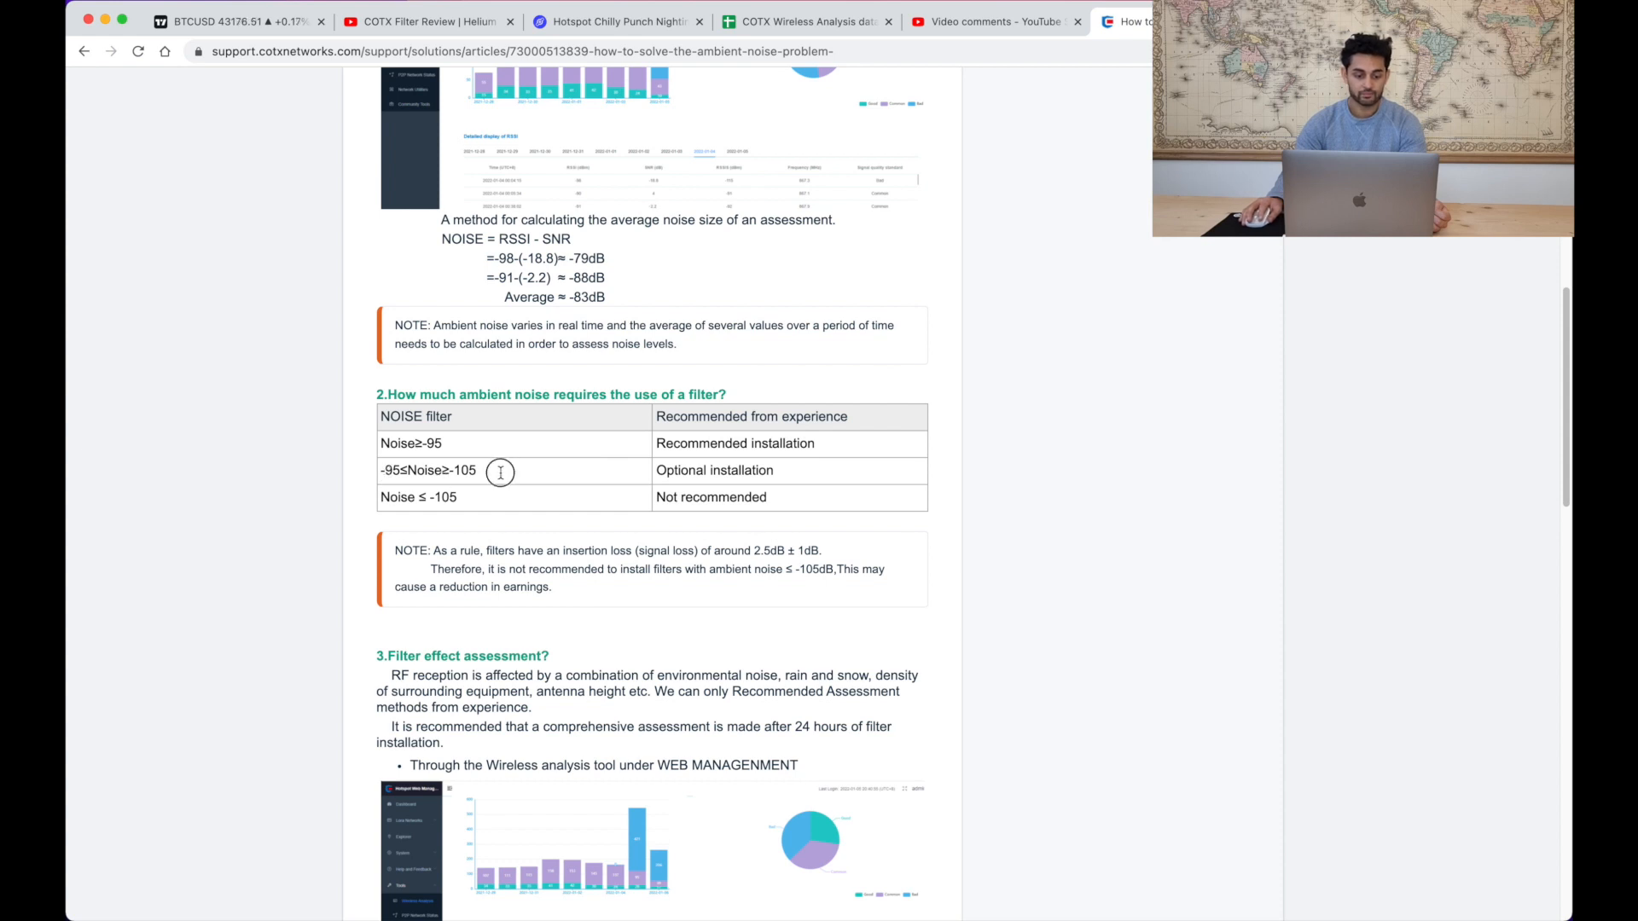
pyautogui.moveTo(769, 473)
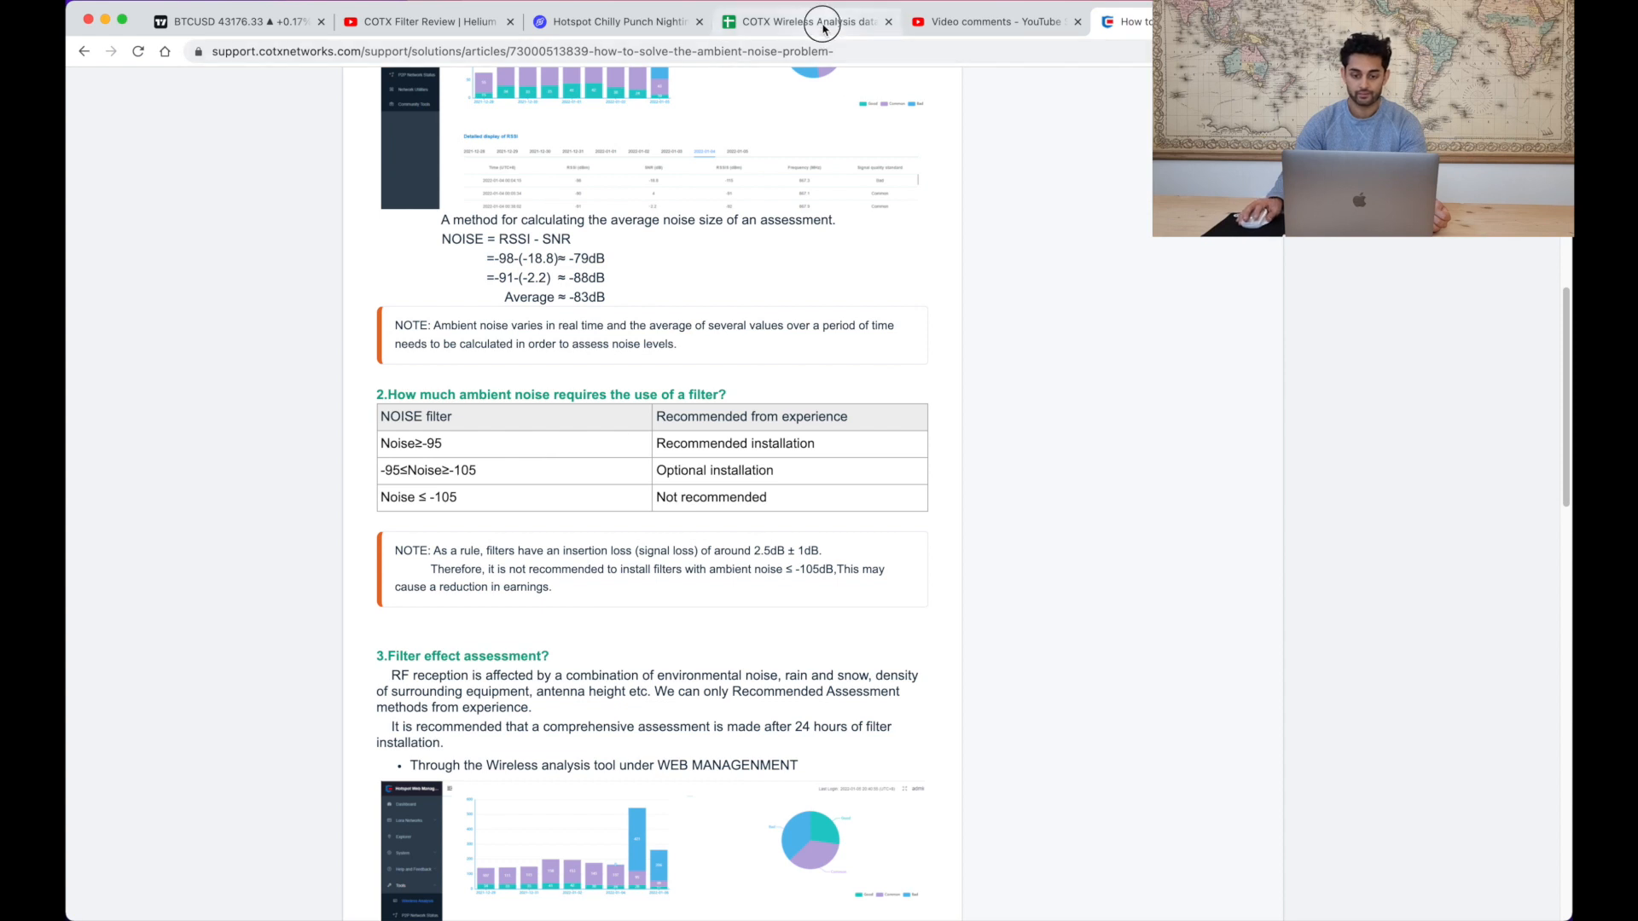
# - Compare average noise before 2022-01-06 (about -91.98) with later dates (about -96.51), then go to Results
pyautogui.click(804, 21)
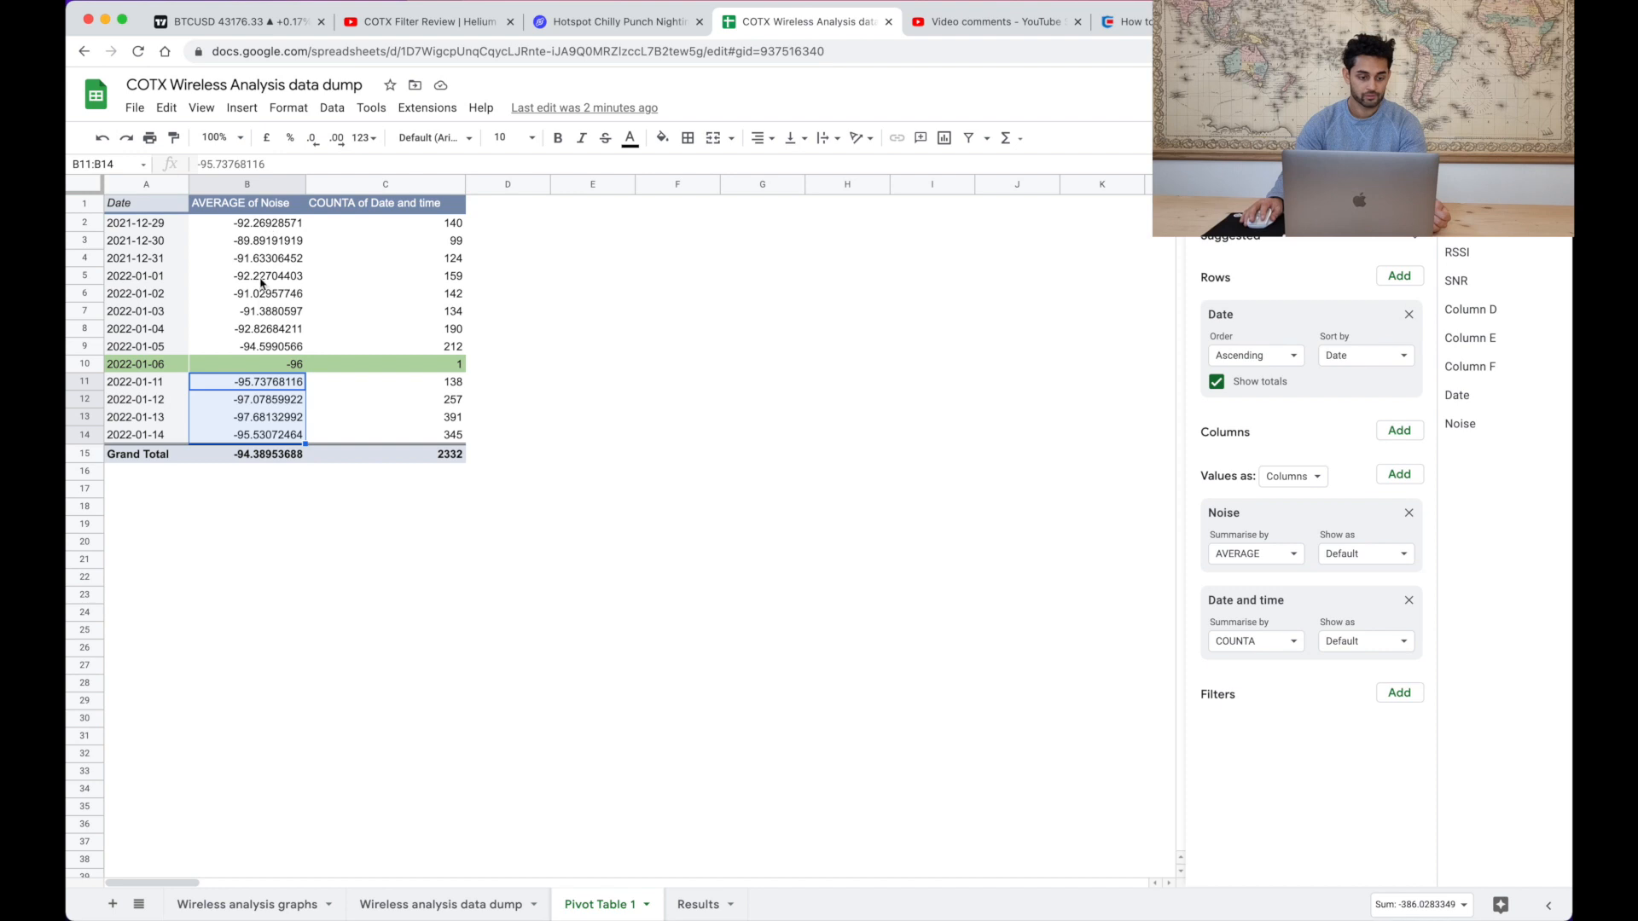
pyautogui.click(246, 346)
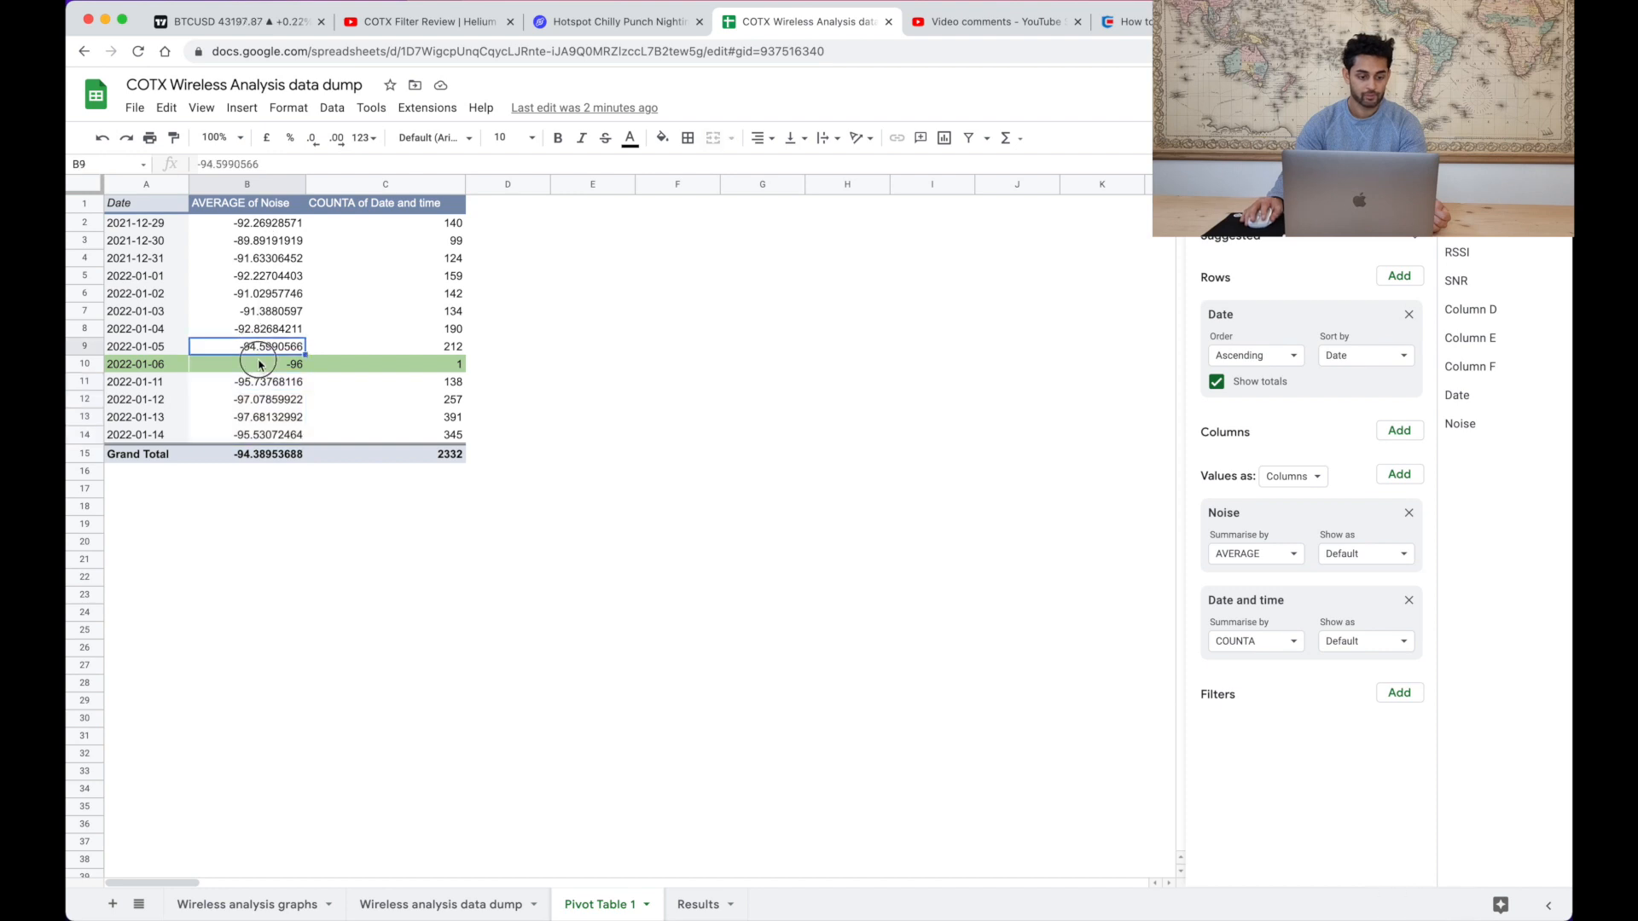
pyautogui.click(245, 380)
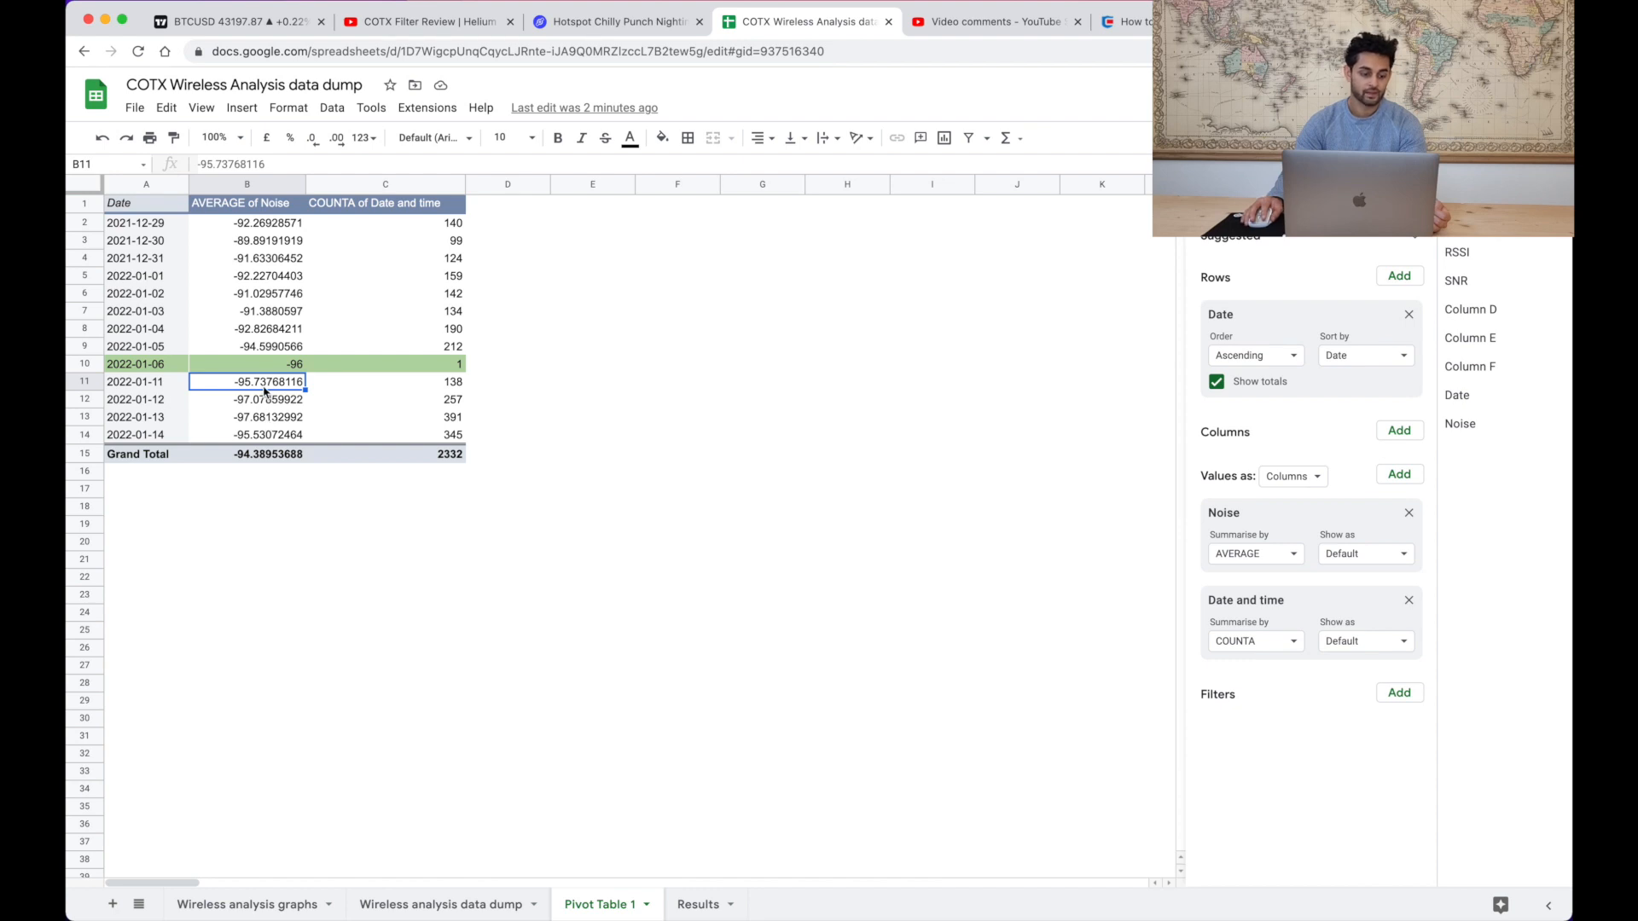
pyautogui.click(246, 399)
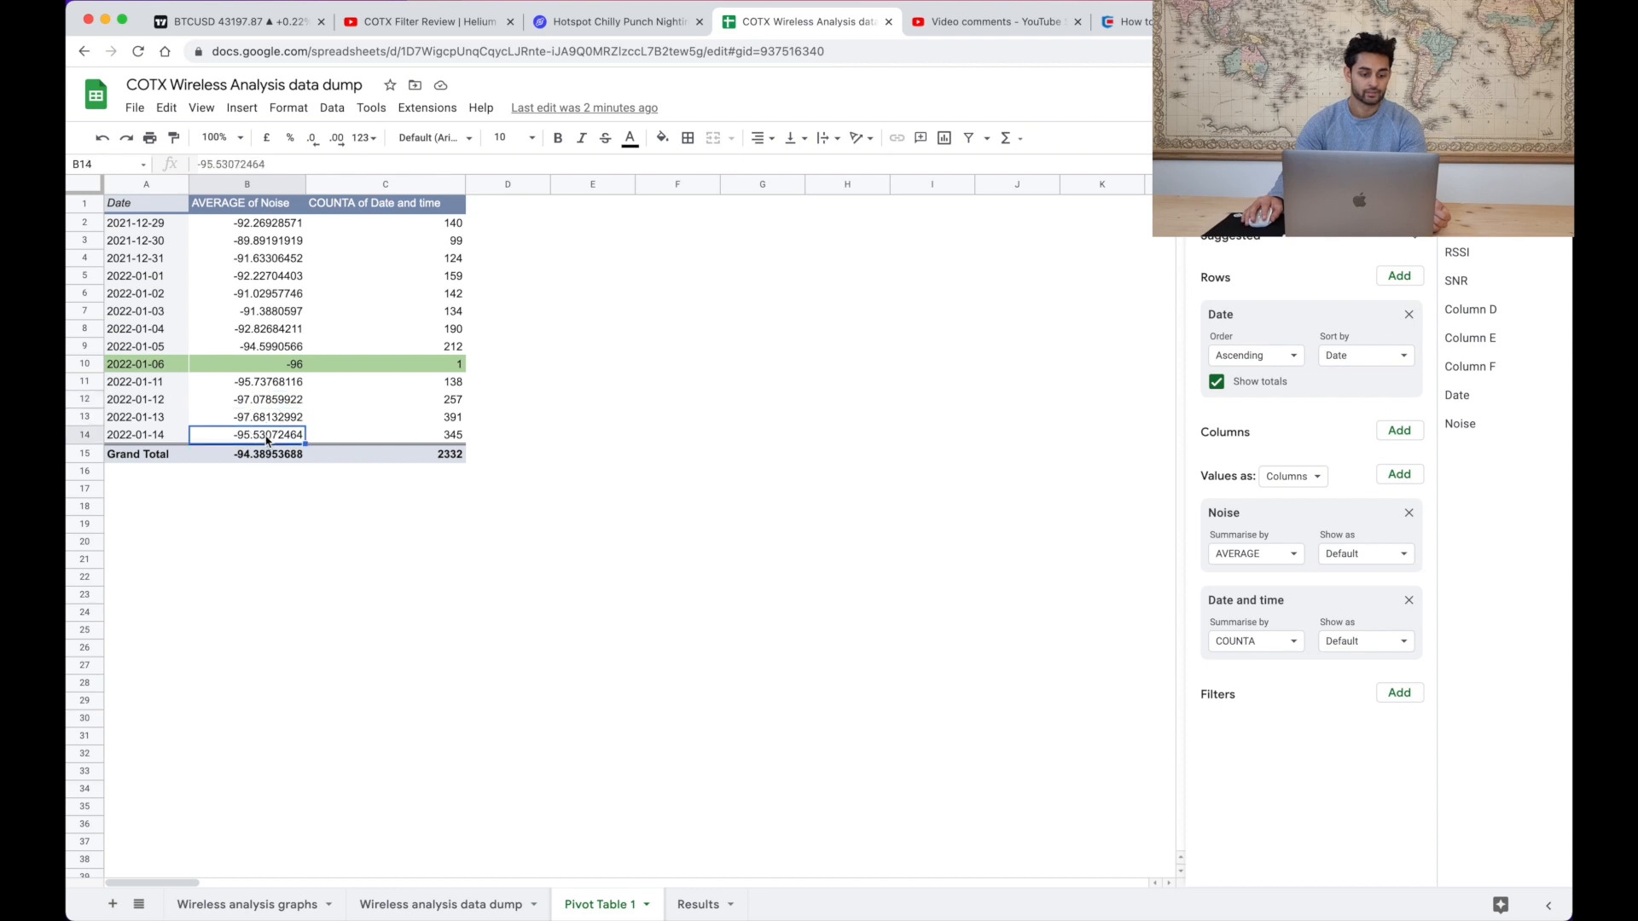
pyautogui.moveTo(246, 222); pyautogui.dragTo(246, 346)
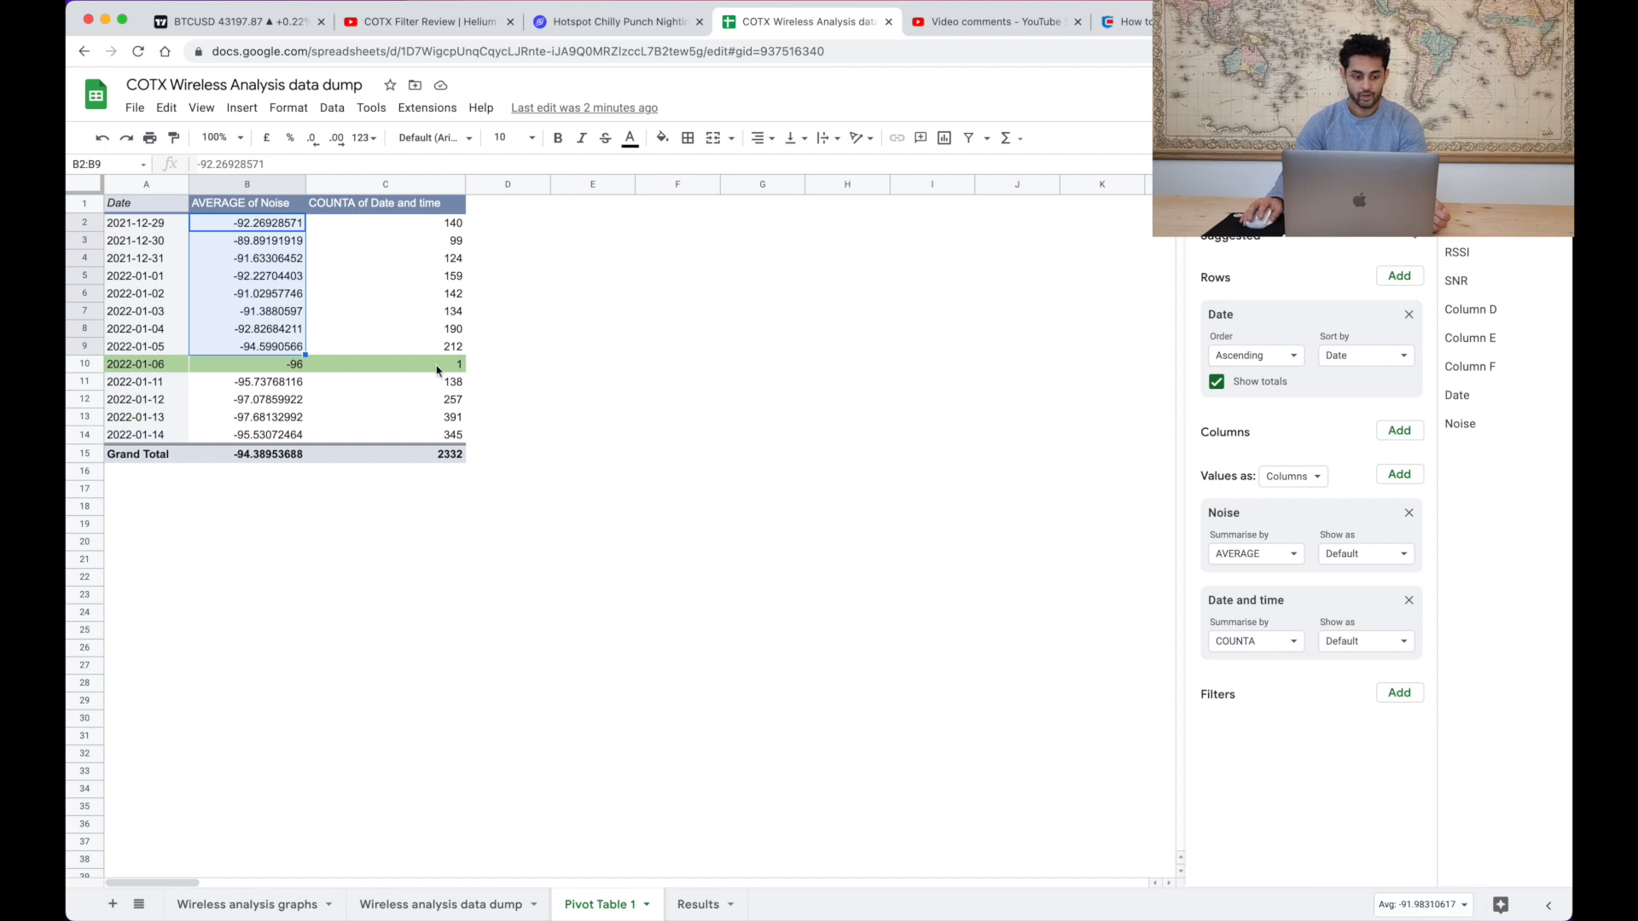
pyautogui.moveTo(1155, 836)
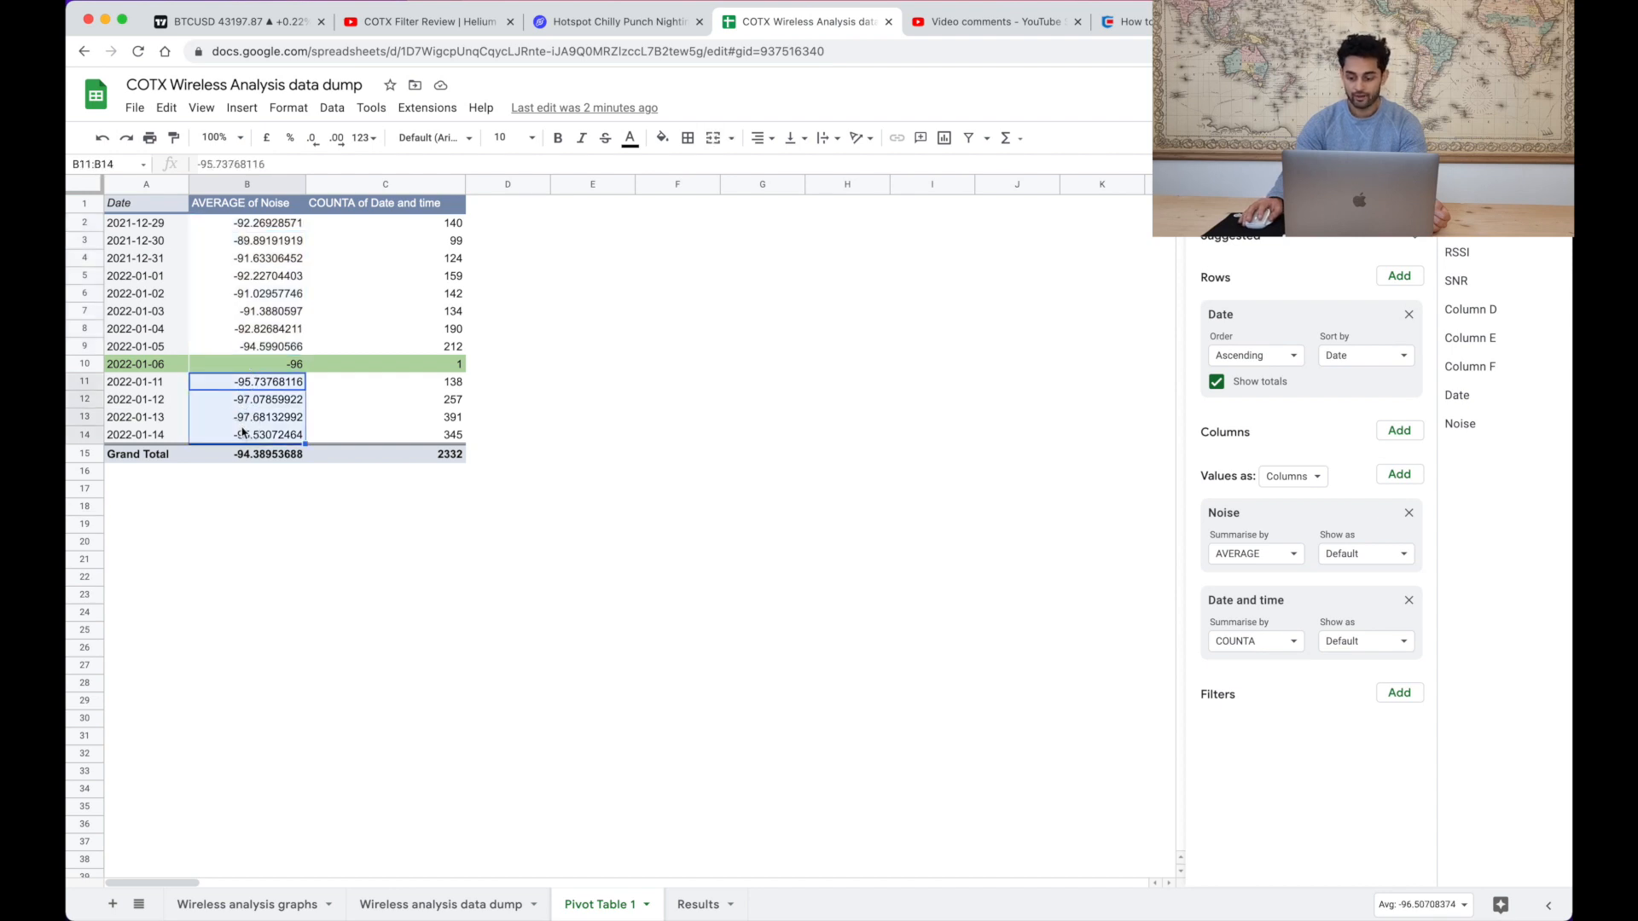
pyautogui.click(698, 904)
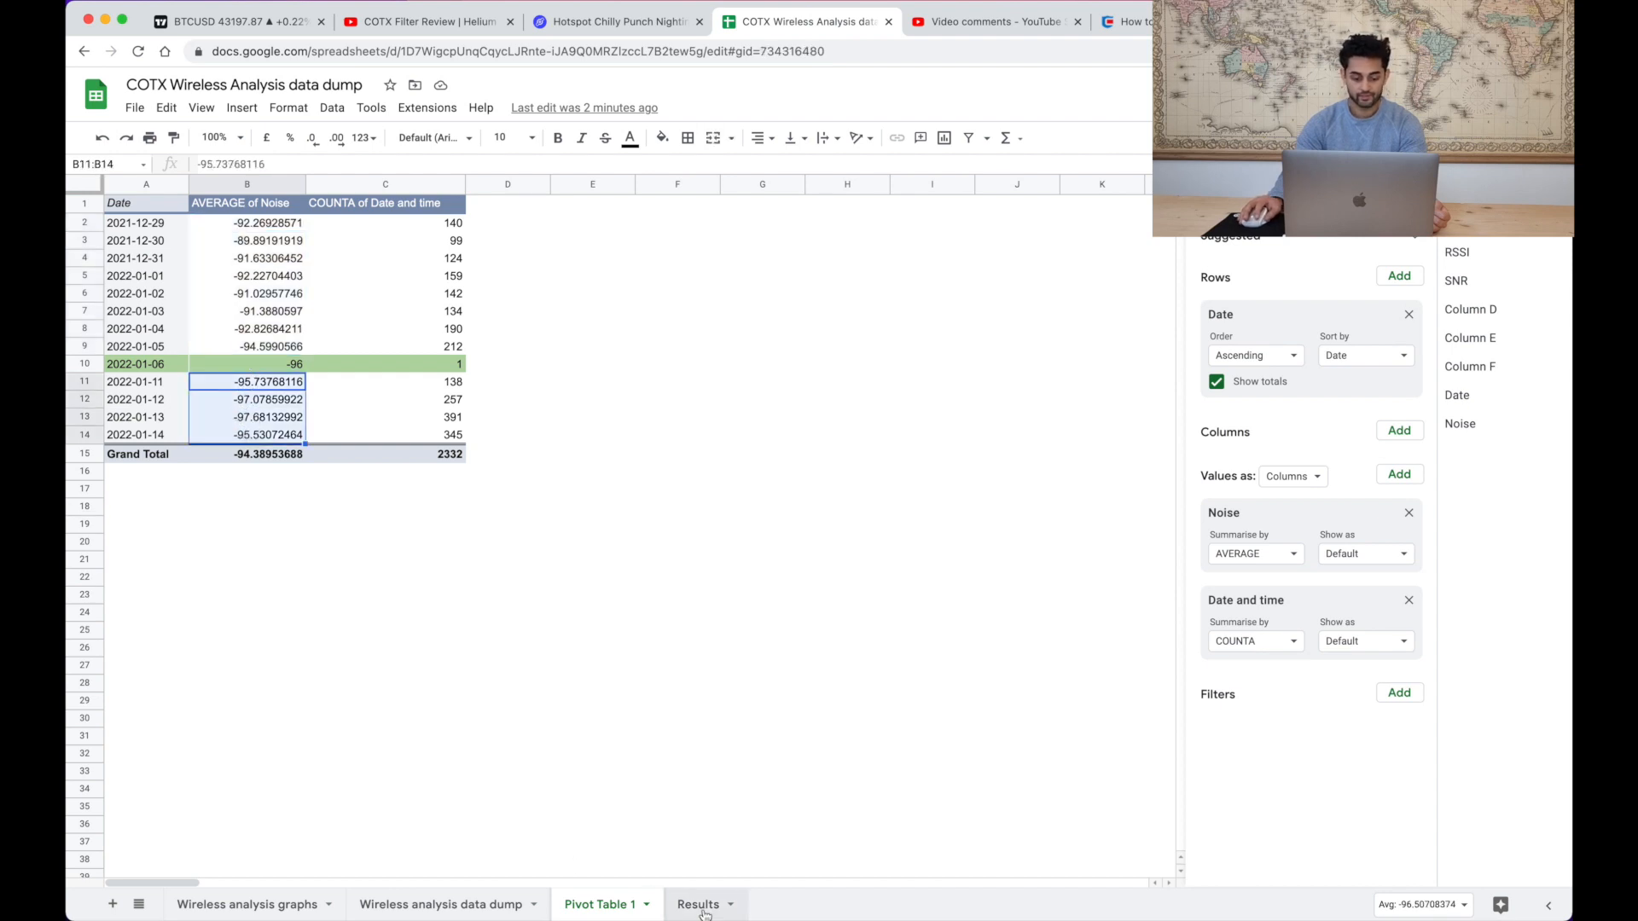
# - Enter -91 as the before-filter noise on Results, checking it against the support article
pyautogui.click(698, 904)
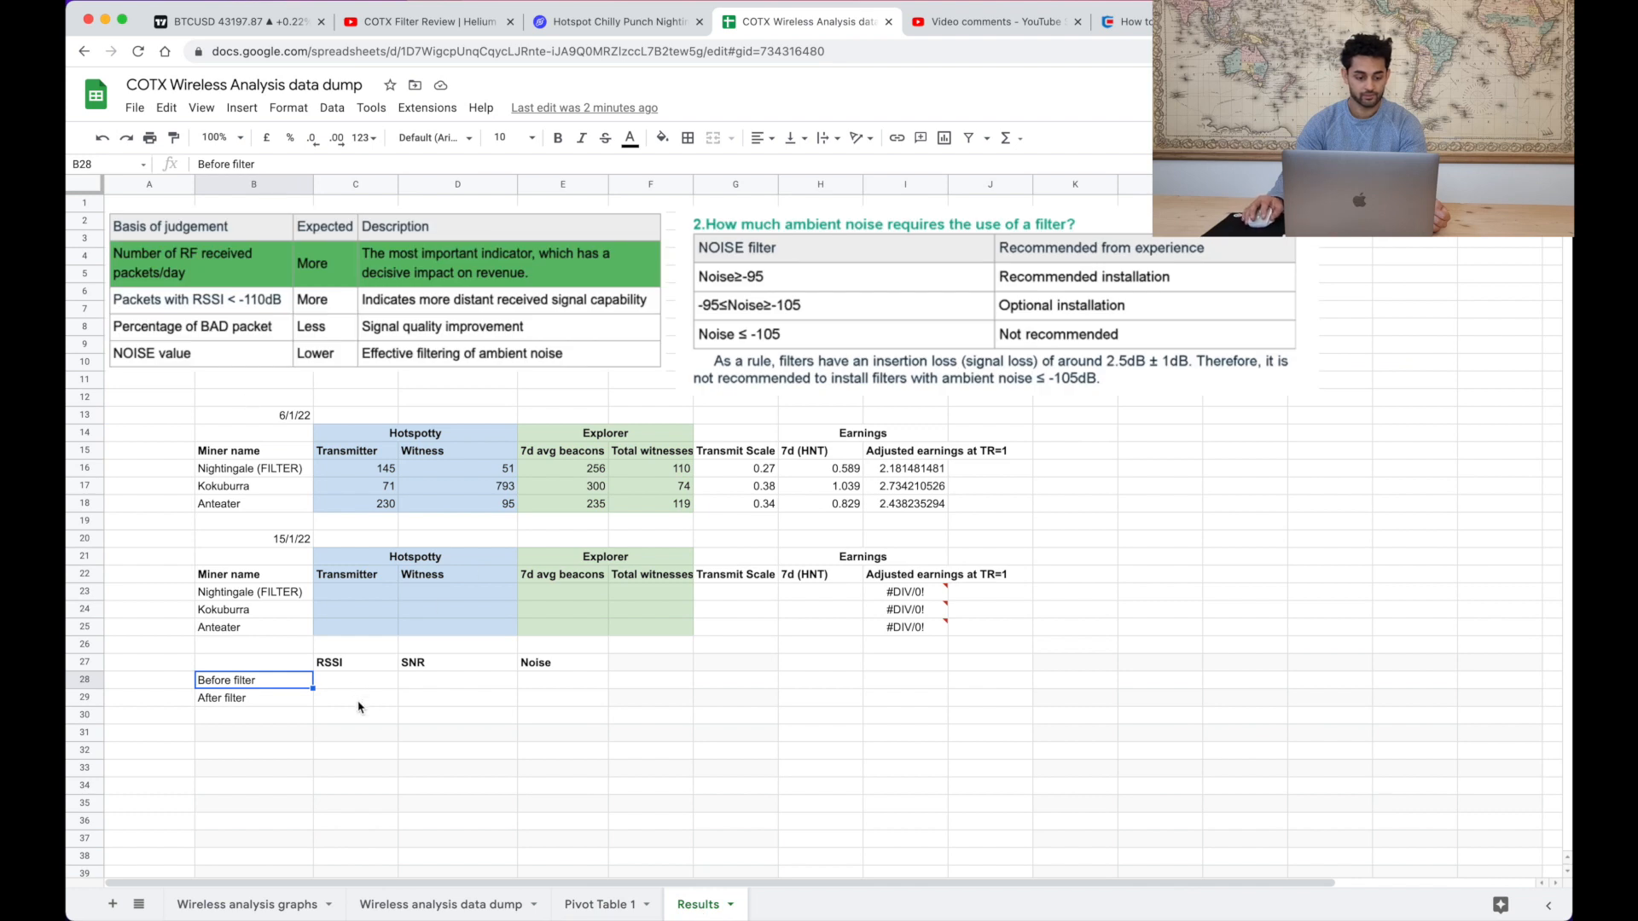
pyautogui.click(355, 681)
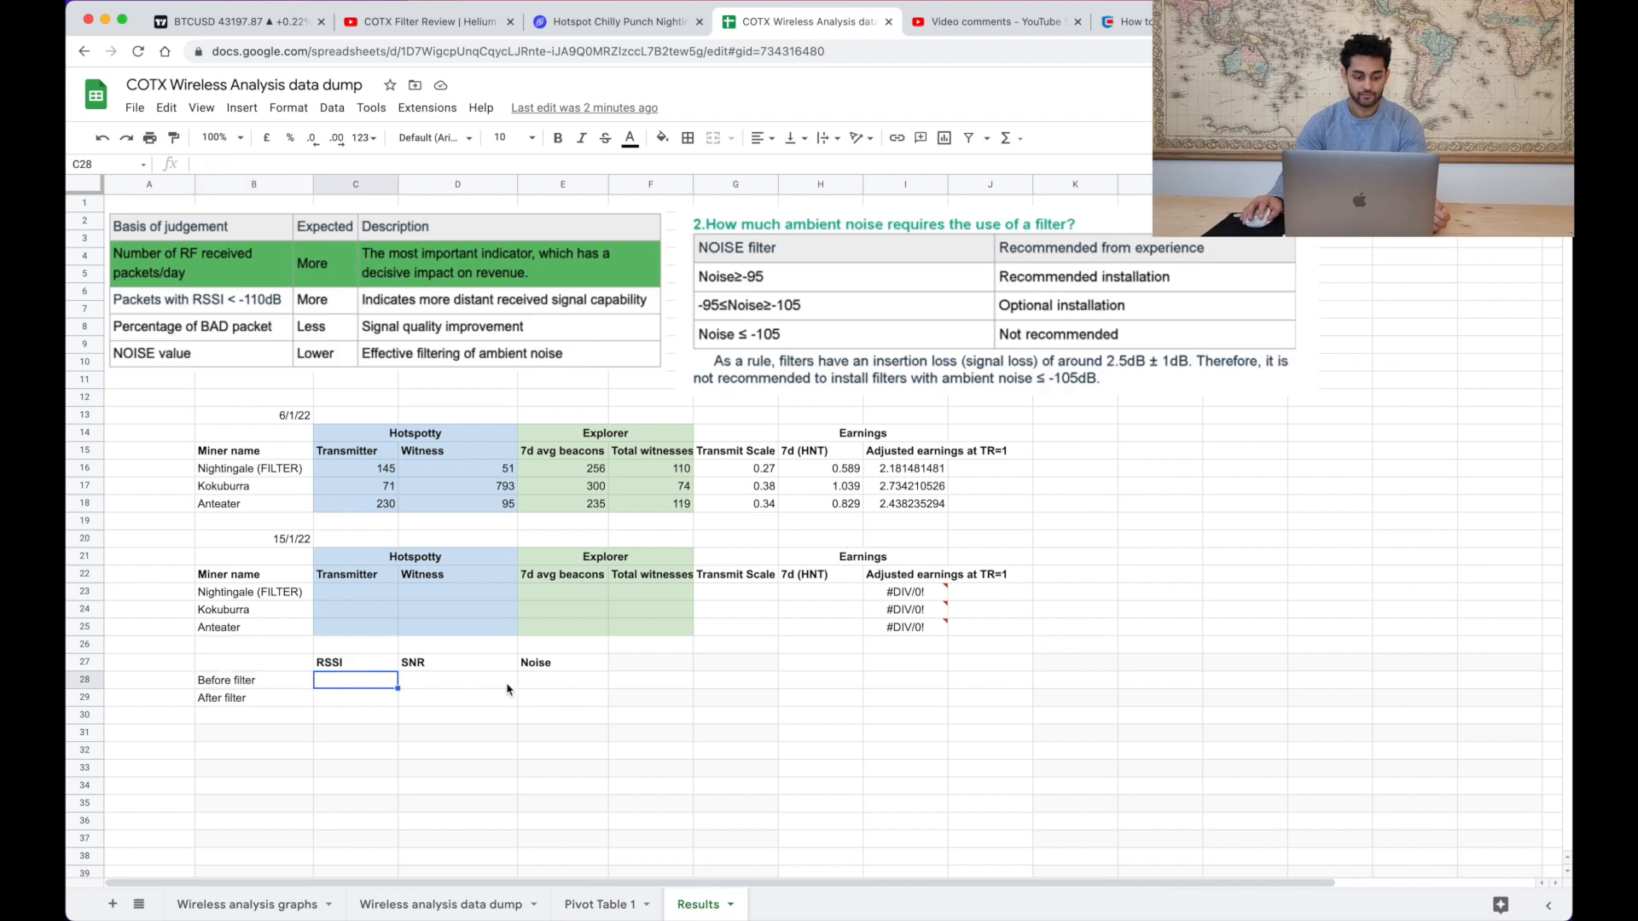
pyautogui.click(562, 680)
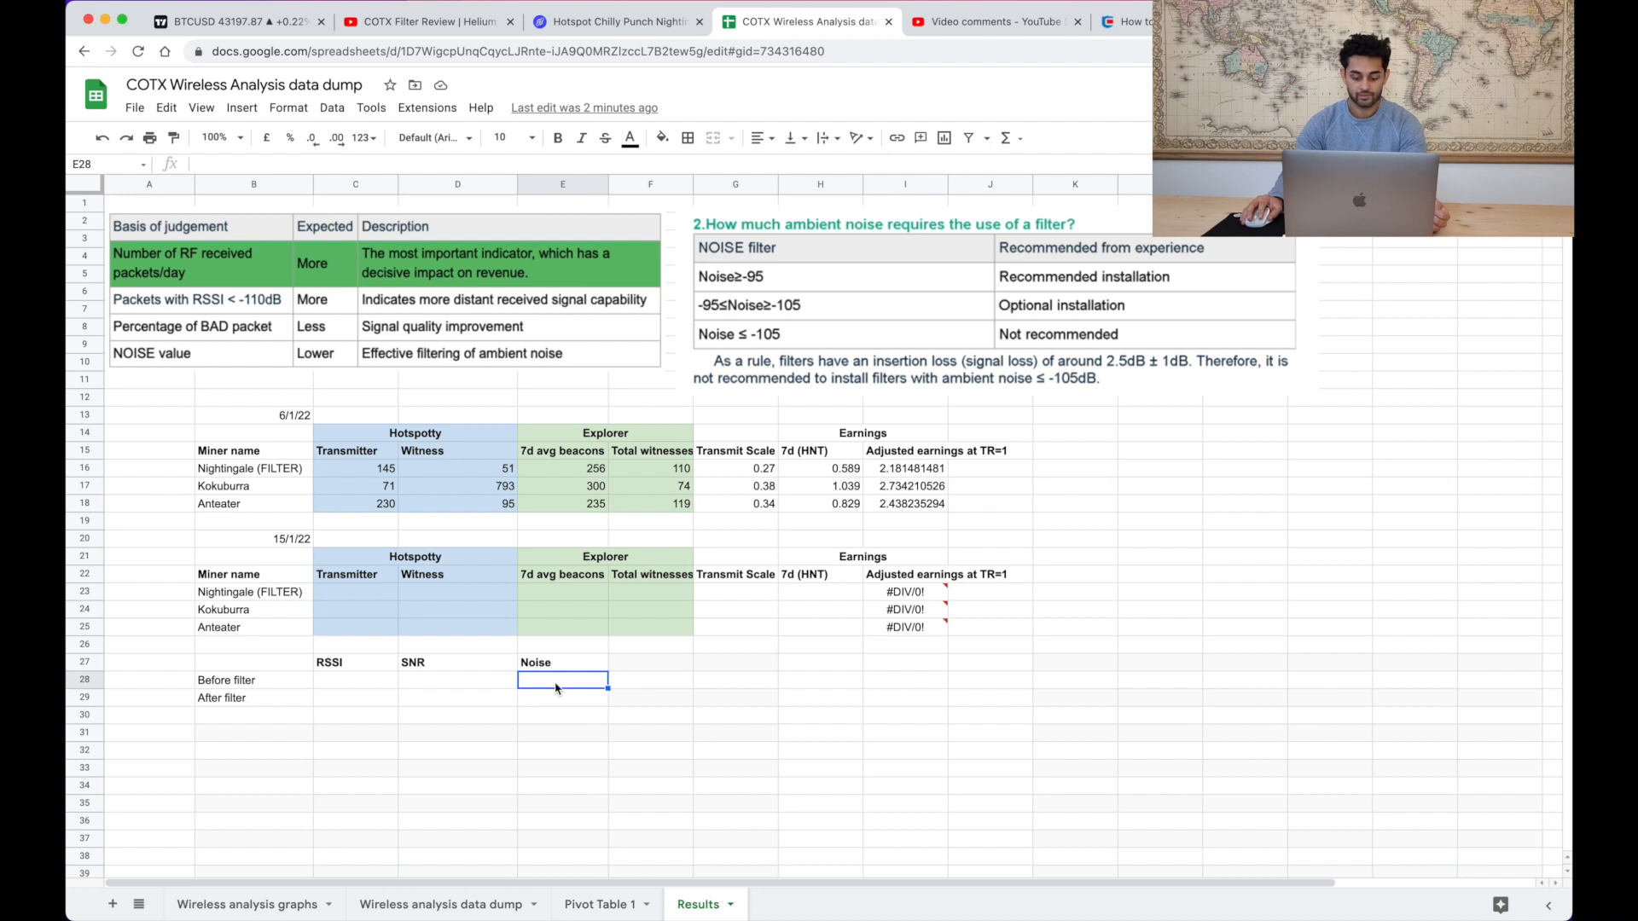
pyautogui.write('-91D')
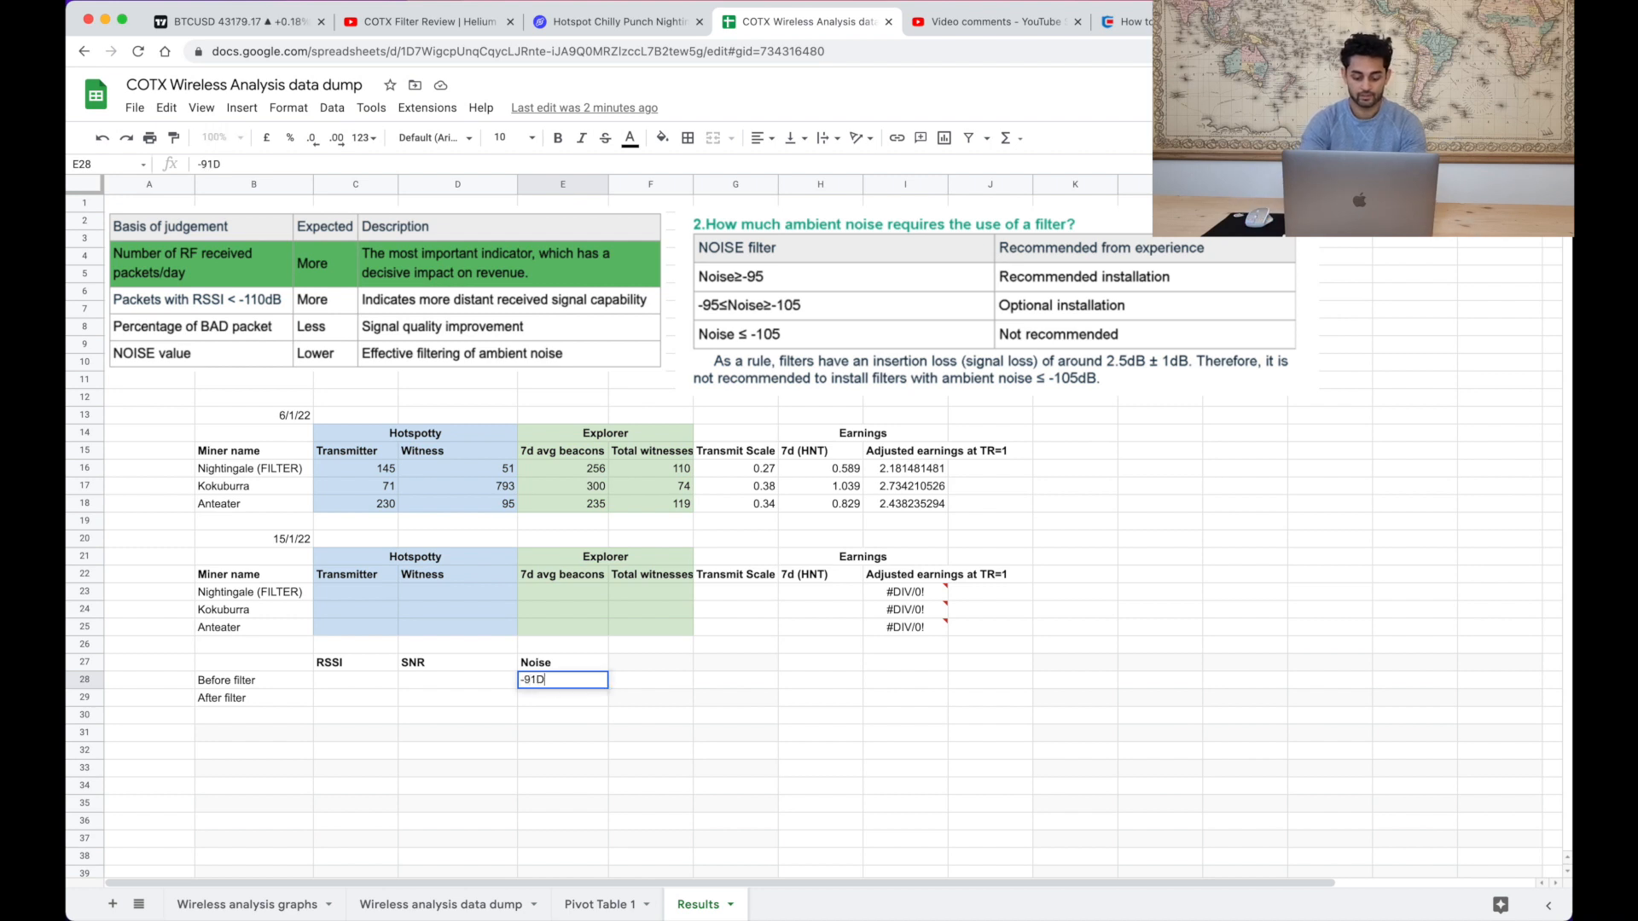
pyautogui.press('enter')
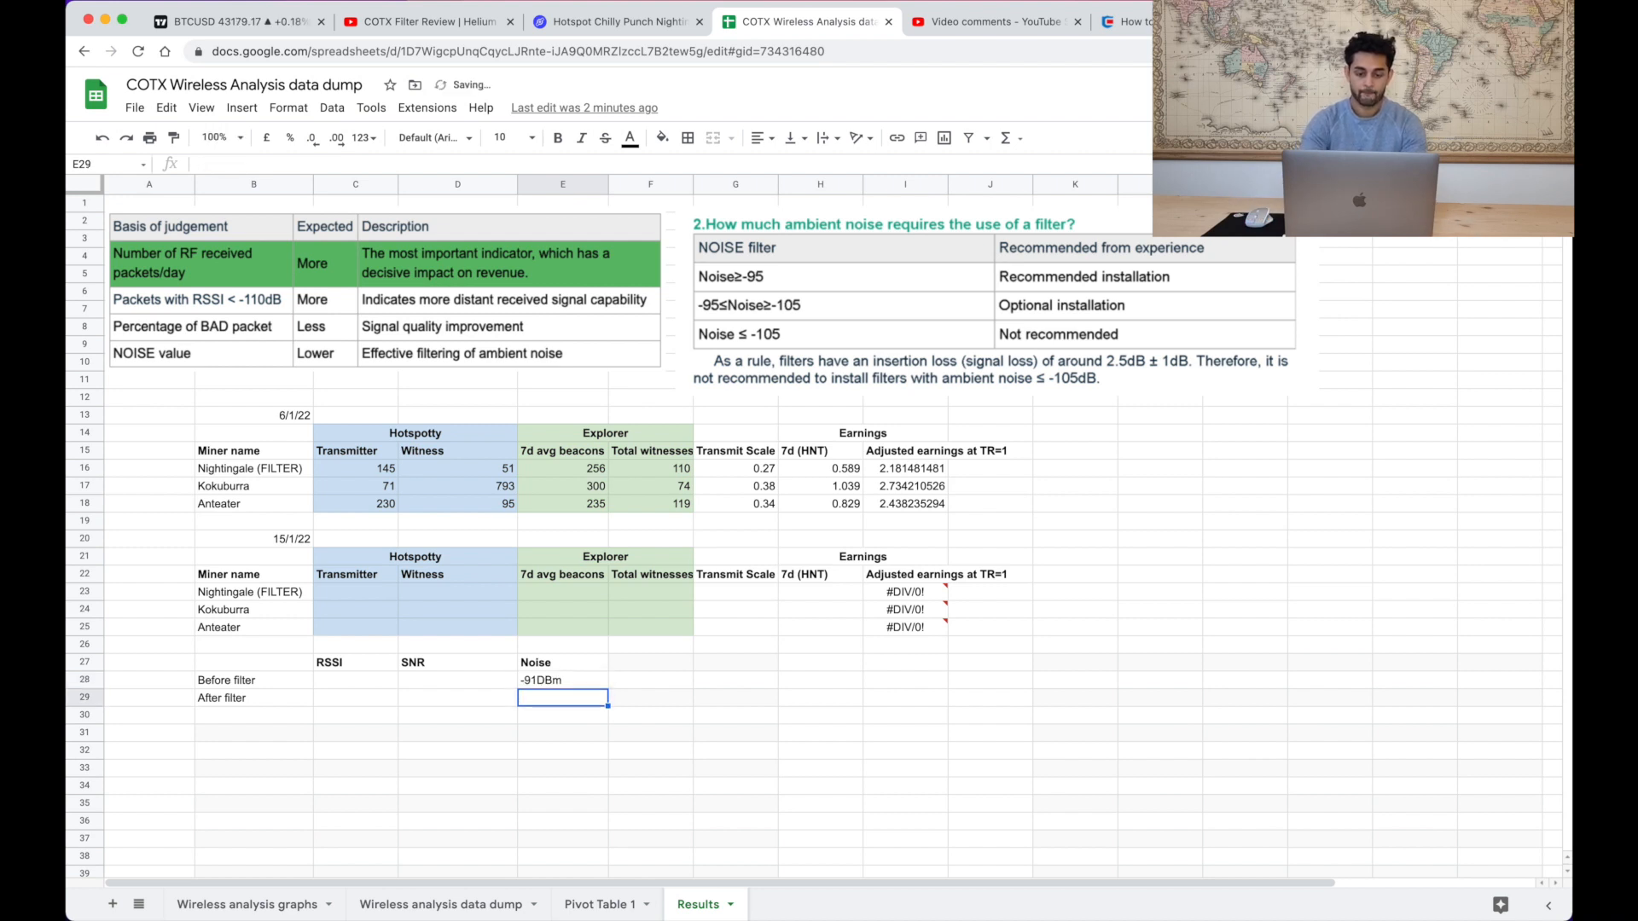
pyautogui.click(611, 21)
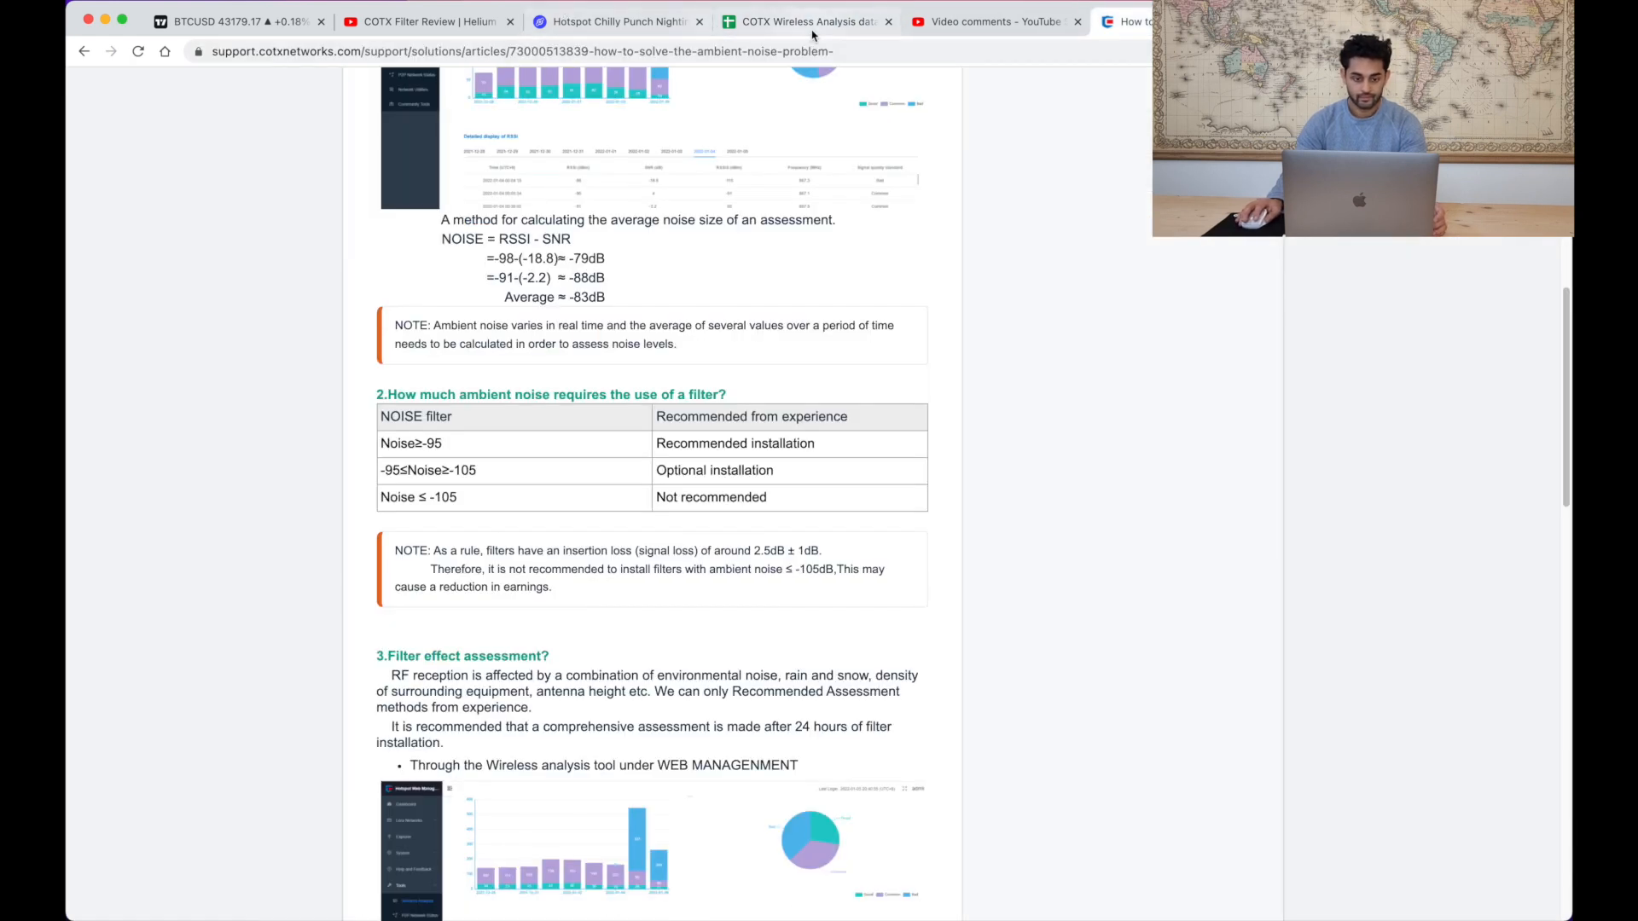
pyautogui.click(804, 21)
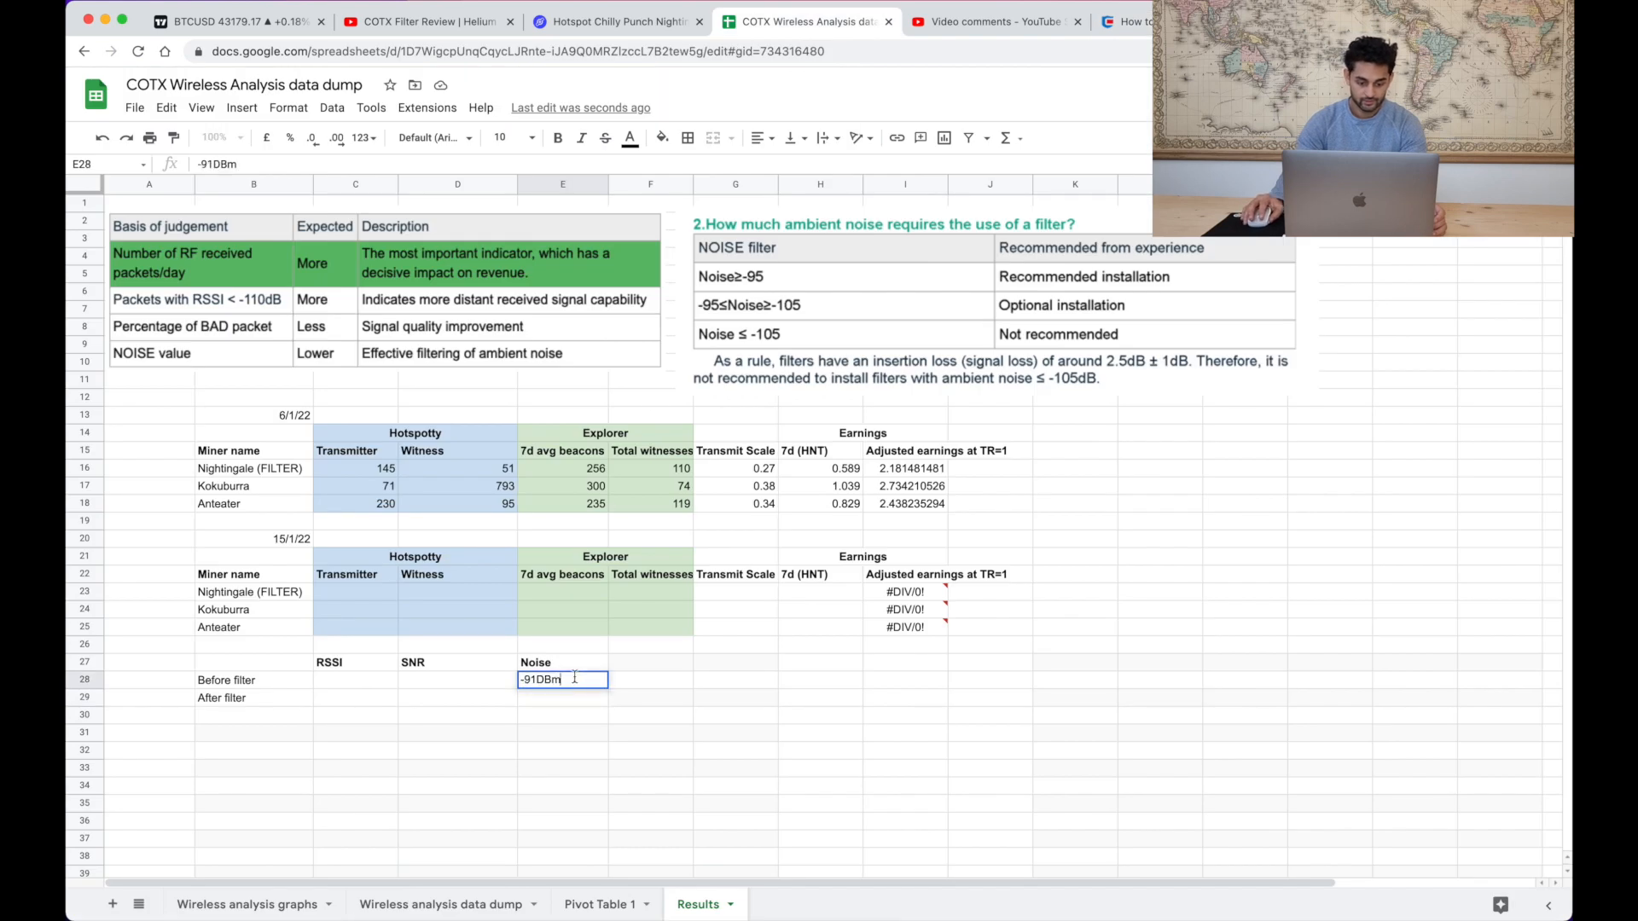
pyautogui.press('enter')
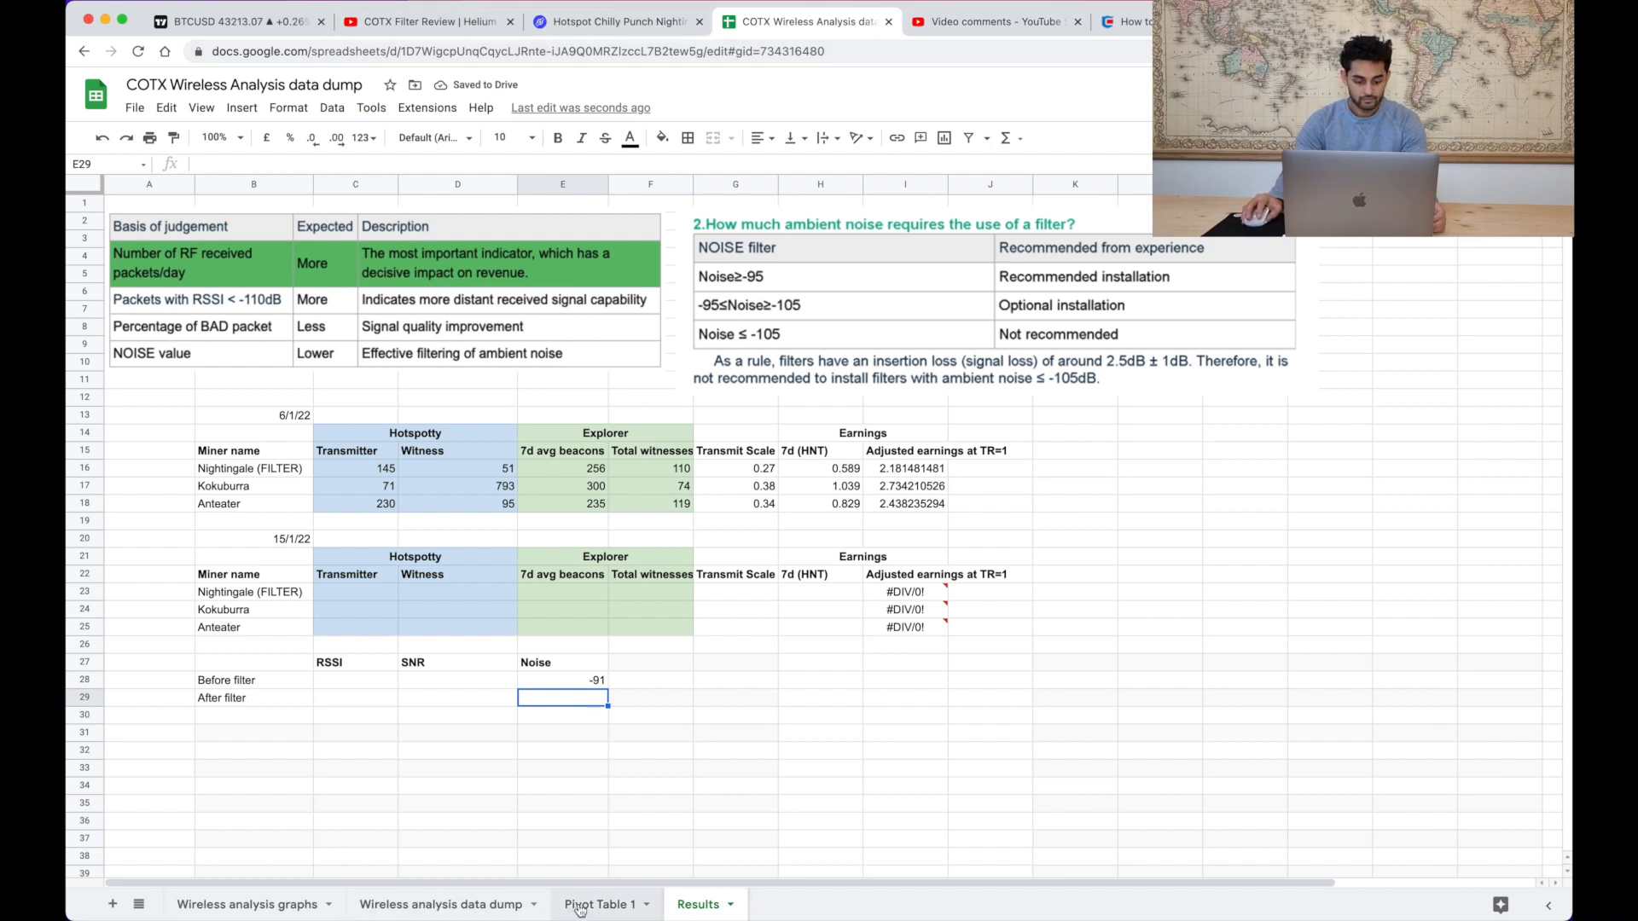
# - Enter -96 as the after-filter noise after checking the pivot table, then select the RSSI cell
pyautogui.click(598, 904)
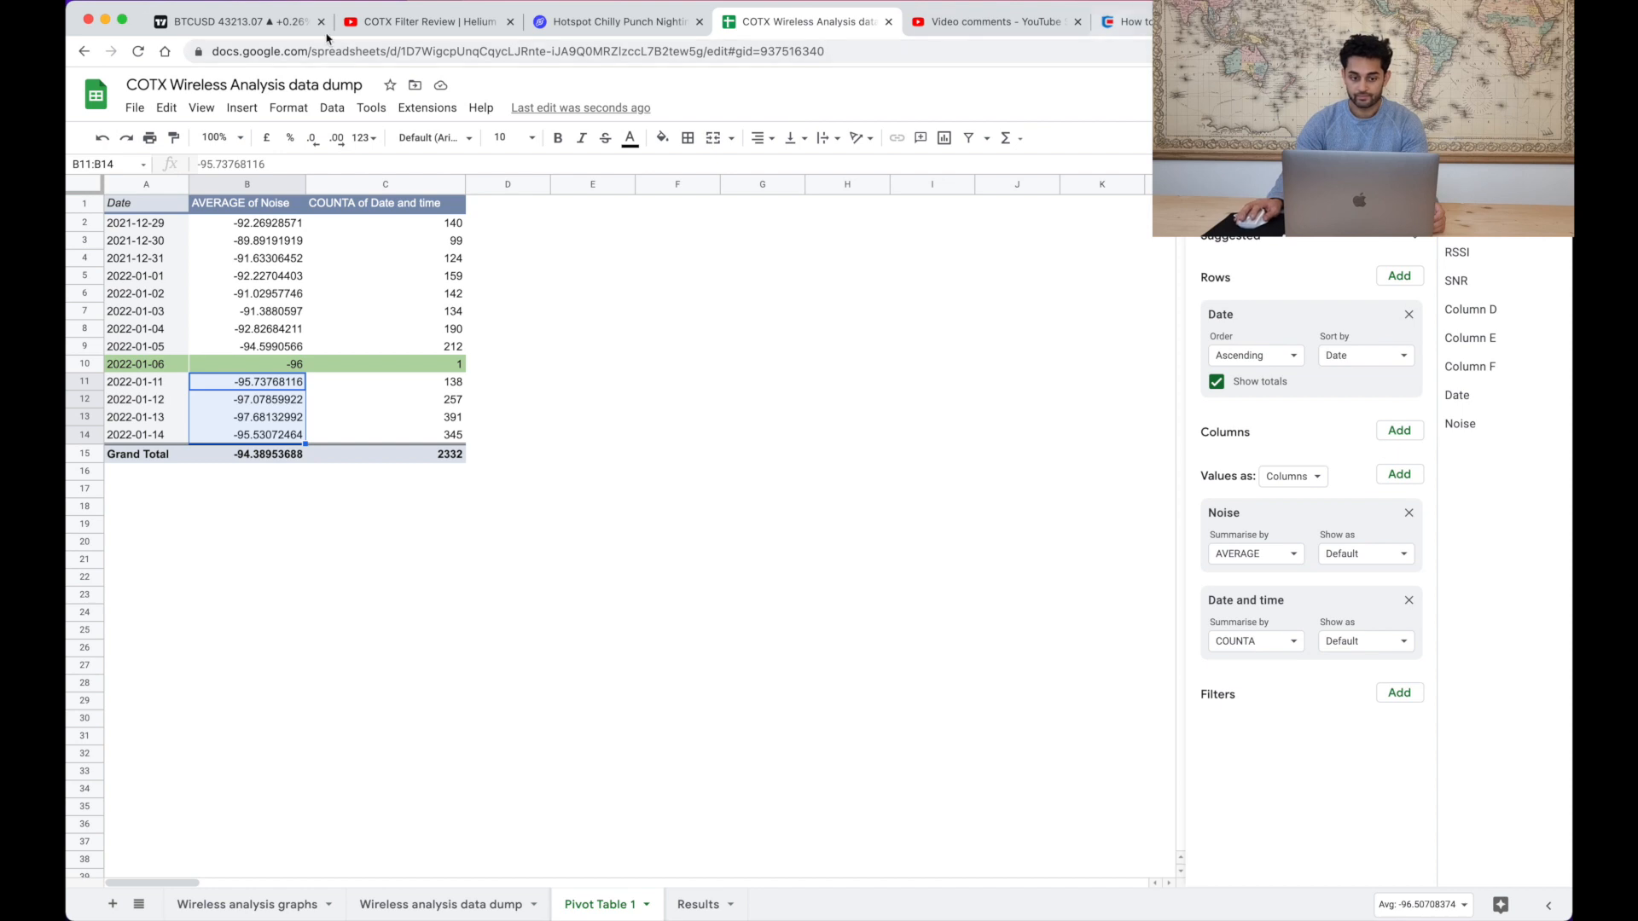
pyautogui.click(696, 904)
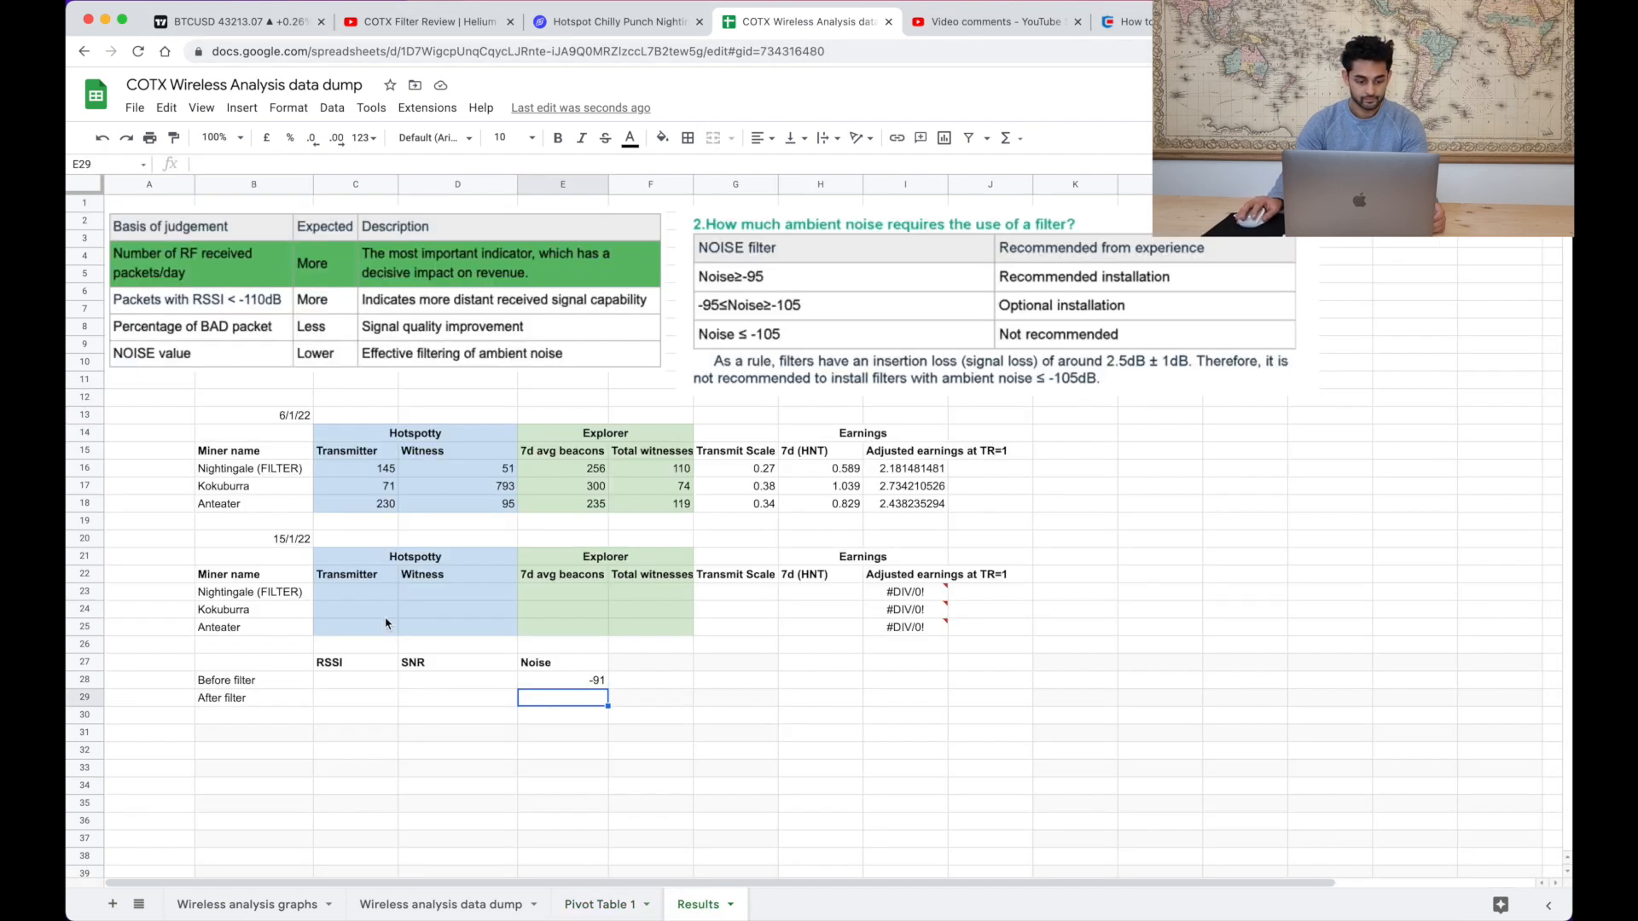
pyautogui.write('-')
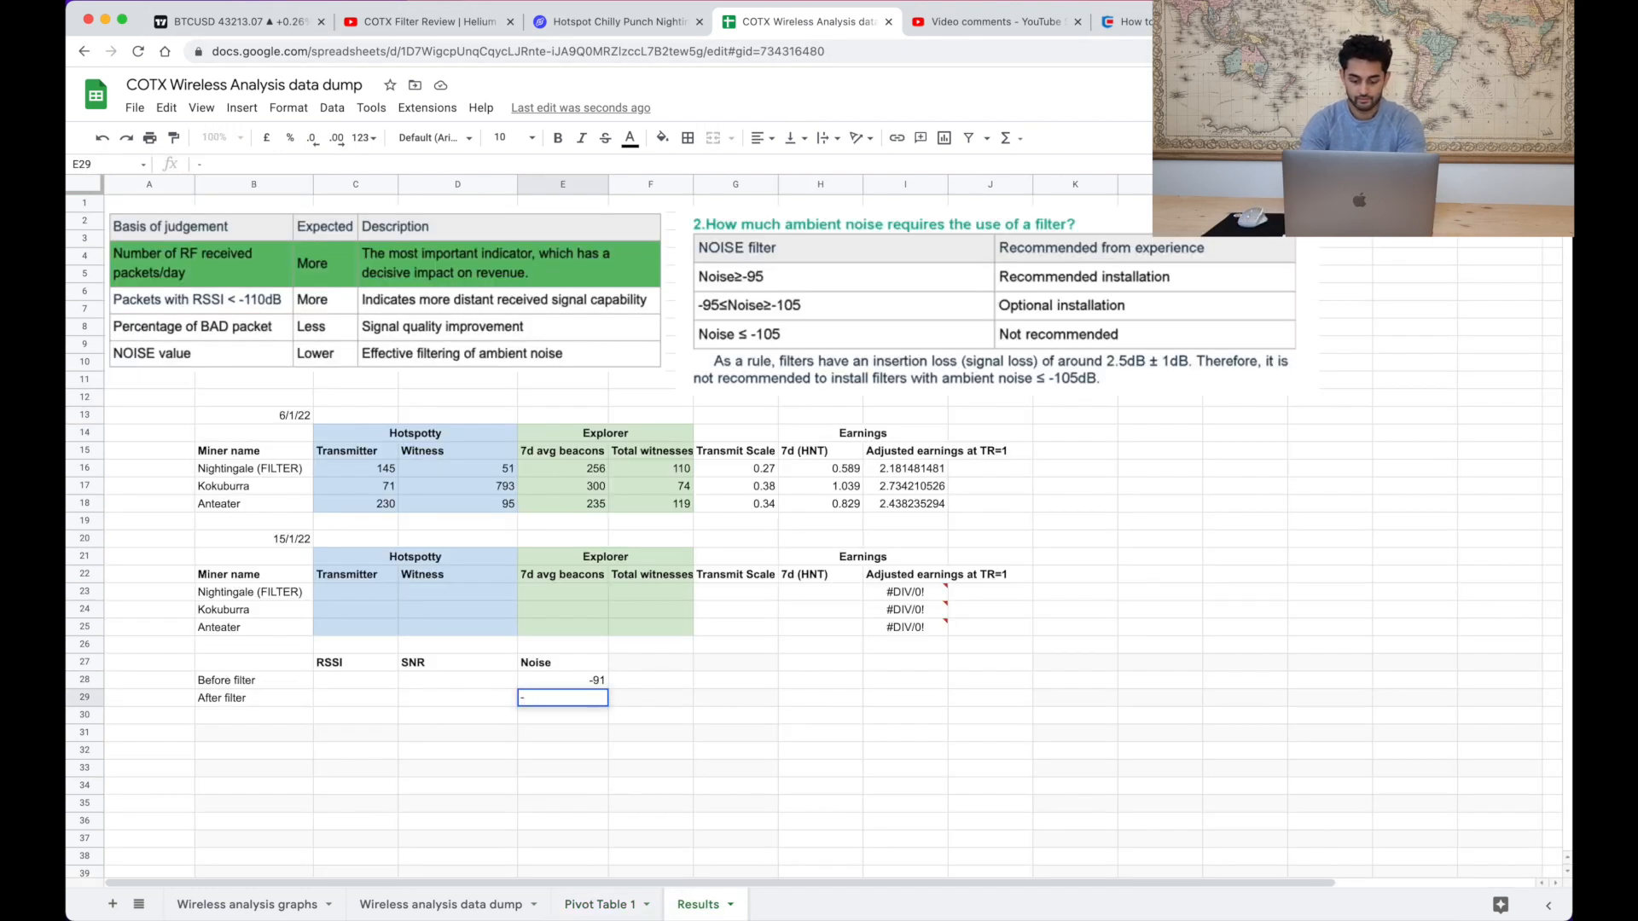
pyautogui.write('-96')
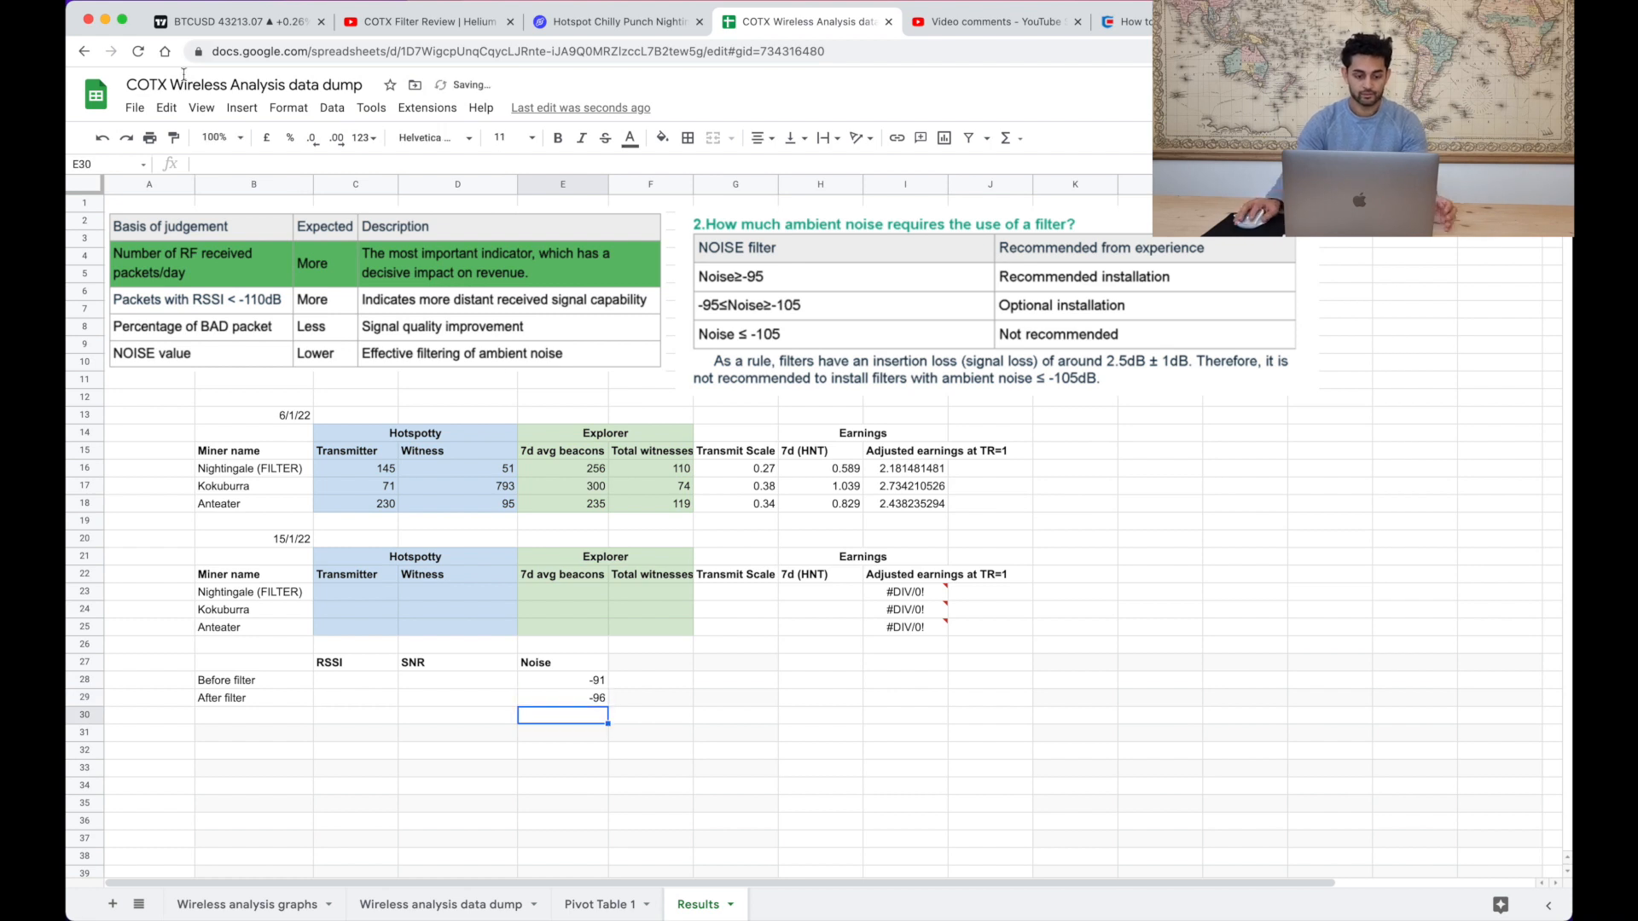
pyautogui.scroll(-3)
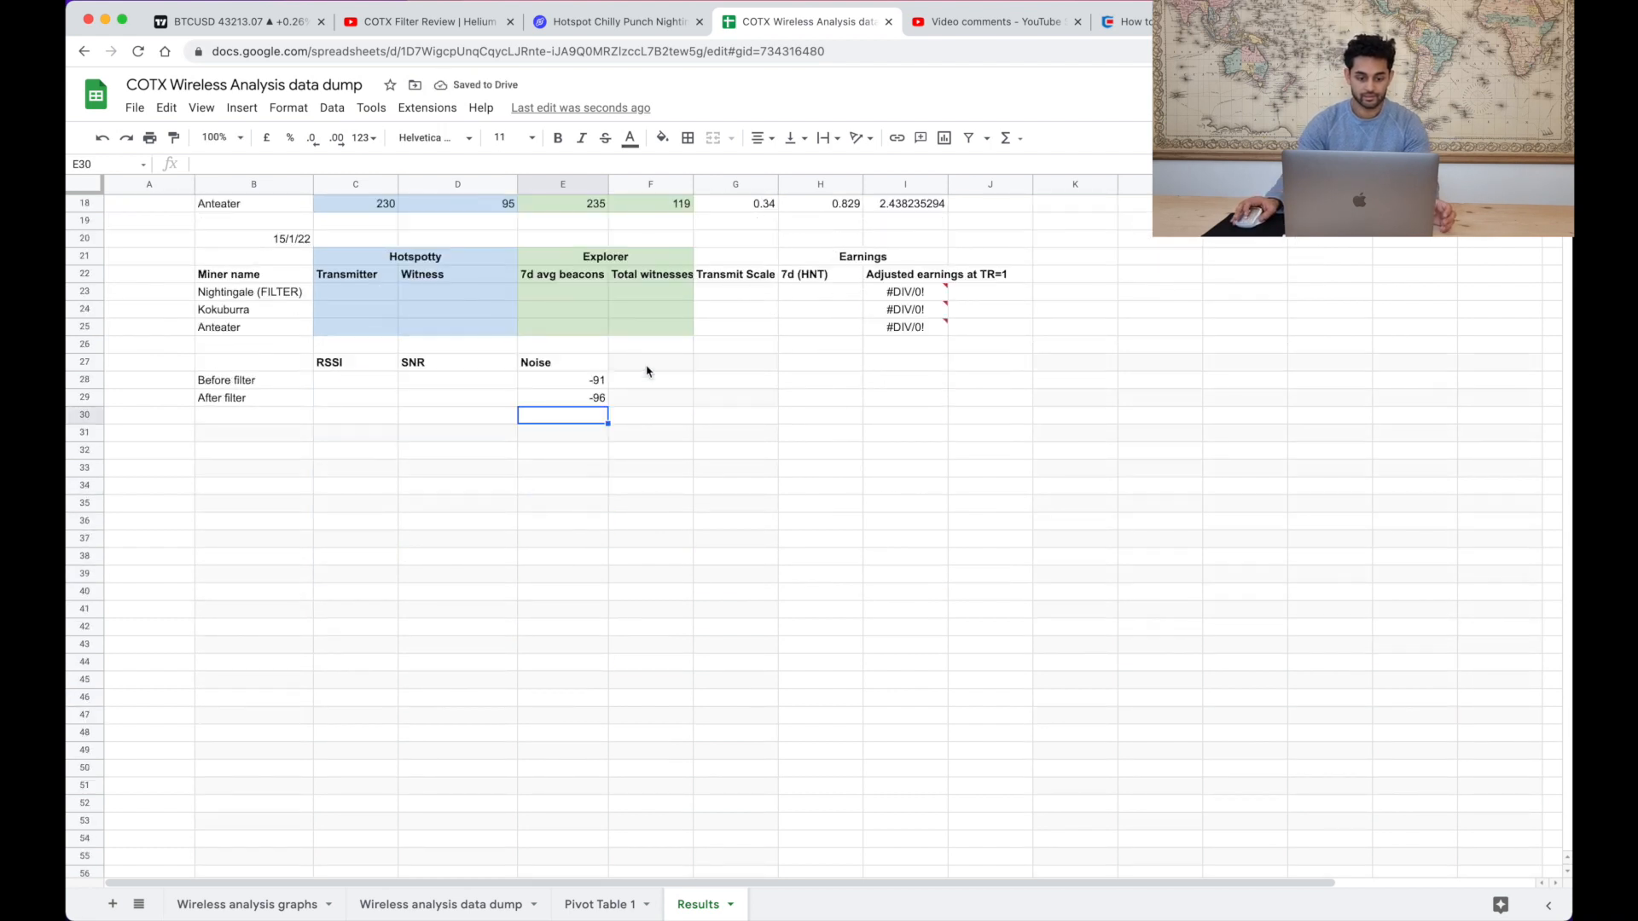
pyautogui.scroll(-3)
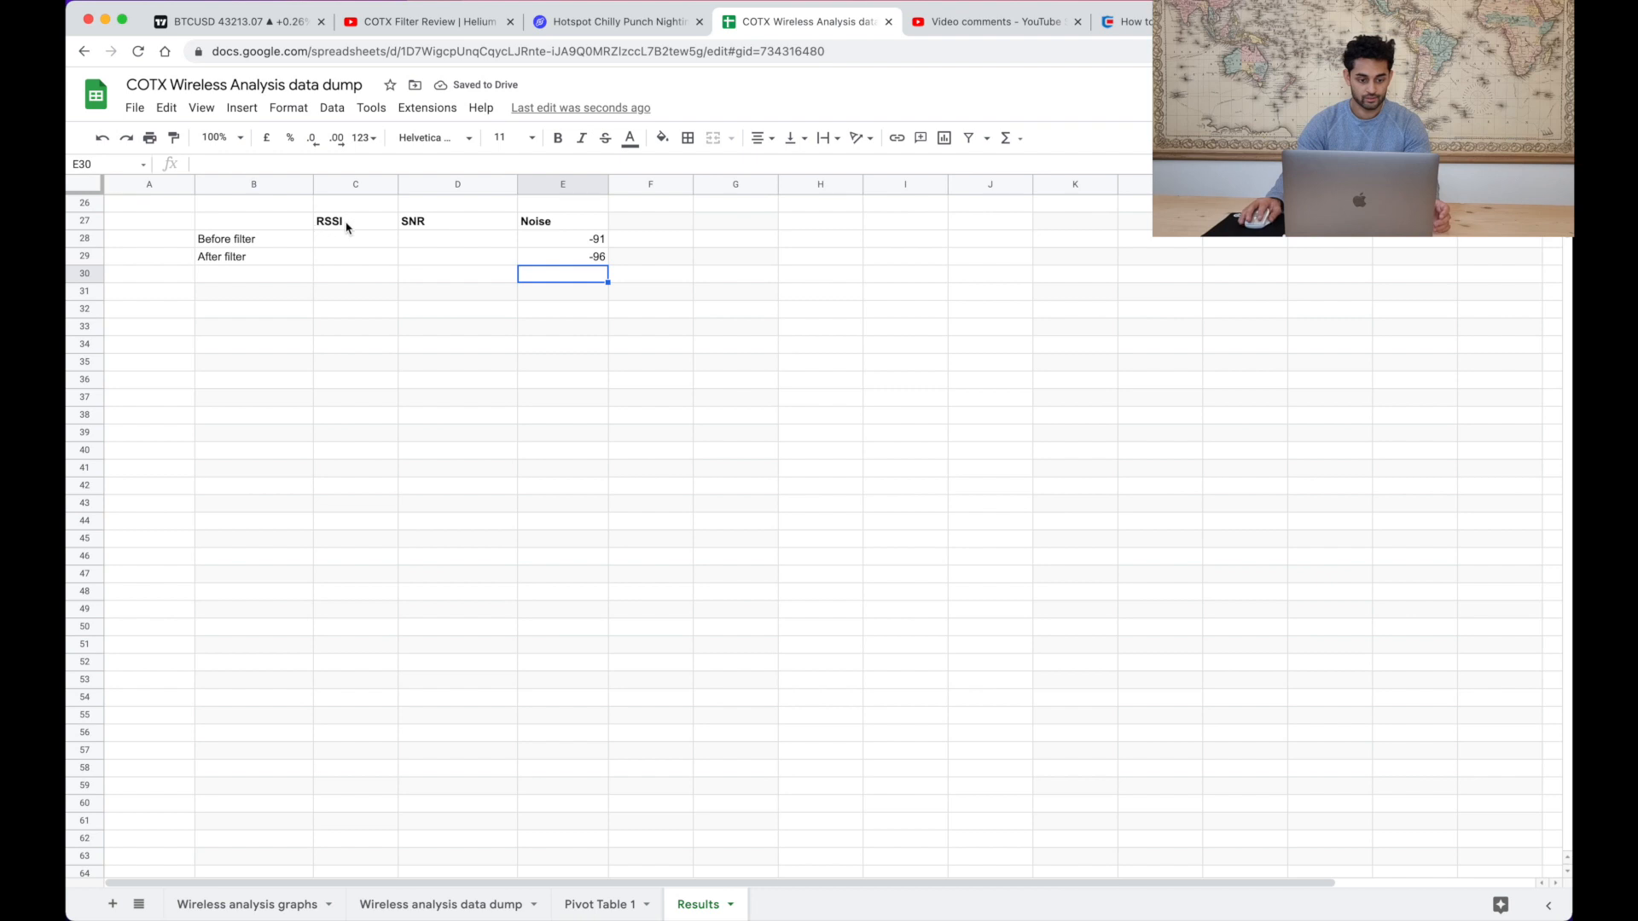
pyautogui.click(355, 239)
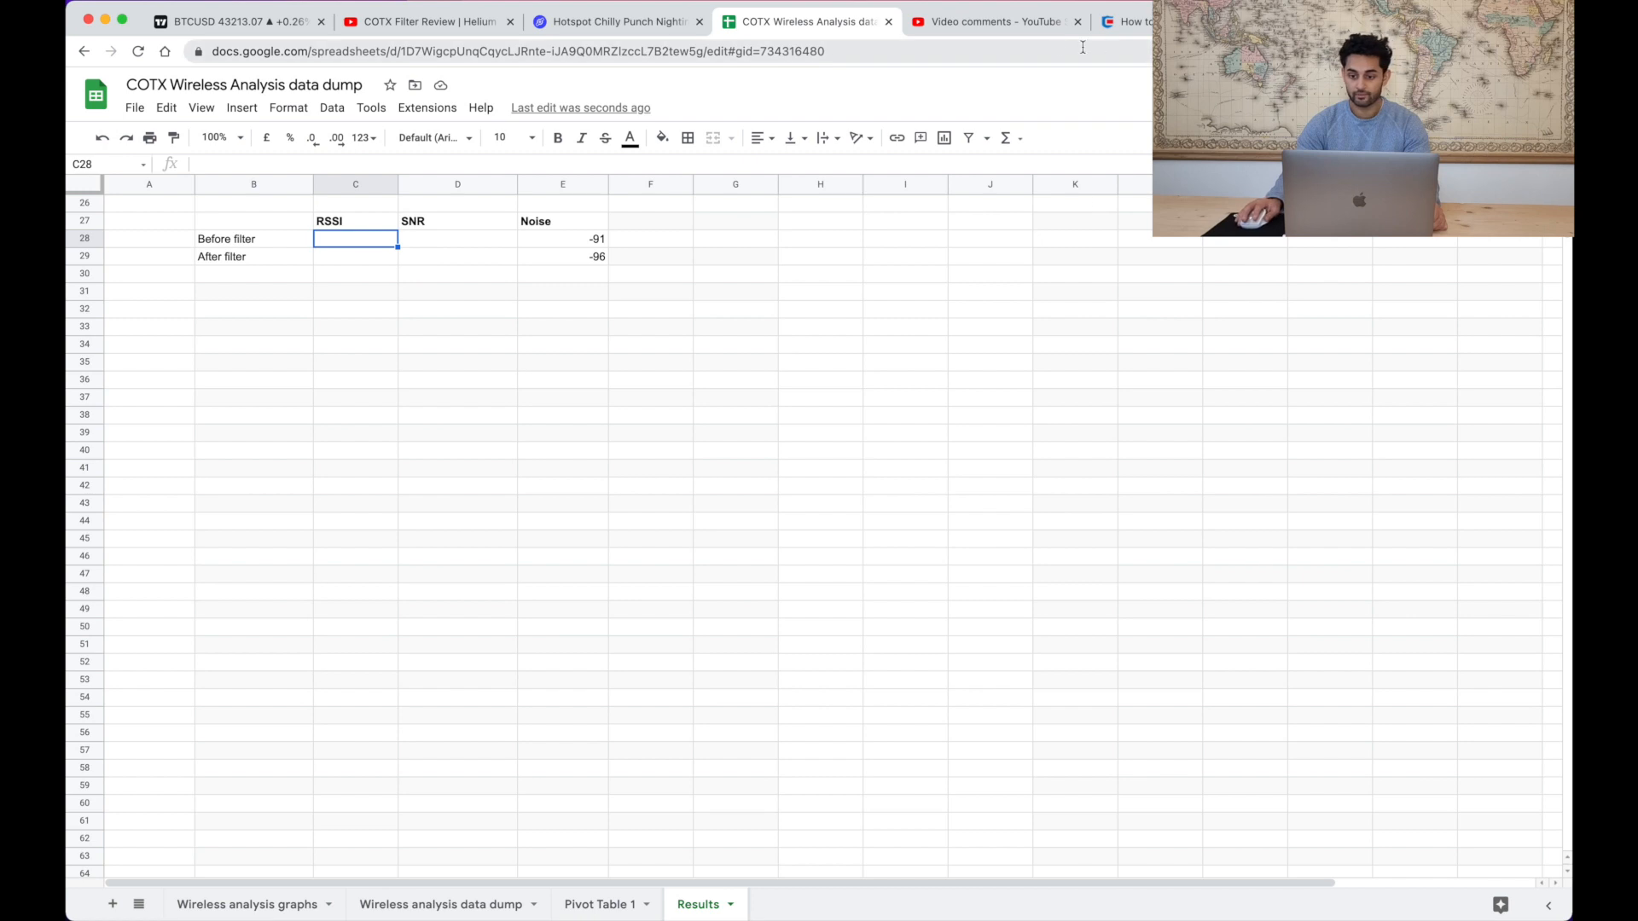
# - Add RSSI as a pivot value summarised by AVERAGE per date
pyautogui.click(599, 904)
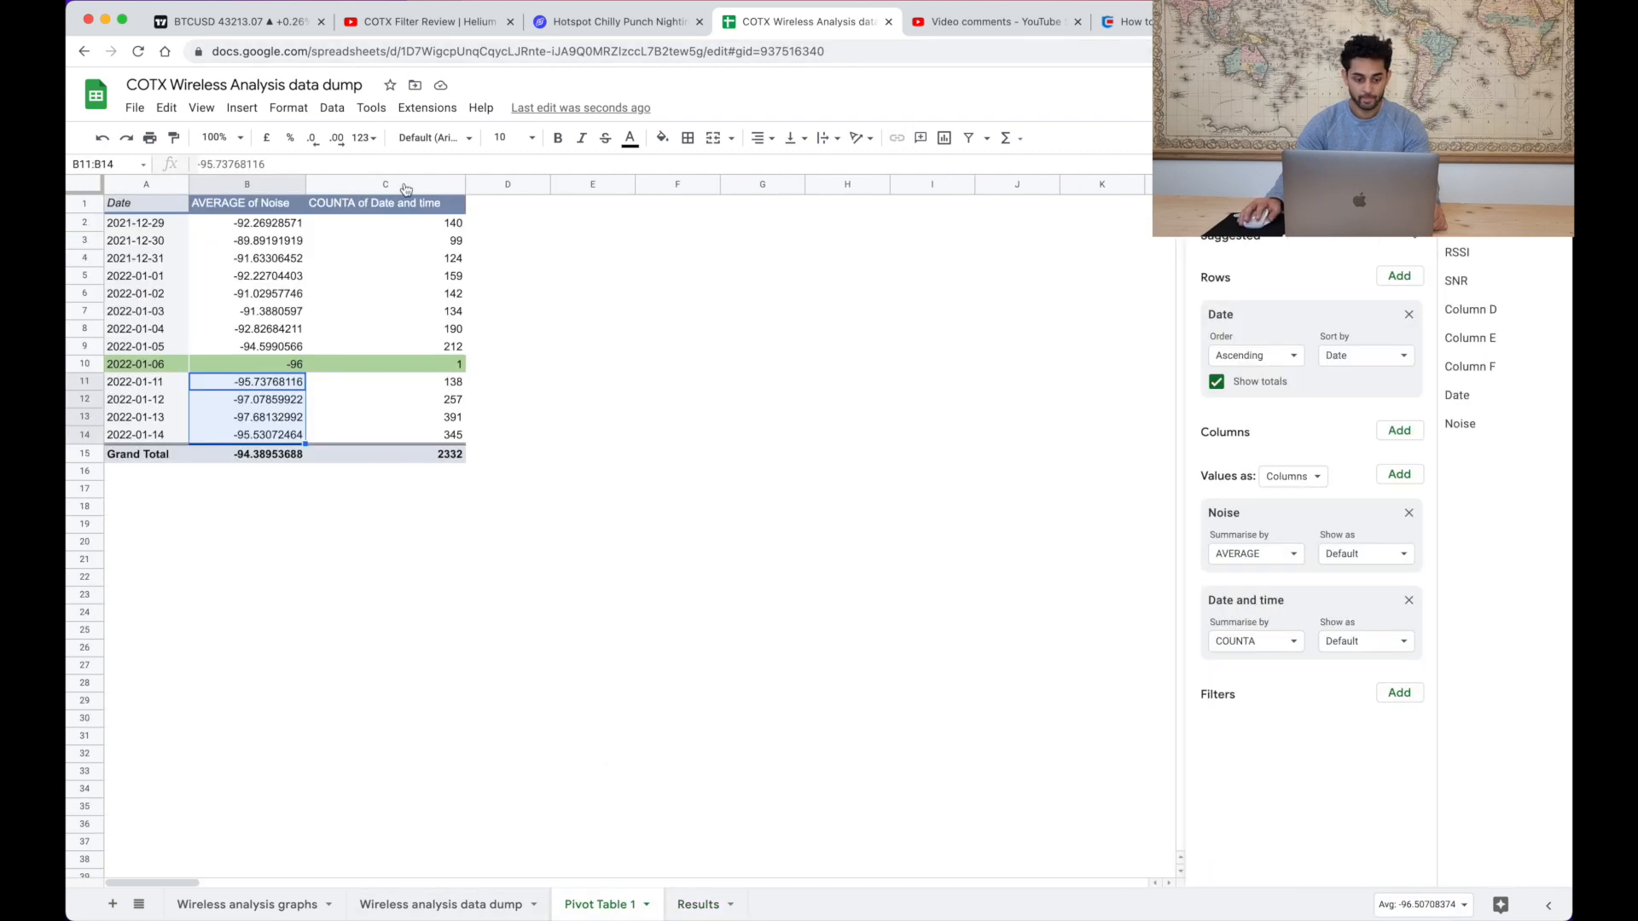
pyautogui.moveTo(1295, 561)
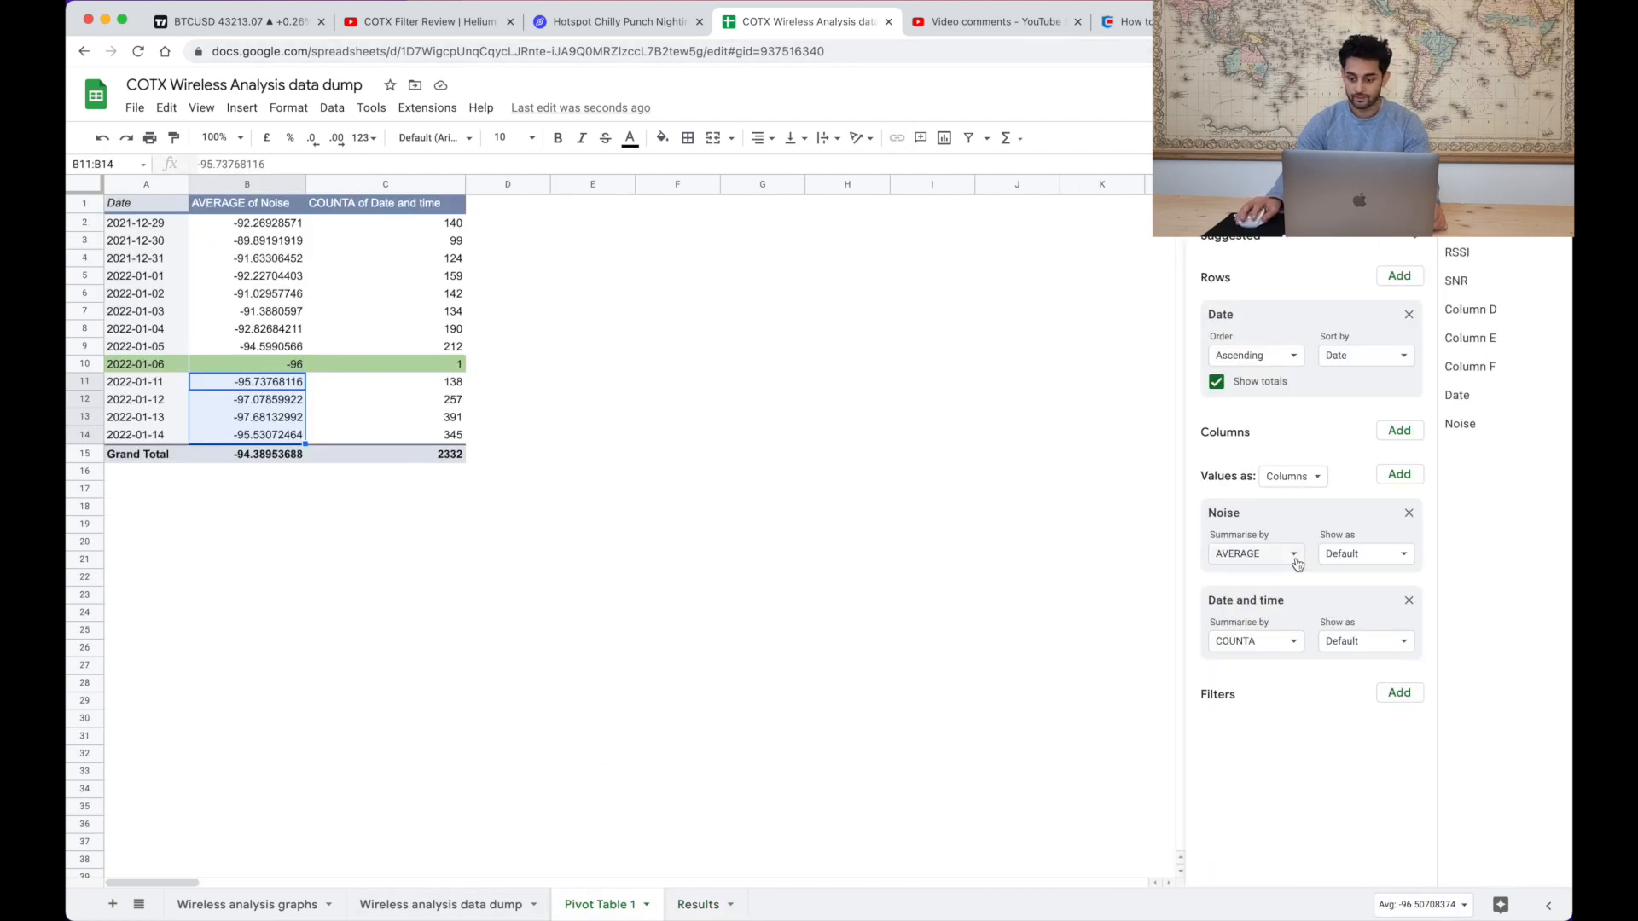
pyautogui.moveTo(1399, 496)
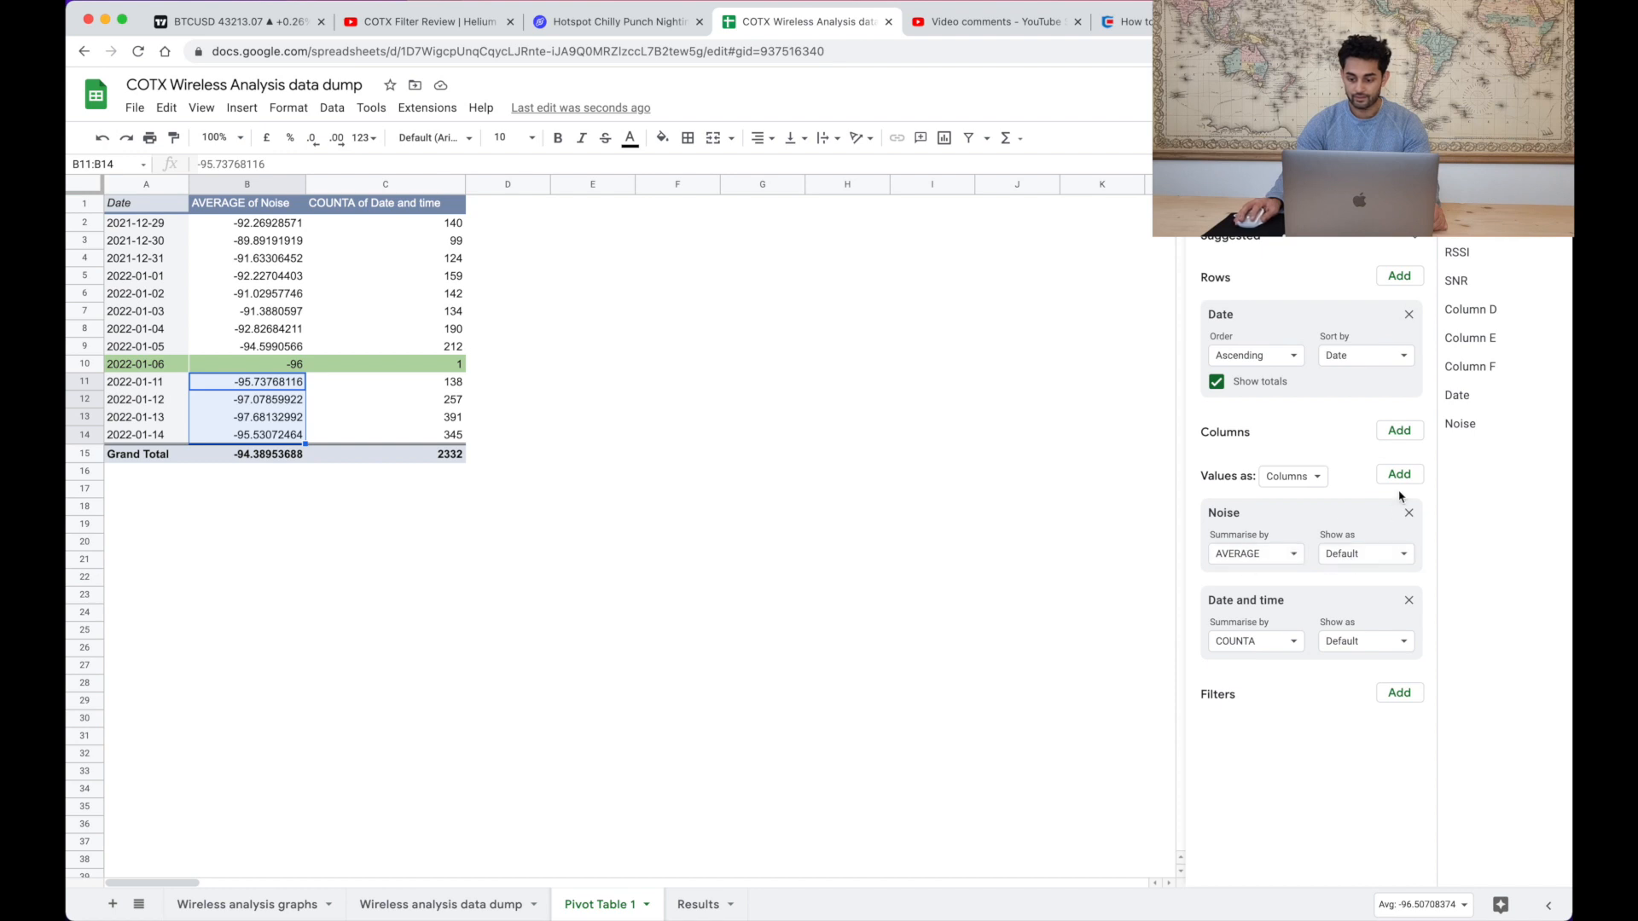
pyautogui.click(1399, 474)
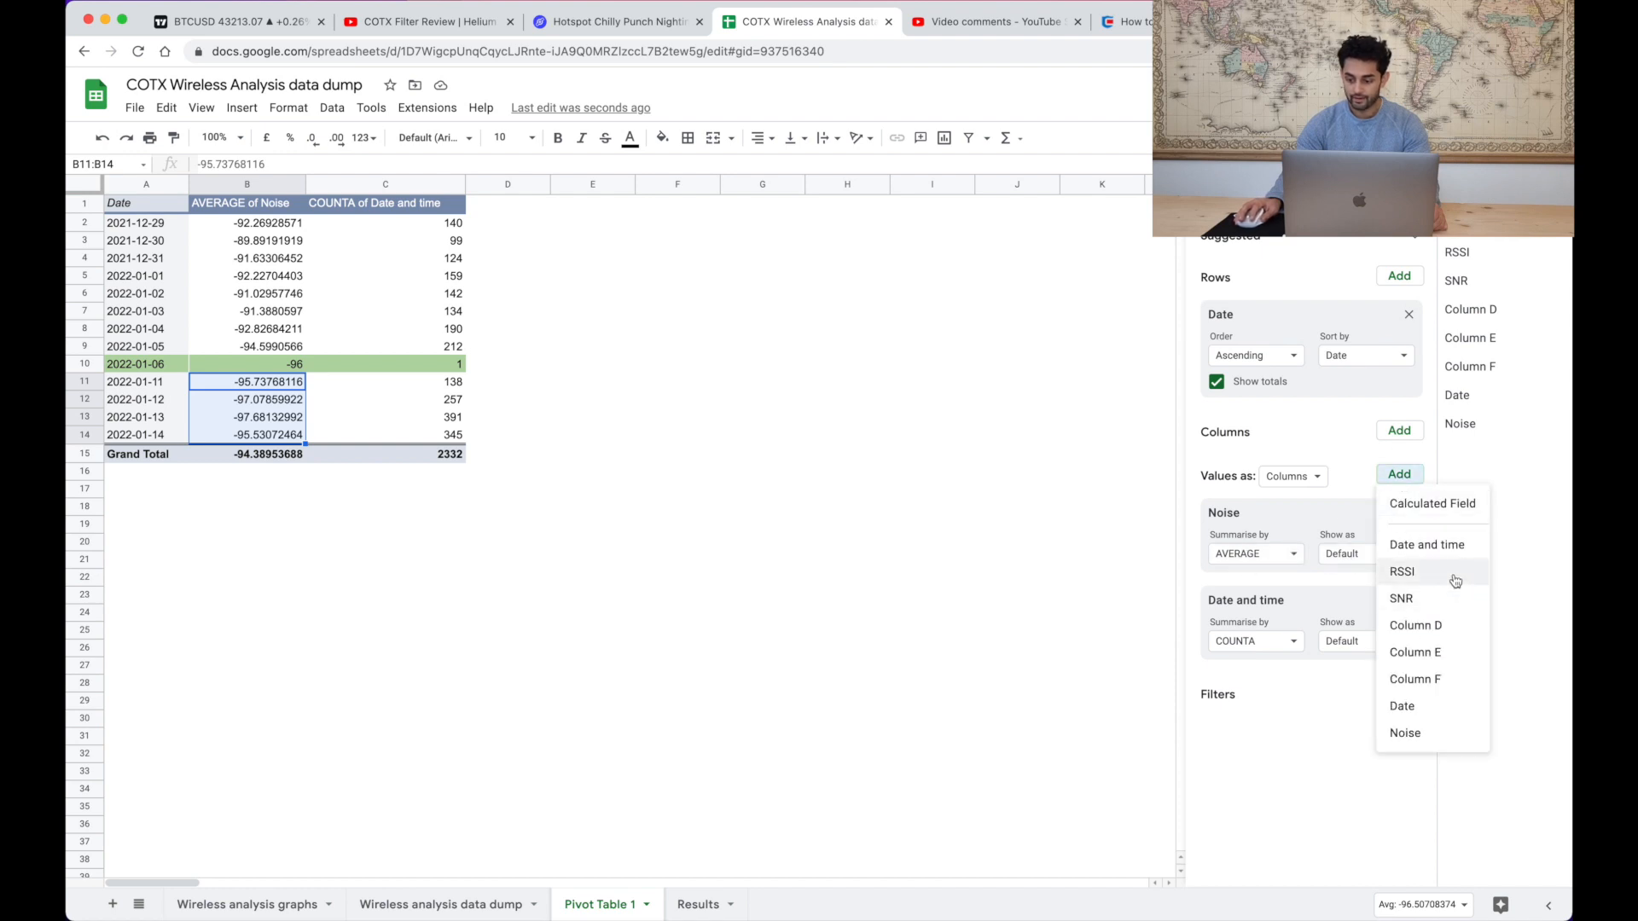
pyautogui.click(1402, 572)
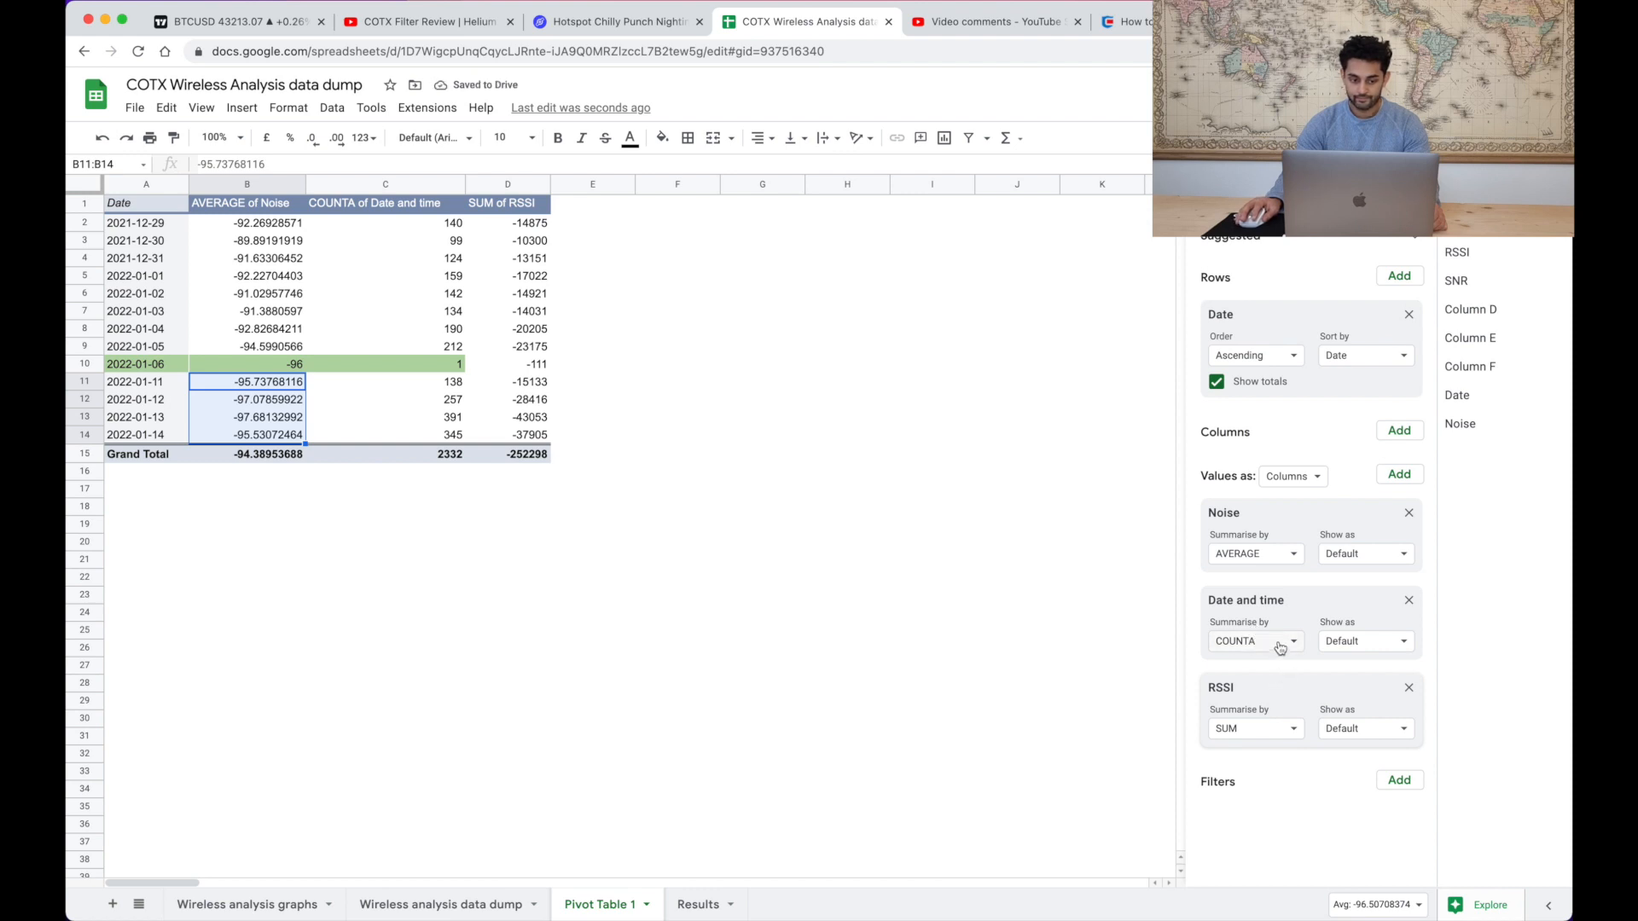
pyautogui.click(1254, 640)
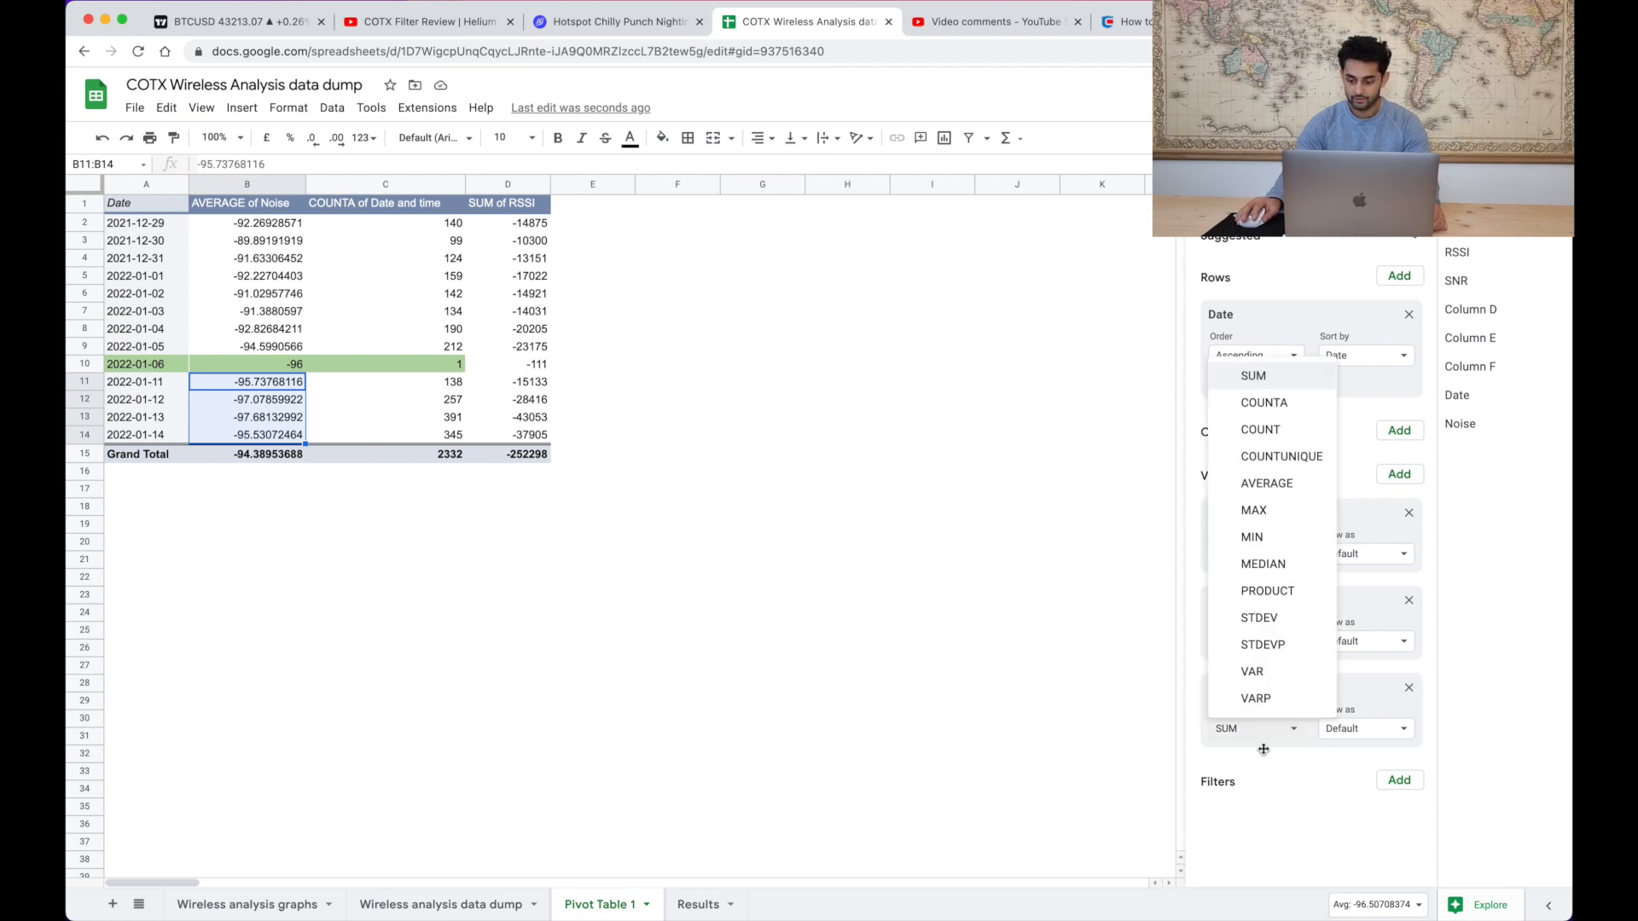
pyautogui.click(1268, 483)
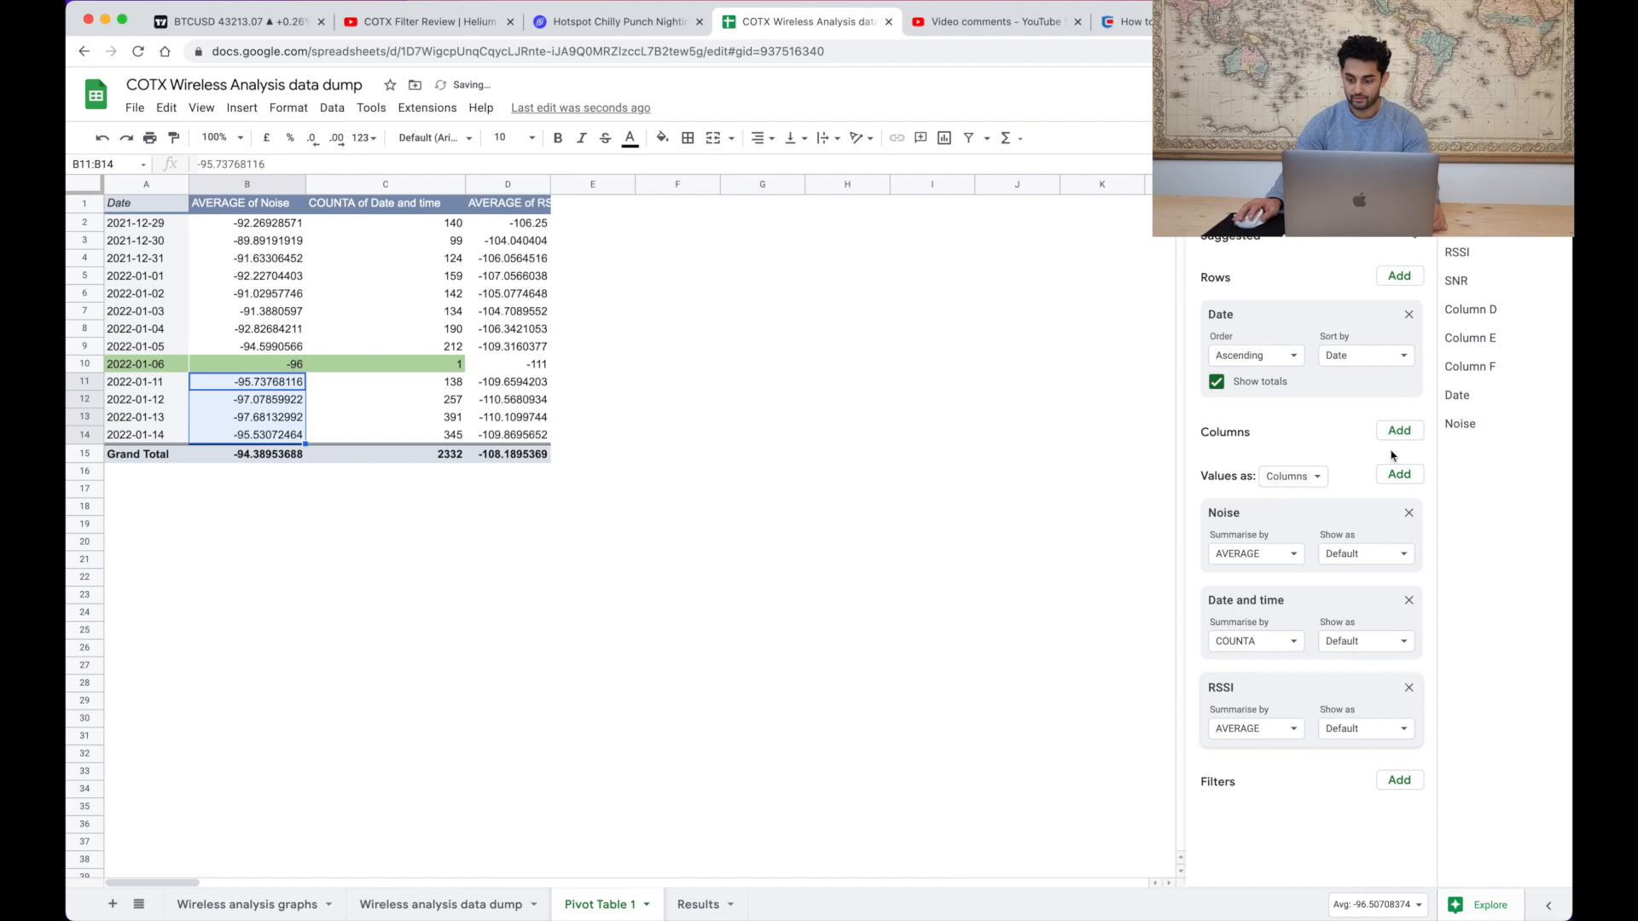
# - Add SNR as a pivot value per date, removing the erroring SNR column breakout
pyautogui.click(1399, 430)
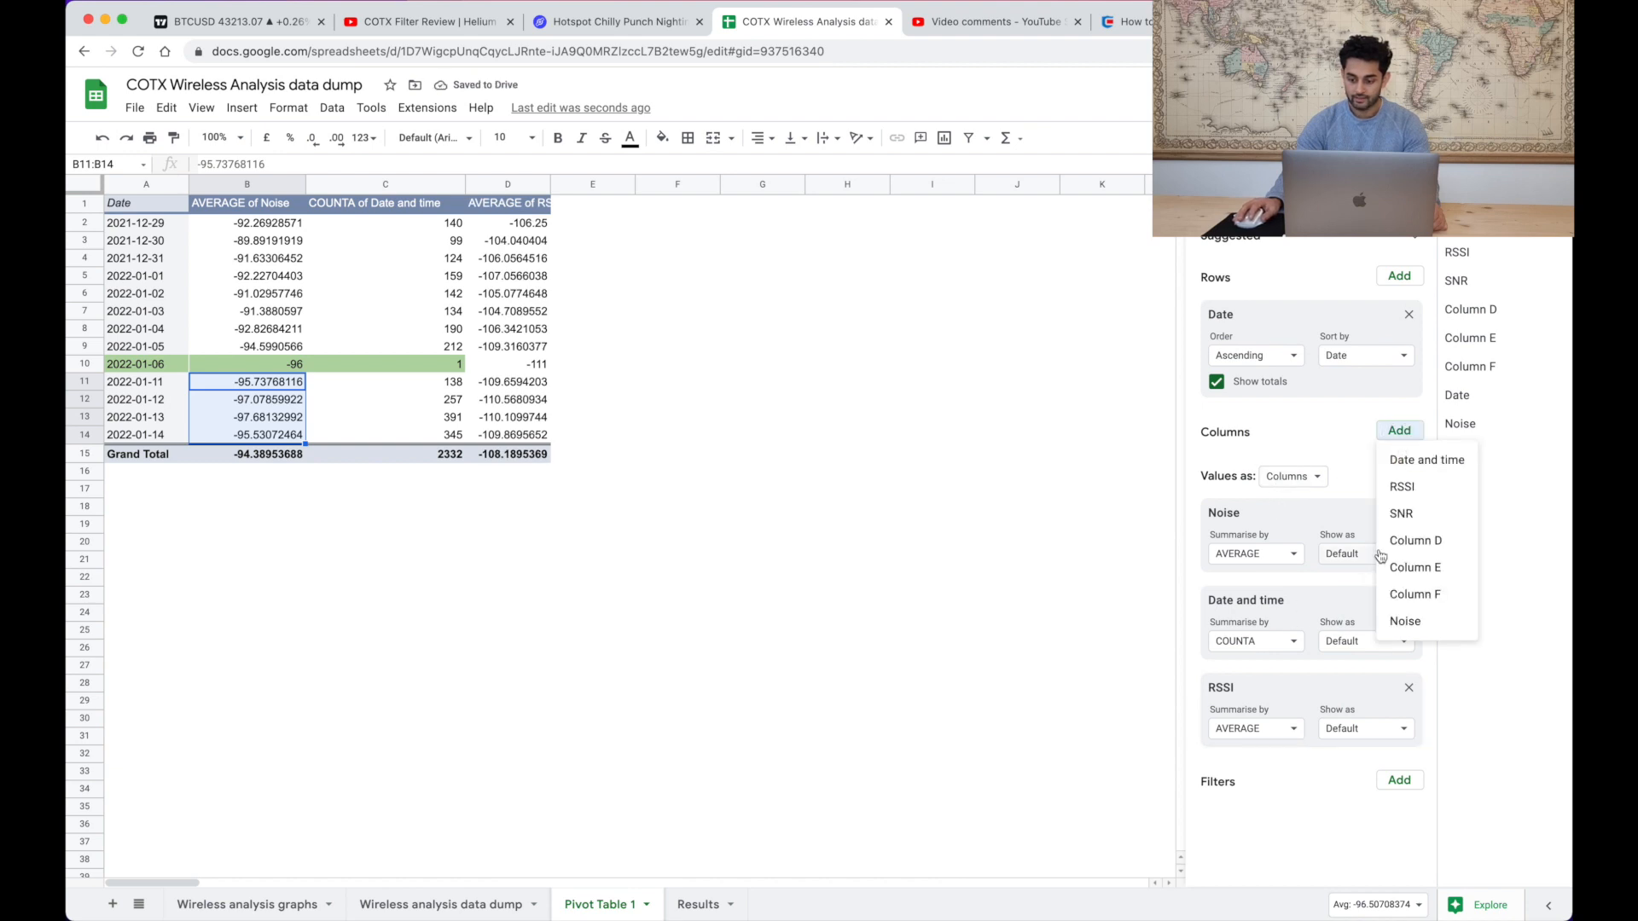
pyautogui.click(1400, 514)
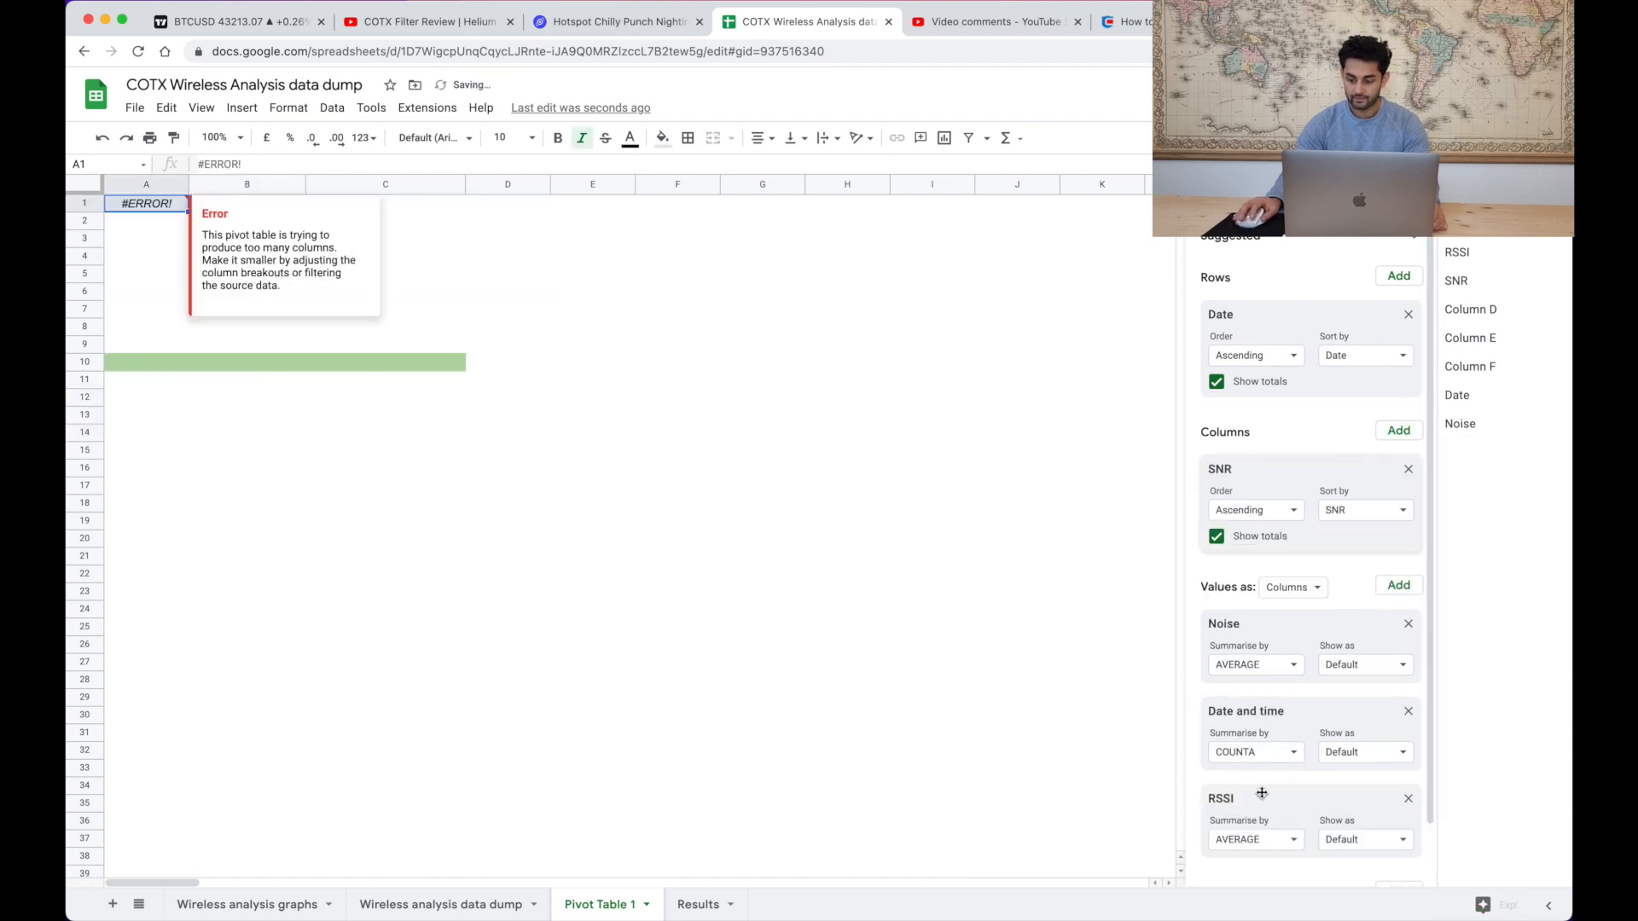
pyautogui.scroll(-3)
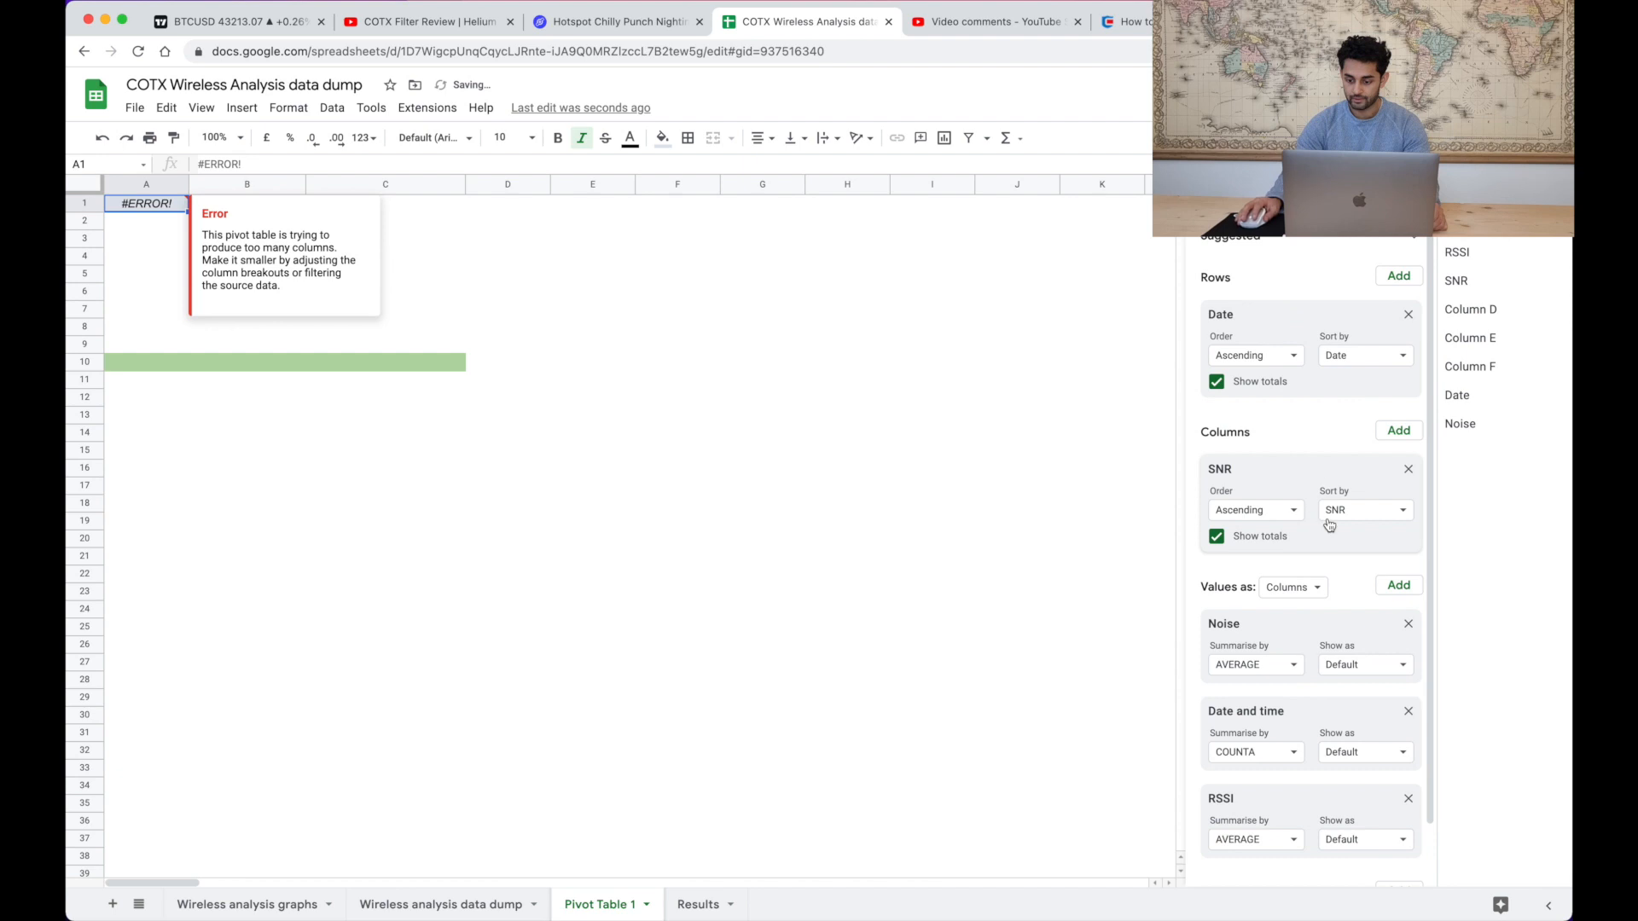
pyautogui.click(1407, 468)
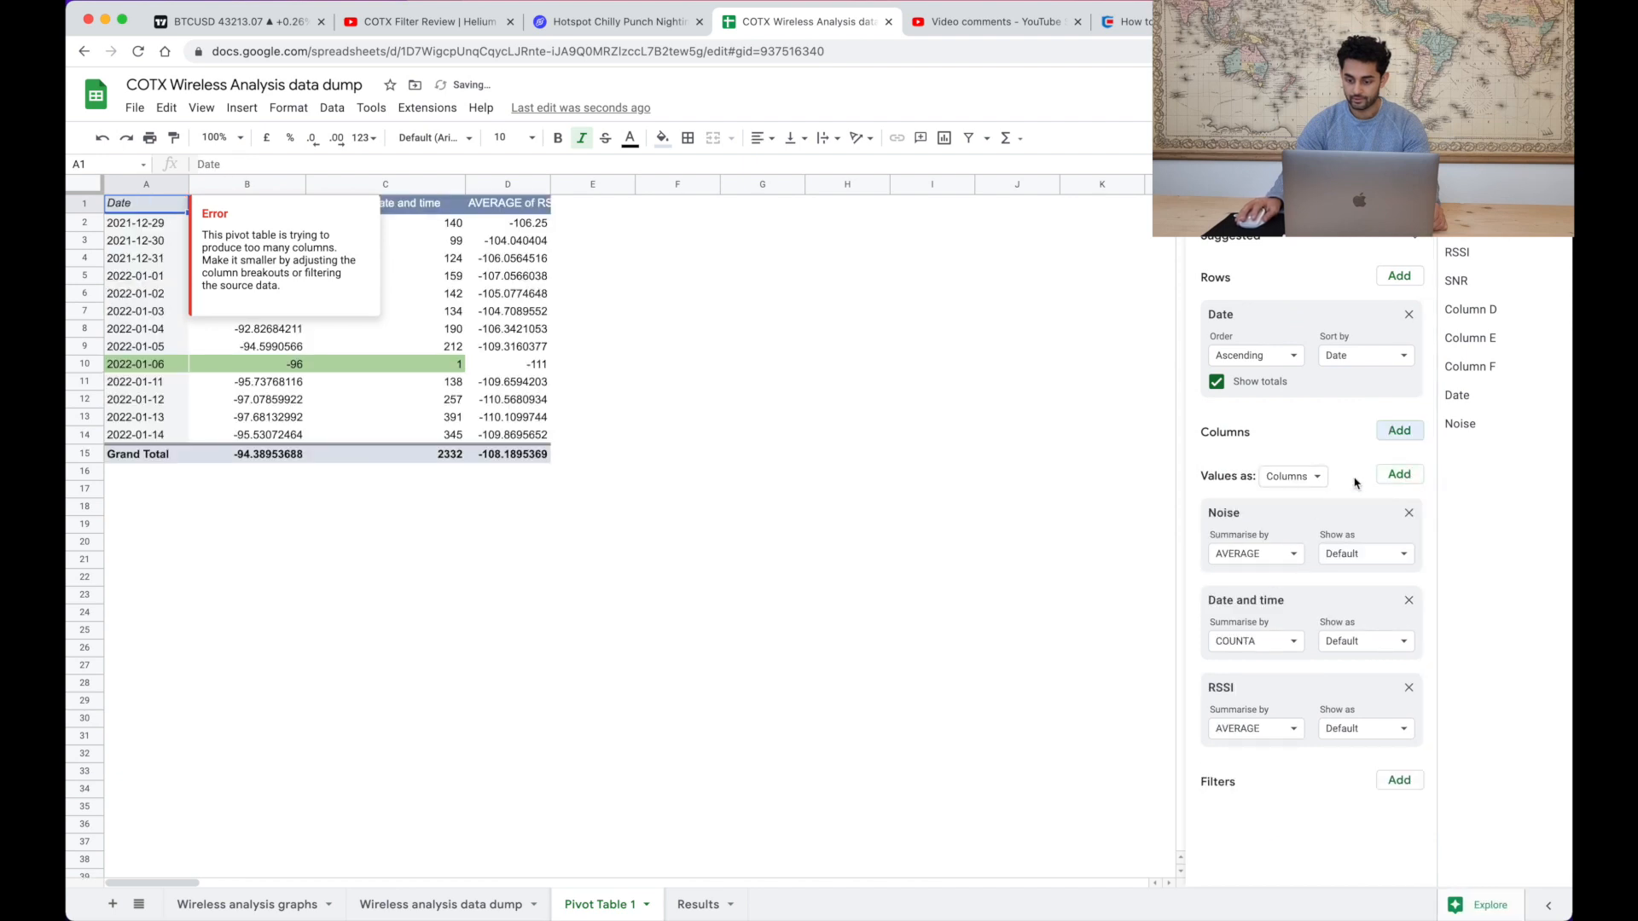
pyautogui.click(1399, 473)
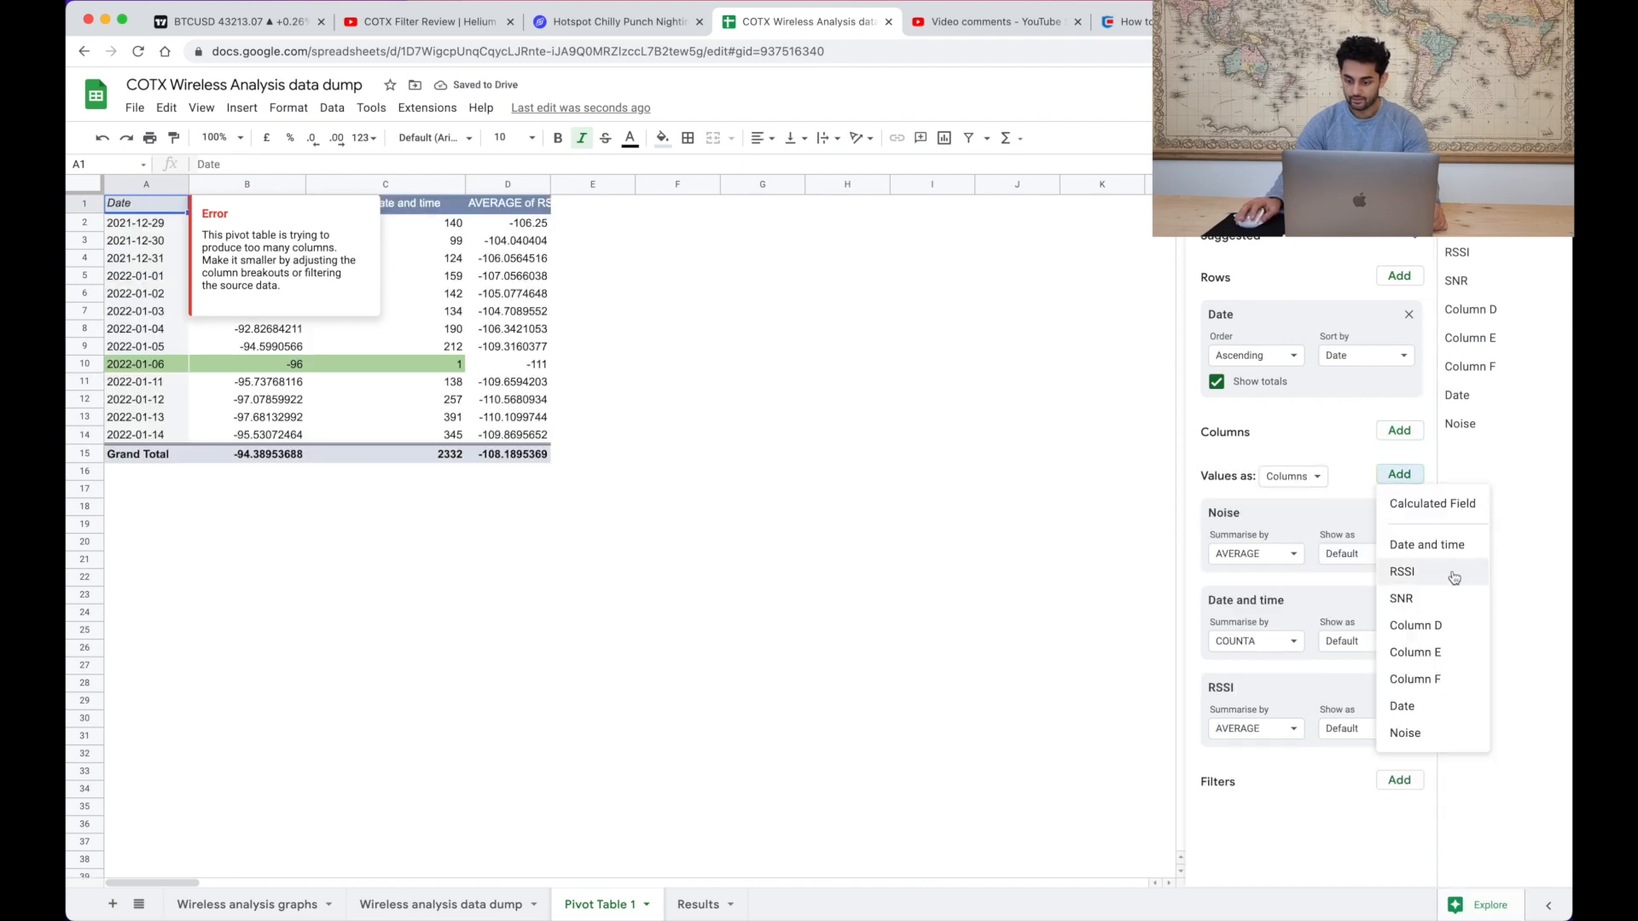
pyautogui.click(1400, 597)
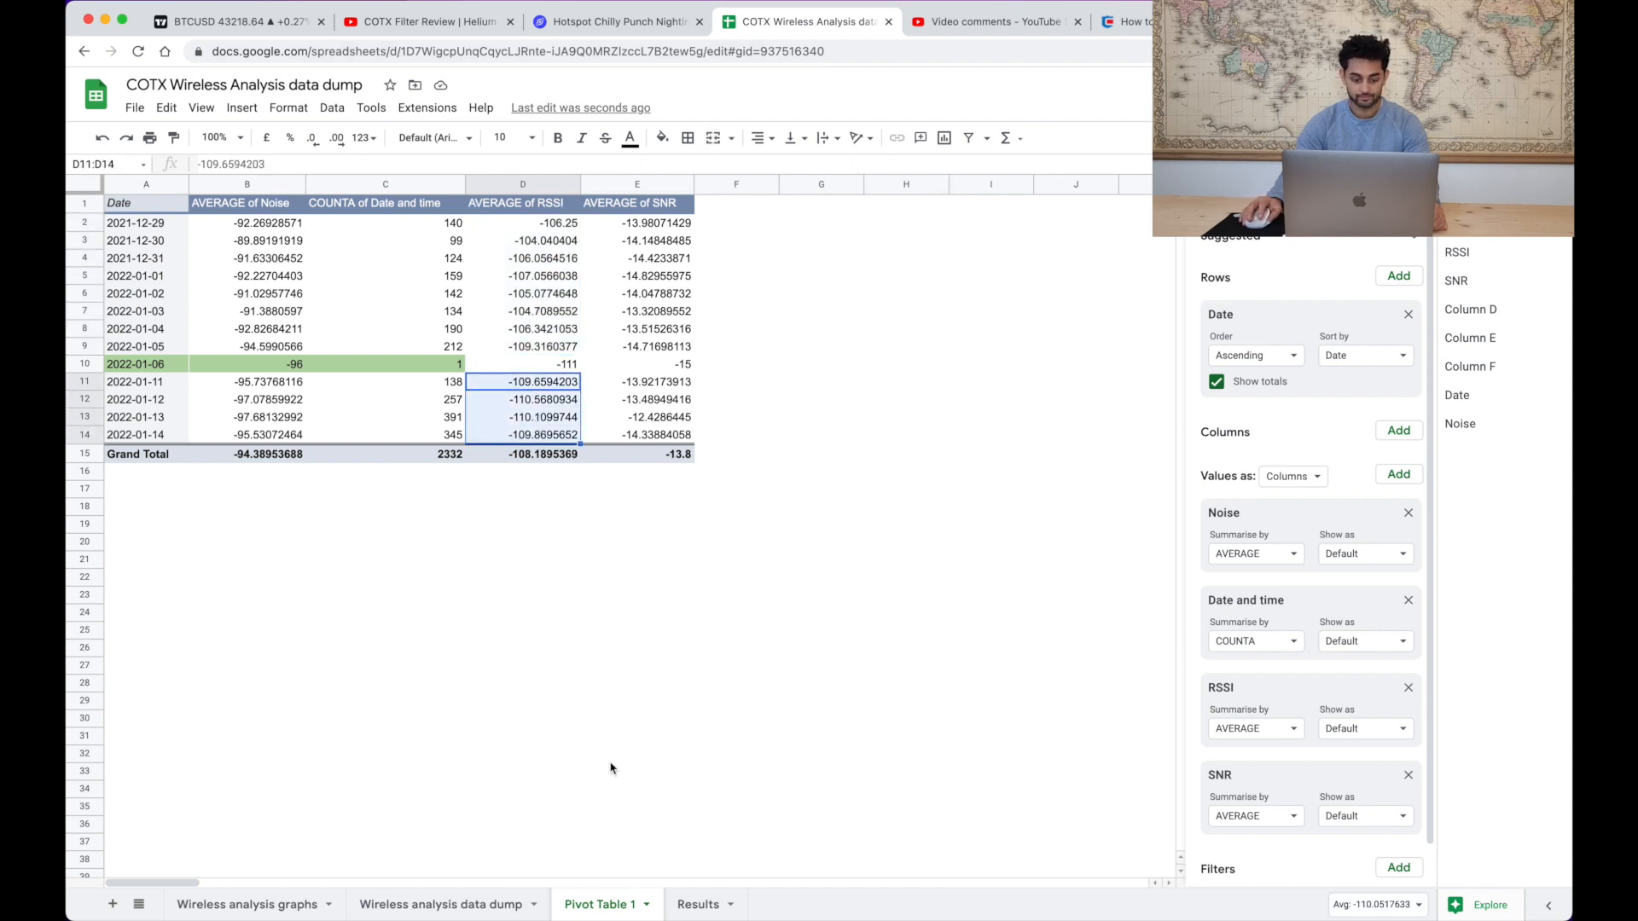
# - Record RSSI of -106 before the filter and -110 after on the Results sheet
pyautogui.click(698, 905)
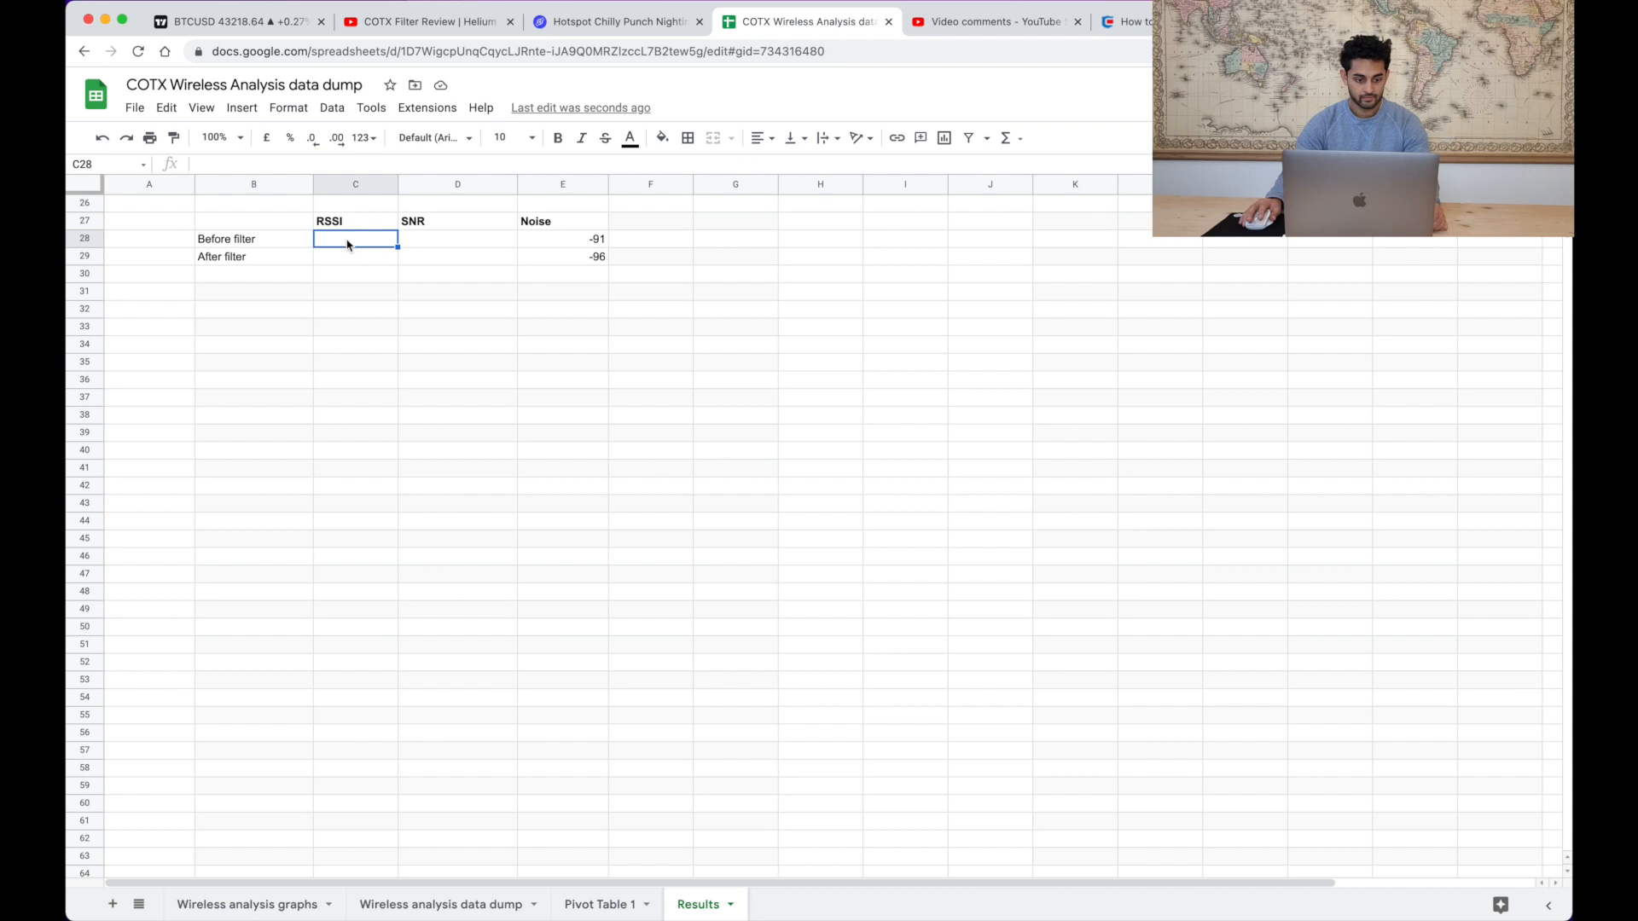
pyautogui.write('-106')
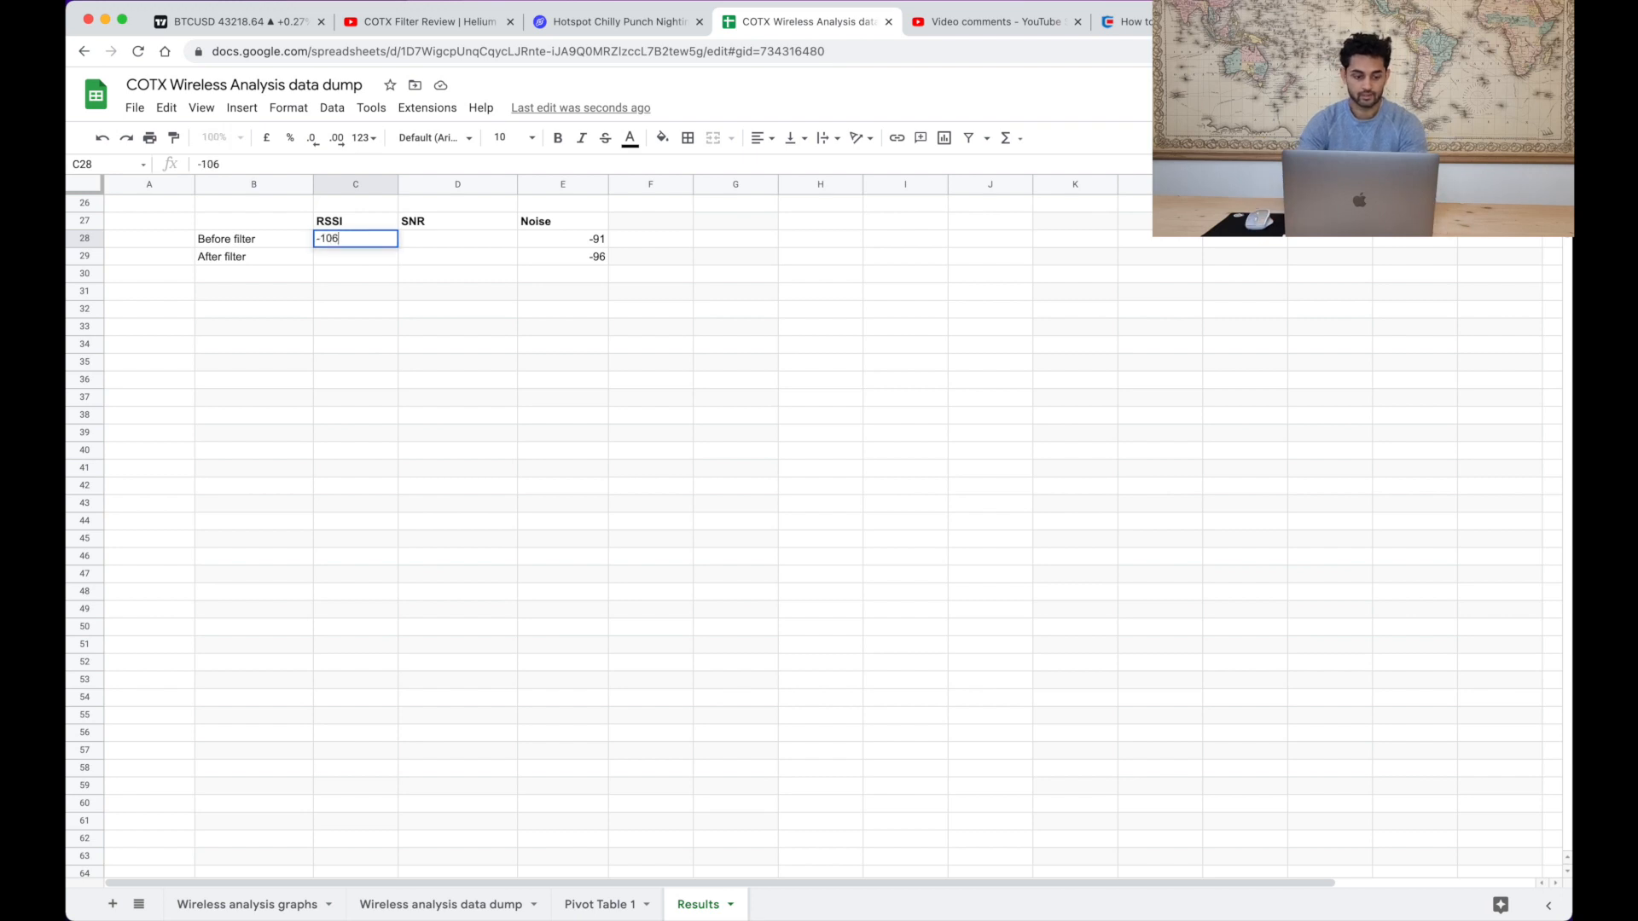
pyautogui.write('-110')
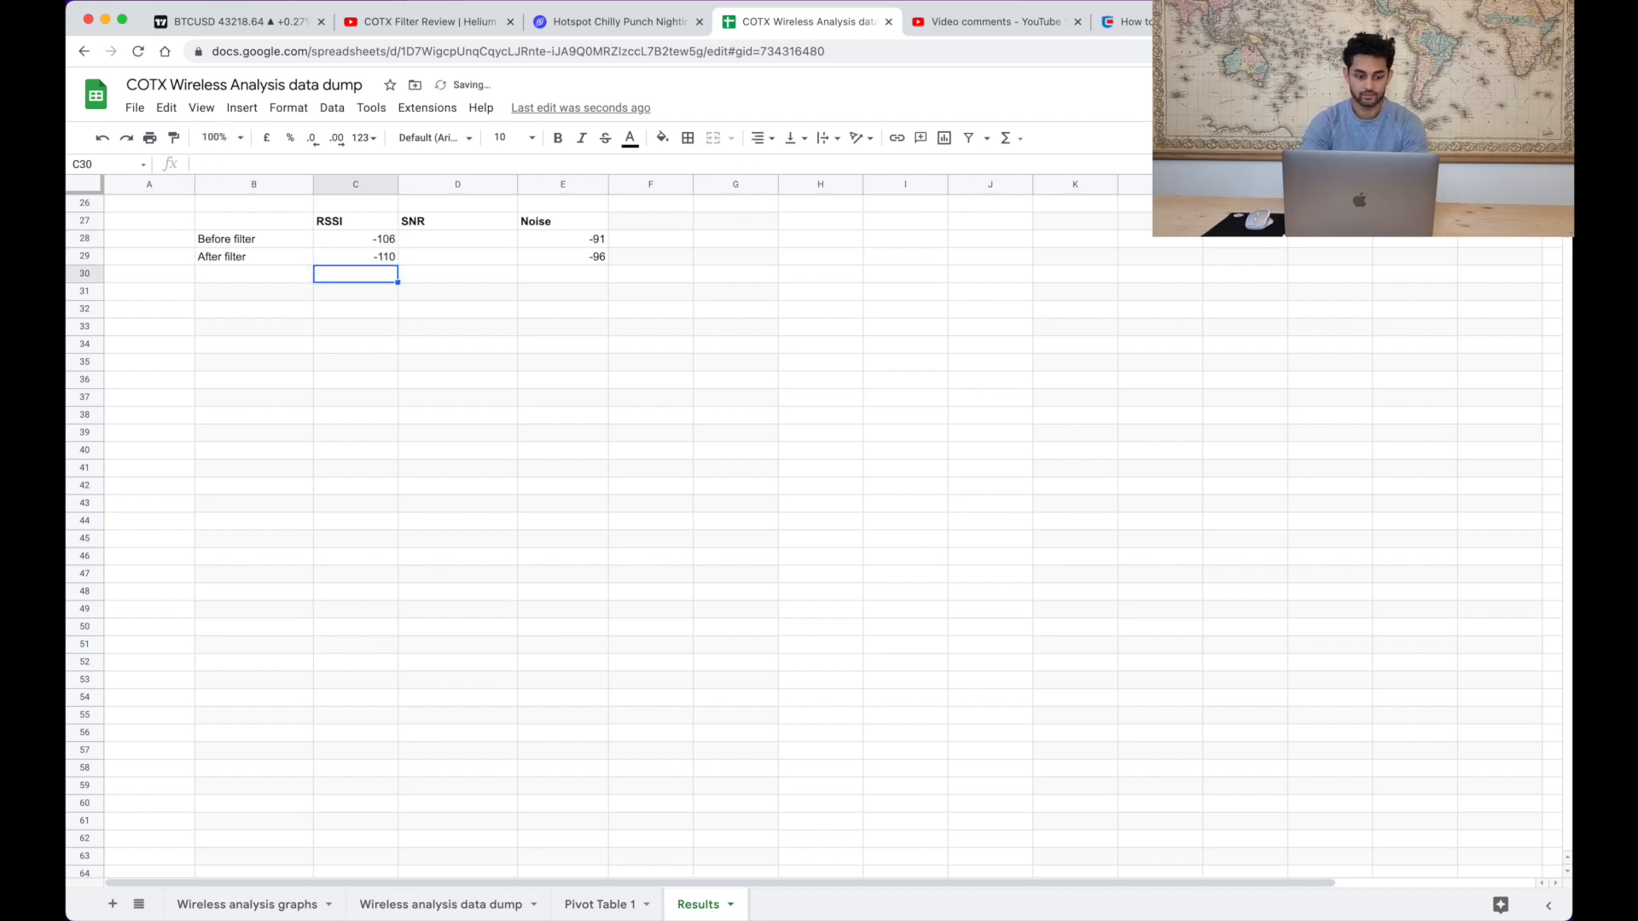
pyautogui.click(354, 256)
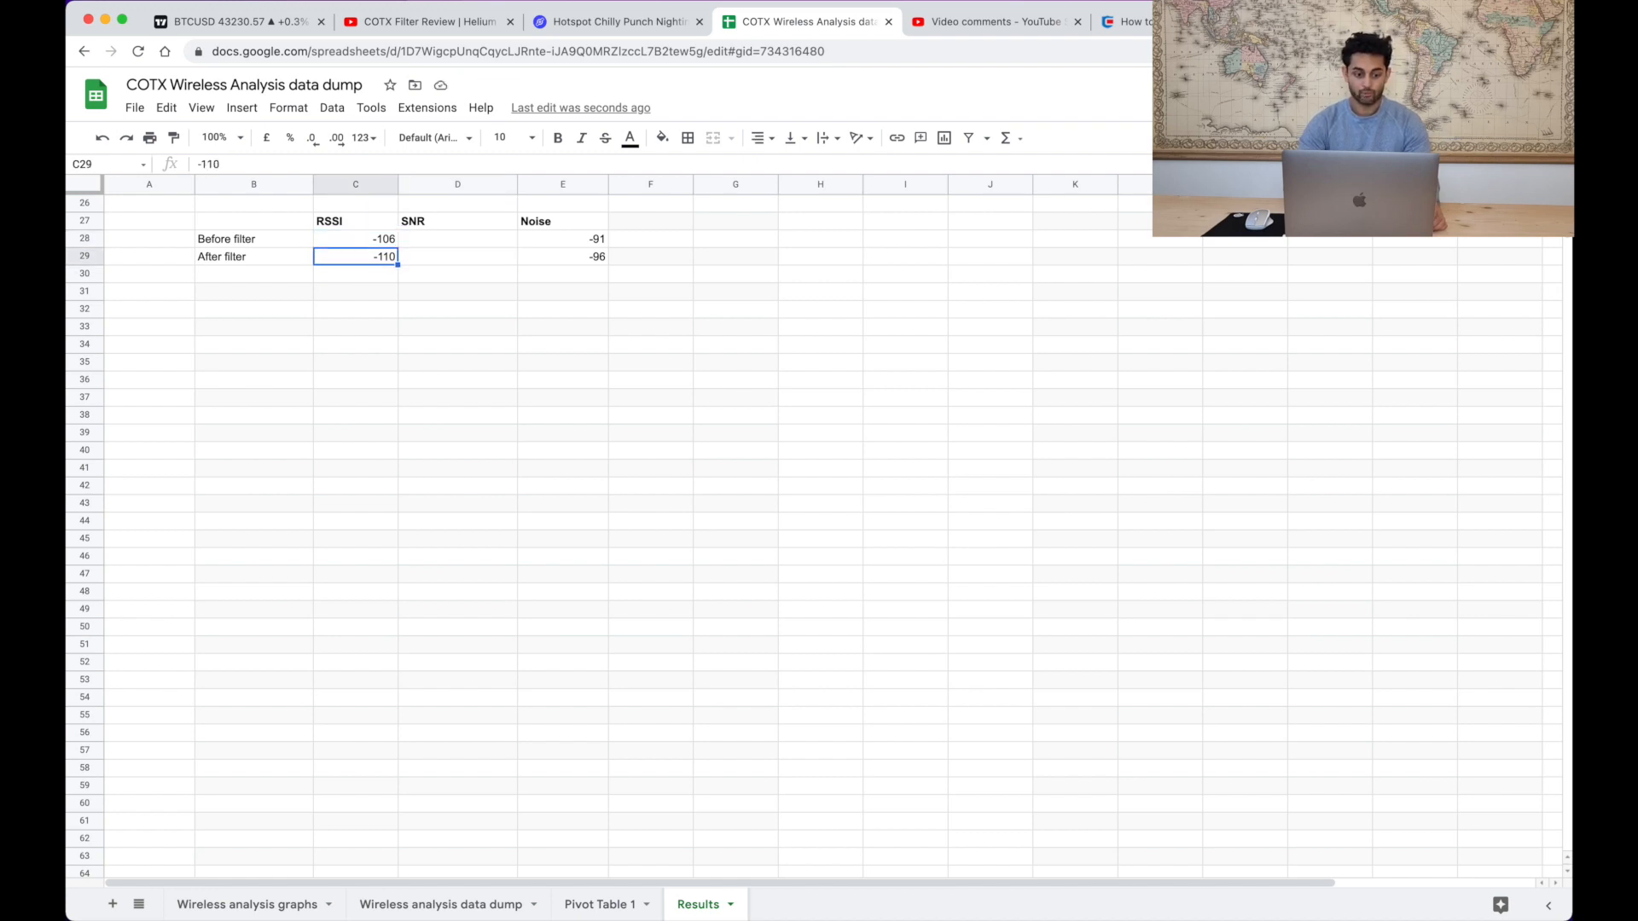
# - Select the before-filter SNR cell and bring up Pivot Table 1 to read average SNR
pyautogui.click(457, 239)
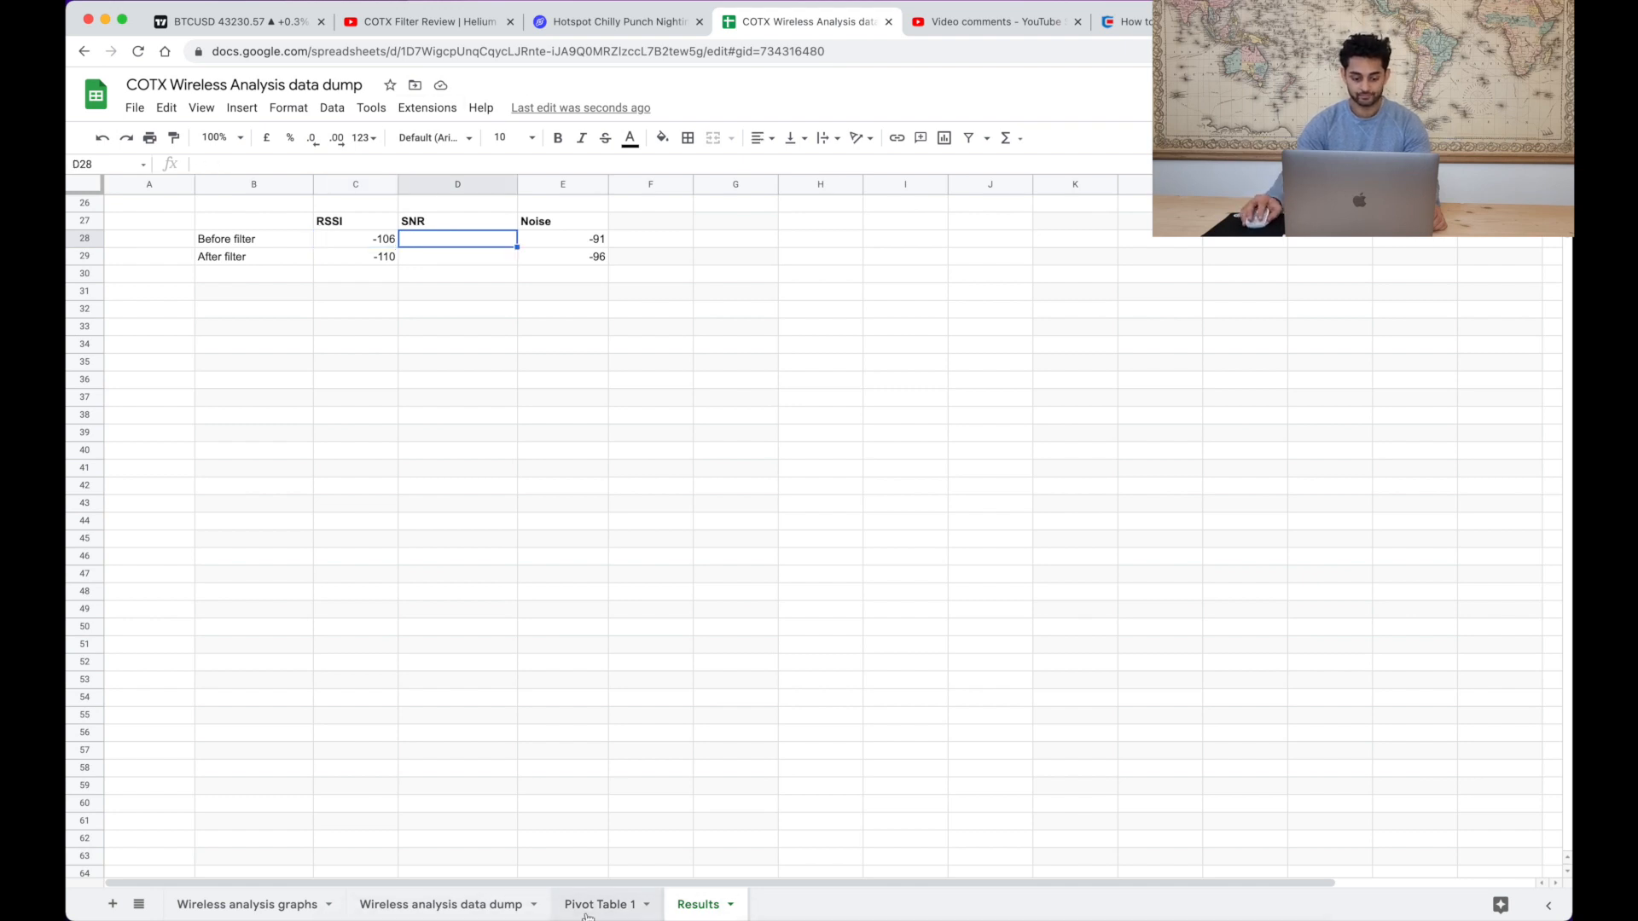
pyautogui.click(601, 904)
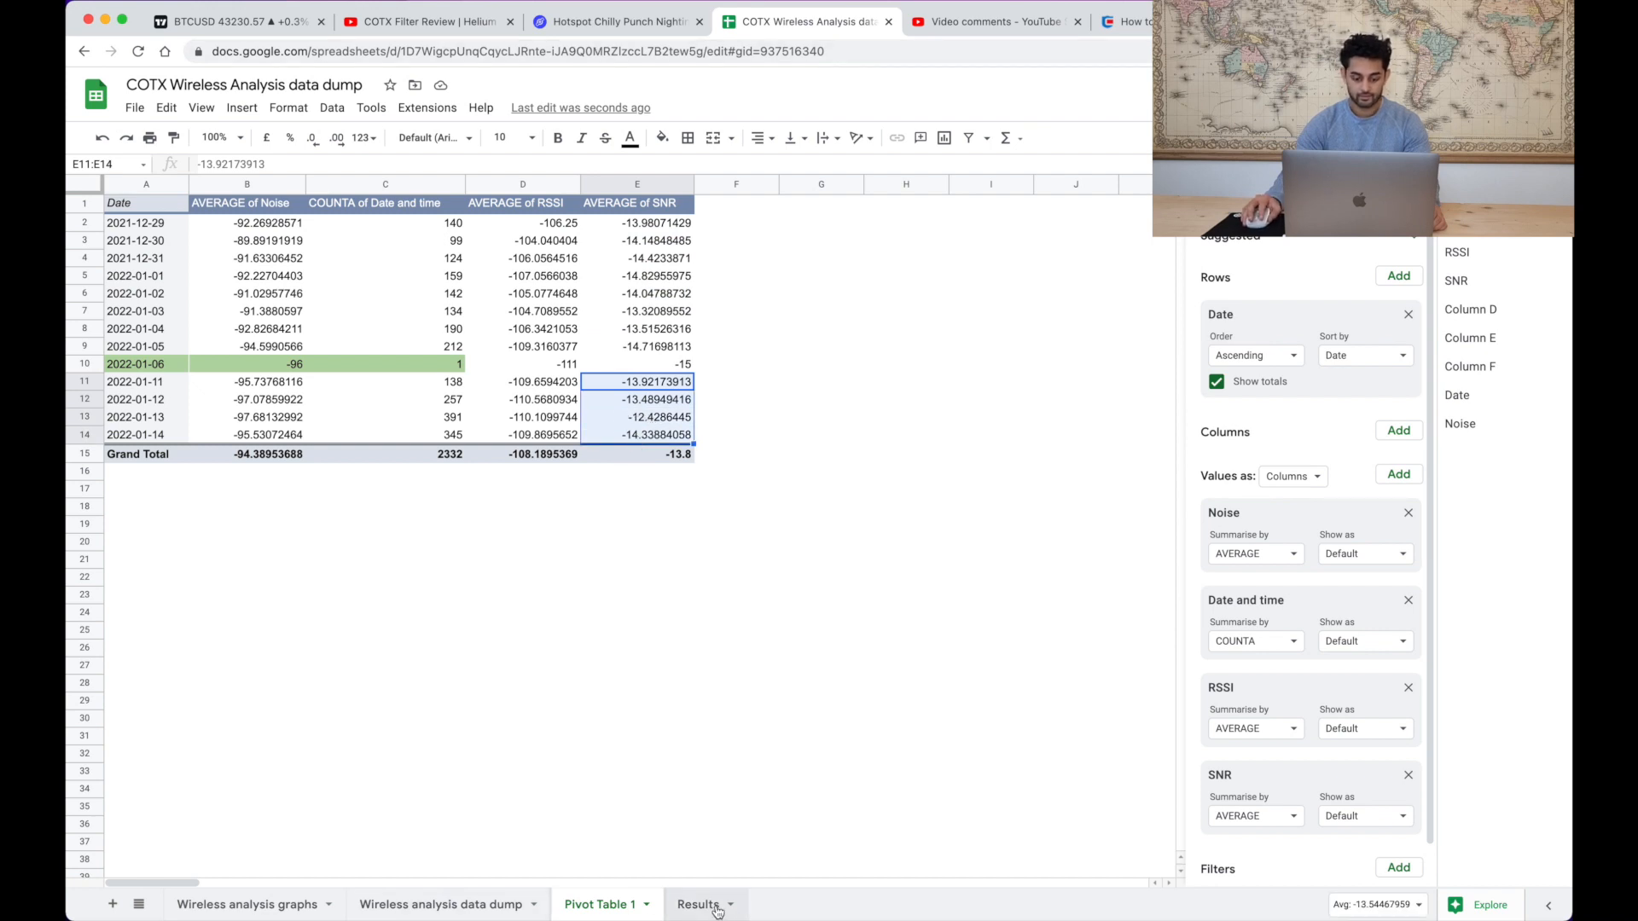
# - Enter SNR of -14 before the filter and -13.5 after, completing the comparison table
pyautogui.click(698, 905)
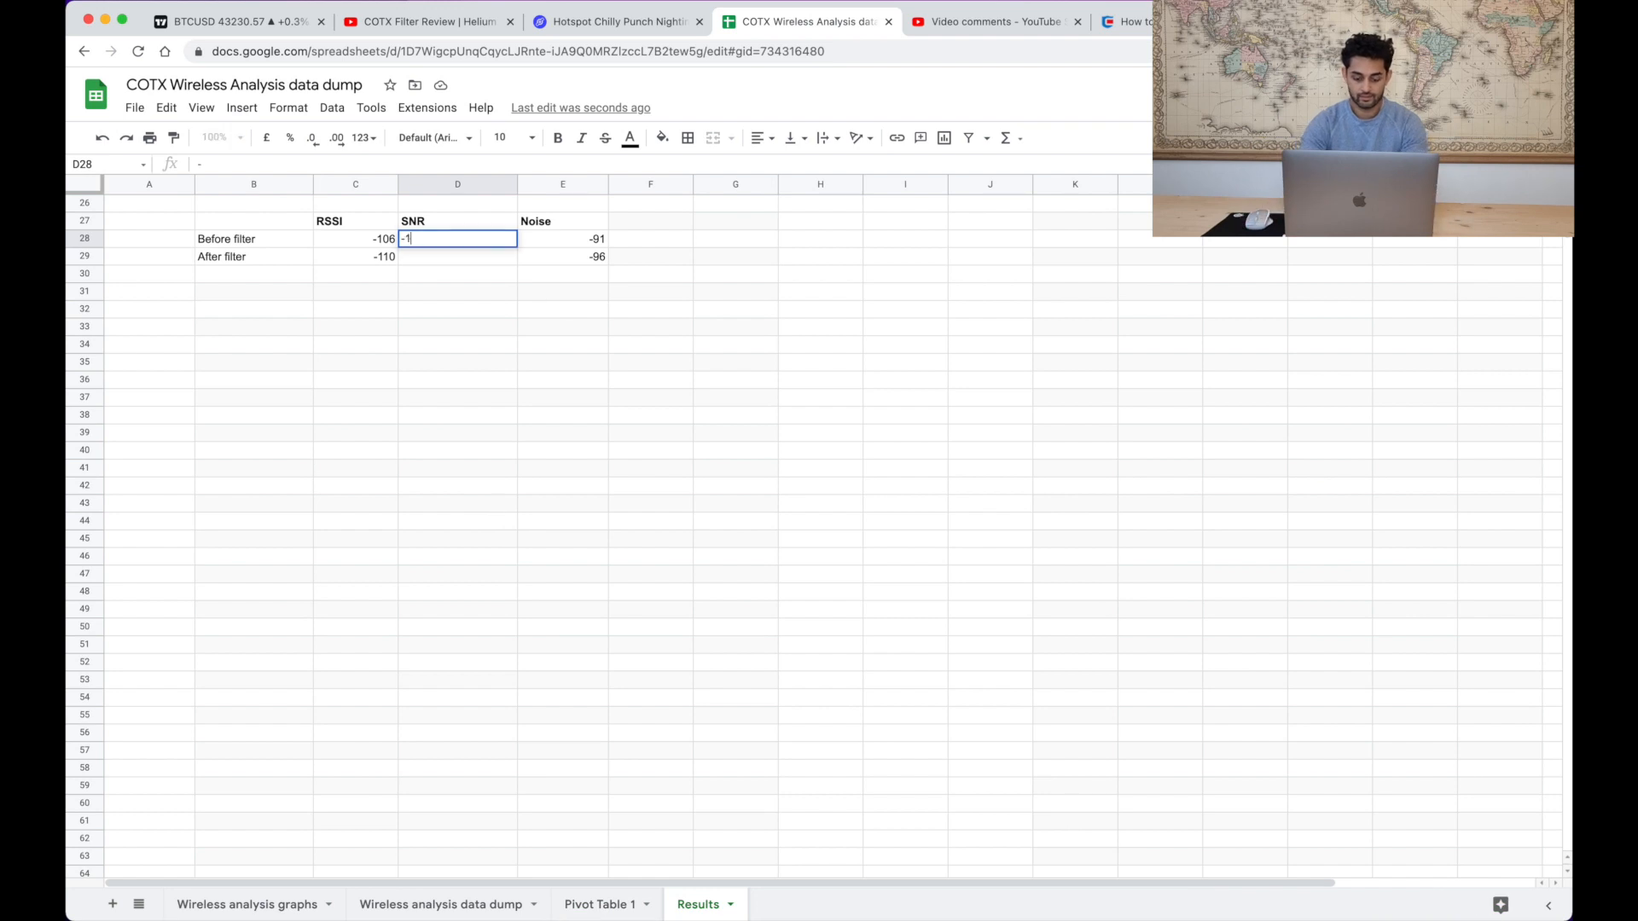
pyautogui.press('Backspace')
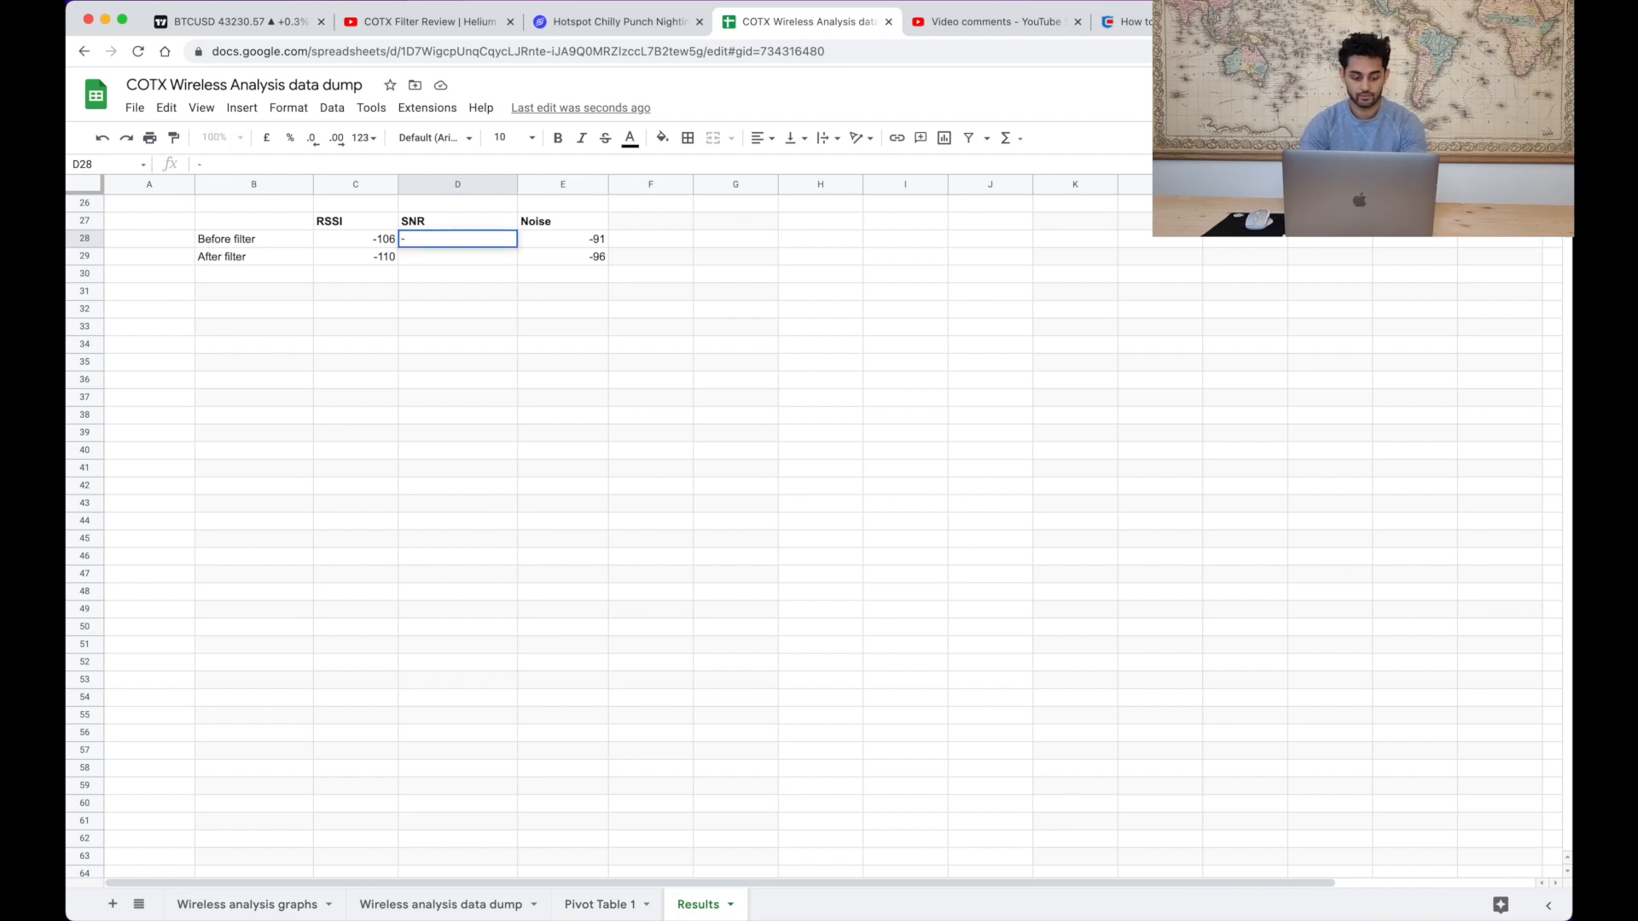
pyautogui.write('-14')
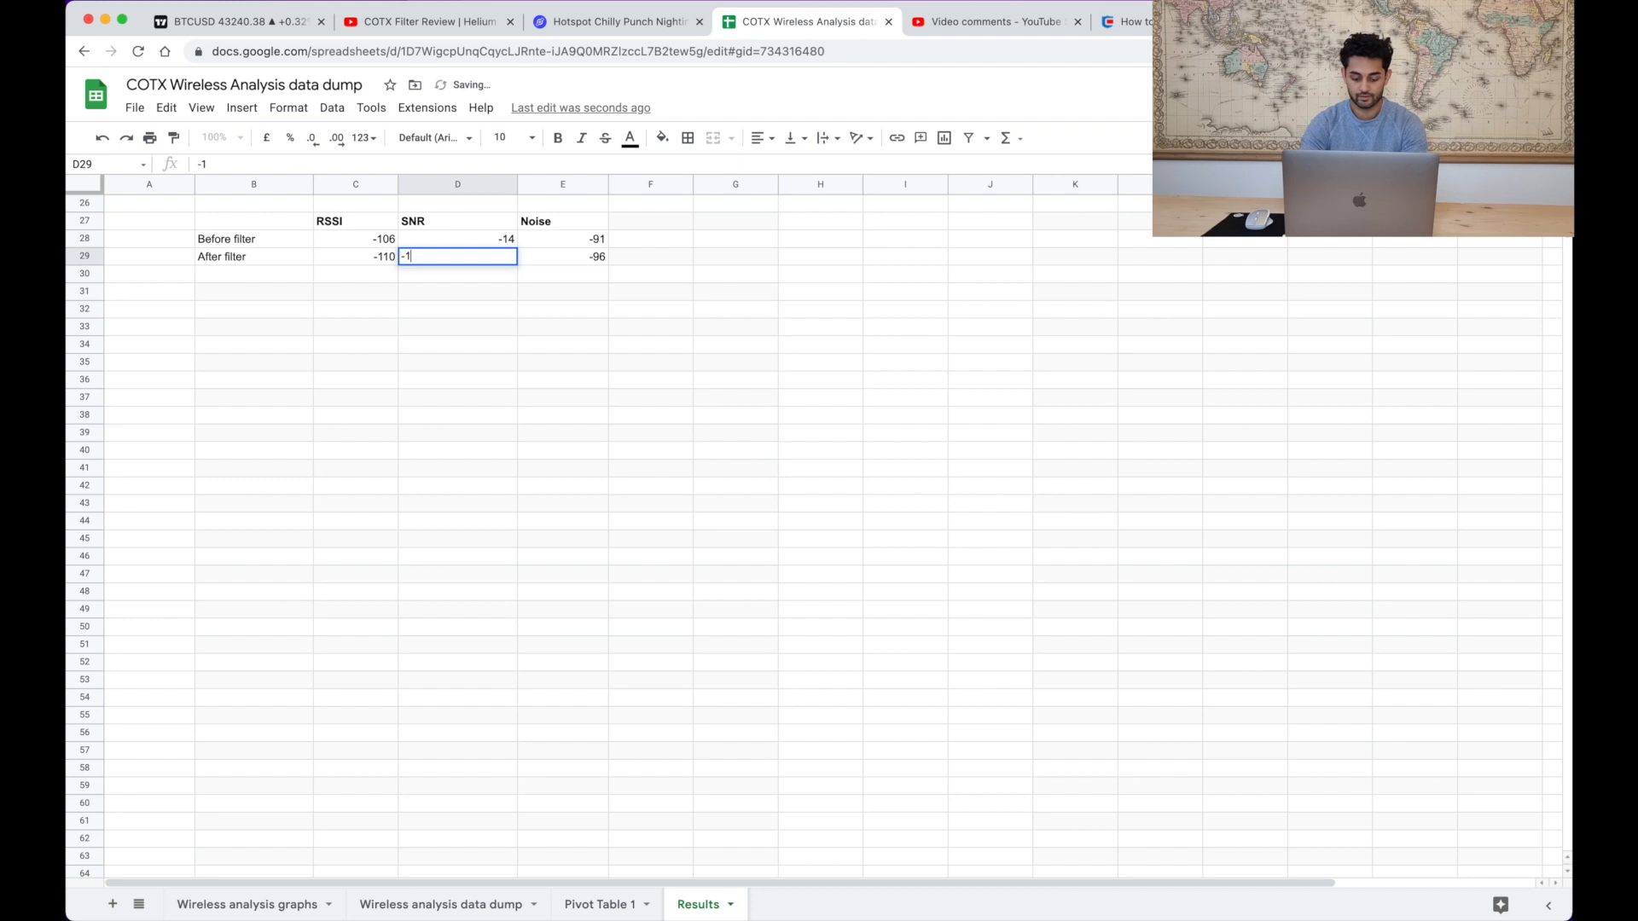
pyautogui.write('3.5')
pyautogui.press('enter')
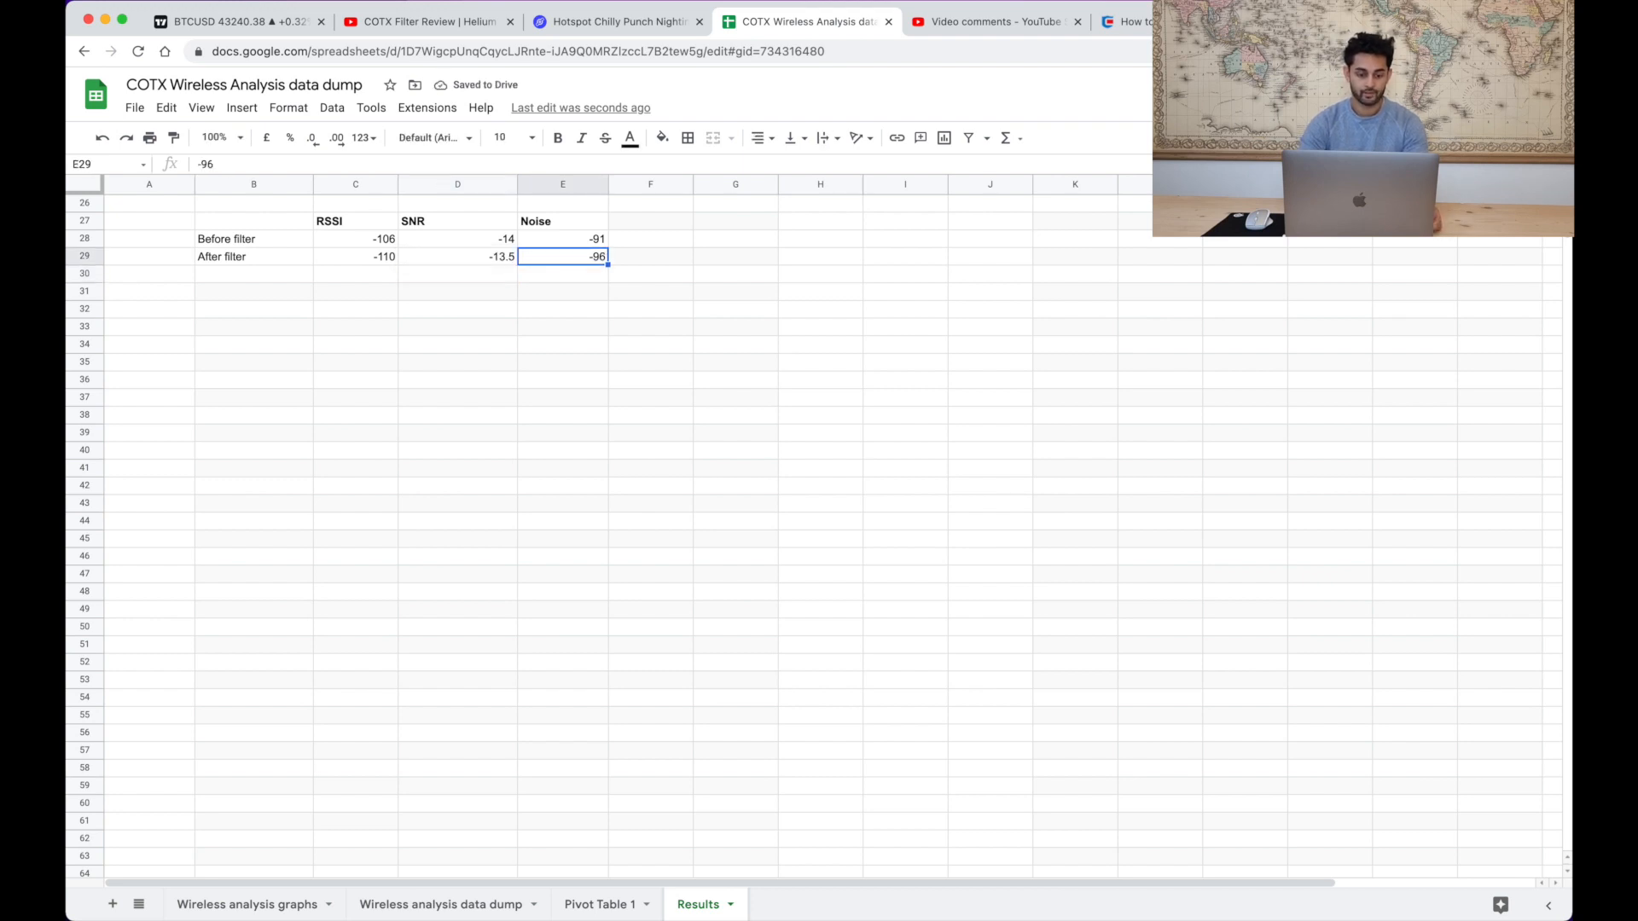
pyautogui.write('=D28')
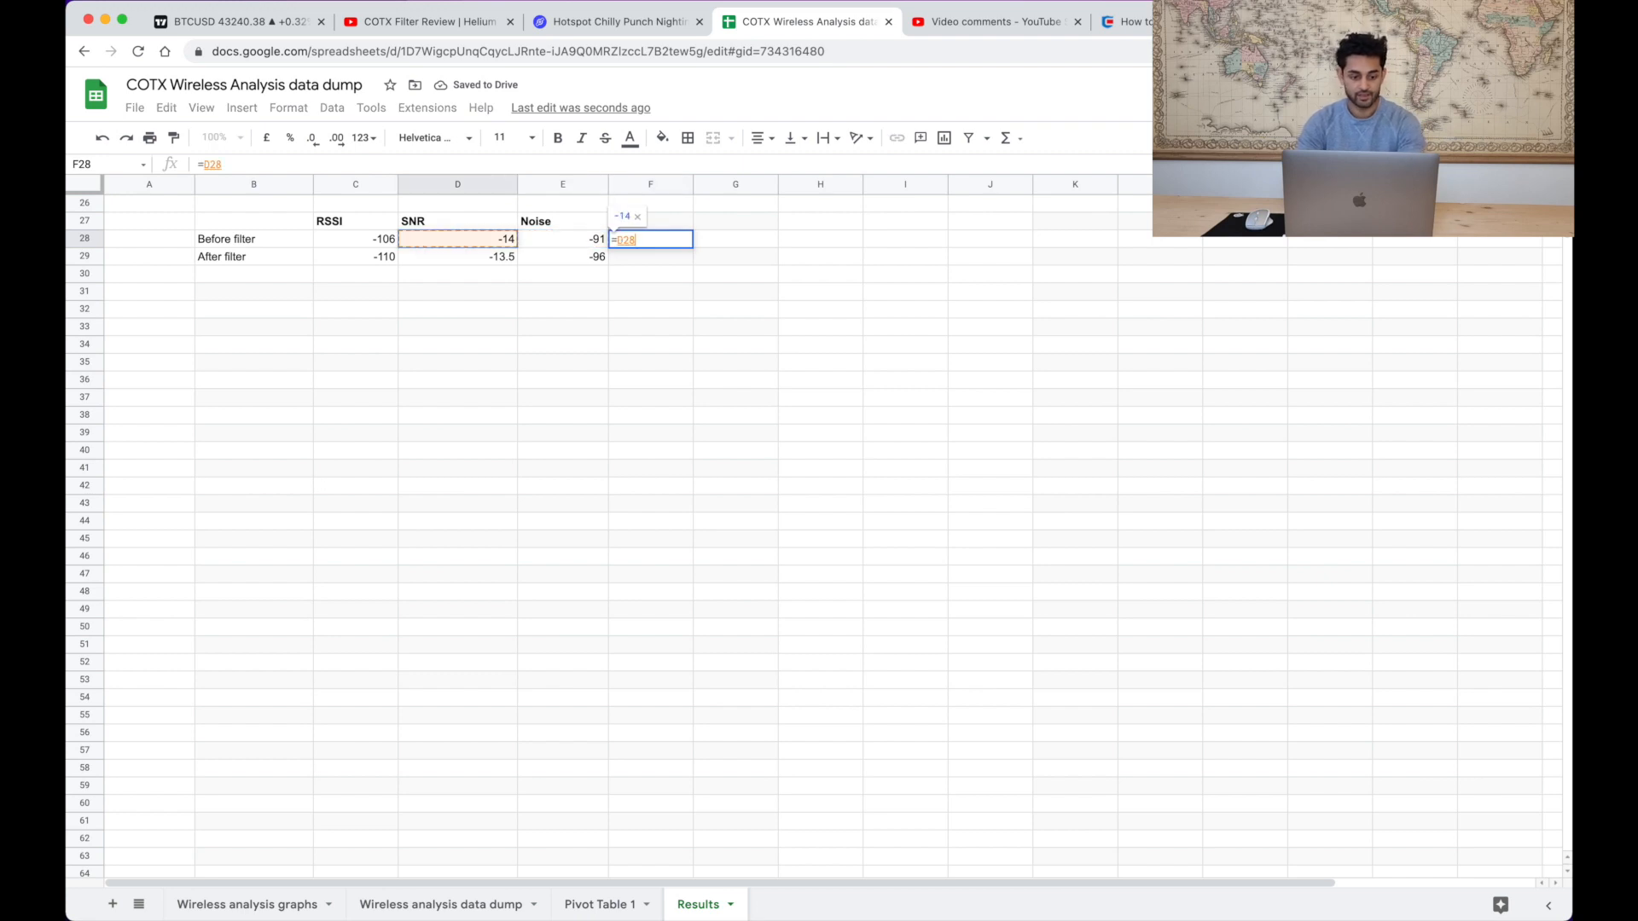
pyautogui.click(354, 239)
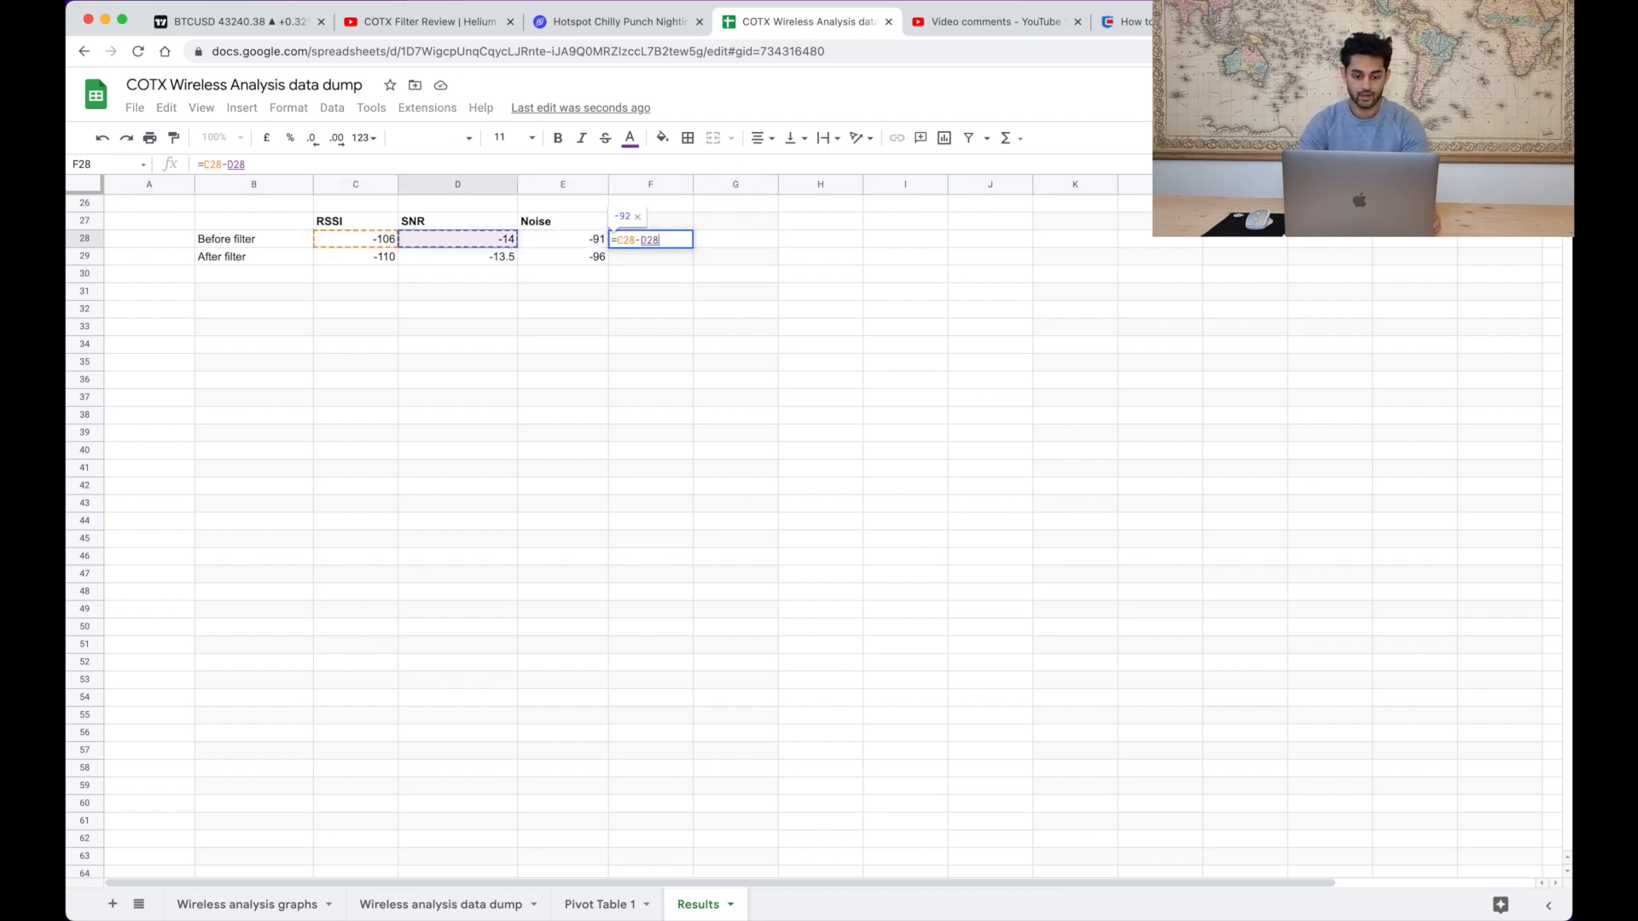
pyautogui.press('enter')
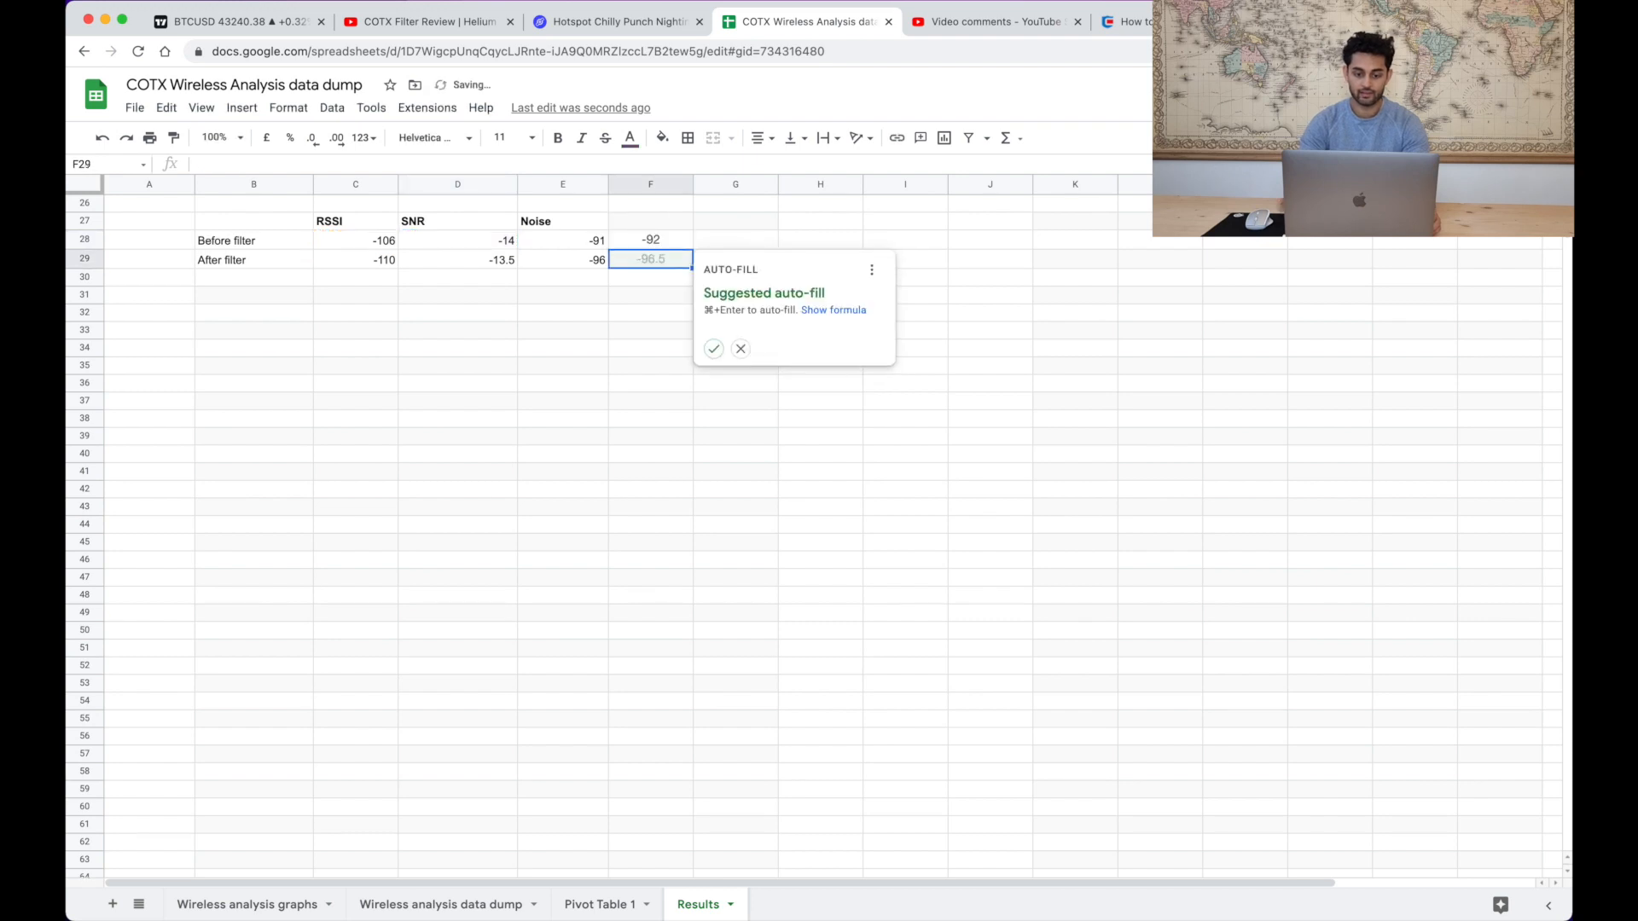
pyautogui.click(713, 348)
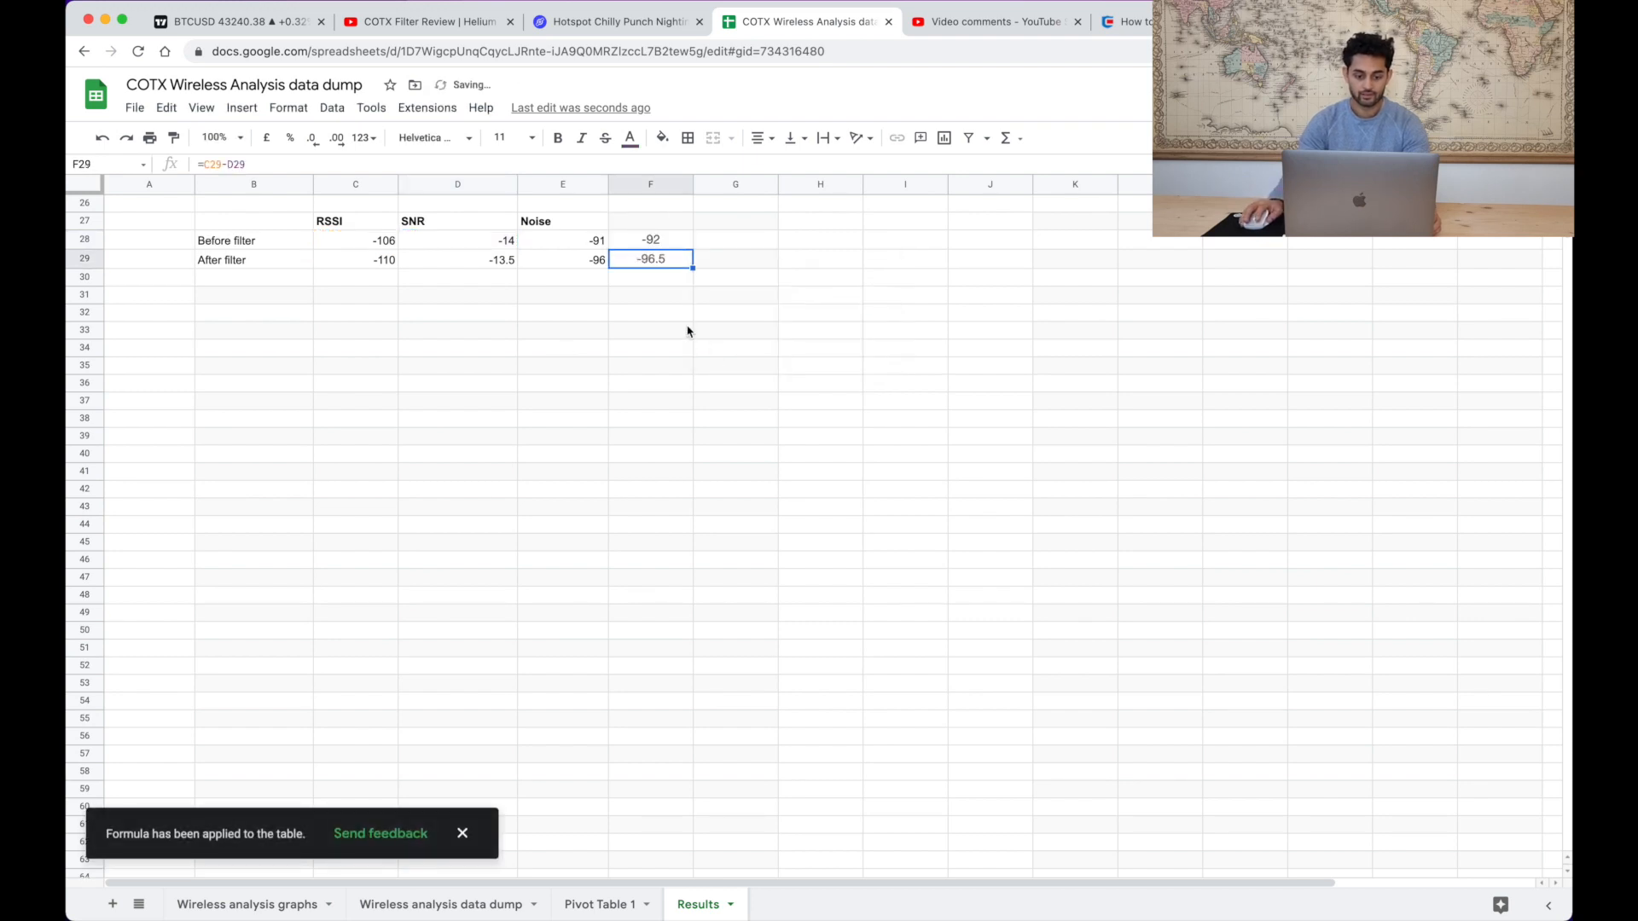
pyautogui.click(561, 239)
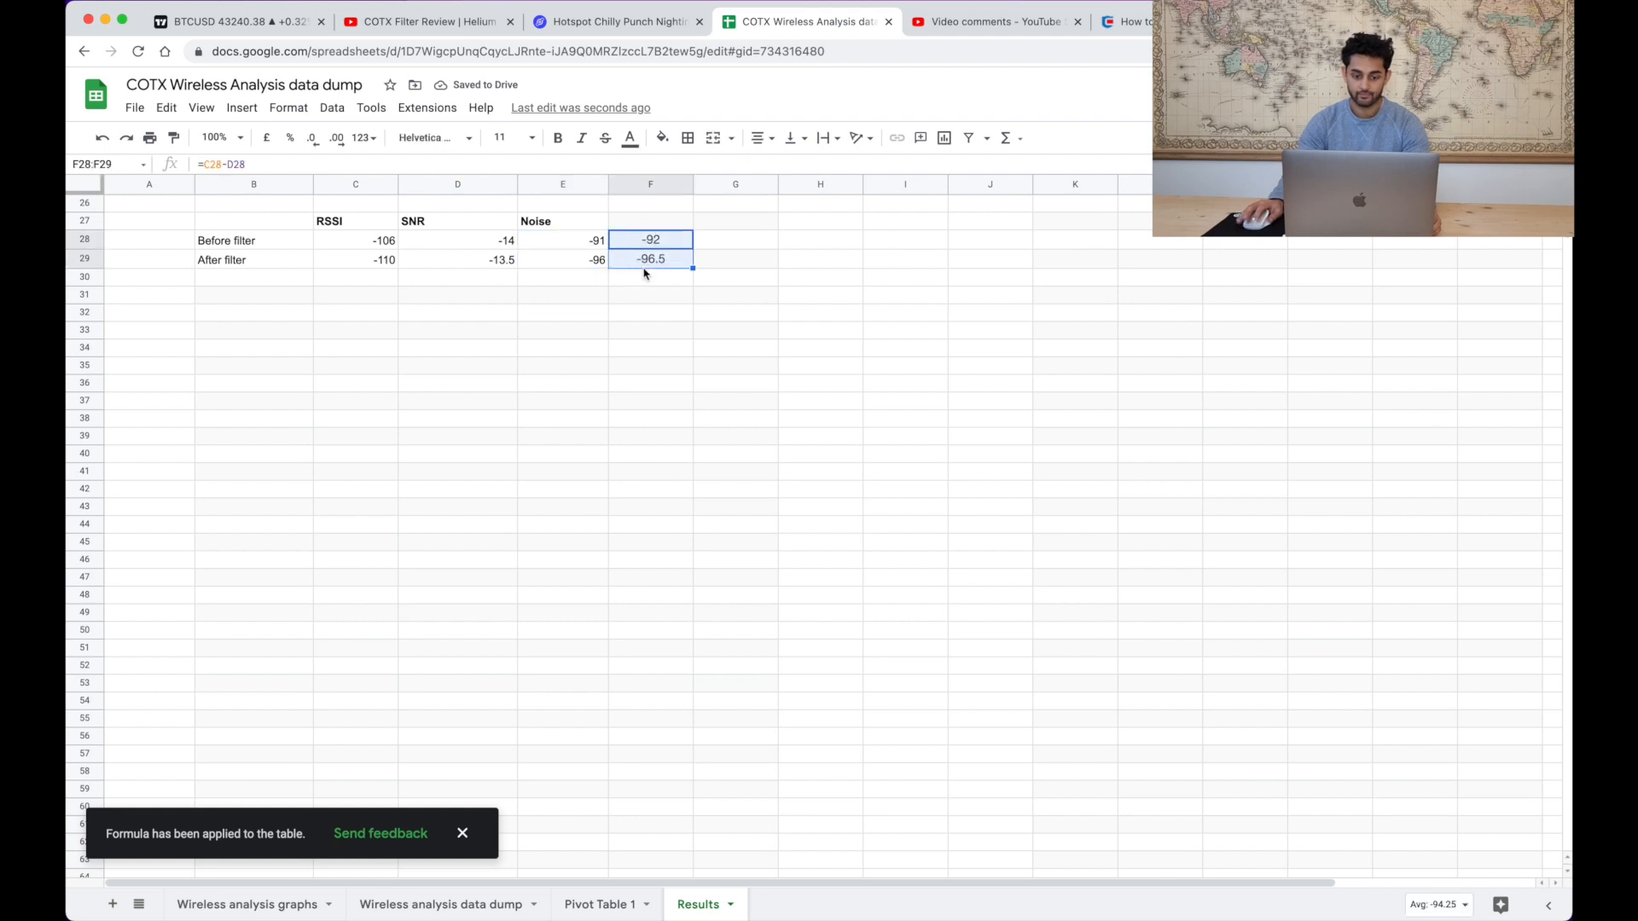
pyautogui.press('Delete')
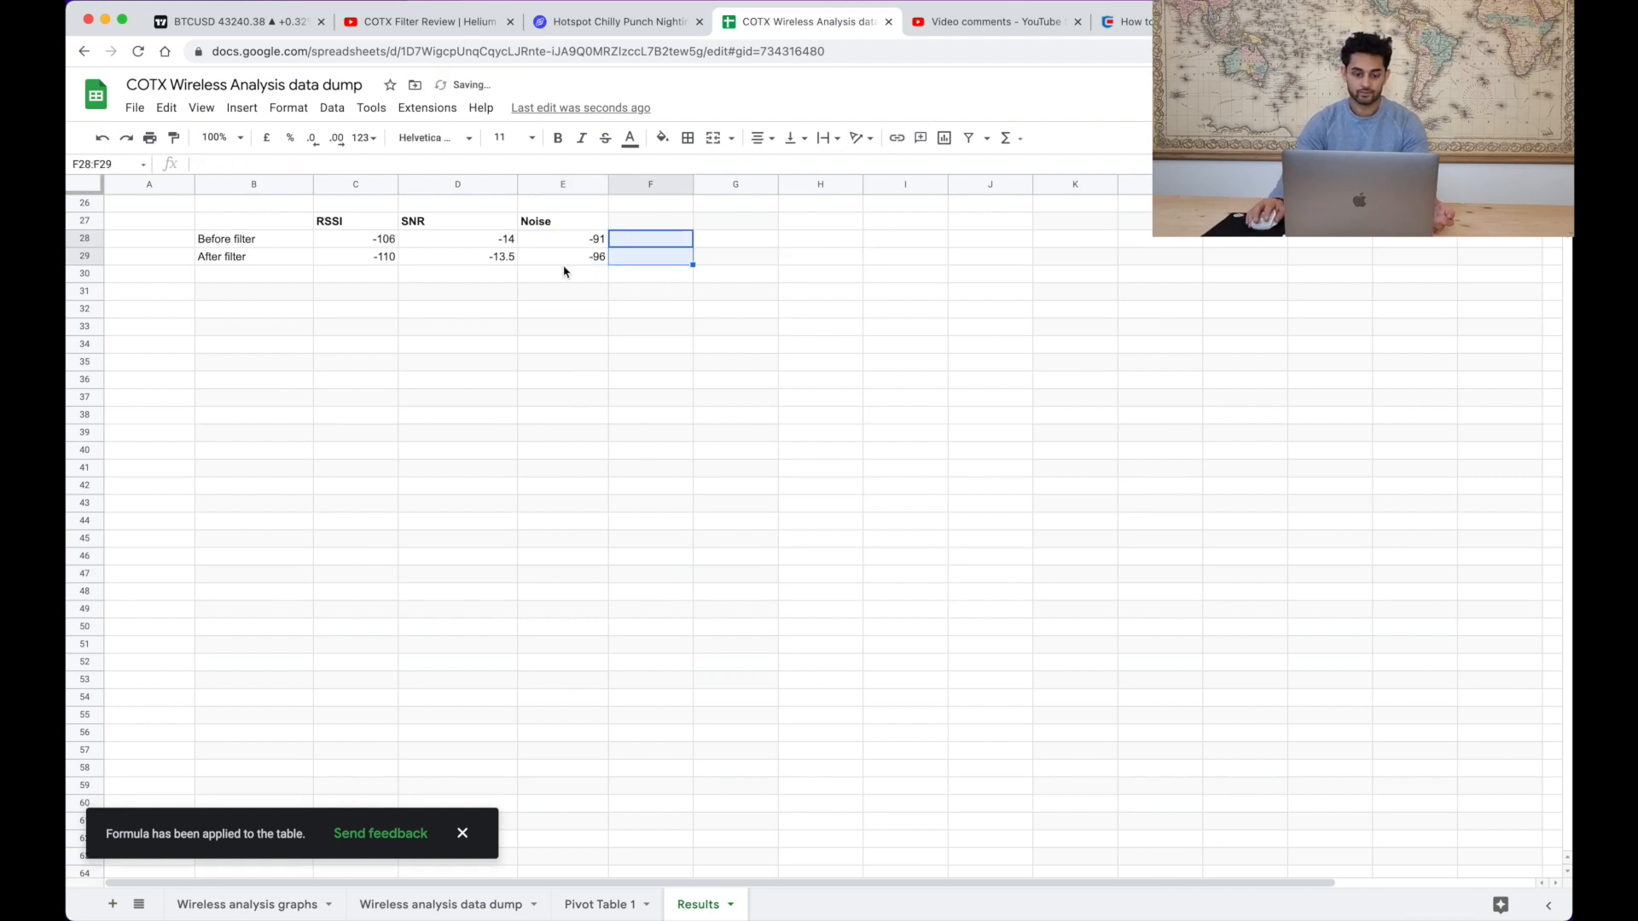
pyautogui.click(252, 239)
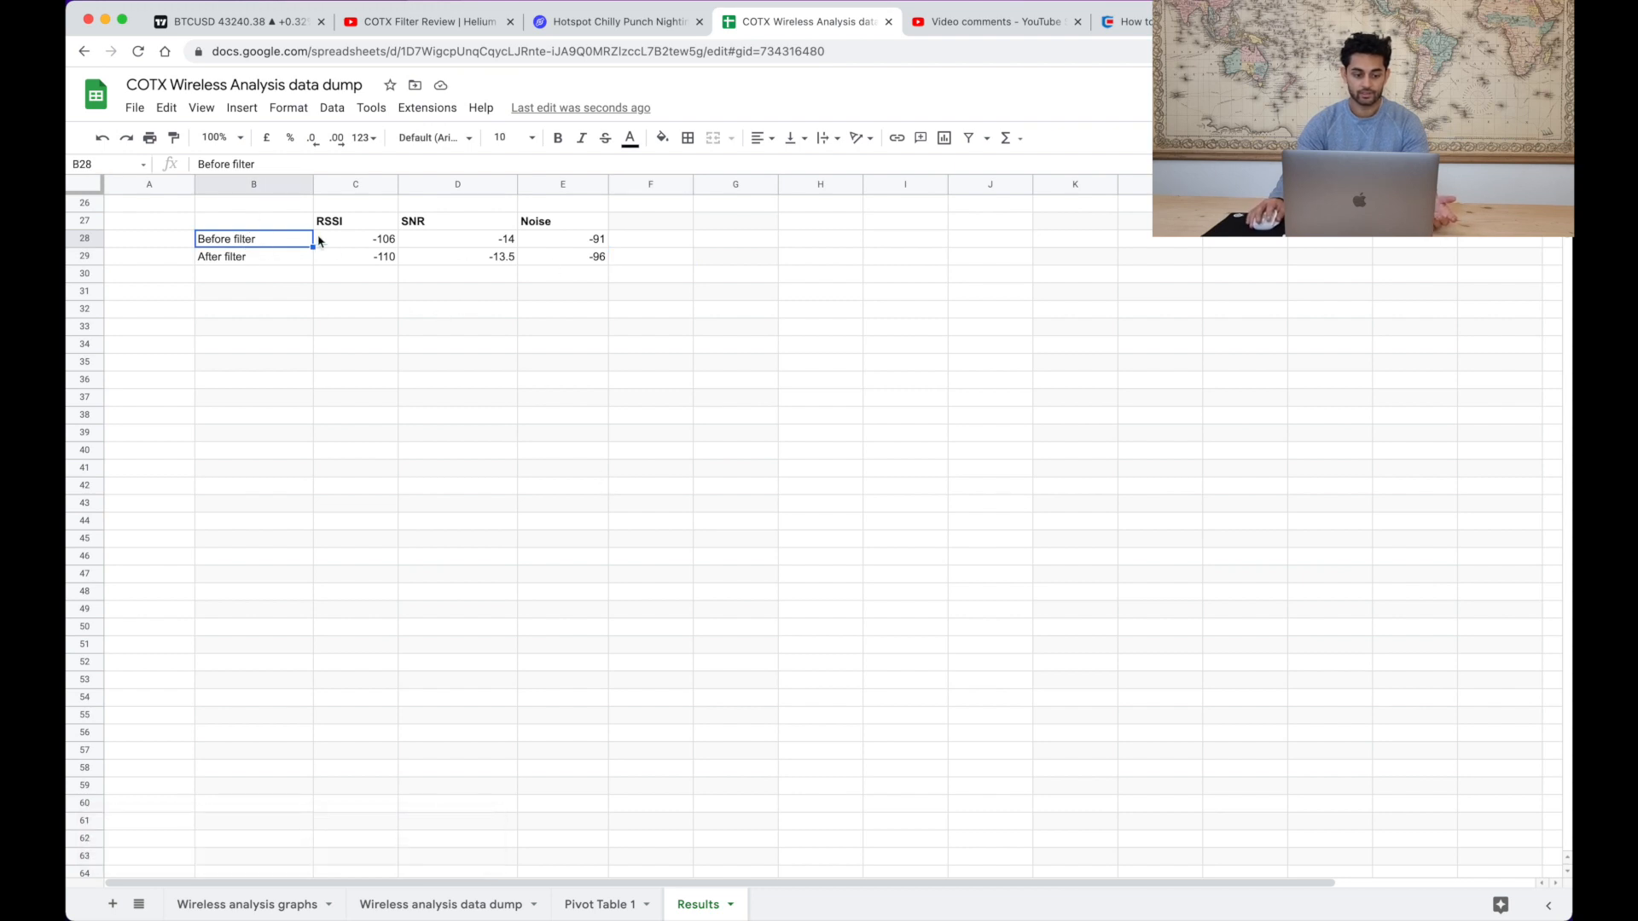
pyautogui.click(355, 256)
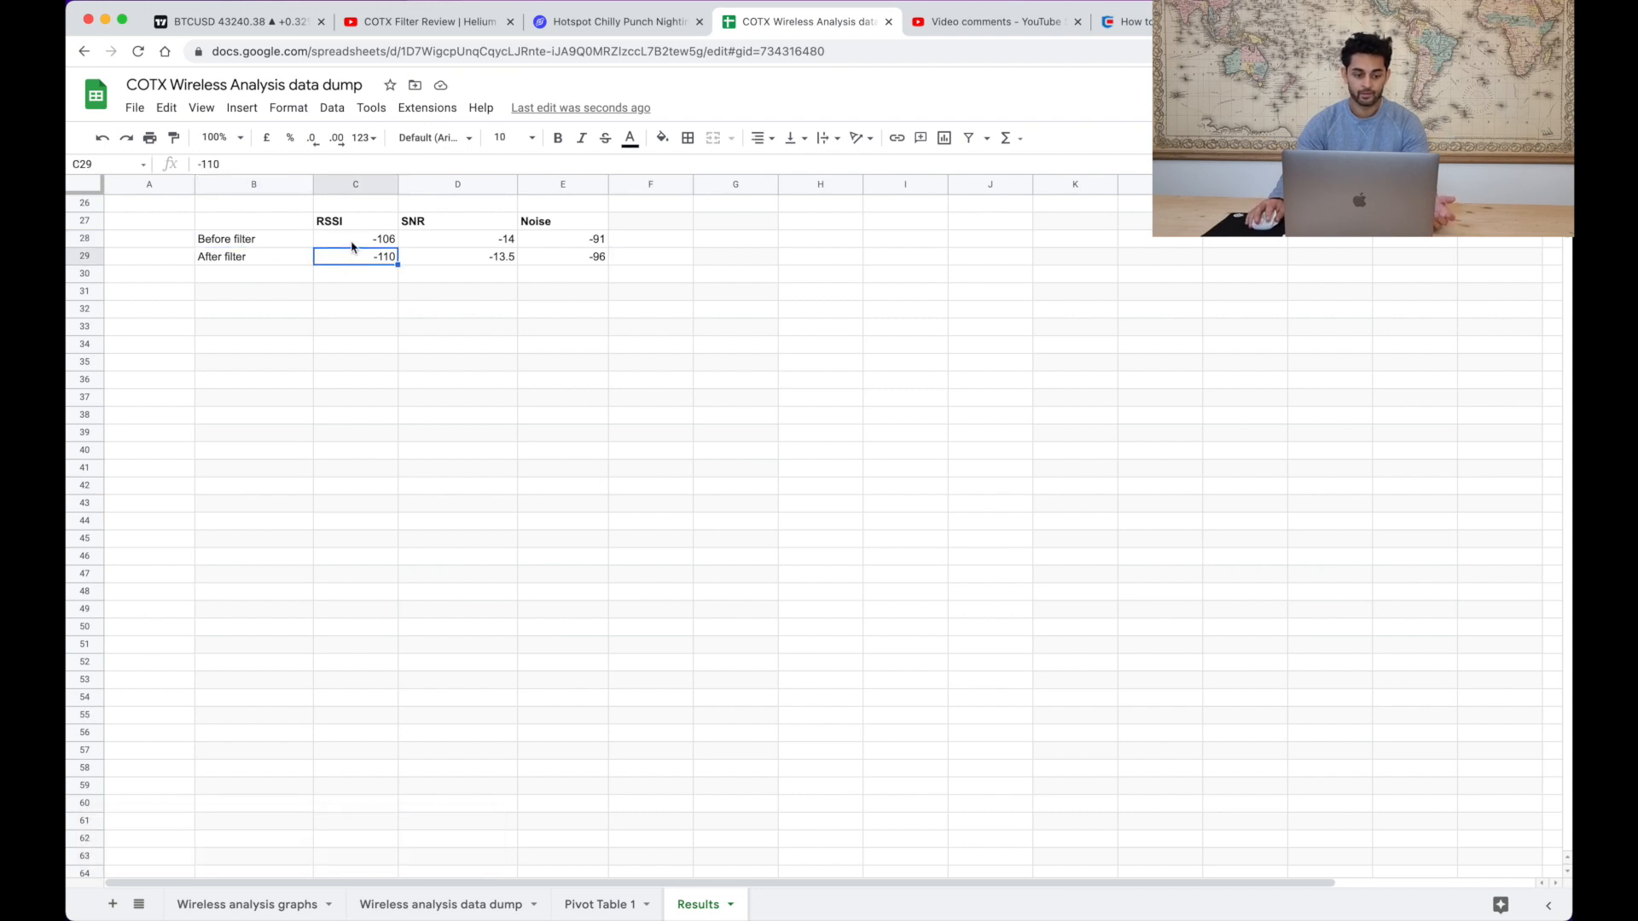
pyautogui.click(355, 239)
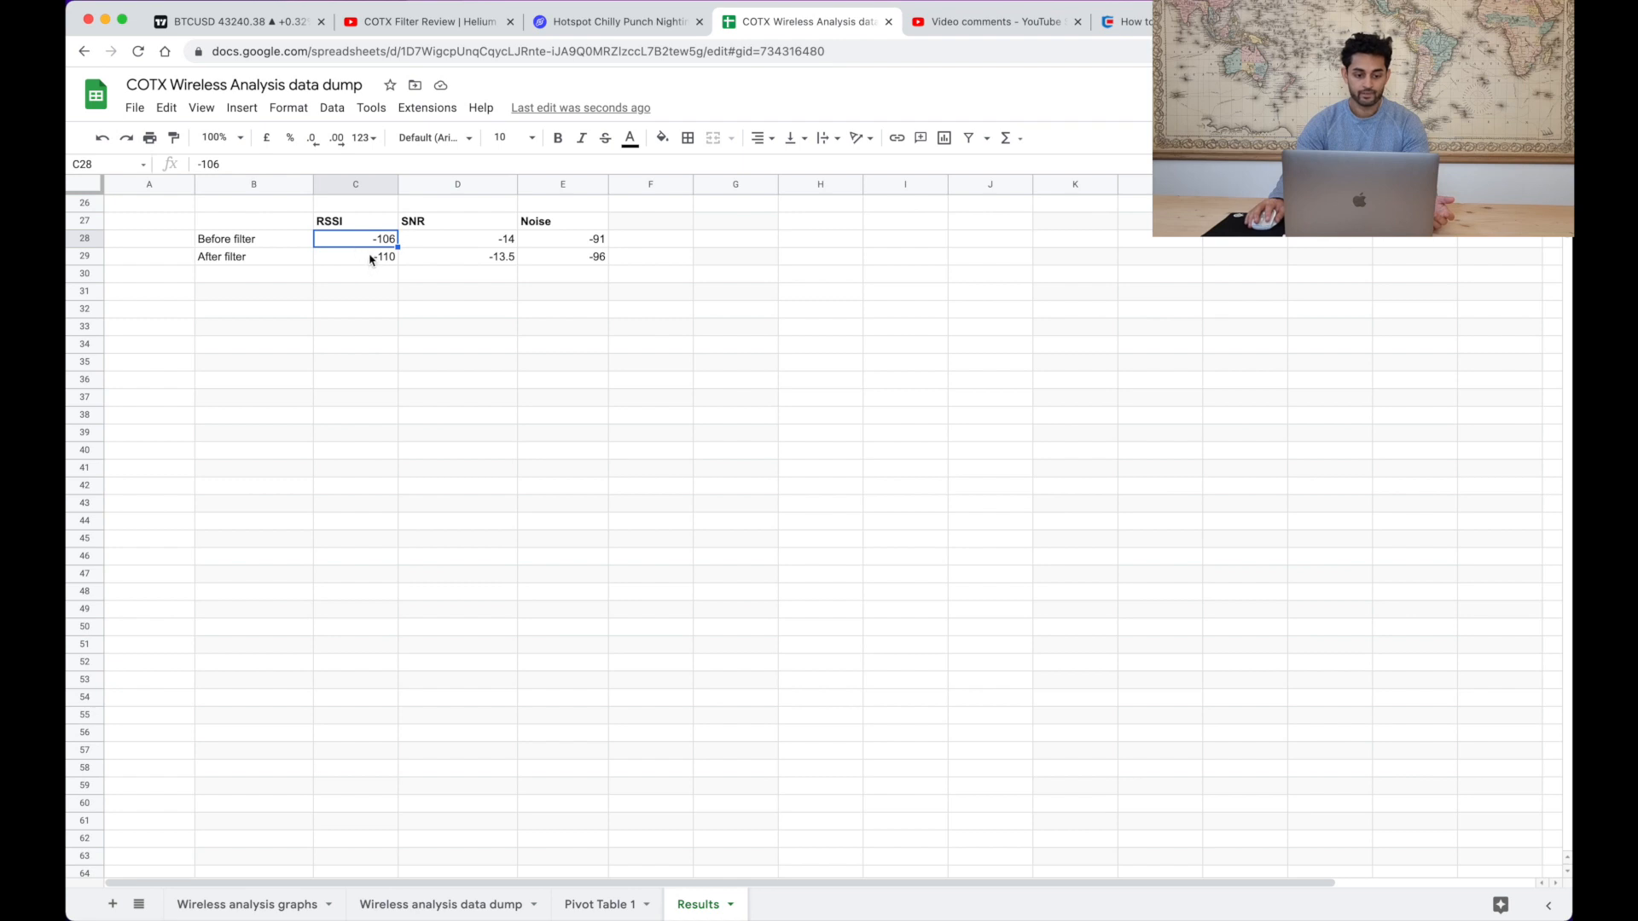
pyautogui.moveTo(476, 244)
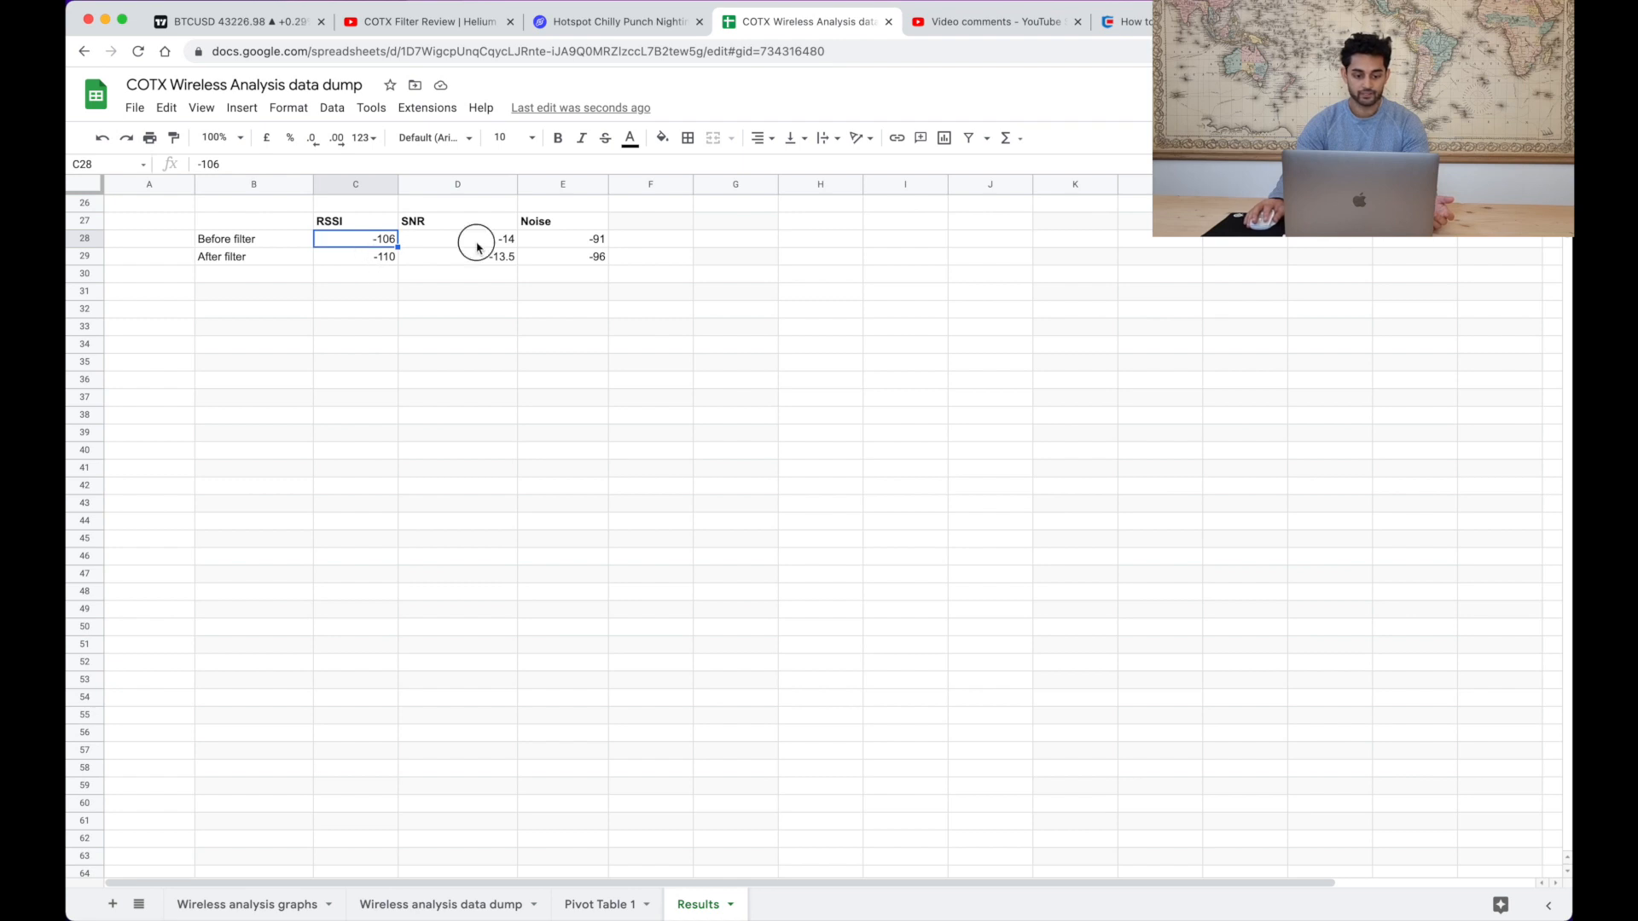
pyautogui.click(457, 256)
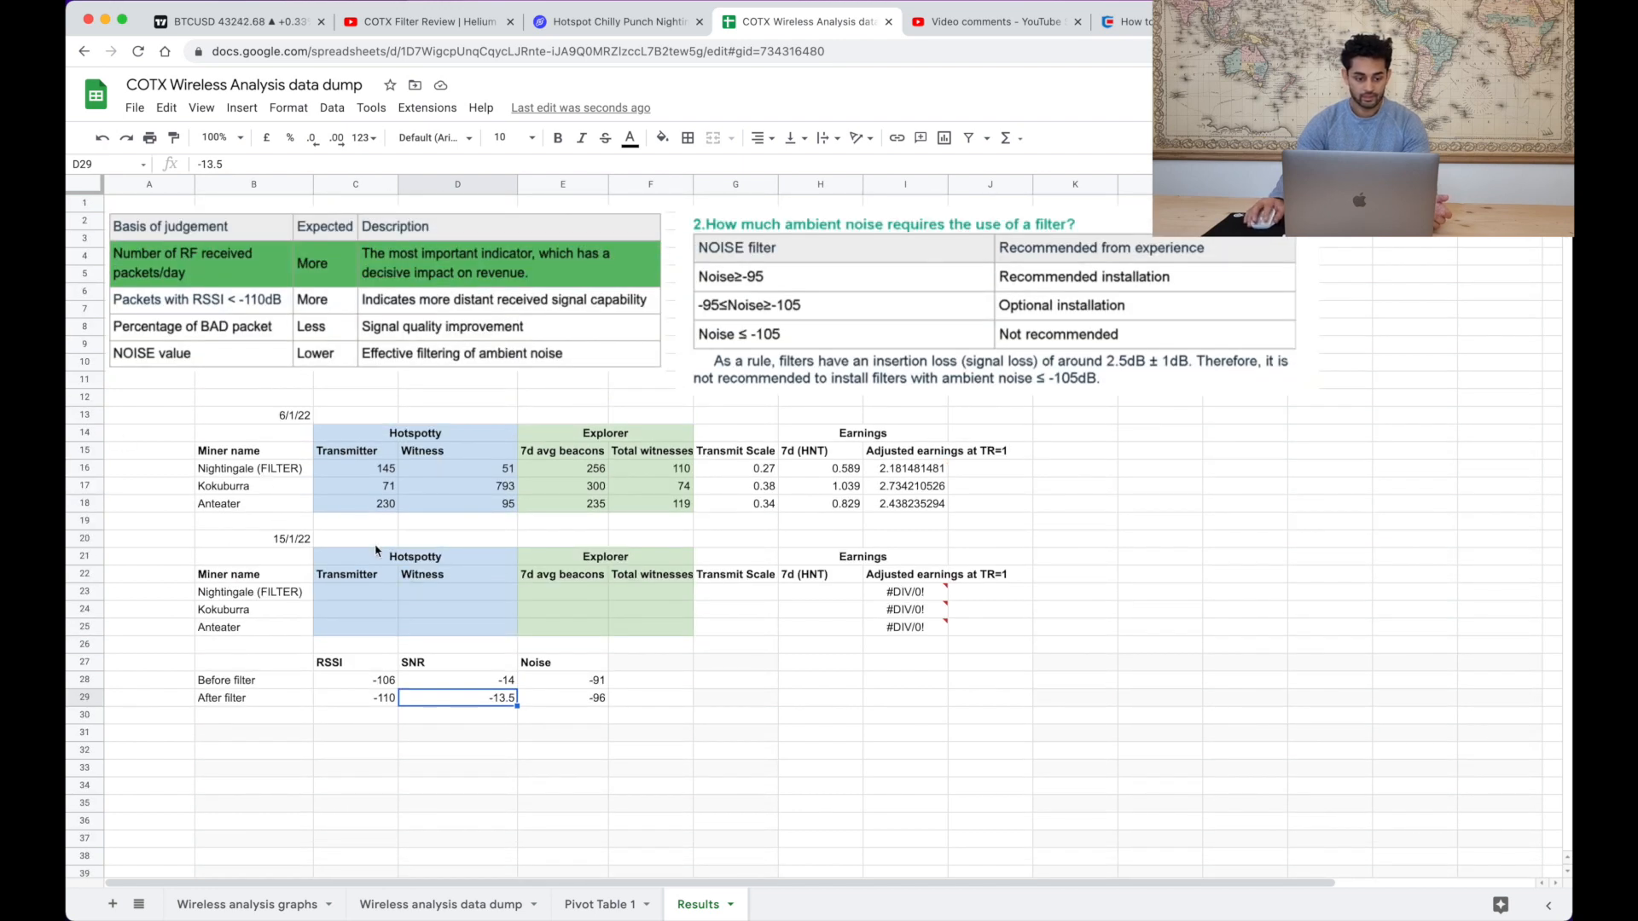
# - Hide the Kokuburra and Anteater rows, leaving the Nightingale (FILTER) rows in both tables
pyautogui.click(254, 415)
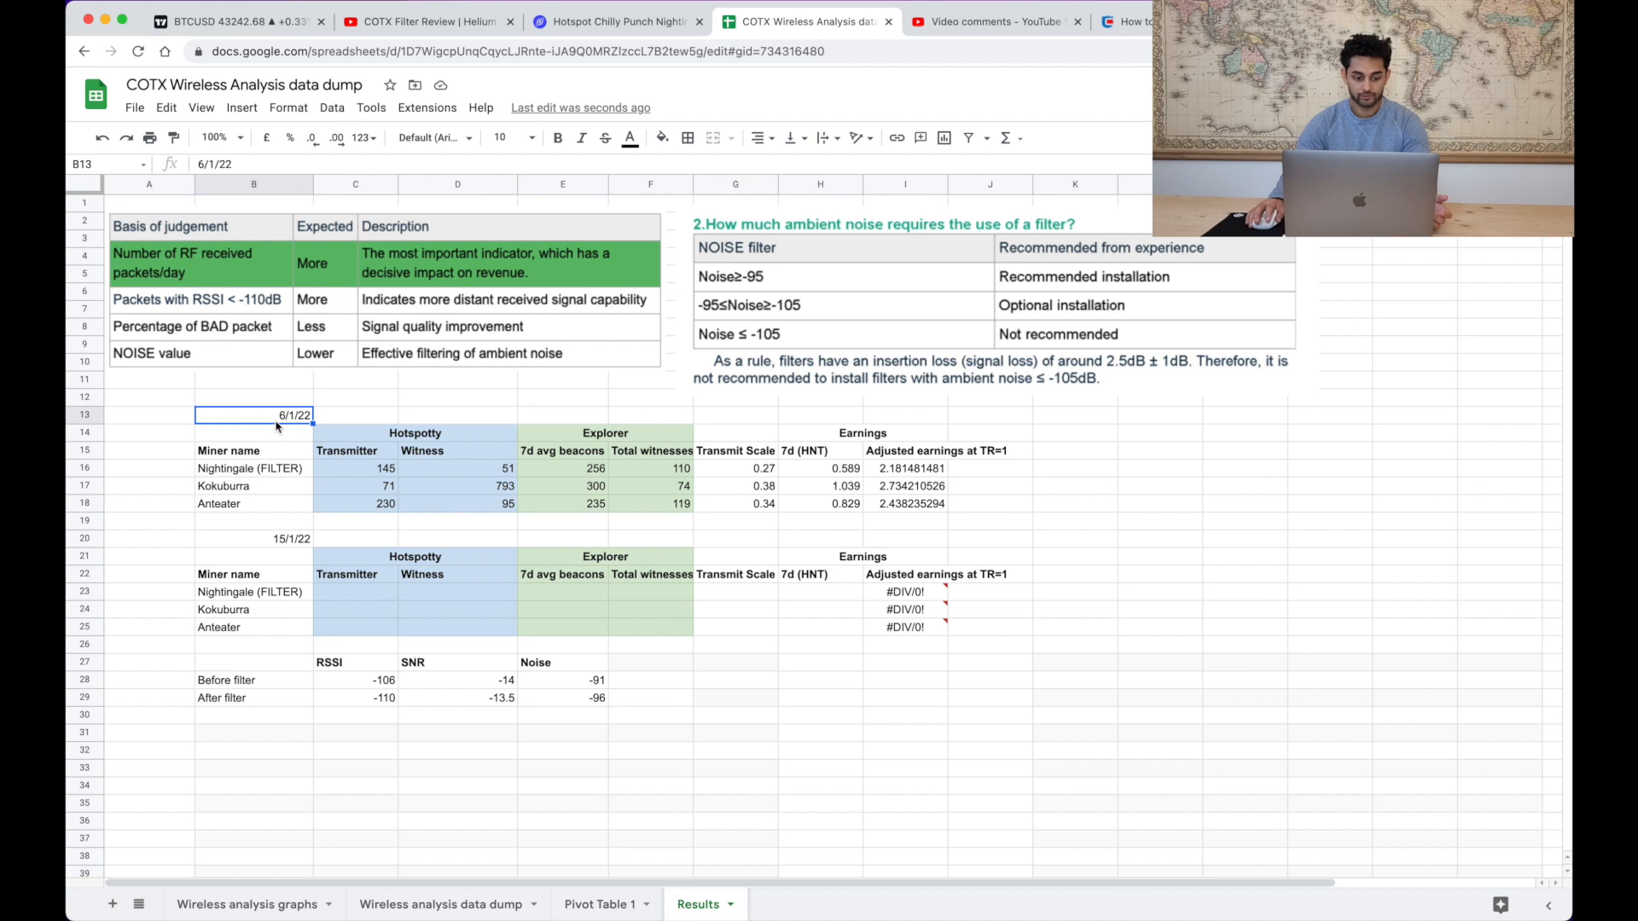
pyautogui.moveTo(353, 477)
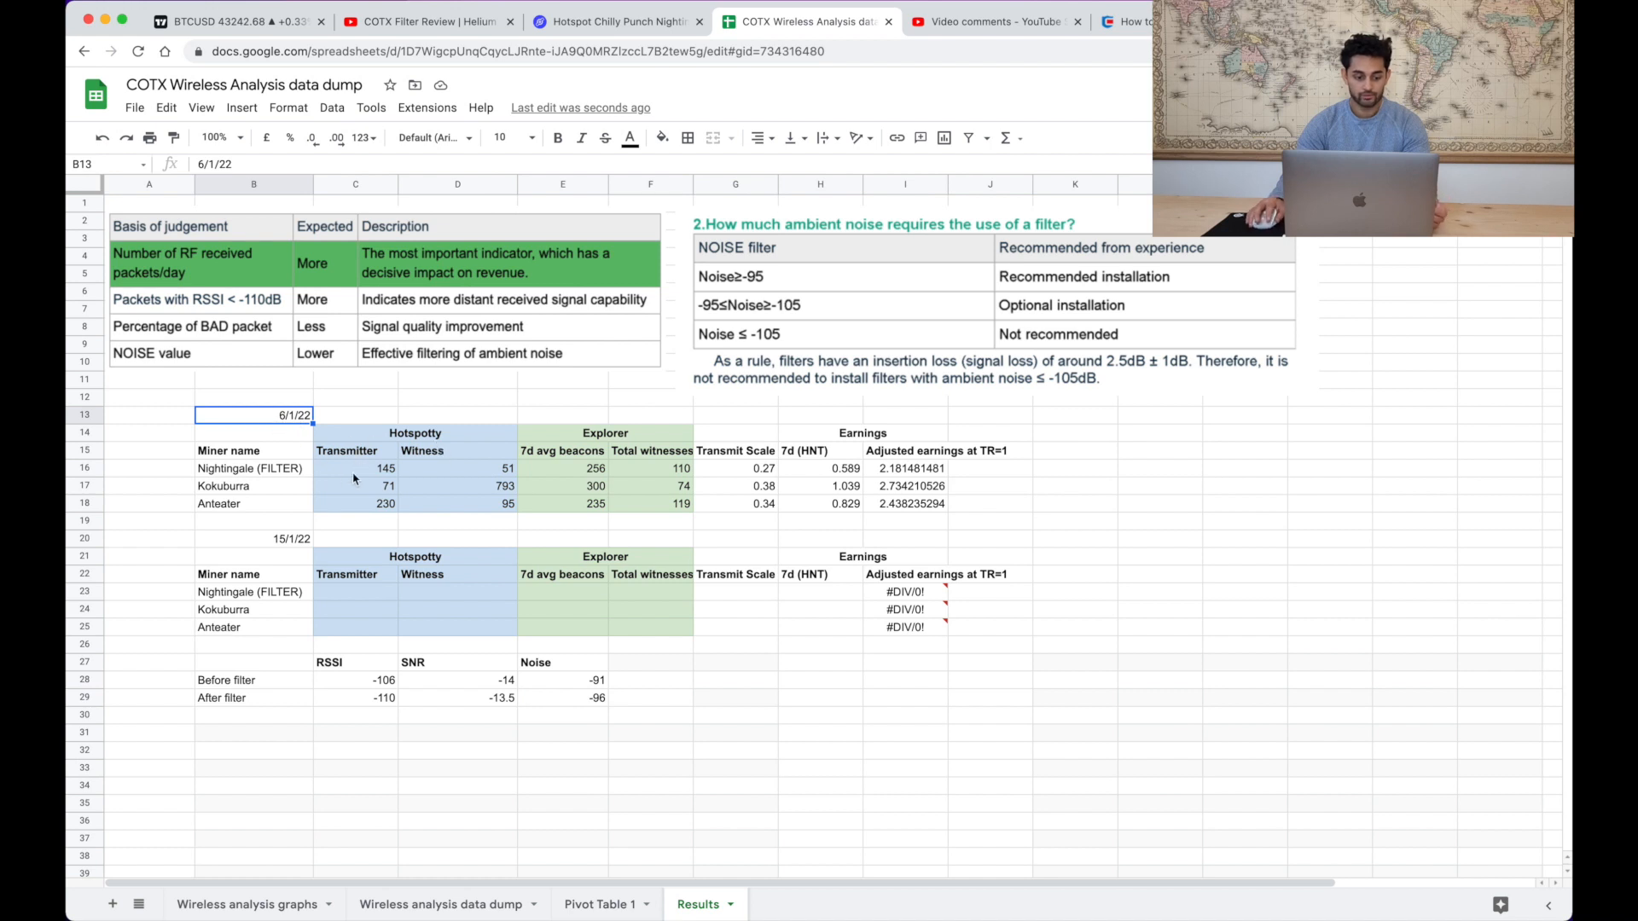
pyautogui.click(251, 467)
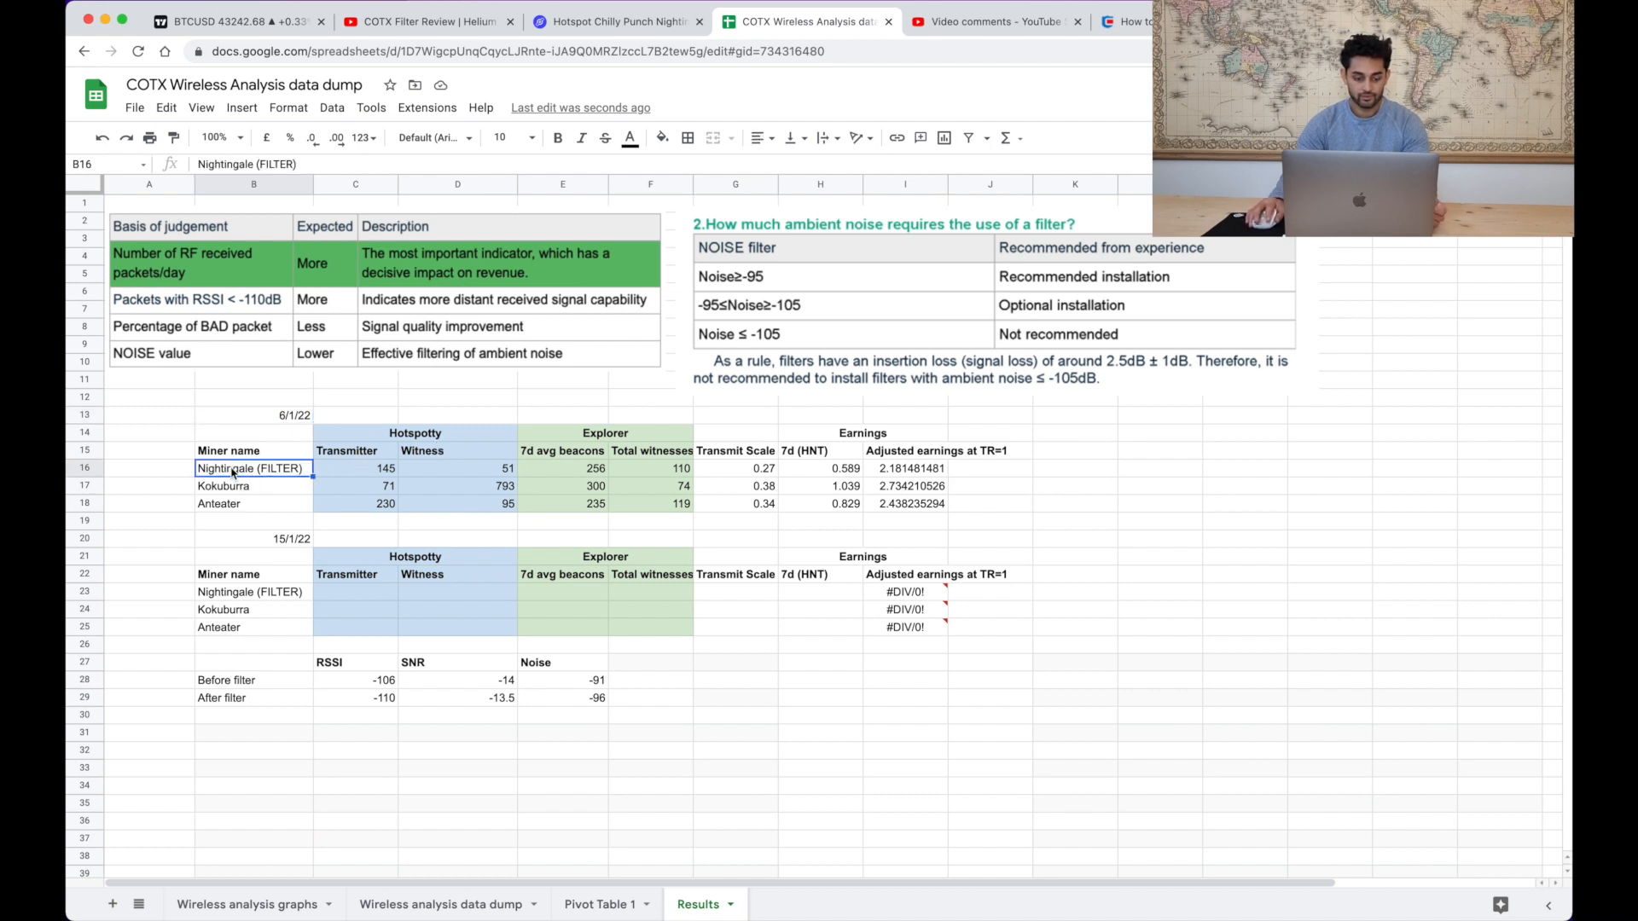
pyautogui.moveTo(230, 467); pyautogui.dragTo(831, 468)
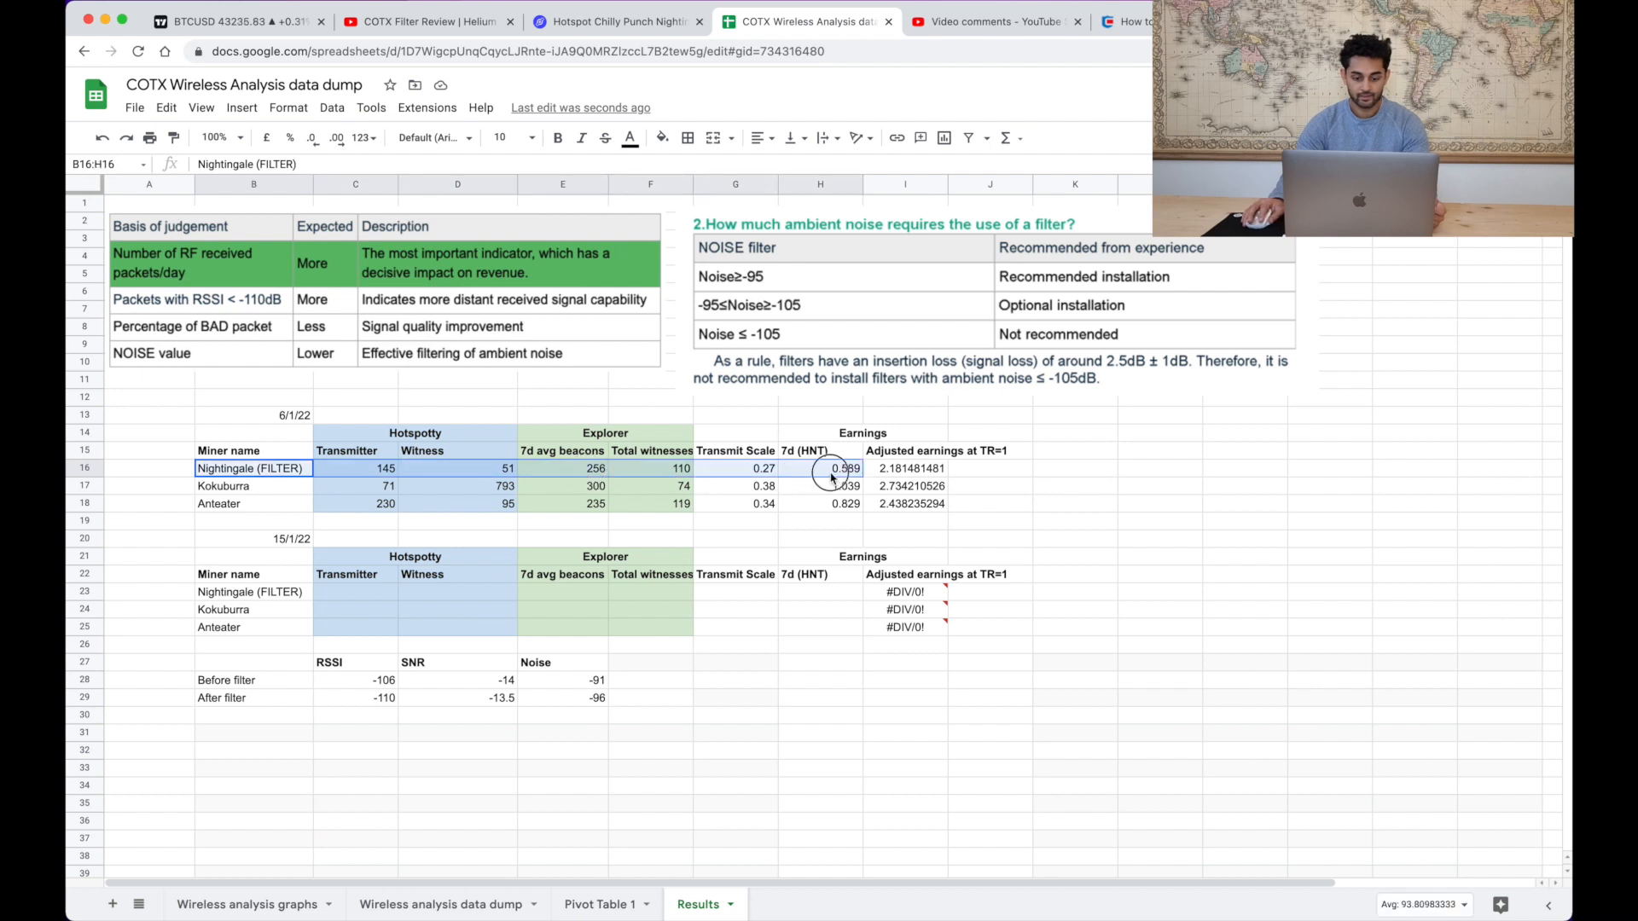
pyautogui.rightClick(85, 486)
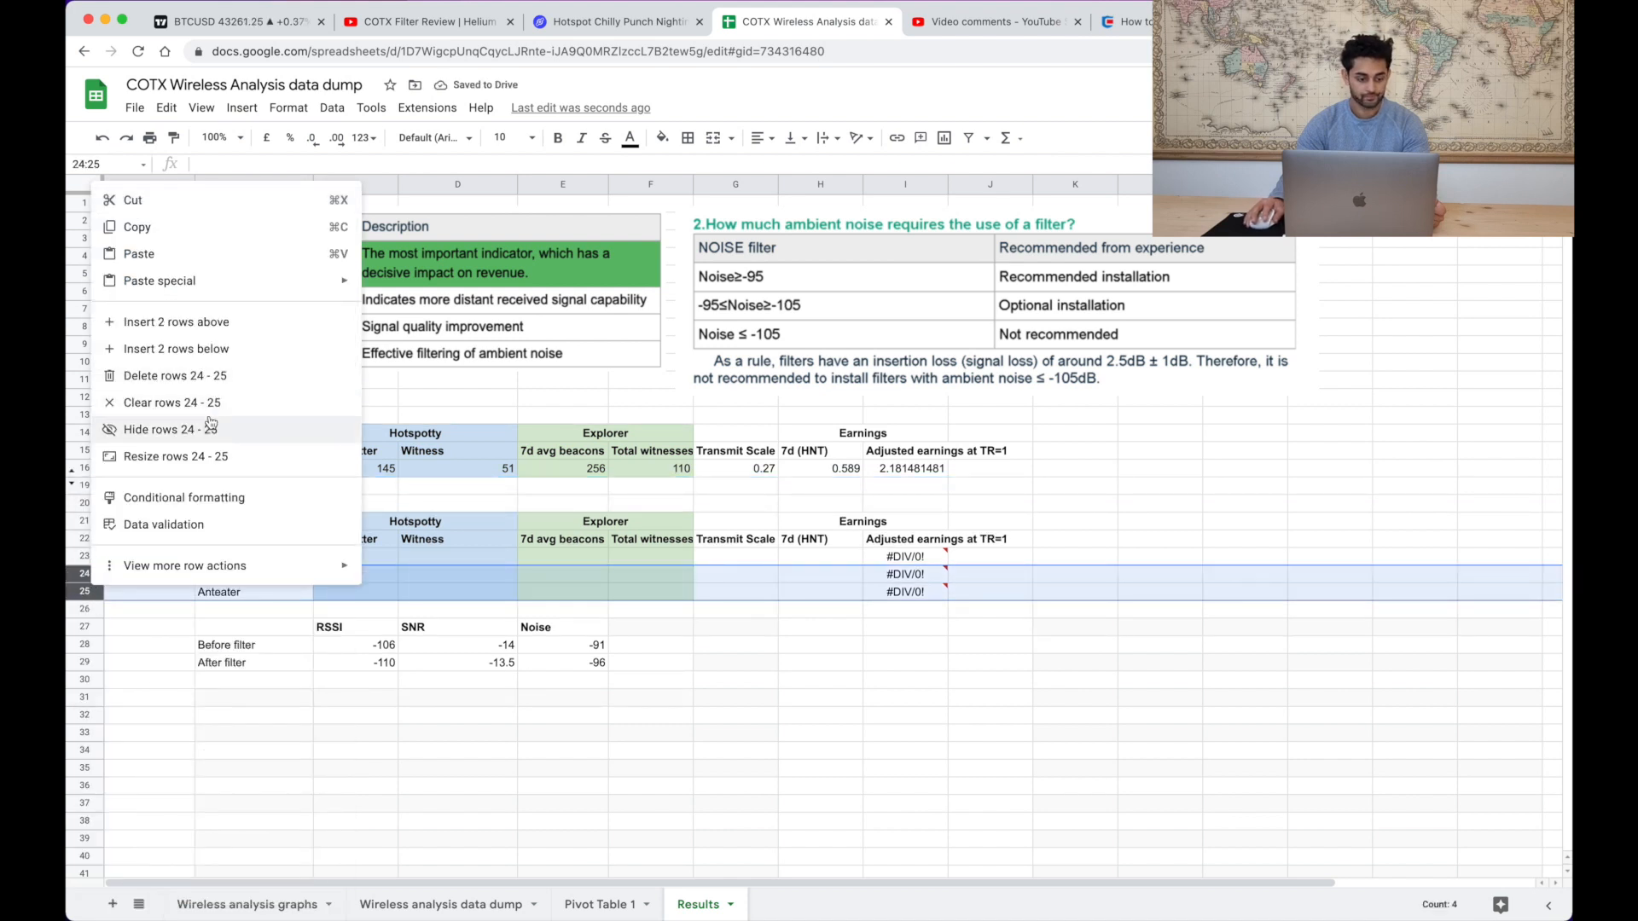
pyautogui.click(174, 375)
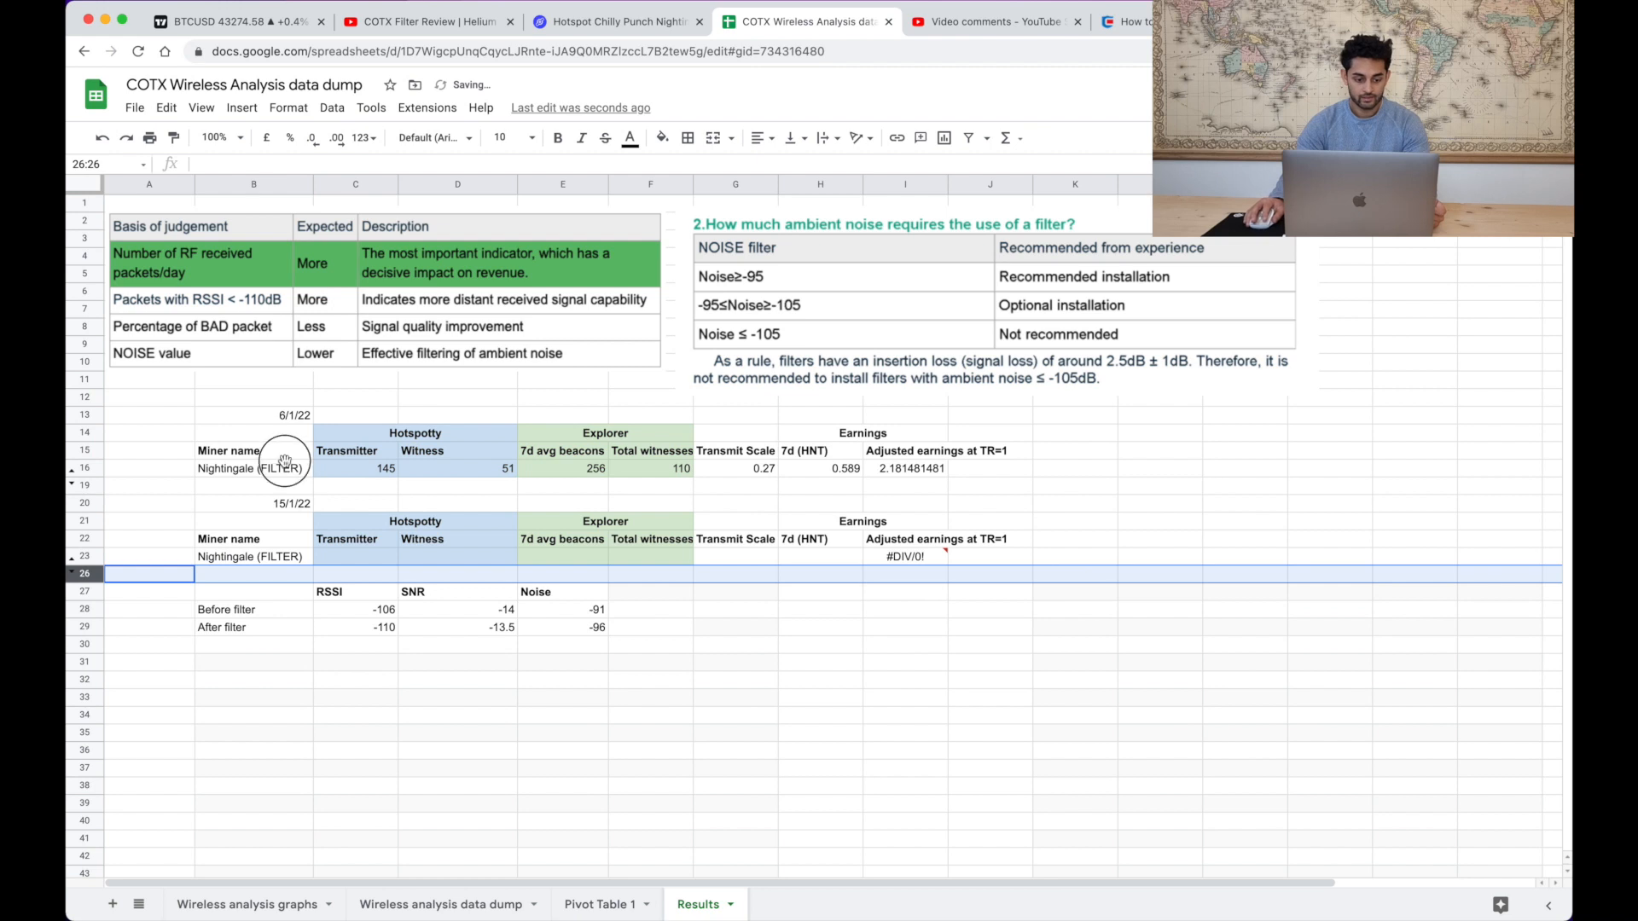
# - Review the Nightingale figures (145, 51) and leave the adjusted earnings formula unchanged
pyautogui.click(355, 467)
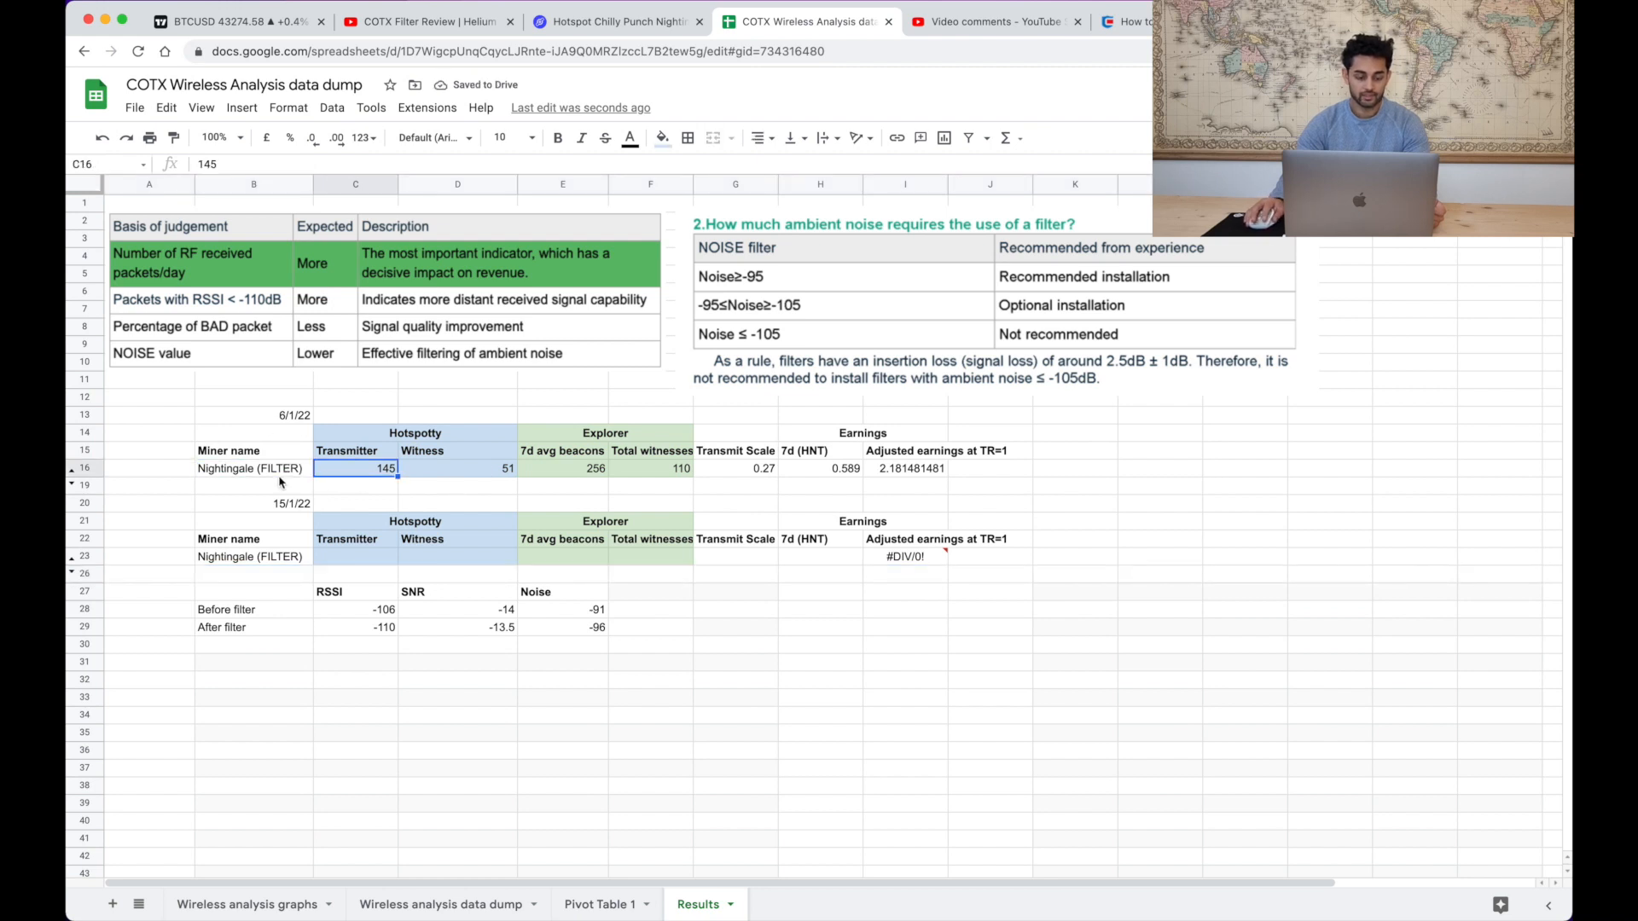
pyautogui.moveTo(387, 475)
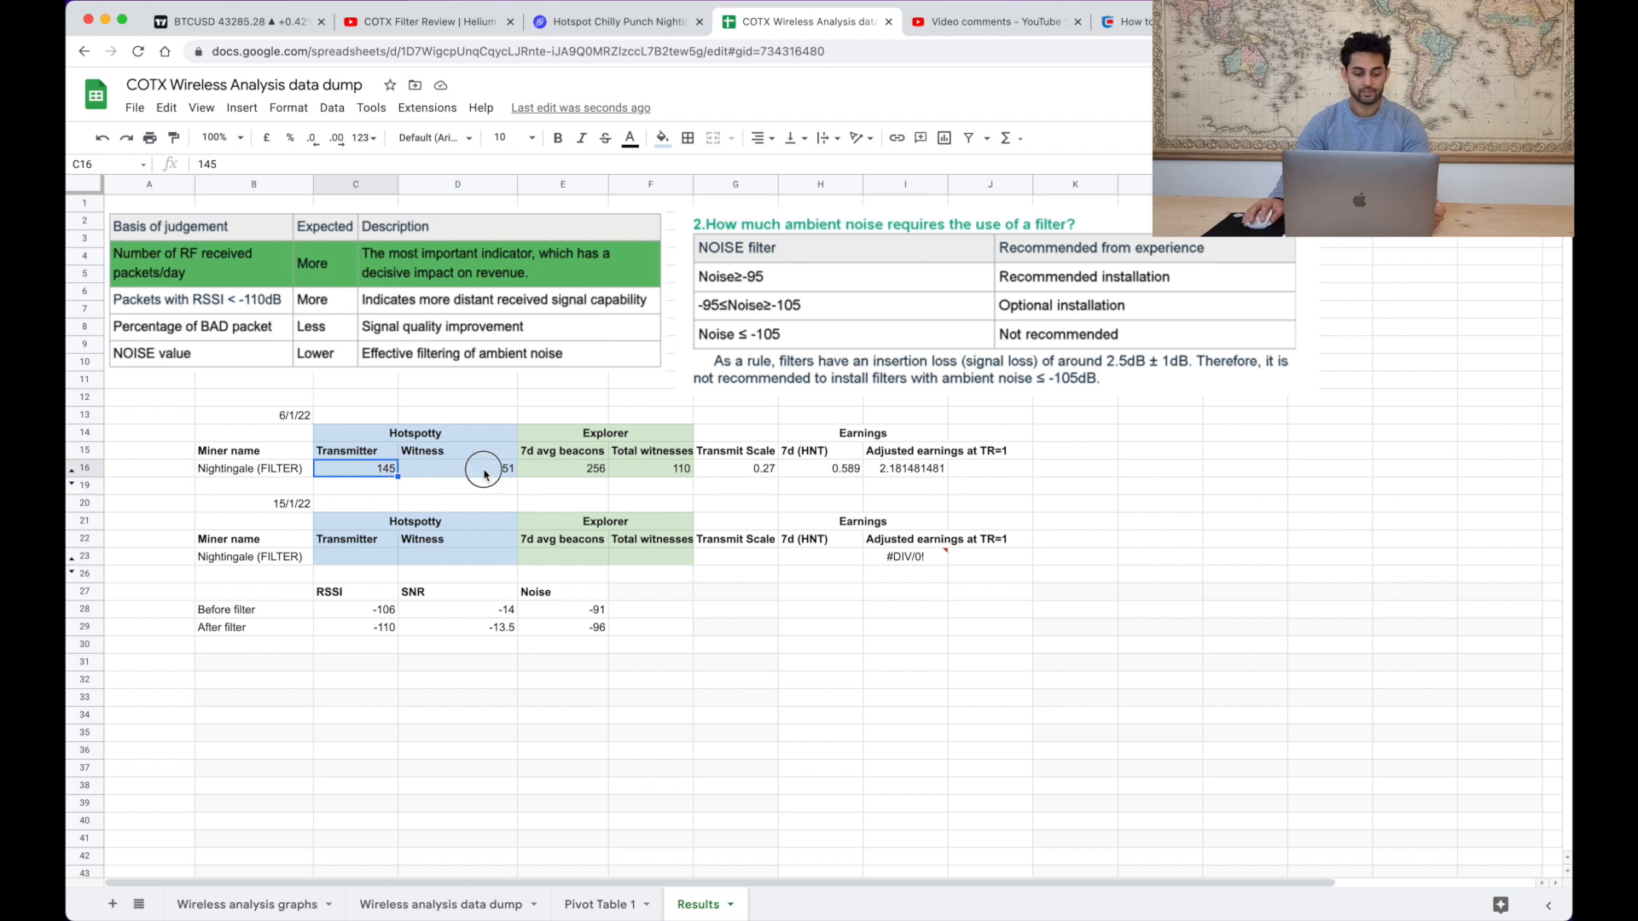
pyautogui.click(457, 468)
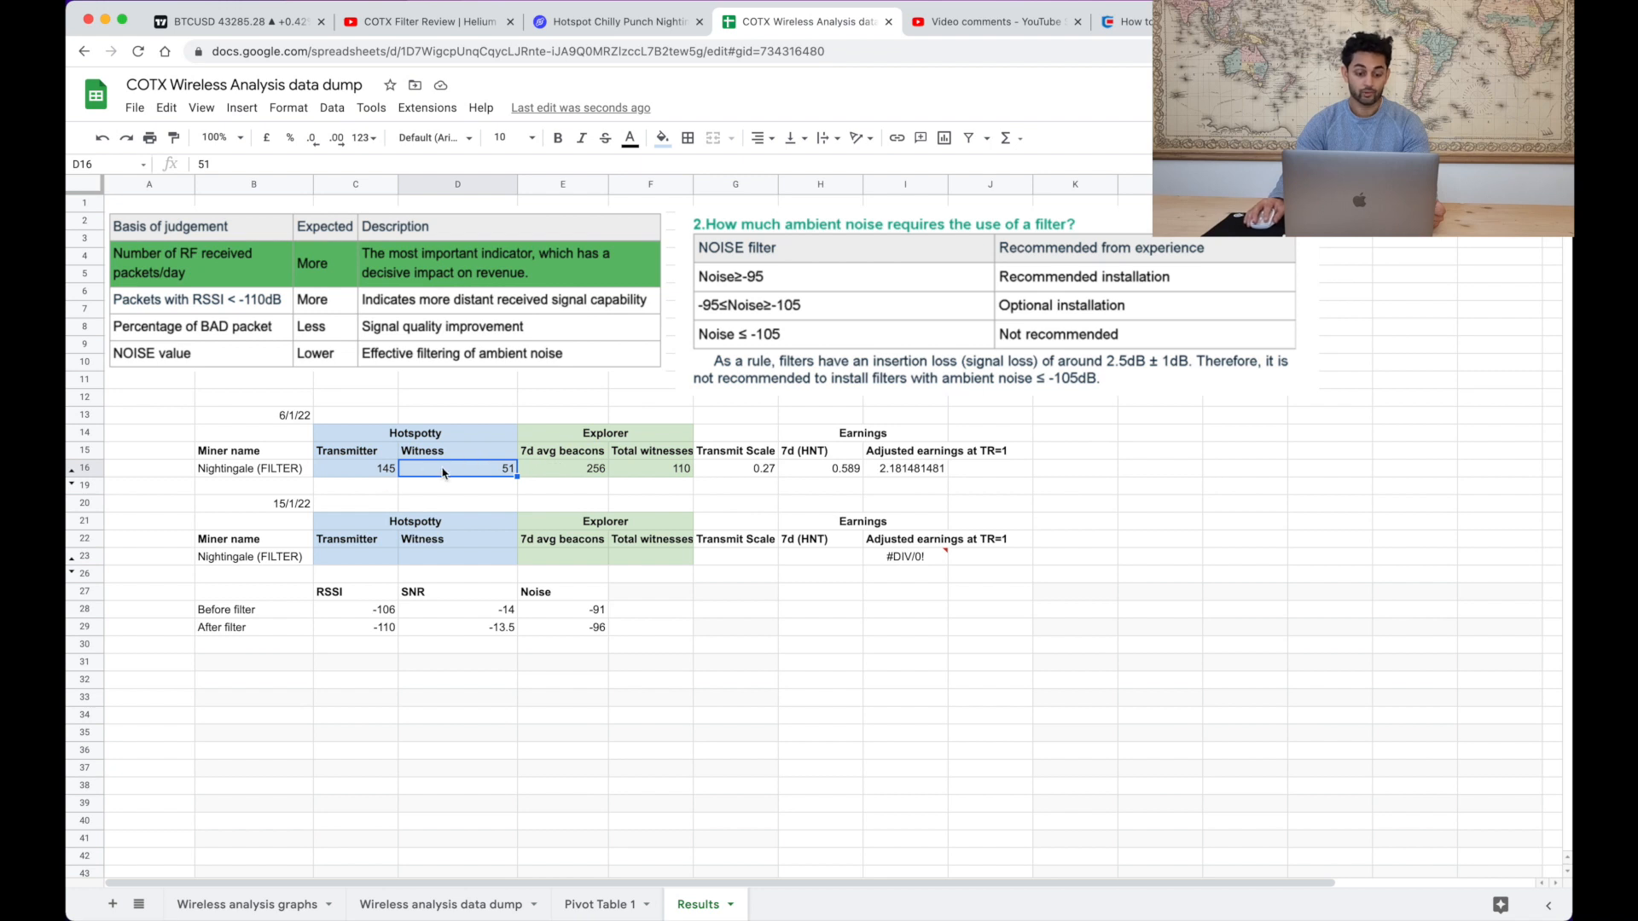
pyautogui.moveTo(604, 476)
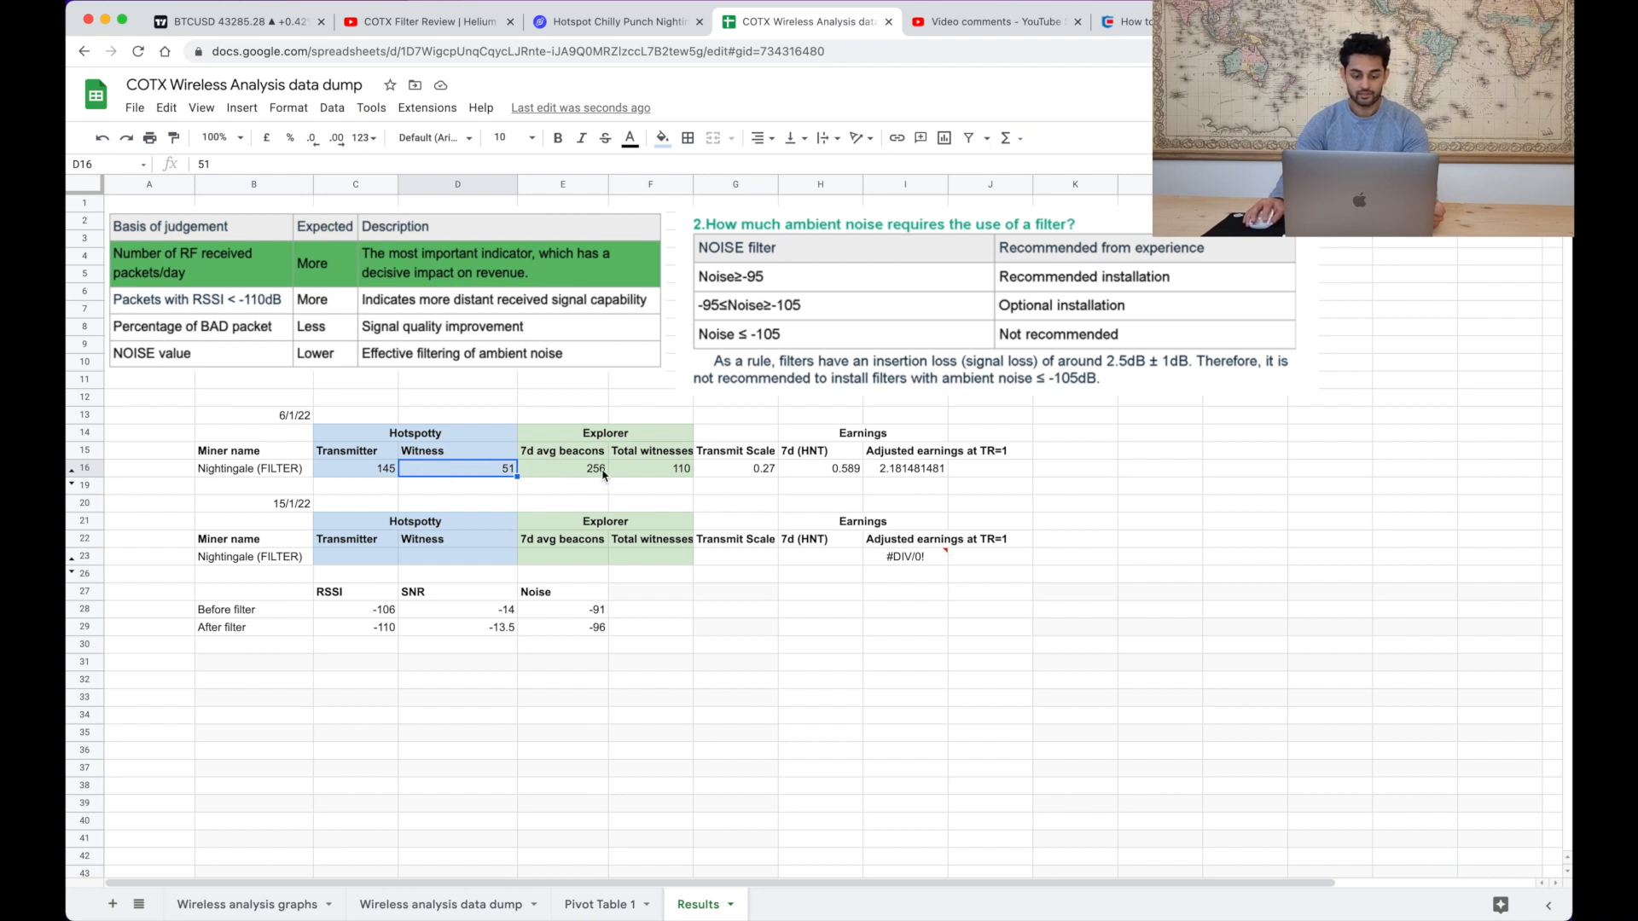
pyautogui.moveTo(727, 483)
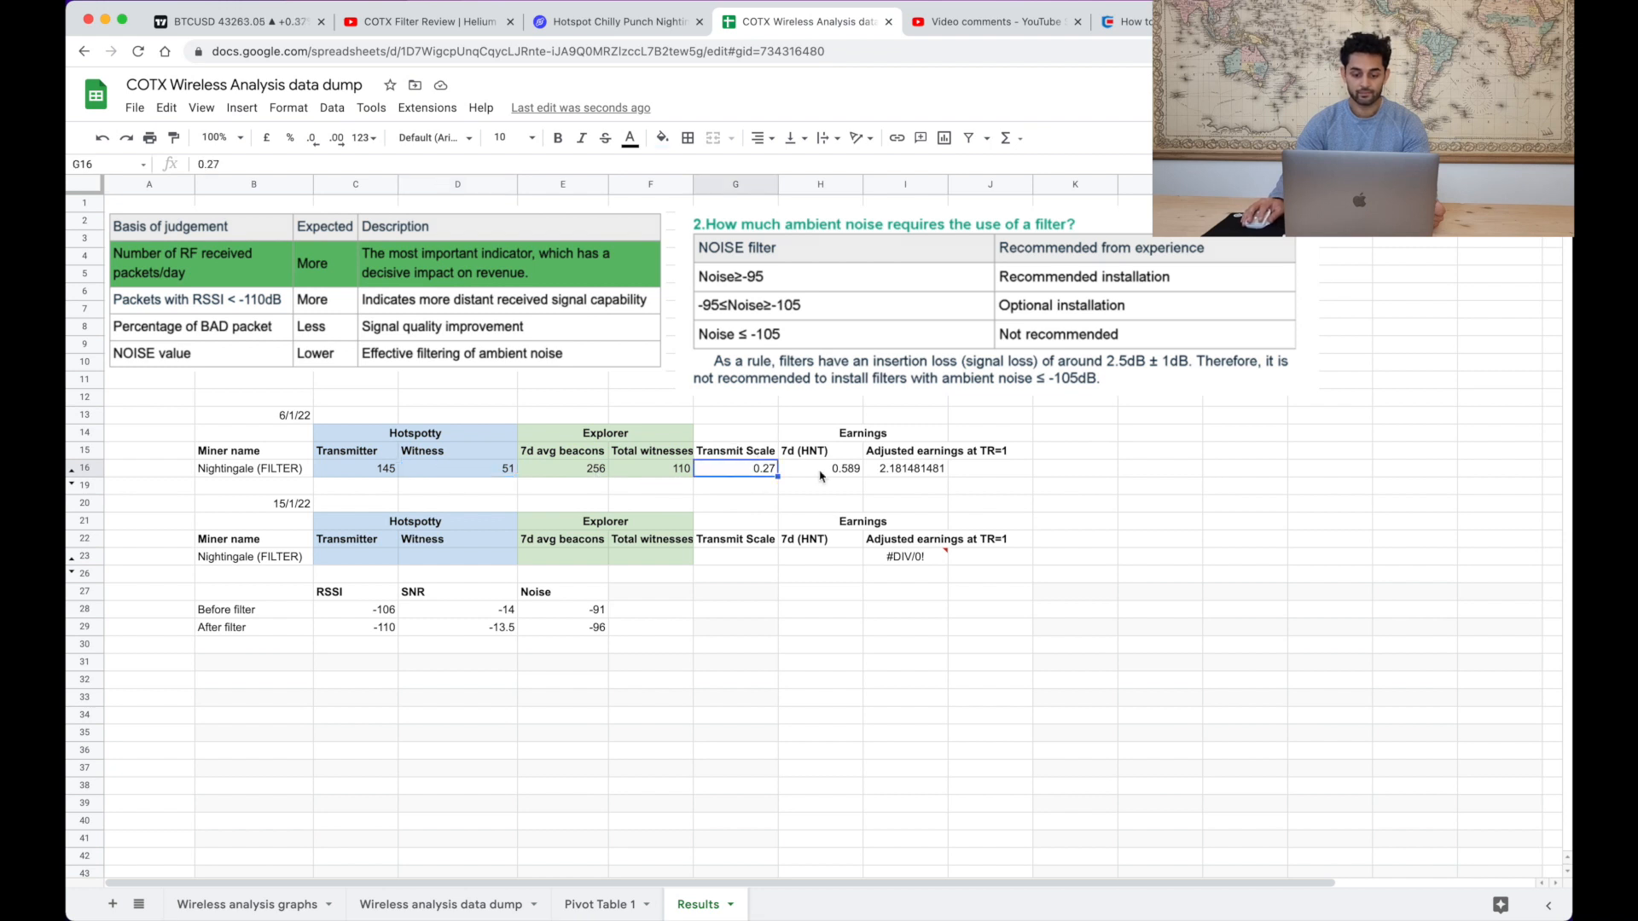
pyautogui.click(821, 467)
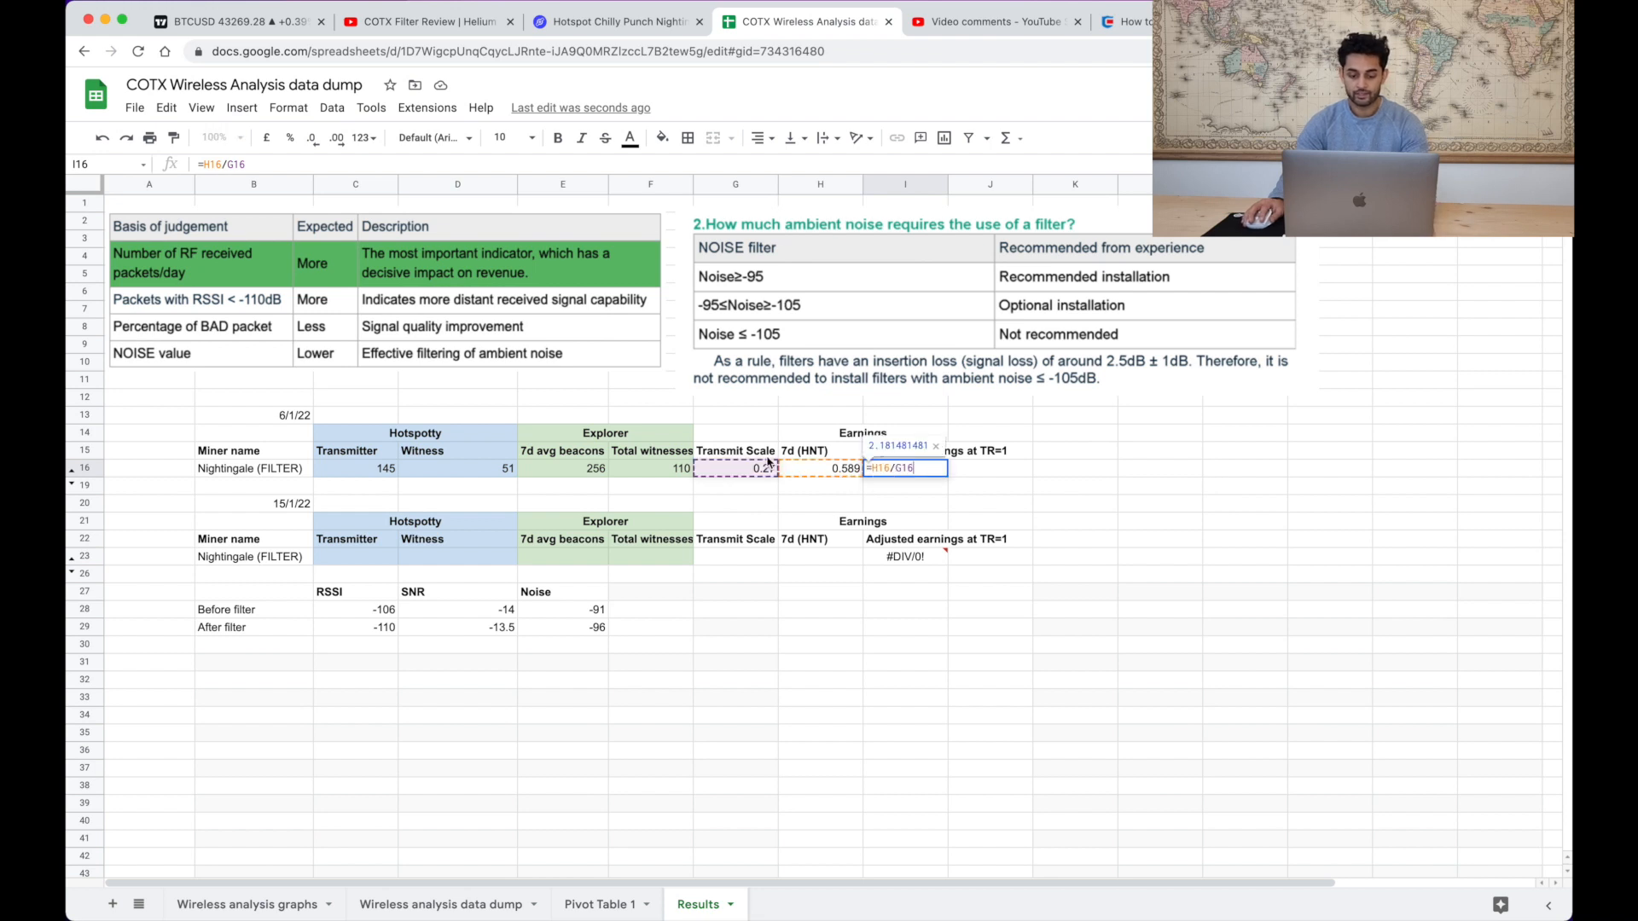
pyautogui.press('Enter')
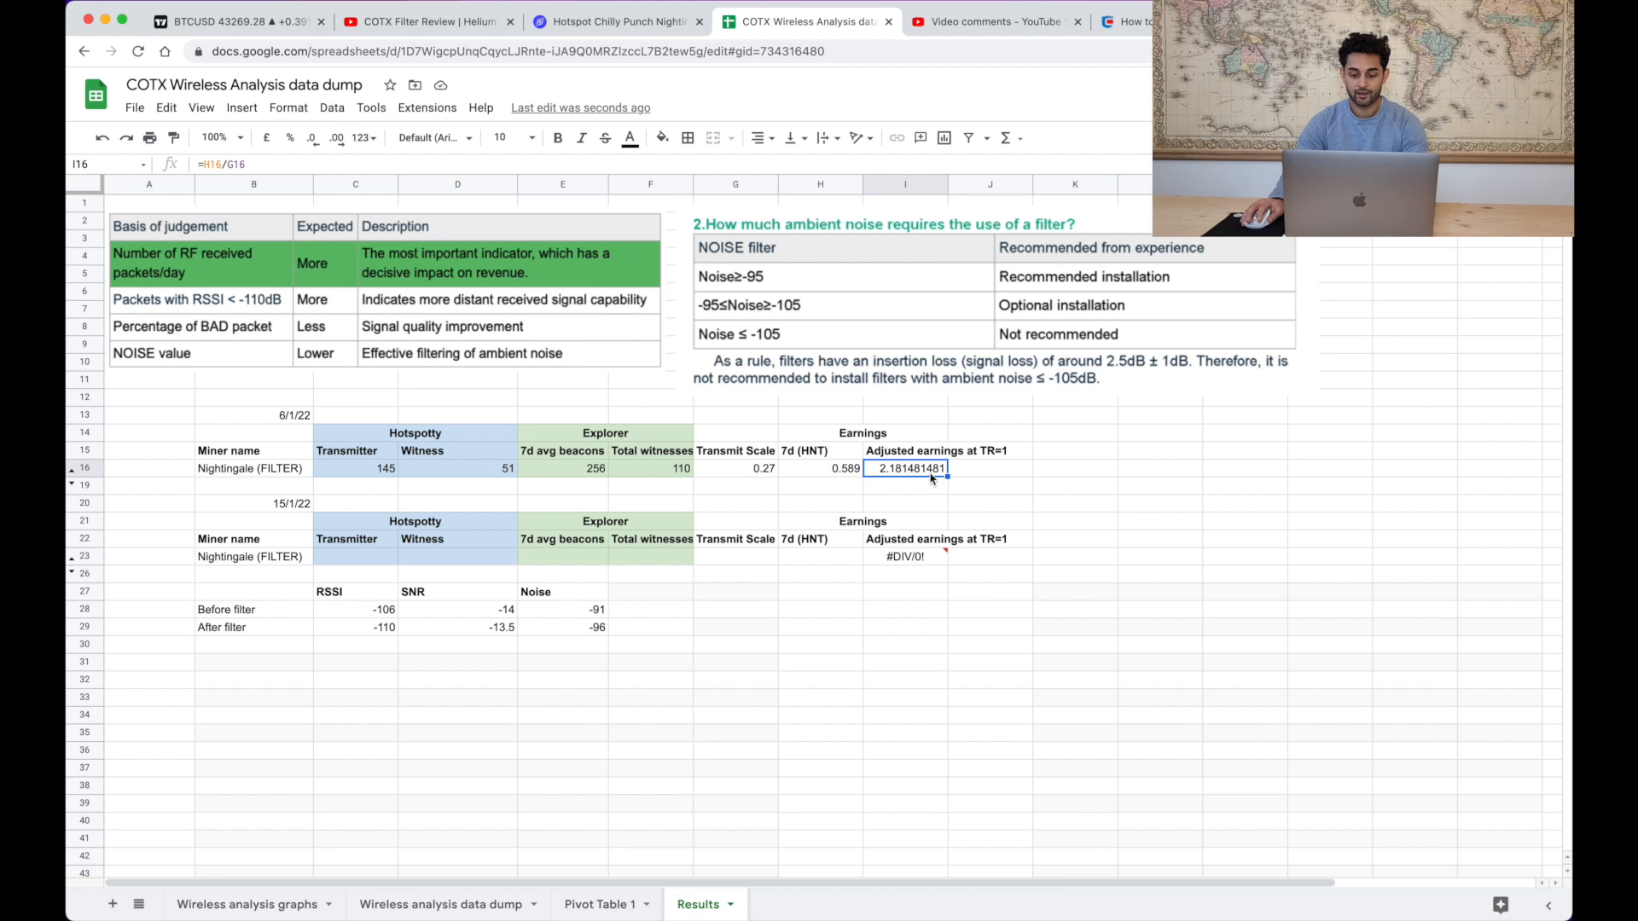
pyautogui.moveTo(907, 481)
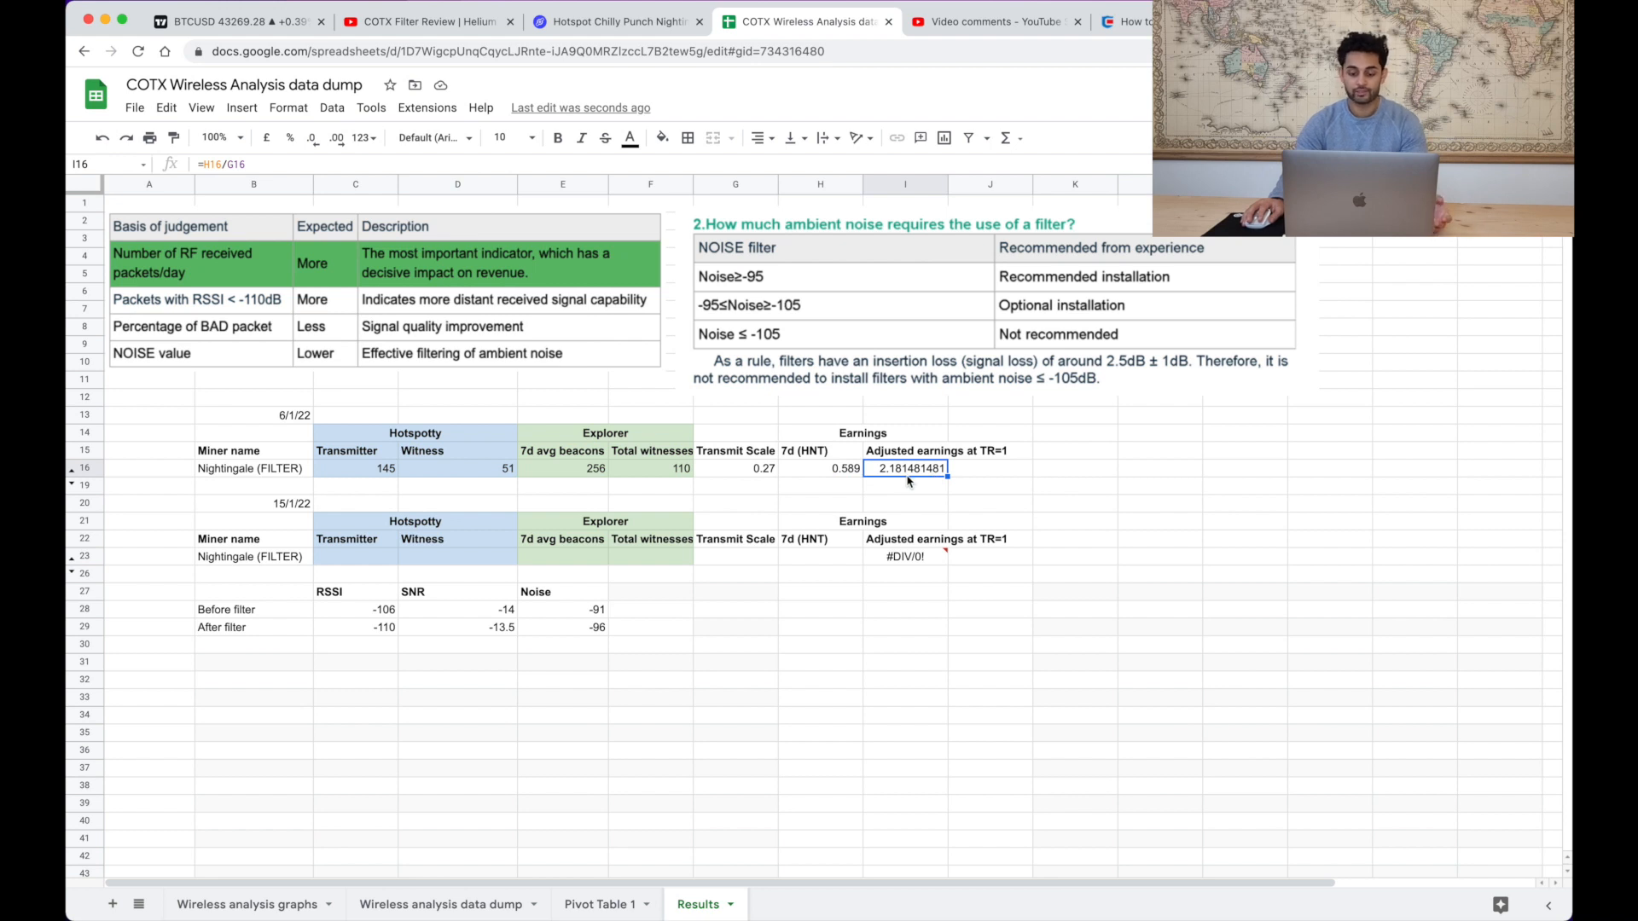
pyautogui.moveTo(901, 481)
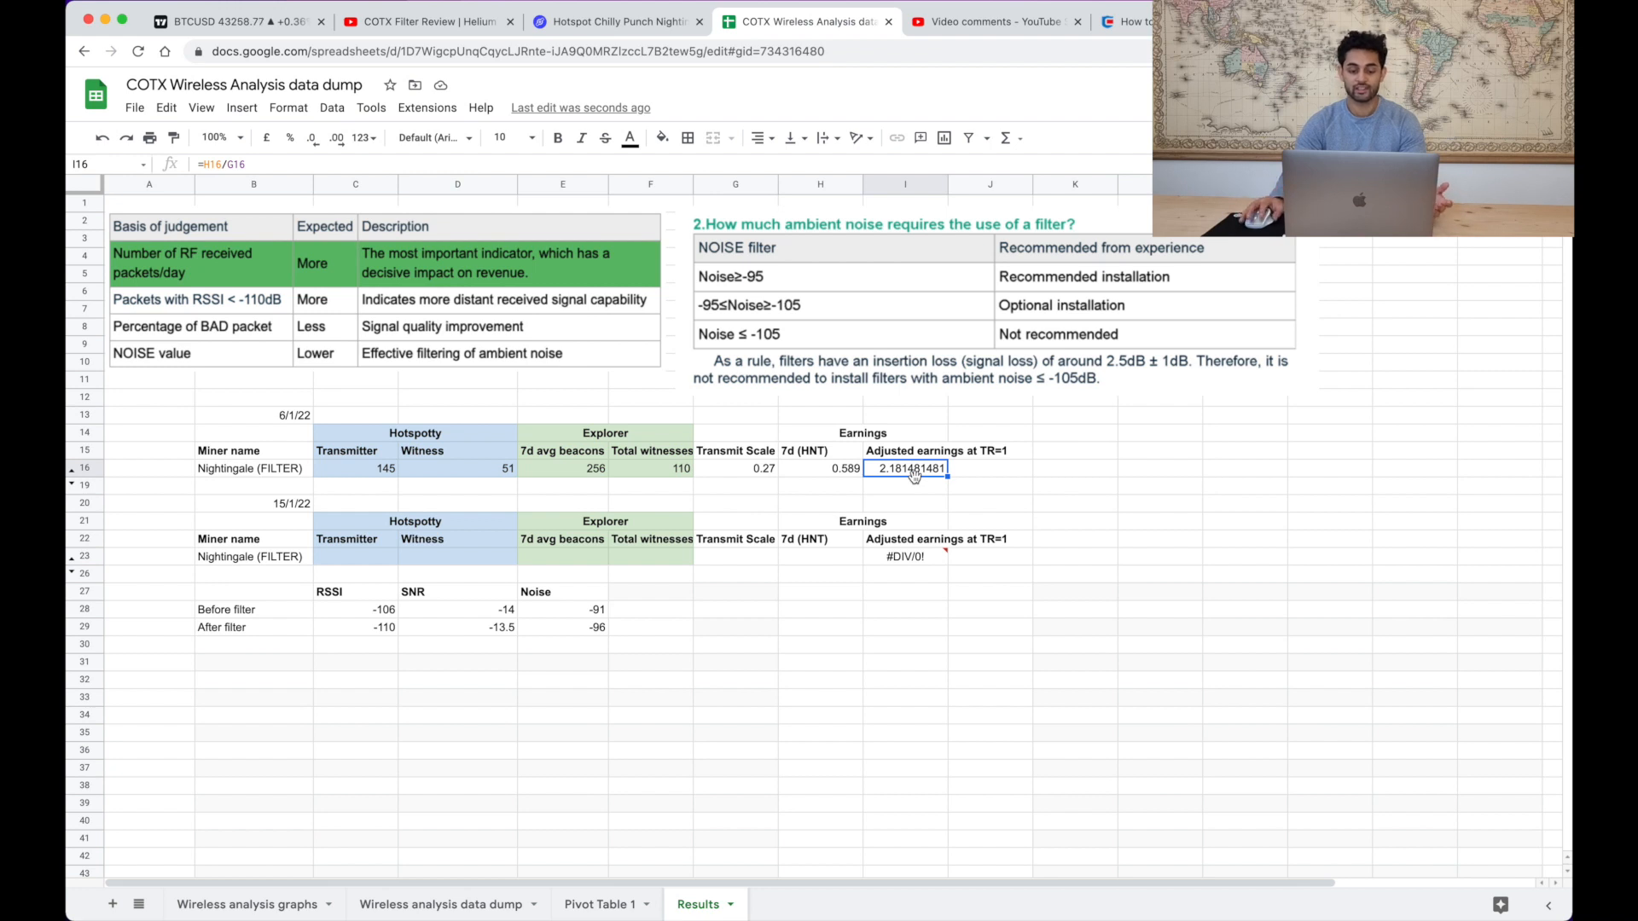
pyautogui.moveTo(339, 565)
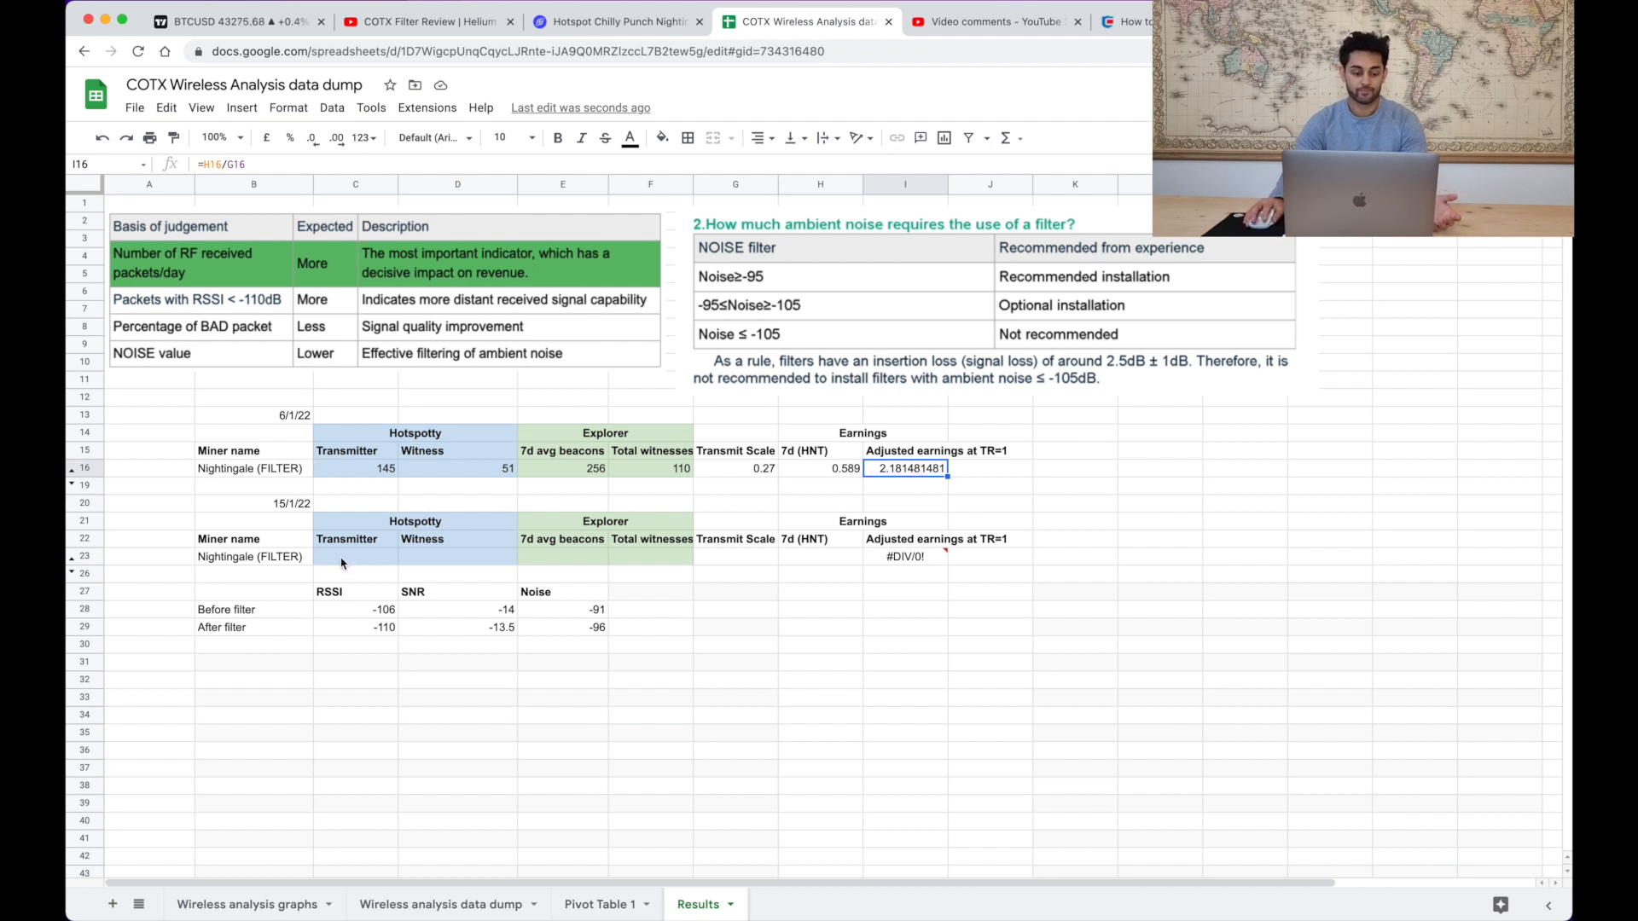
pyautogui.click(355, 556)
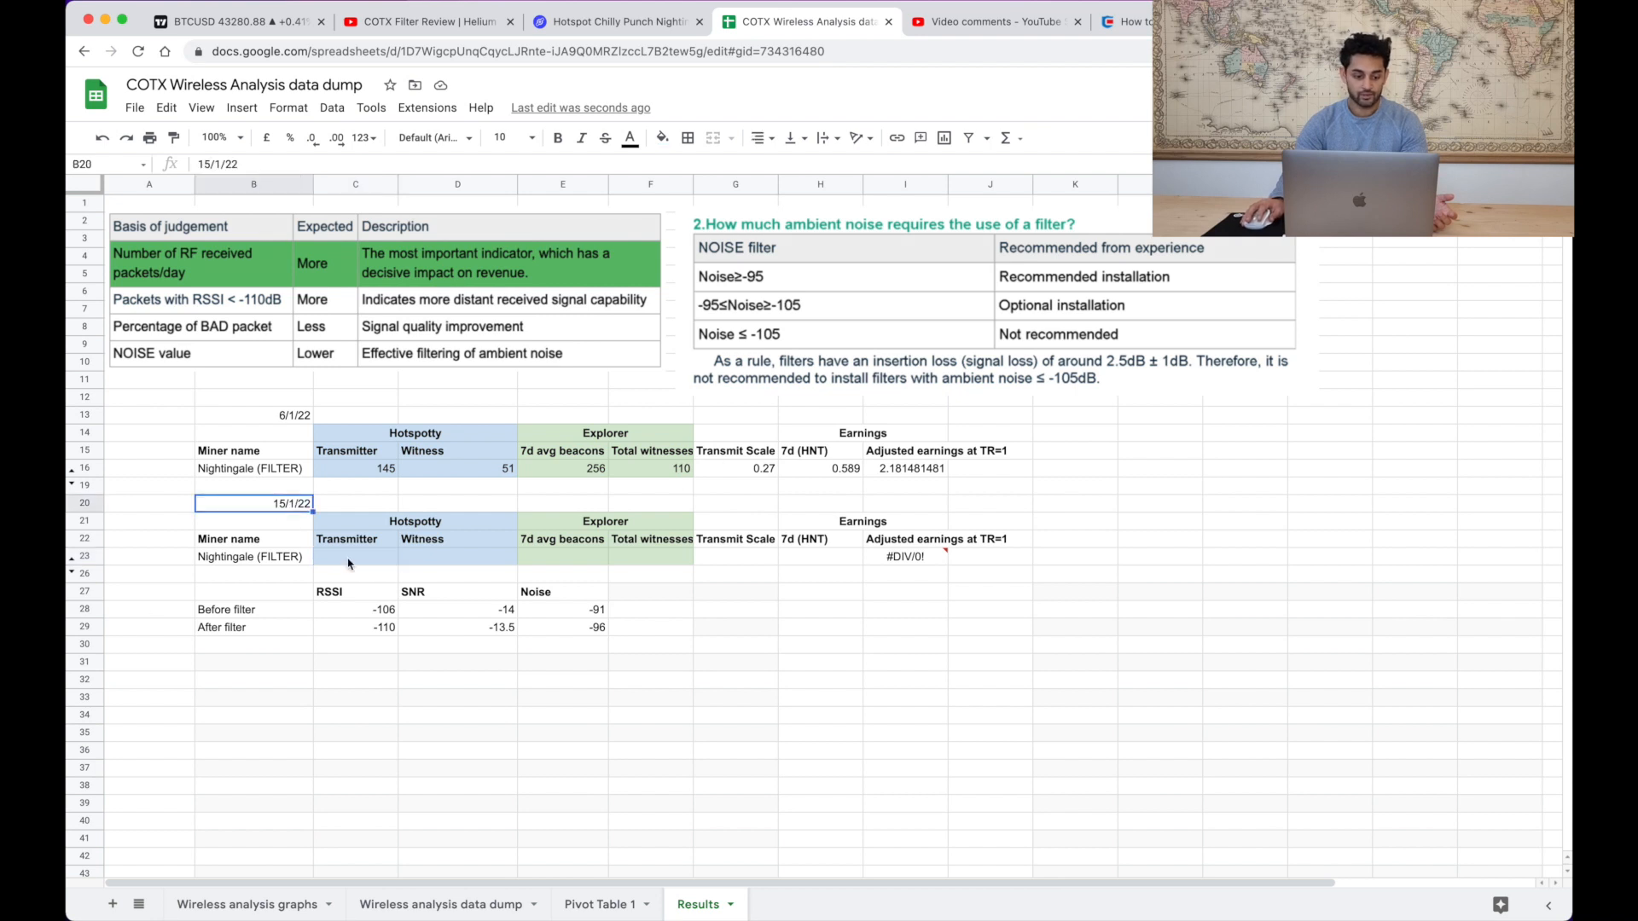
# - Show valid witnesses for Chilly Punch Nightingale in Hotspotty and select the count 65 of 68
pyautogui.click(354, 556)
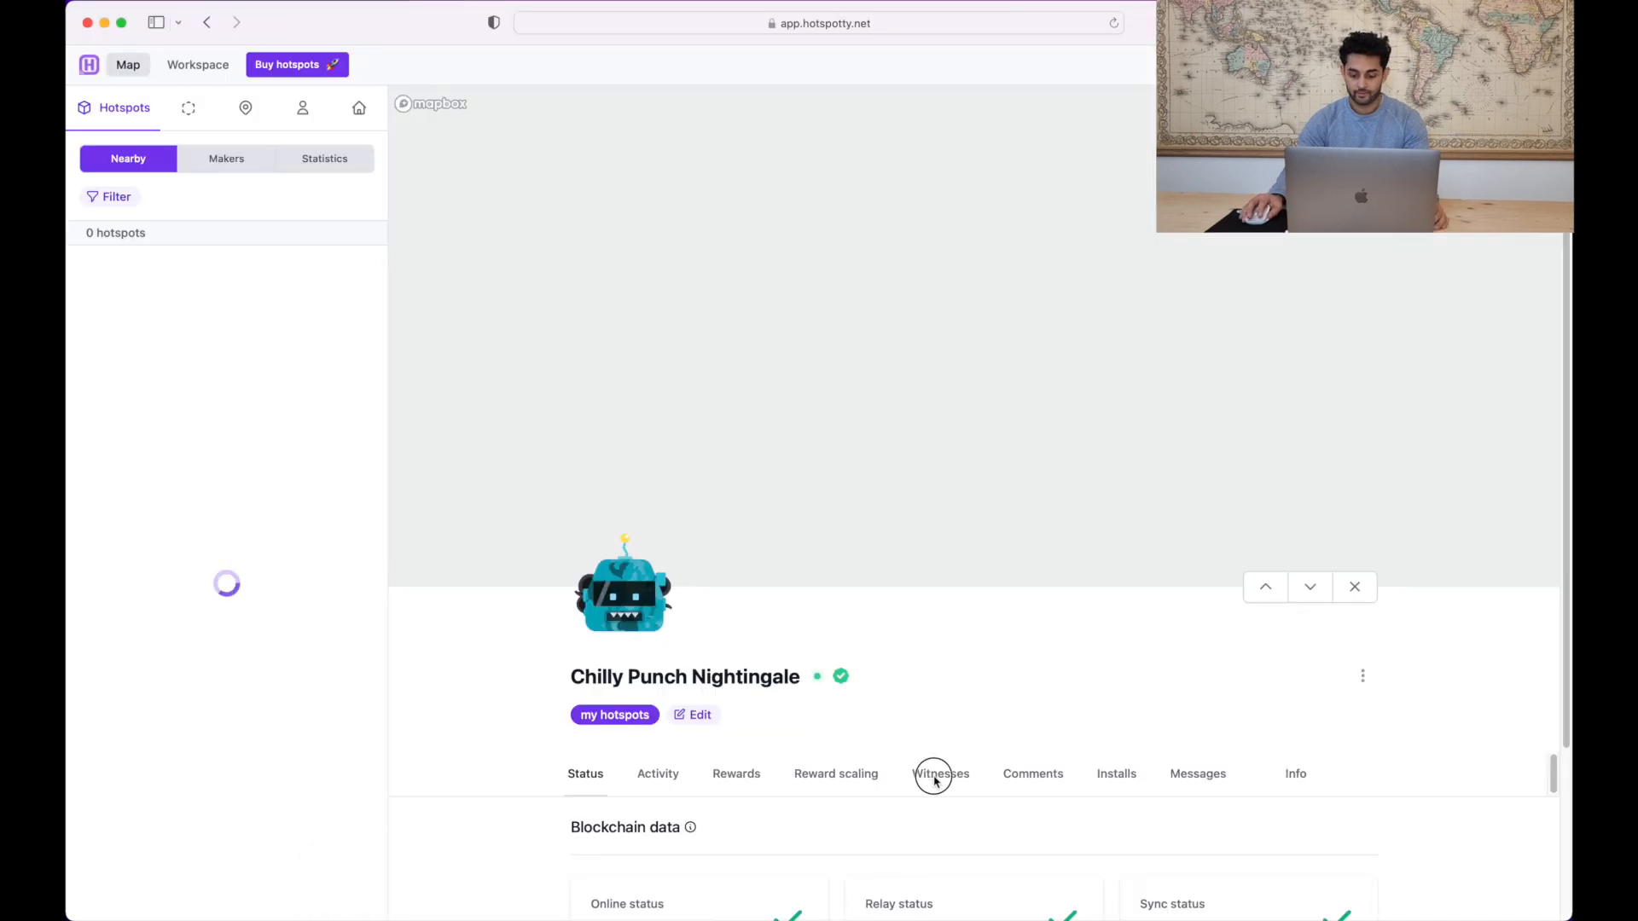
pyautogui.click(938, 773)
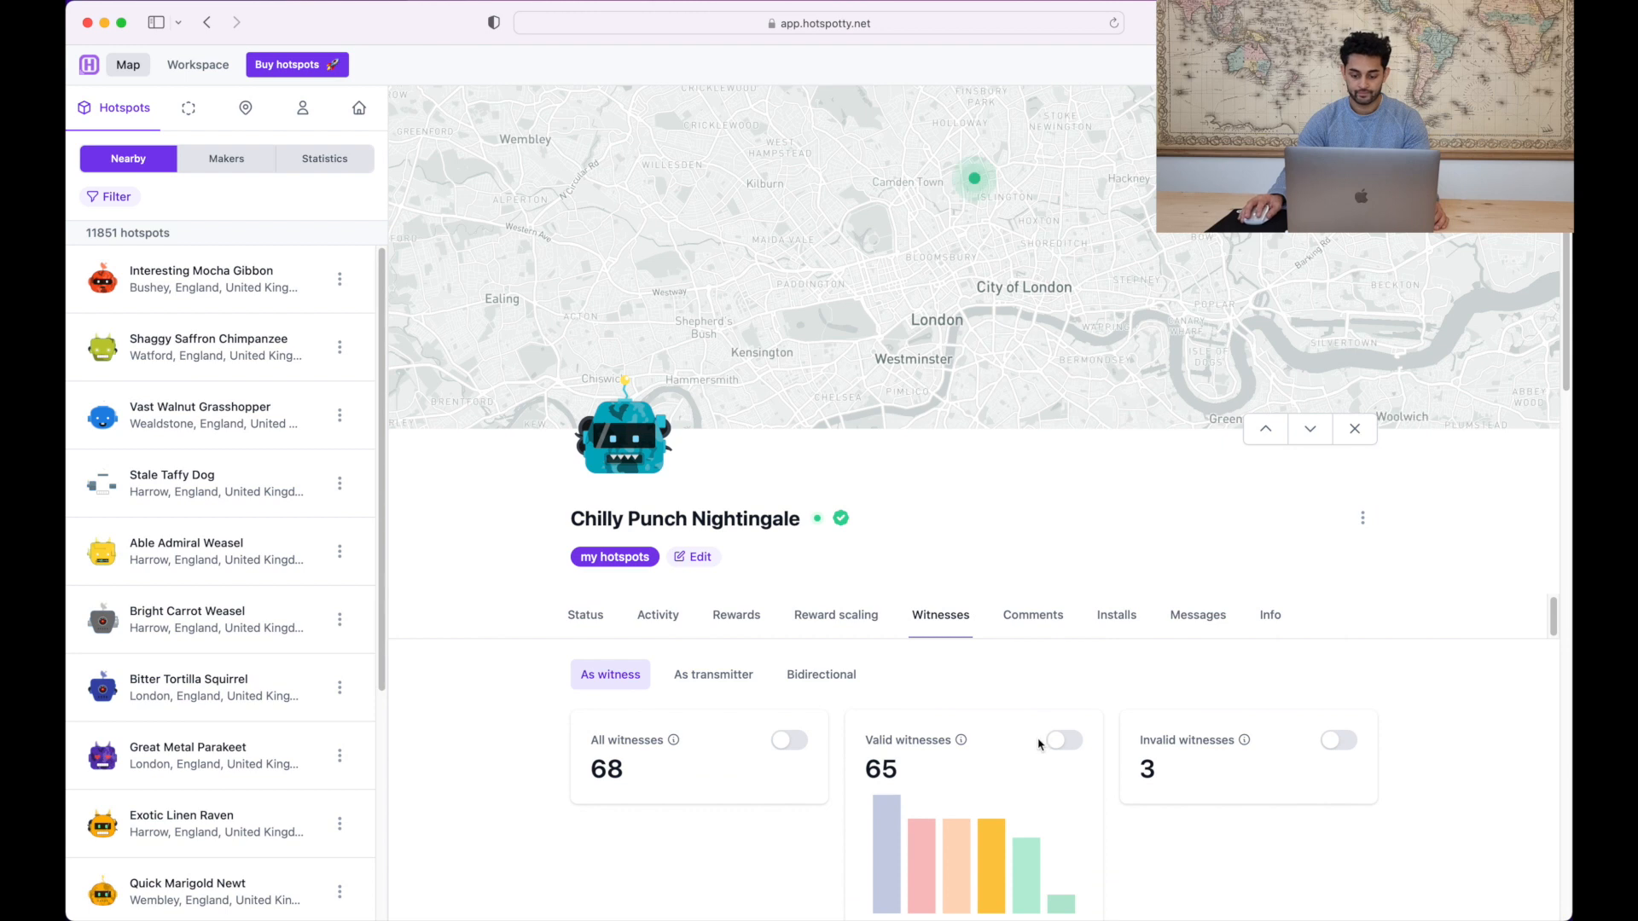
pyautogui.click(1063, 738)
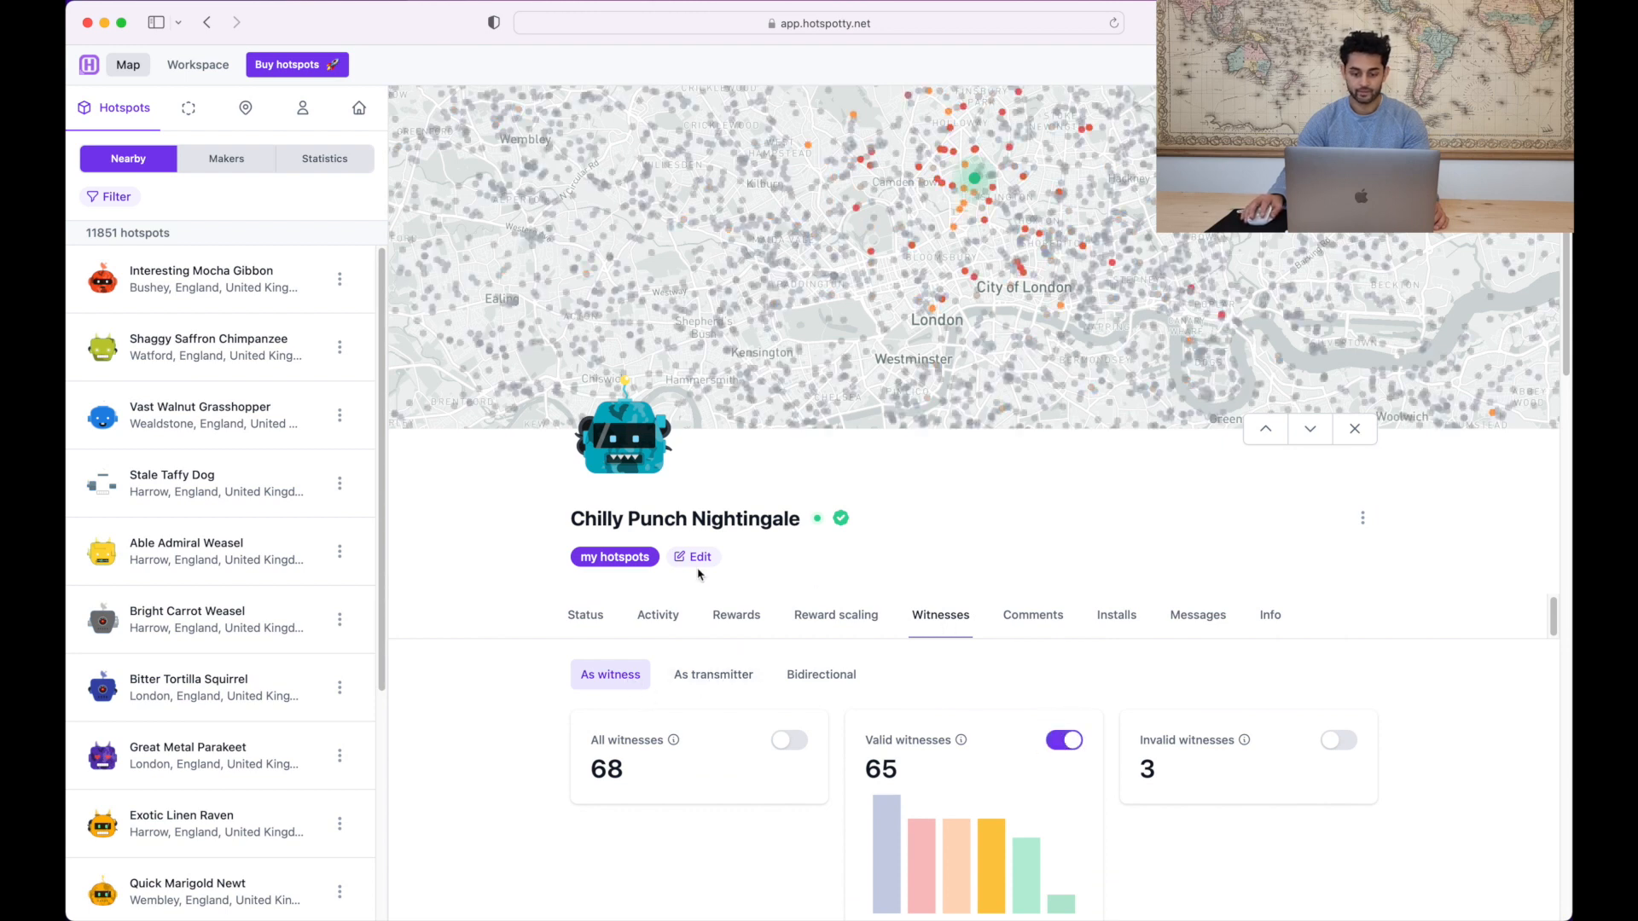
pyautogui.moveTo(905, 776)
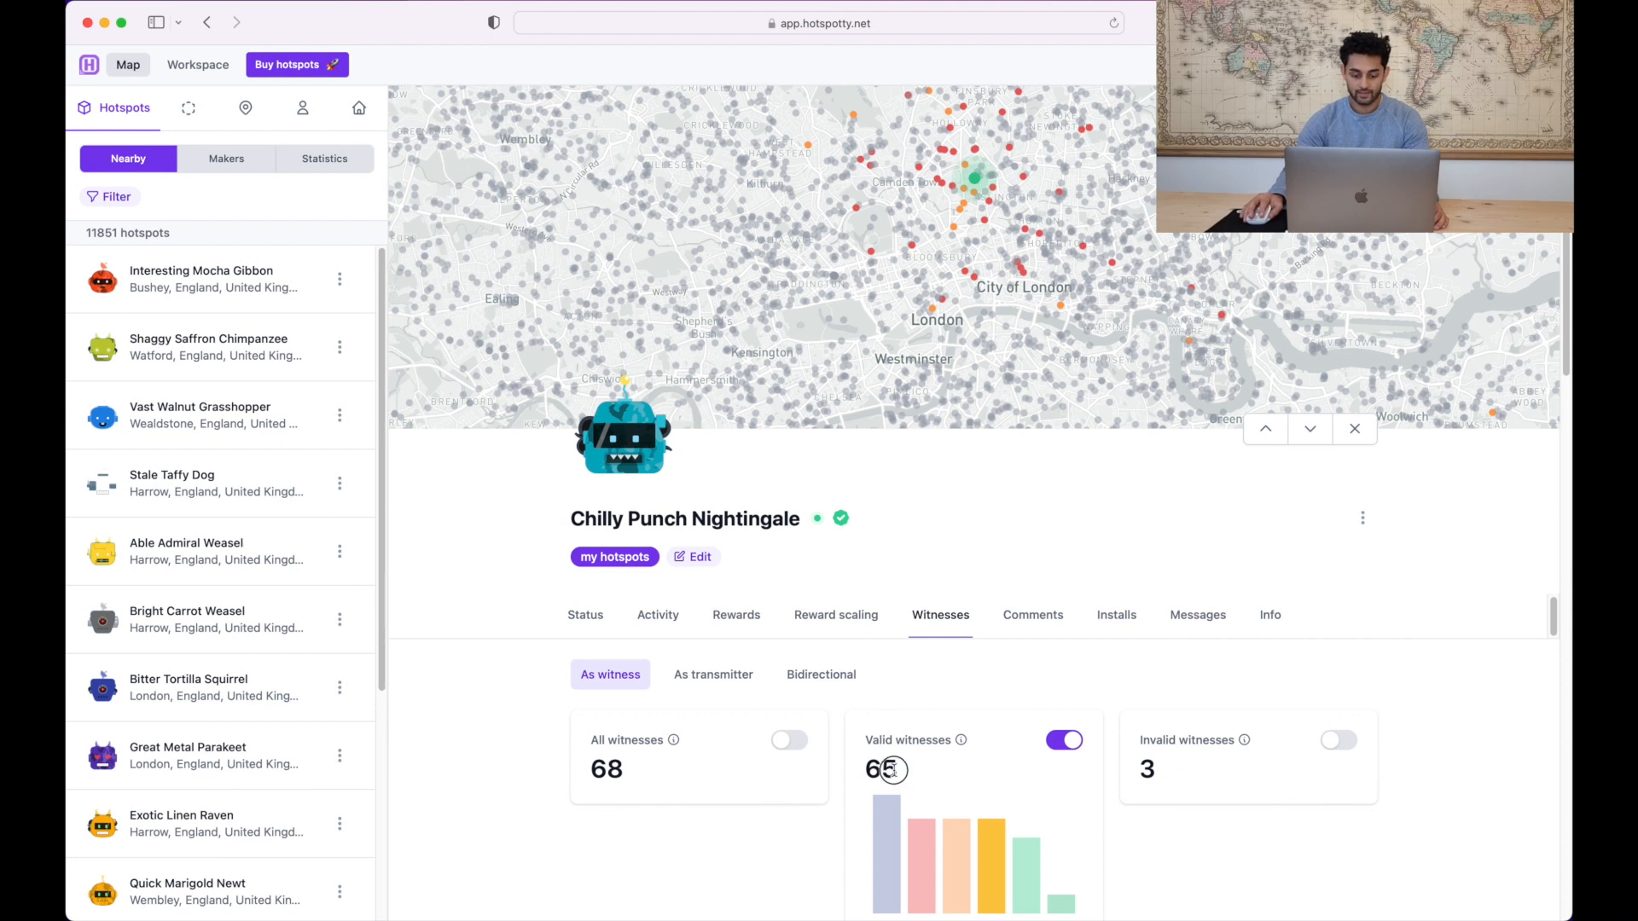
pyautogui.doubleClick(880, 769)
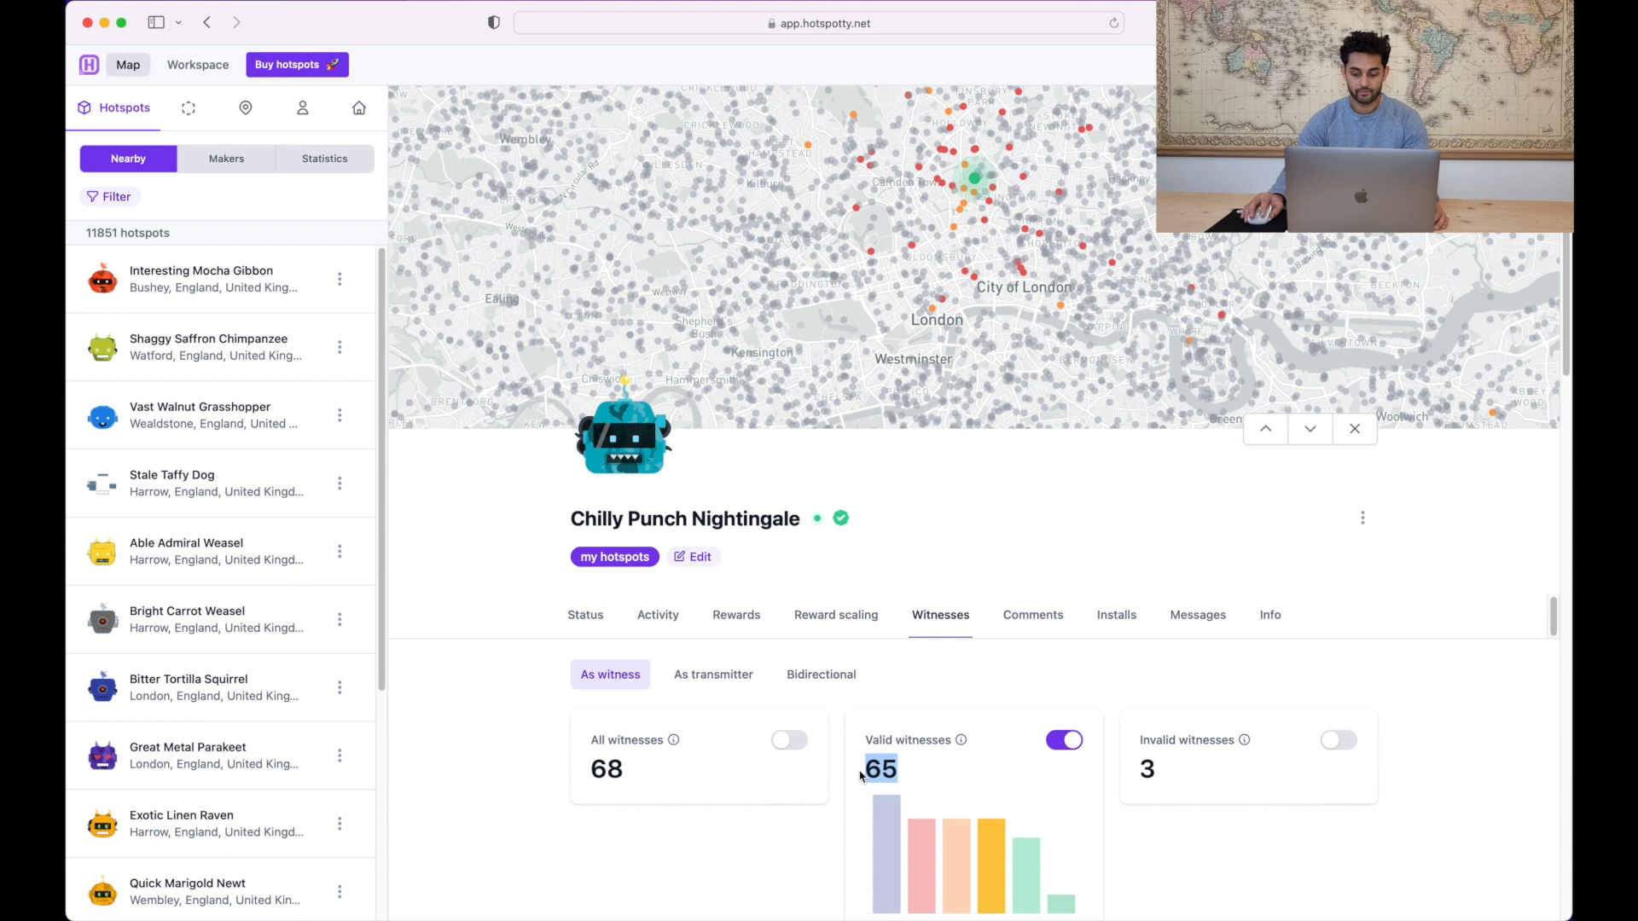
pyautogui.click(713, 674)
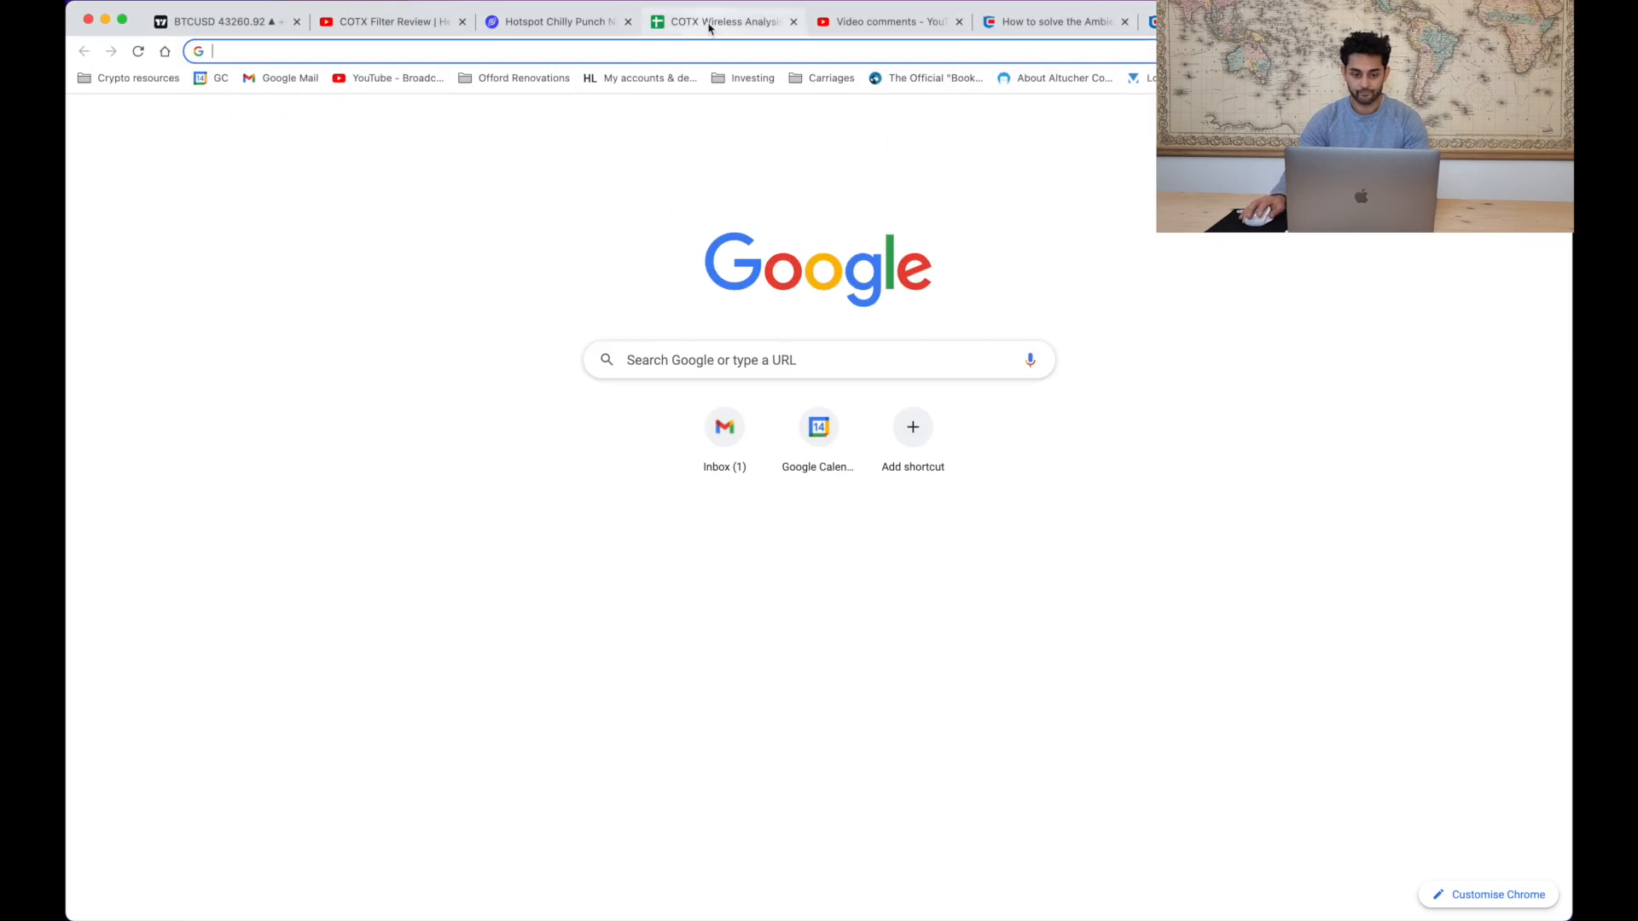
# - Enter 65 witnesses and 172 transmitter for the 15/1/22 Nightingale (FILTER) row
pyautogui.click(720, 20)
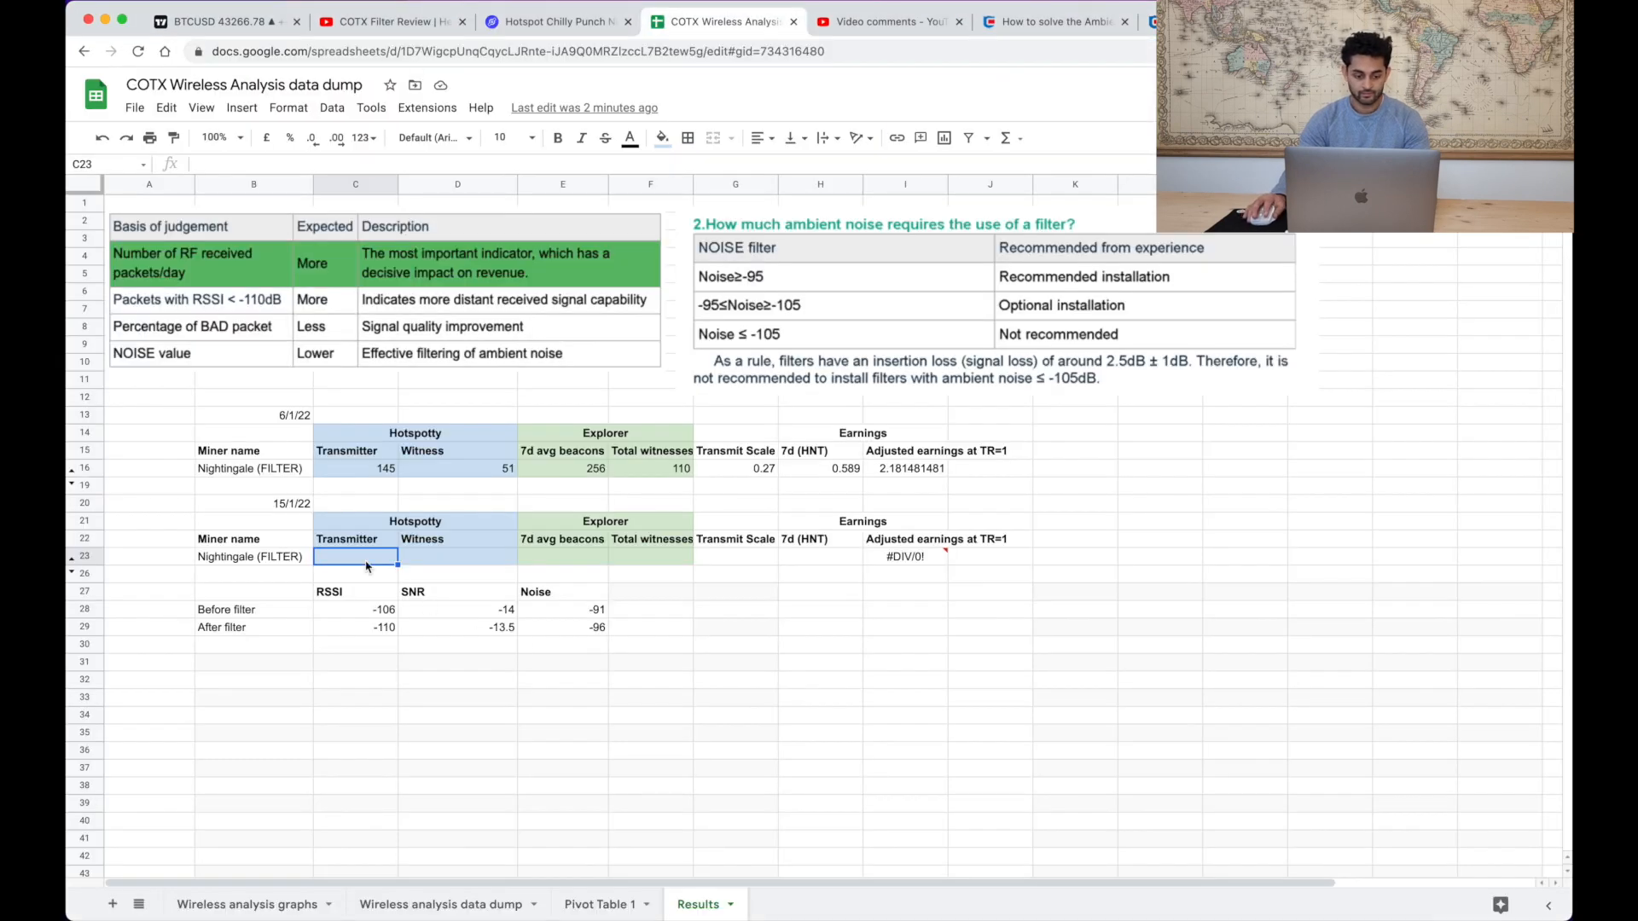
pyautogui.write('65')
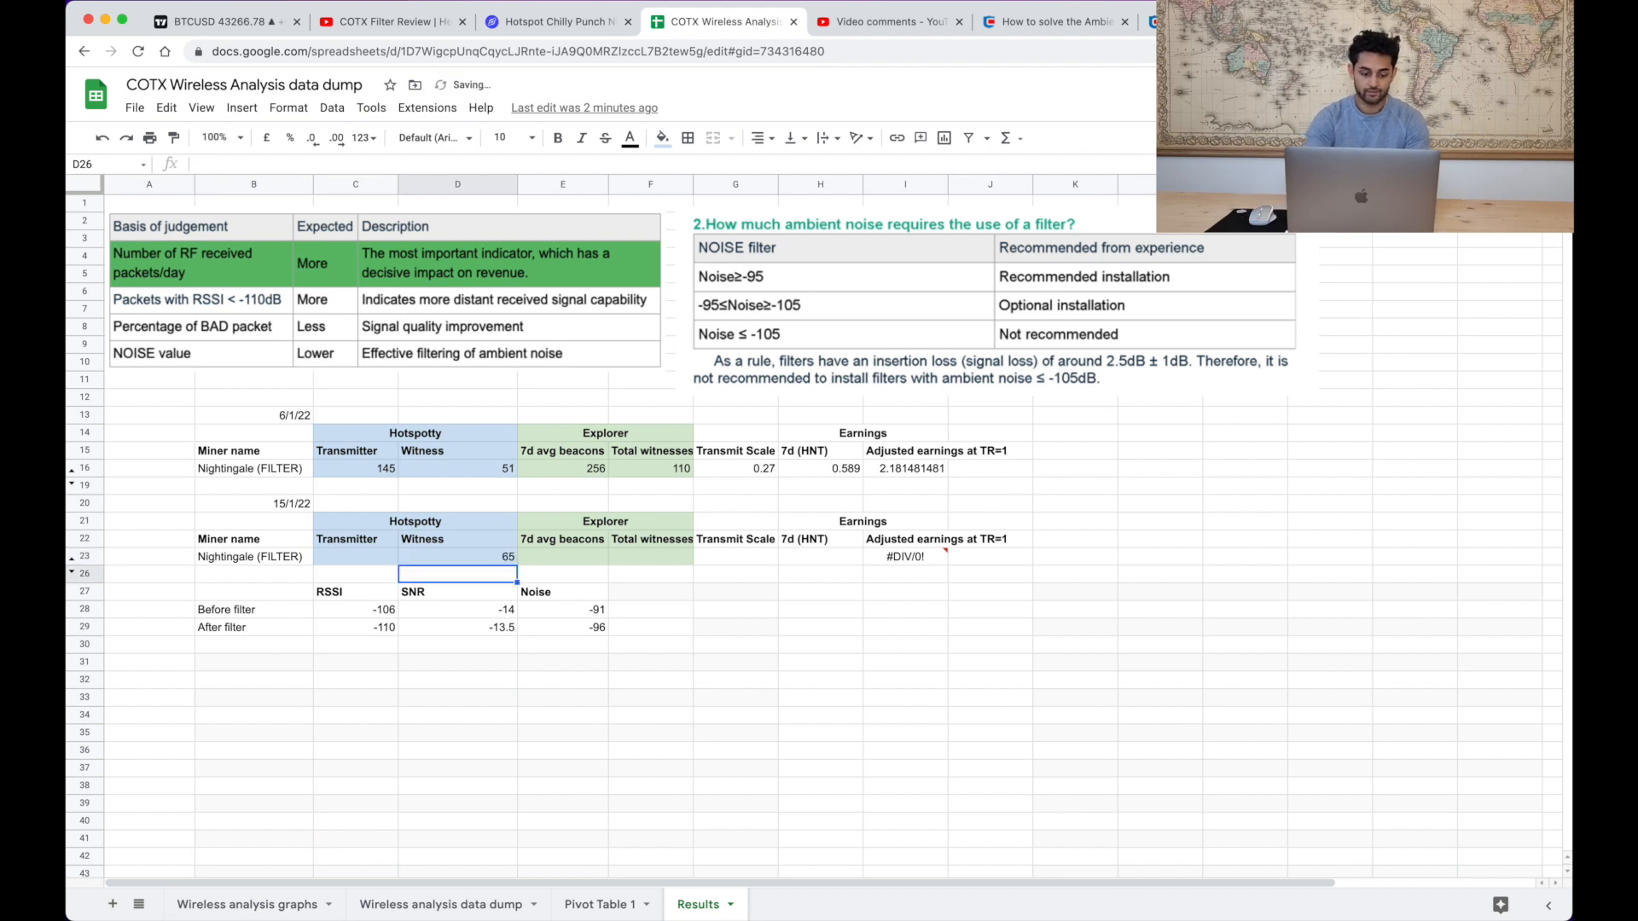
pyautogui.write('172')
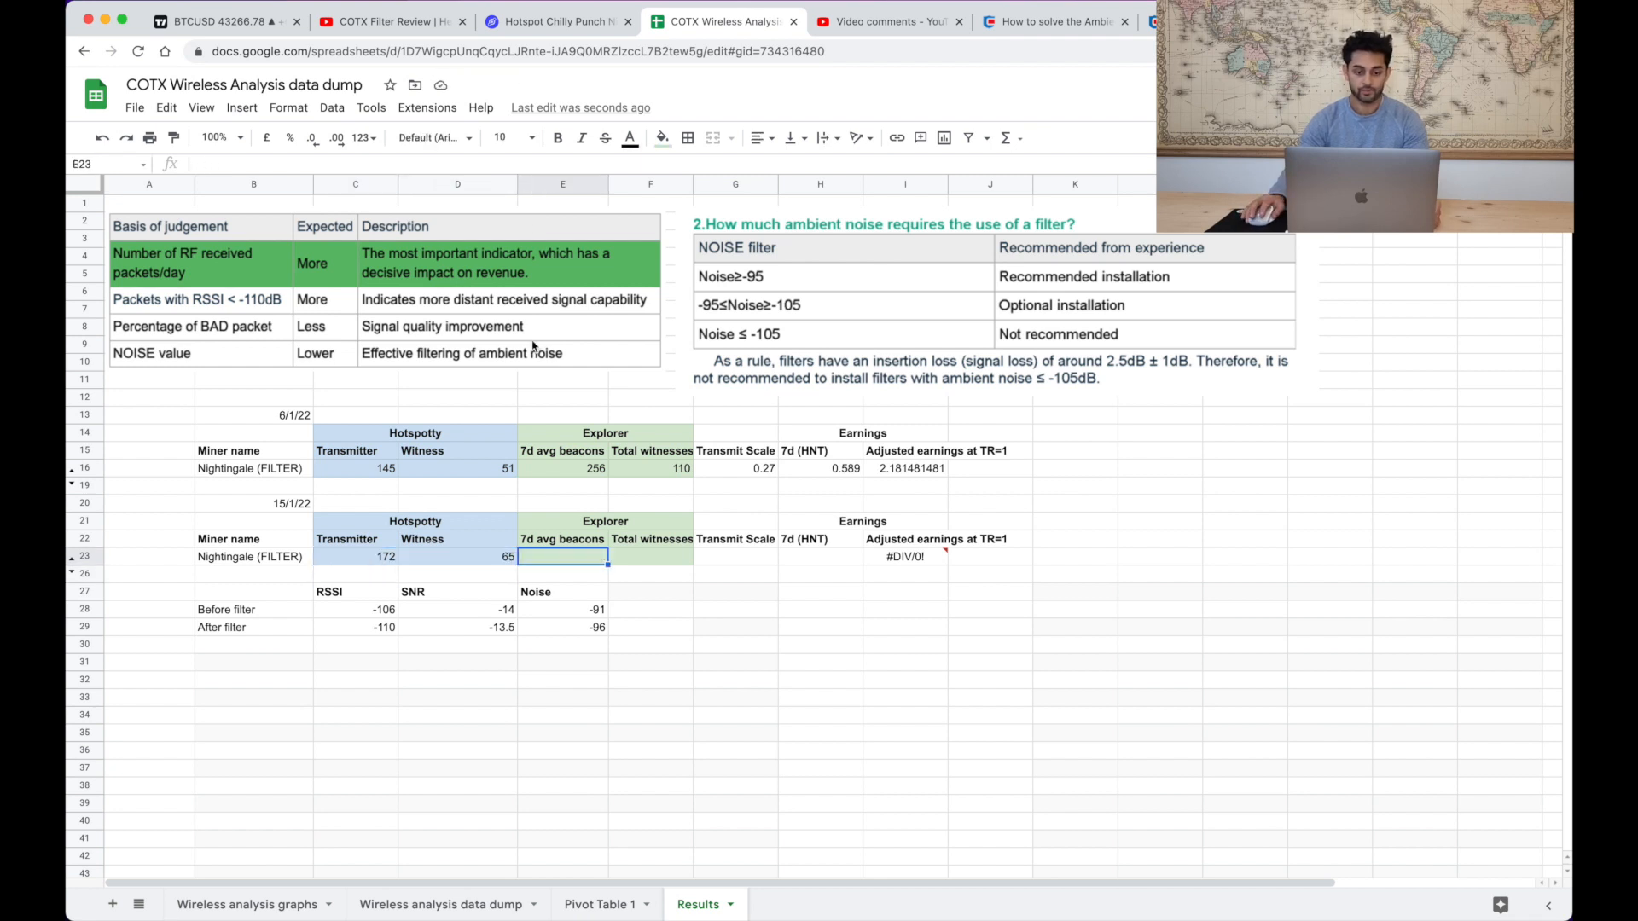
pyautogui.moveTo(556, 21)
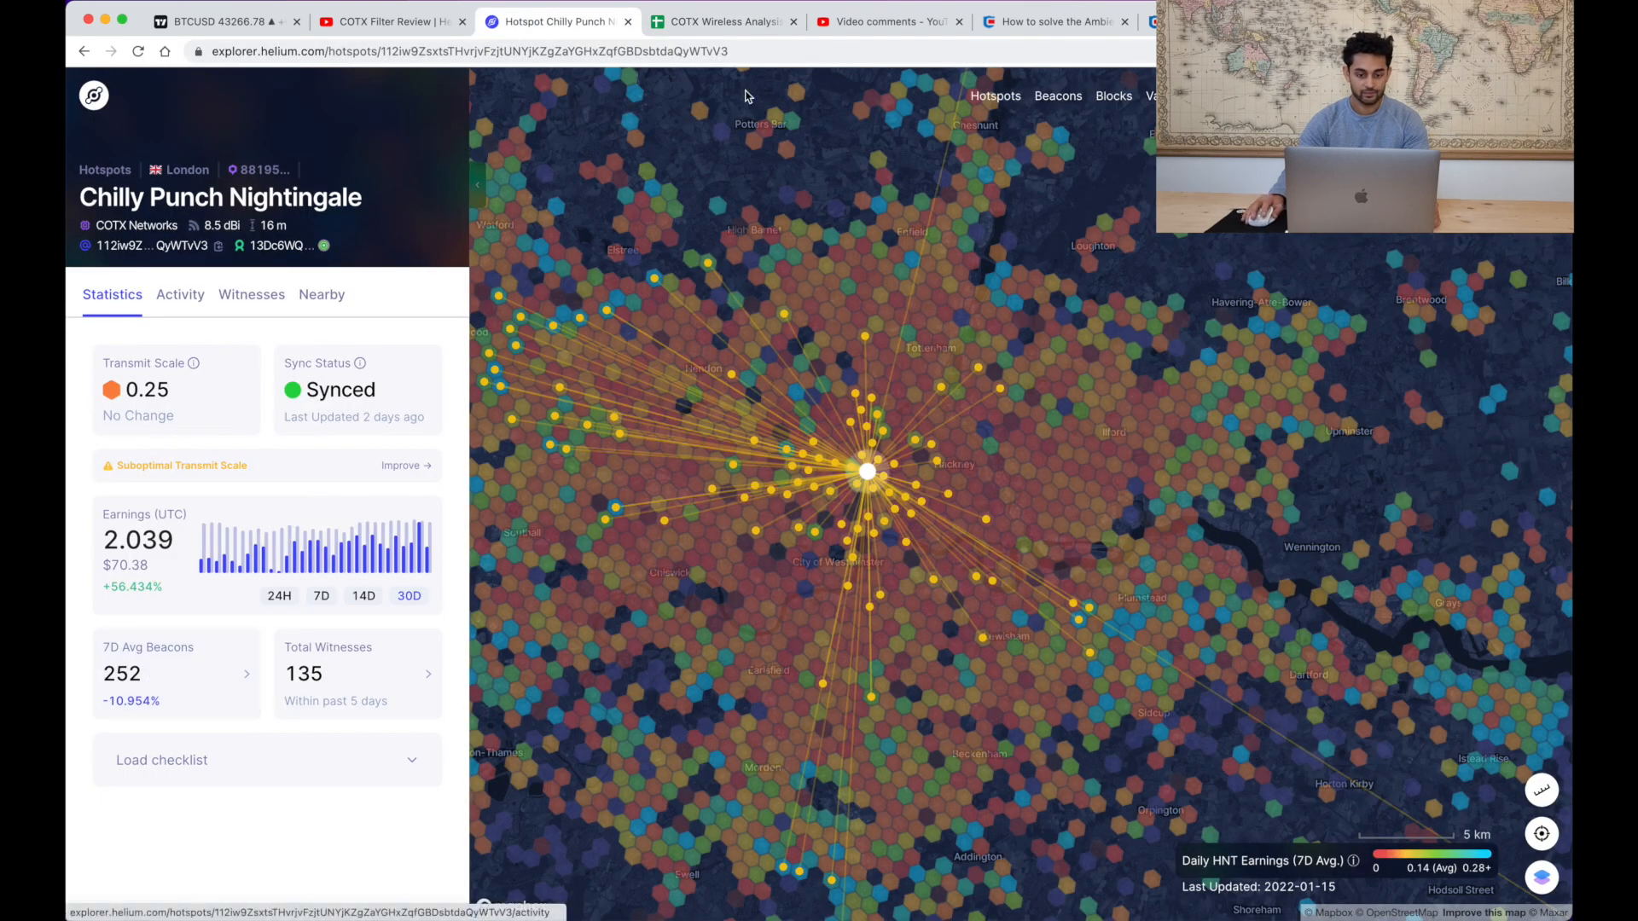
# - Enter 252 beacons, 105 witnesses and a 0.25 transmit scale checked on Explorer
pyautogui.click(720, 21)
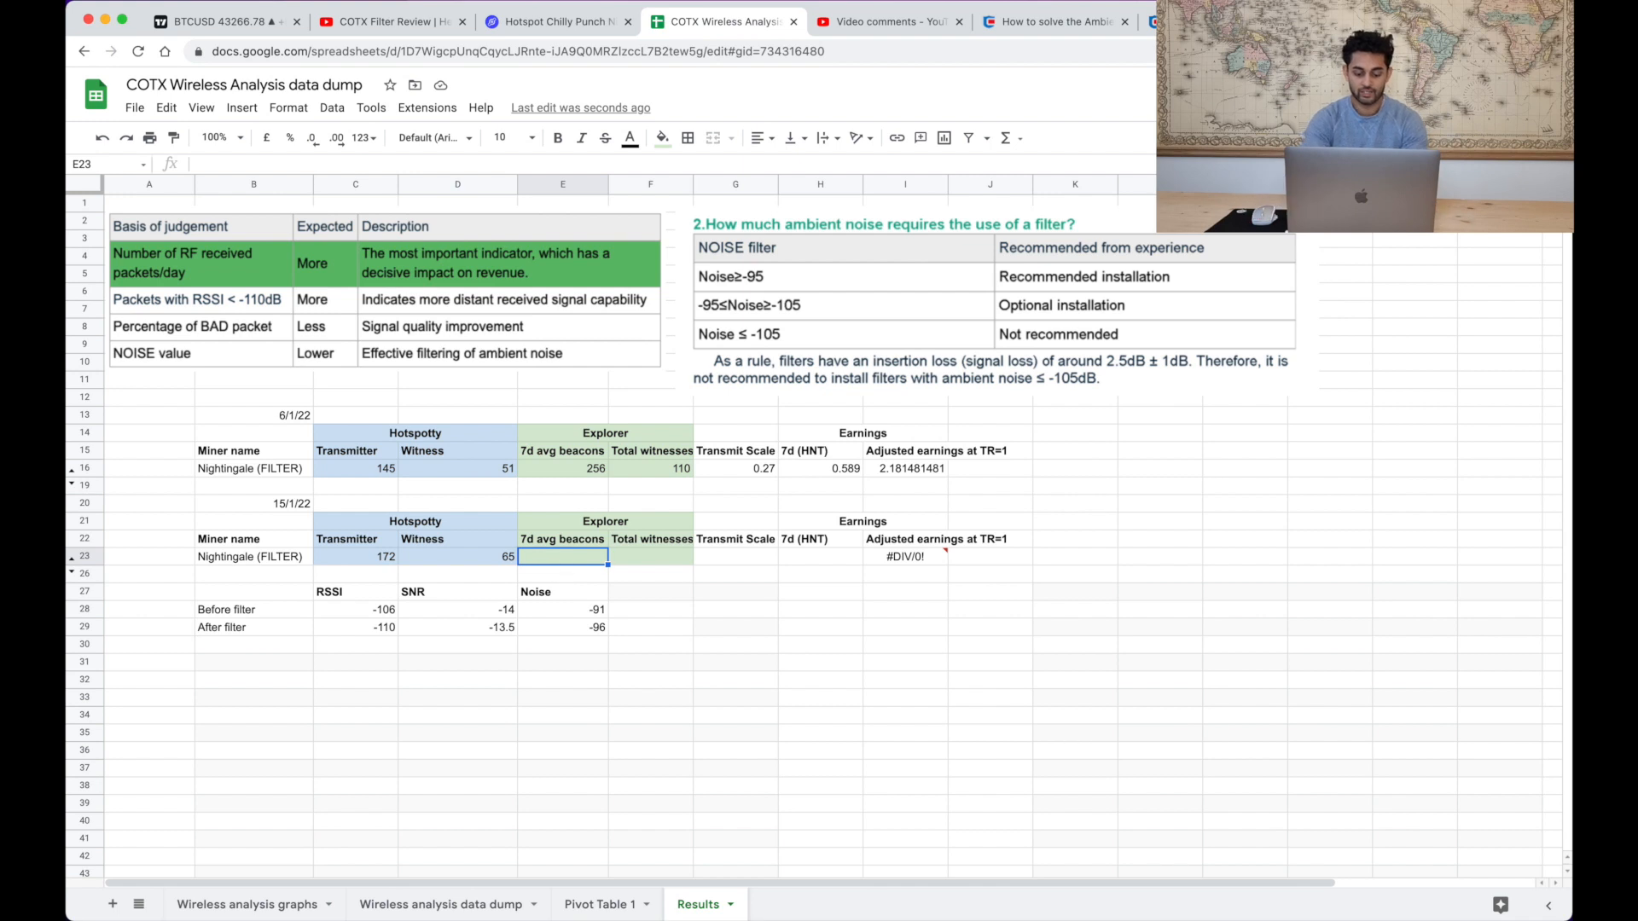
pyautogui.write('252')
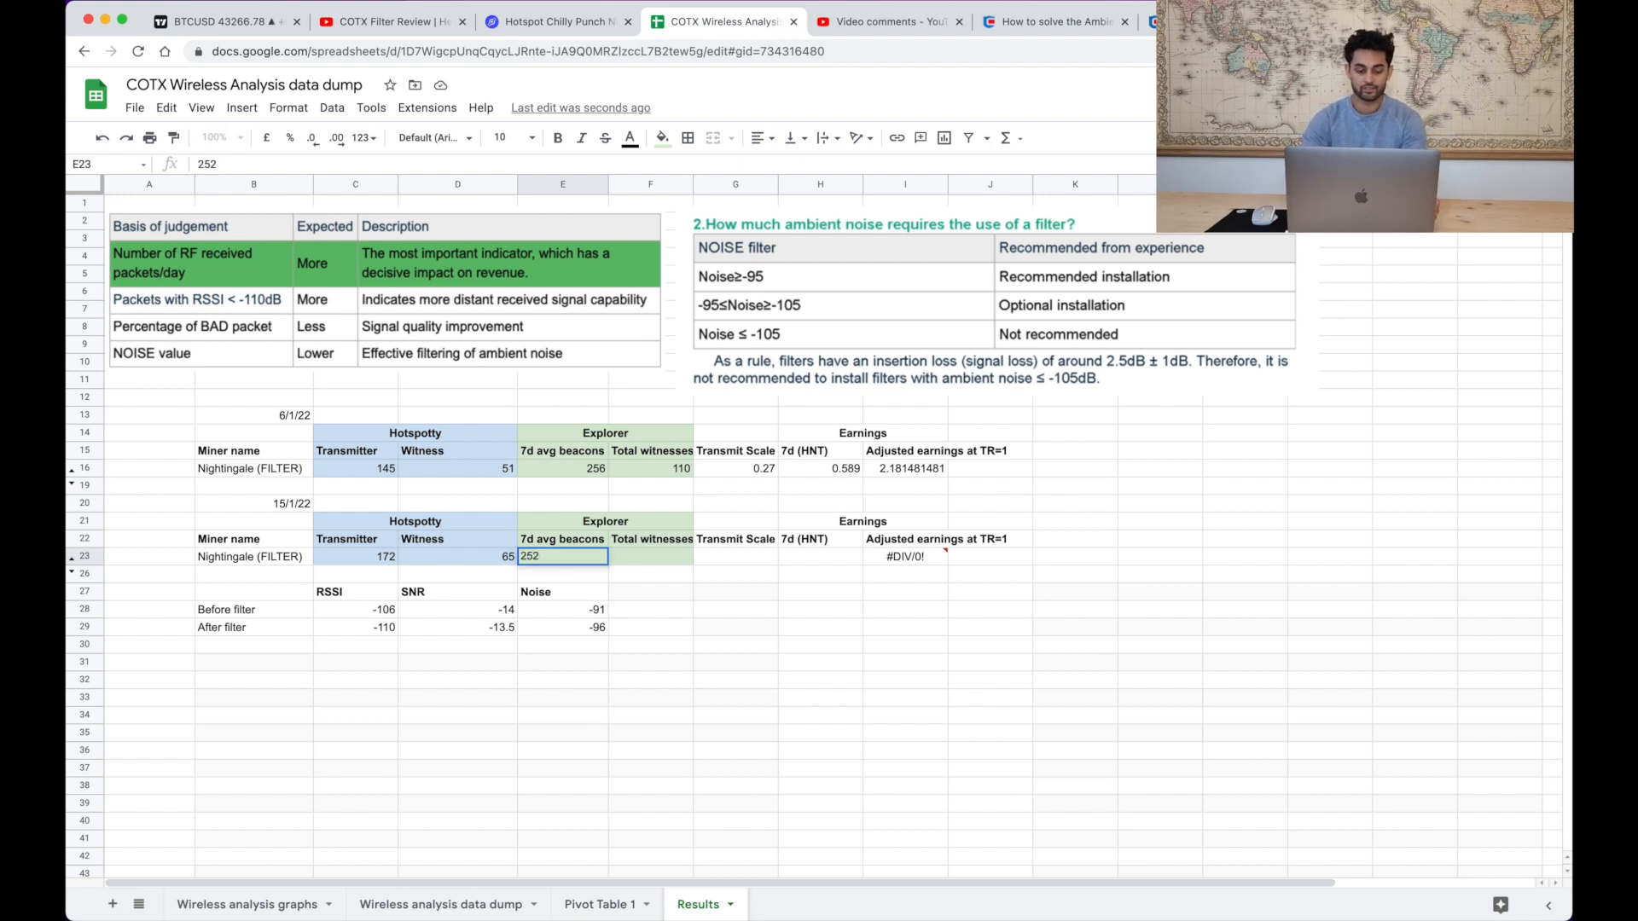
pyautogui.write('105')
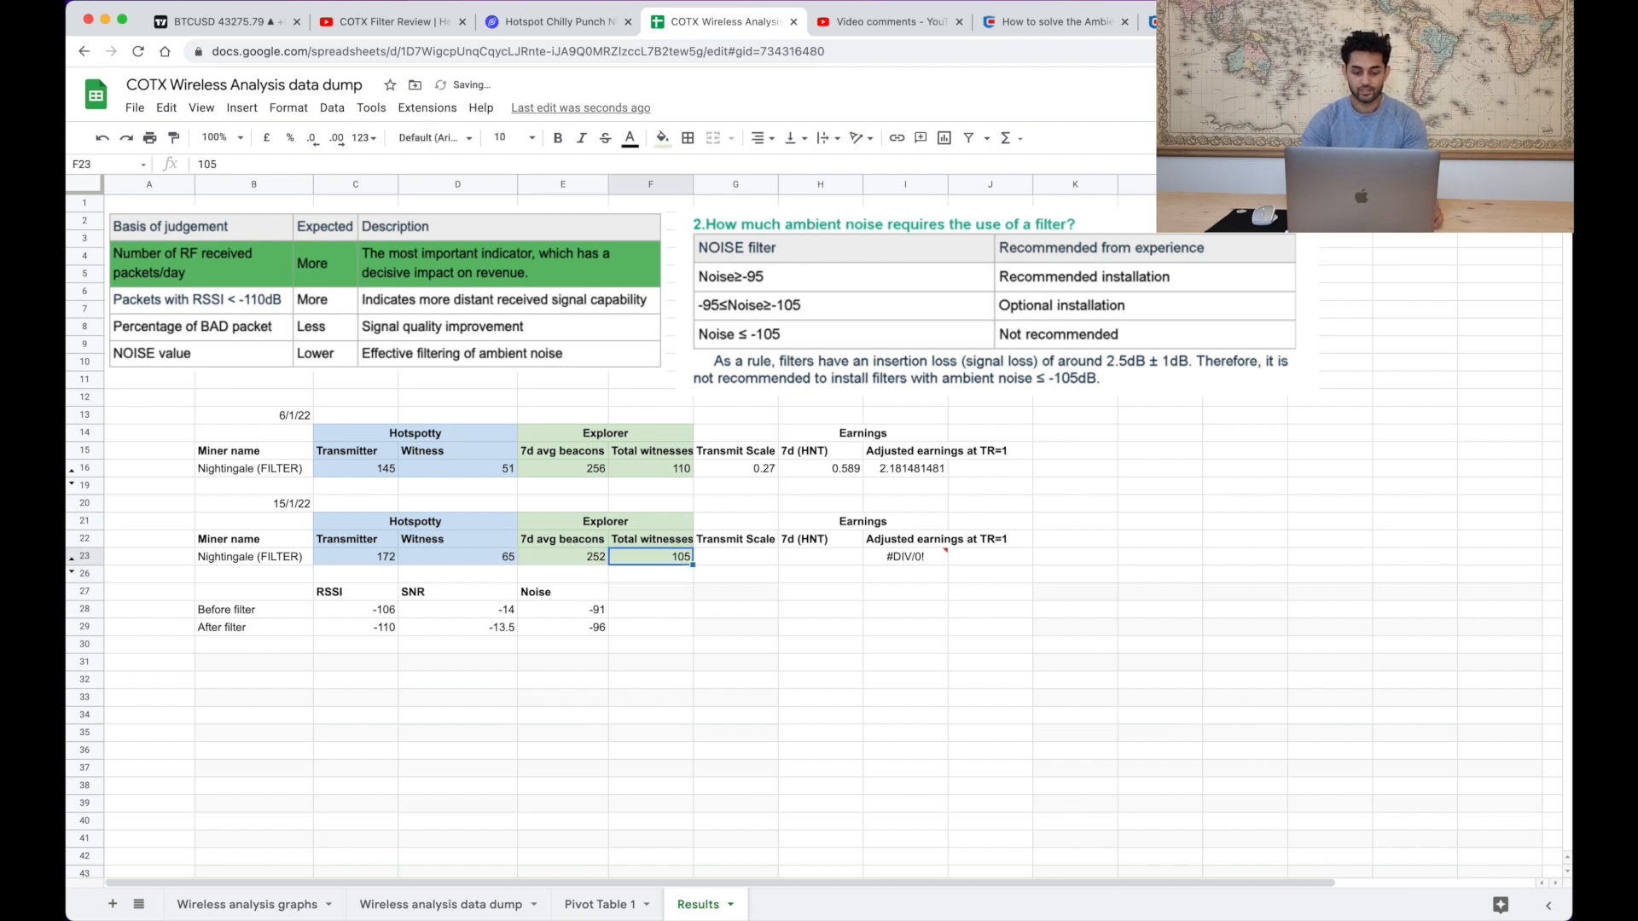
pyautogui.write('0.2')
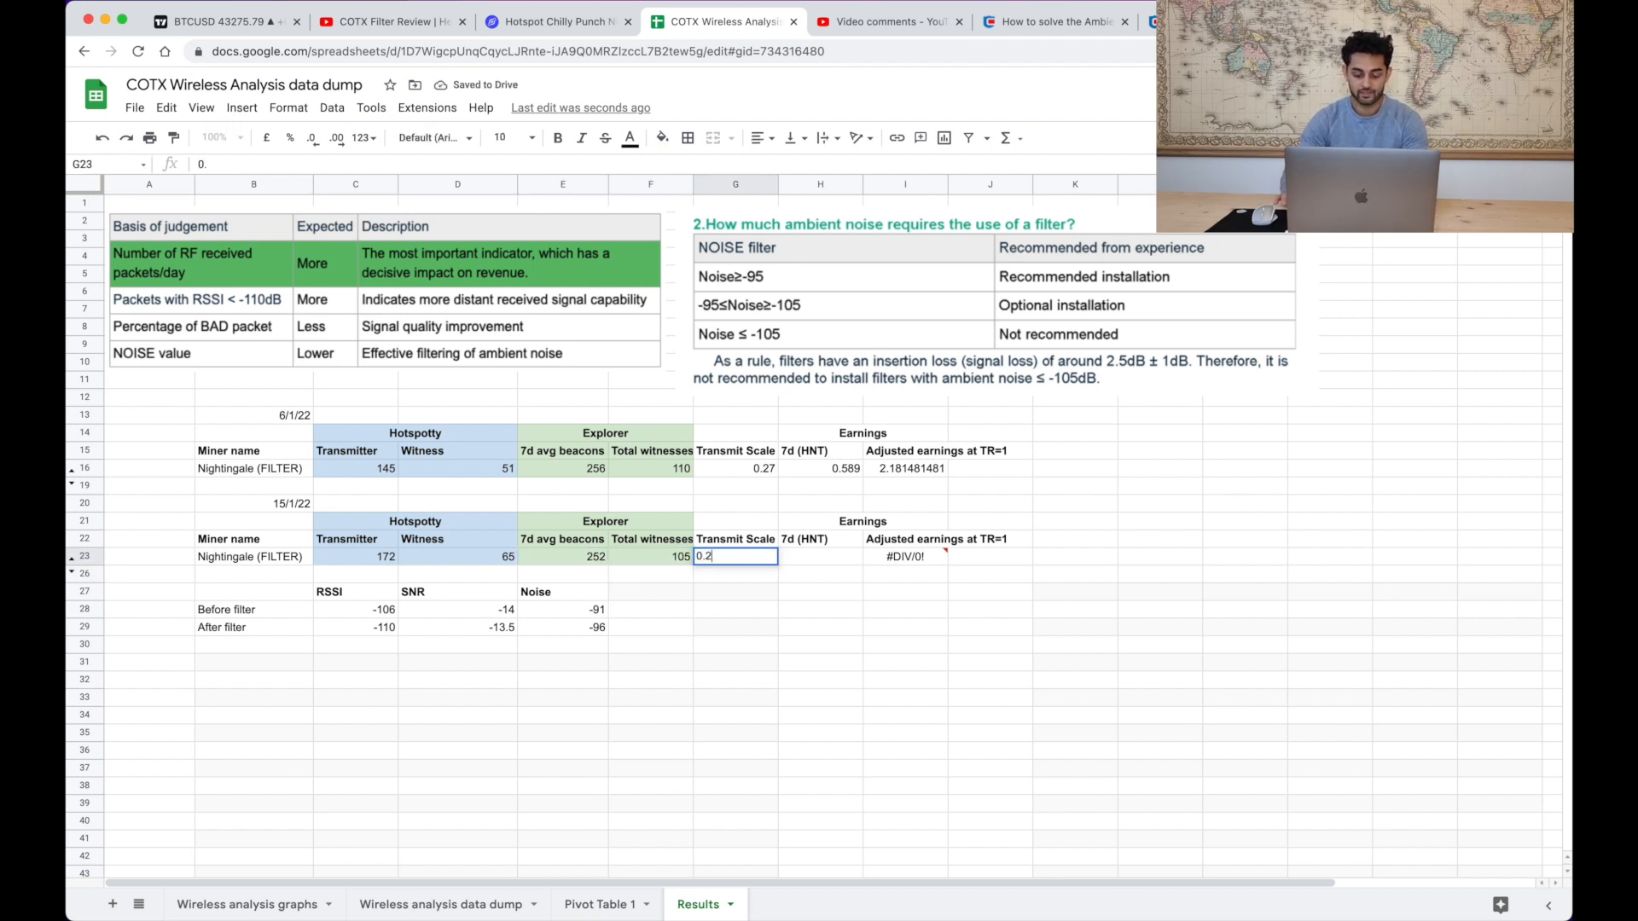
pyautogui.click(556, 21)
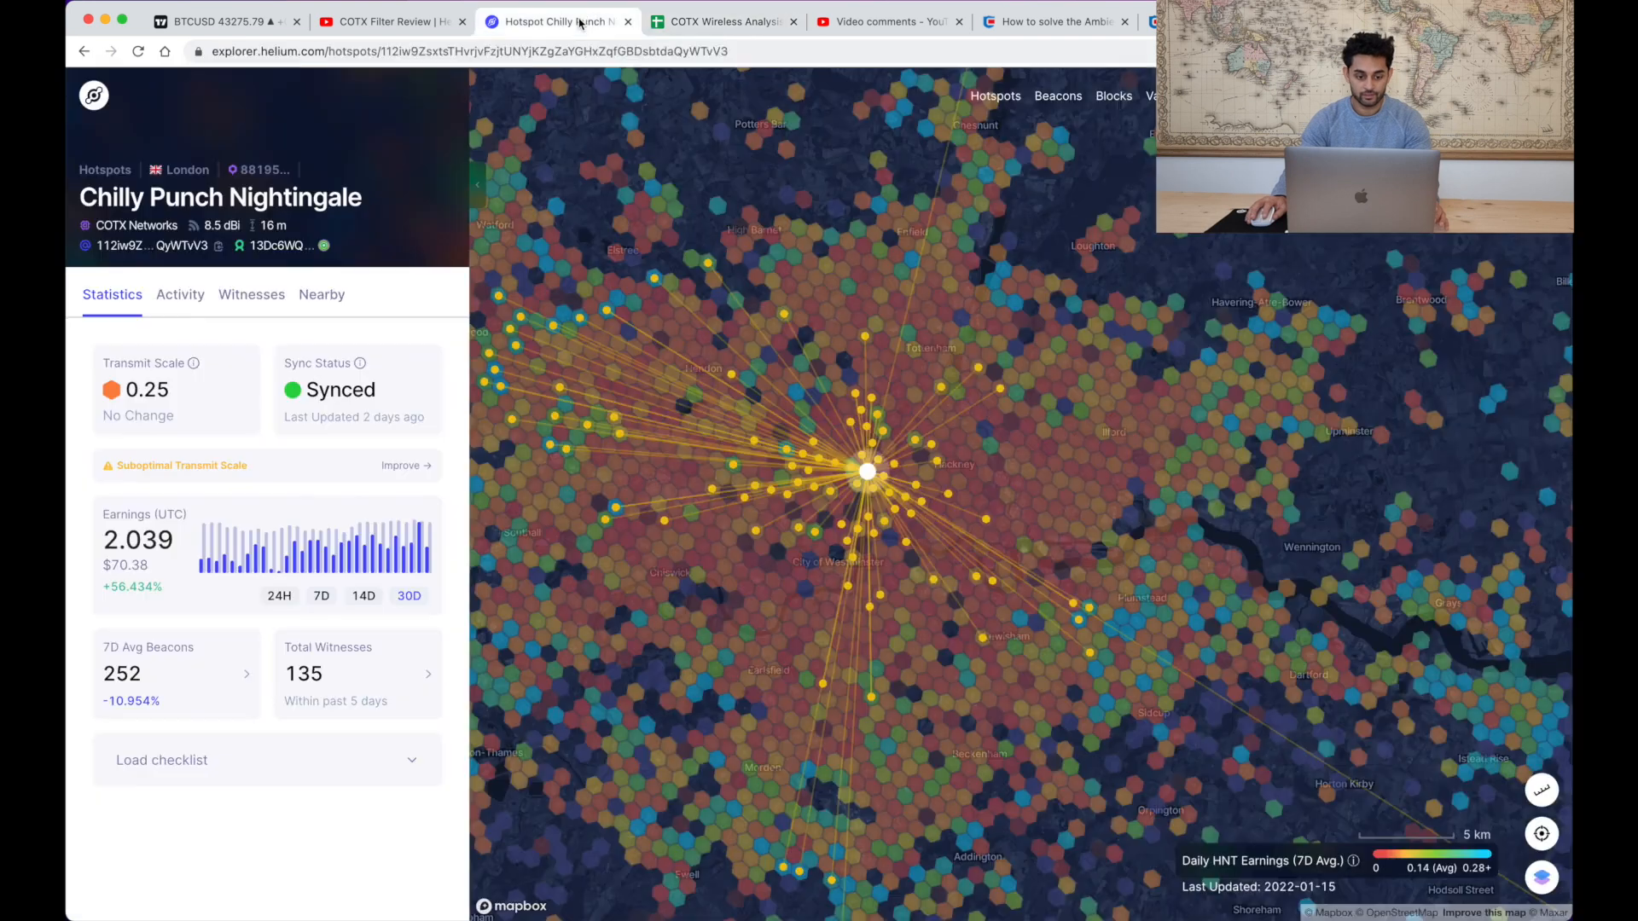
pyautogui.click(720, 21)
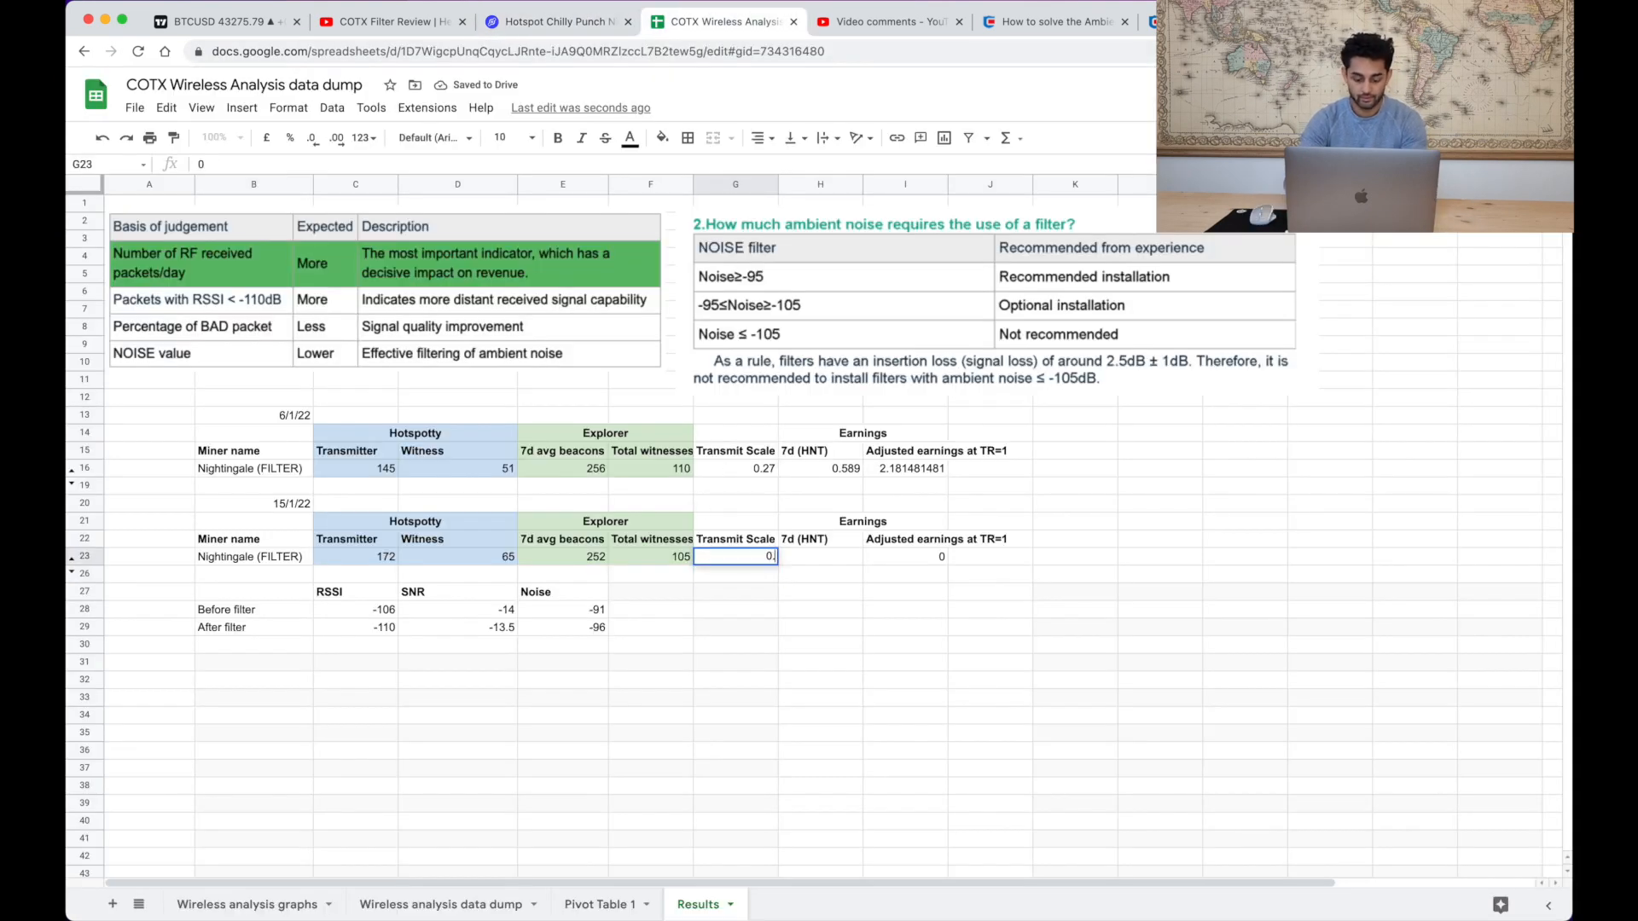
pyautogui.write('0.25')
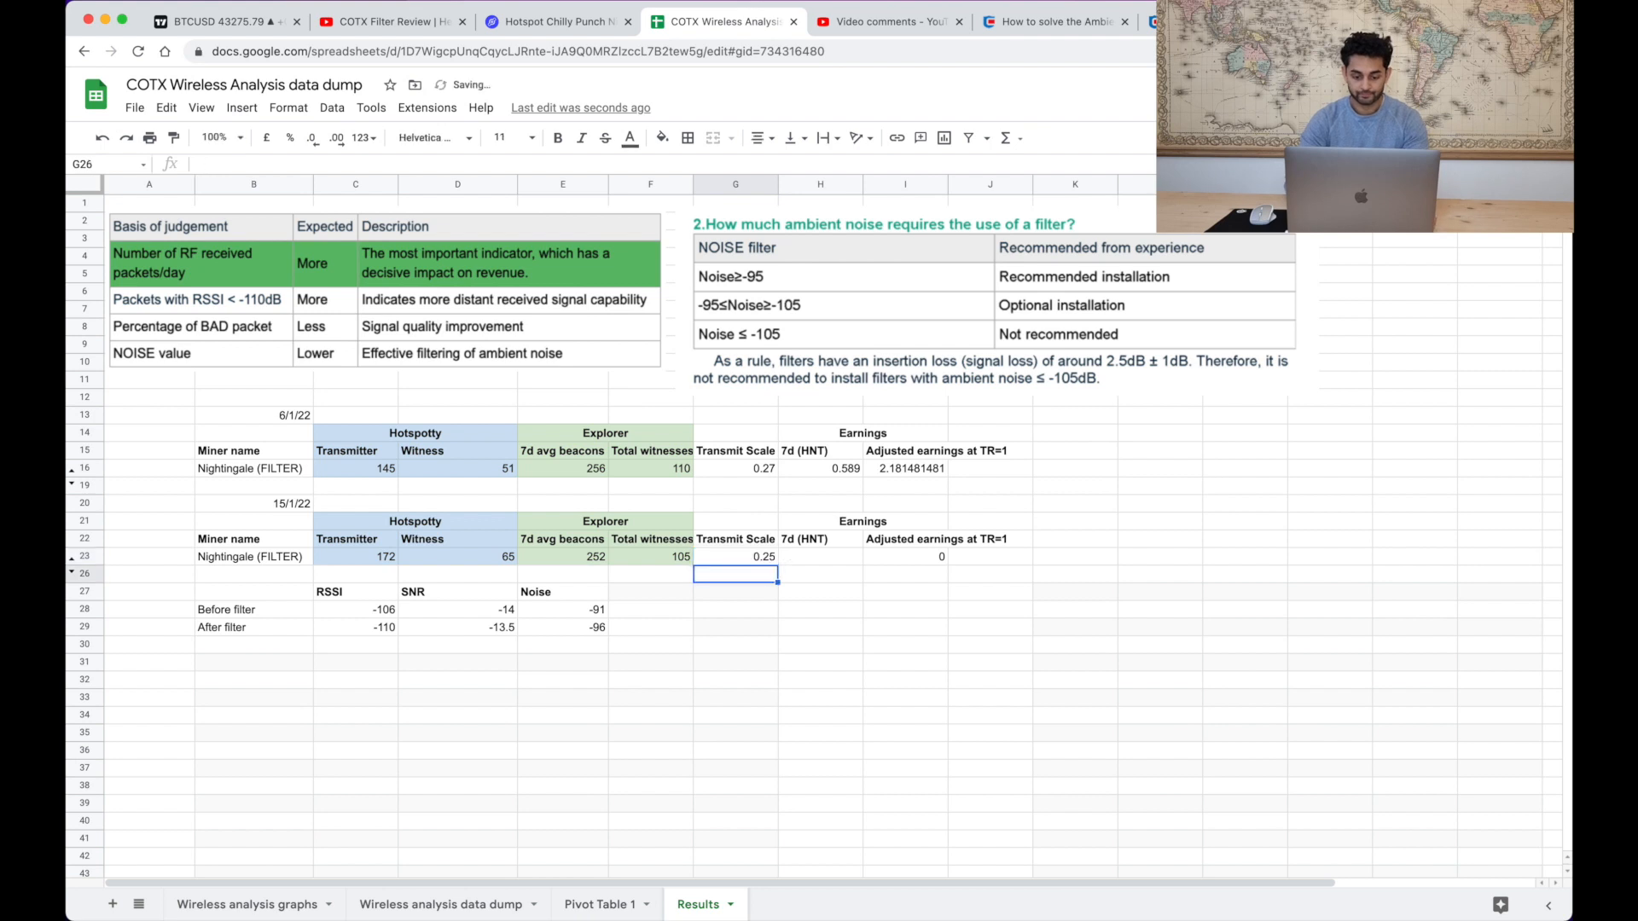
# - Look up the 7-day earnings on Explorer and enter 0.629 HNT, giving adjusted earnings 2.516
pyautogui.click(819, 556)
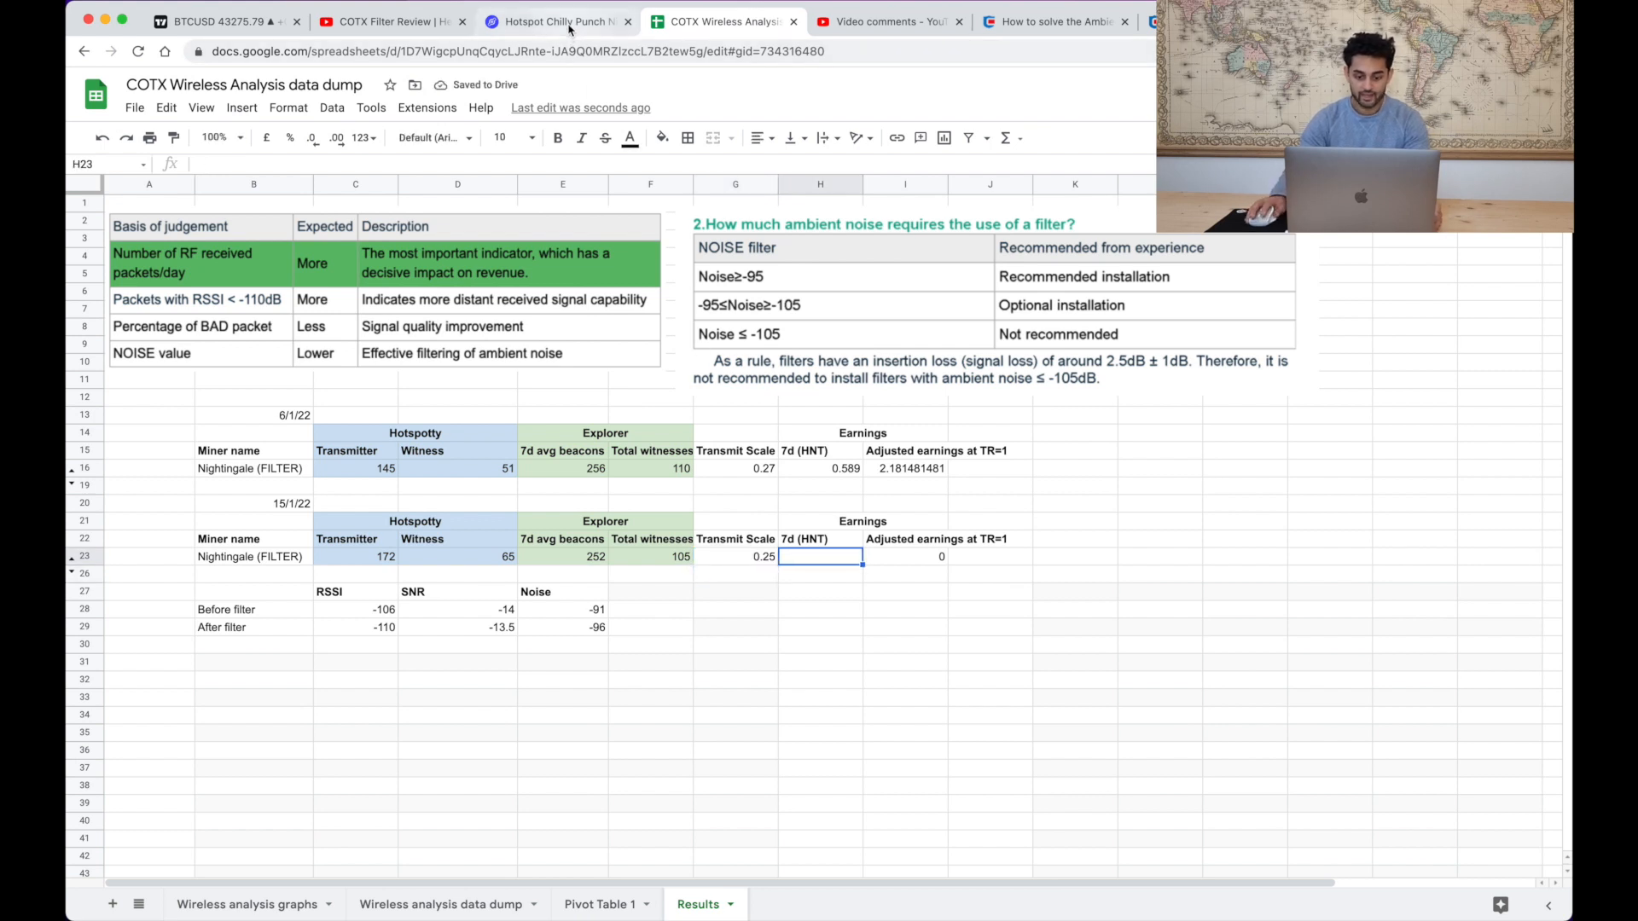
pyautogui.click(553, 21)
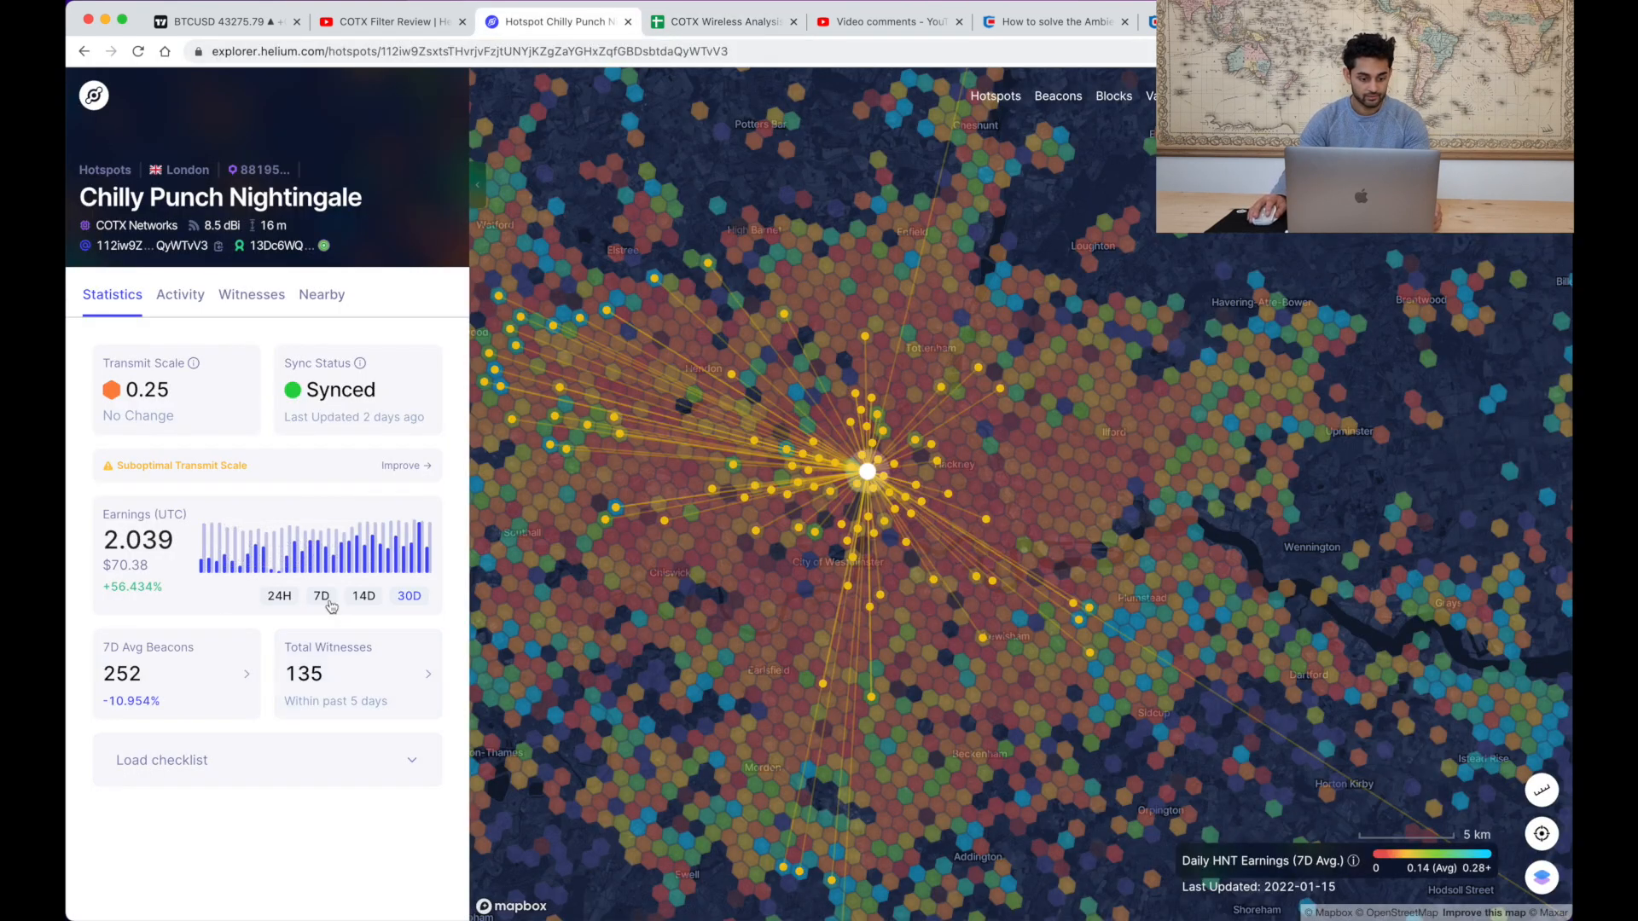
pyautogui.click(322, 596)
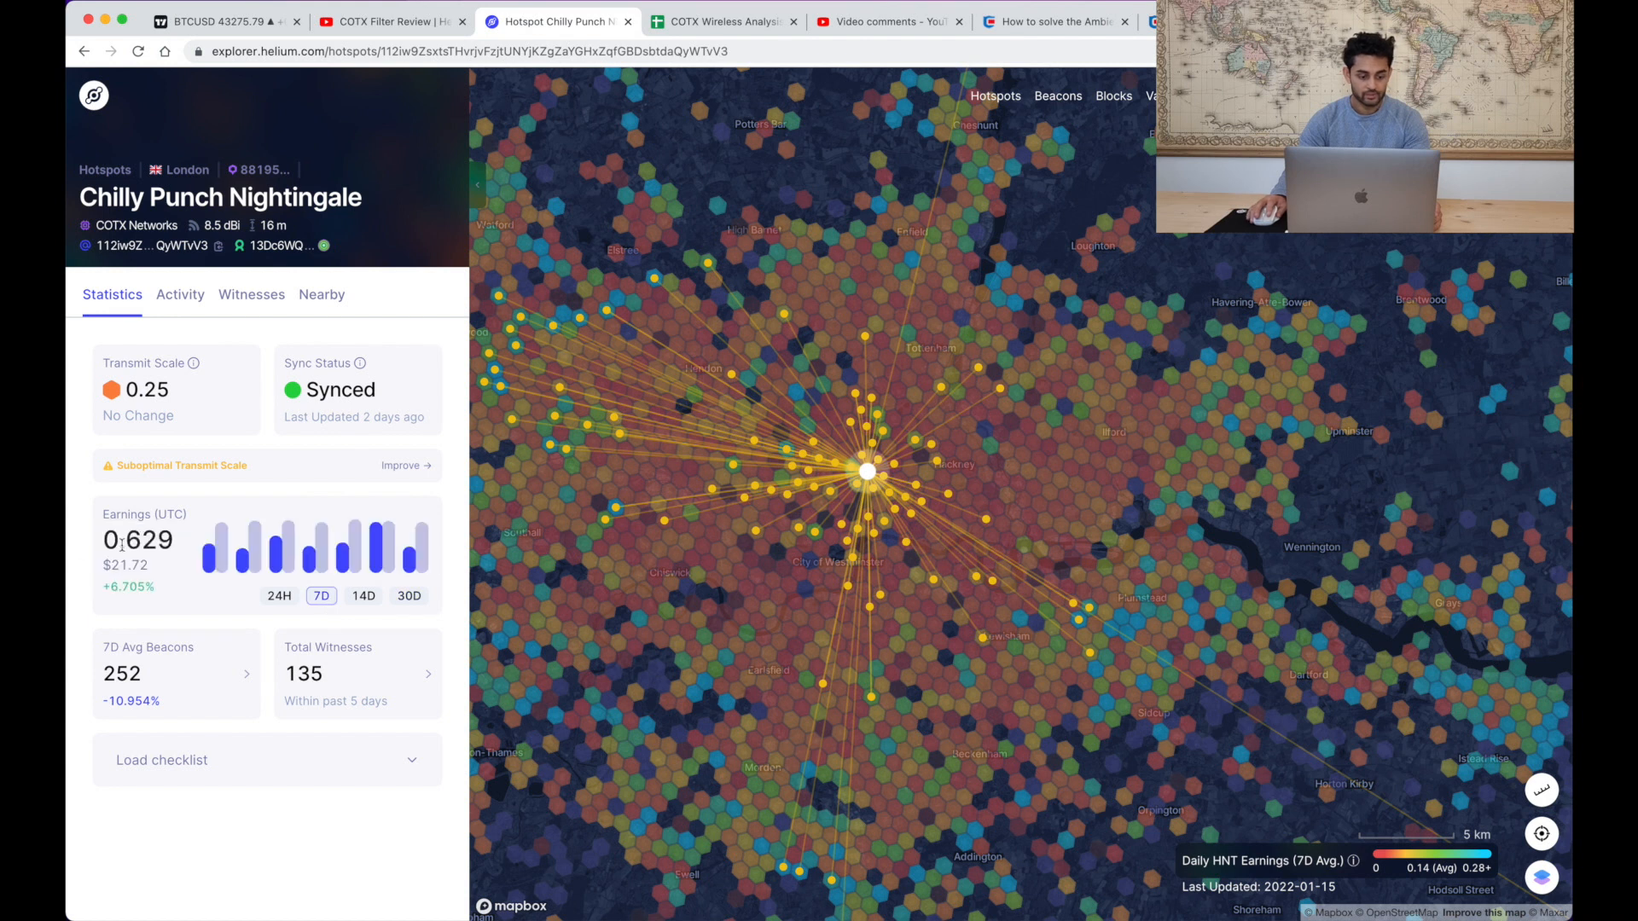
pyautogui.click(720, 21)
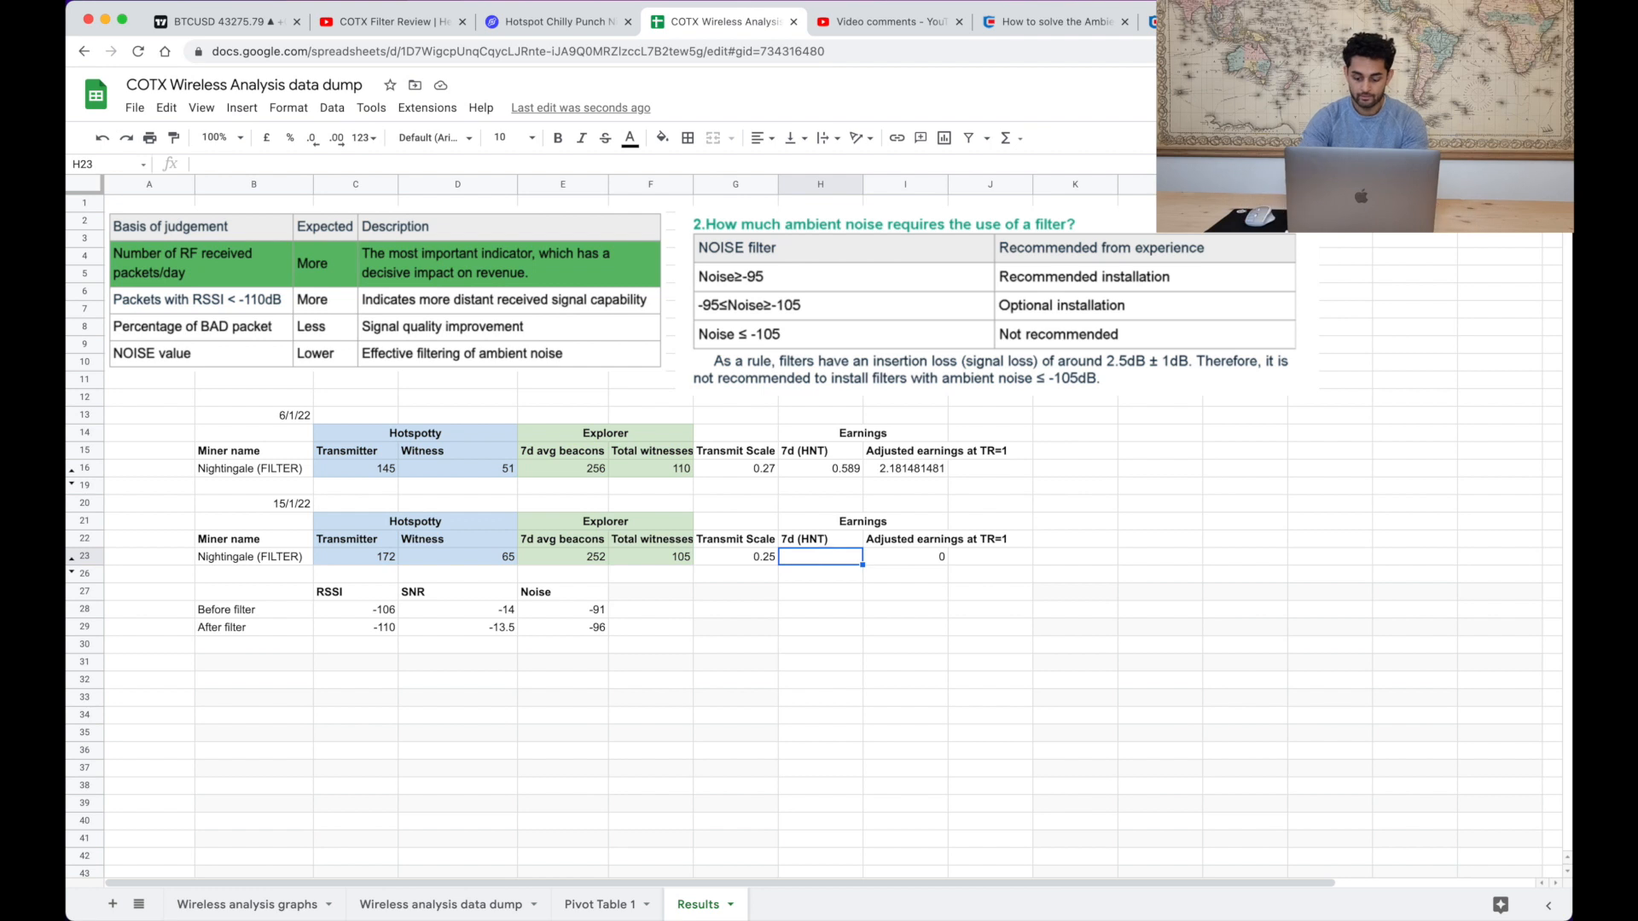
pyautogui.write('0.629')
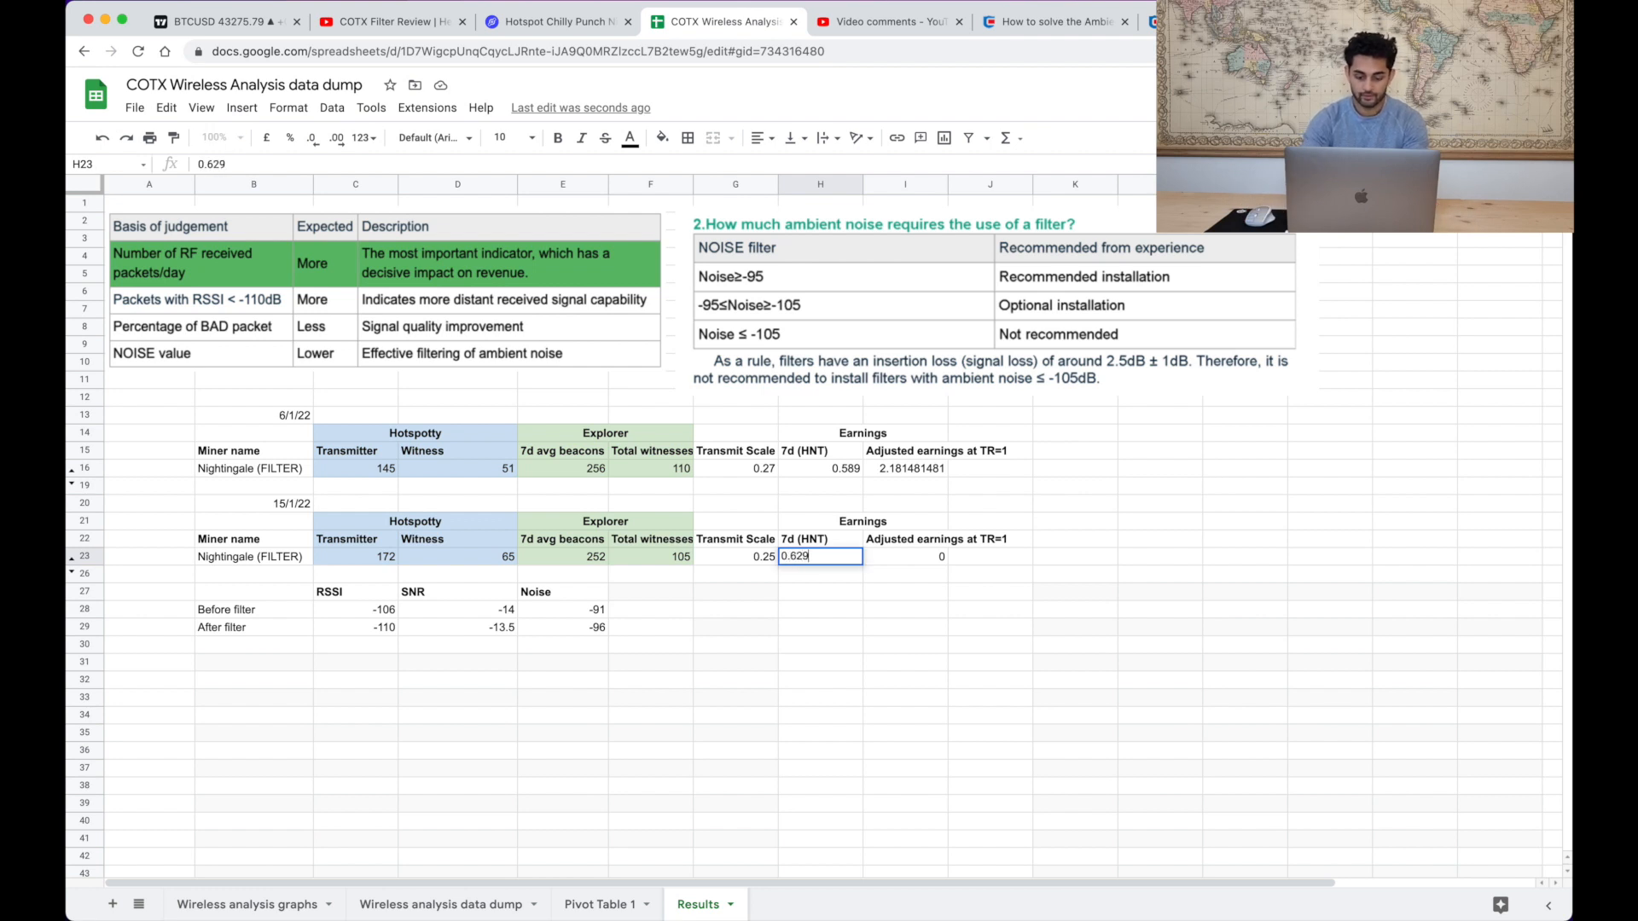
pyautogui.press('Enter')
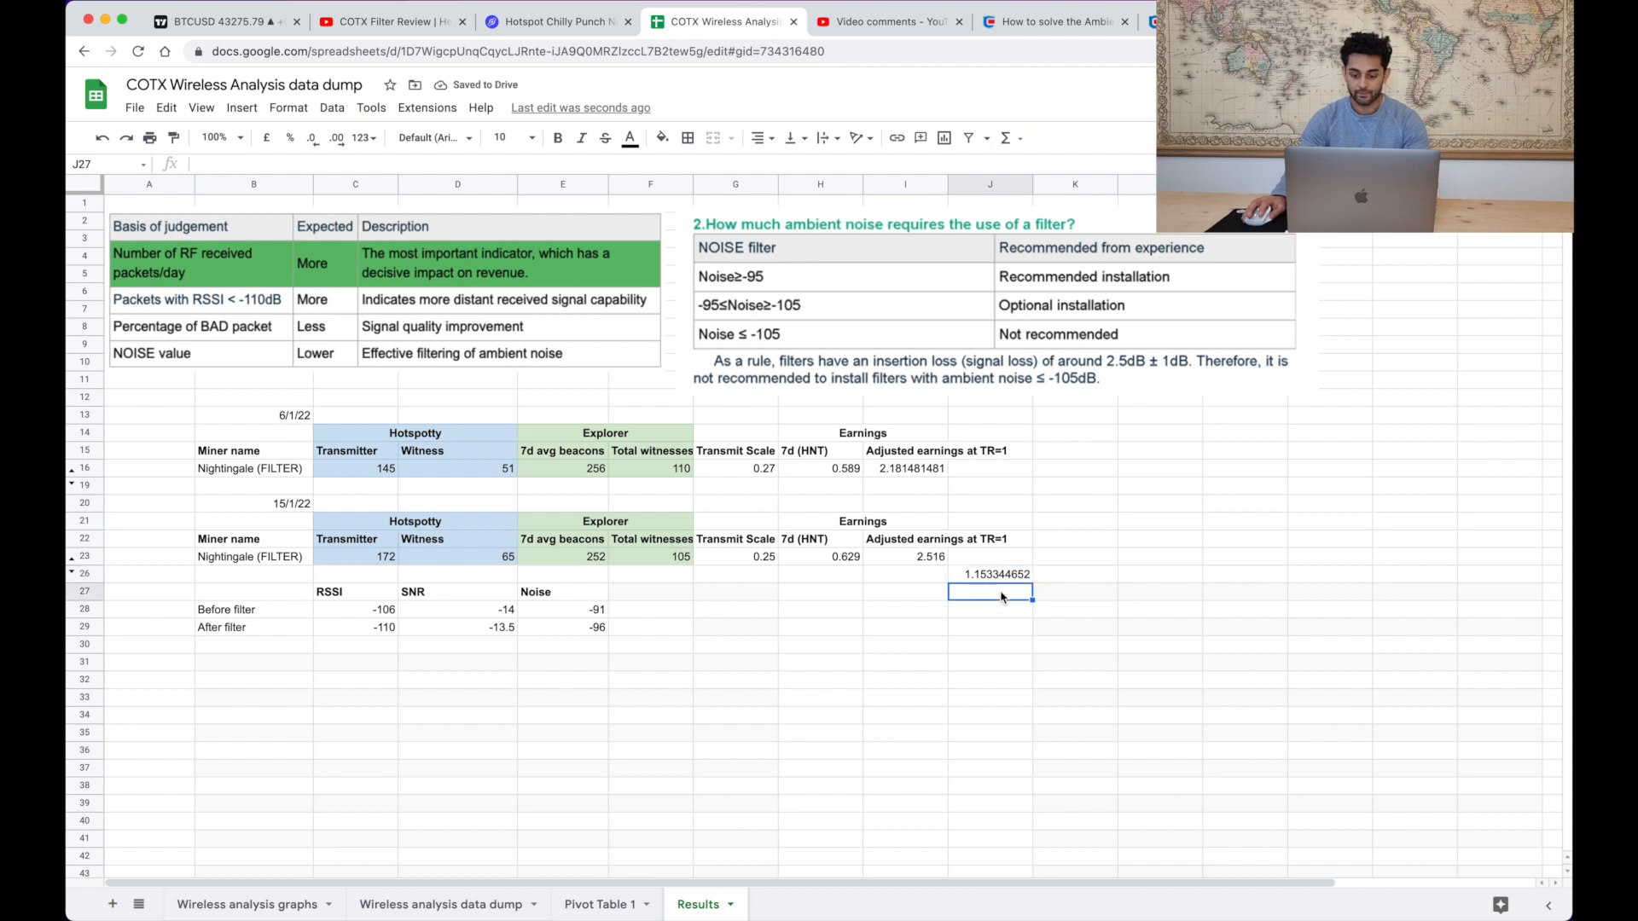
# - Add the note '15% increase in earnings' below the 1.153 ratio and make it bold
pyautogui.click(989, 573)
pyautogui.write('1')
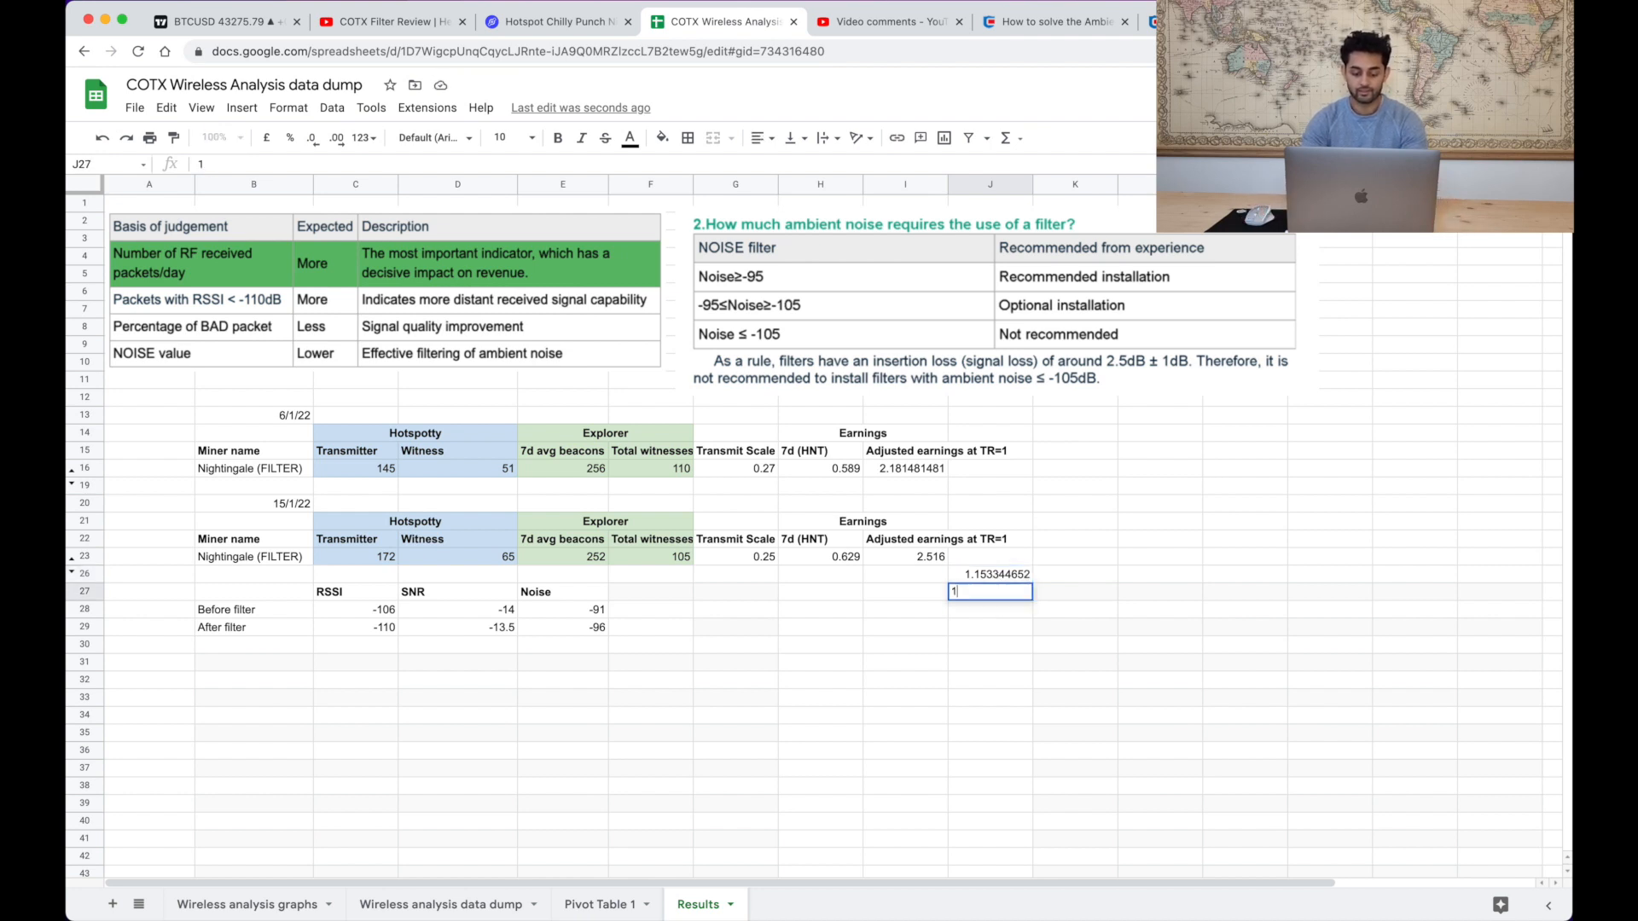
pyautogui.write('5% increase')
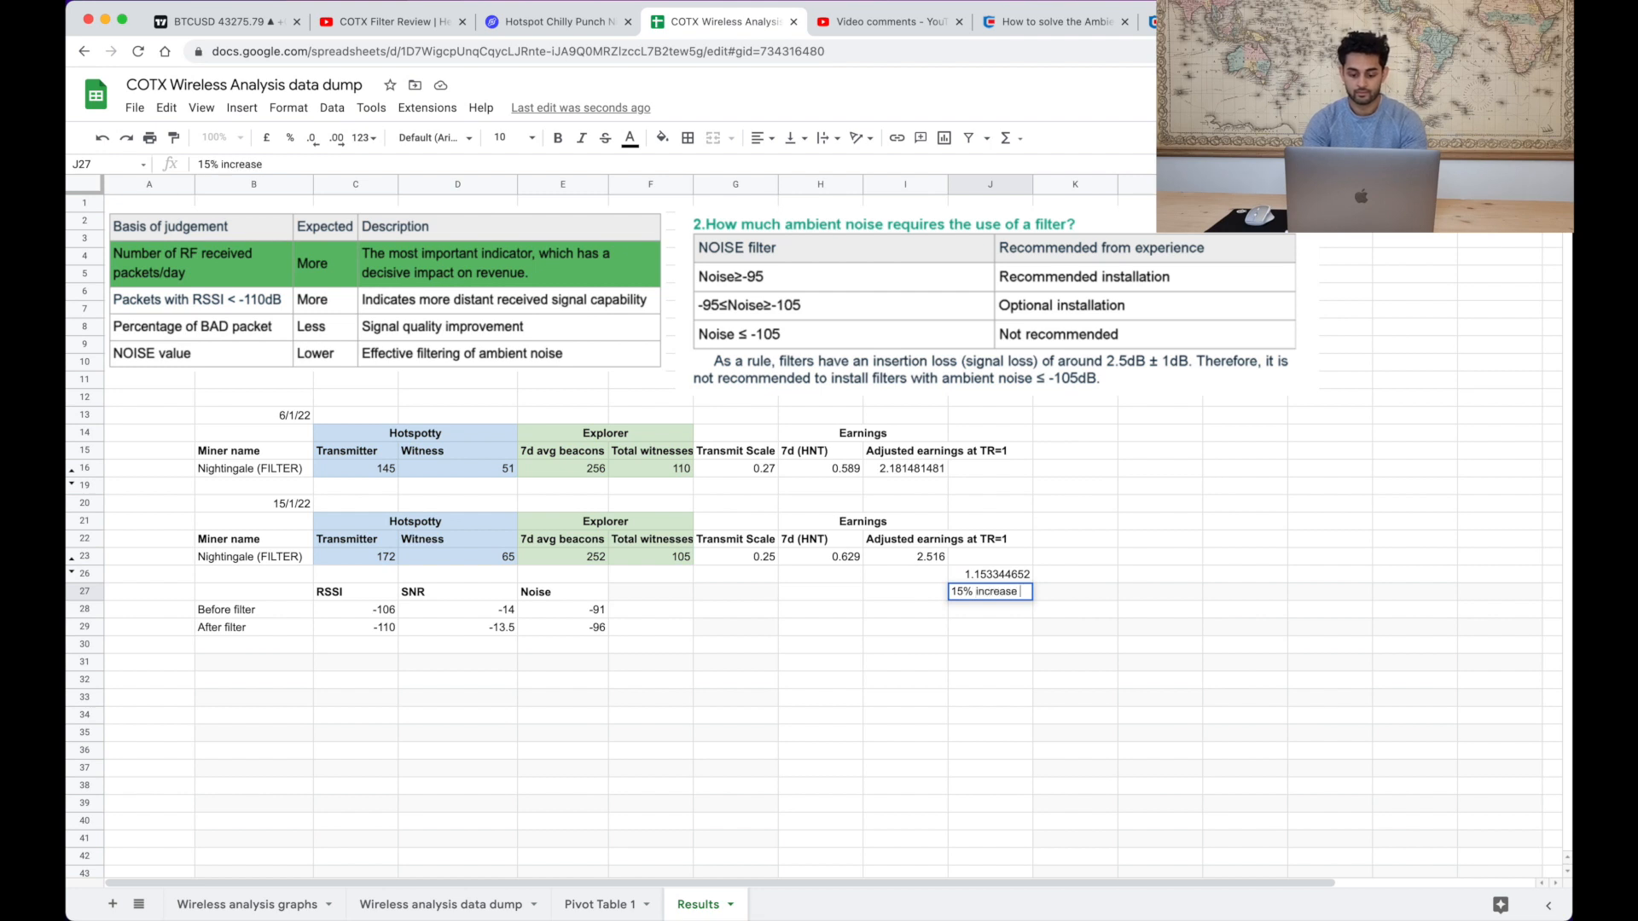
pyautogui.write('in earnings')
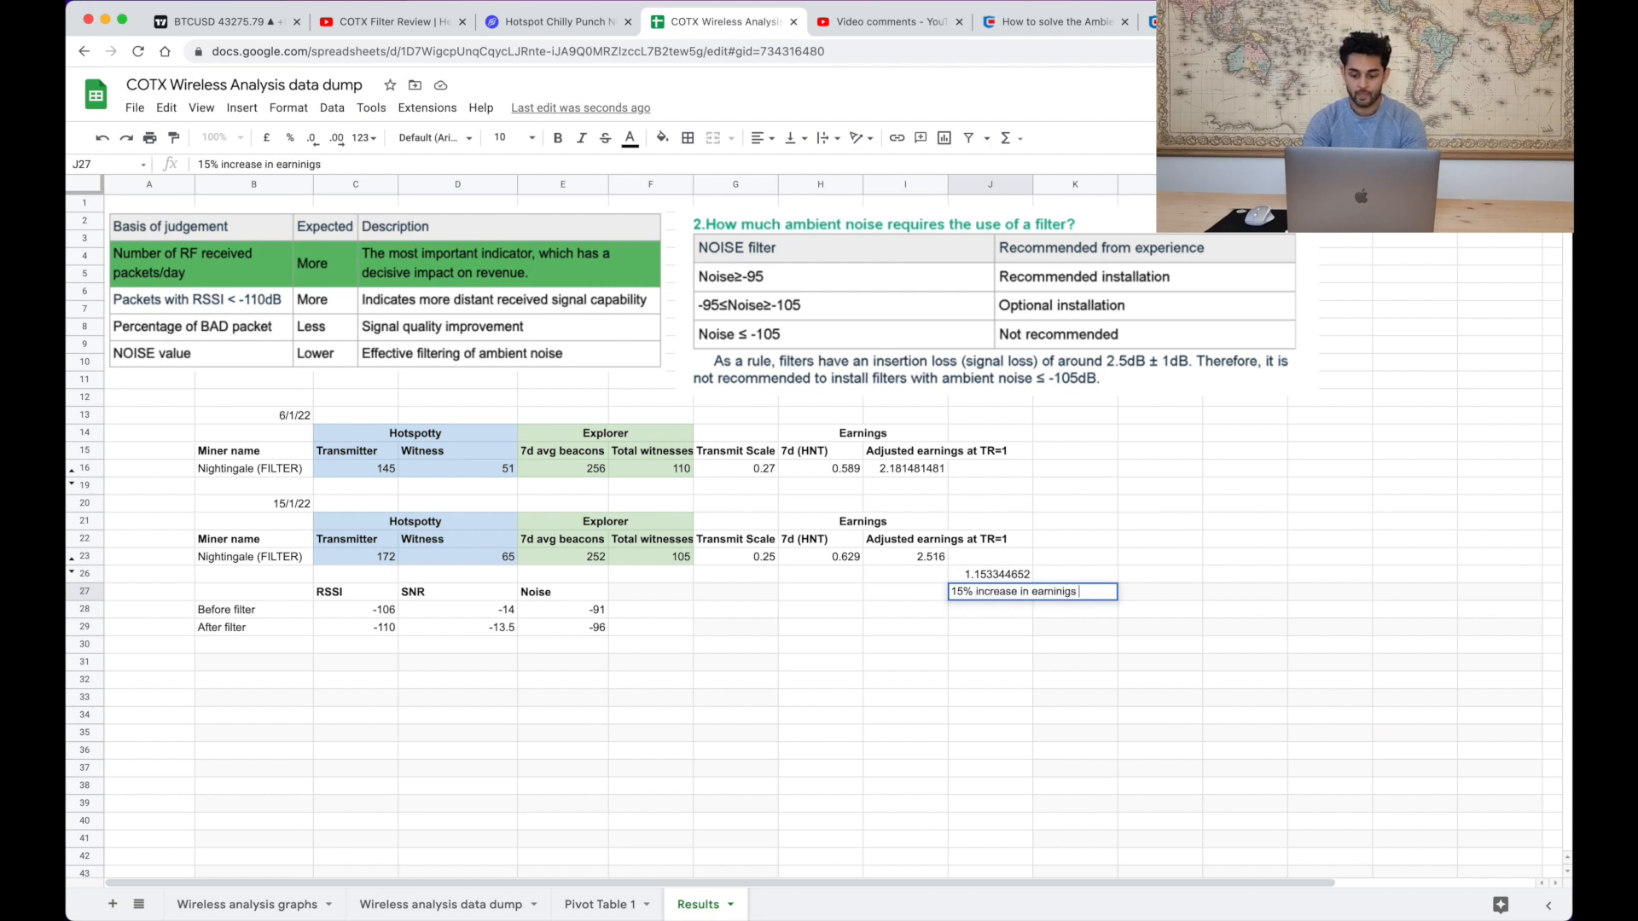
pyautogui.press('Backspace')
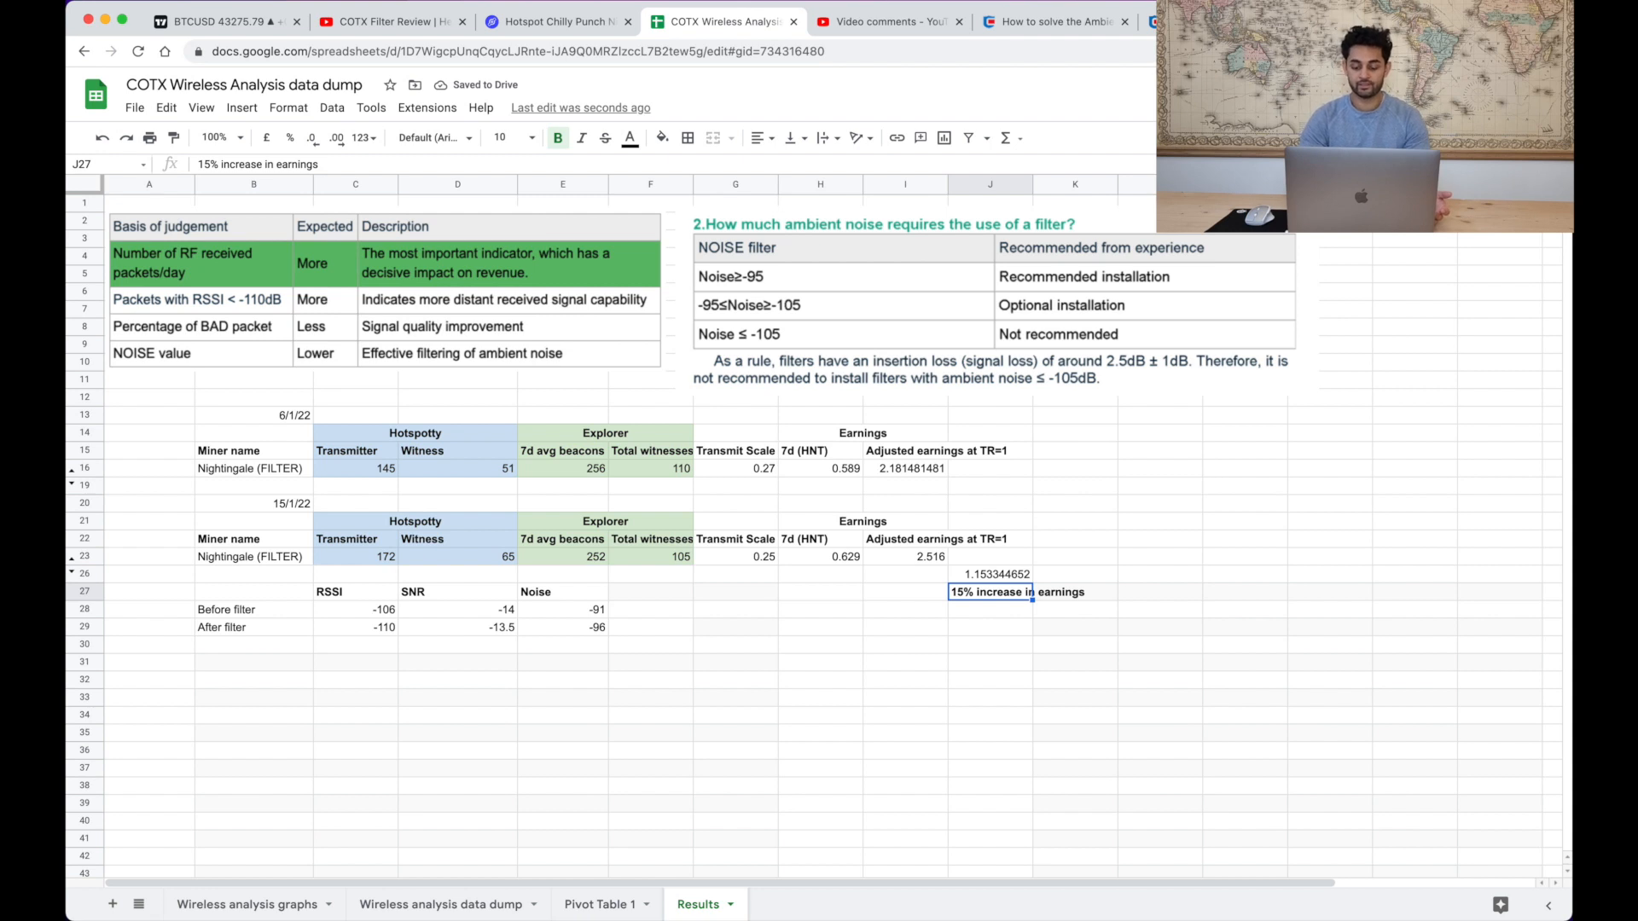
pyautogui.click(989, 609)
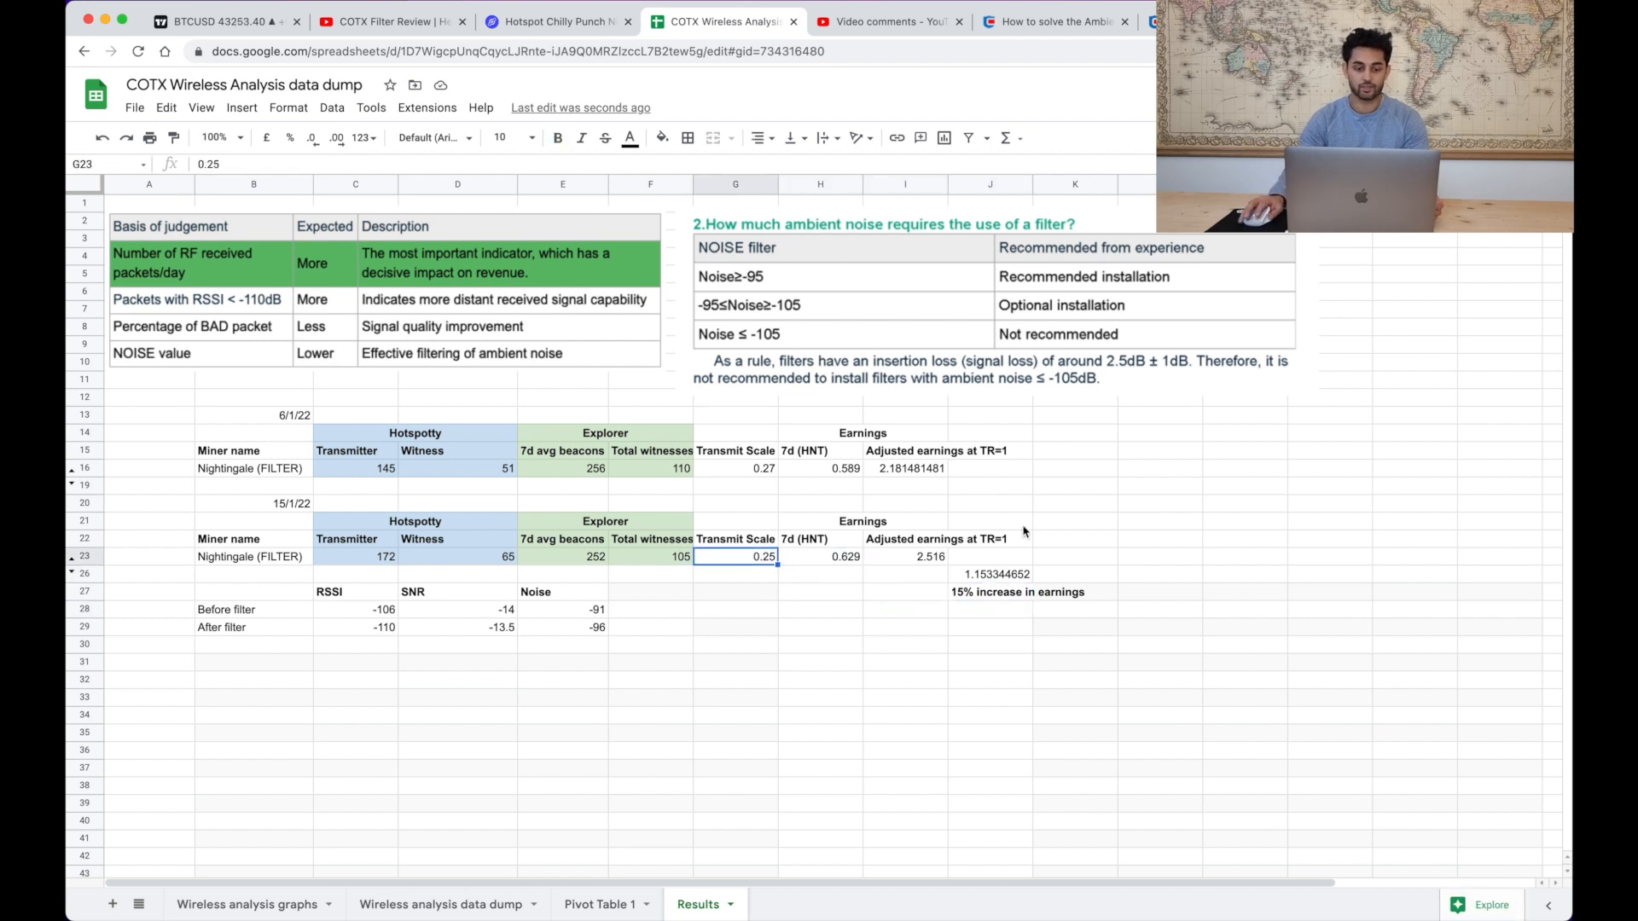
# - Return to Chilly Punch Nightingale's Explorer page and open its map hexagon
pyautogui.click(553, 21)
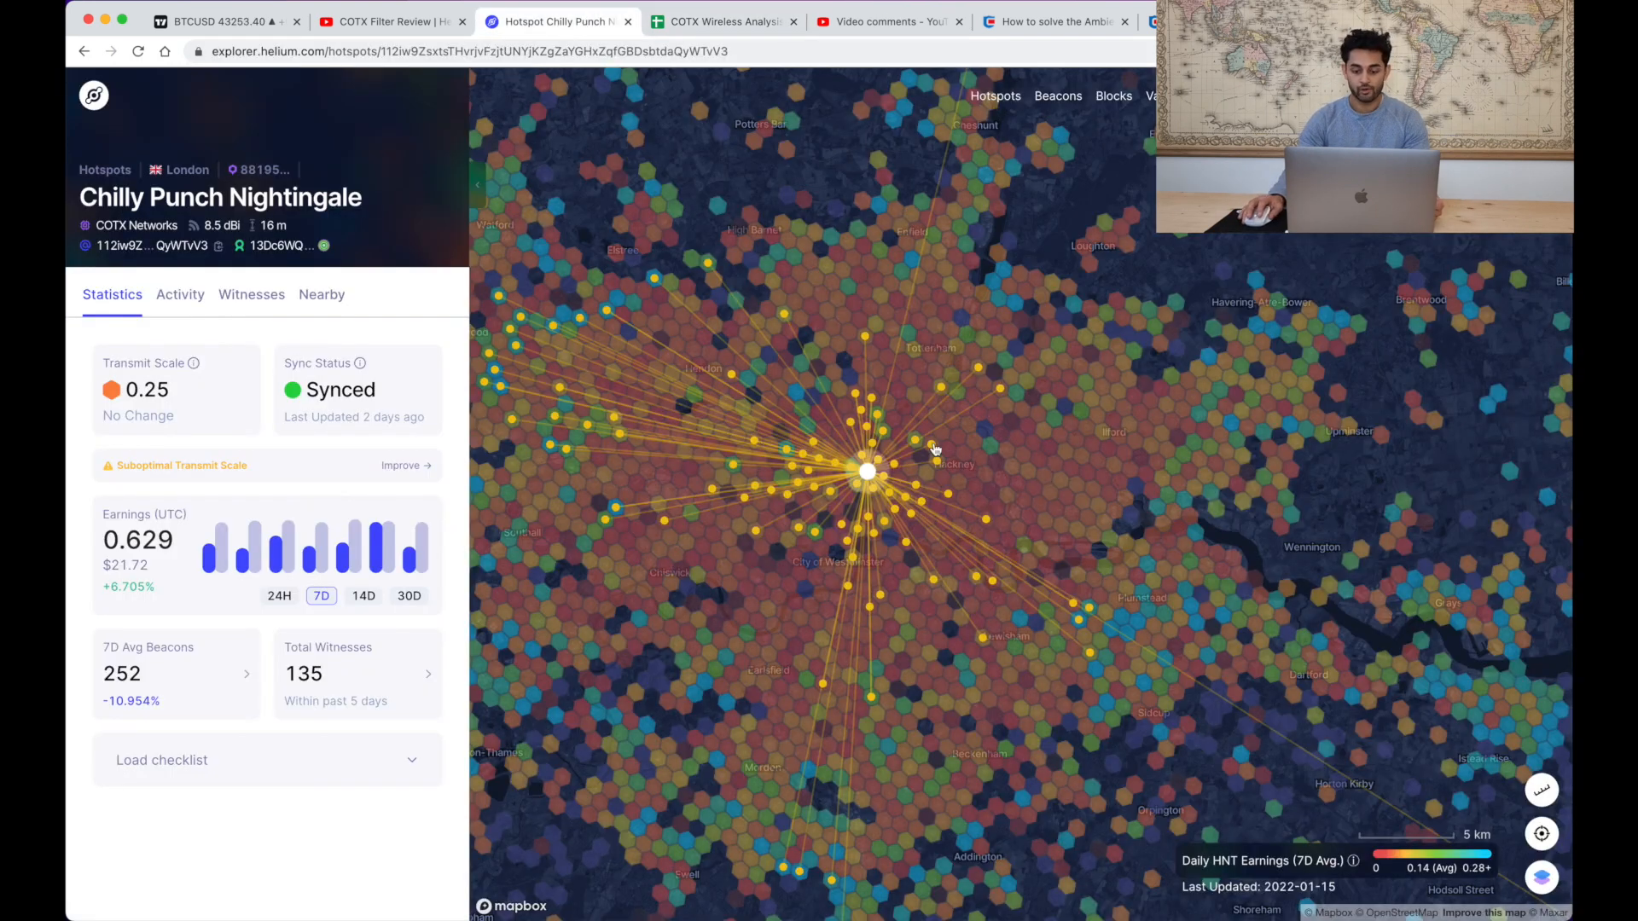
pyautogui.click(867, 473)
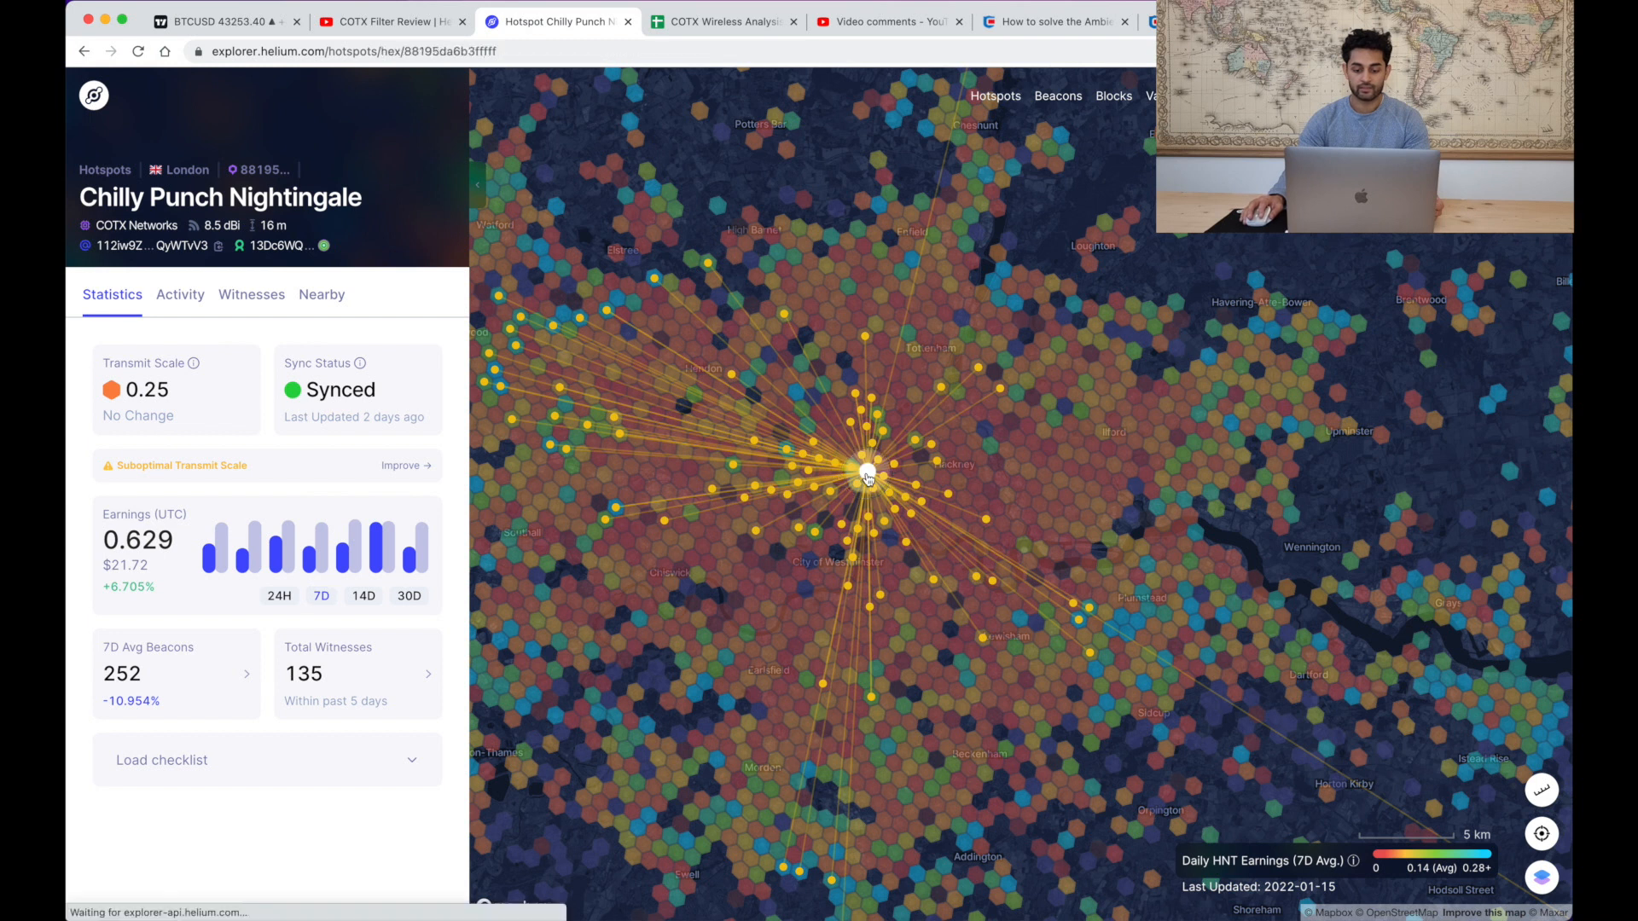